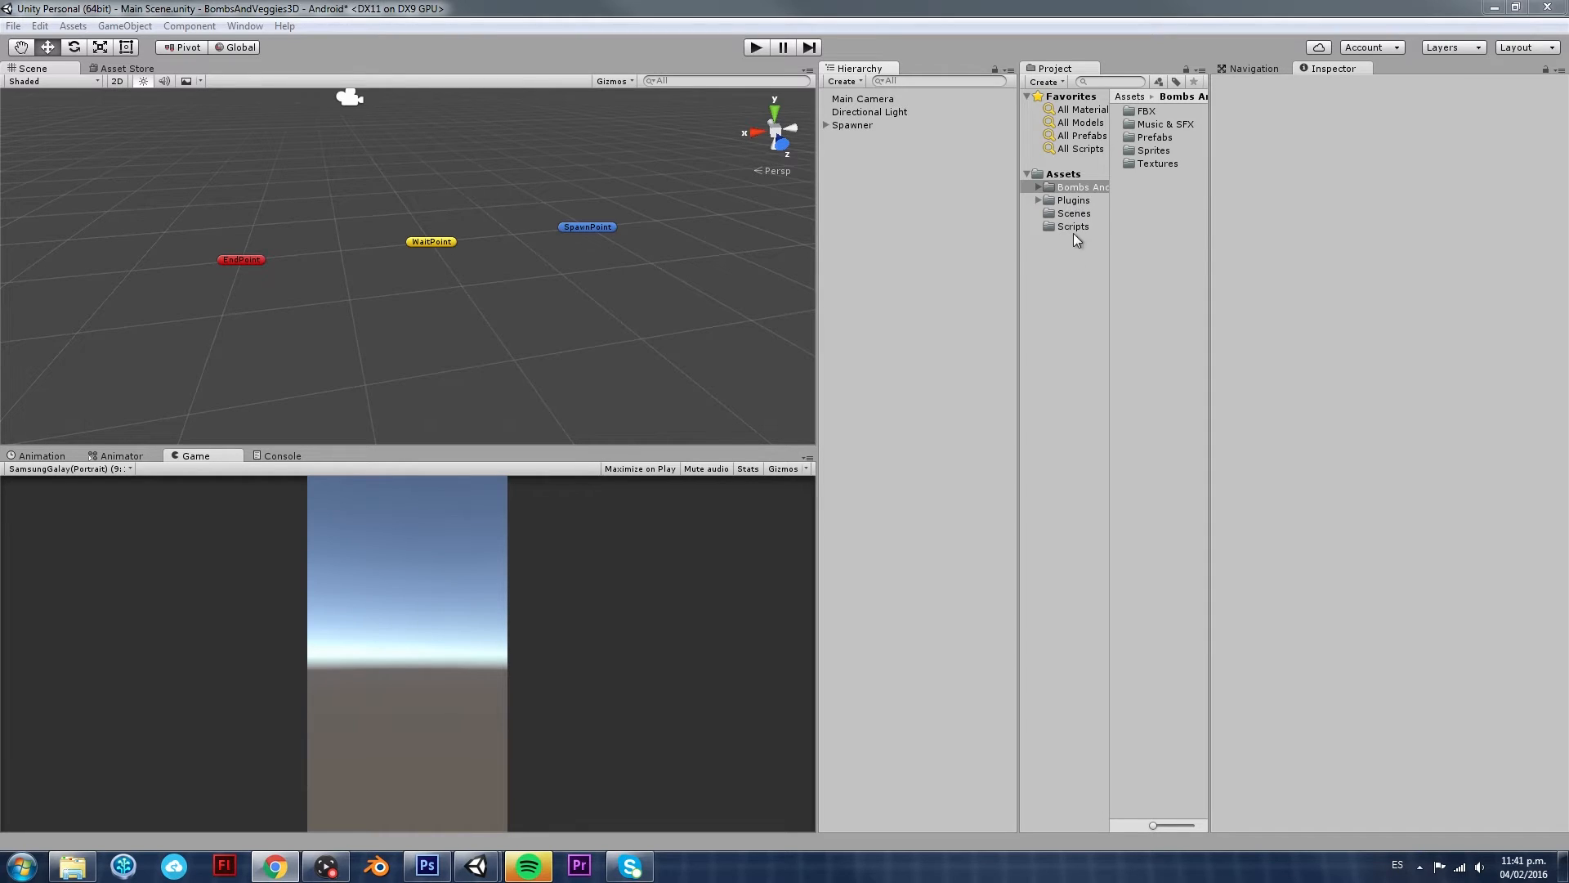
Browse into the Bombs And Veggies package and list the models in its FBX folder
left_click(1080, 186)
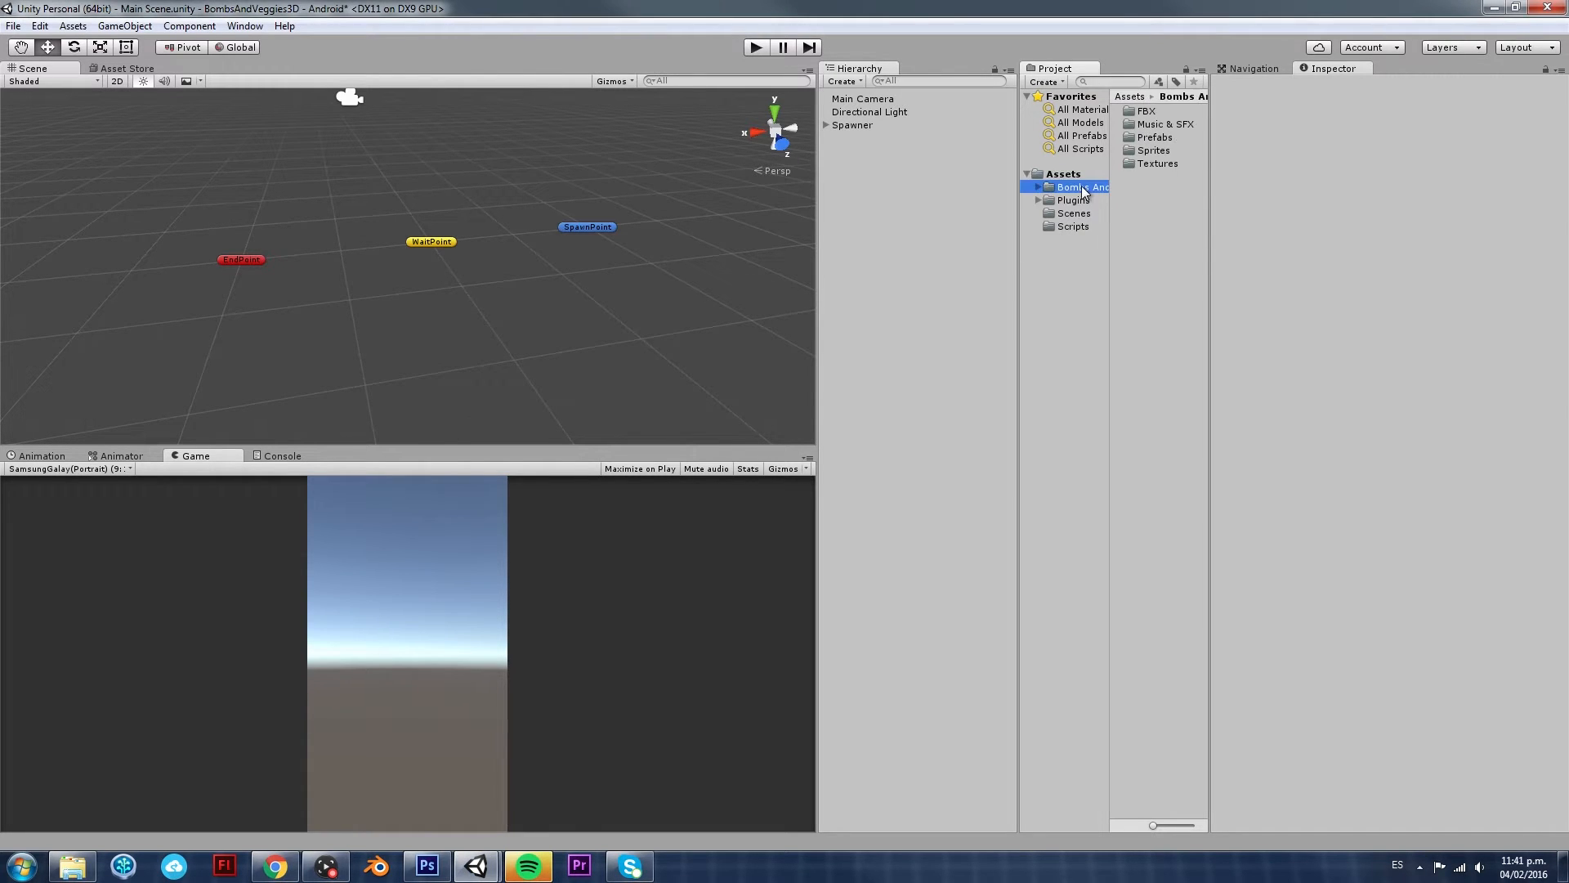
left_click(1062, 173)
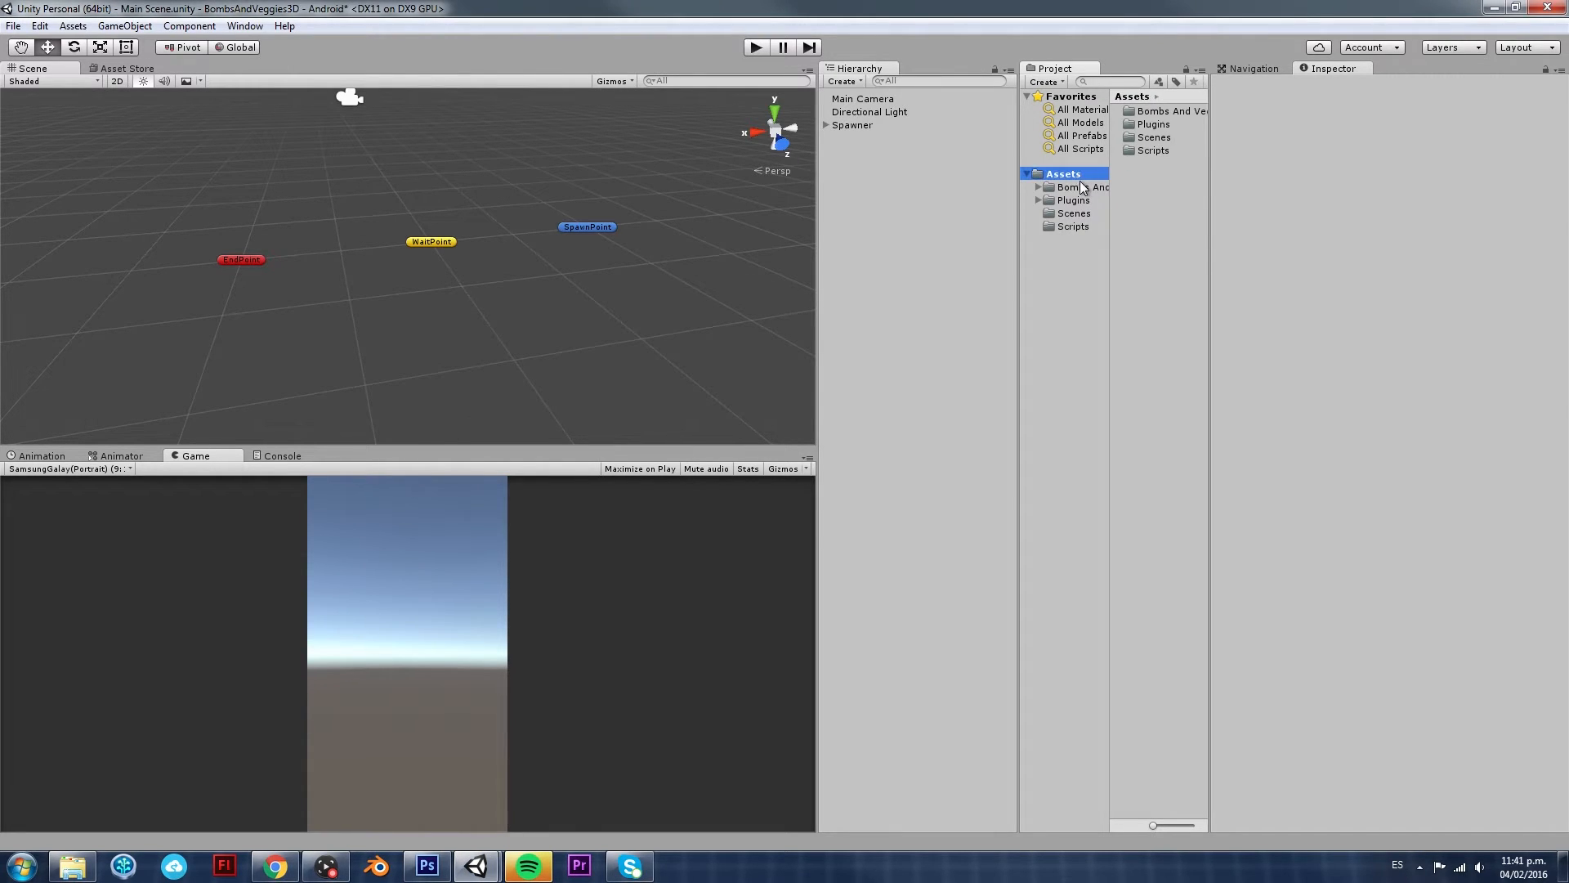
left_click(1075, 186)
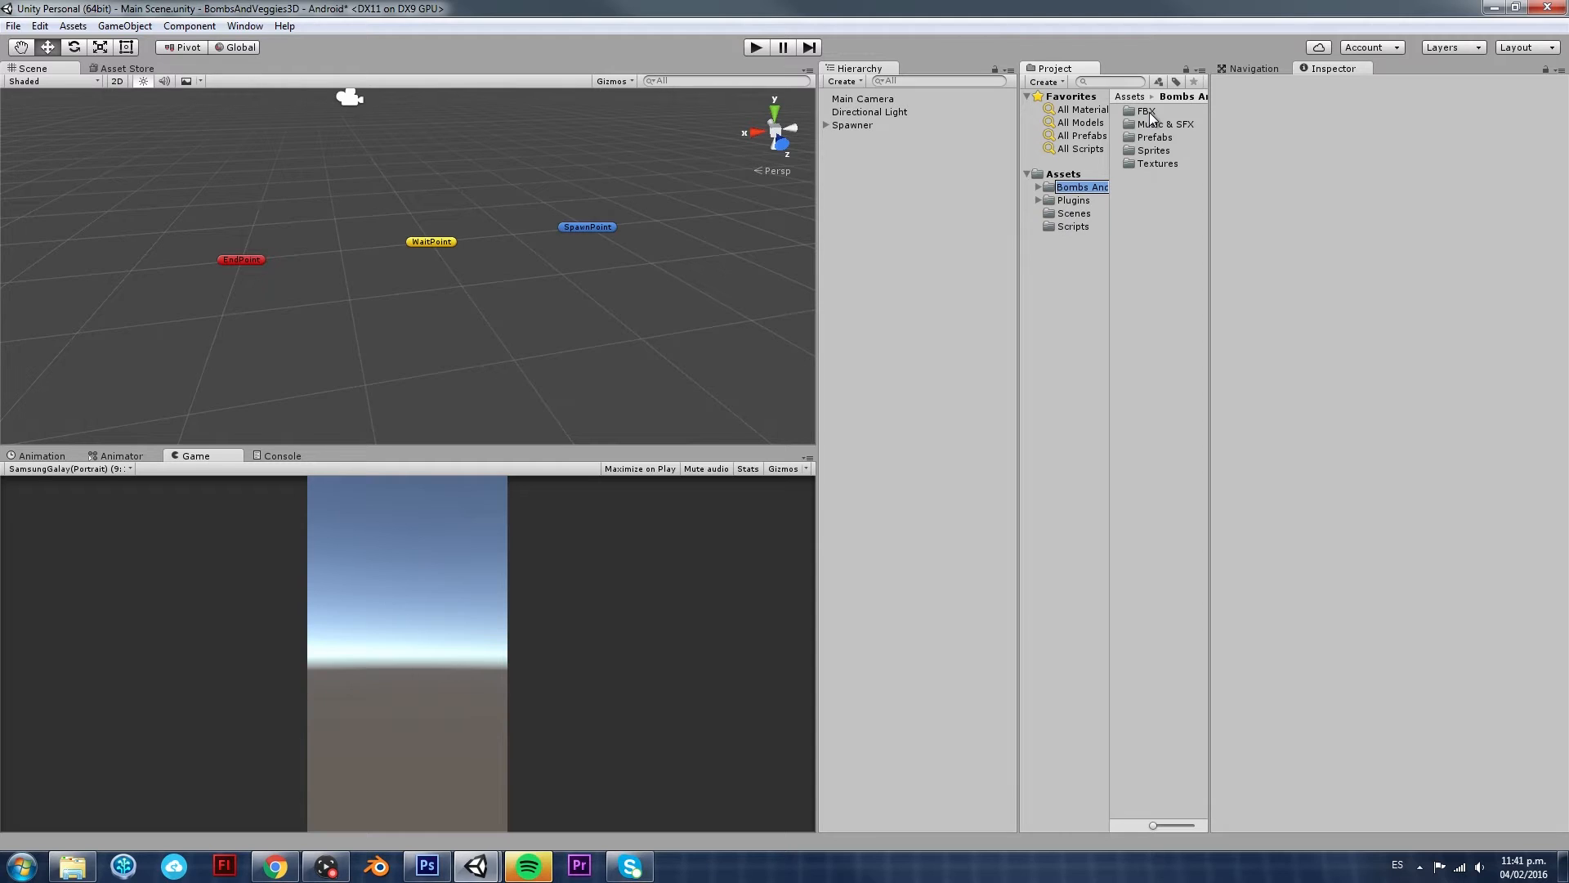
left_click(1148, 110)
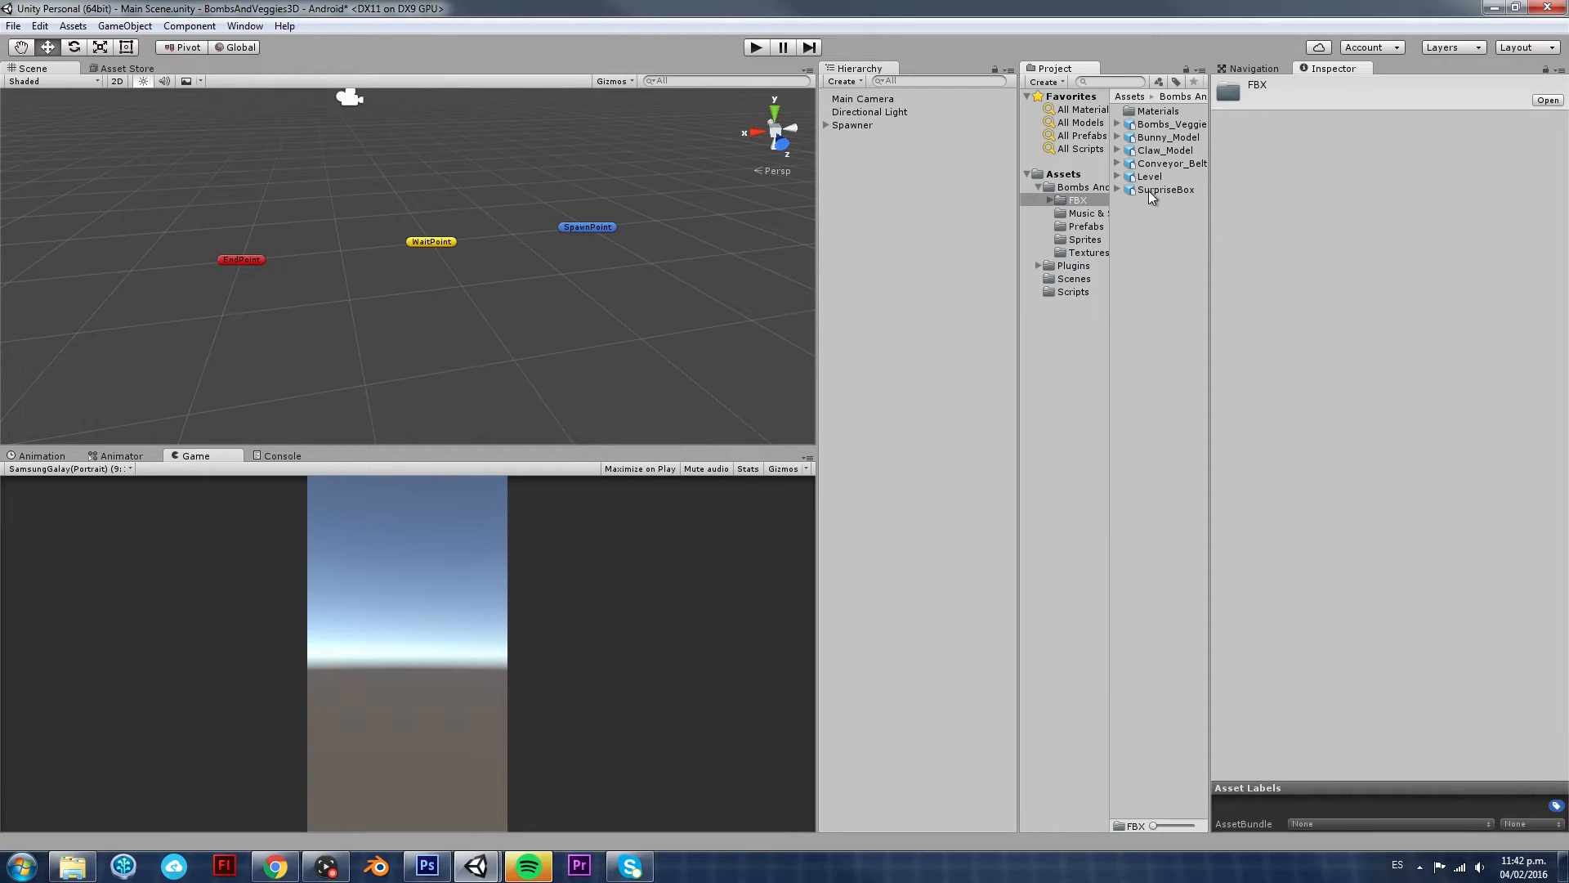
mouse_move(1154, 197)
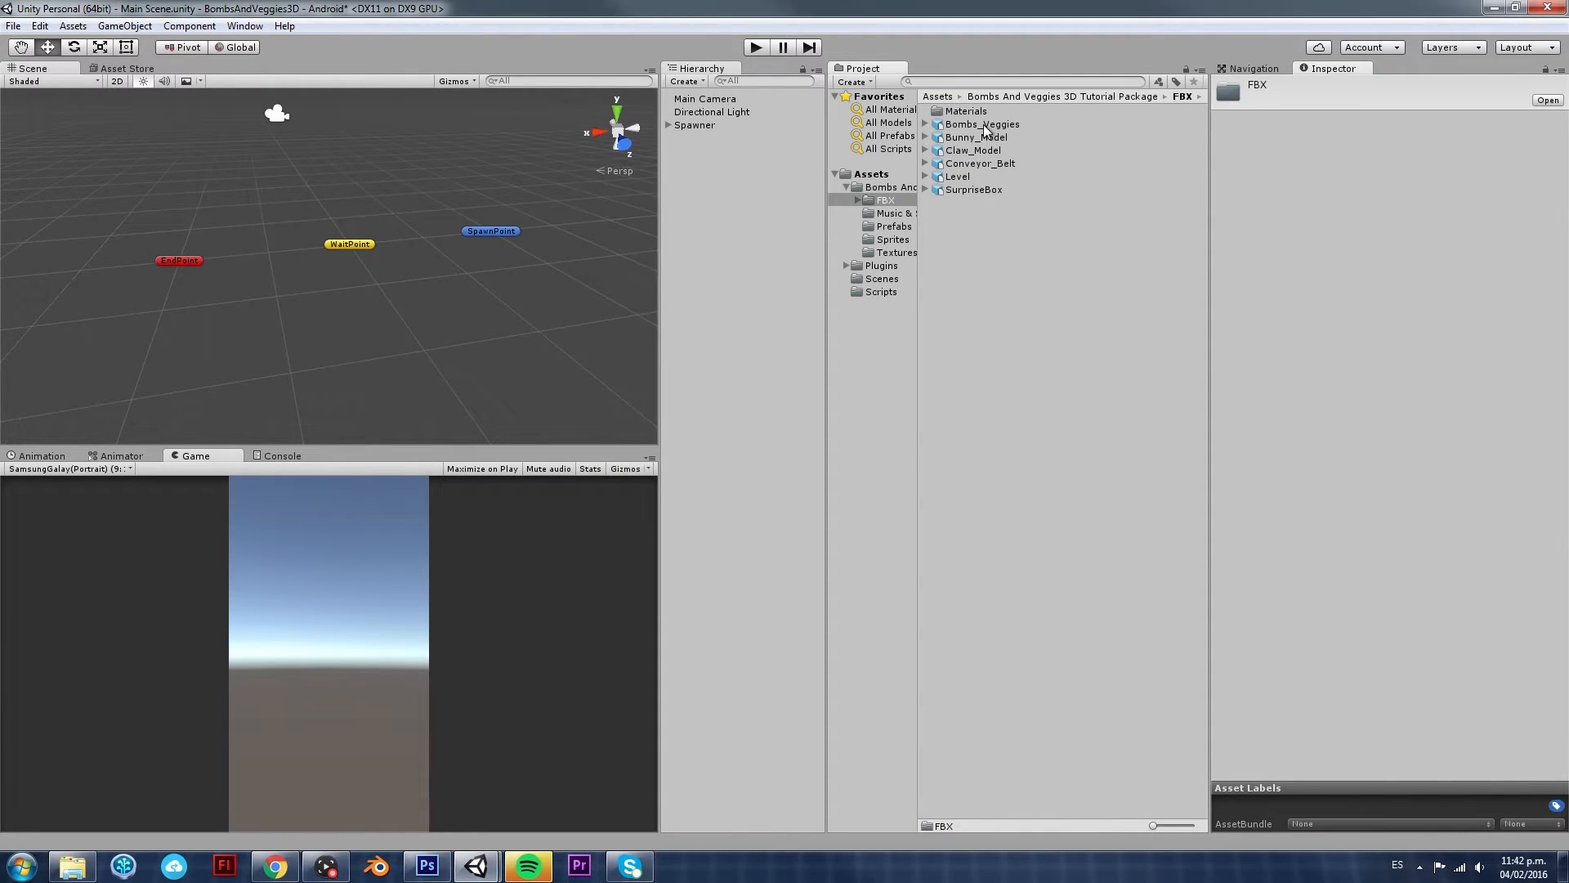
mouse_move(993, 137)
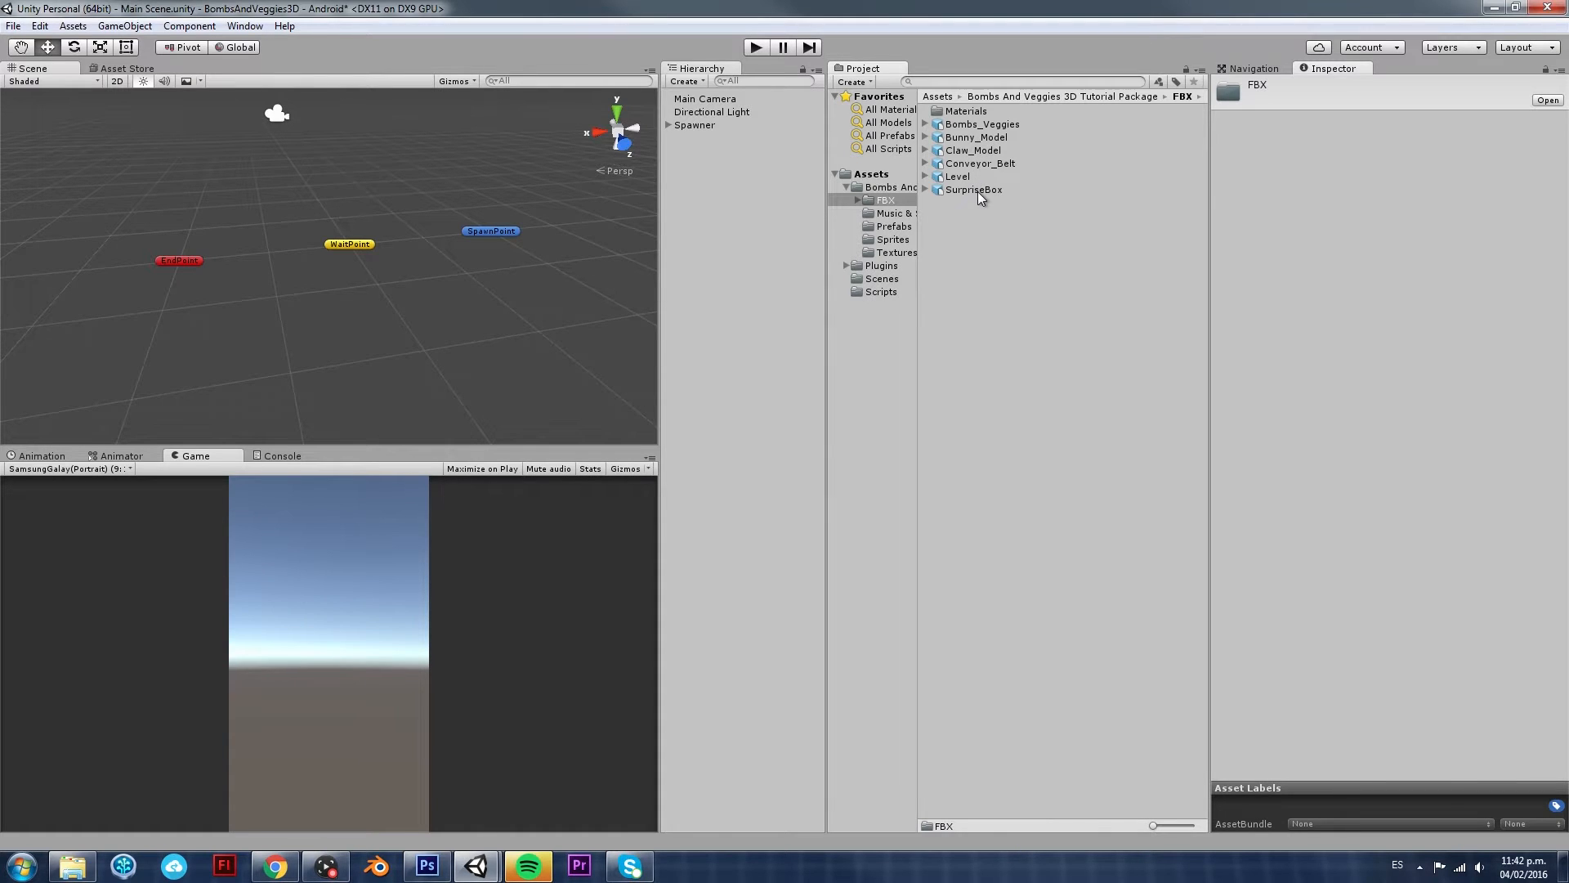
Expand SurpriseBox to inspect SurpriseBoxModel and BoxArmature, then return to its import settings
left_click(970, 190)
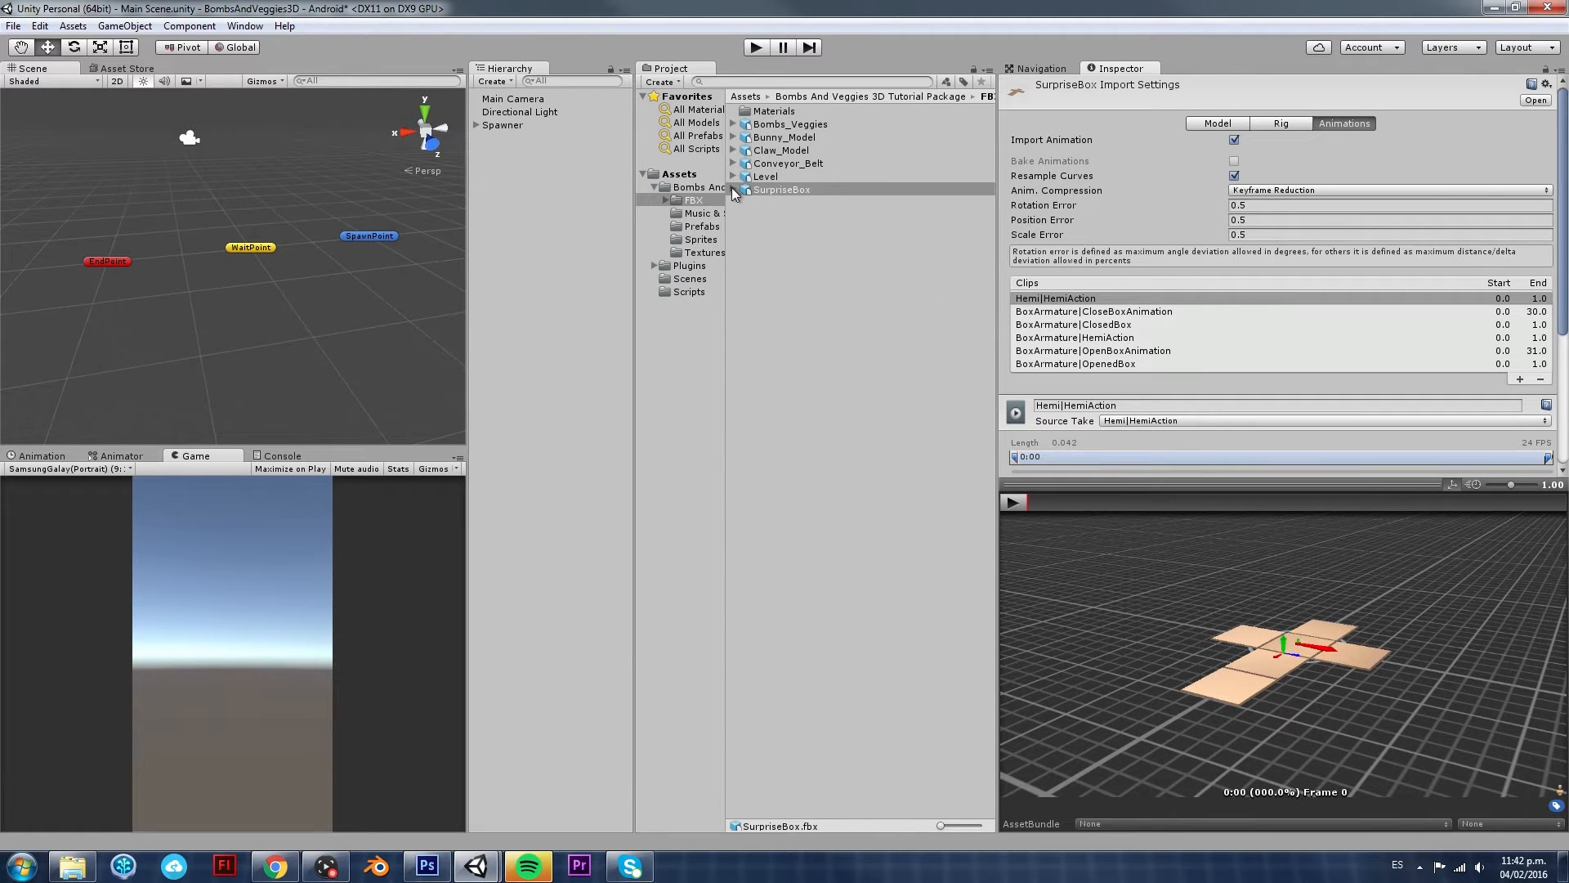
left_click(742, 189)
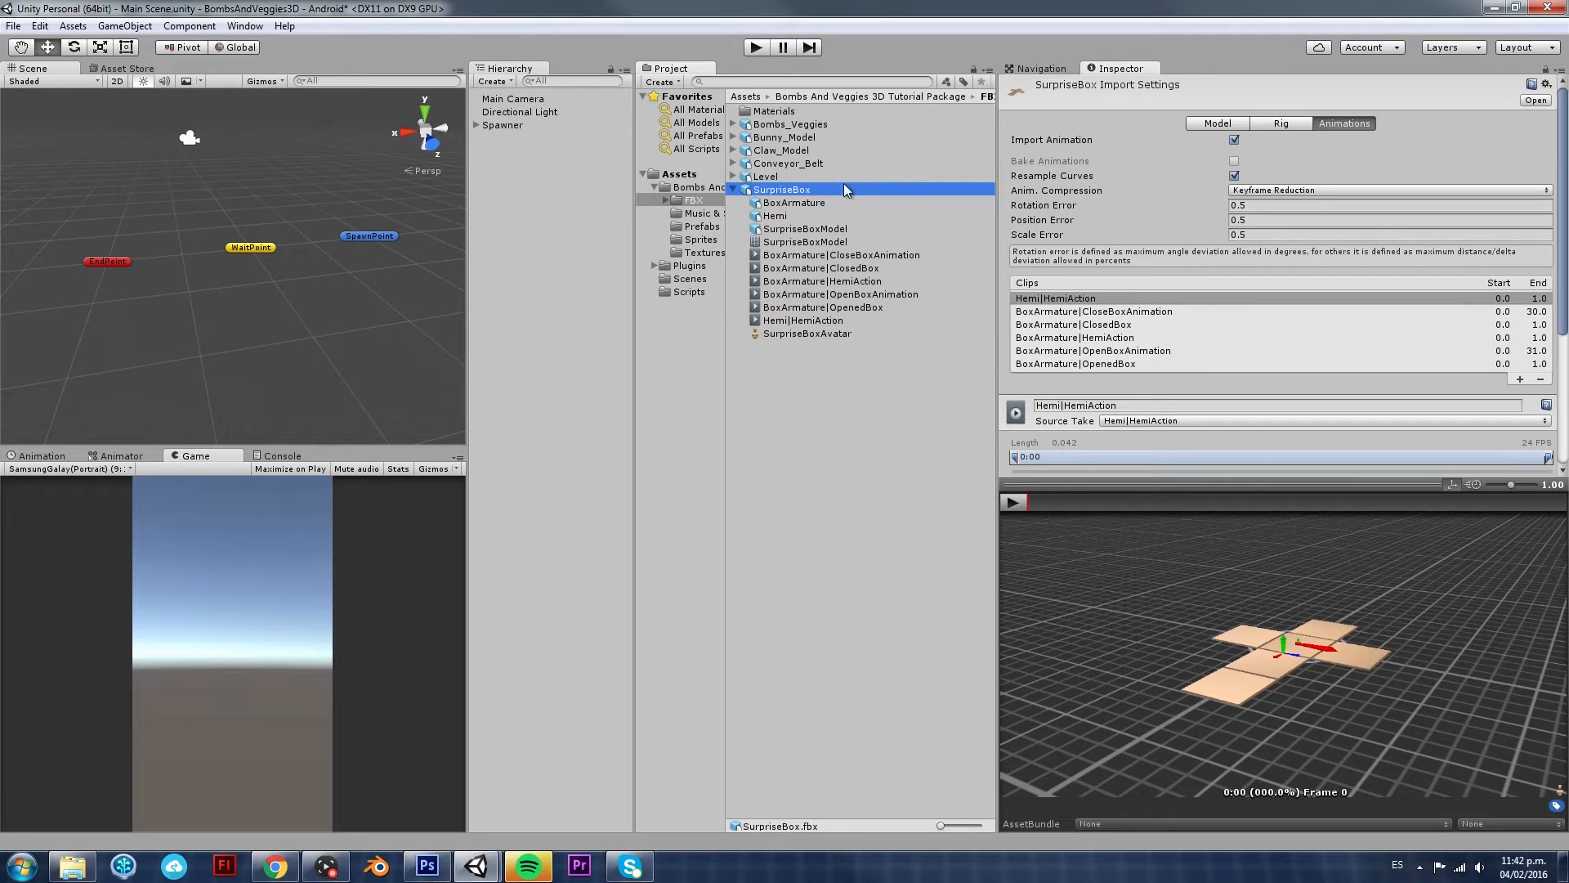
mouse_move(801, 214)
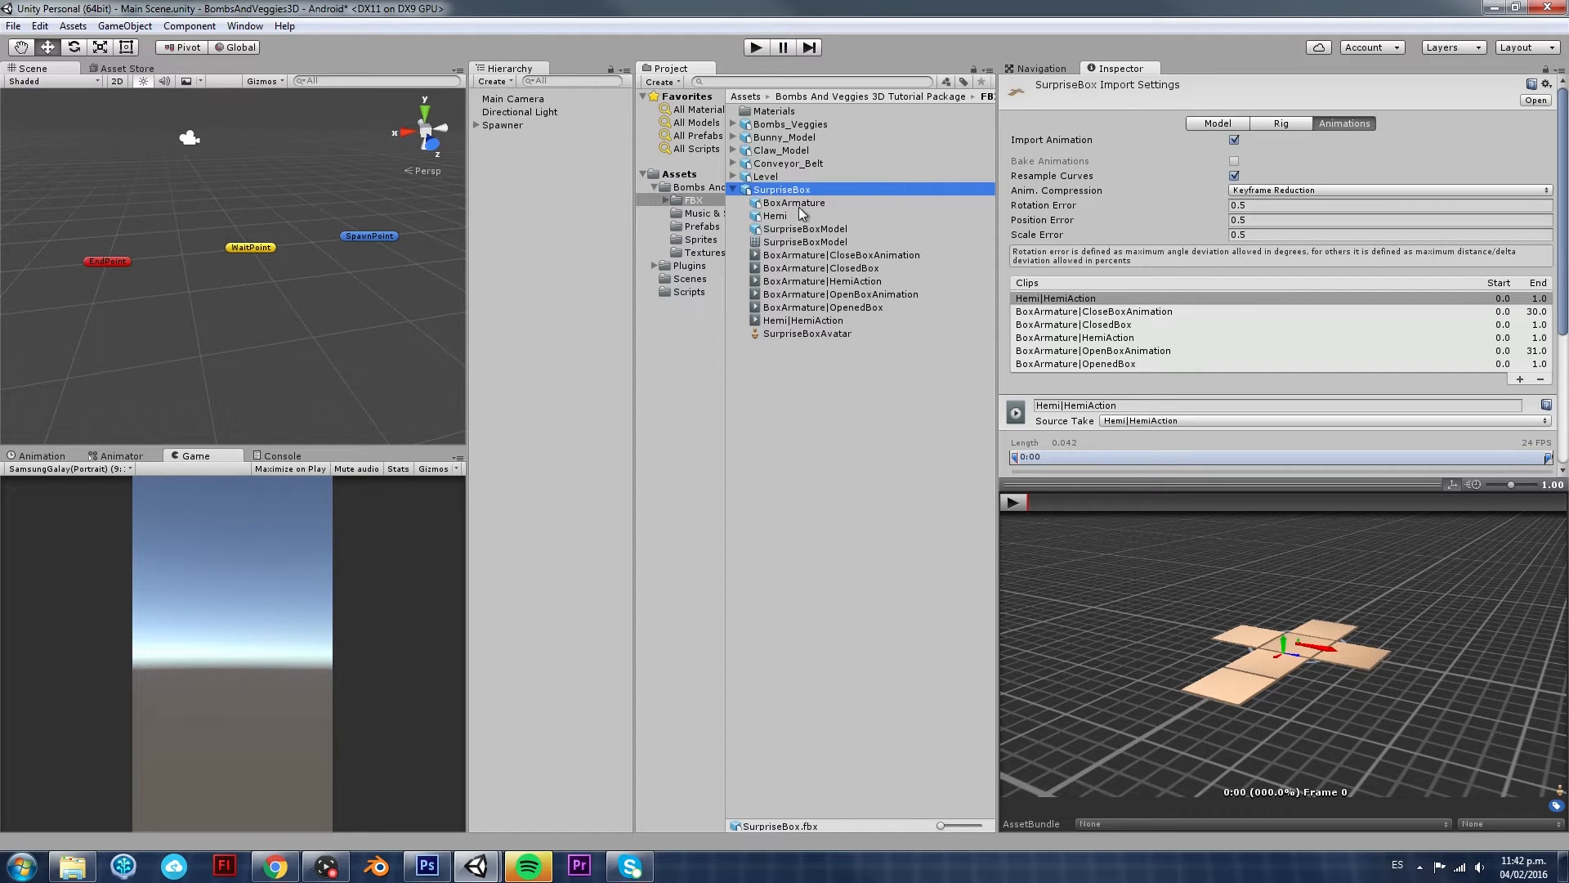
mouse_move(884, 260)
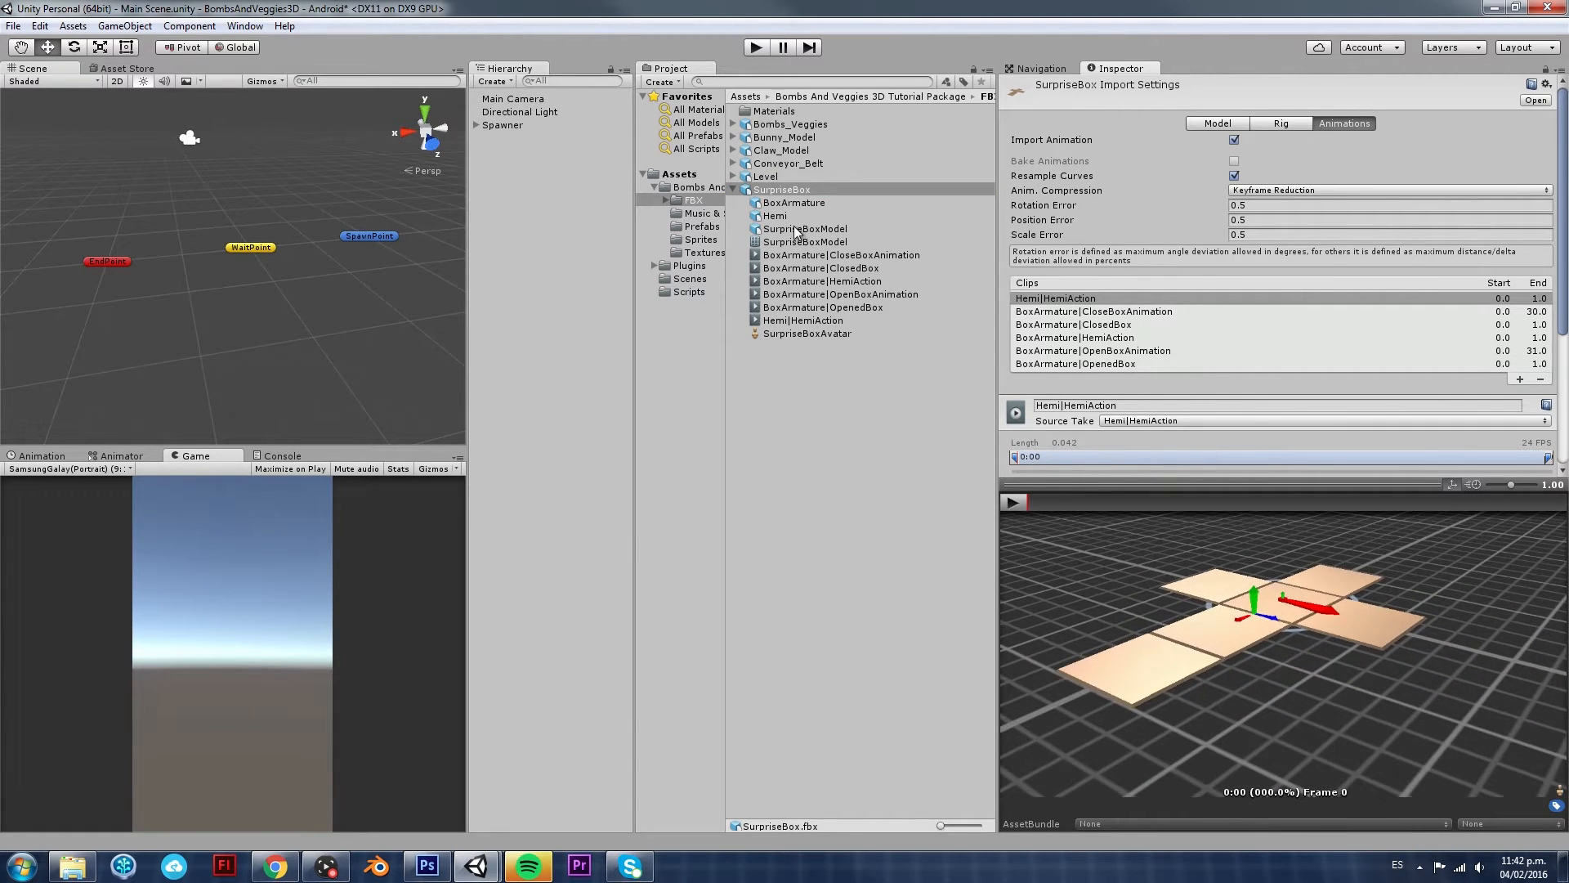
left_click(804, 229)
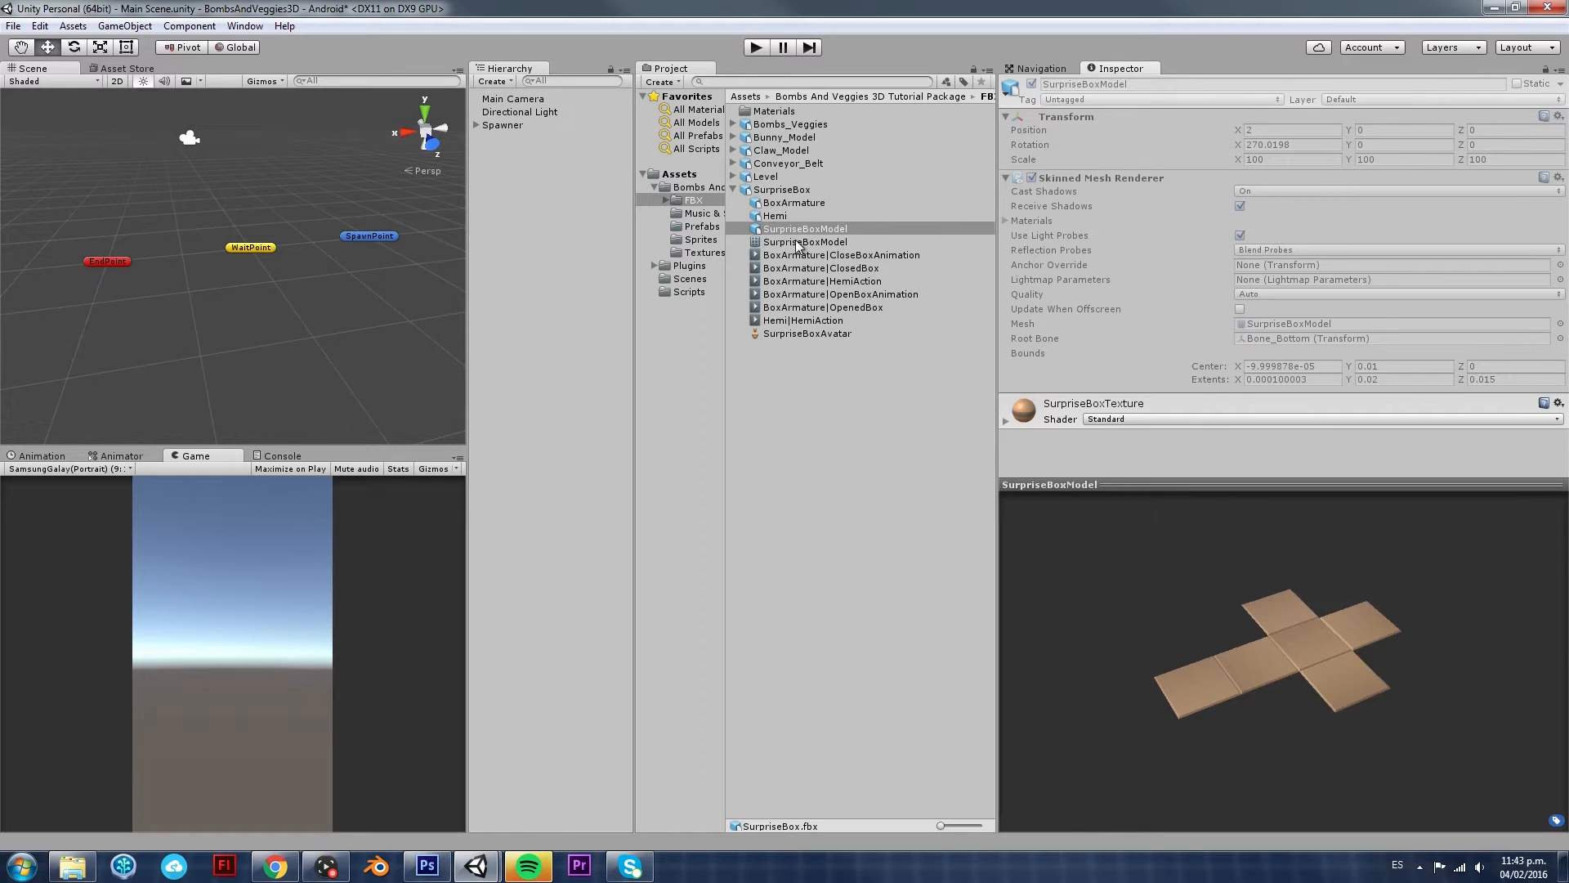
left_click(793, 202)
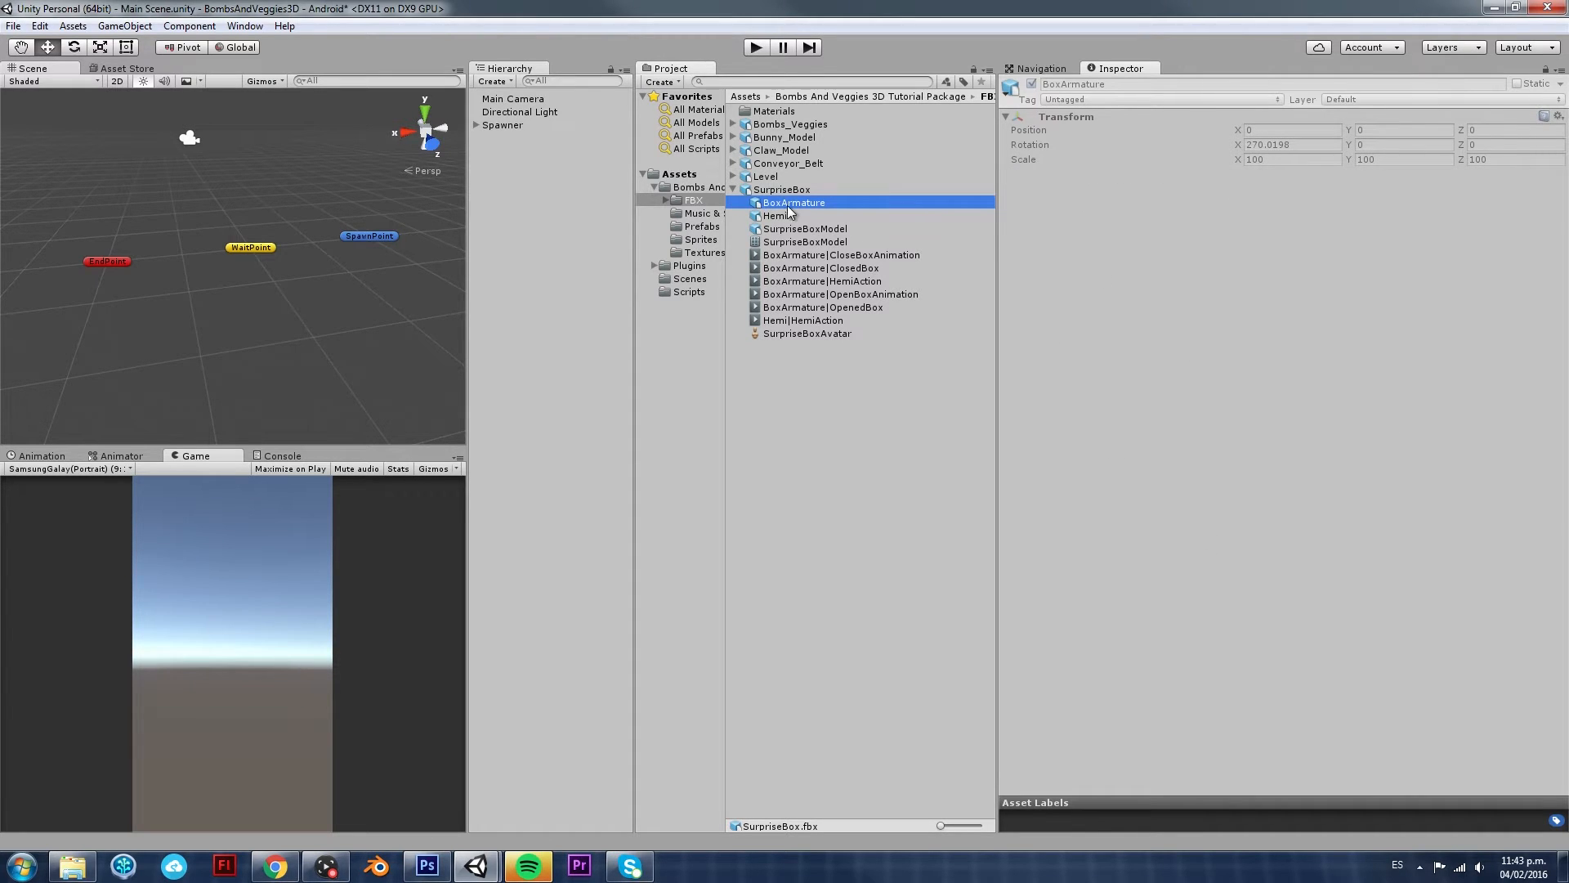
left_click(782, 190)
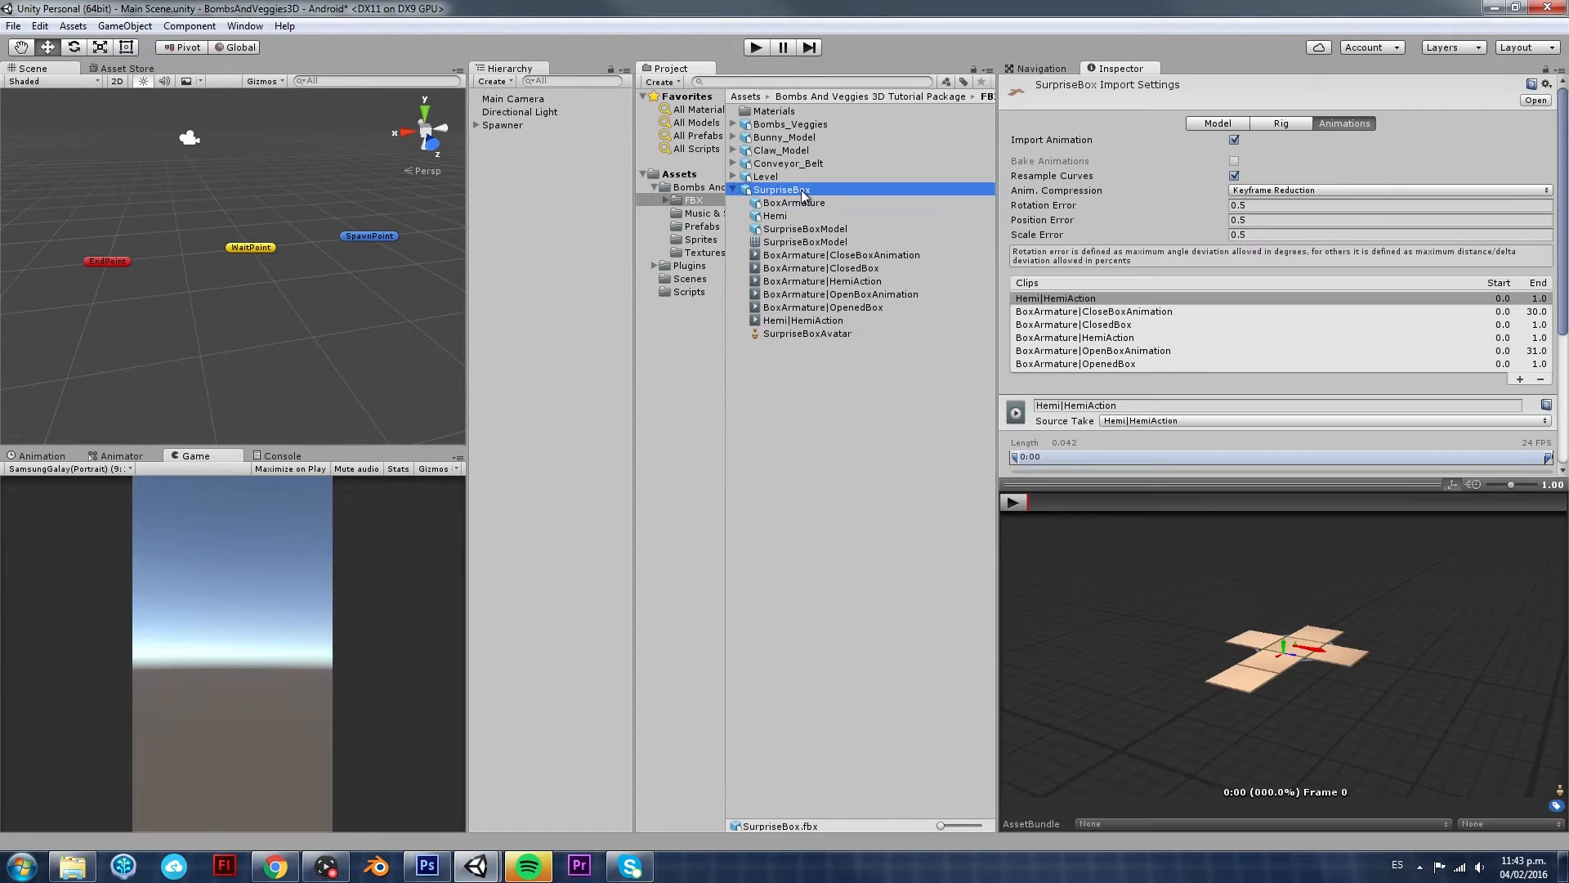
mouse_move(757, 203)
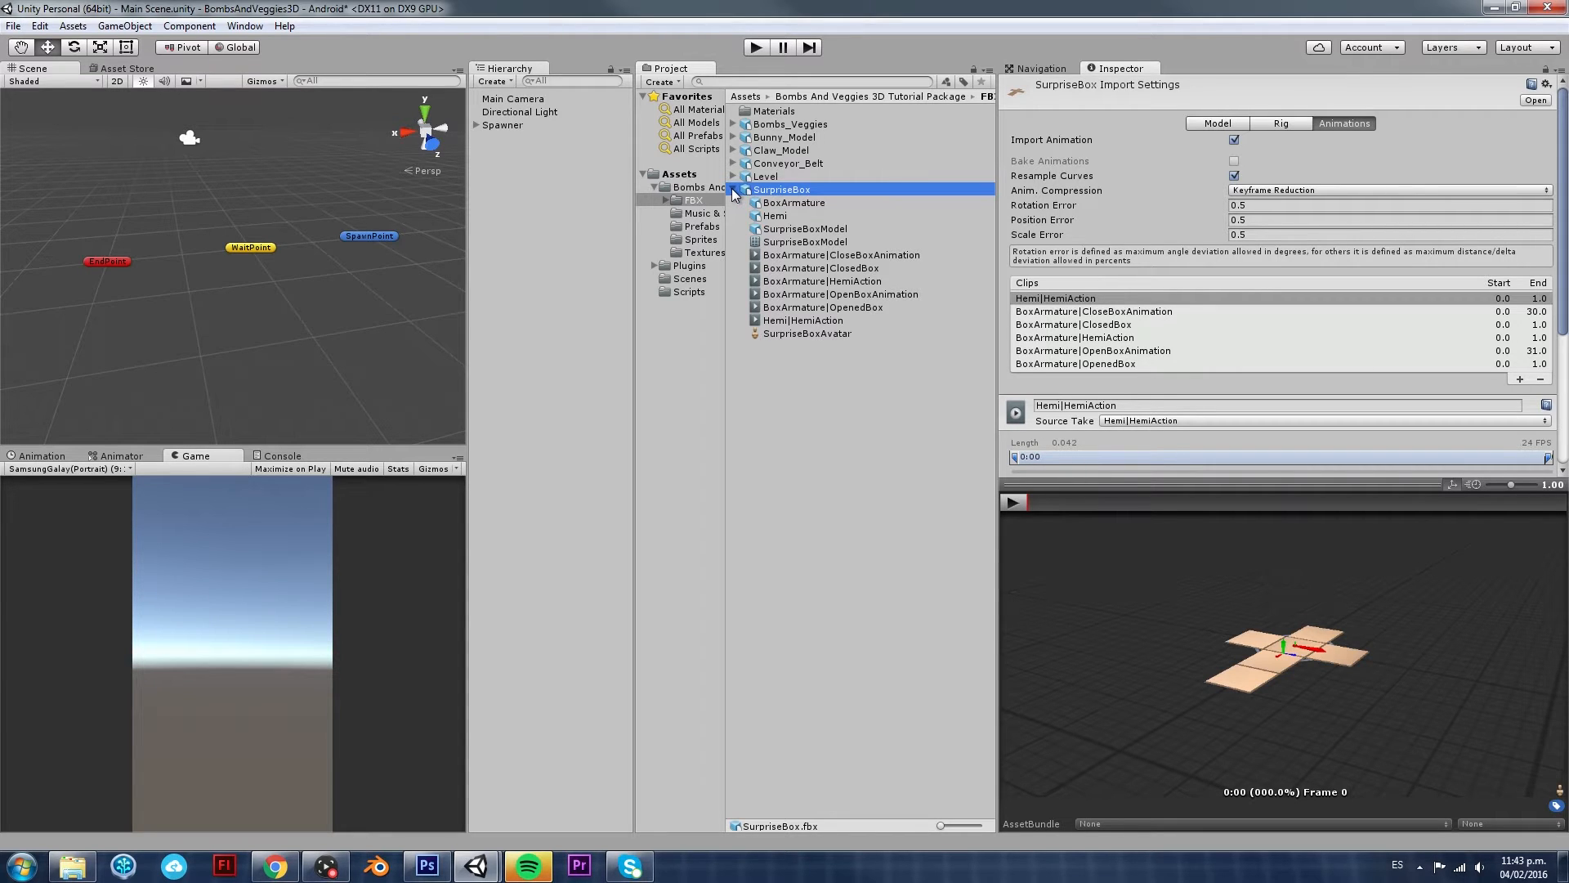
Inspect the HemiAction, CloseBoxAnimation, OpenBoxAnimation, OpenedBox and ClosedBox clips in turn
left_click(822, 280)
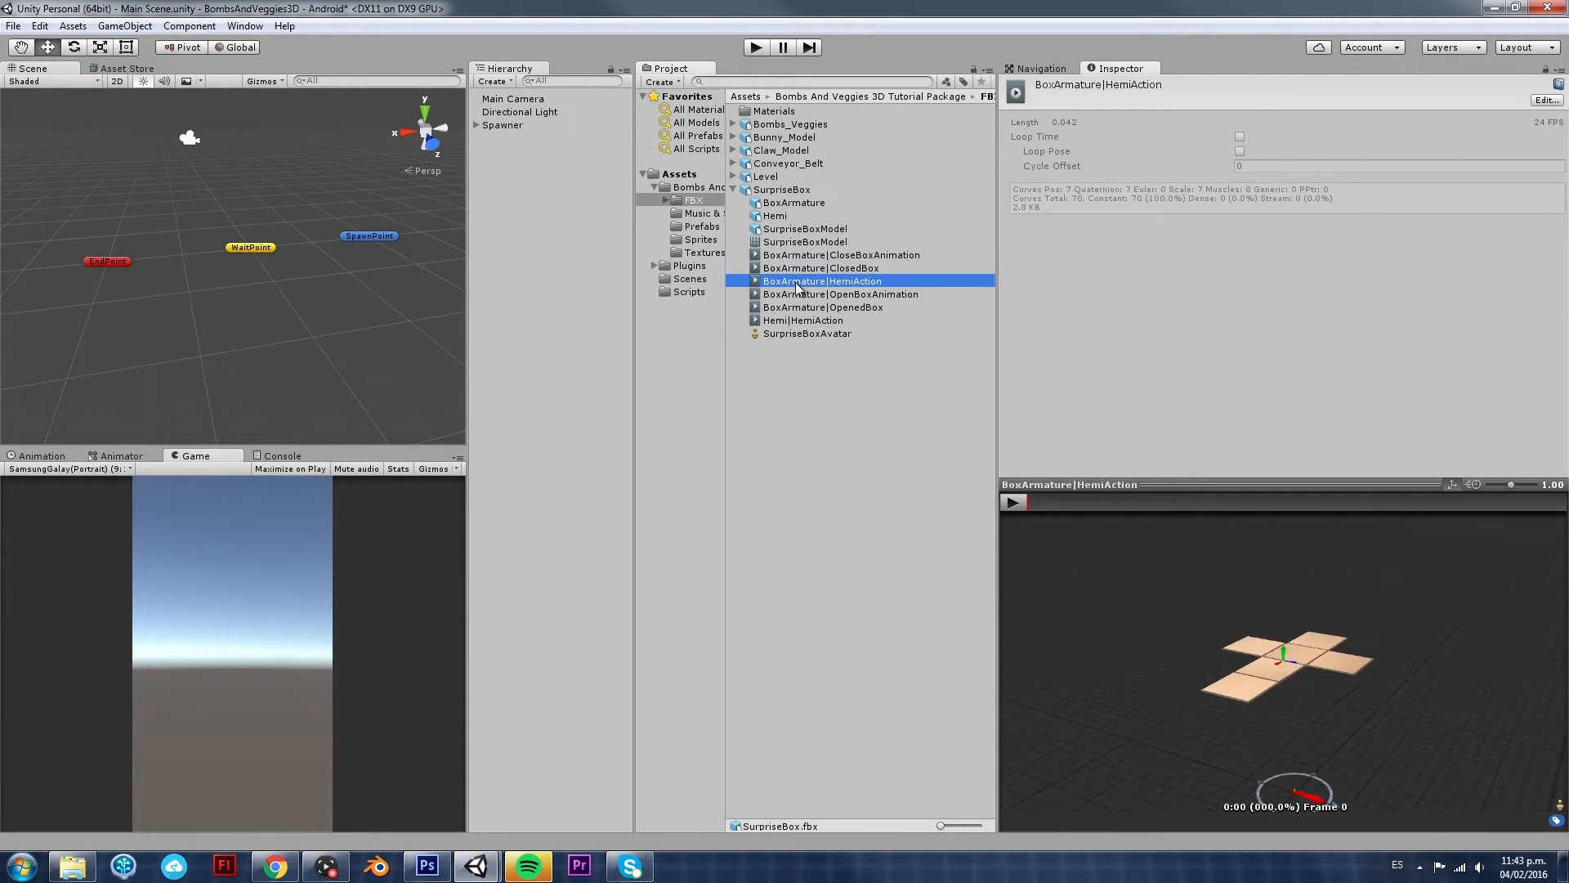
left_click(840, 255)
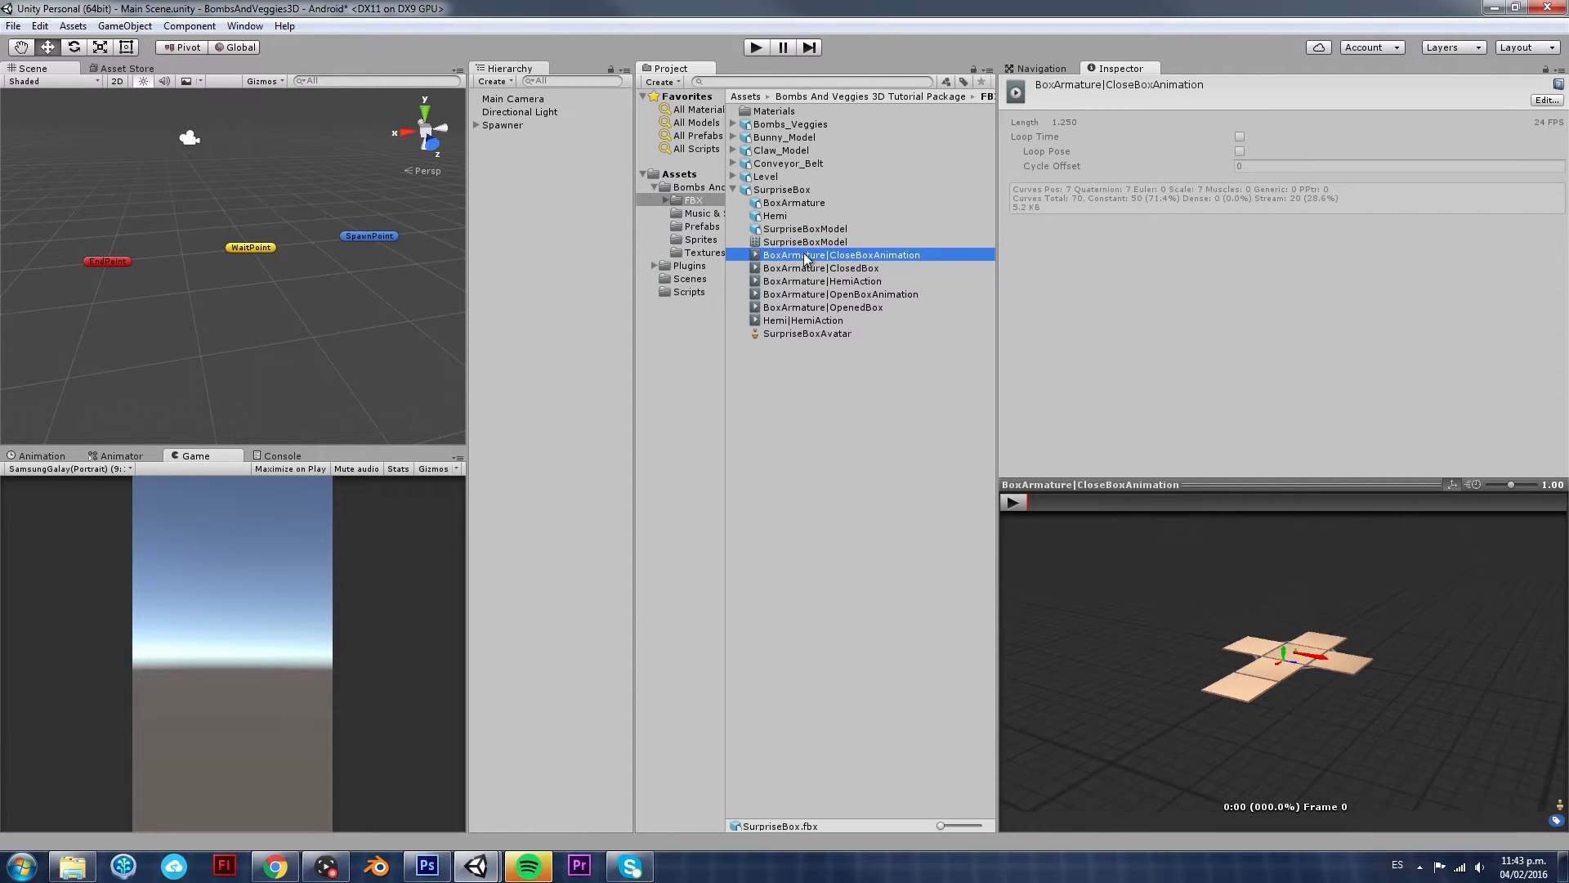
left_click(840, 293)
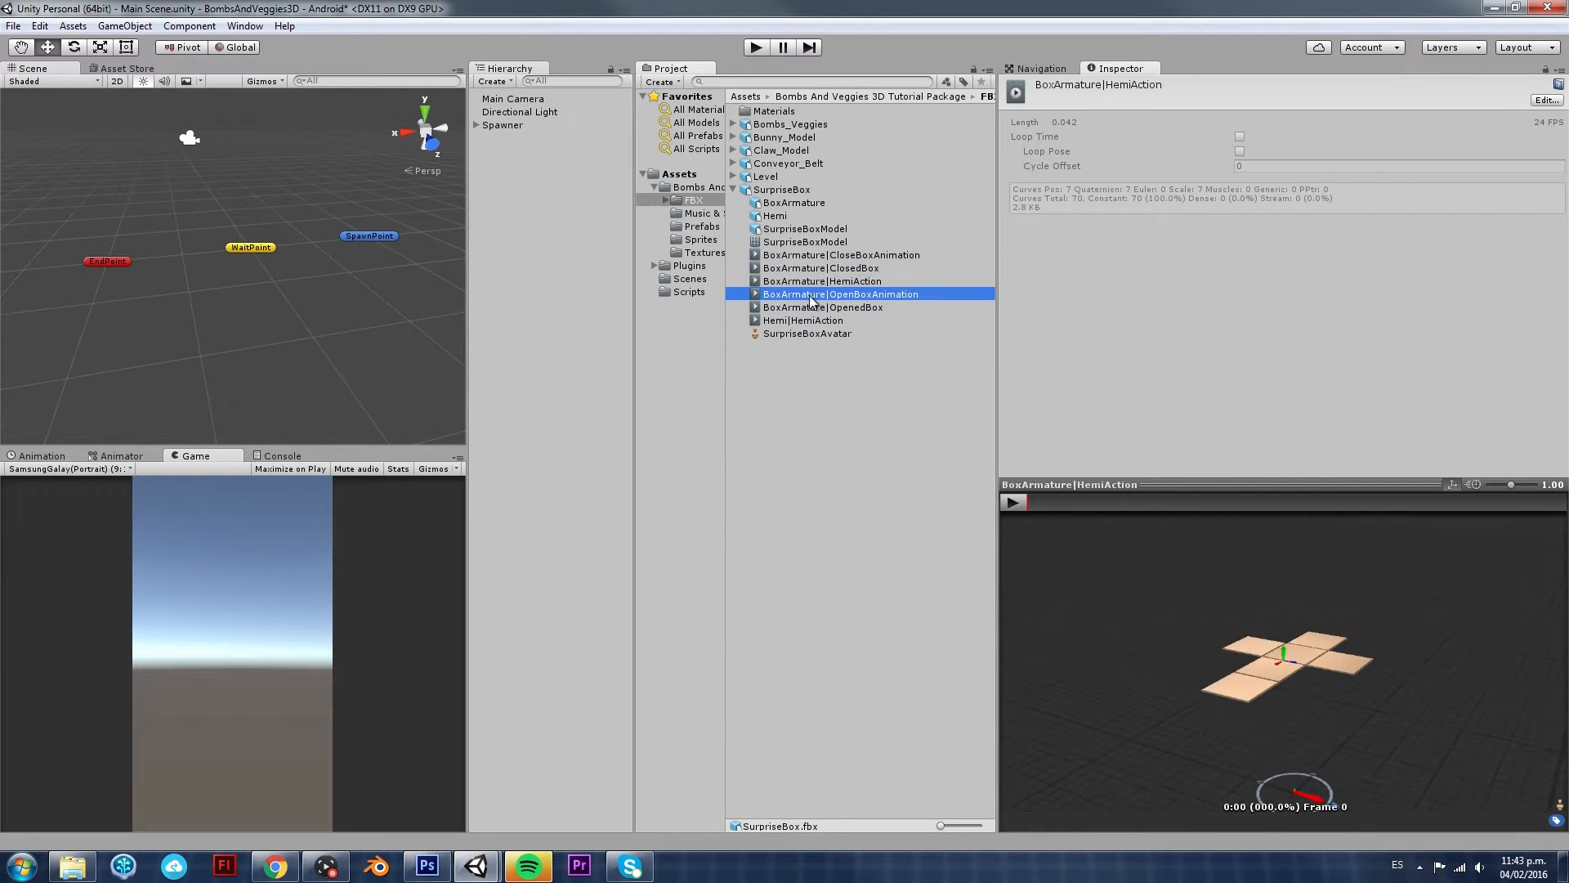
left_click(824, 307)
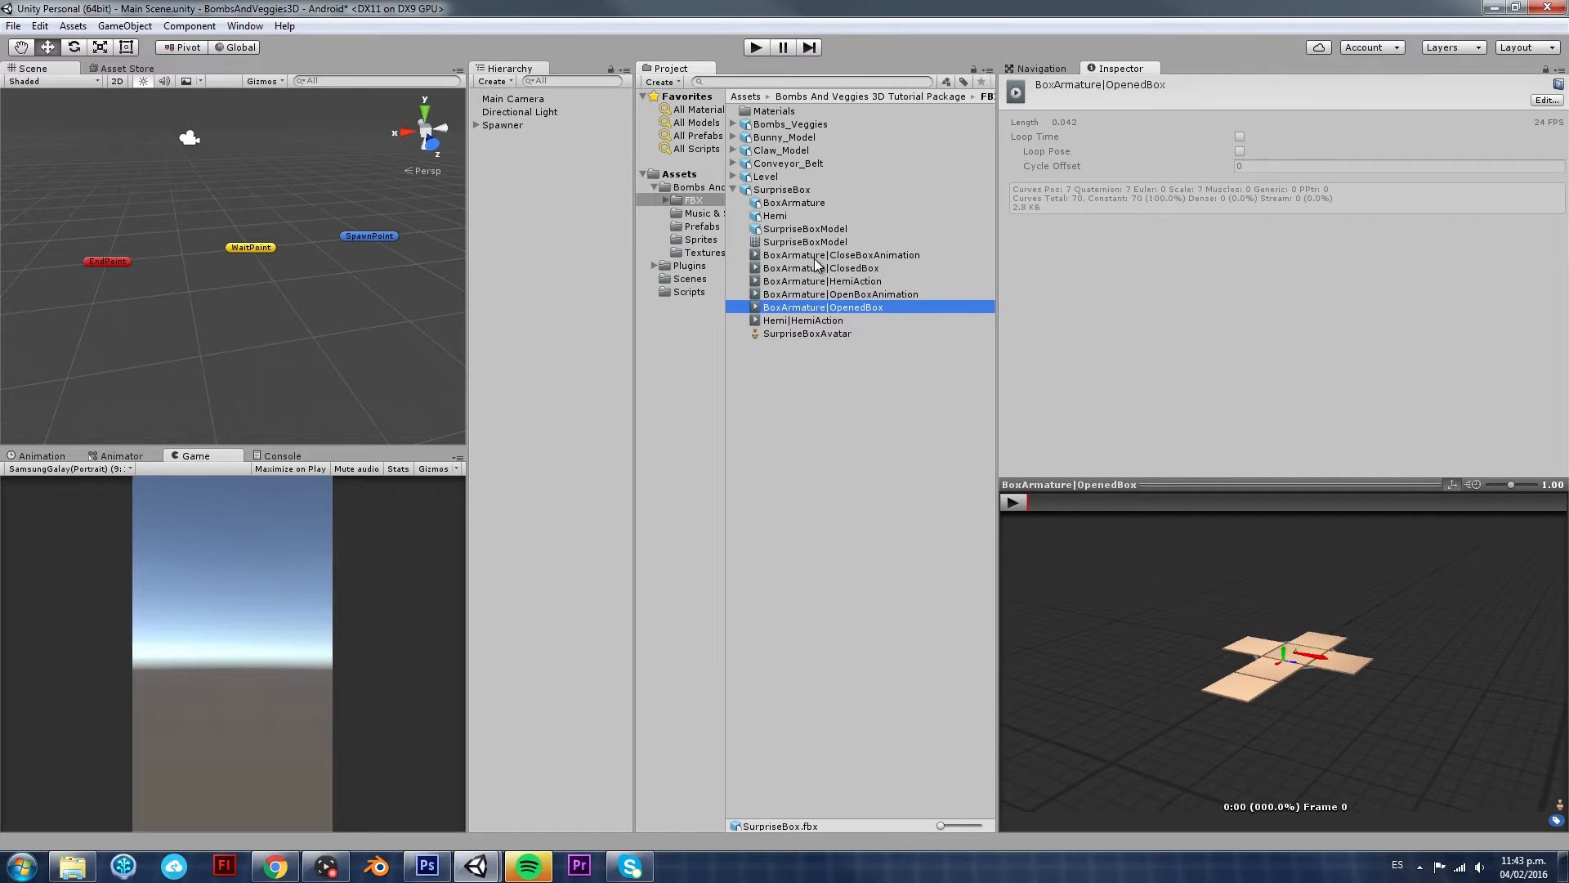
left_click(820, 267)
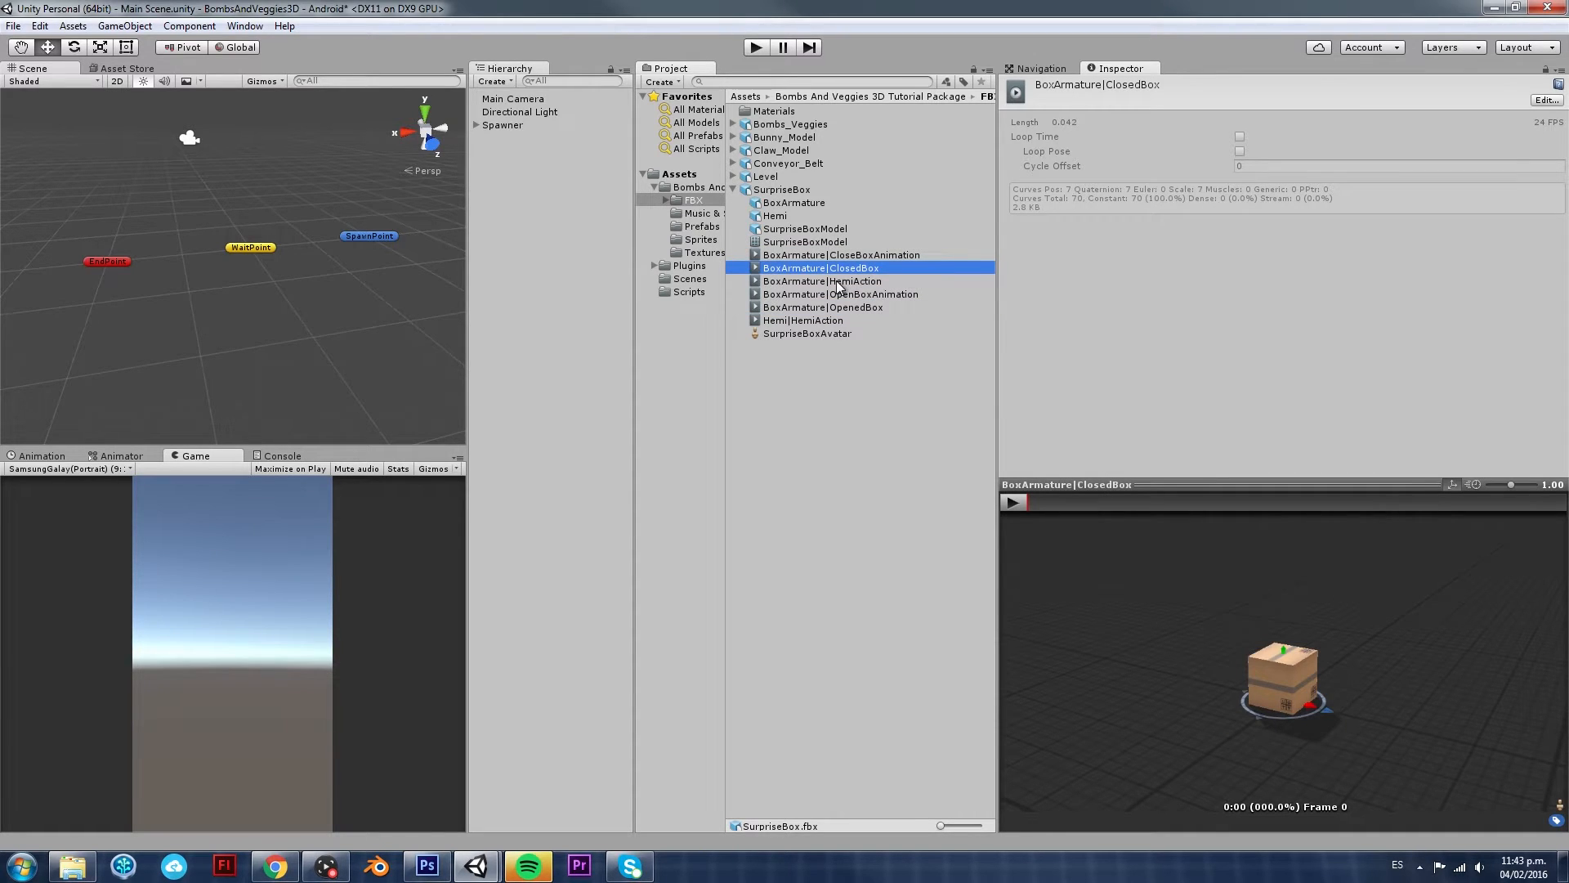
left_click(840, 292)
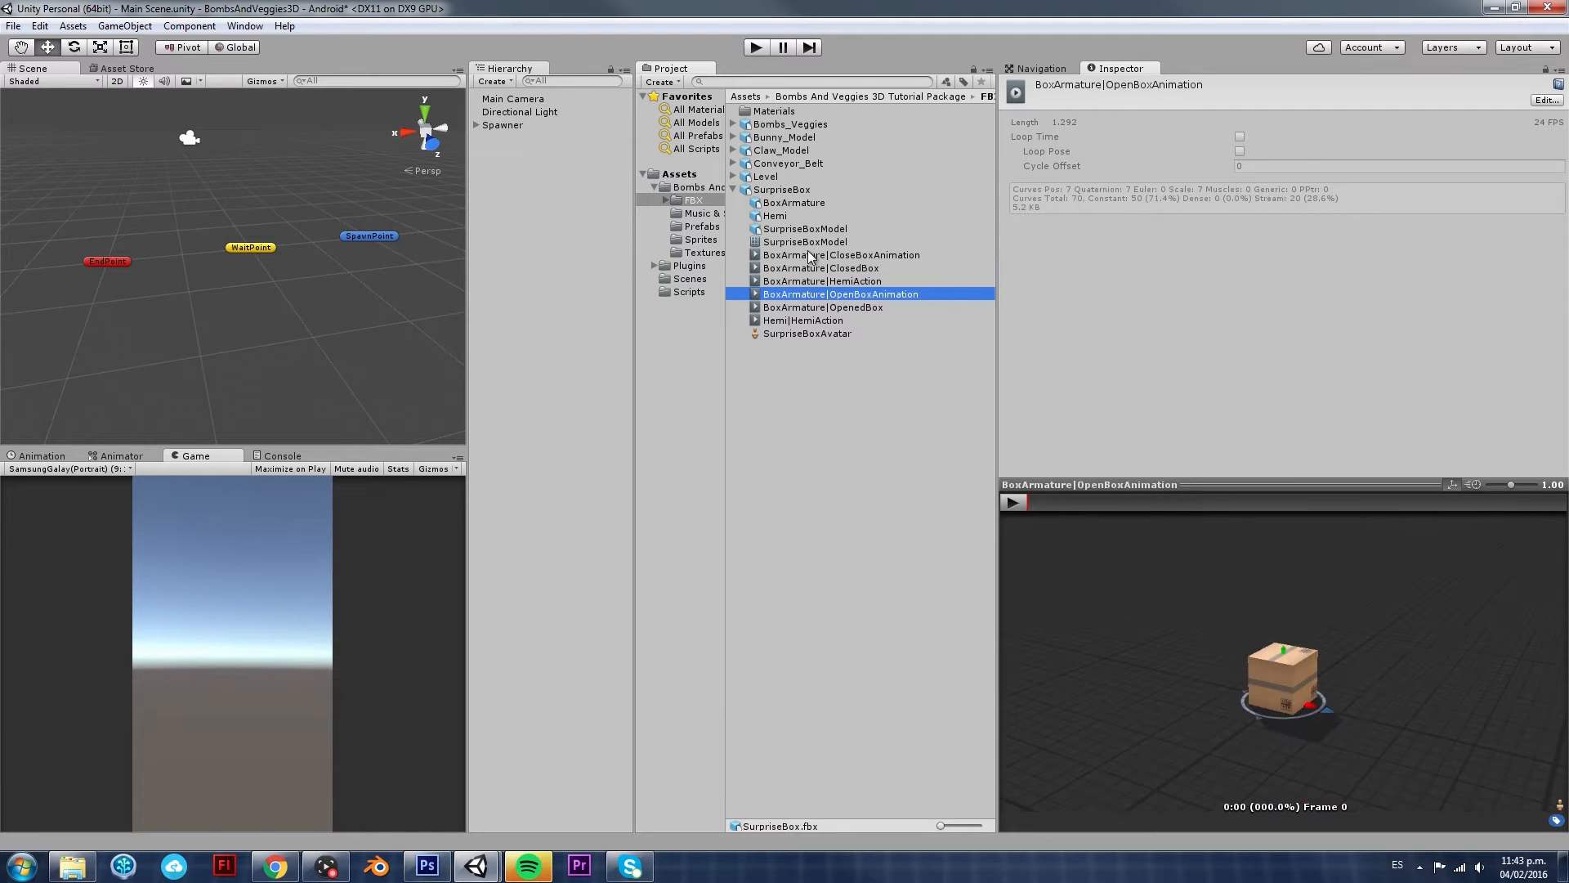
left_click(840, 255)
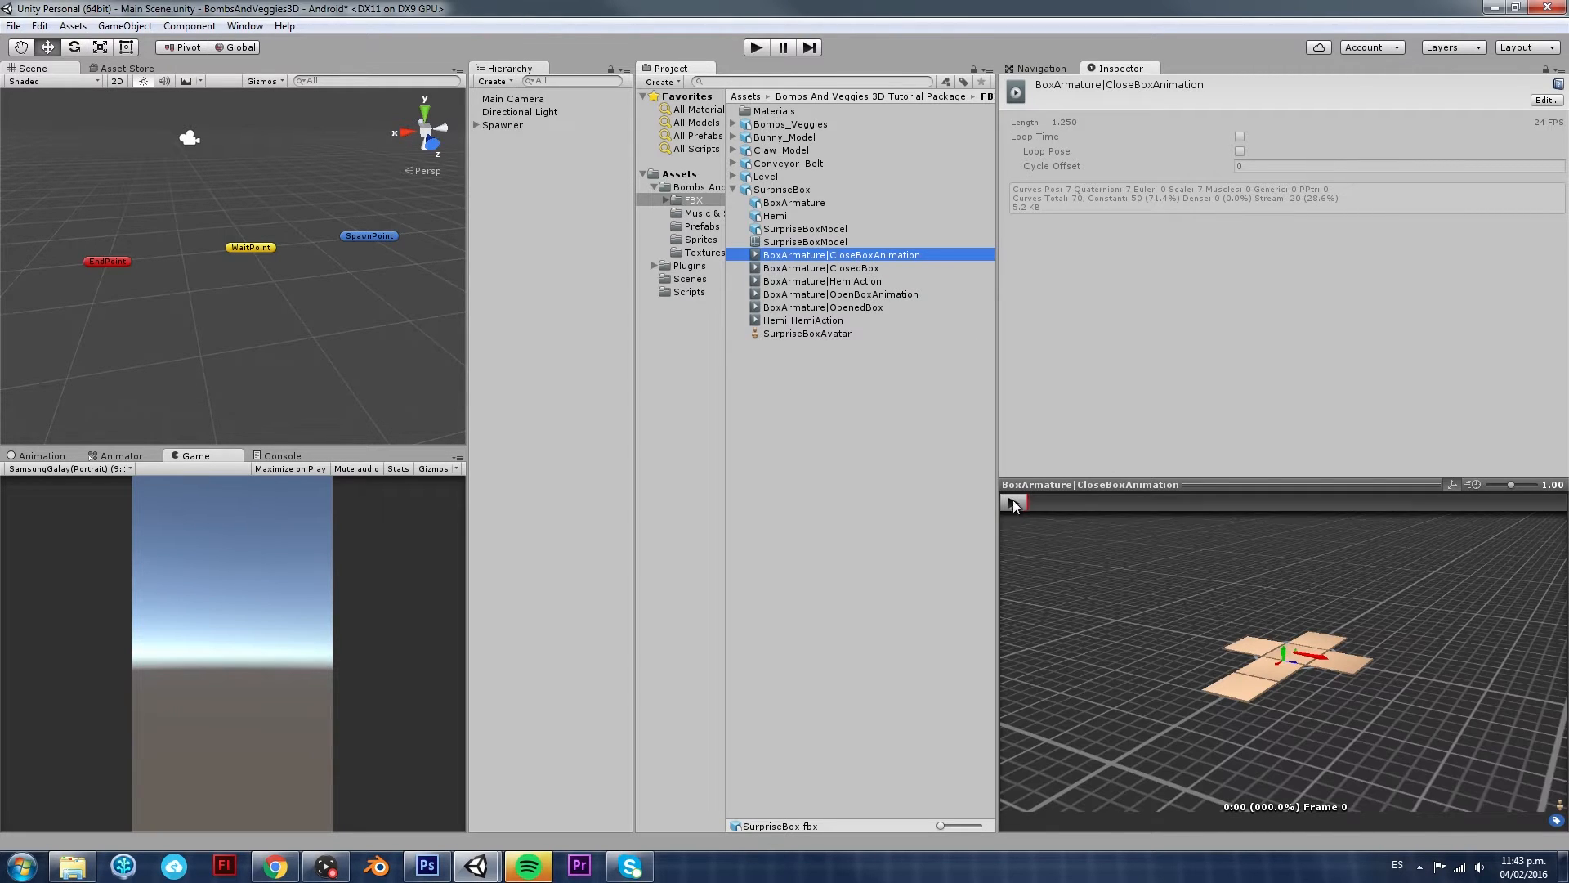
Preview CloseBoxAnimation, ClosedBox, OpenBoxAnimation and OpenedBox playing, showing the box unfolding flat
left_click(1012, 501)
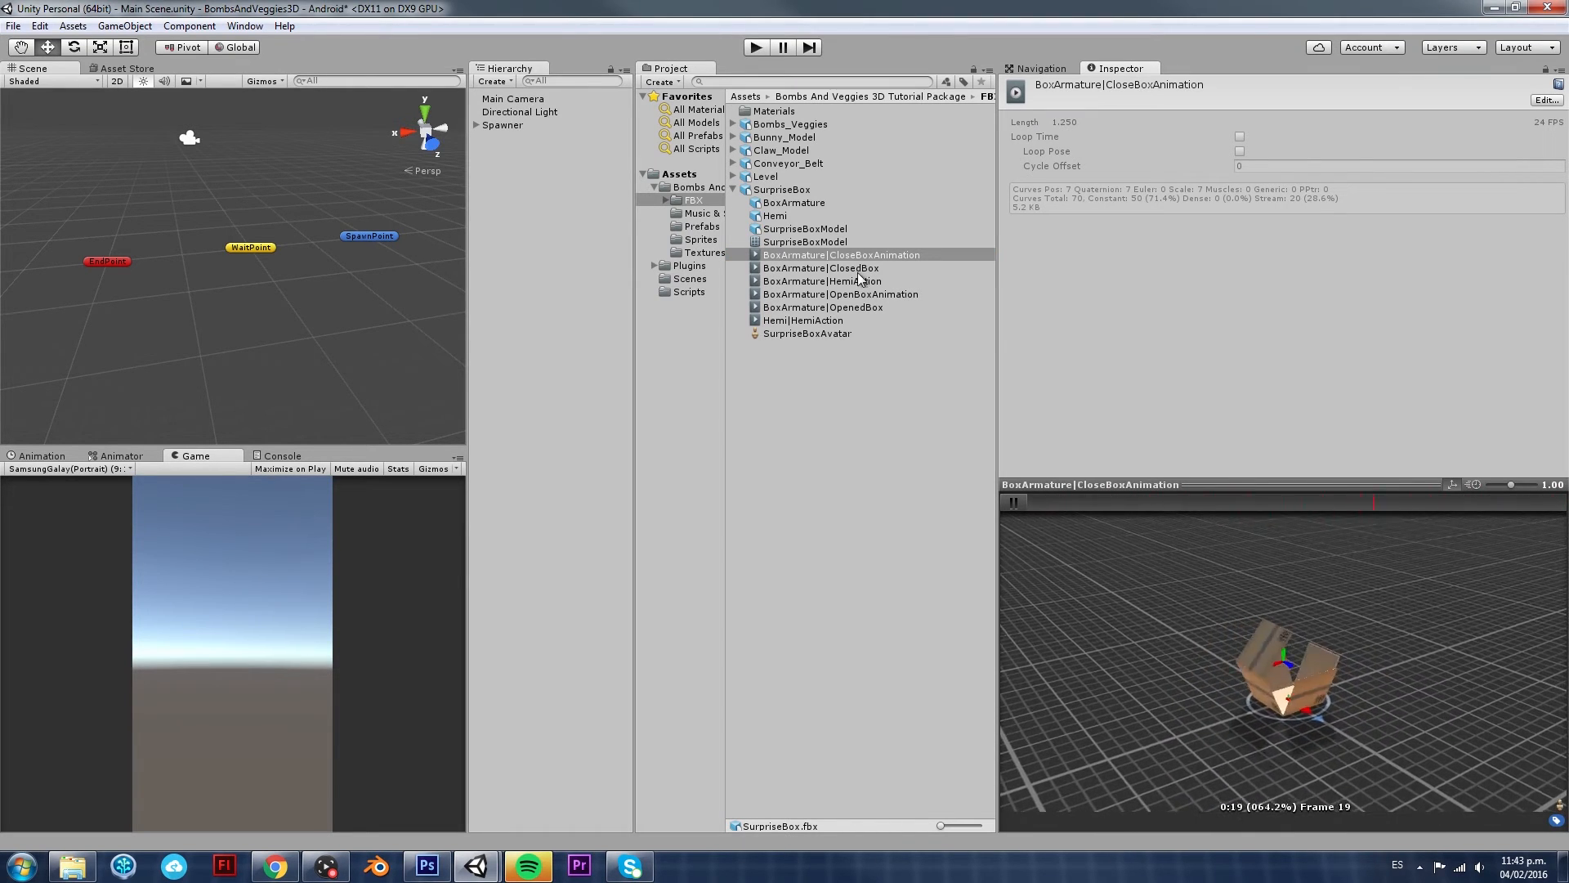
left_click(819, 266)
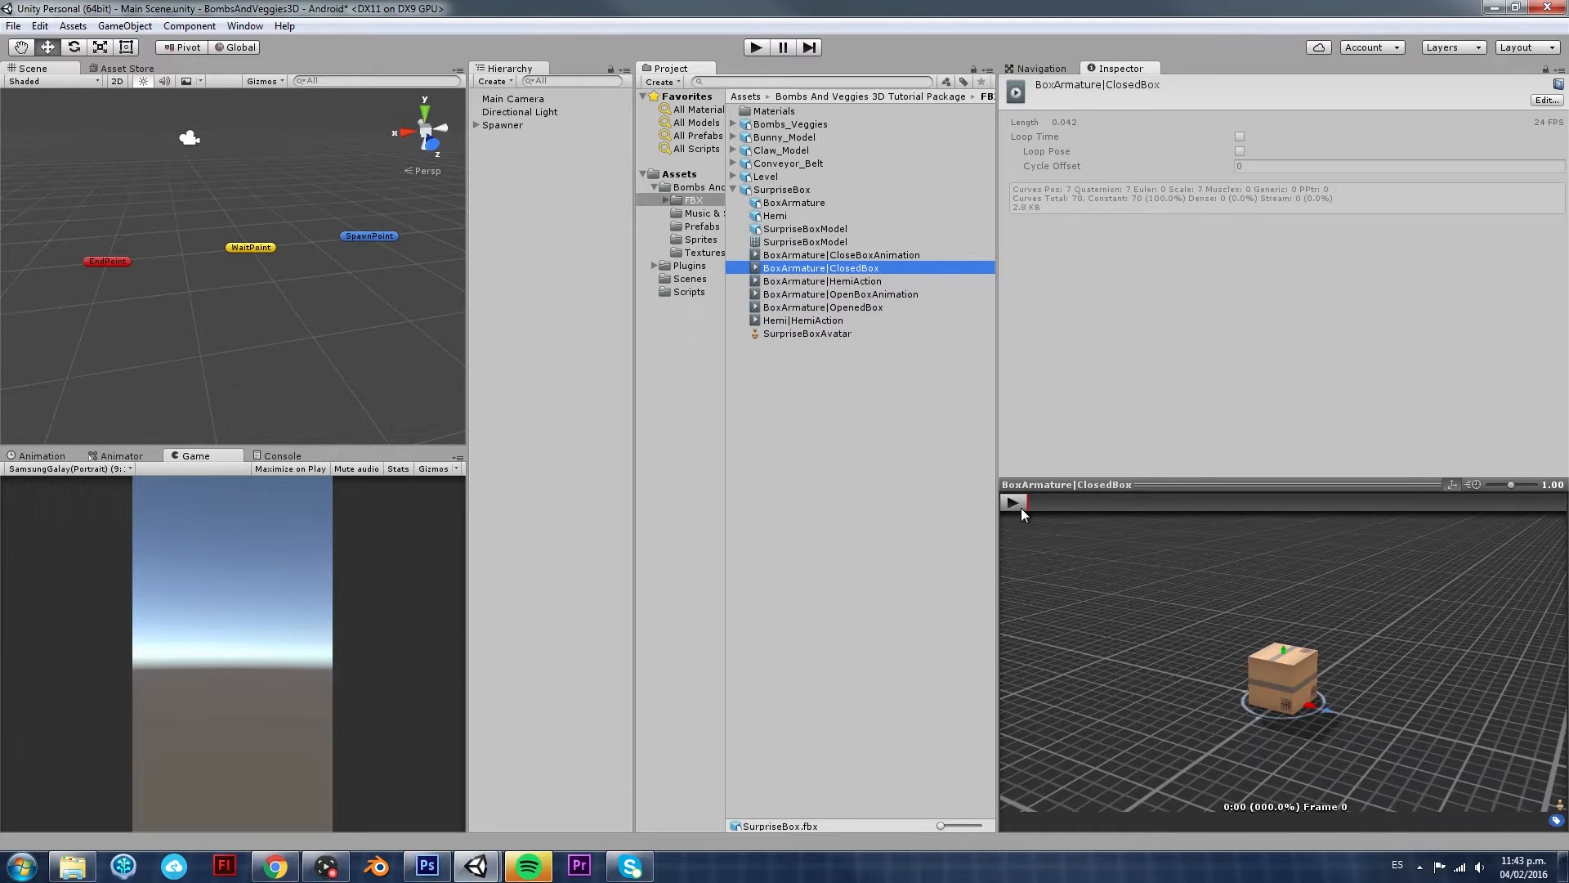
left_click(1014, 501)
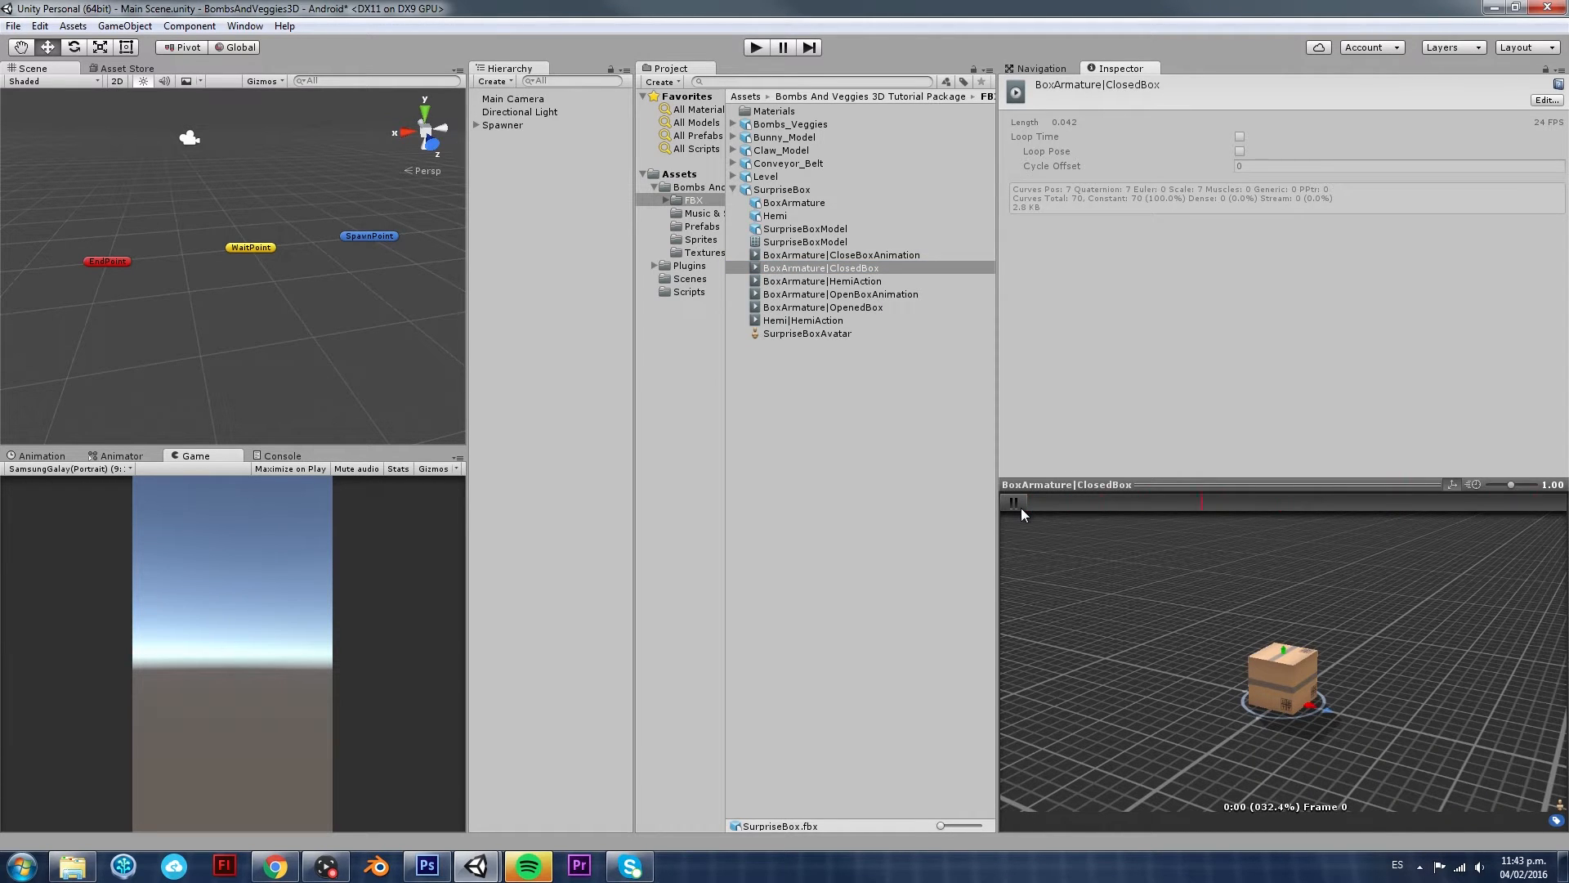
left_click(1013, 502)
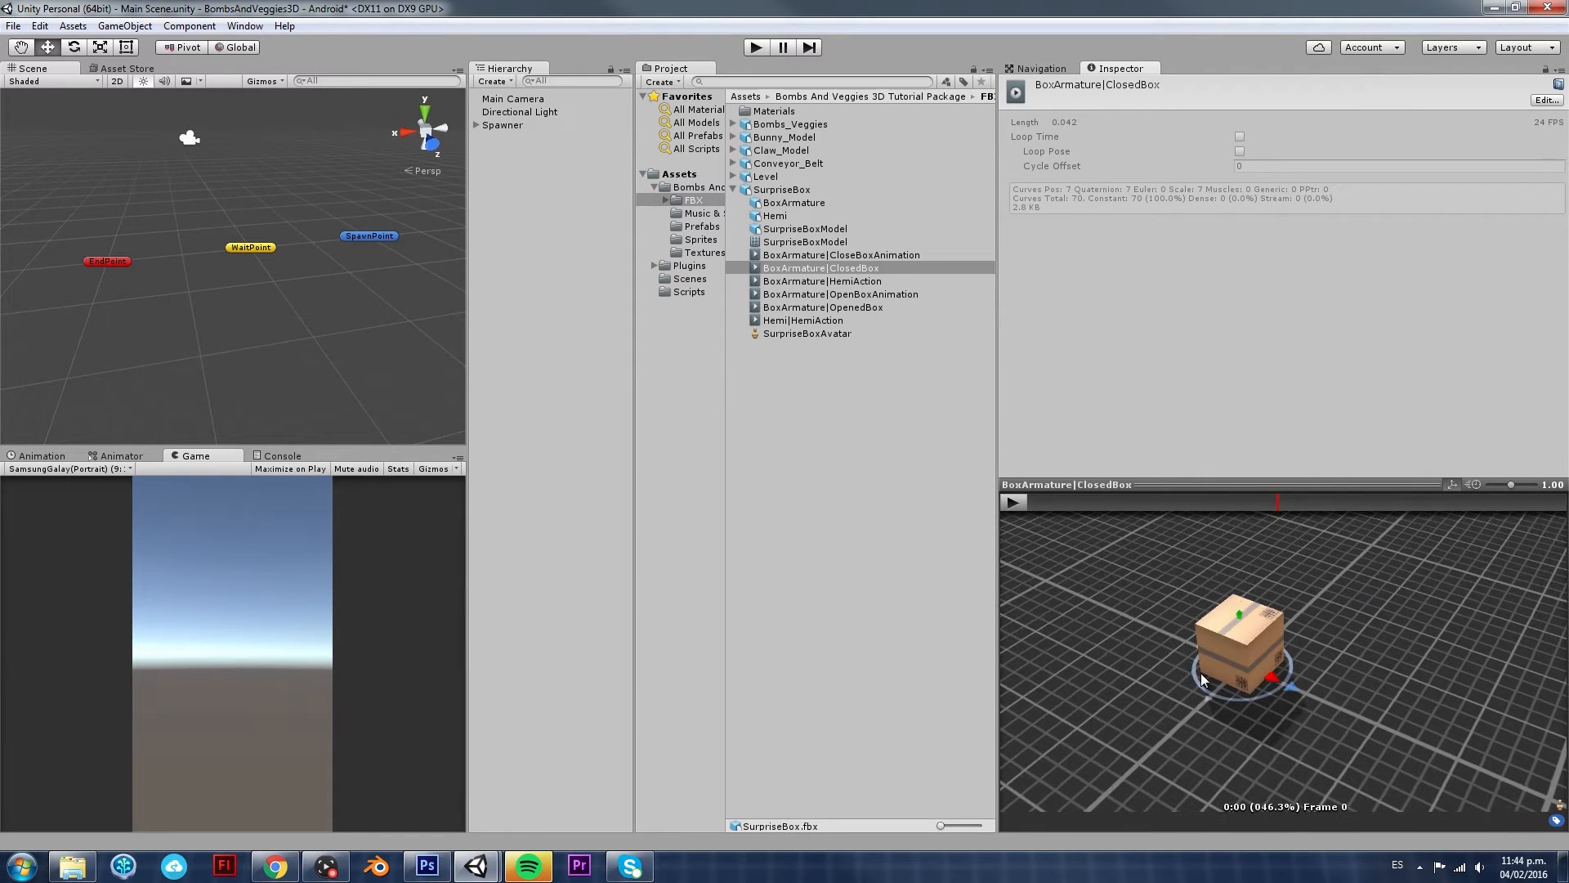
left_click(840, 292)
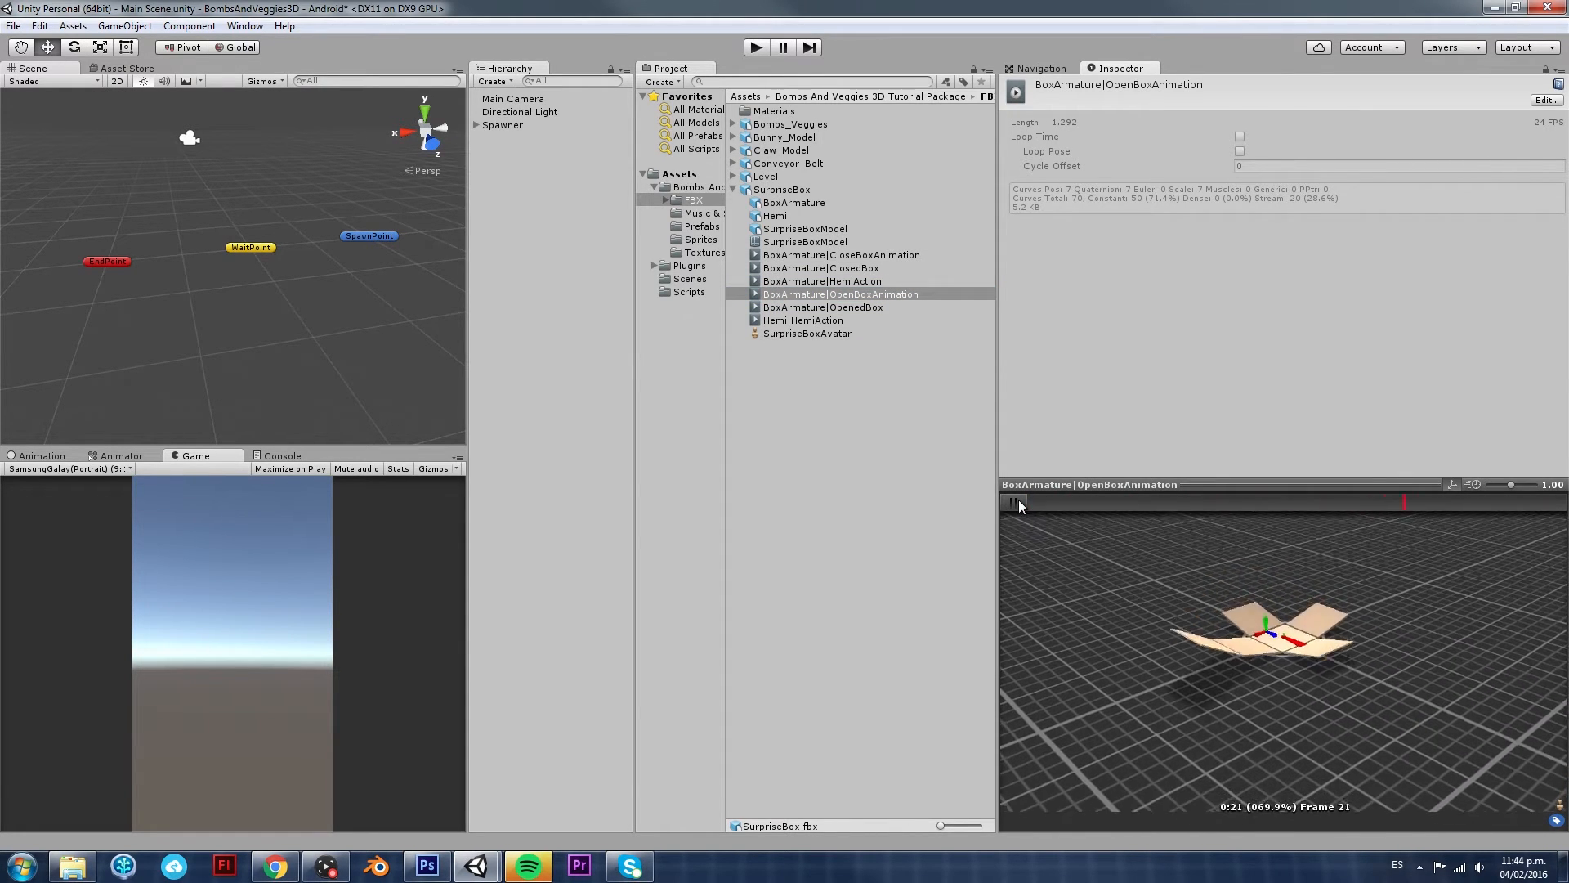
left_click(1014, 503)
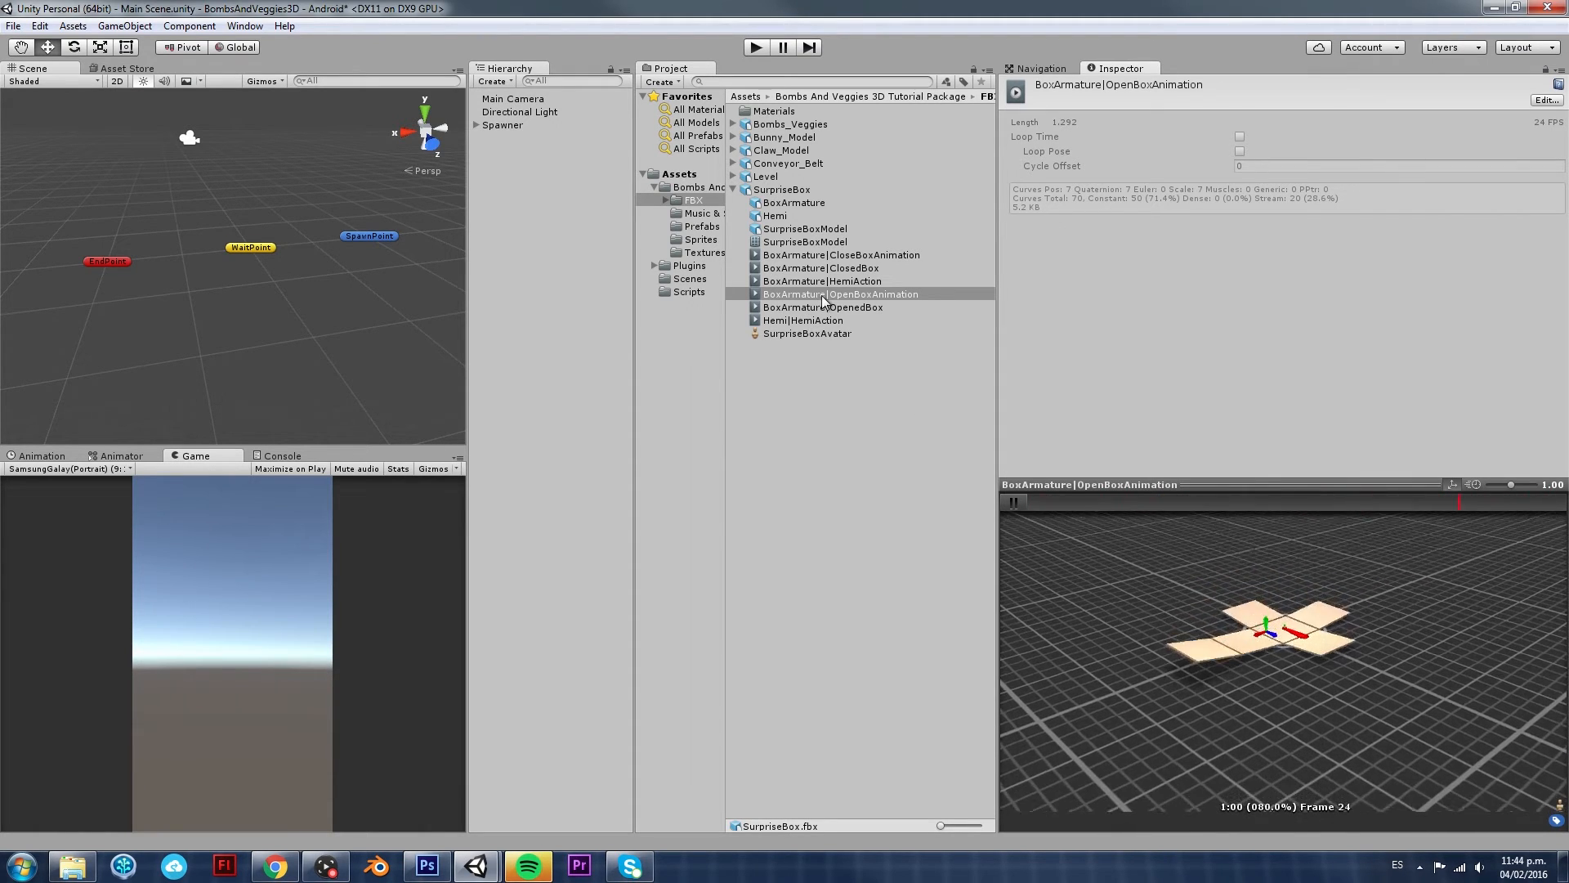
left_click(822, 308)
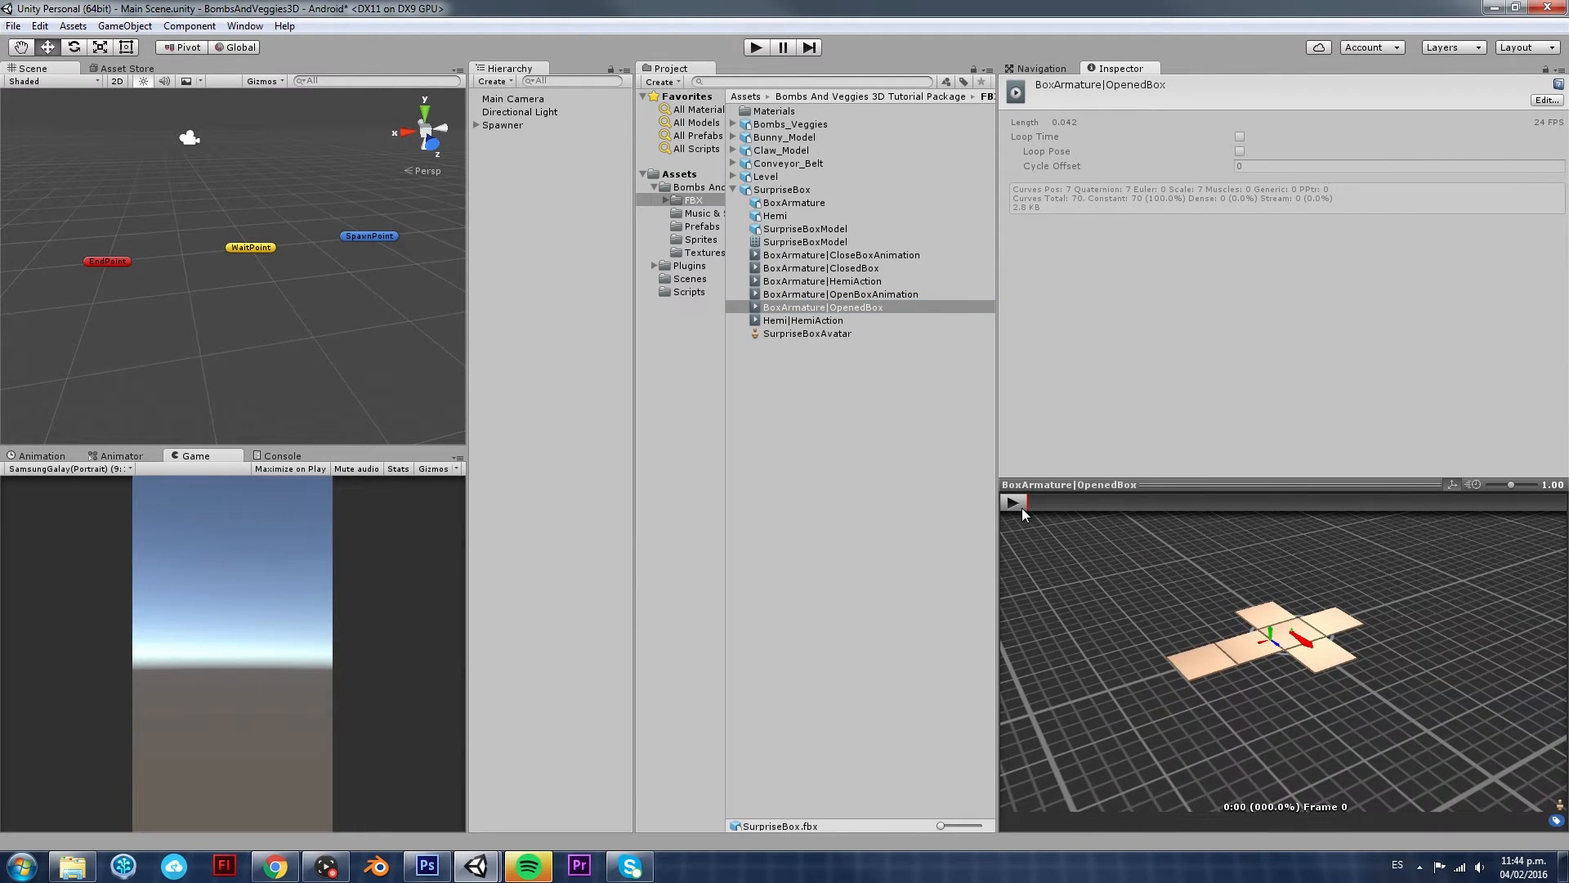
left_click(1014, 502)
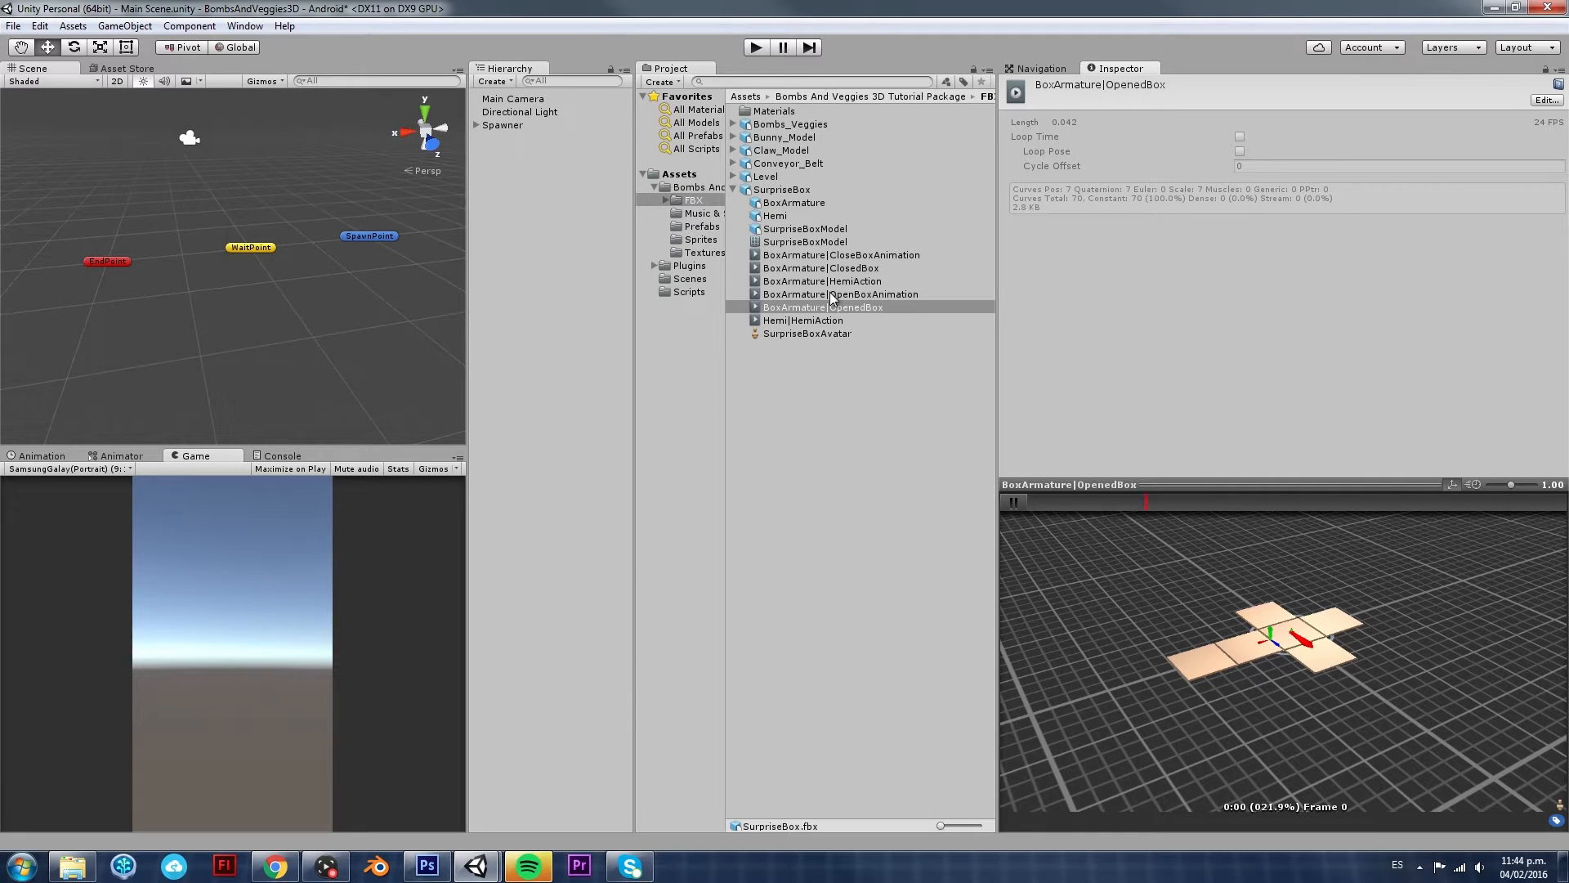
left_click(838, 293)
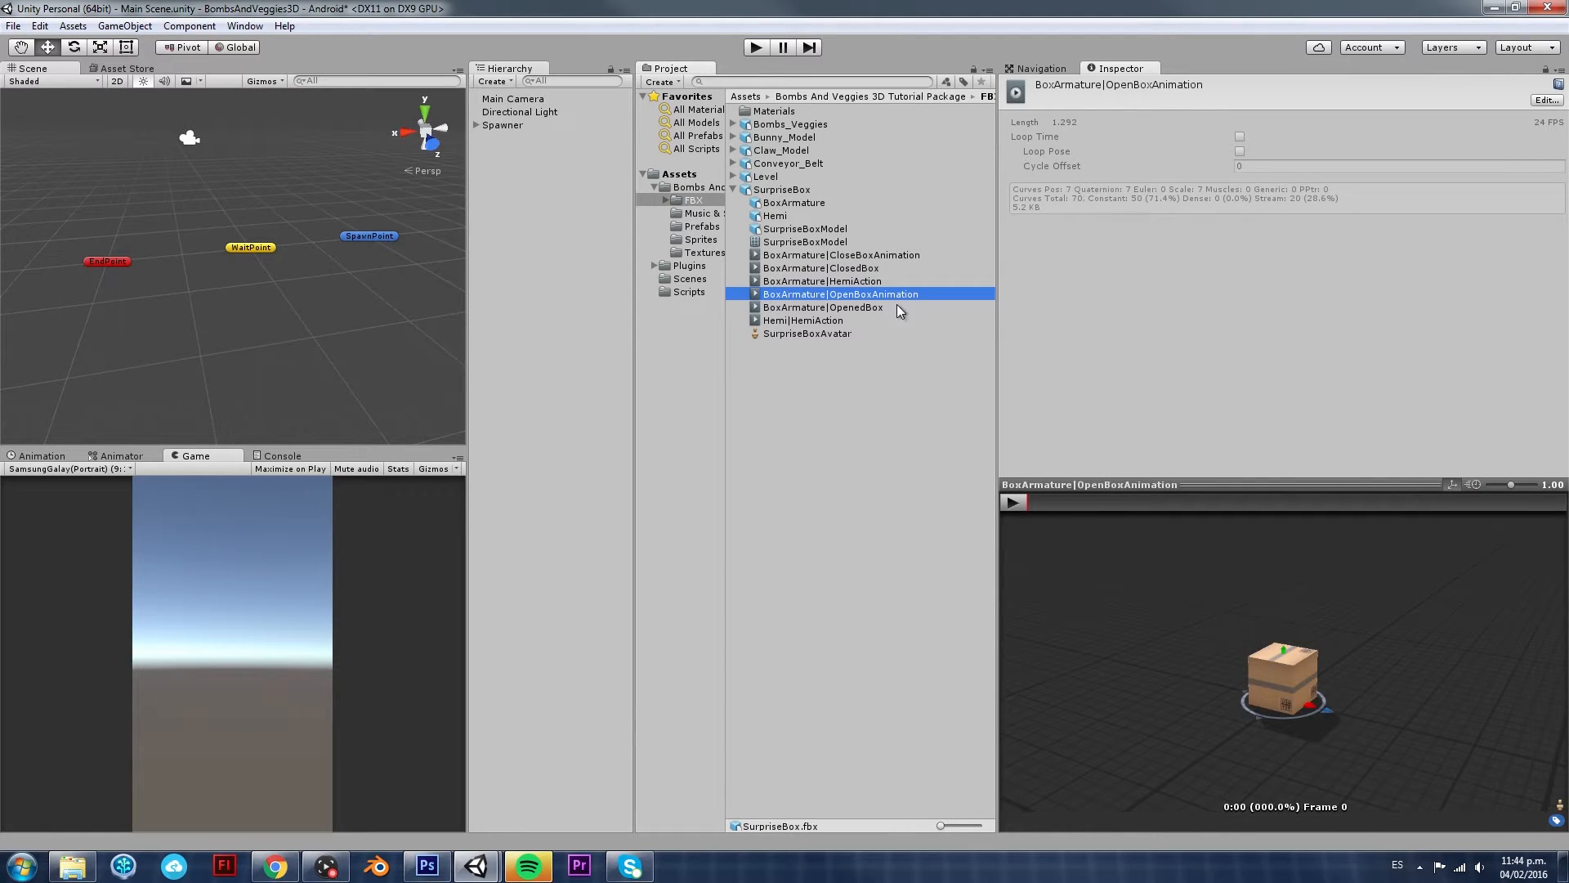
mouse_move(830, 243)
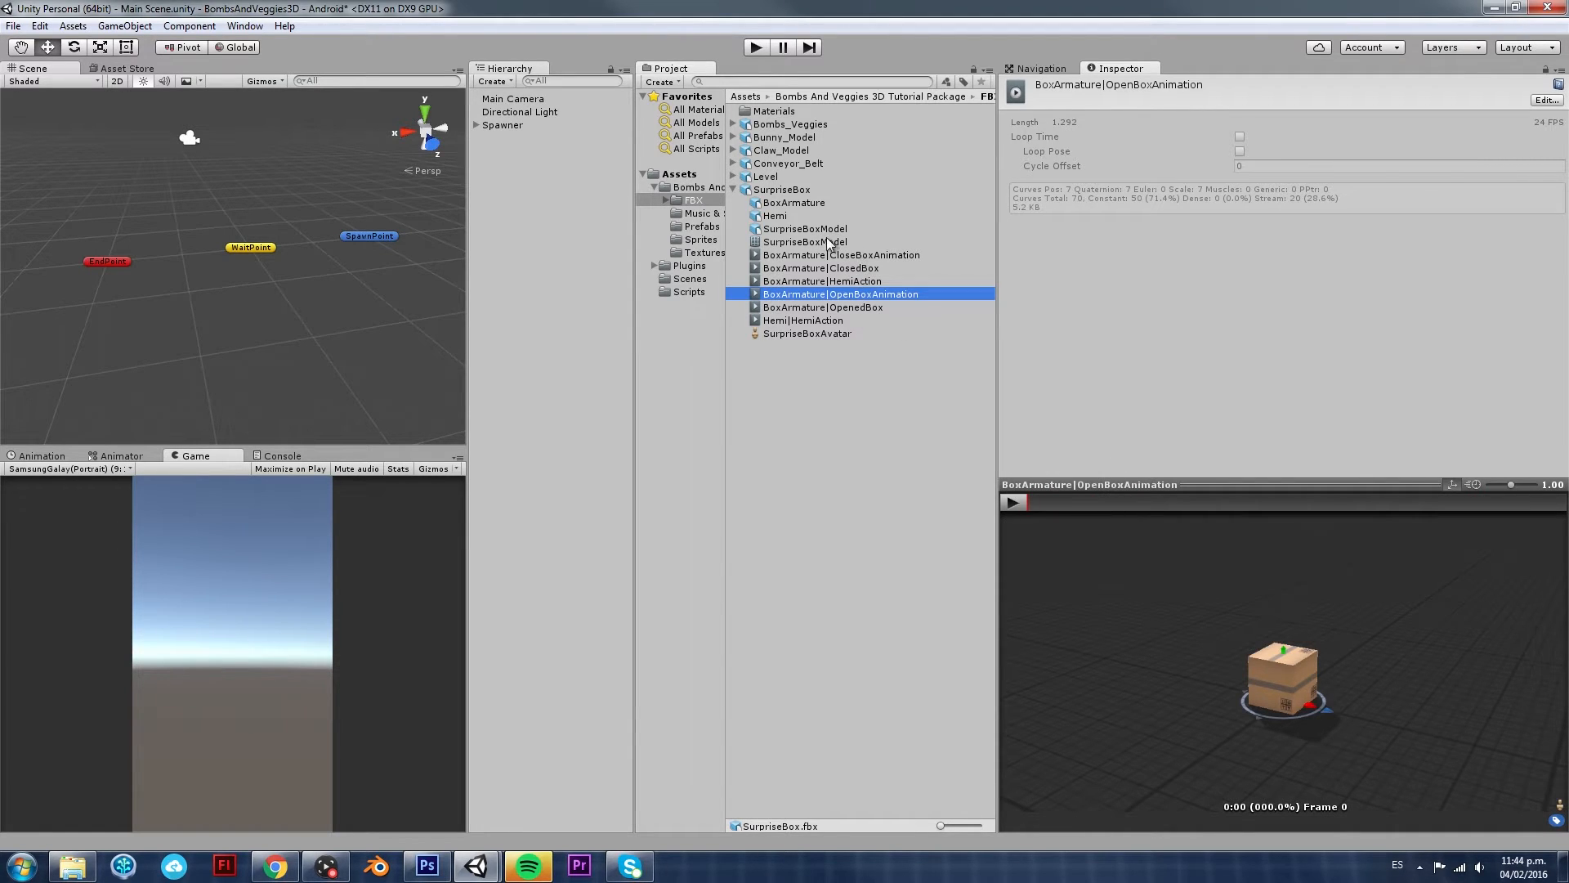
left_click(834, 381)
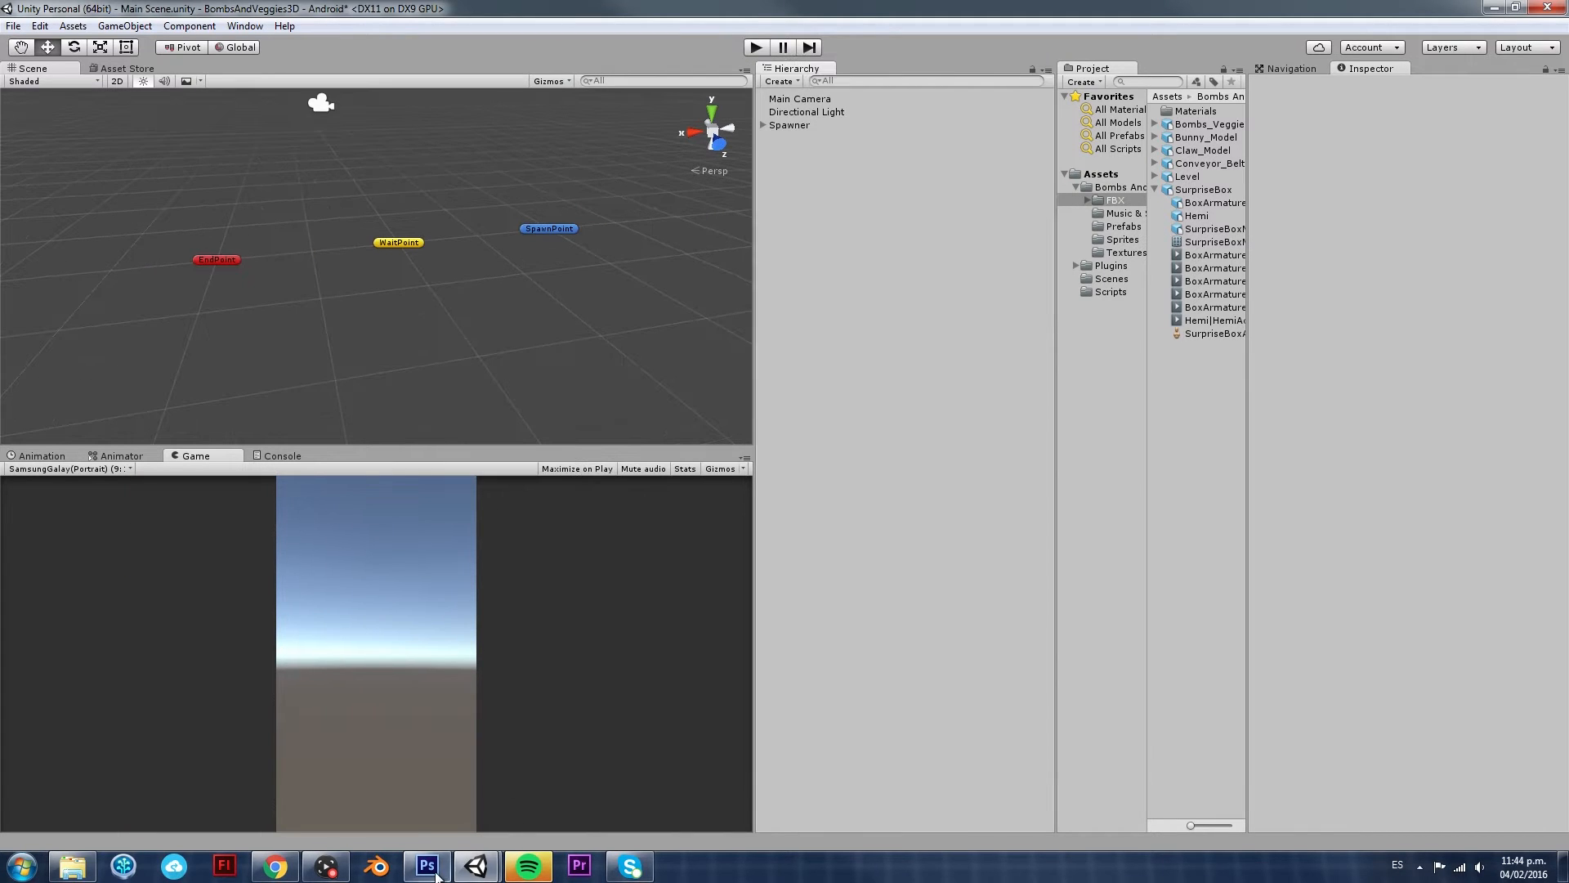
Review the Spawner and Surprise Box diagram in Photoshop, then minimize it to return to Unity
left_click(425, 865)
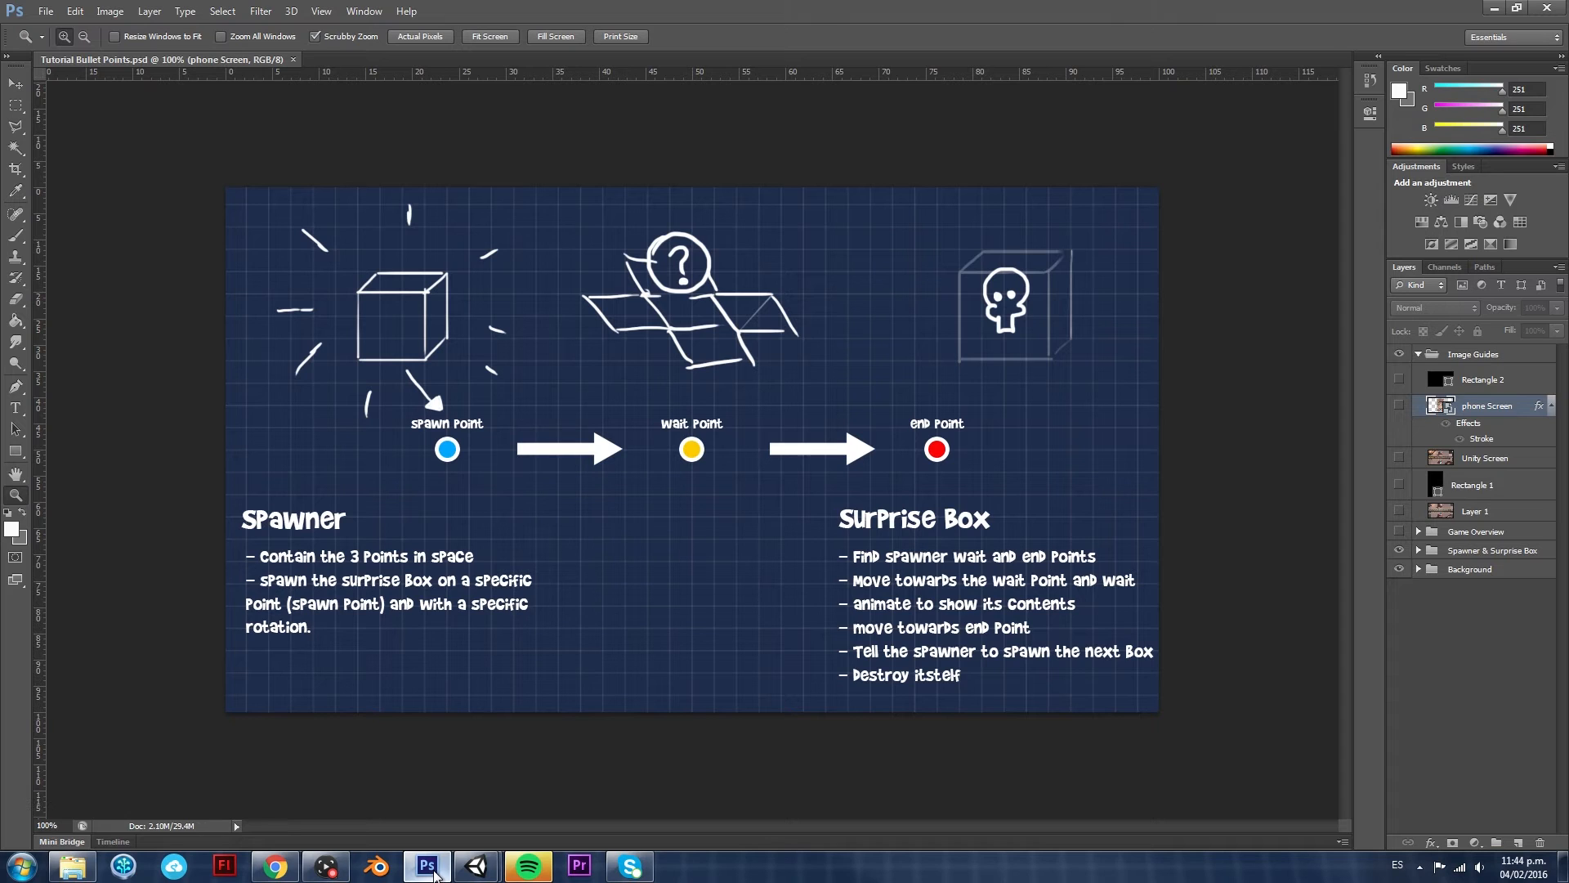
mouse_move(898, 372)
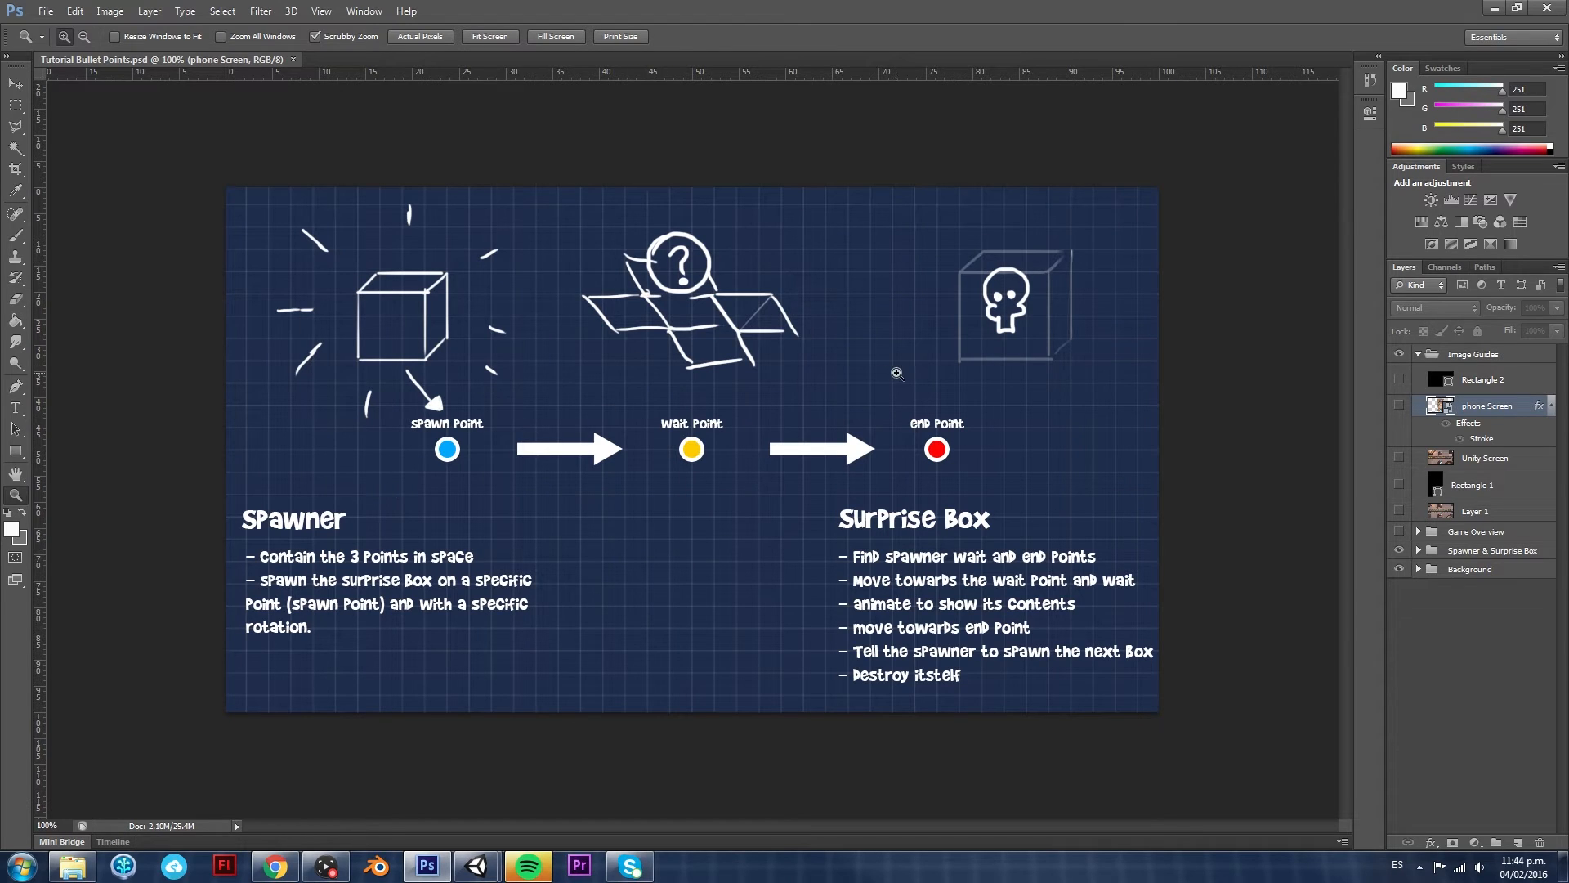
mouse_move(918, 508)
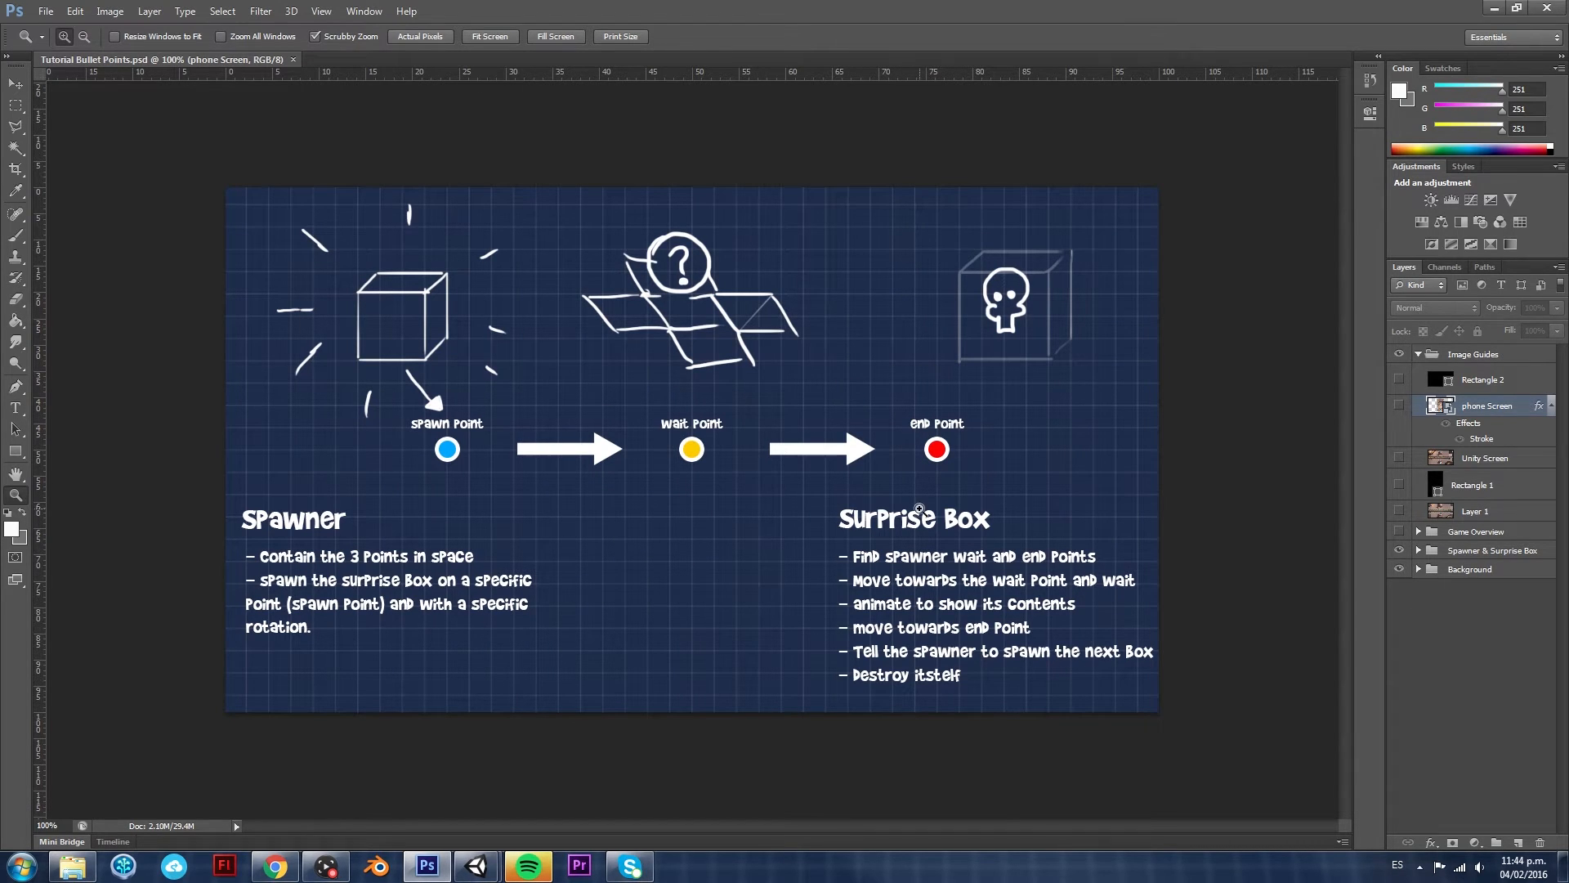
mouse_move(378, 341)
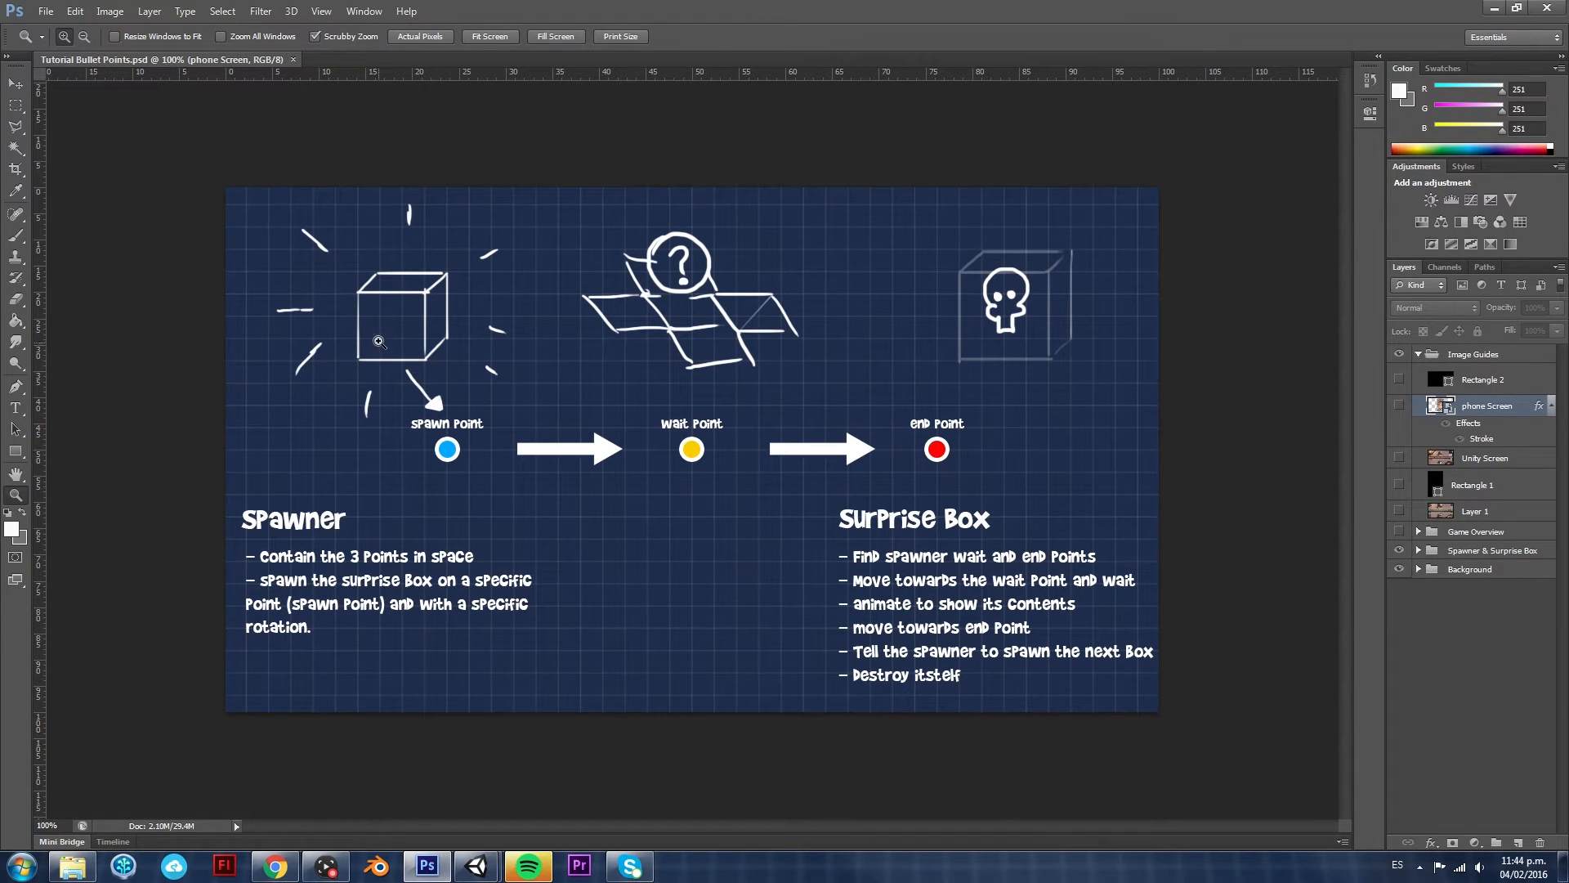
mouse_move(325, 311)
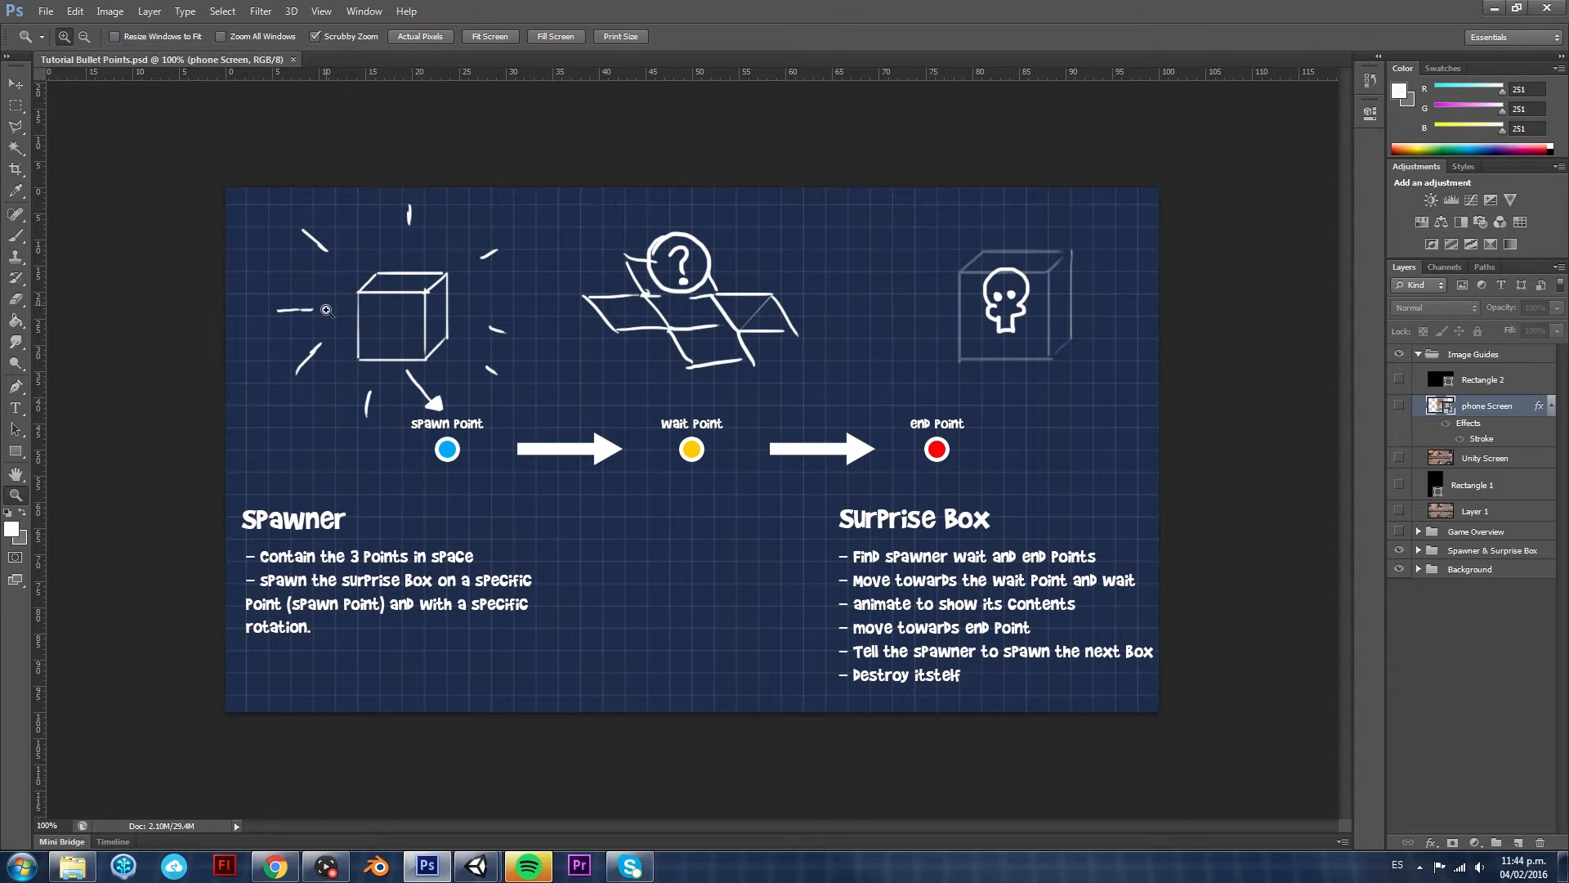
mouse_move(758, 327)
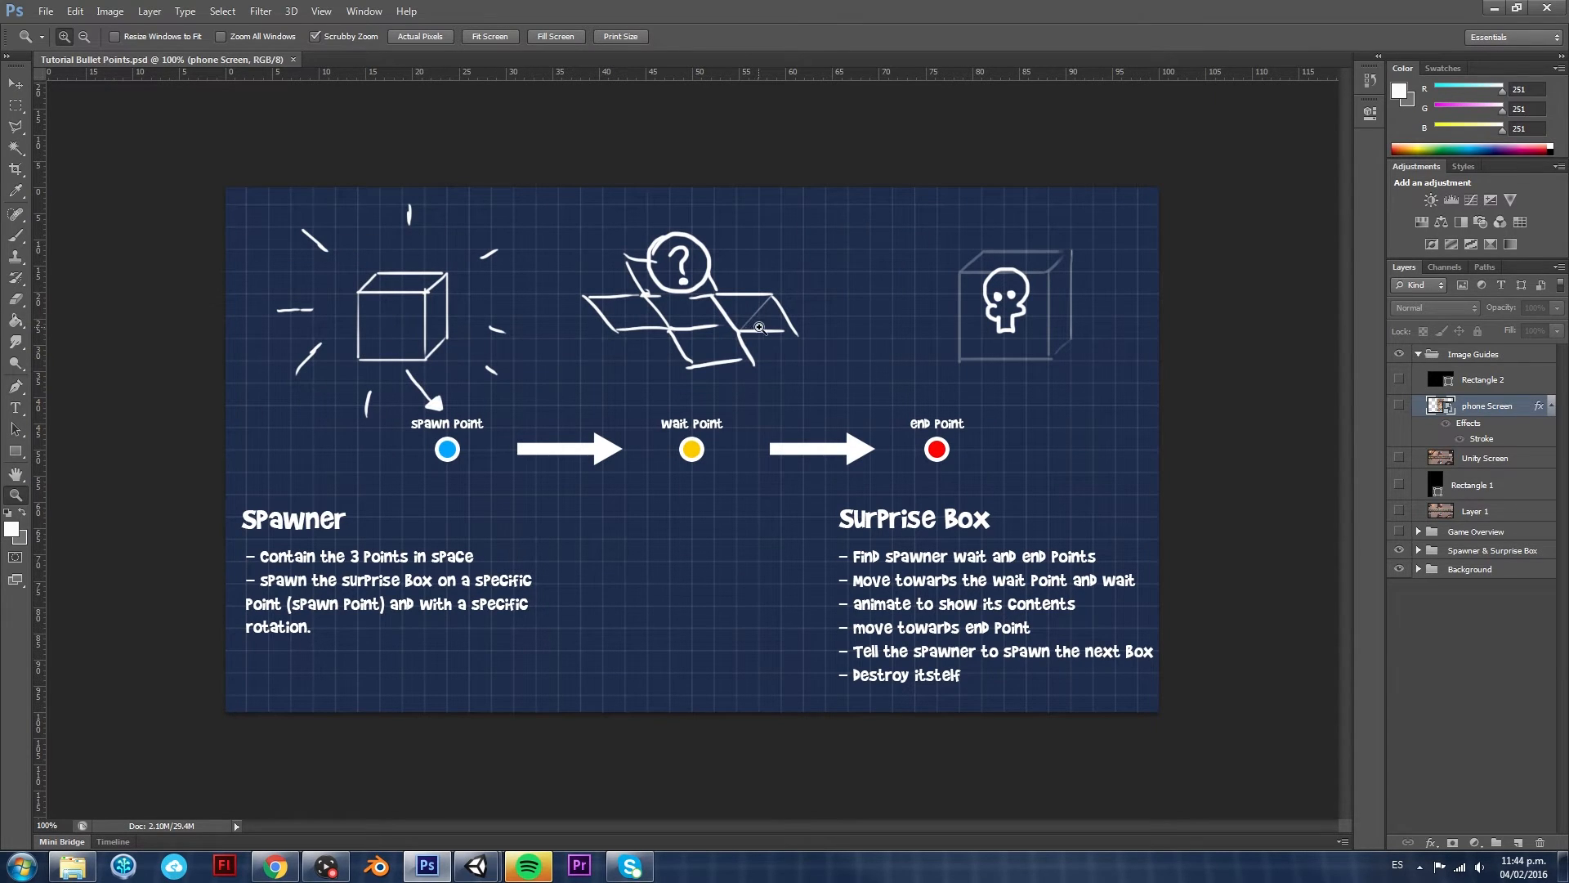
mouse_move(745, 234)
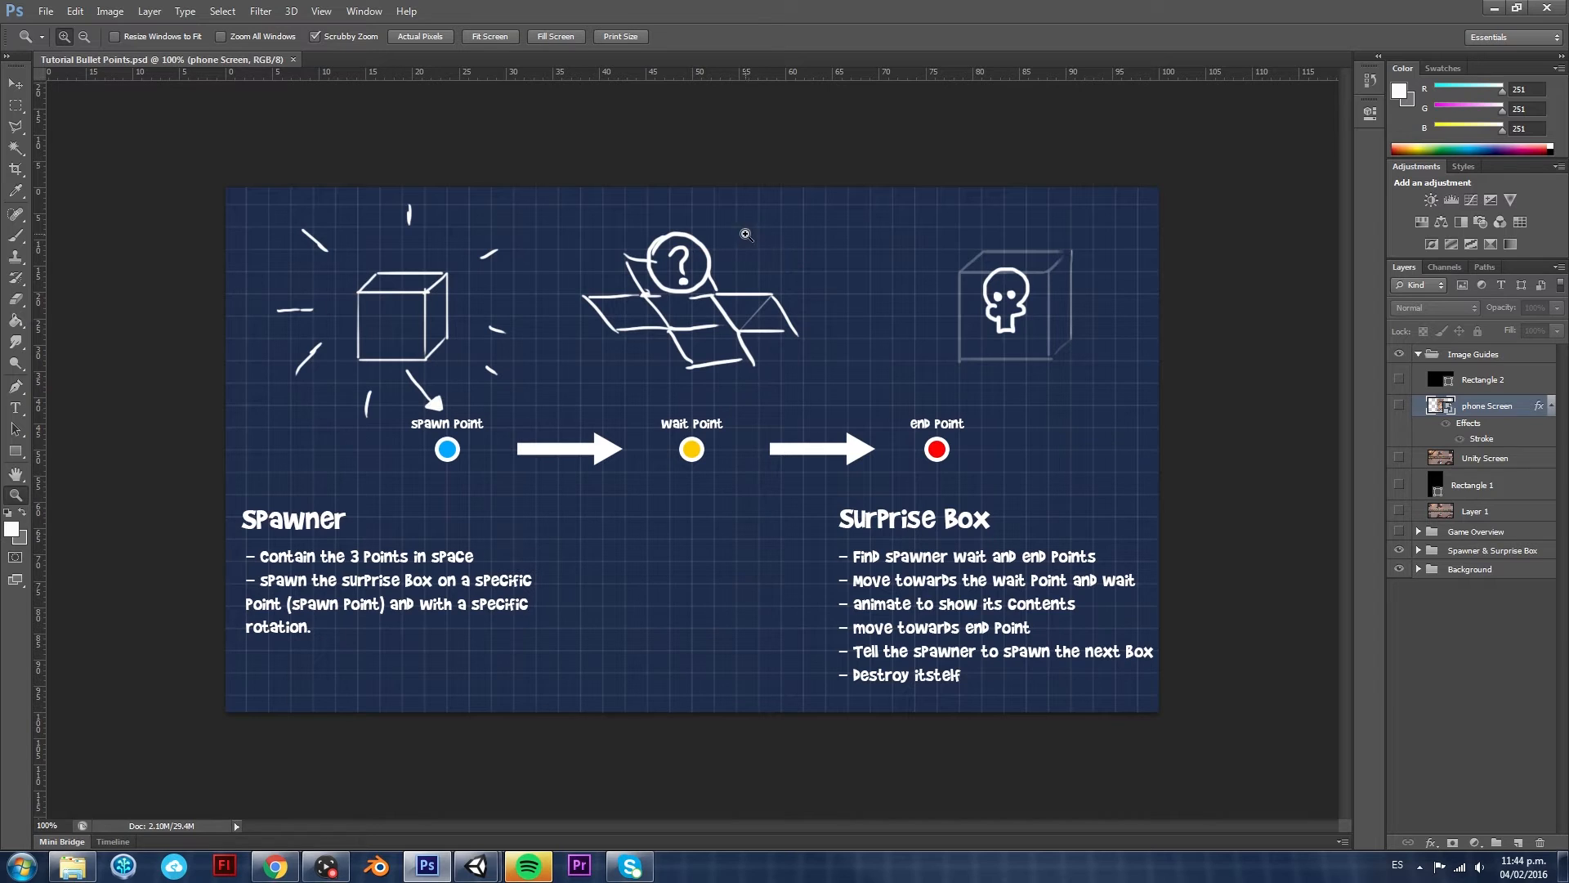
mouse_move(549, 314)
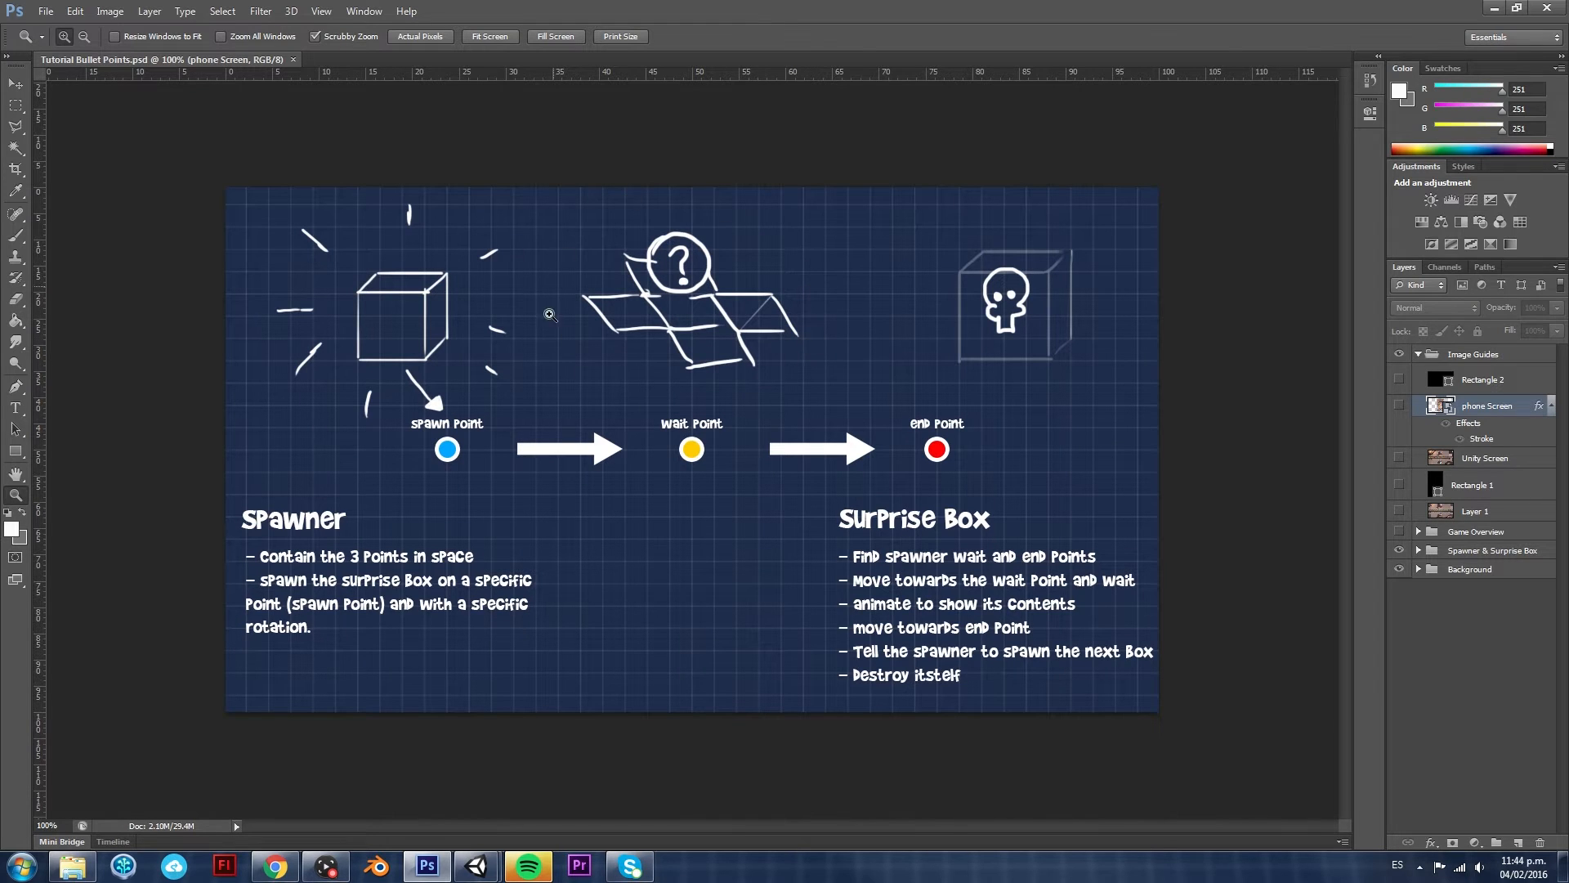
mouse_move(806, 293)
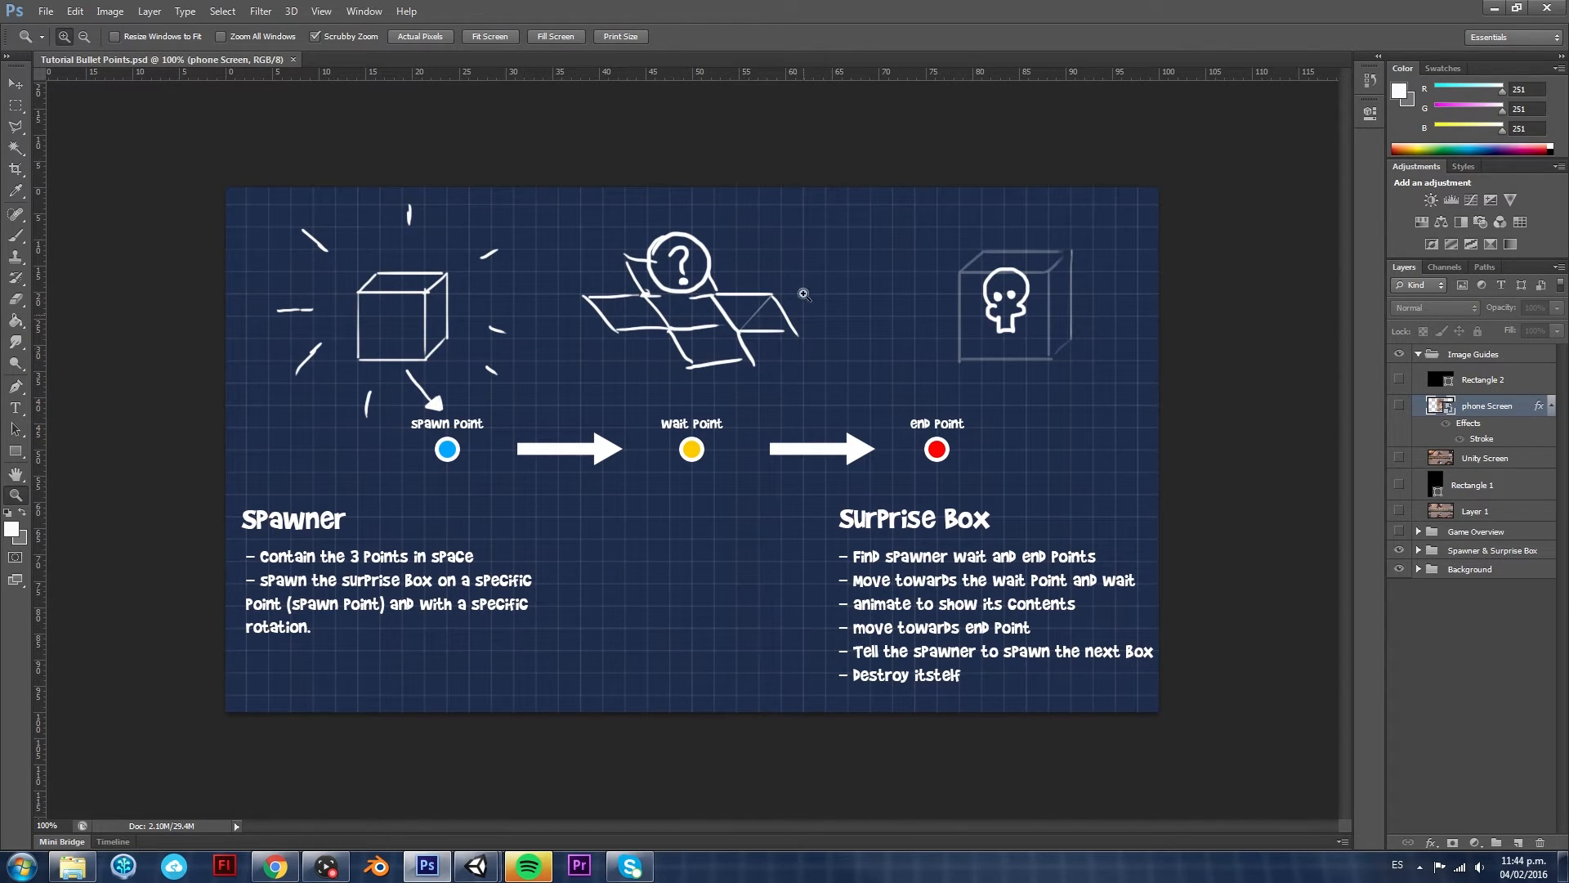
mouse_move(873, 665)
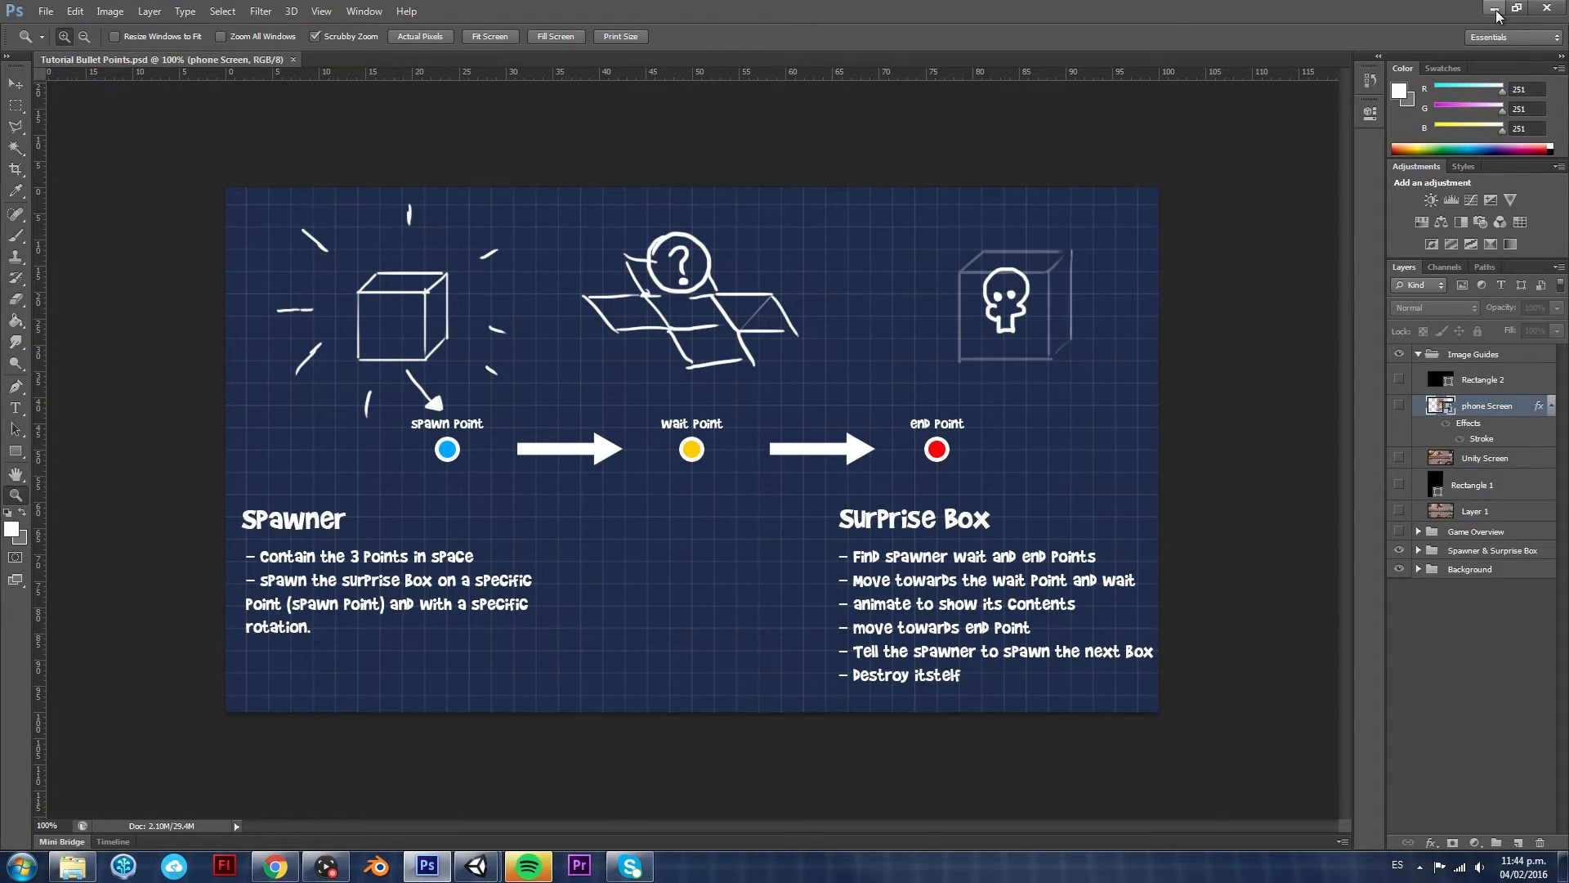
left_click(476, 865)
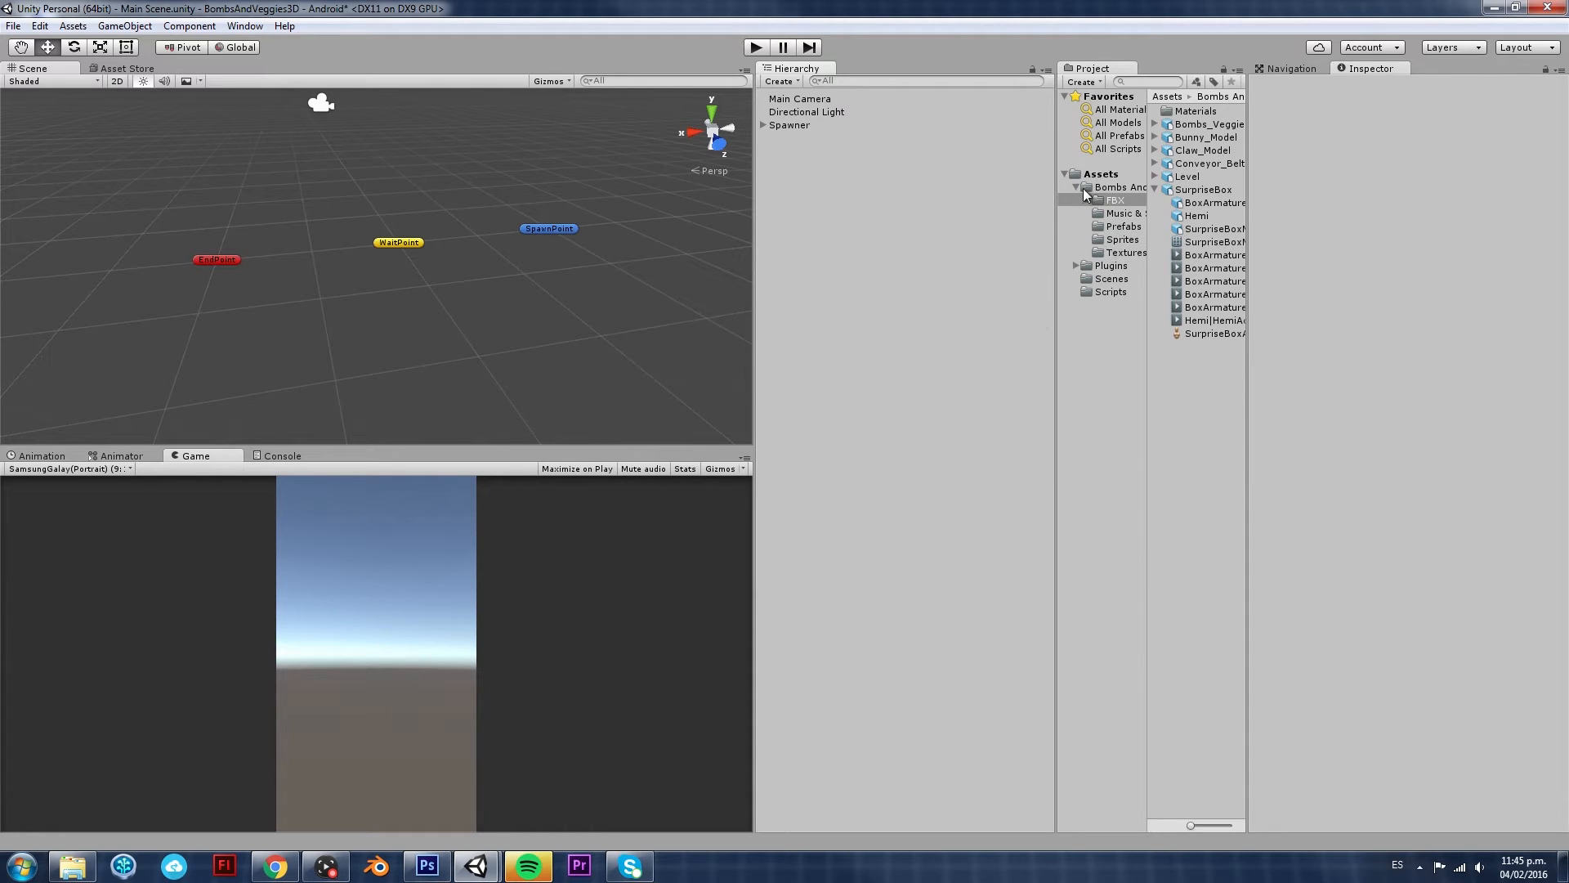
Create a new Animators folder inside Assets
left_click(1100, 174)
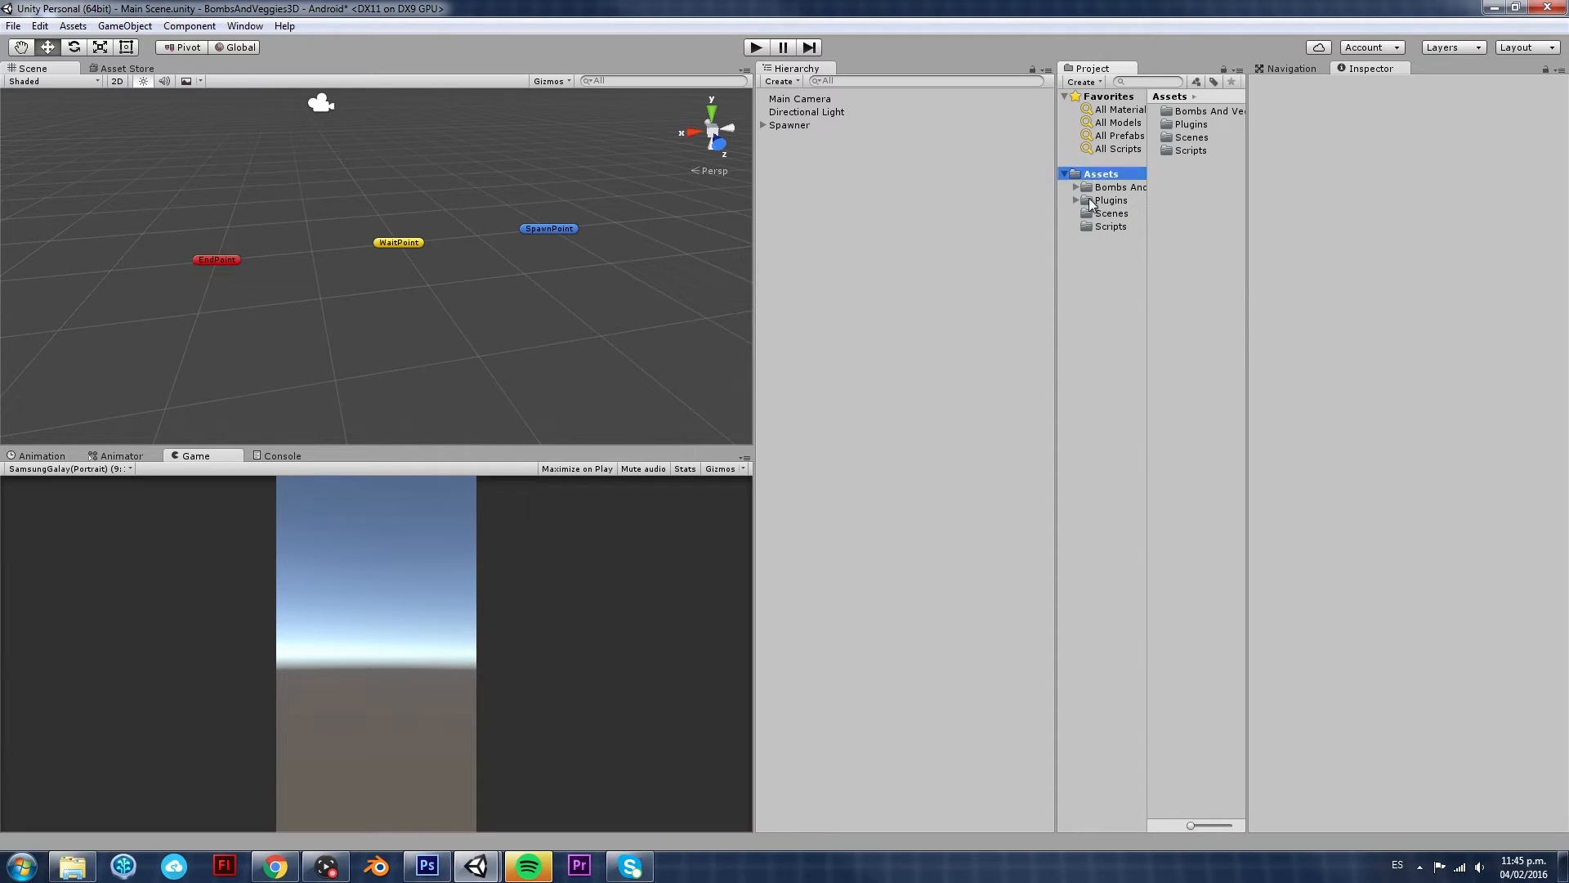
right_click(1100, 174)
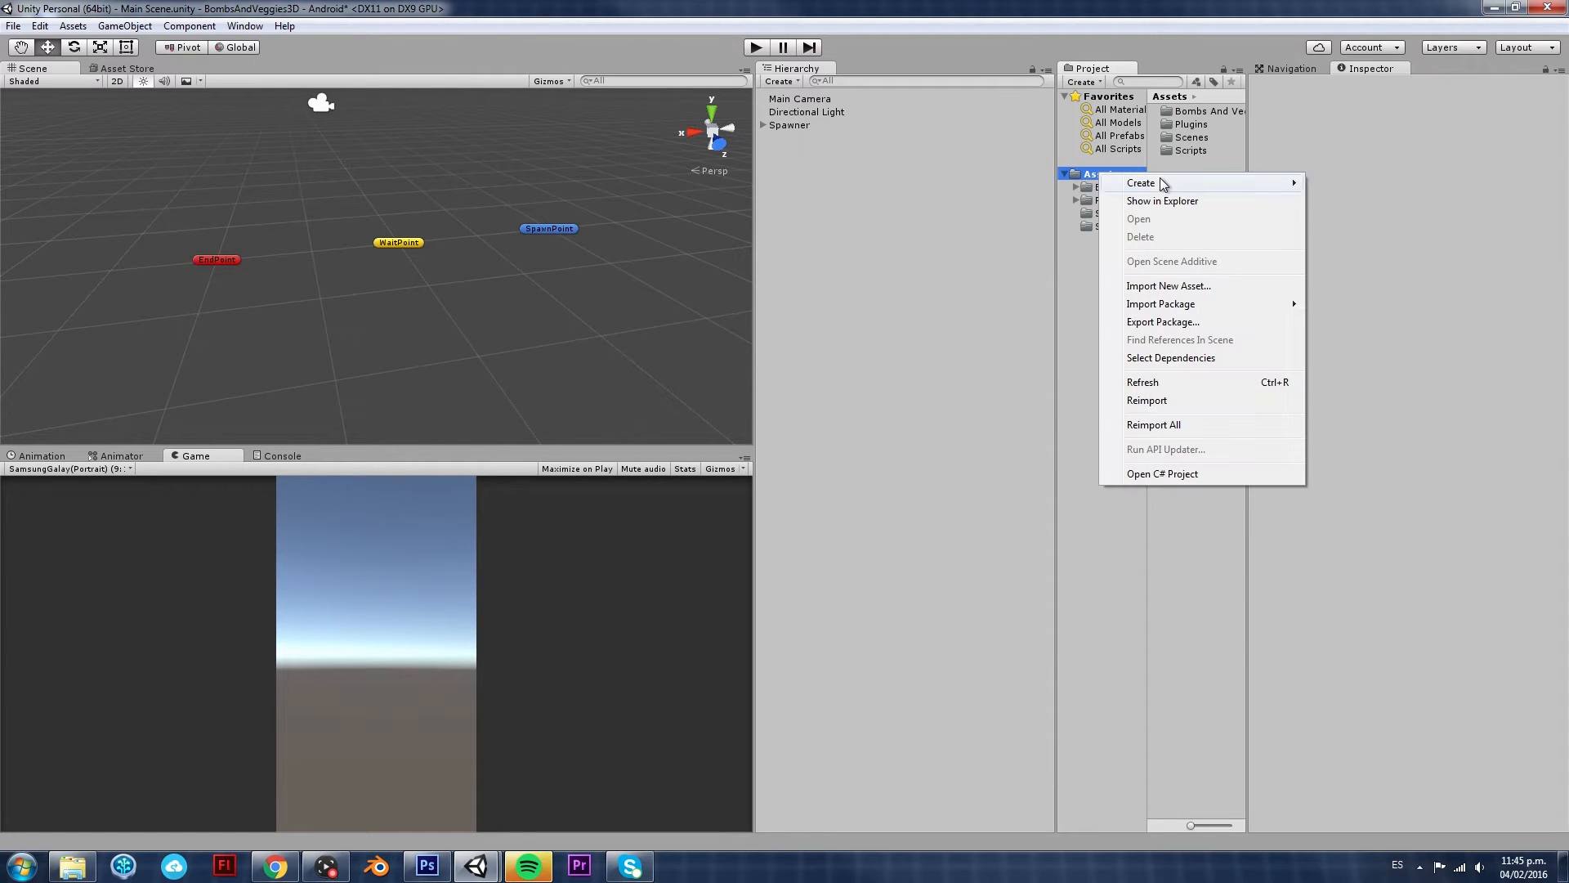
left_click(1140, 183)
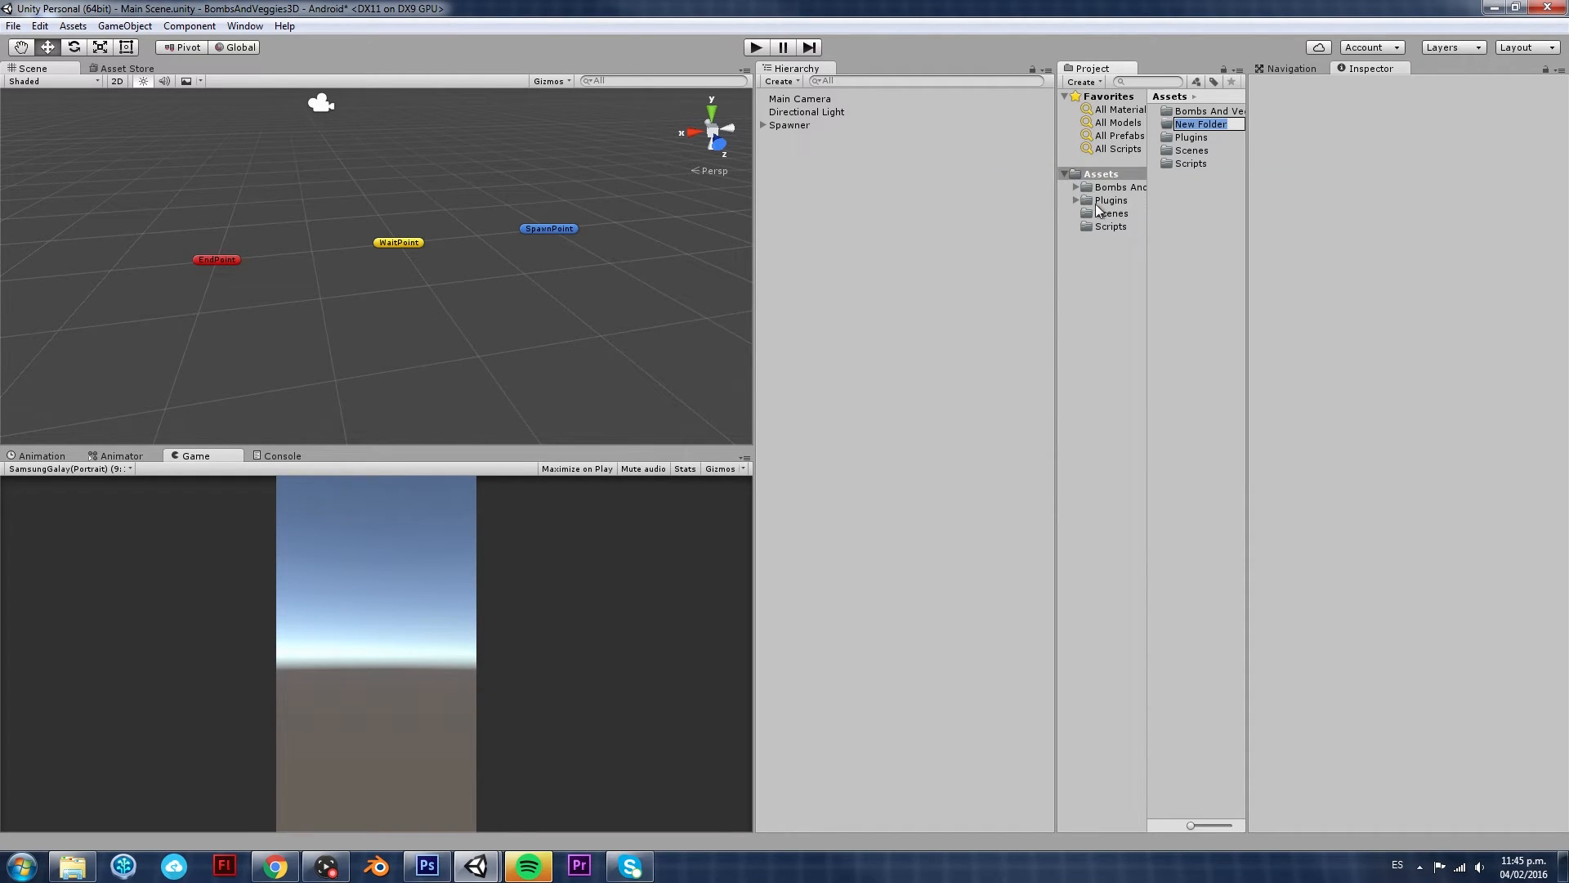
type("Animators")
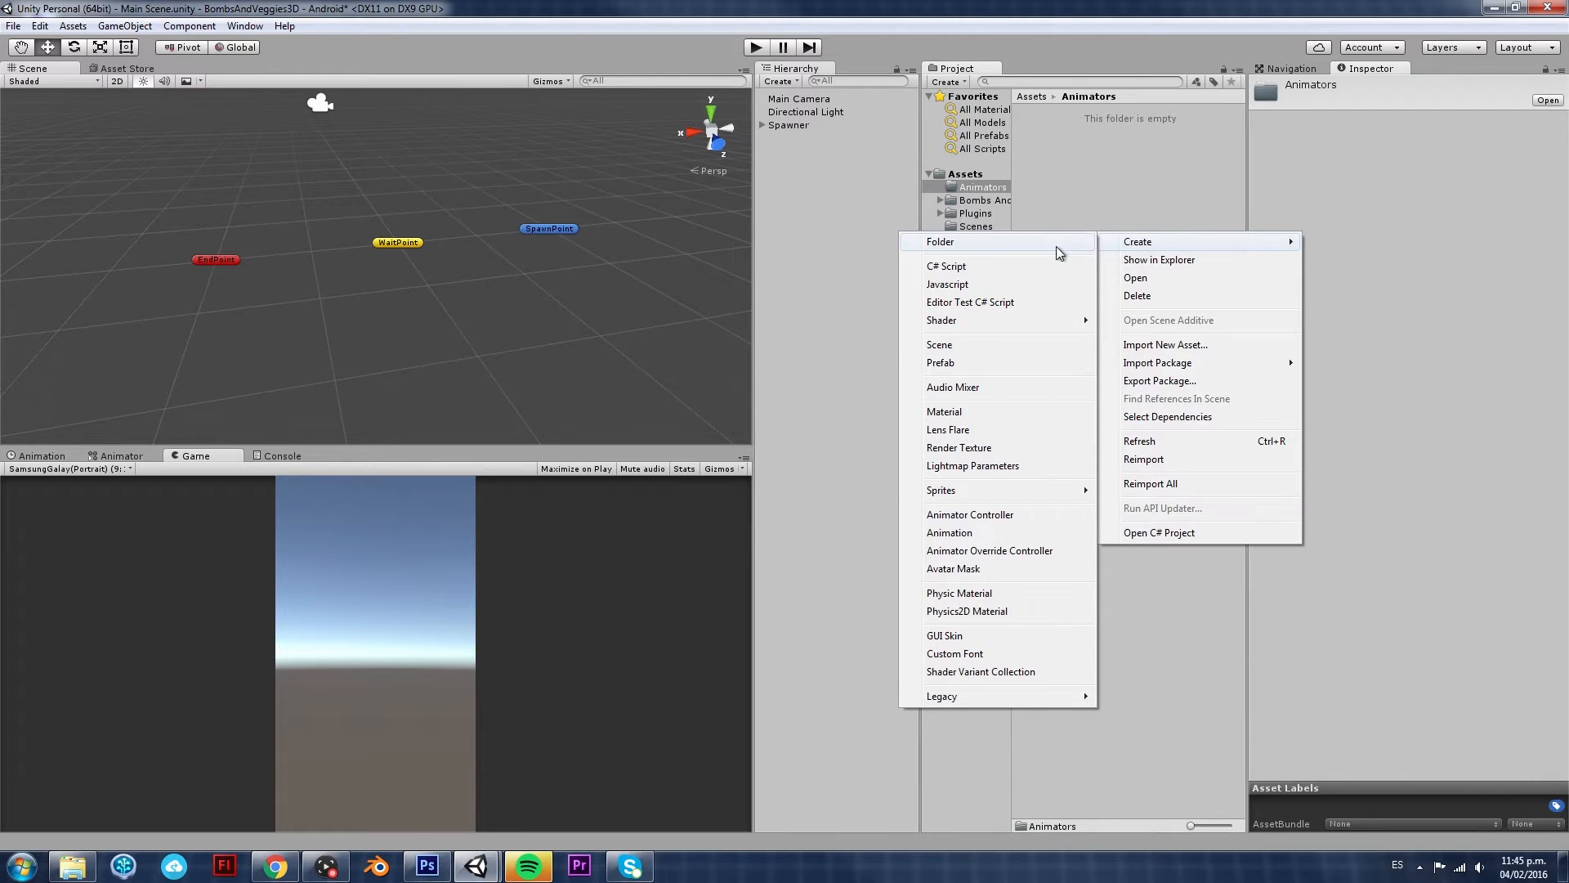
mouse_move(969, 513)
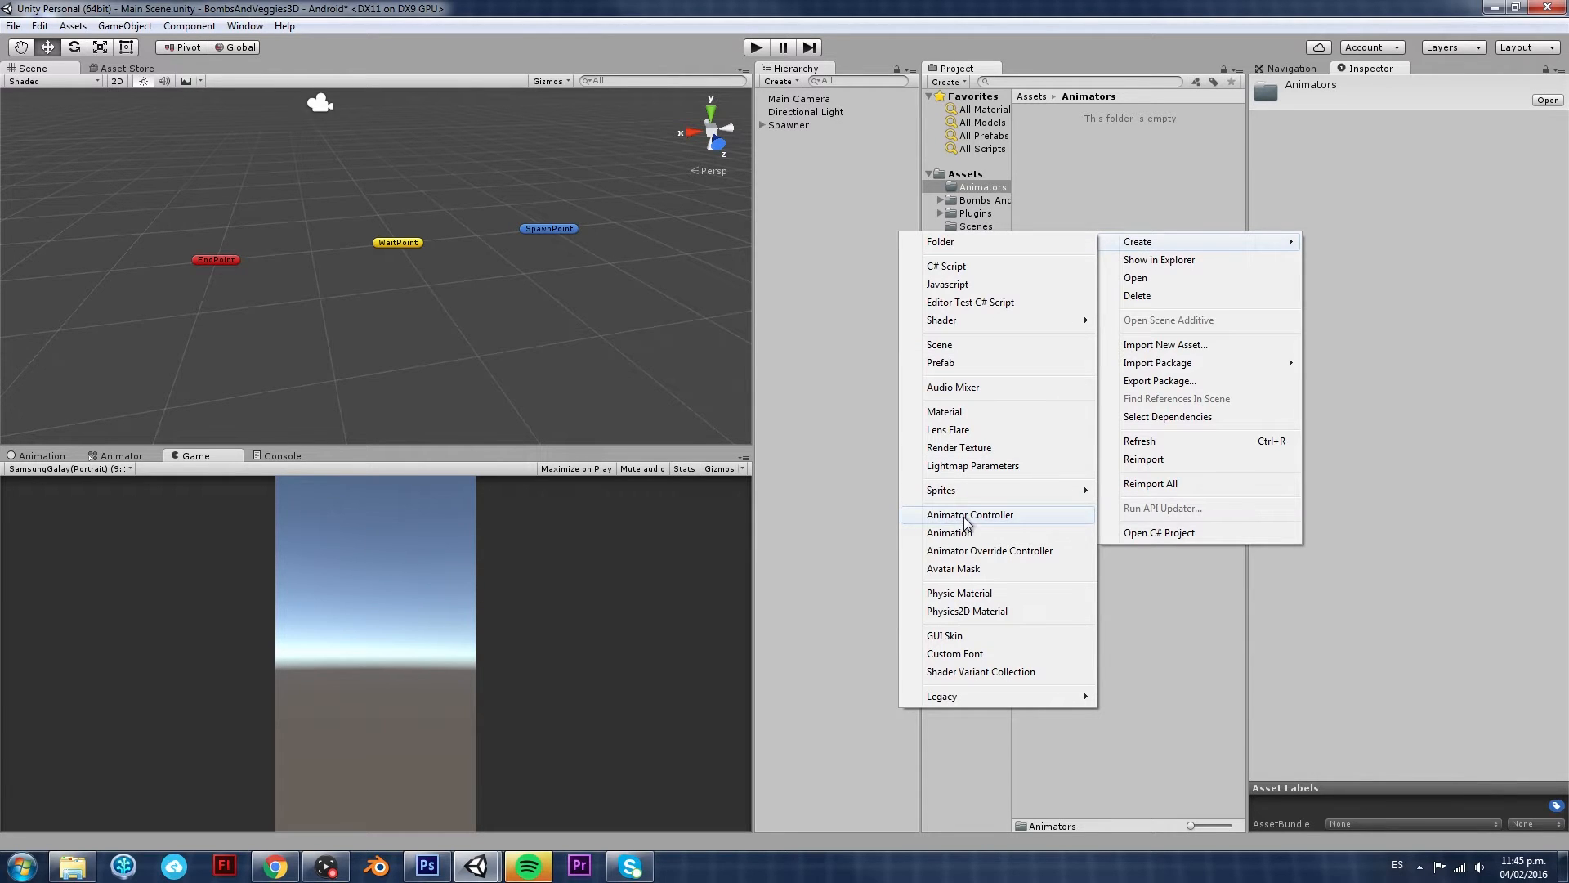
mouse_move(995, 520)
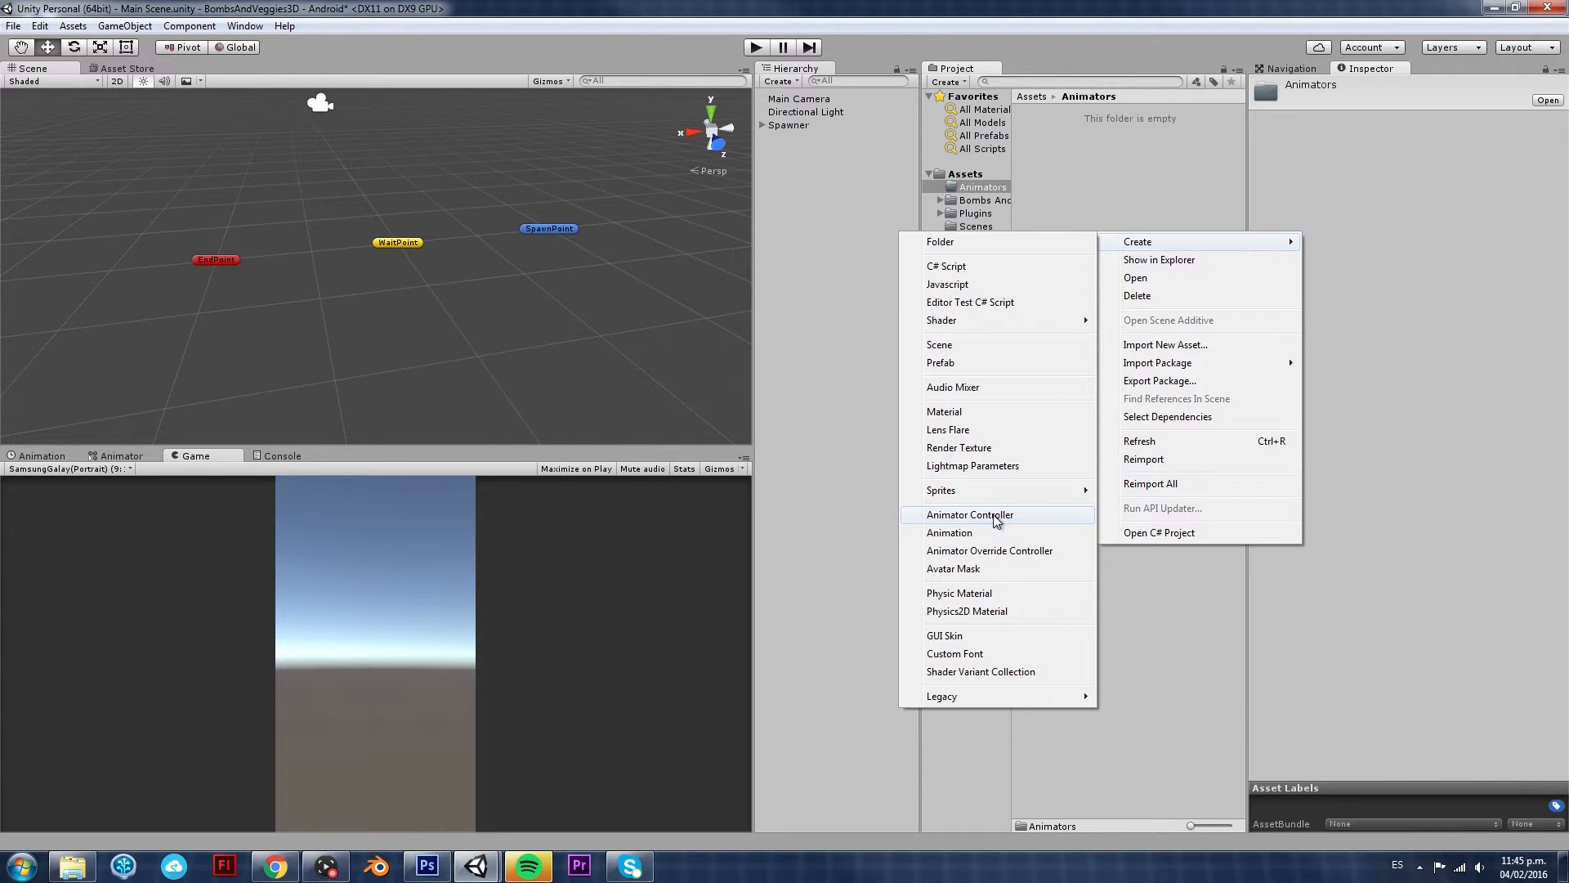
Create an Animator Controller named SurpriseBox inside the Animators folder
left_click(969, 515)
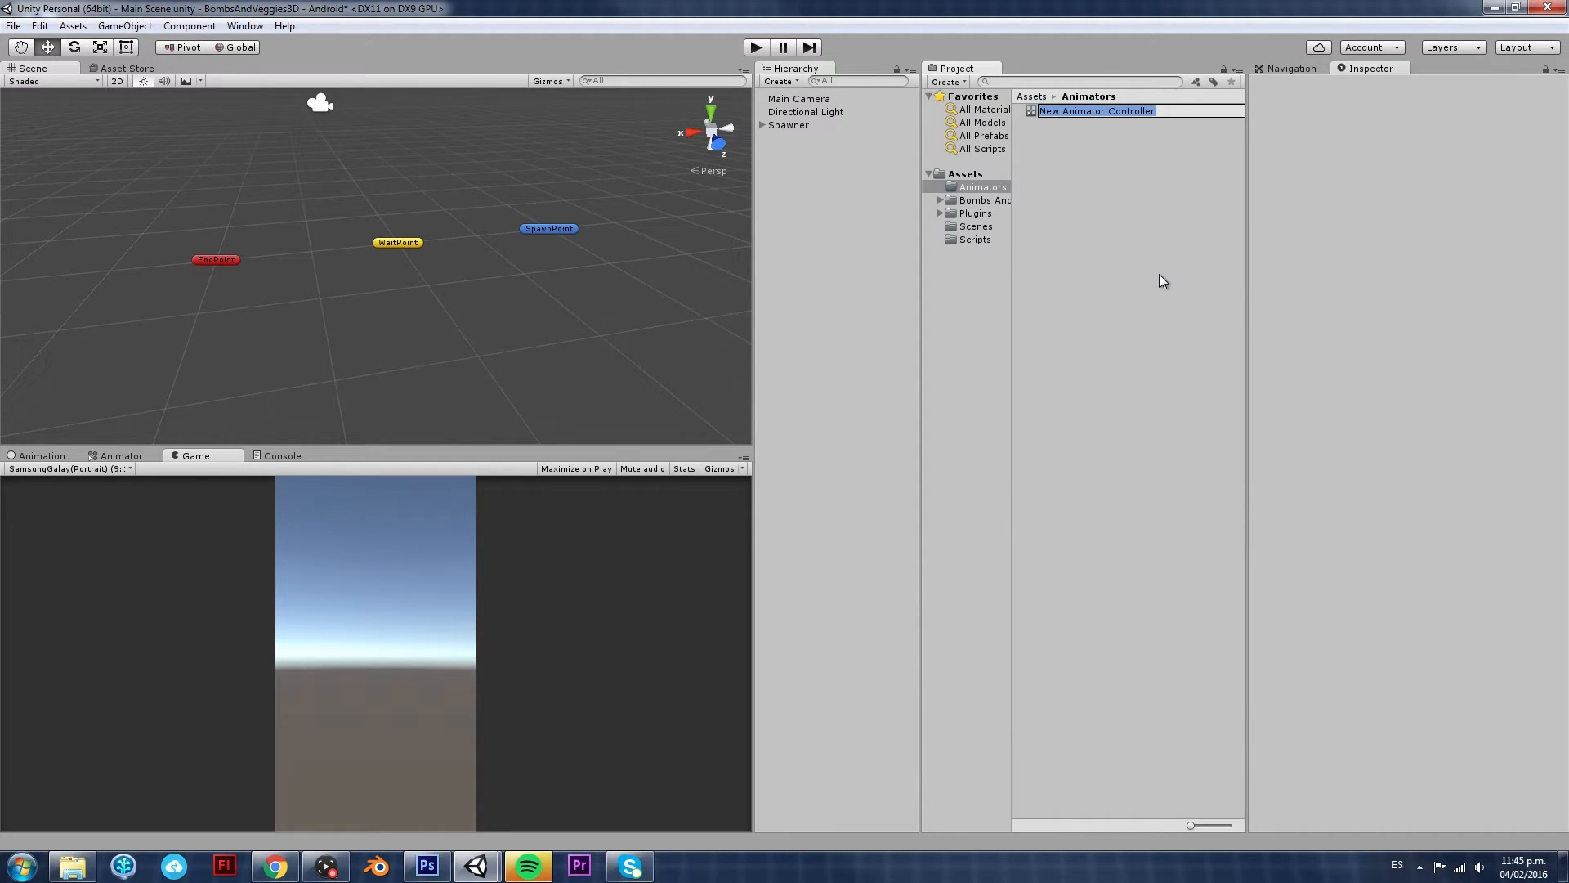
type("Surpi")
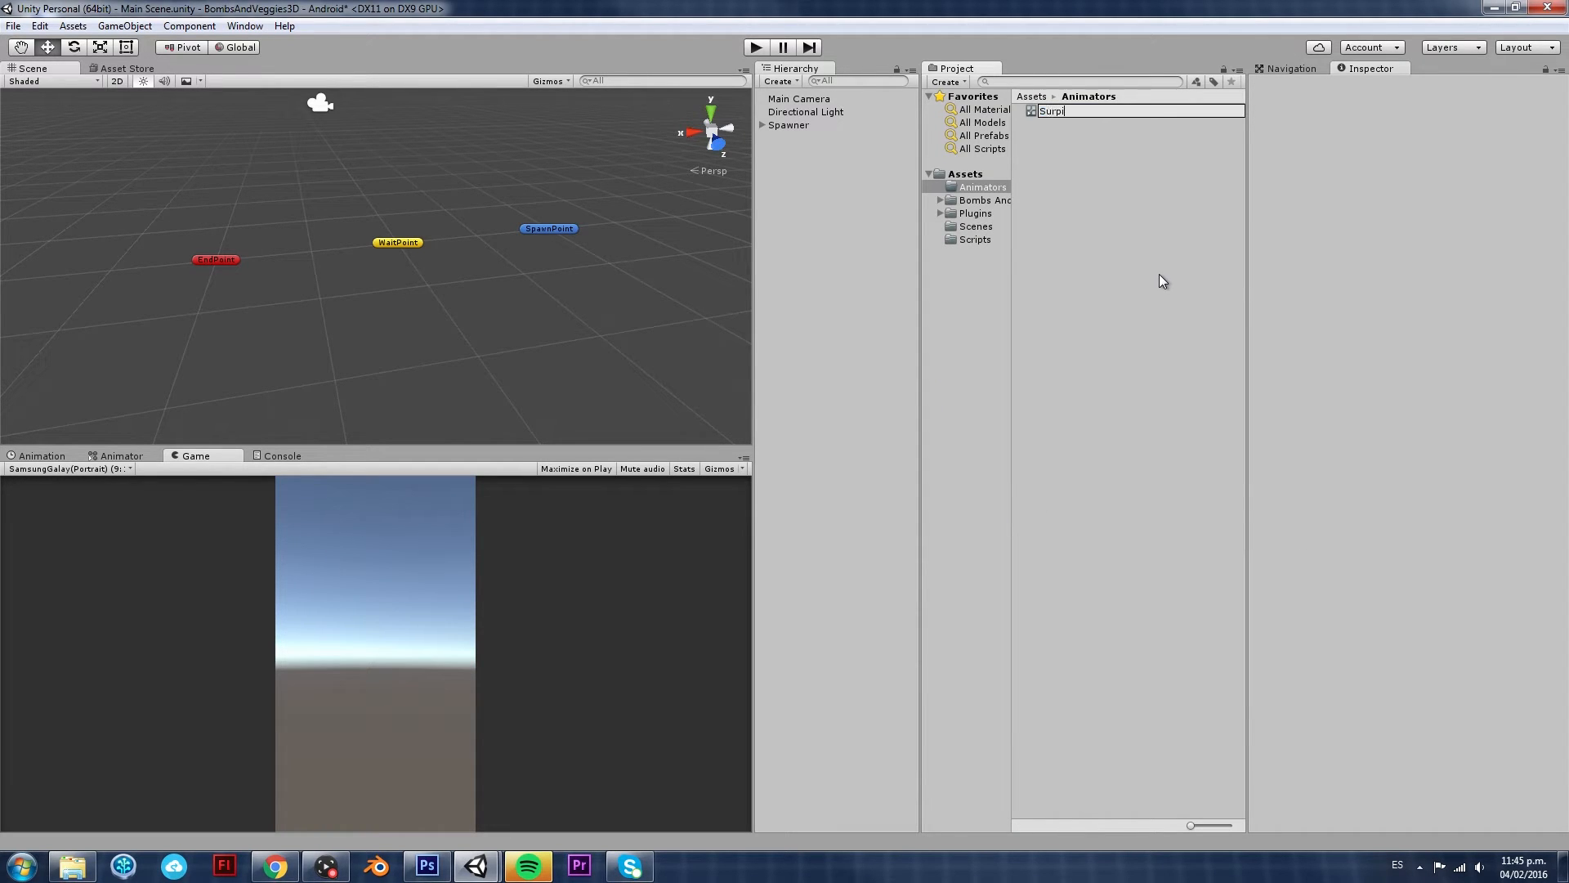
type("riseBox")
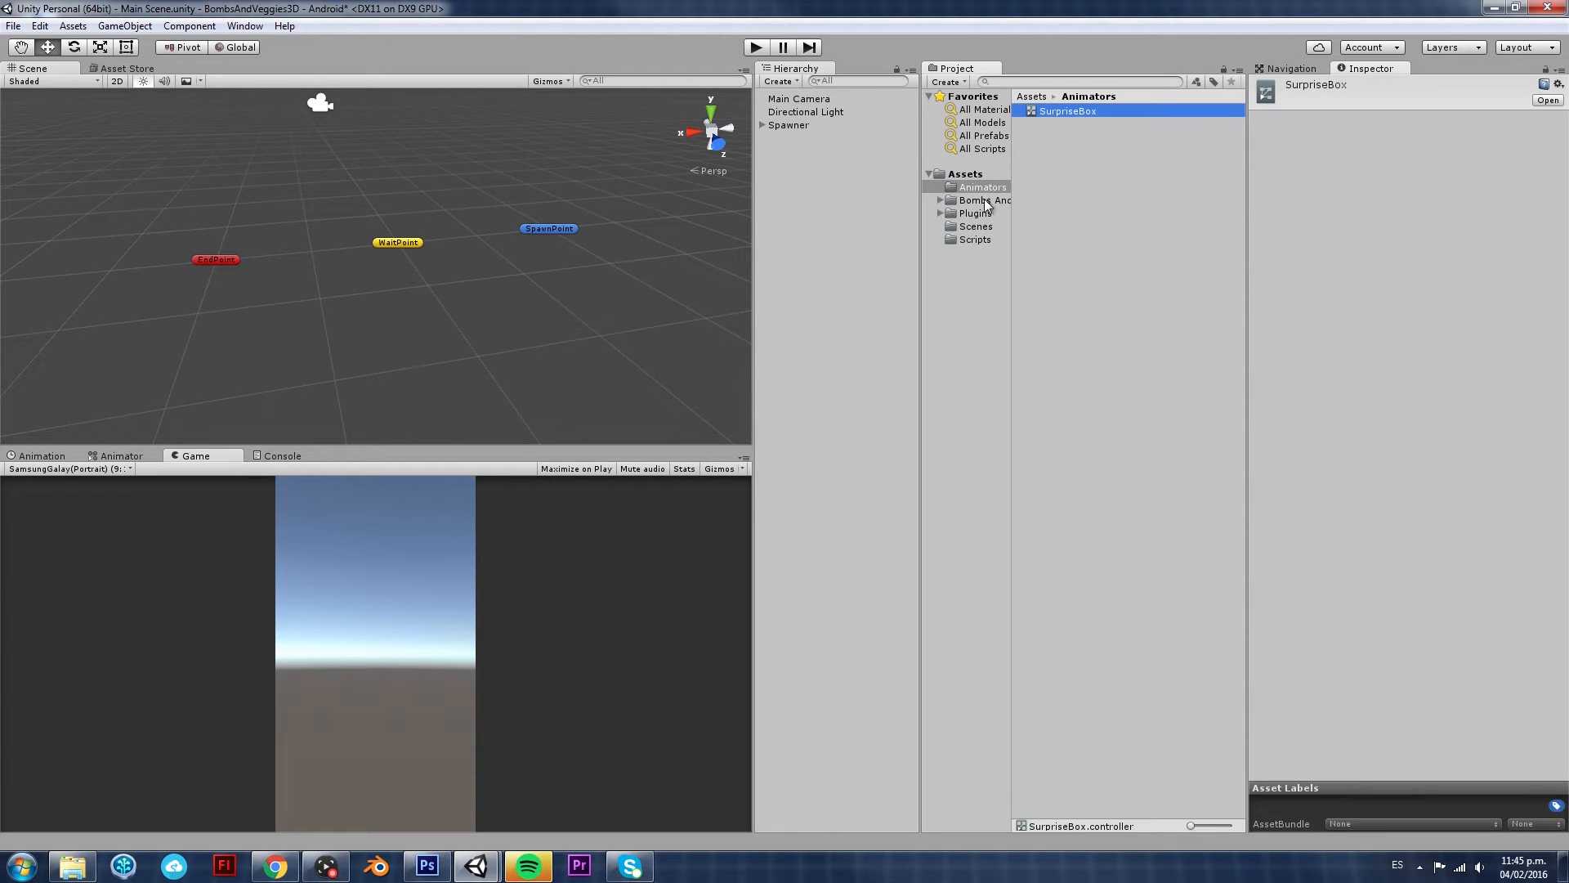
Place the SurpriseBox model in the scene, deactivate the Spawner with its points, and zoom on the unfolded box
left_click(984, 199)
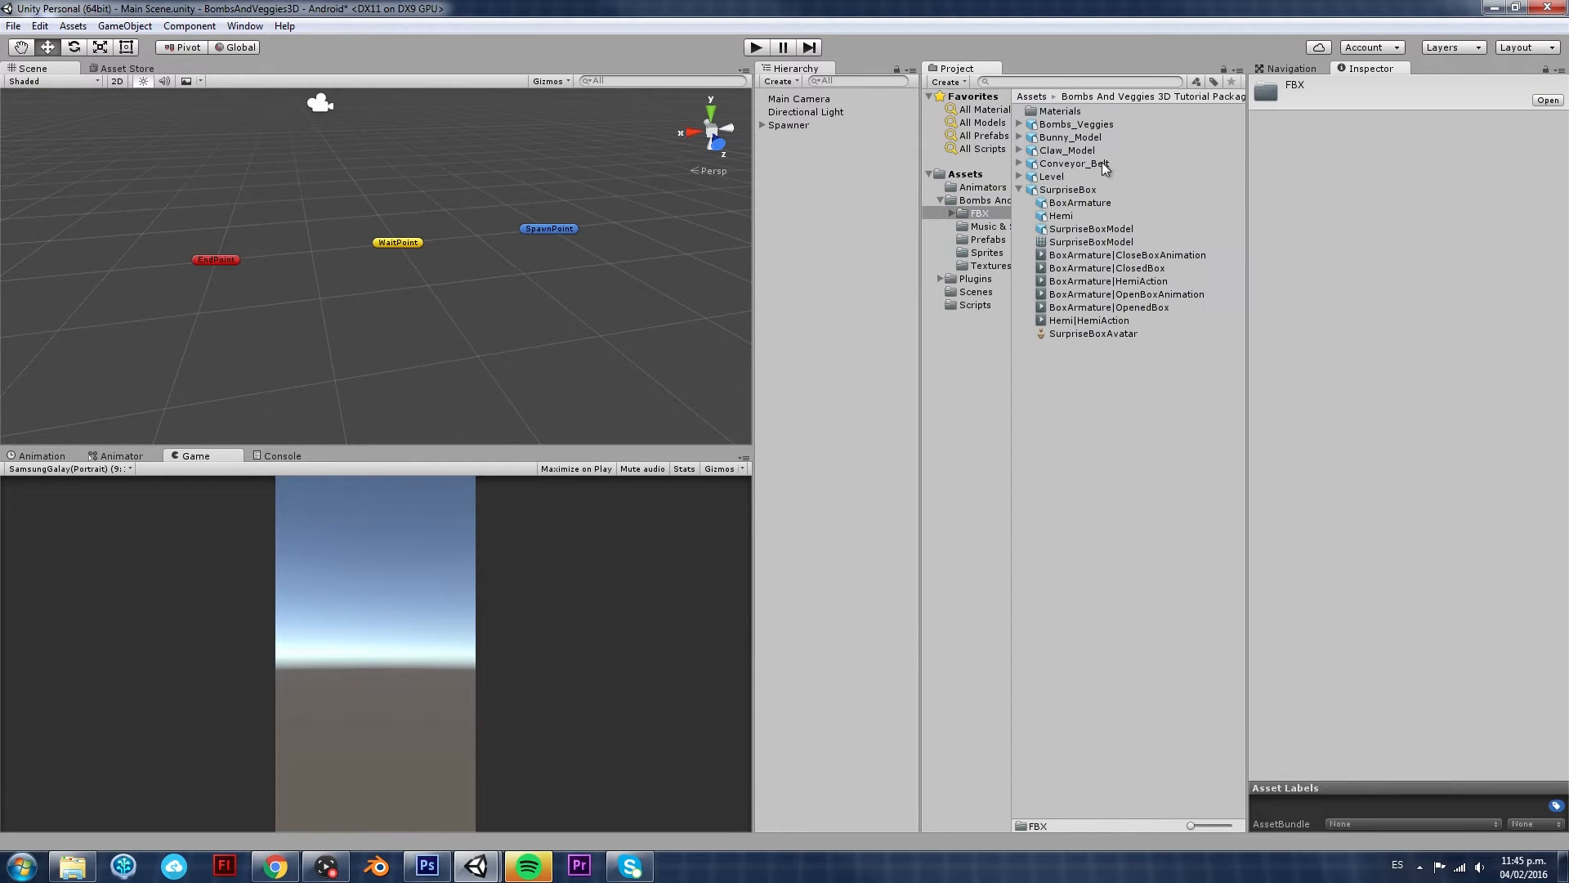
left_click(1068, 189)
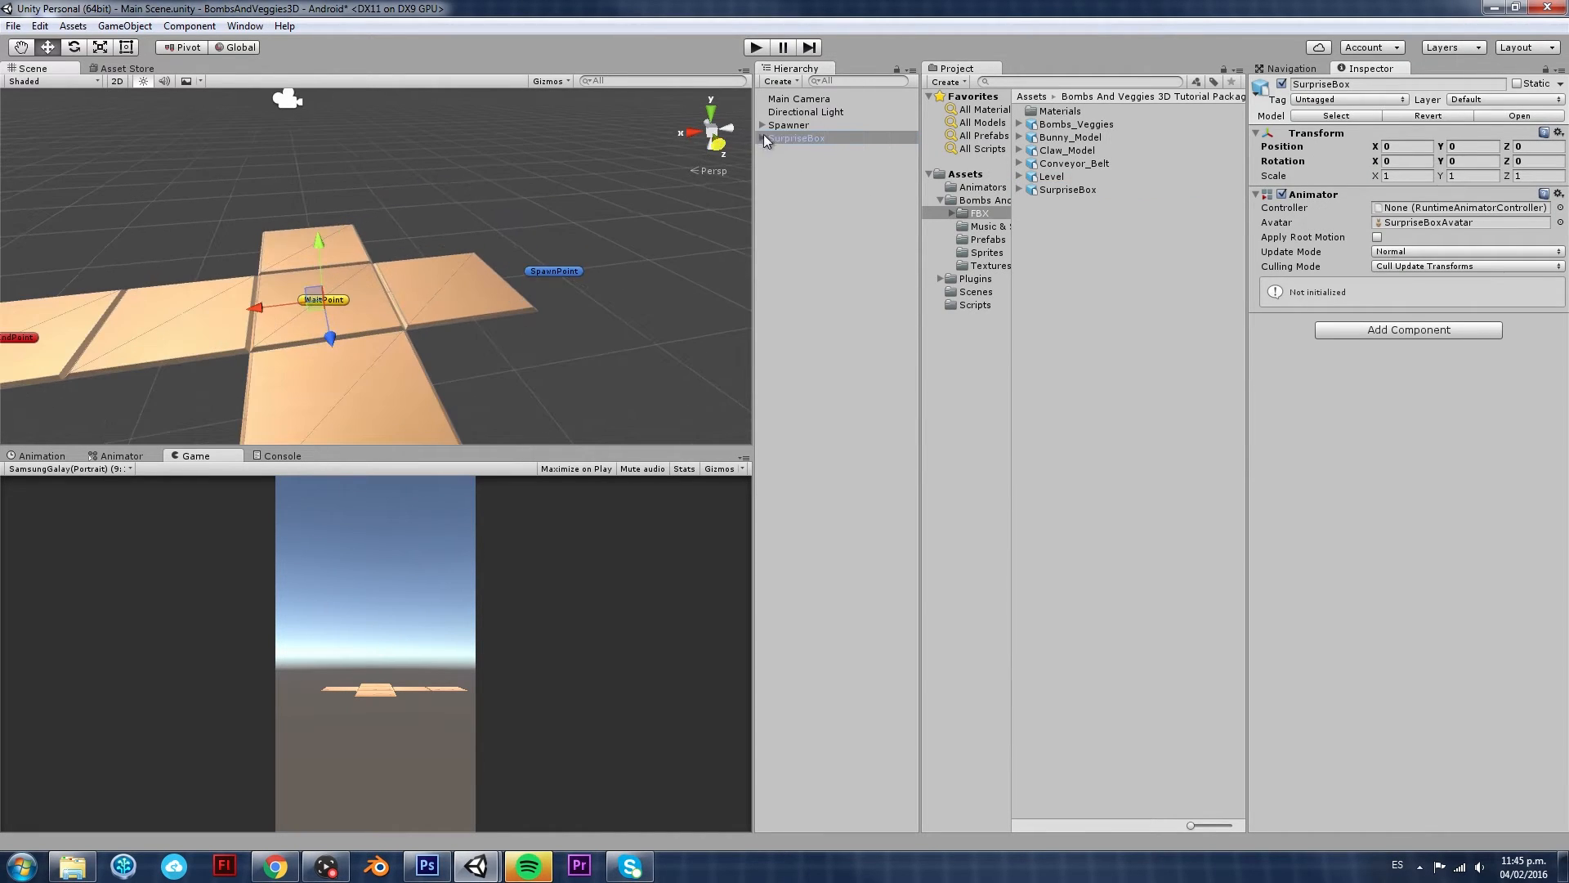
left_click(788, 125)
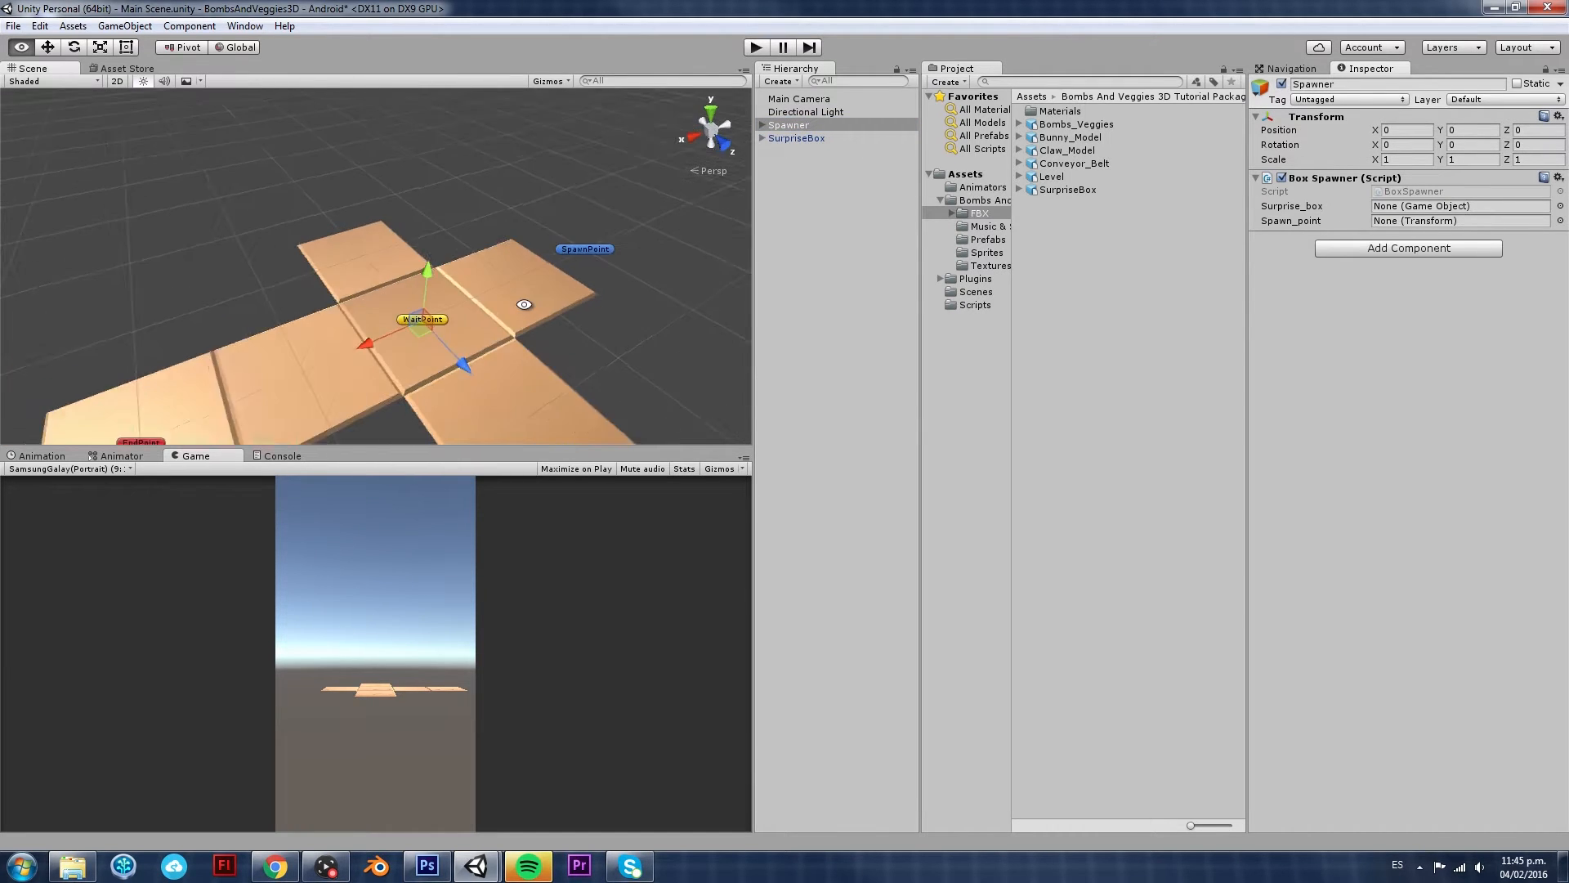
left_click(788, 126)
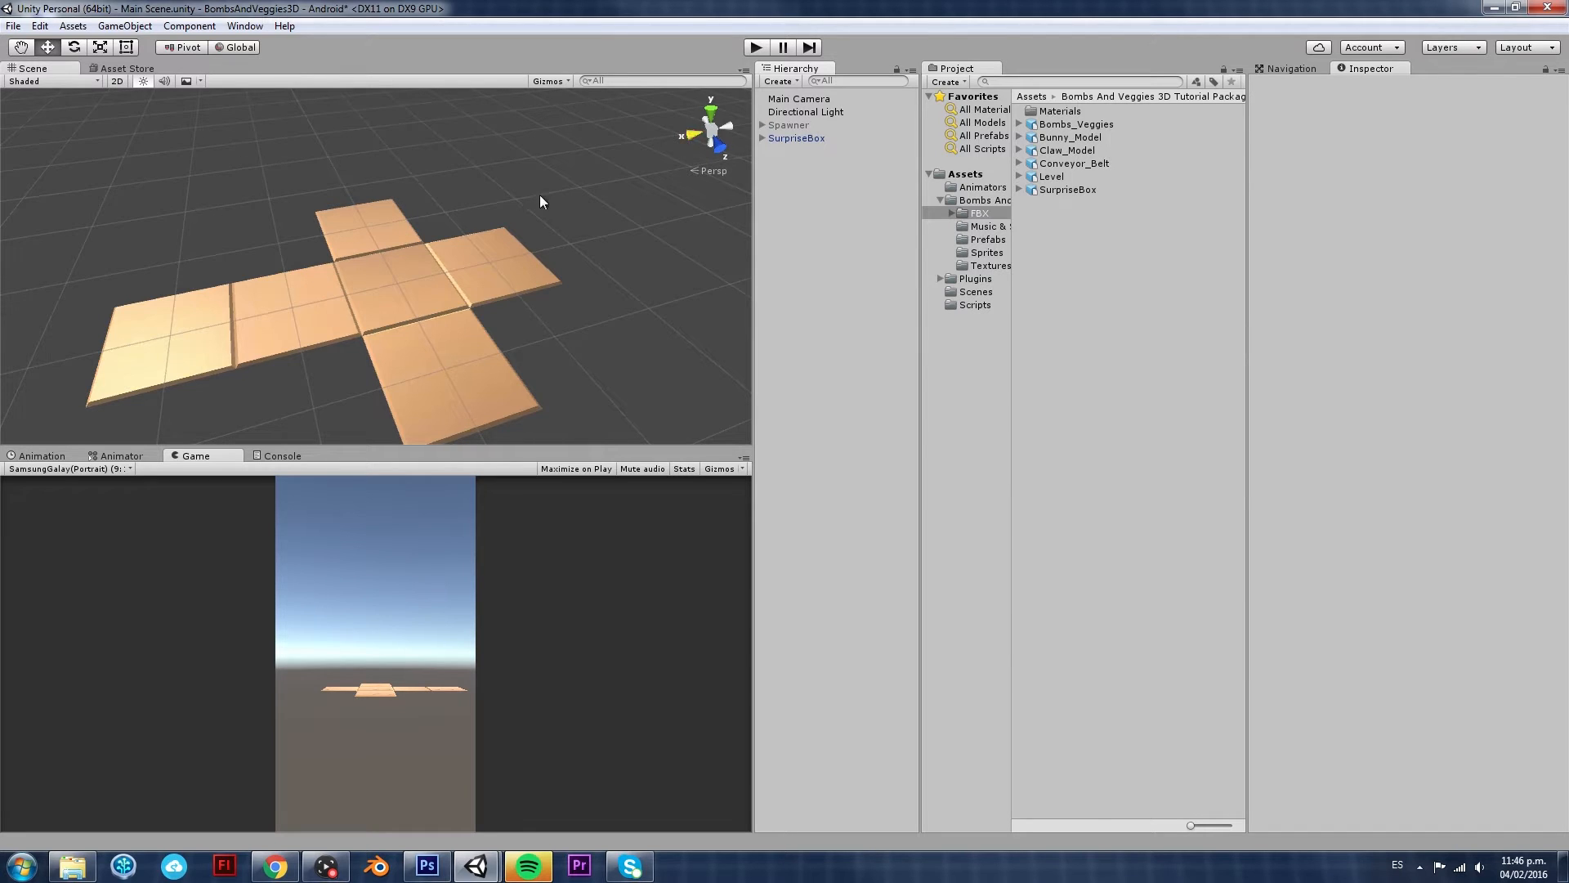
left_click_drag(541, 199, 581, 212)
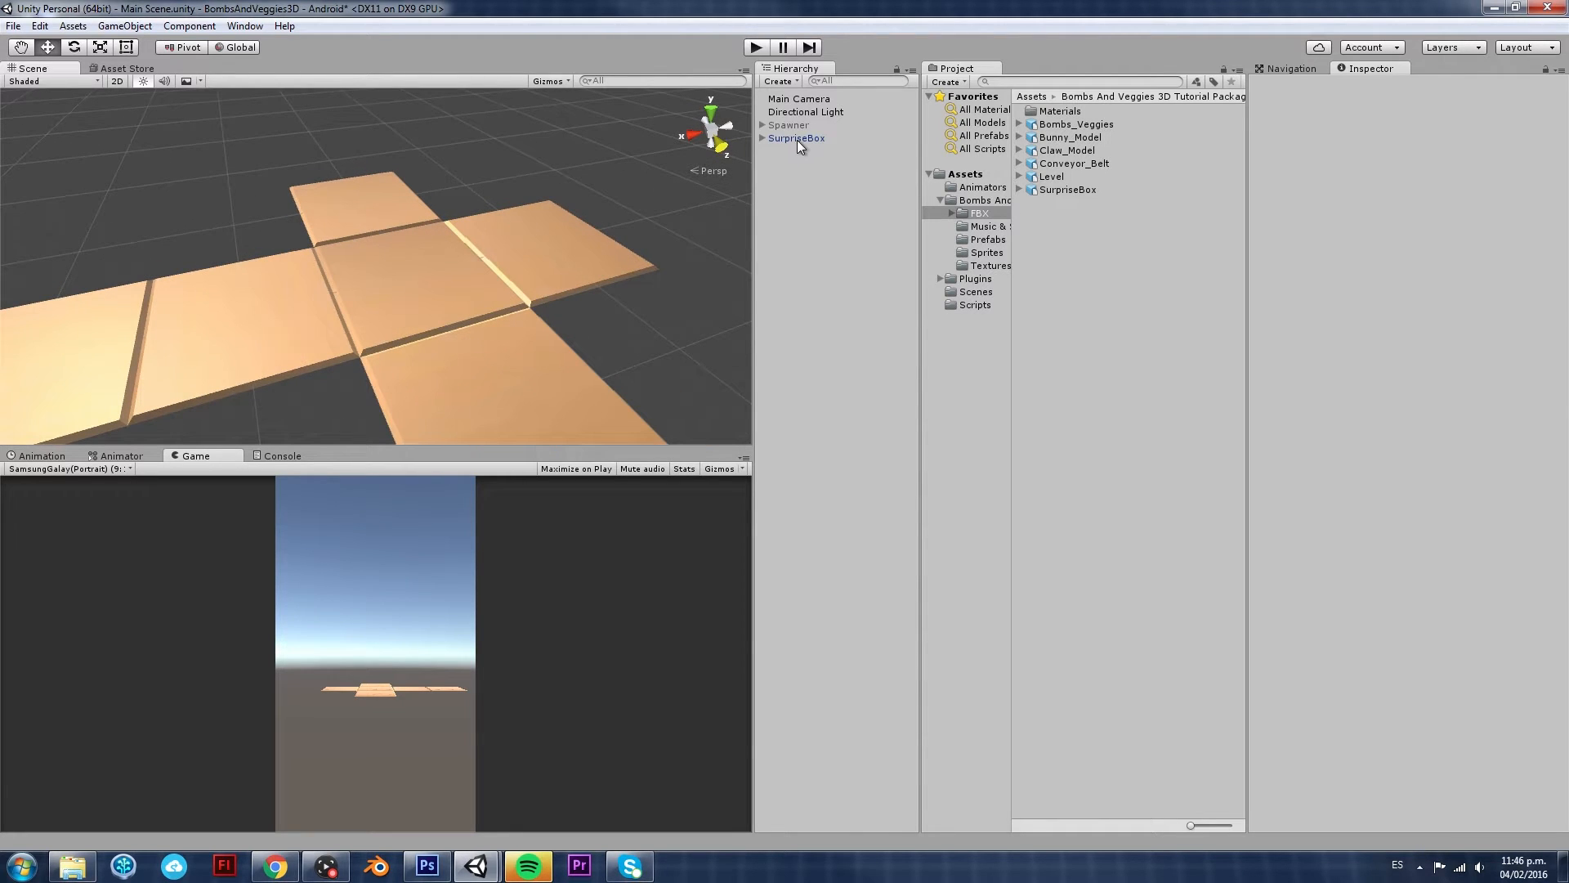
left_click(796, 138)
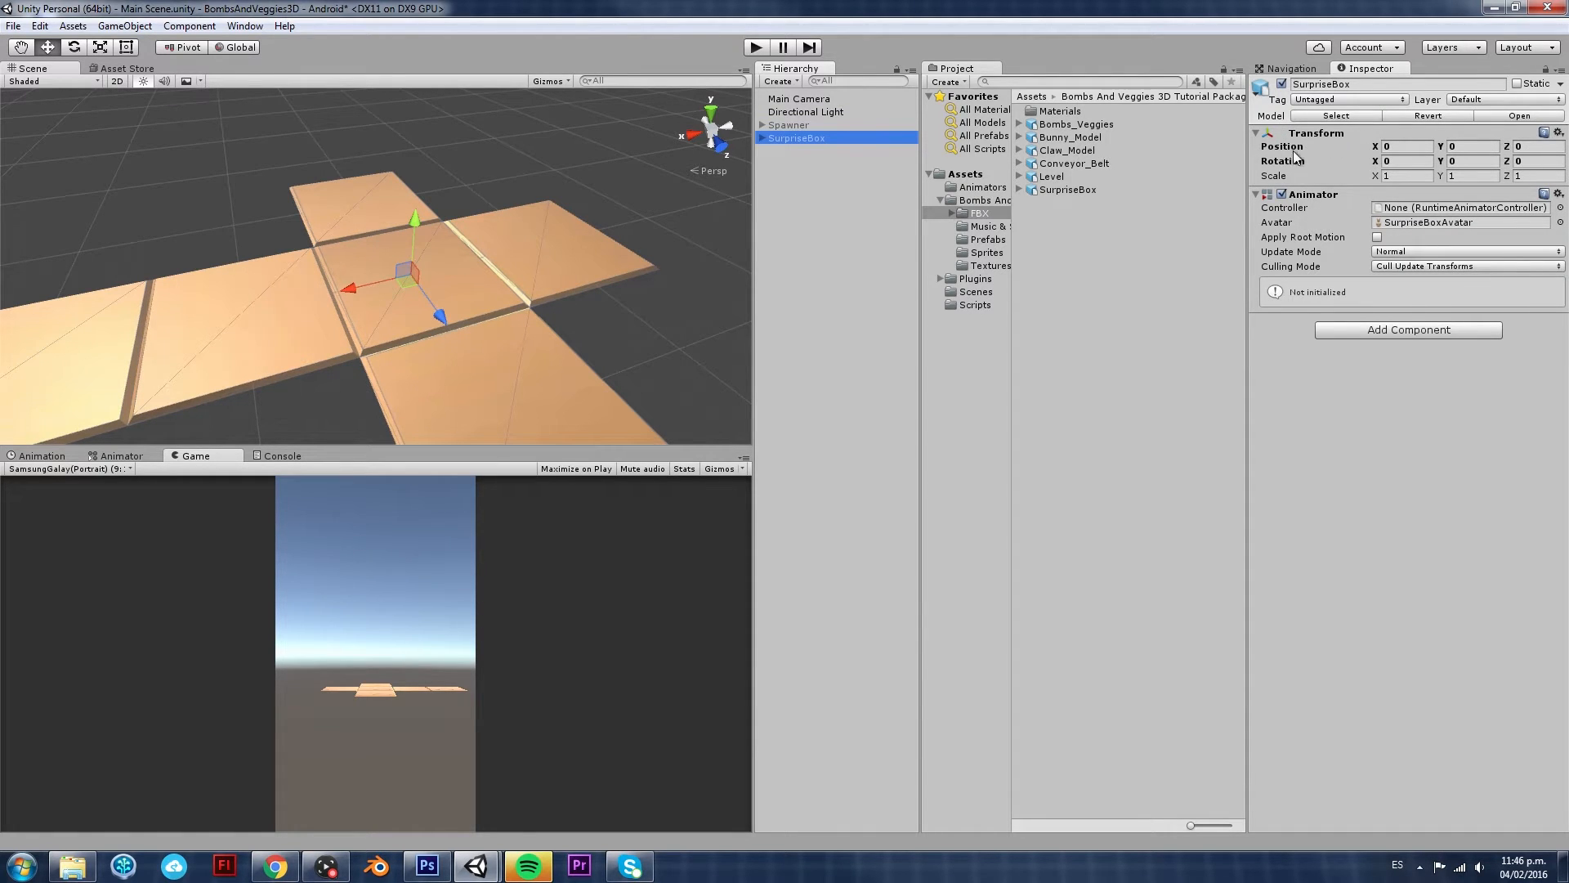
mouse_move(1349, 153)
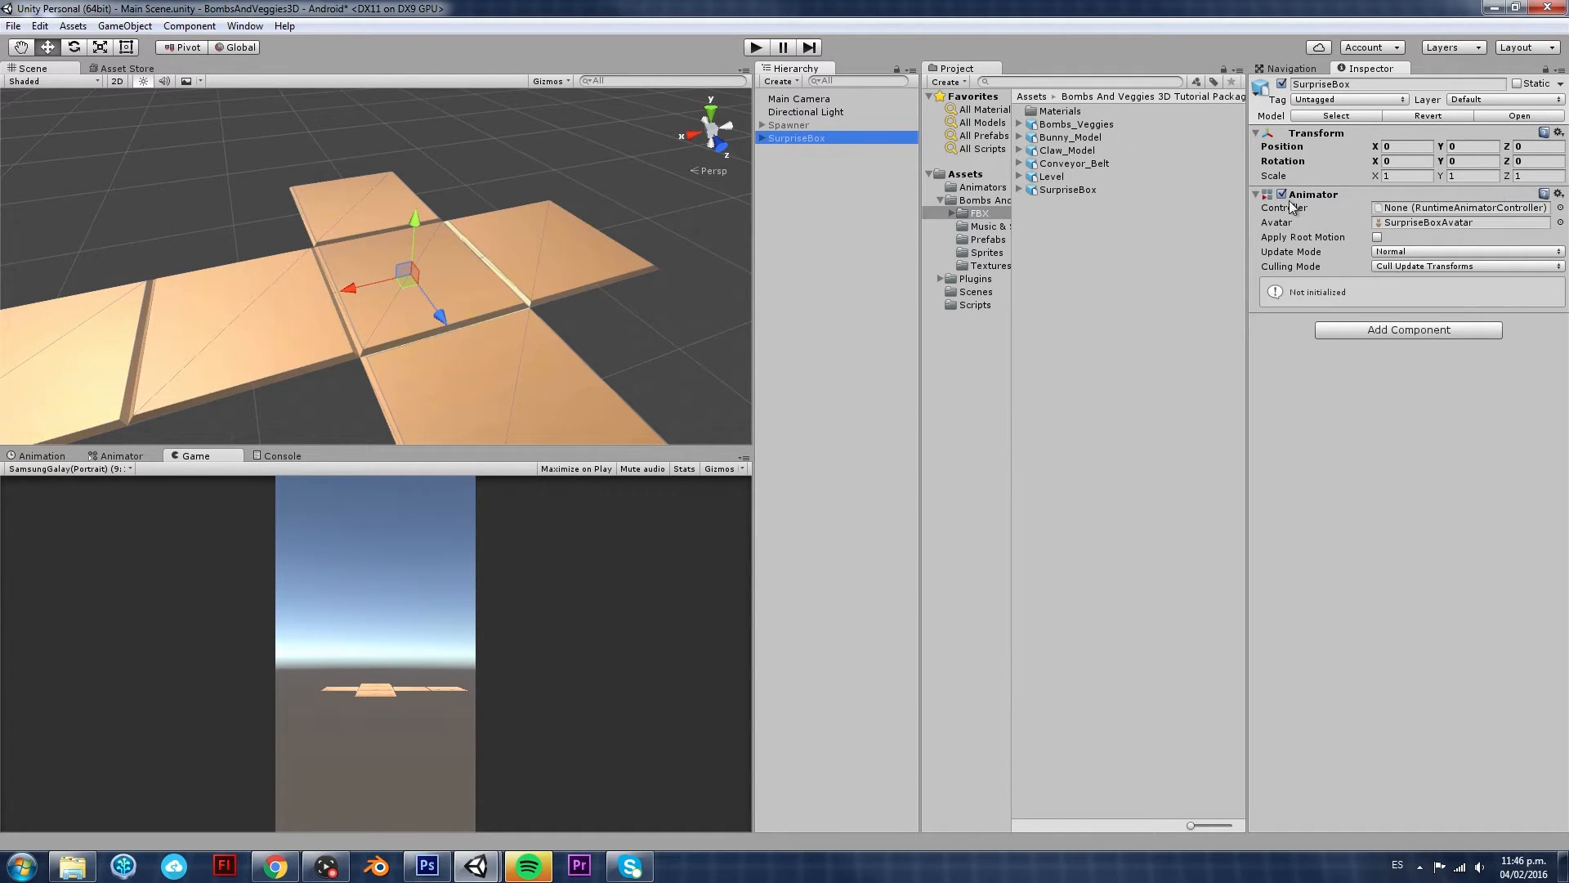
left_click(1558, 195)
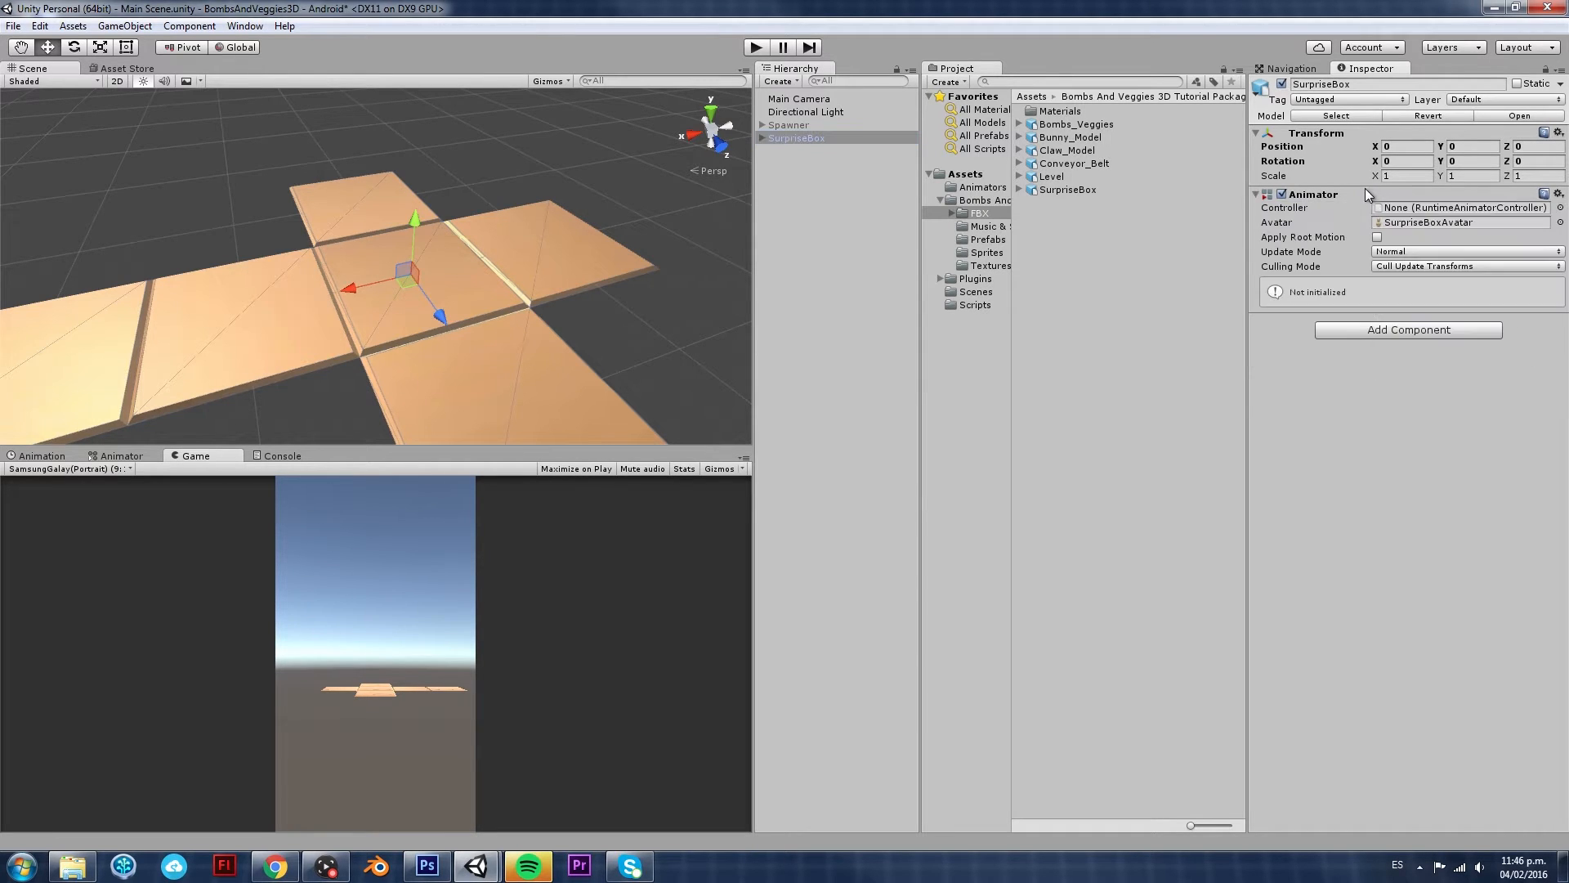
mouse_move(1348, 196)
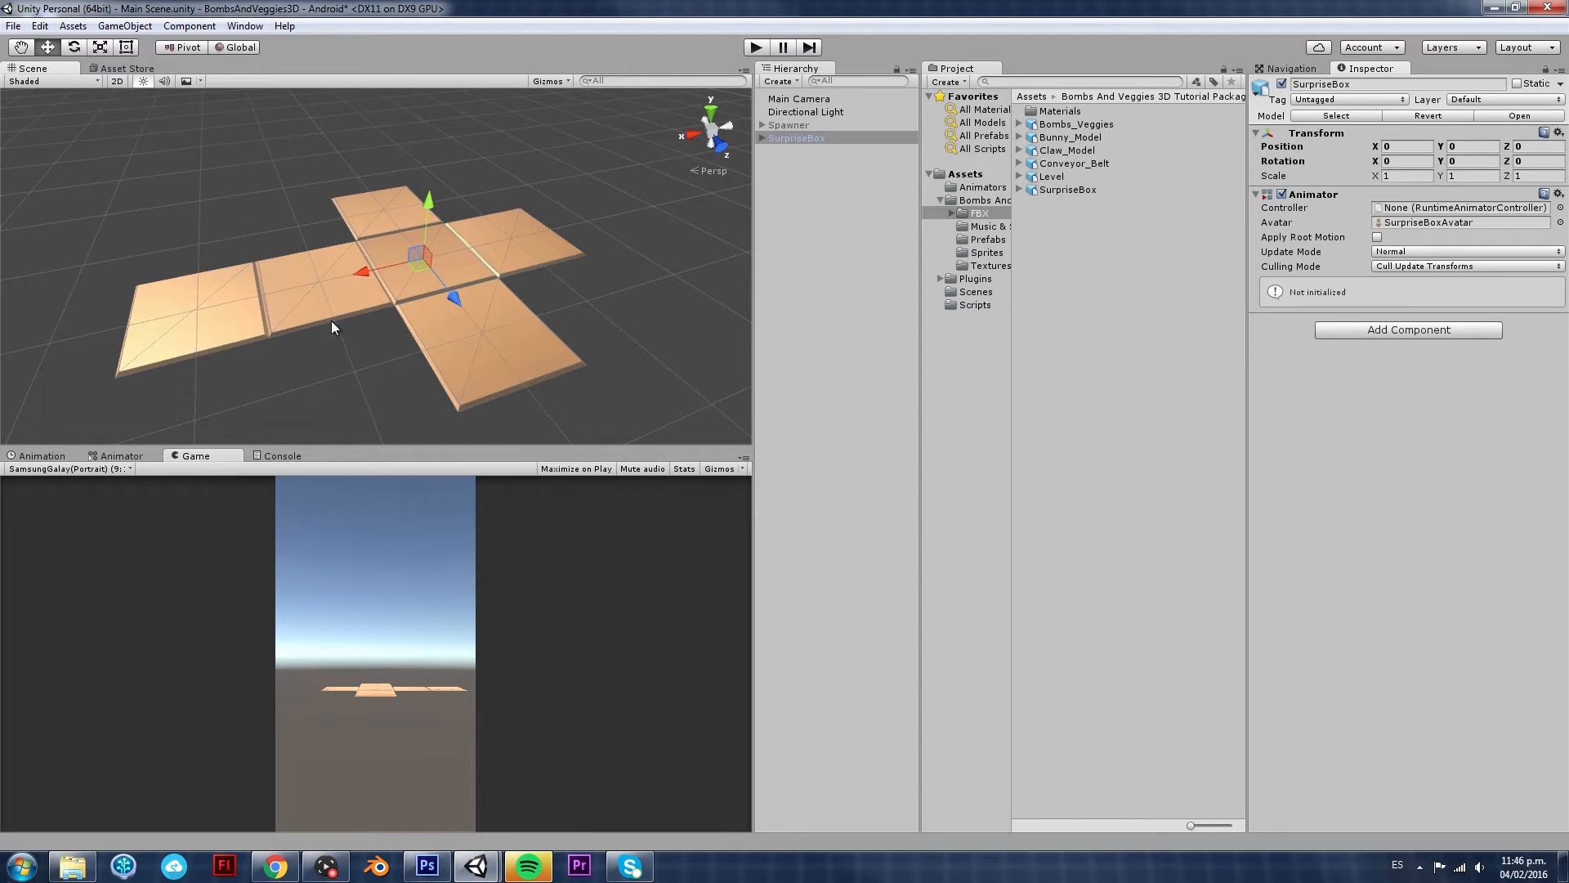
mouse_move(477, 255)
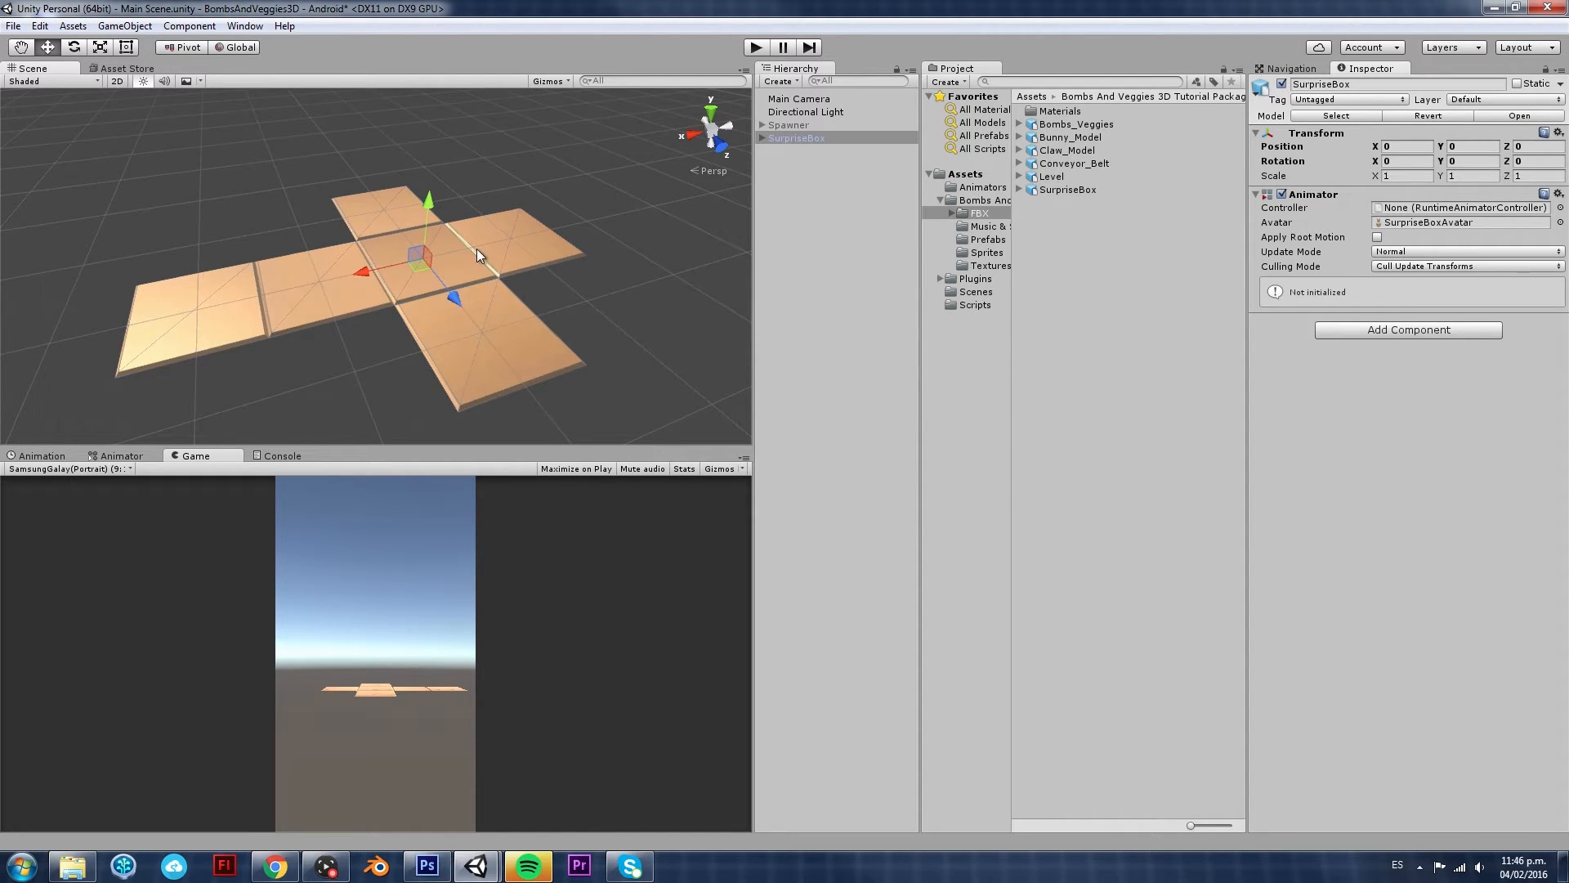
mouse_move(505, 278)
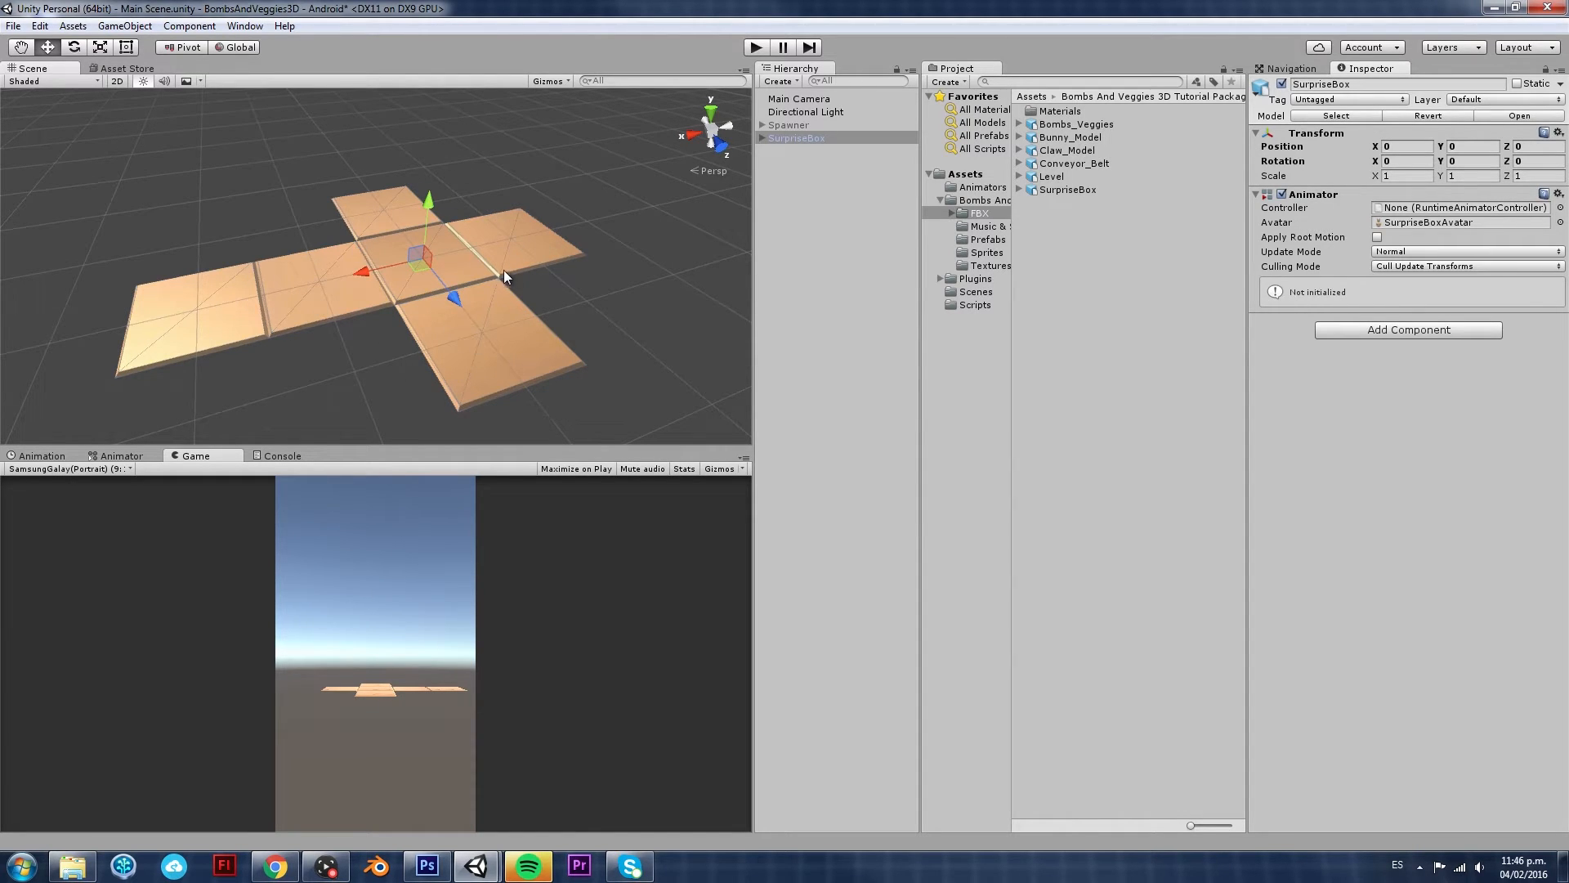
mouse_move(484, 305)
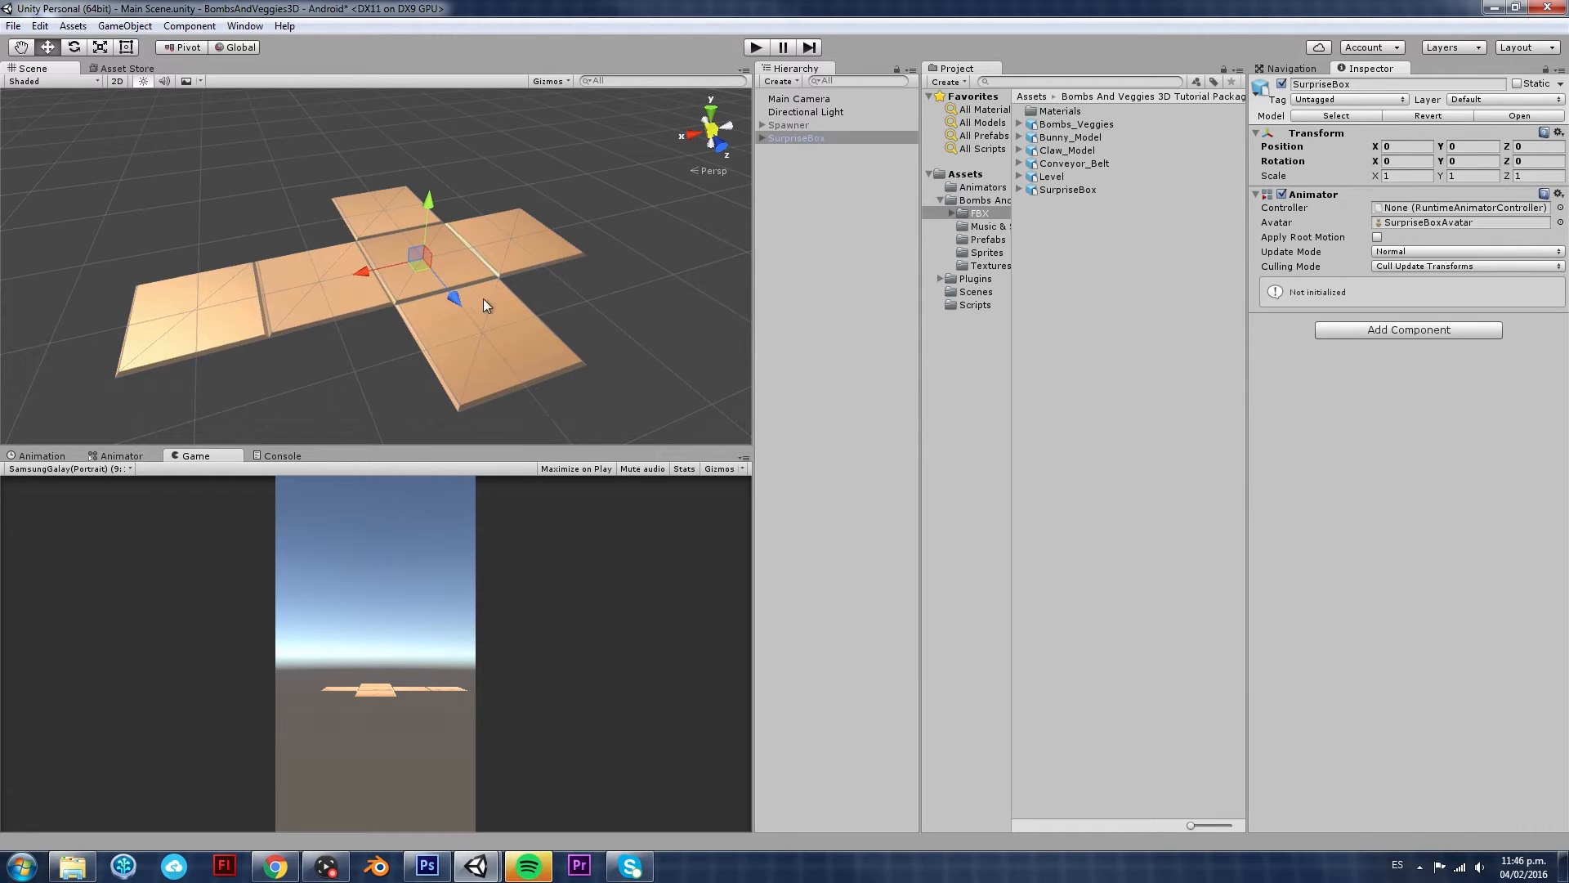
mouse_move(140, 474)
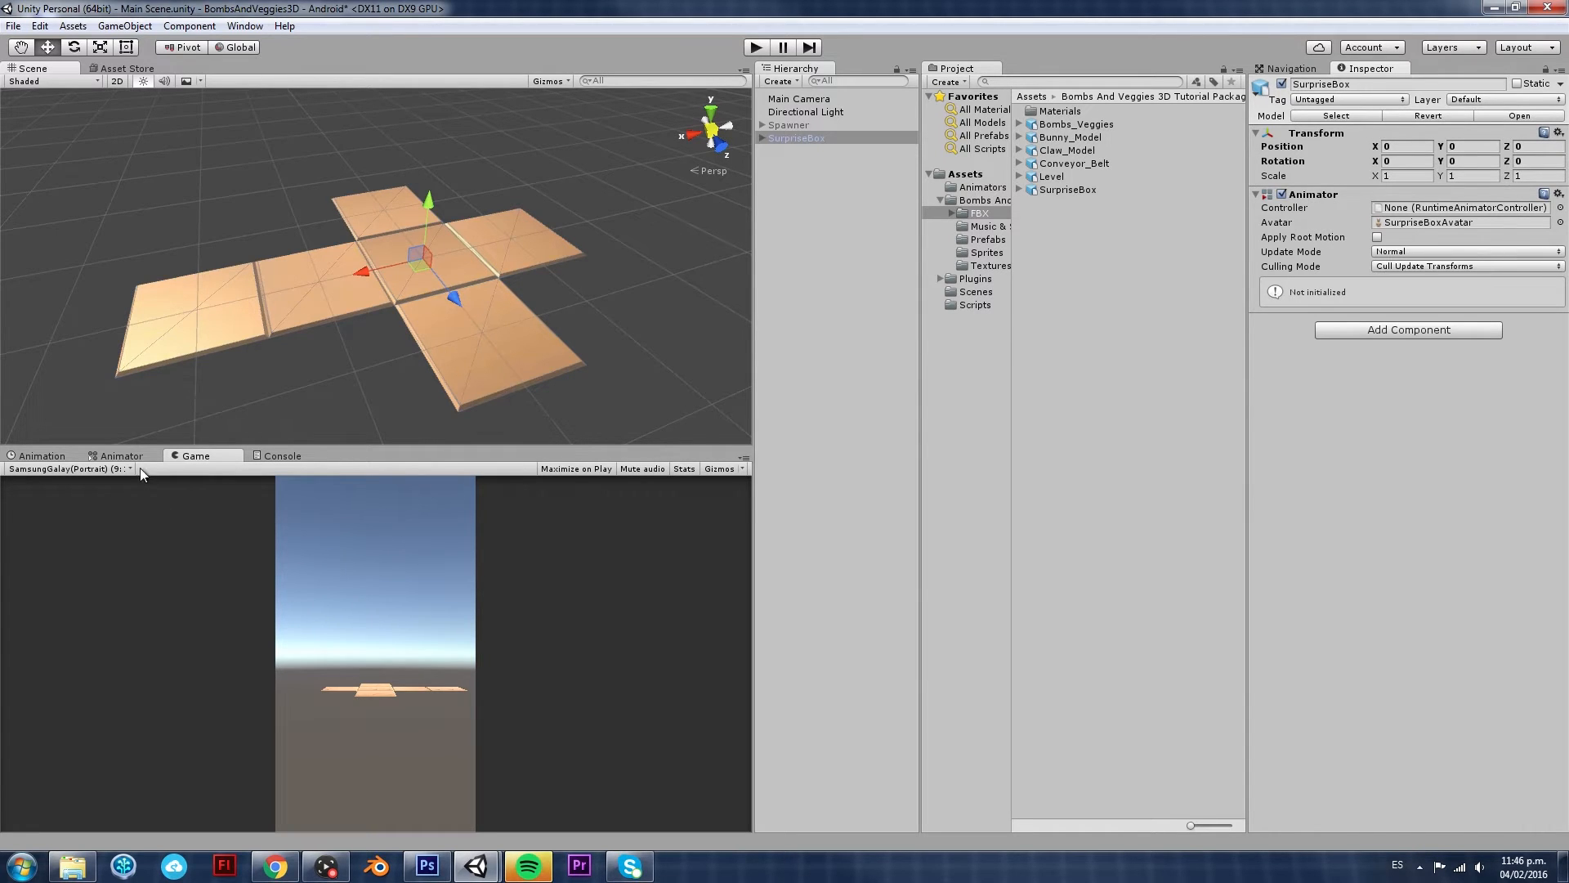
Show the Animator editor with the empty SurpriseBox controller and select the SurpriseBox scene object
left_click(119, 456)
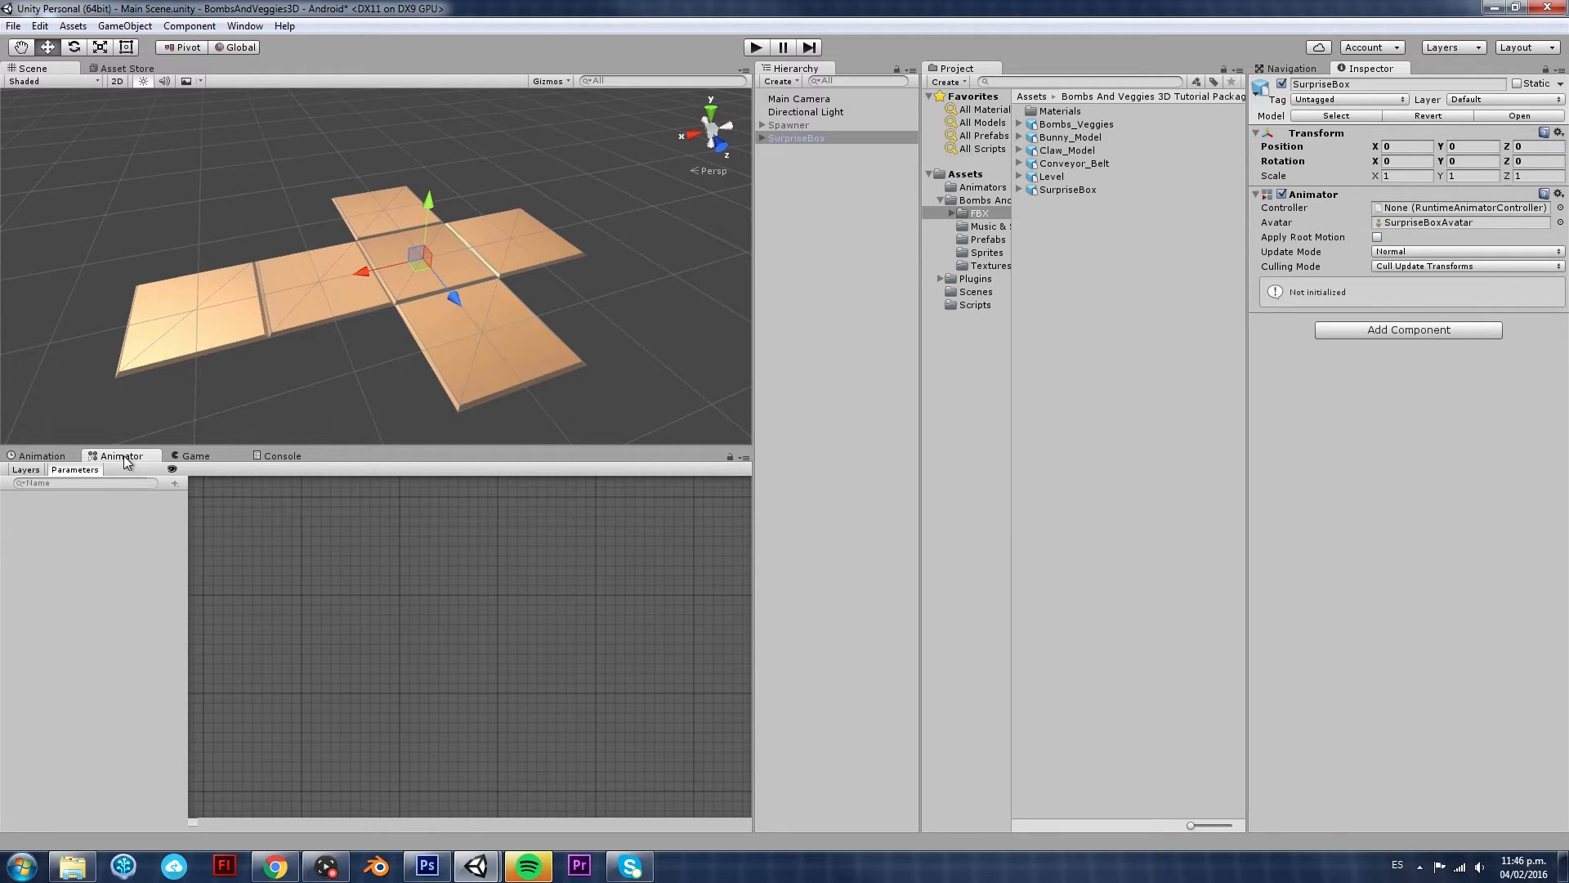
left_click(243, 25)
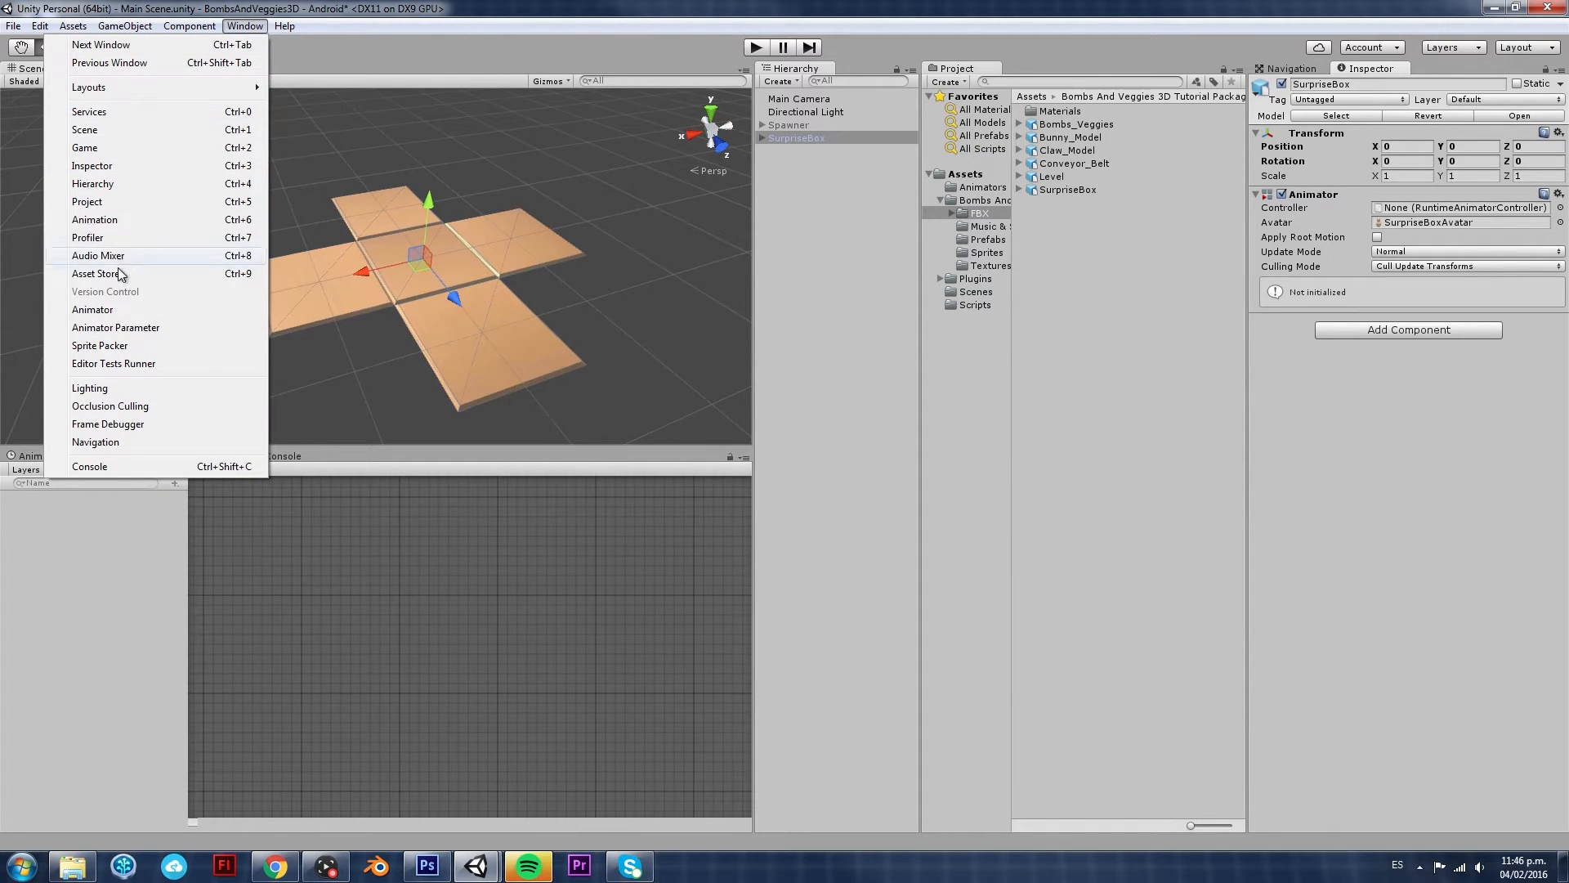
left_click(92, 309)
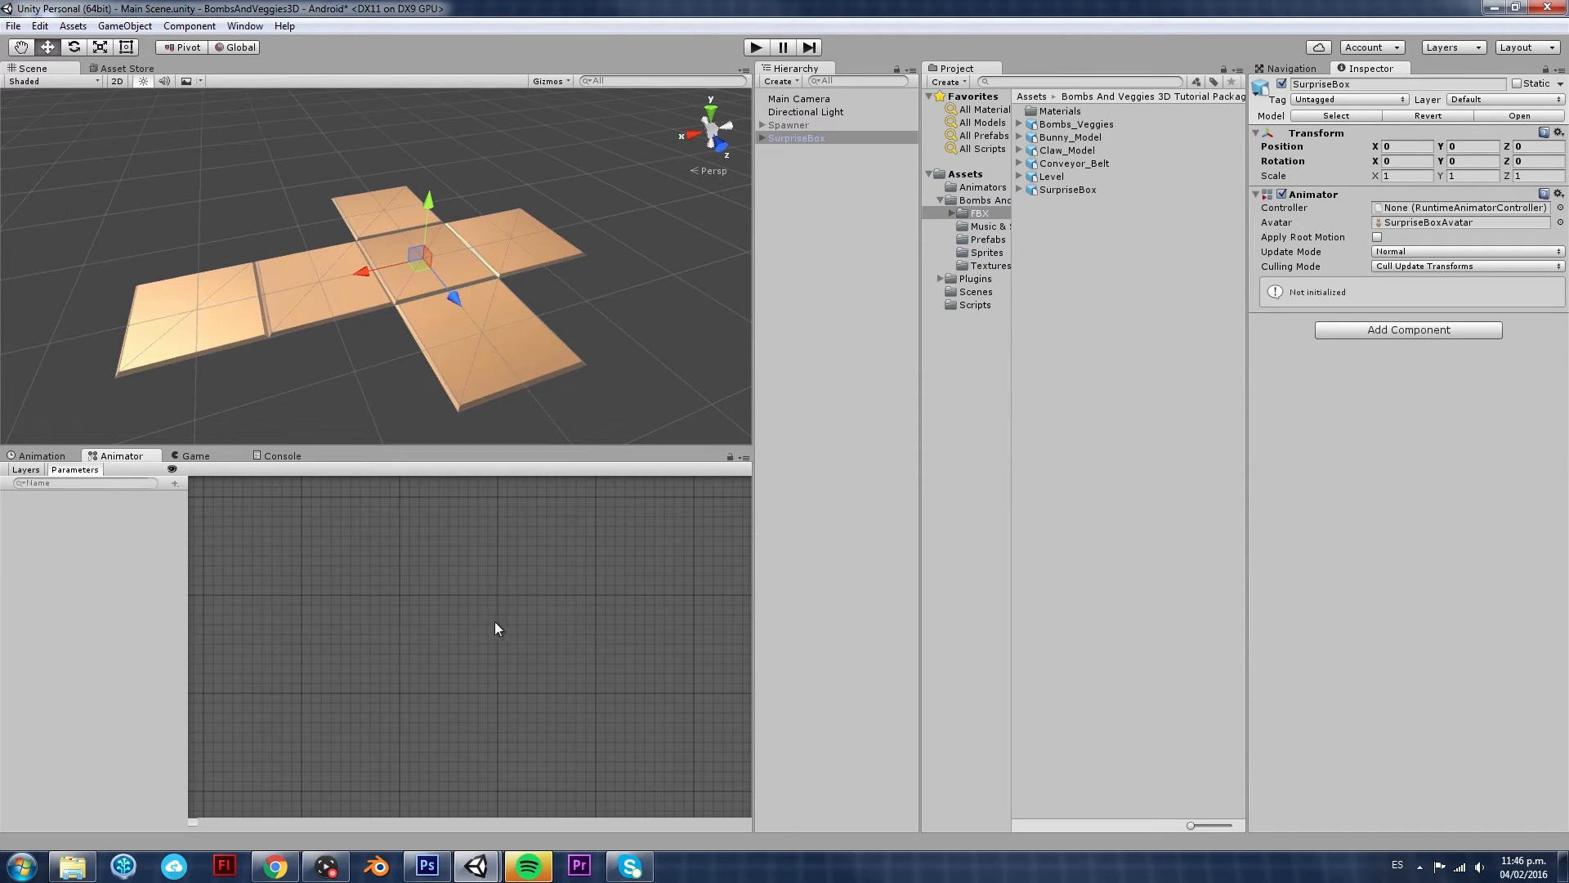
mouse_move(97, 547)
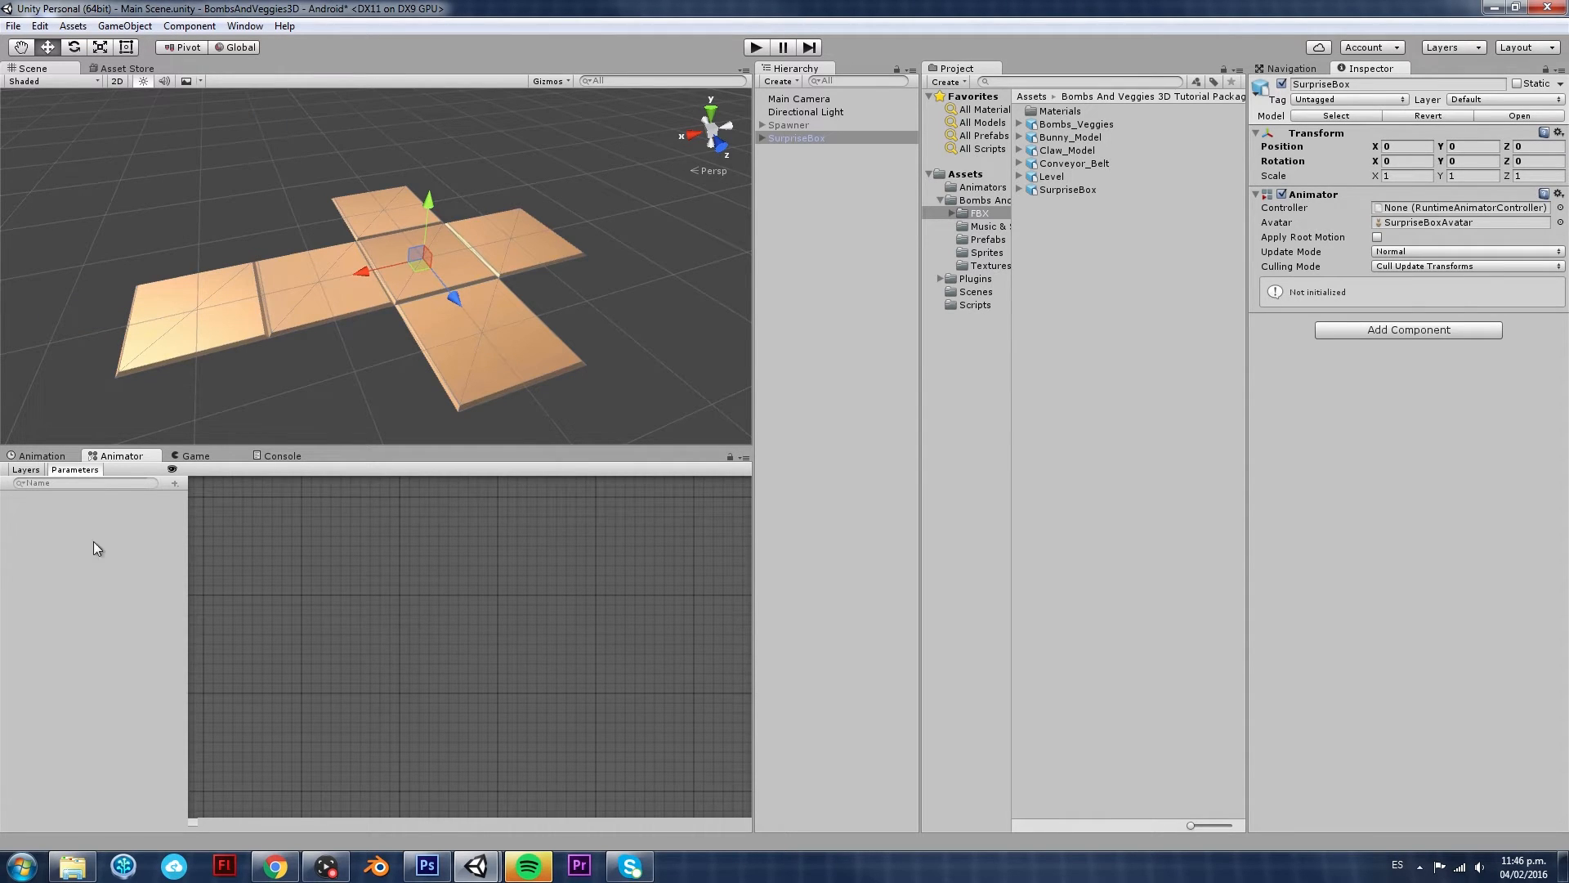
mouse_move(1156, 291)
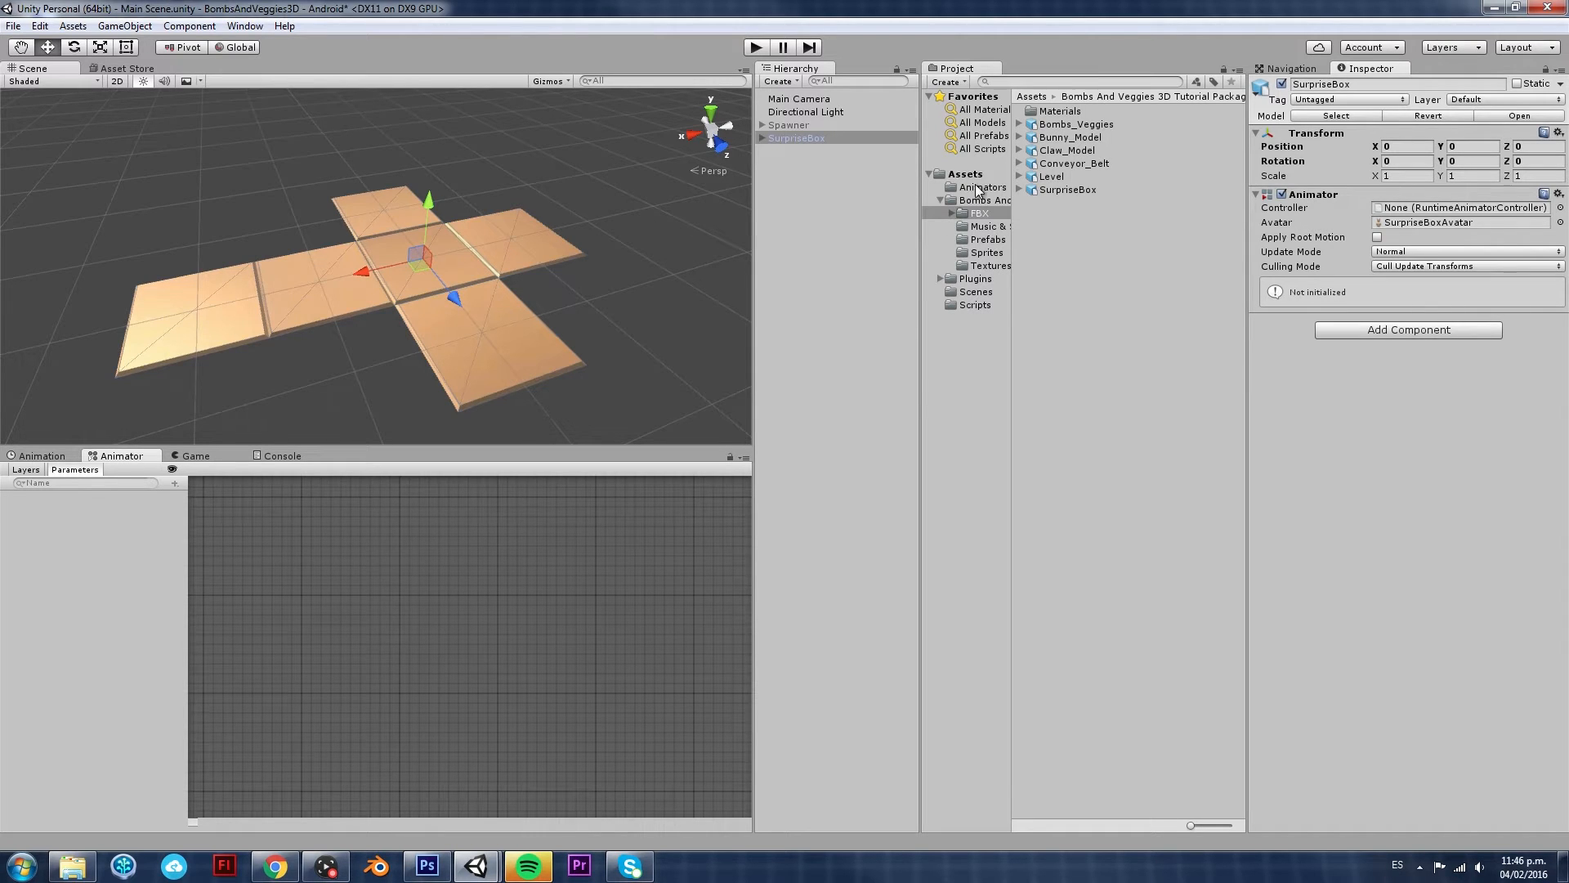
left_click(982, 187)
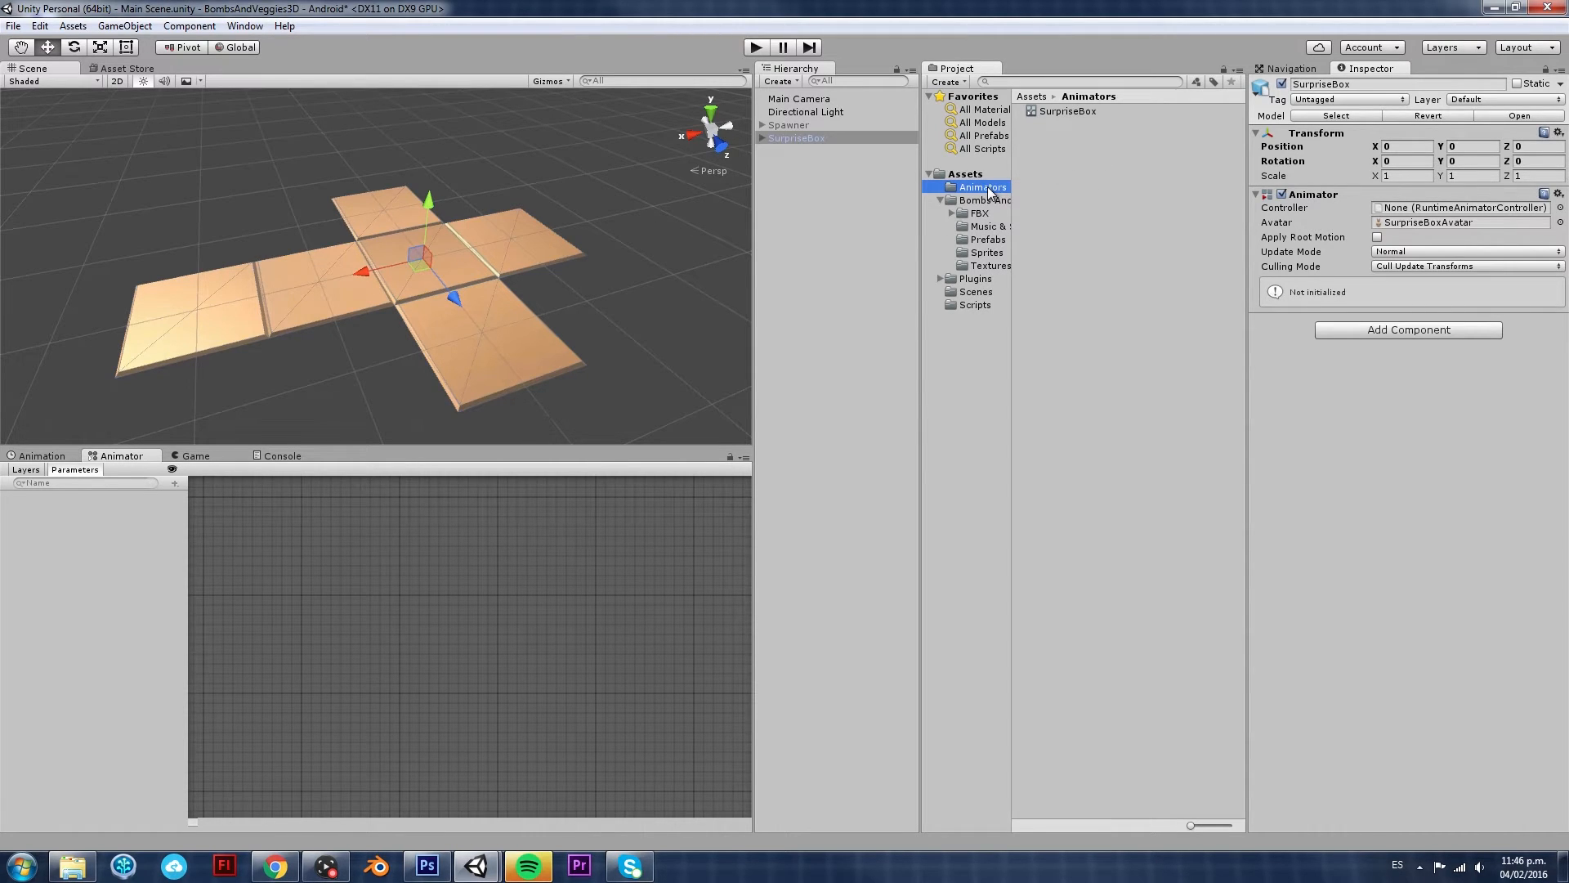
left_click(938, 200)
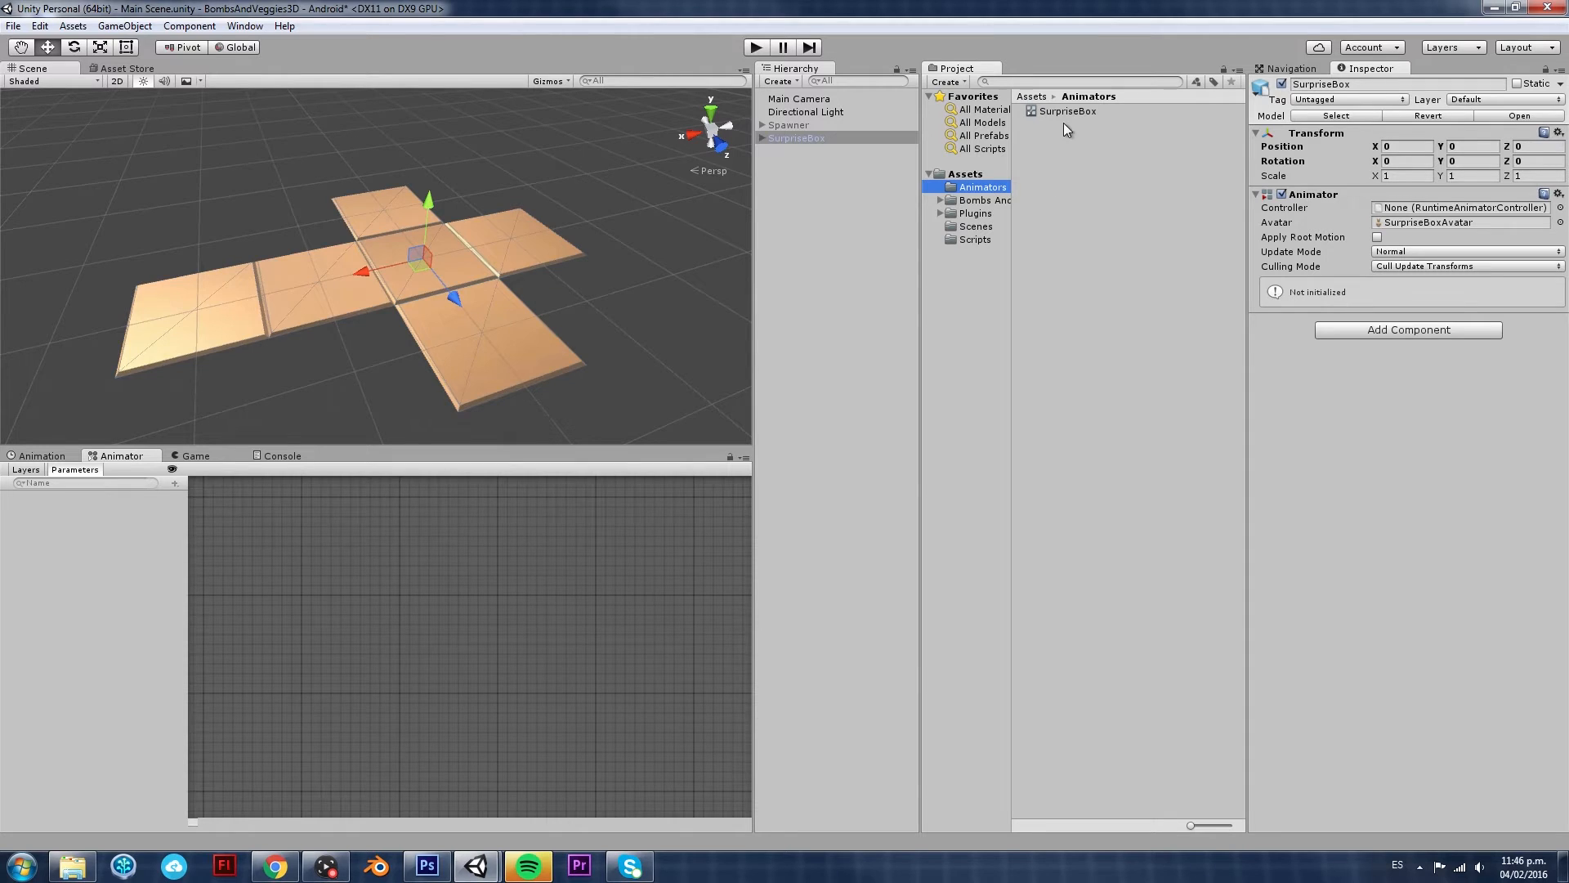
mouse_move(1065, 119)
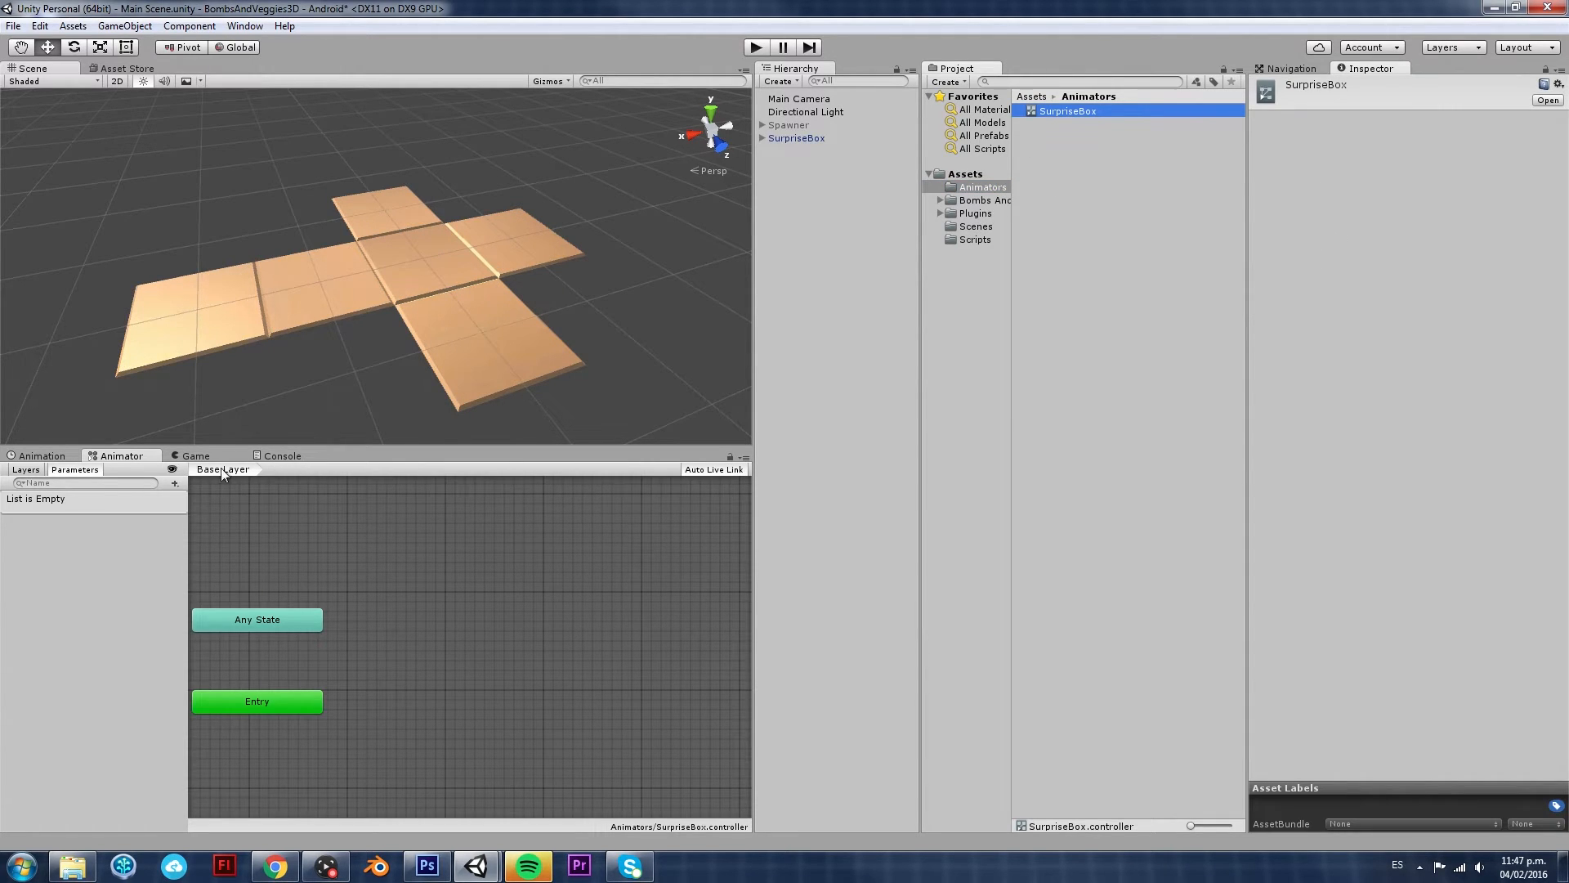
mouse_move(398, 654)
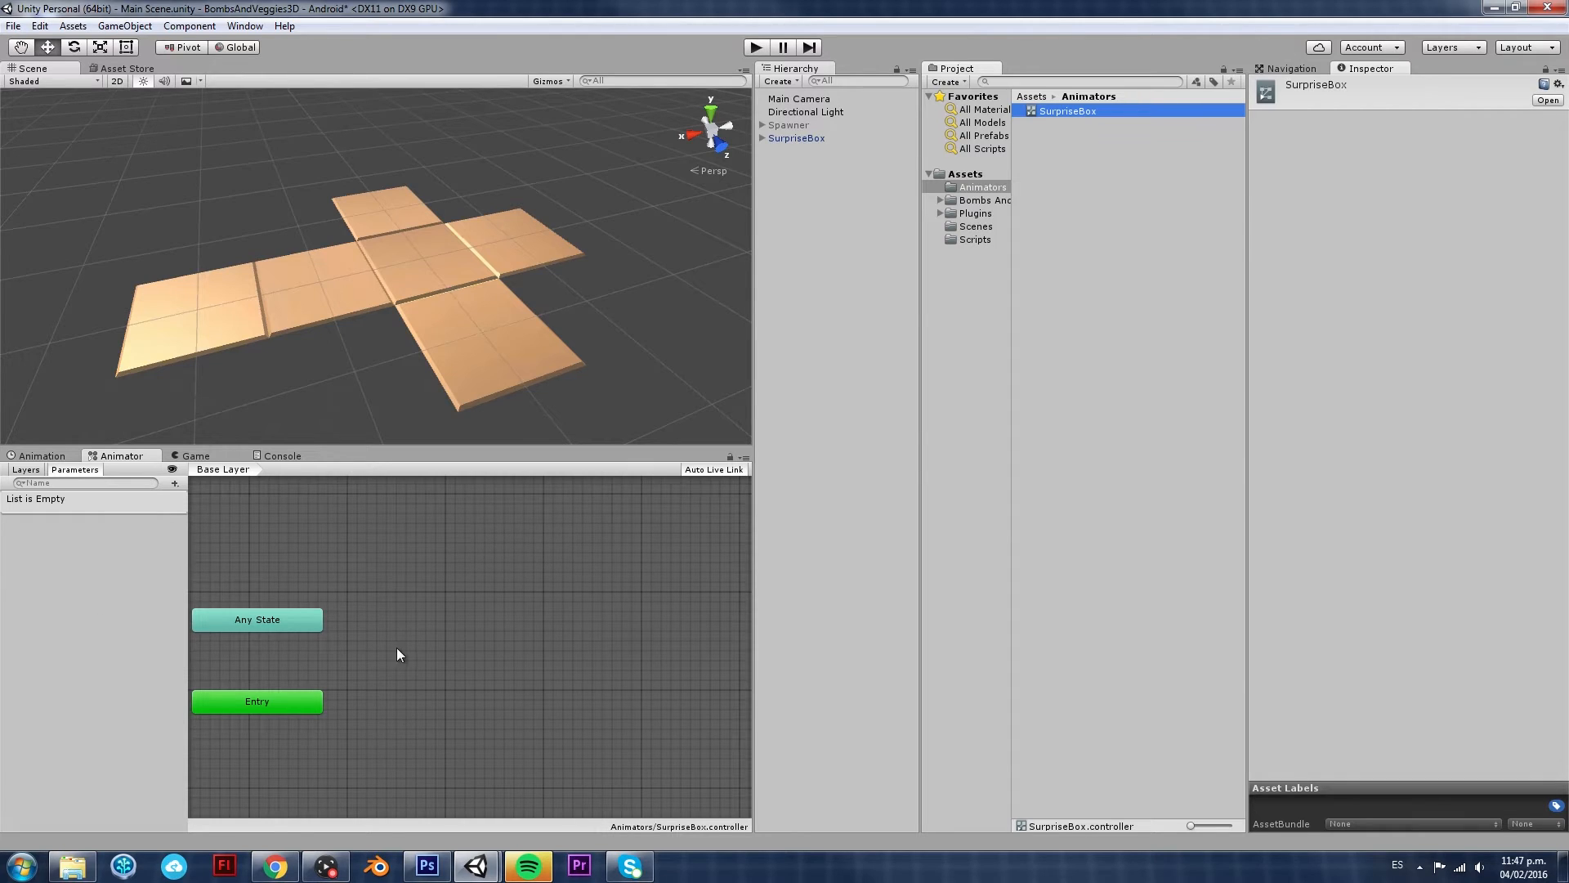
mouse_move(546, 649)
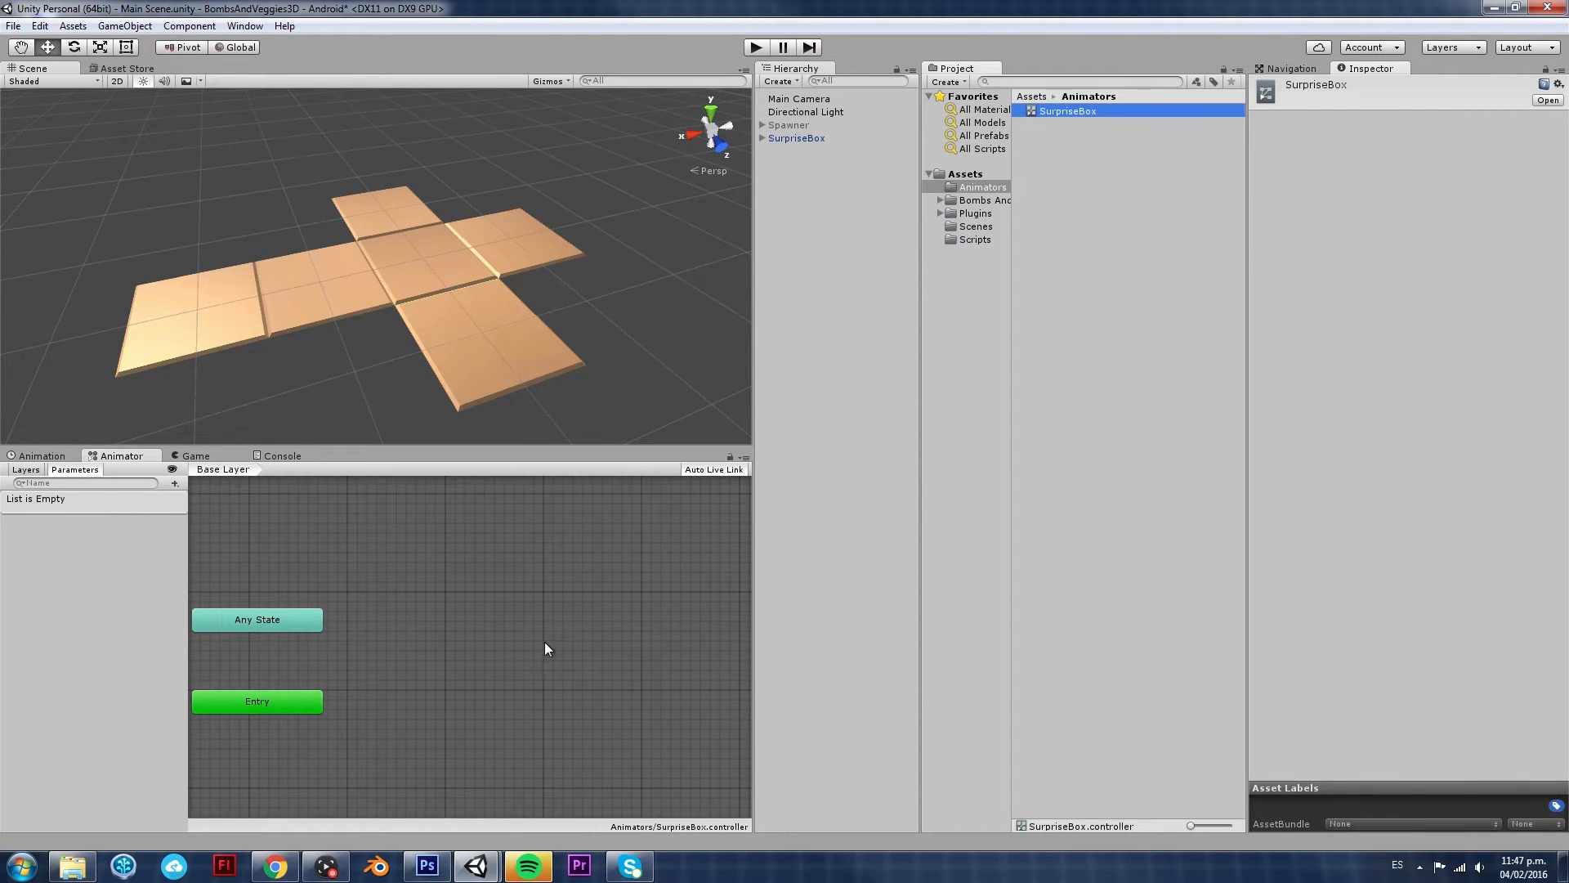
mouse_move(500, 598)
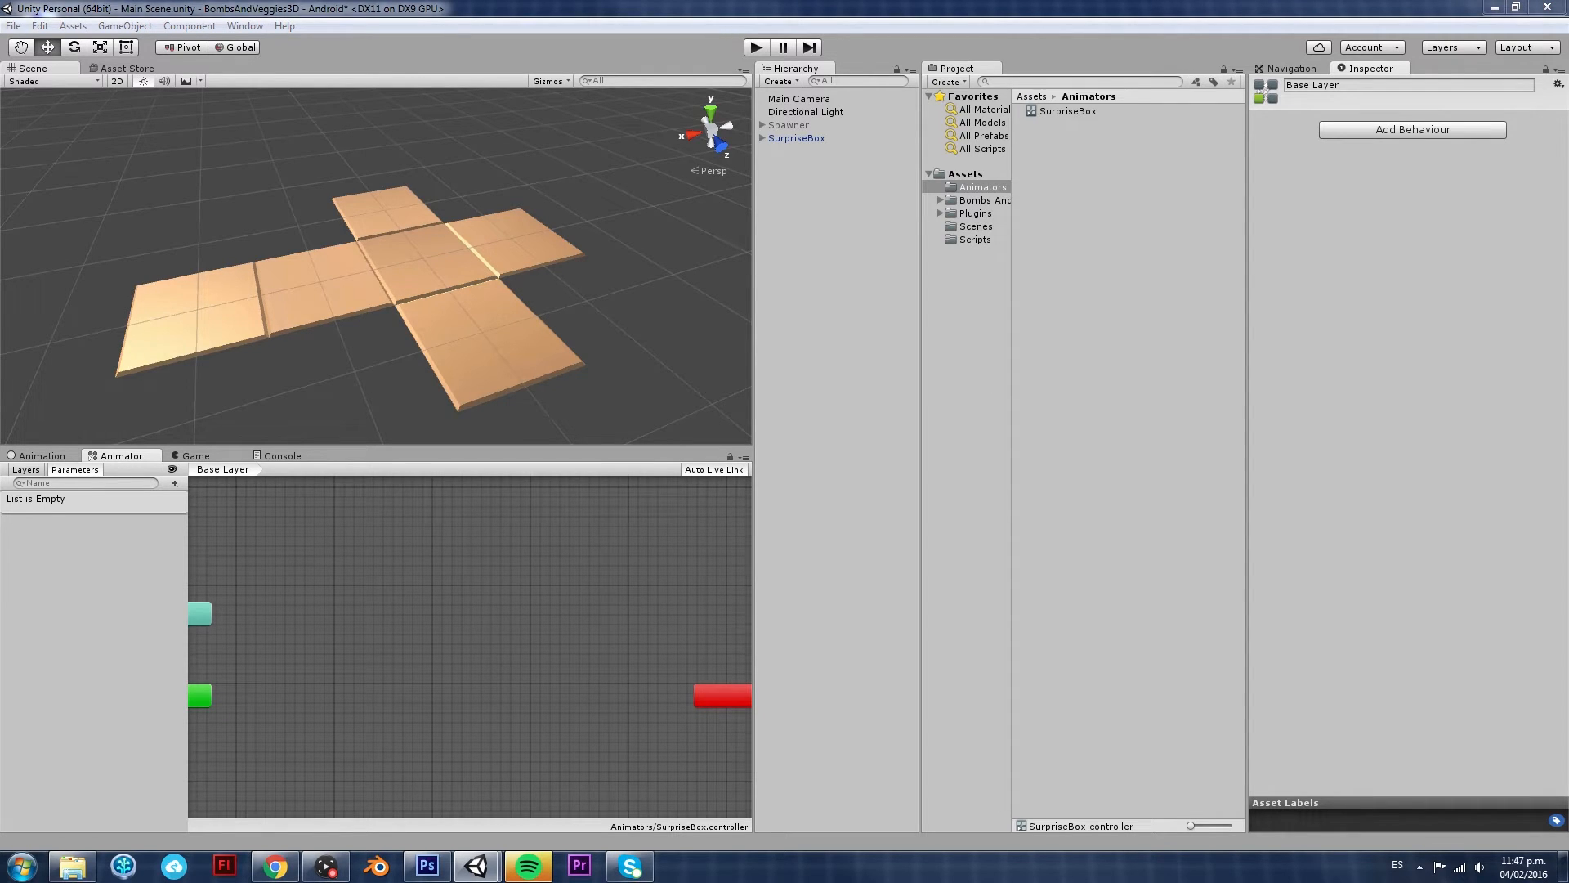
mouse_move(332, 760)
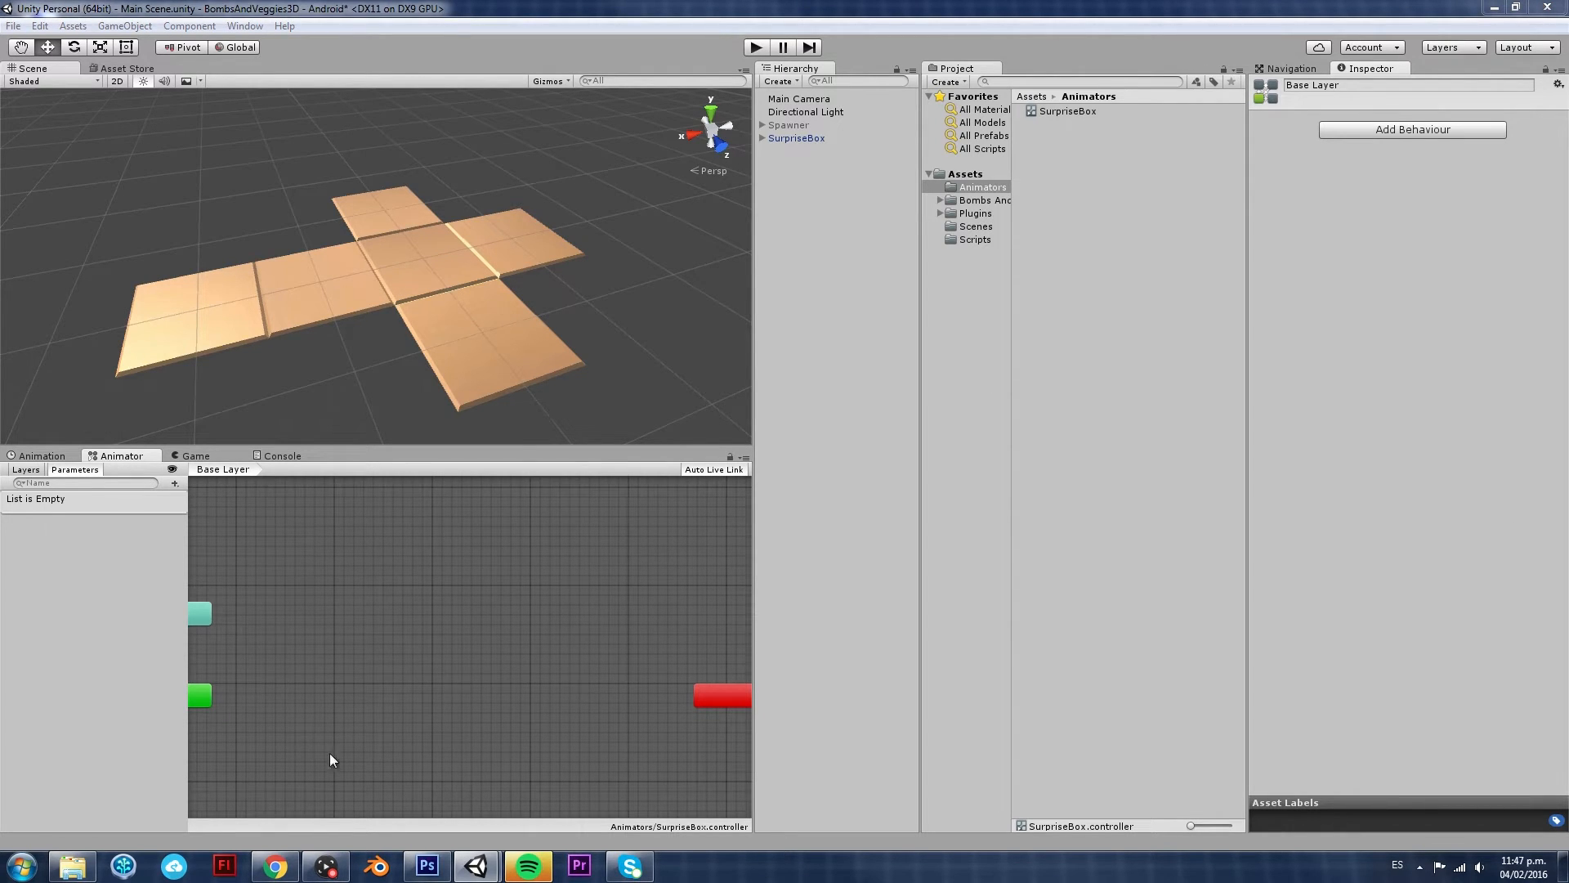
mouse_move(502, 706)
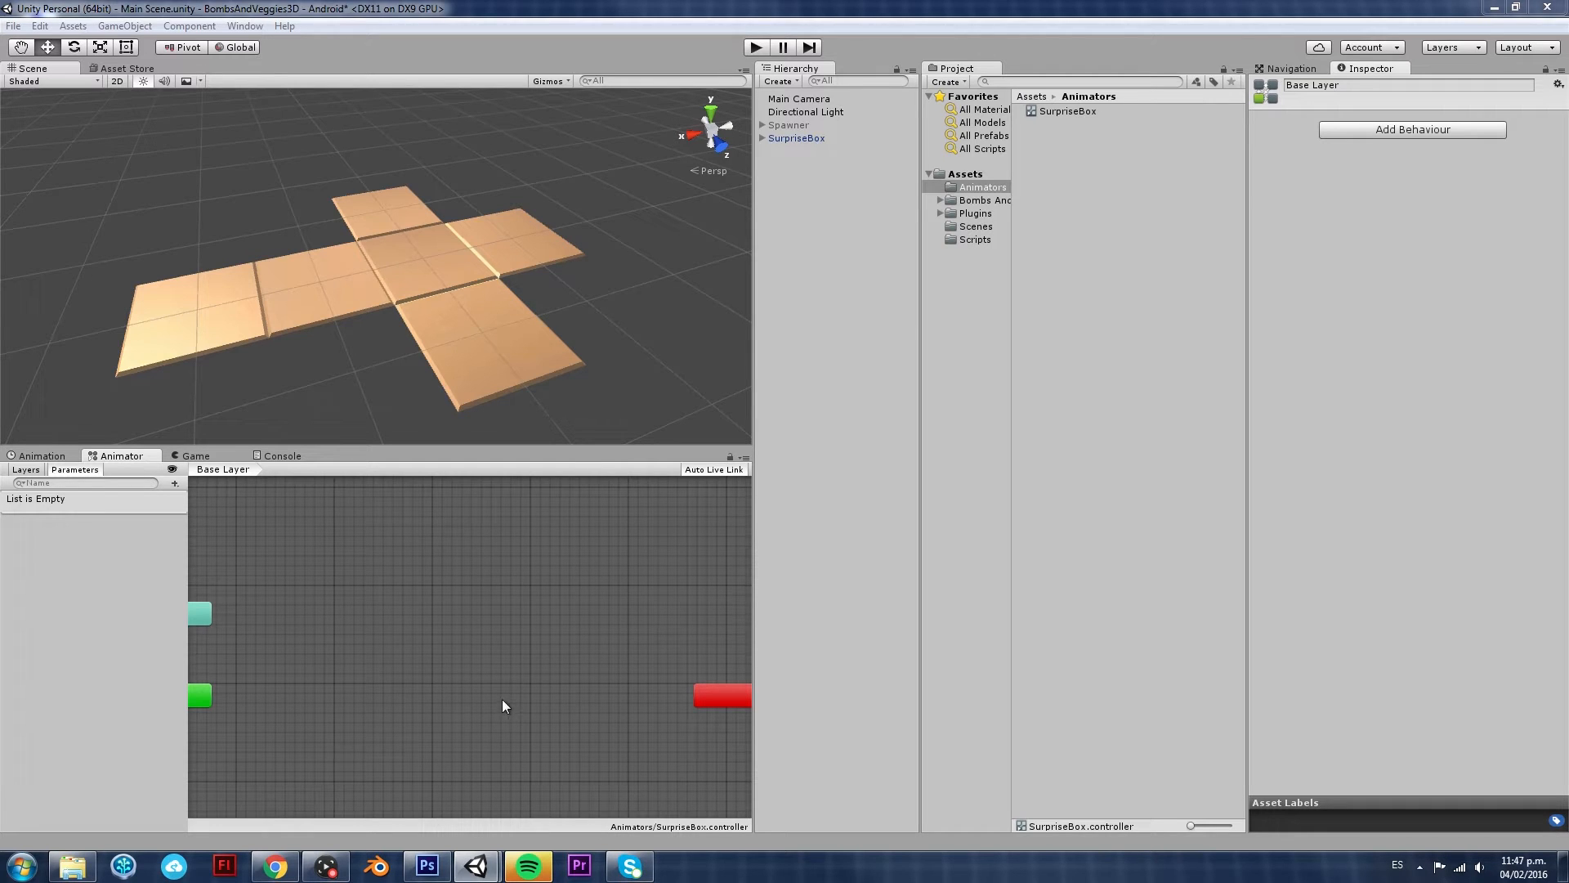
left_click(796, 137)
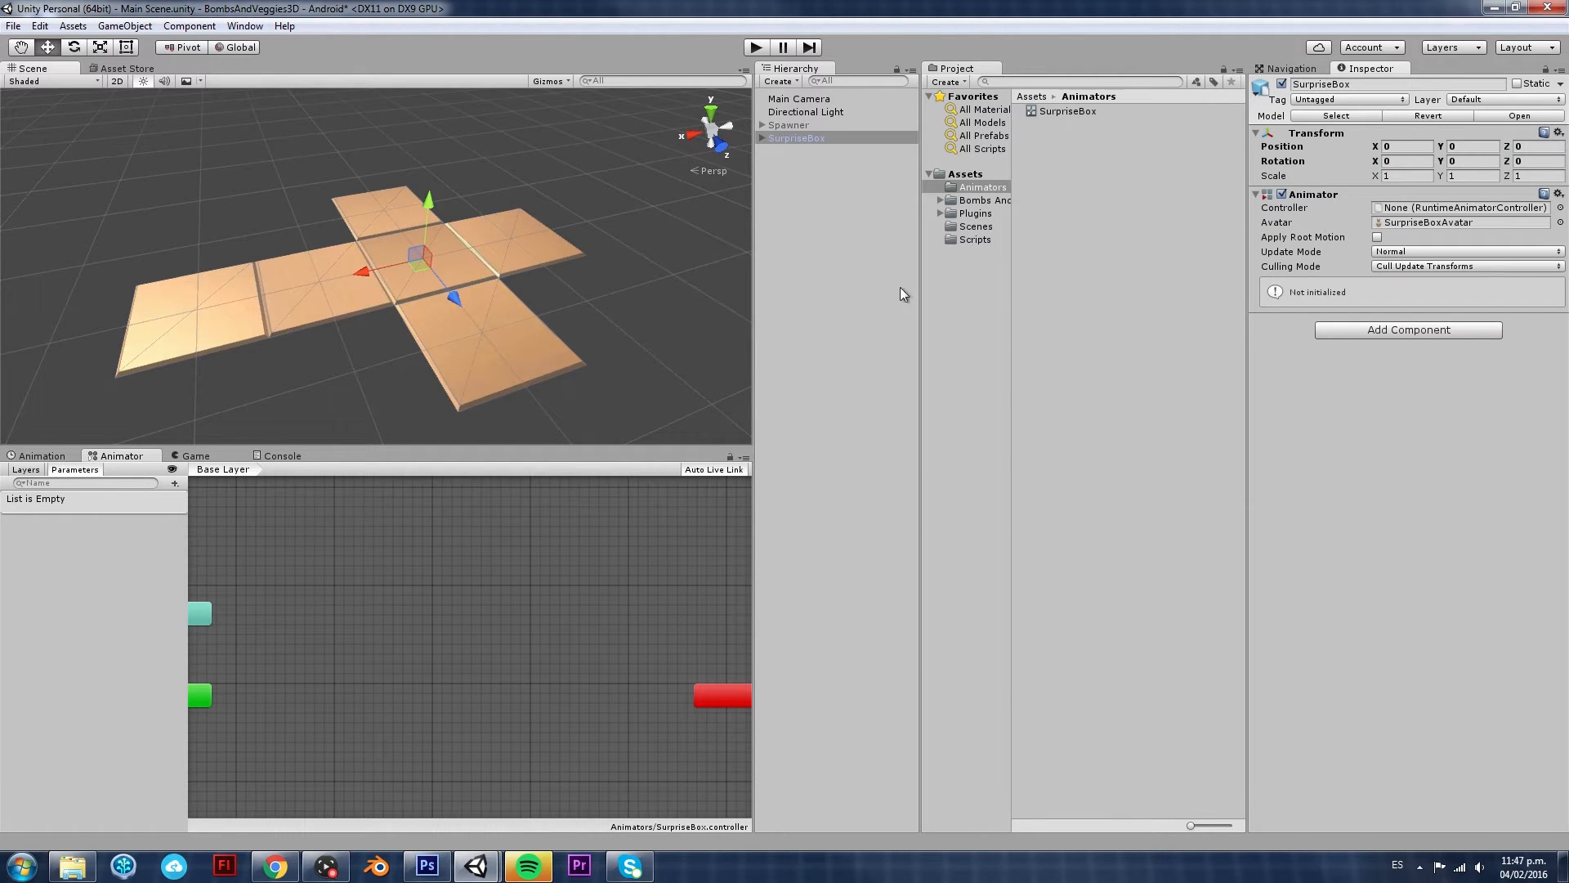
mouse_move(510, 649)
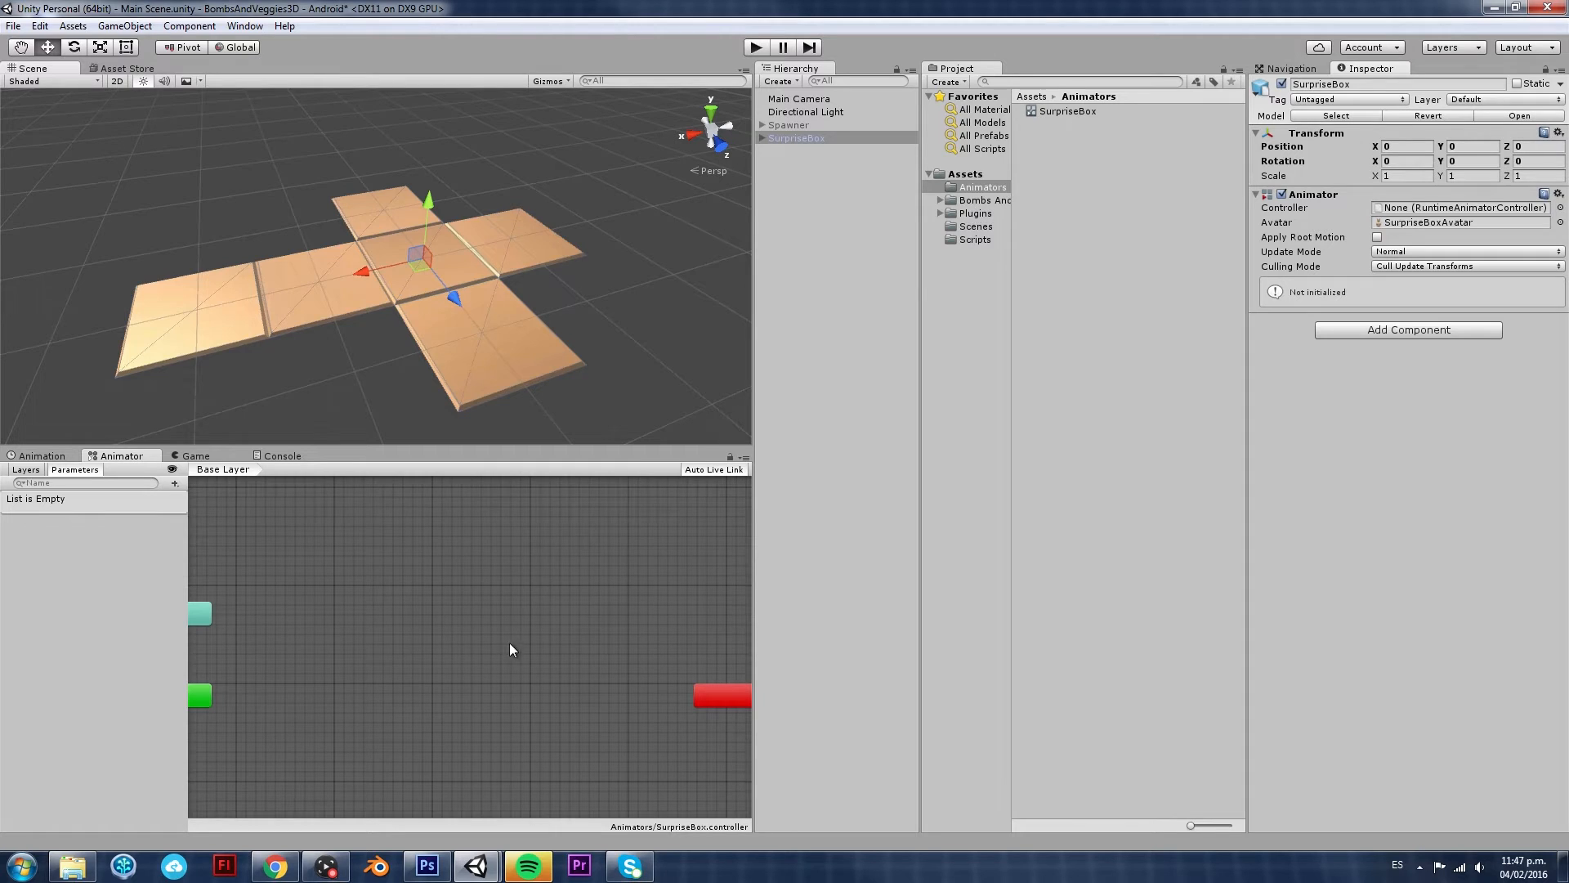
mouse_move(578, 745)
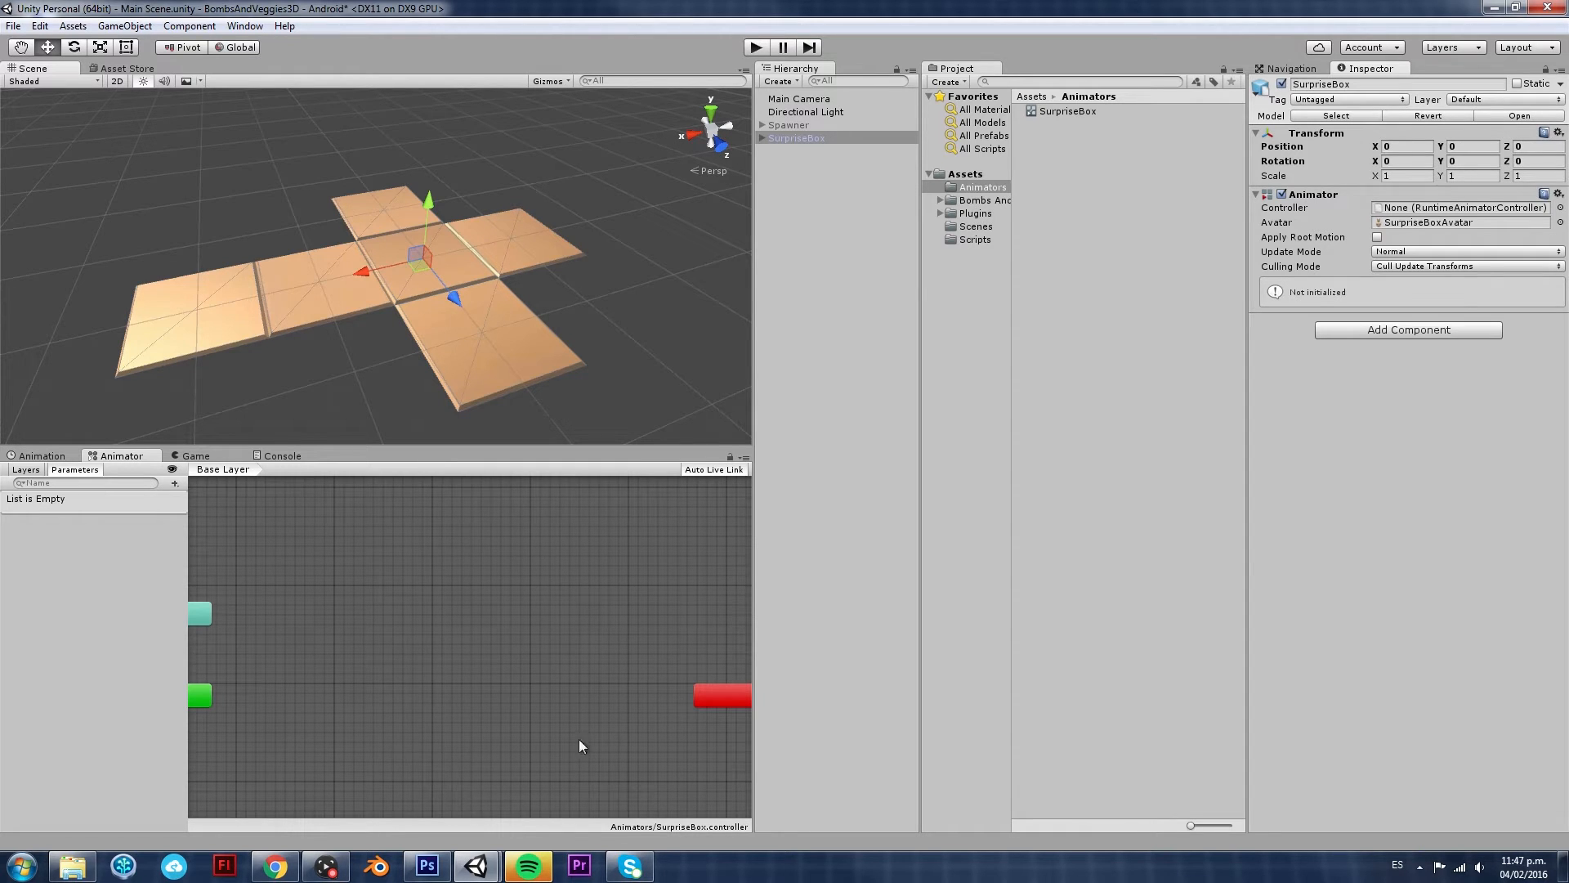
mouse_move(994, 234)
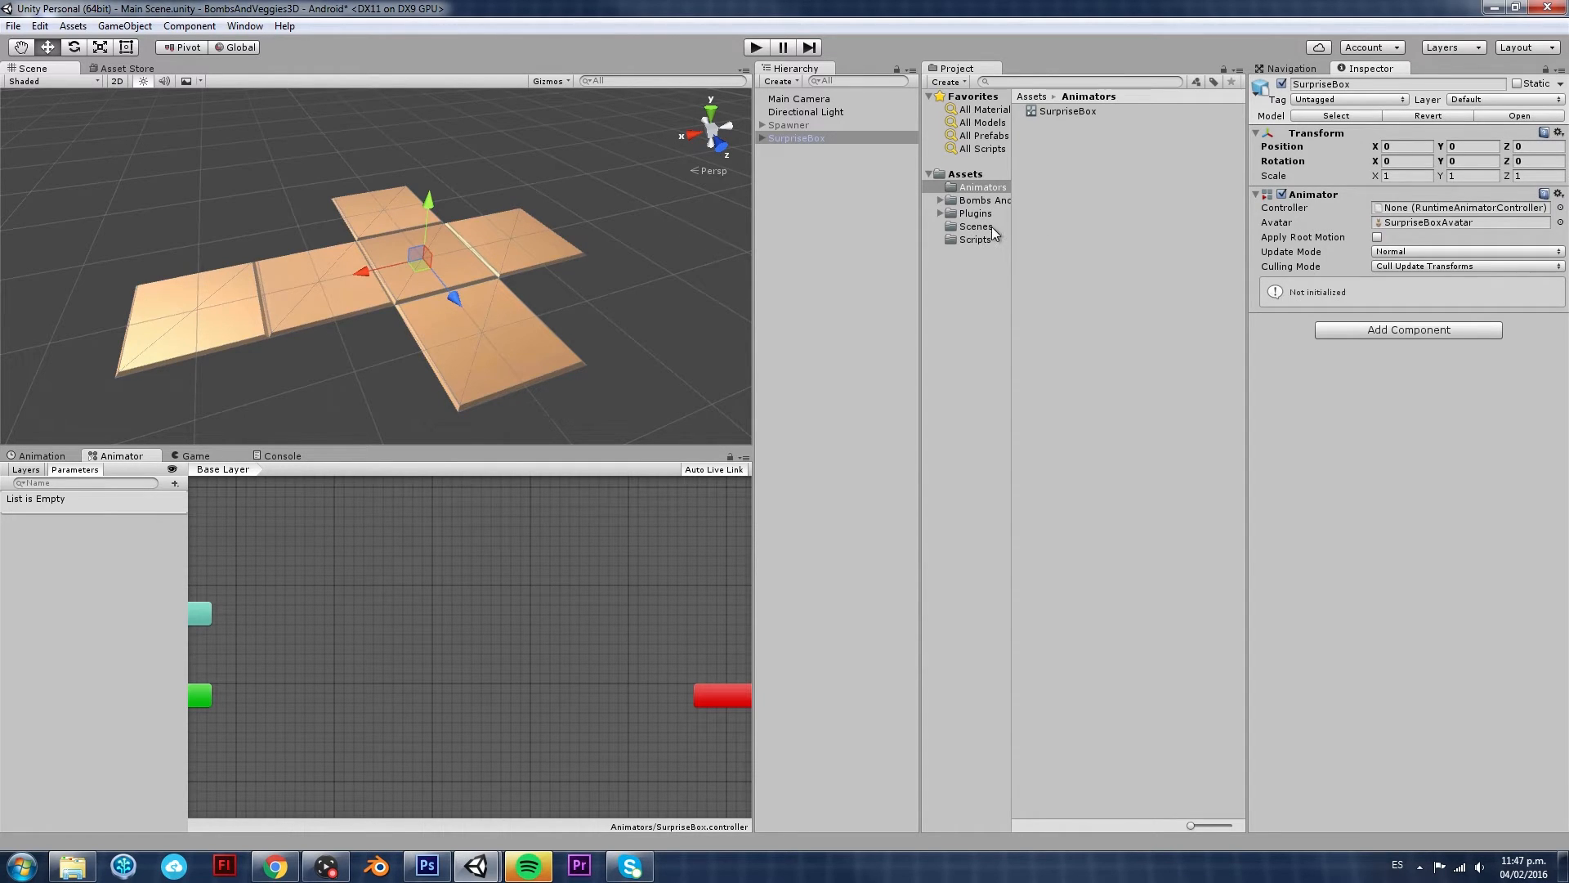
Expand the SurpriseBox model in the FBX folder to expose its animation clips
left_click(984, 199)
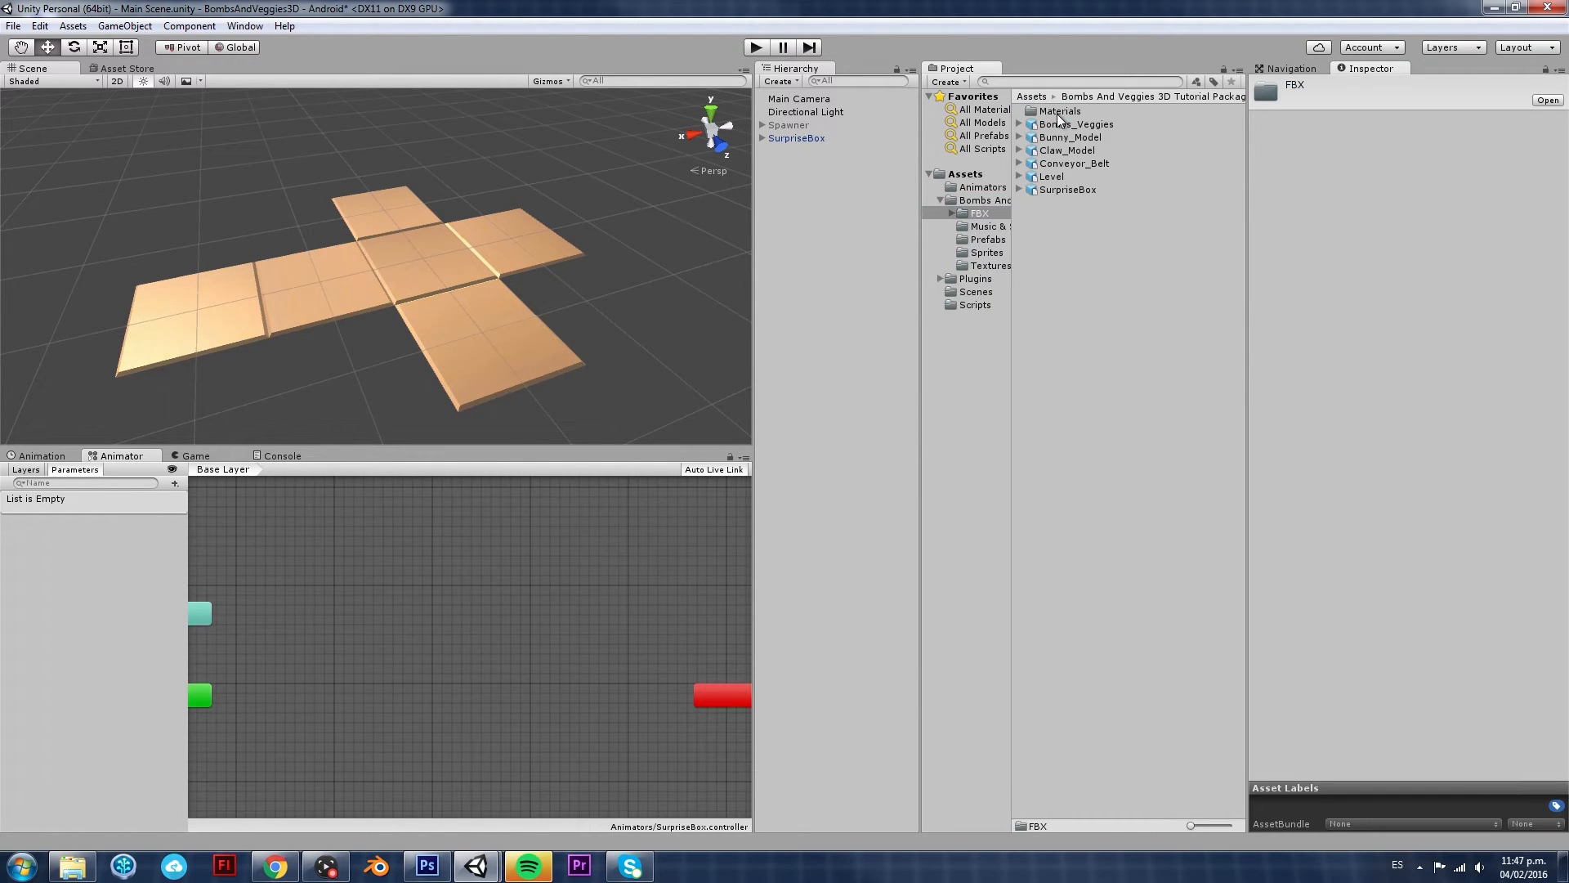
left_click(1067, 190)
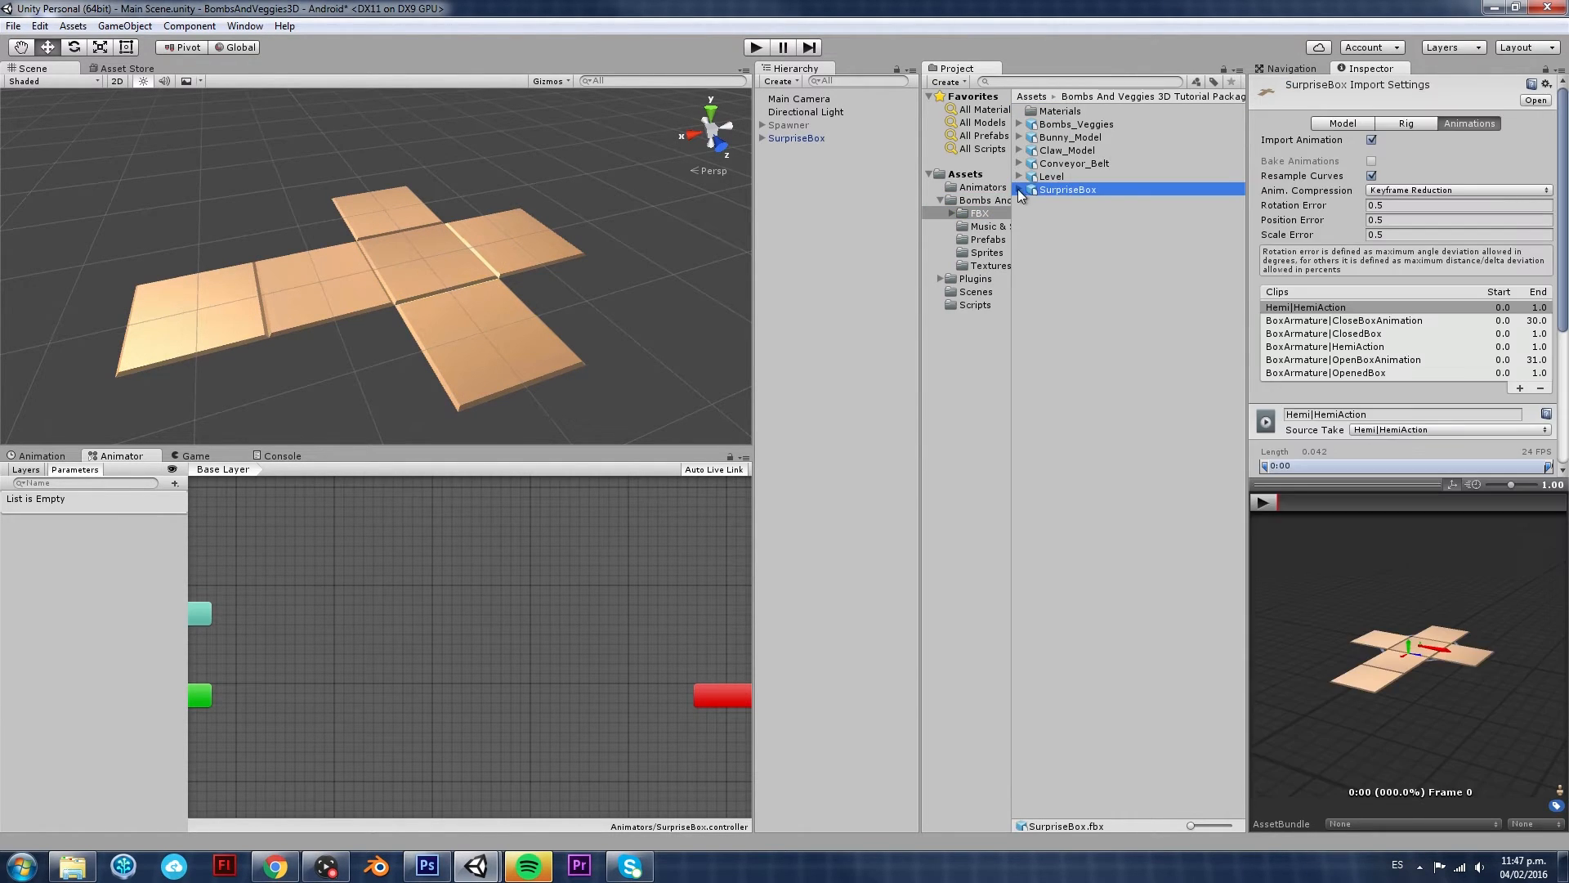
left_click(1018, 190)
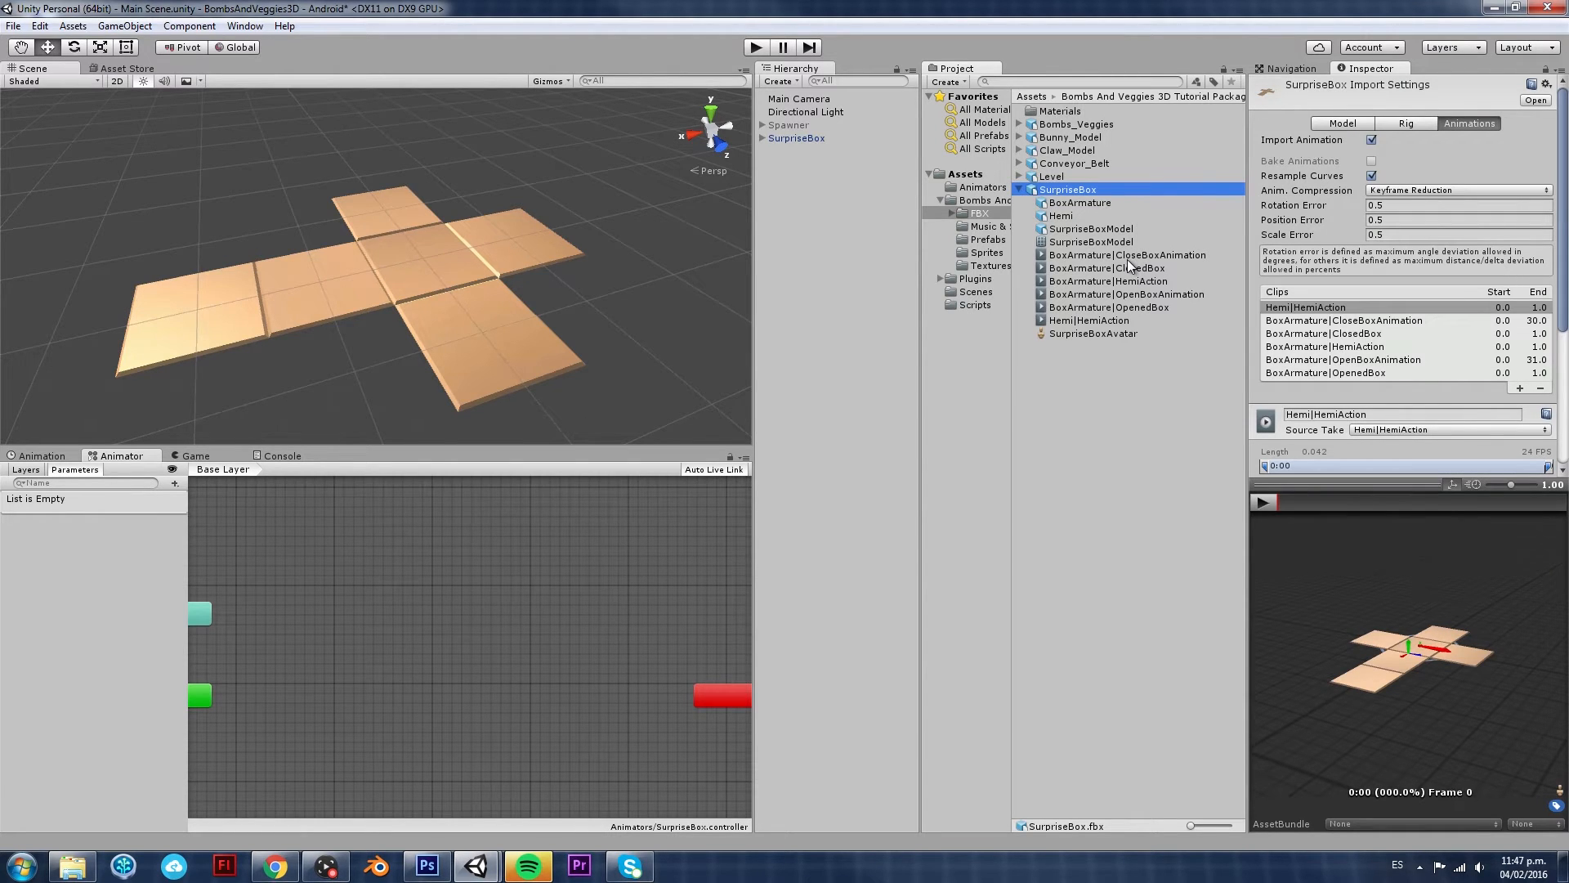
mouse_move(1149, 311)
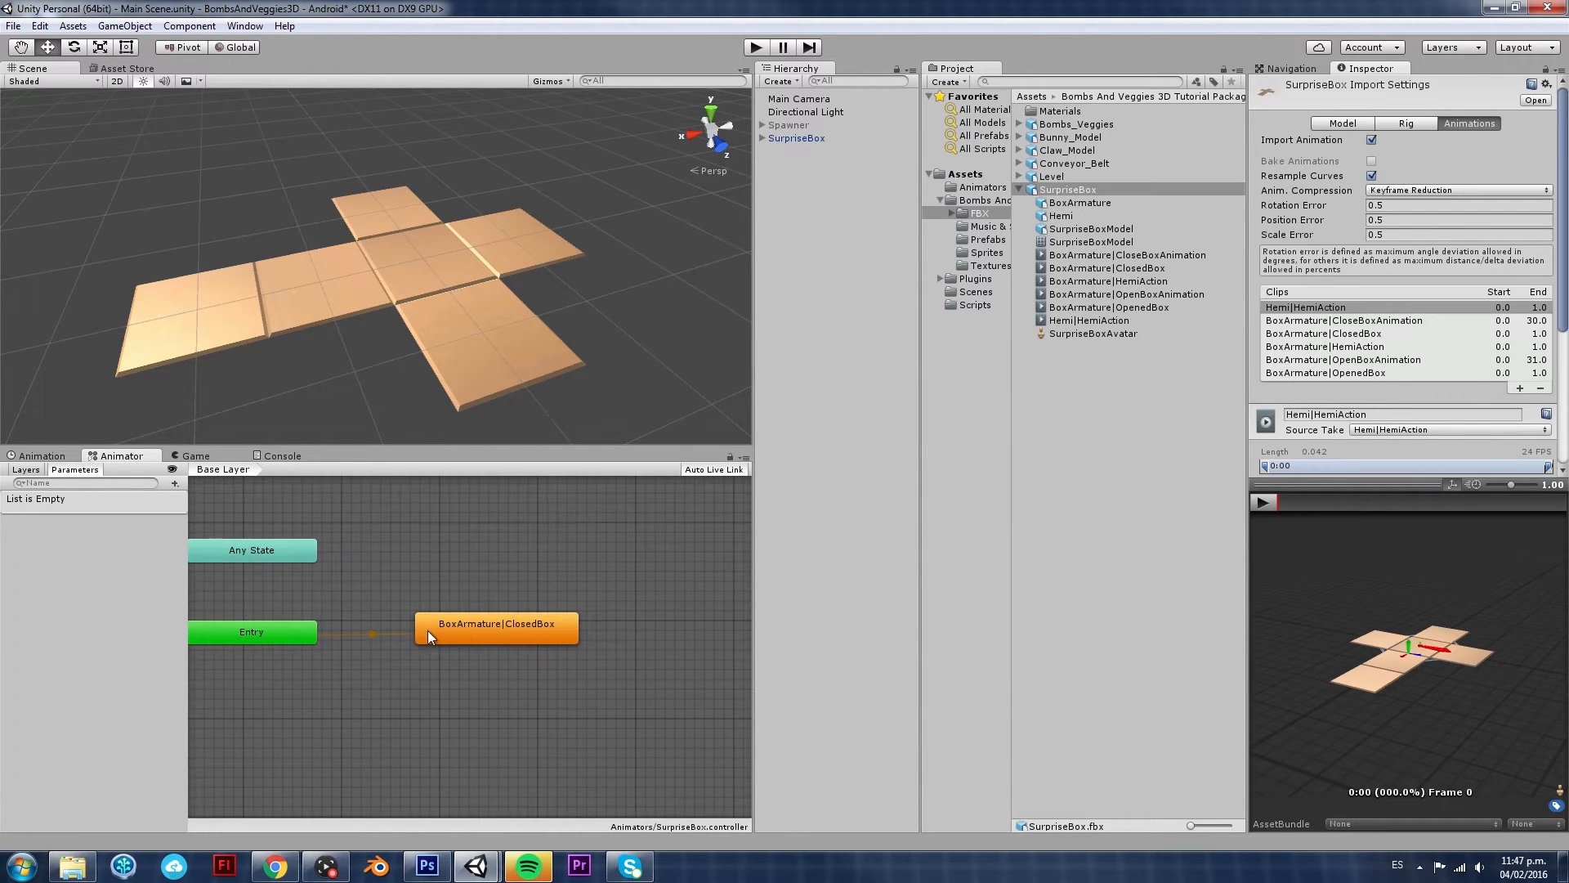
left_click(497, 623)
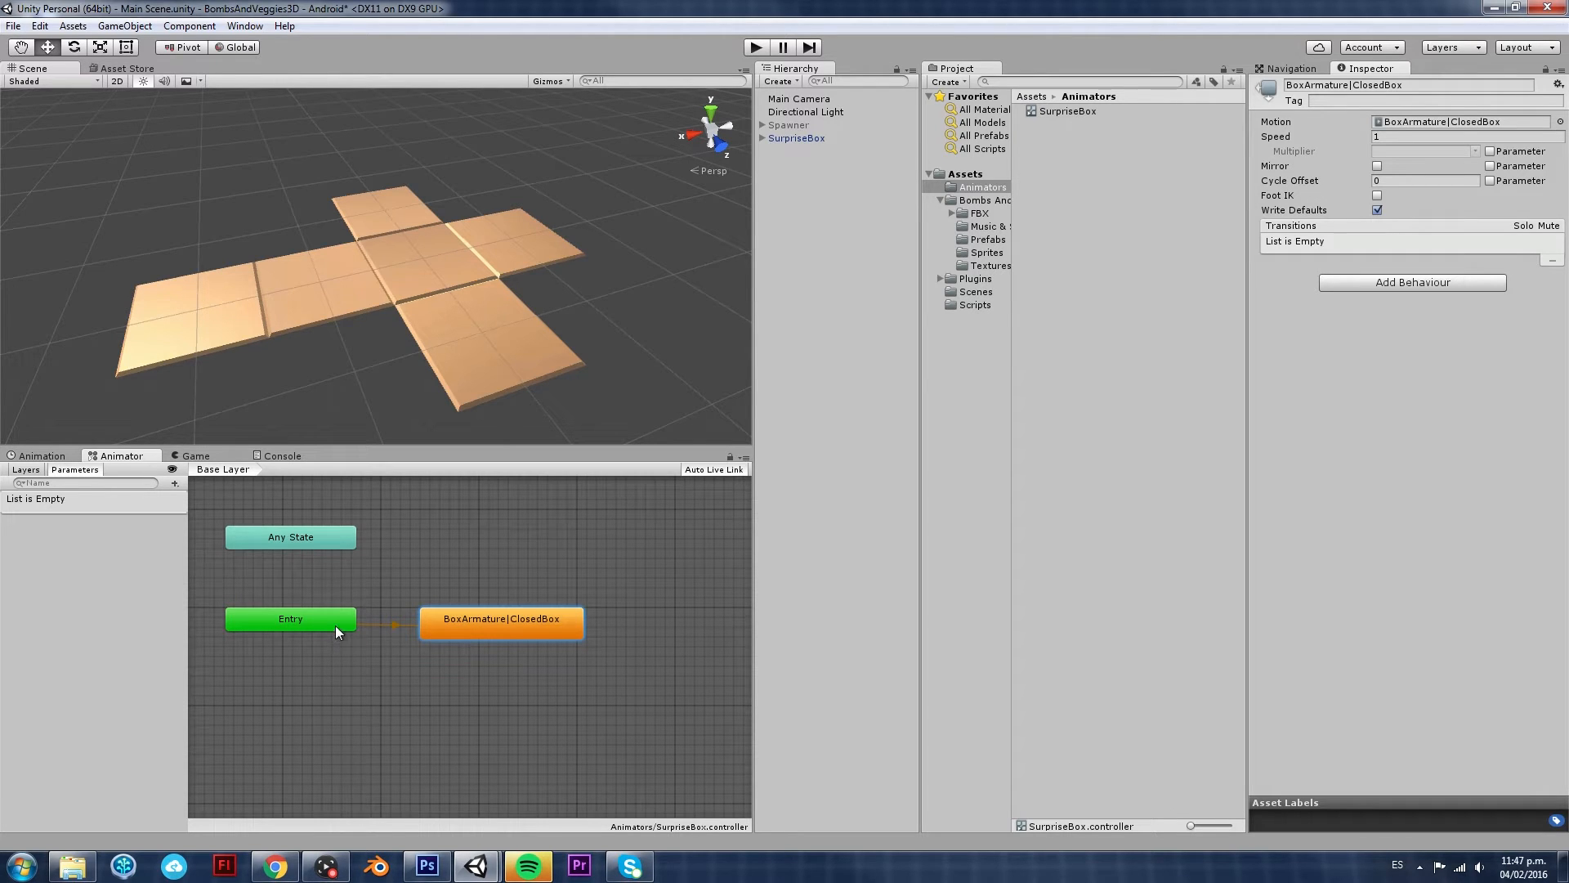
mouse_move(407, 630)
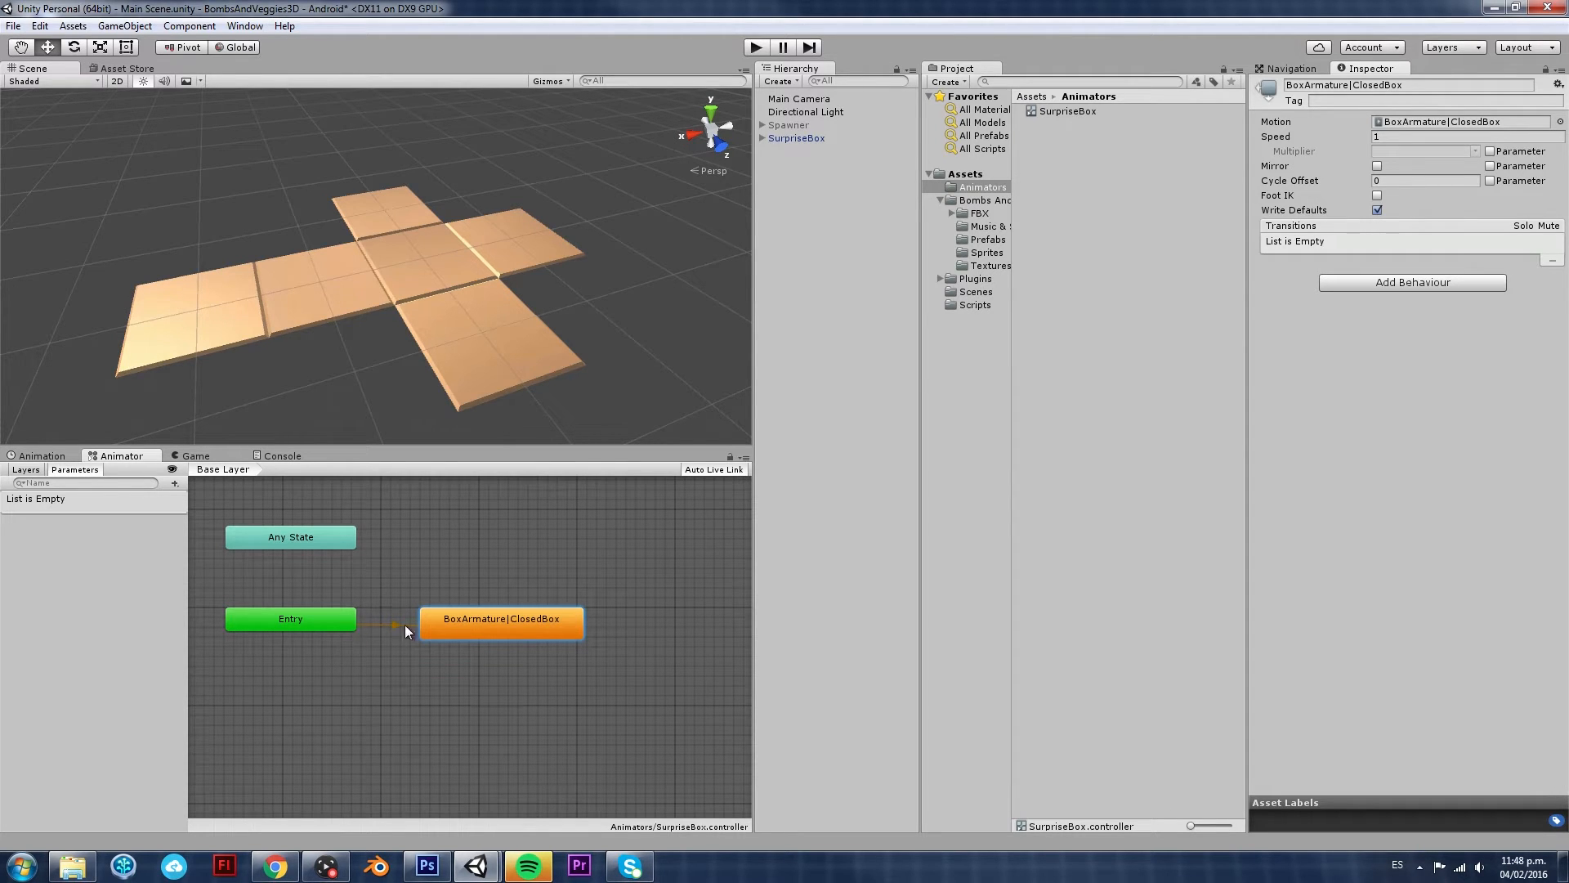
mouse_move(560, 593)
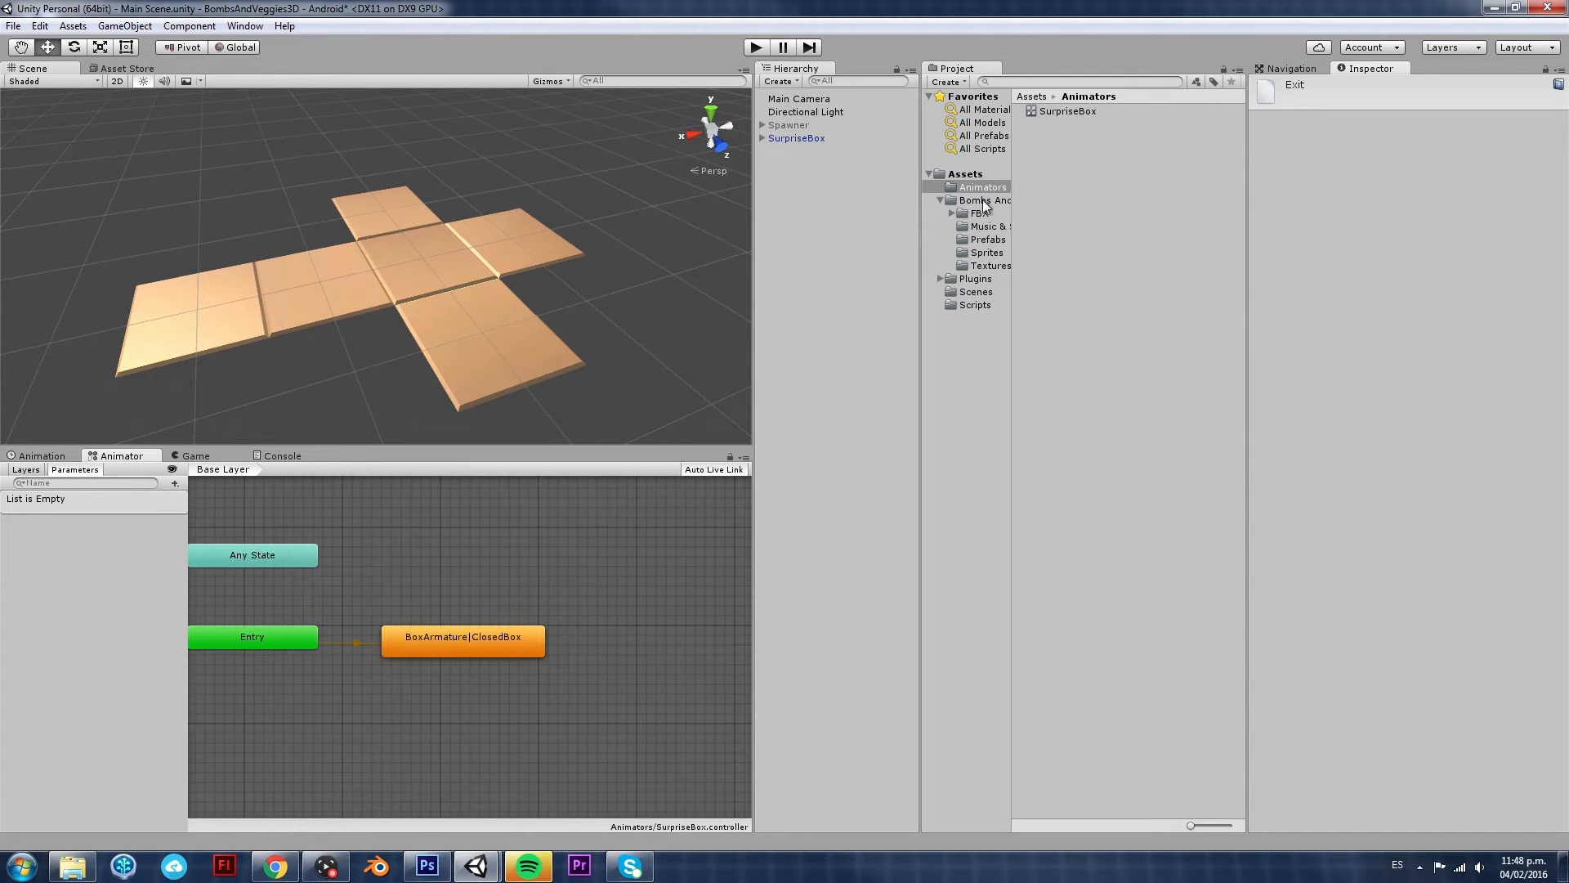
Add CloseBoxAnimation and the other box clips as states in the controller graph
left_click(980, 213)
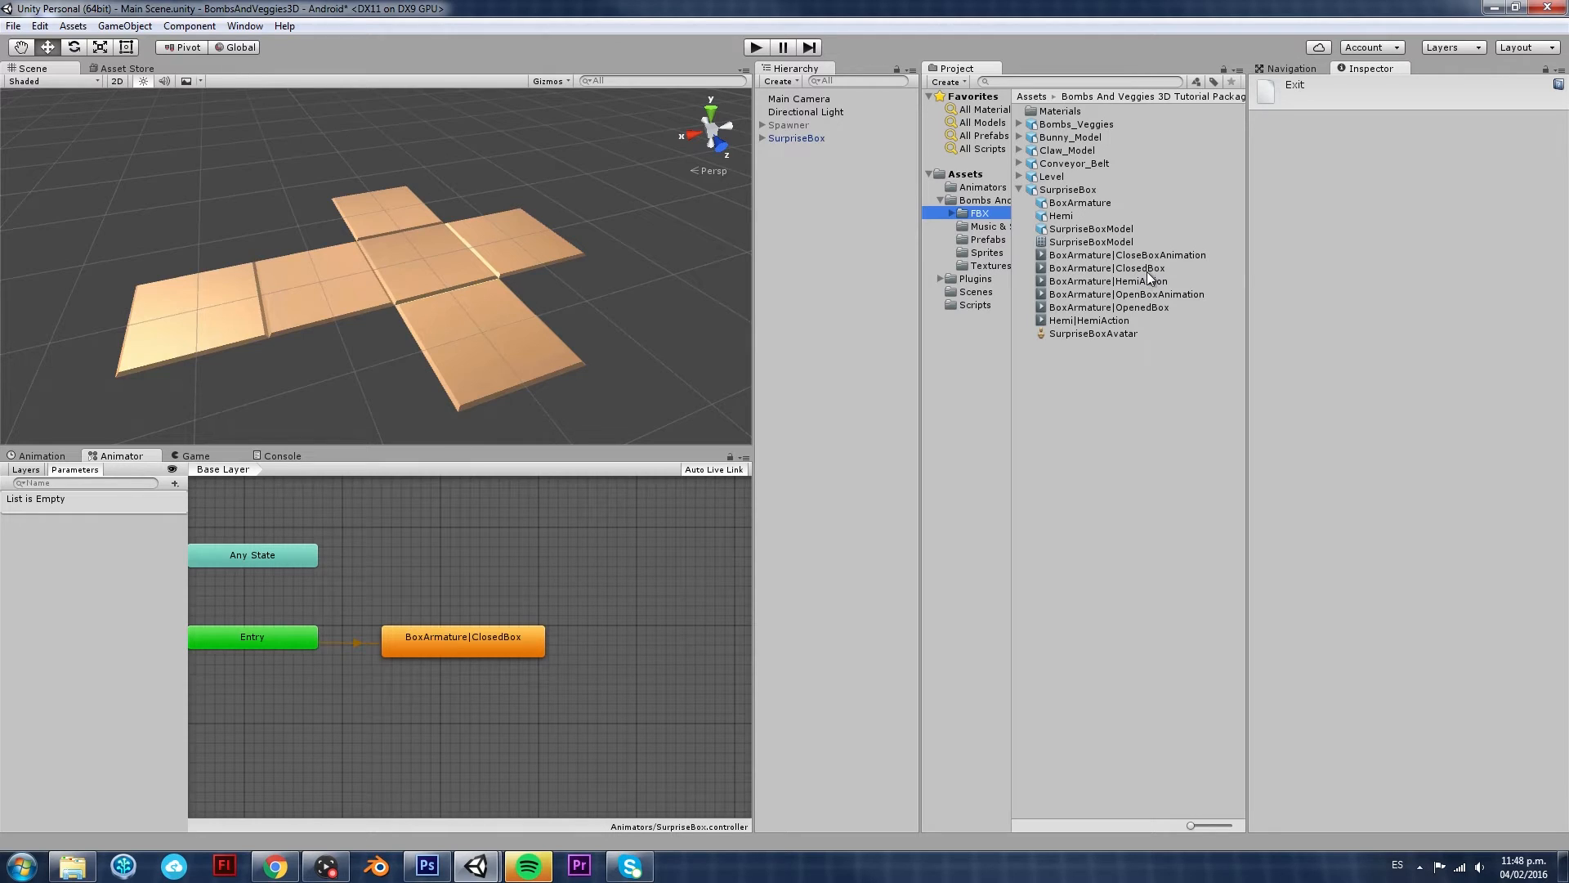
mouse_move(1149, 310)
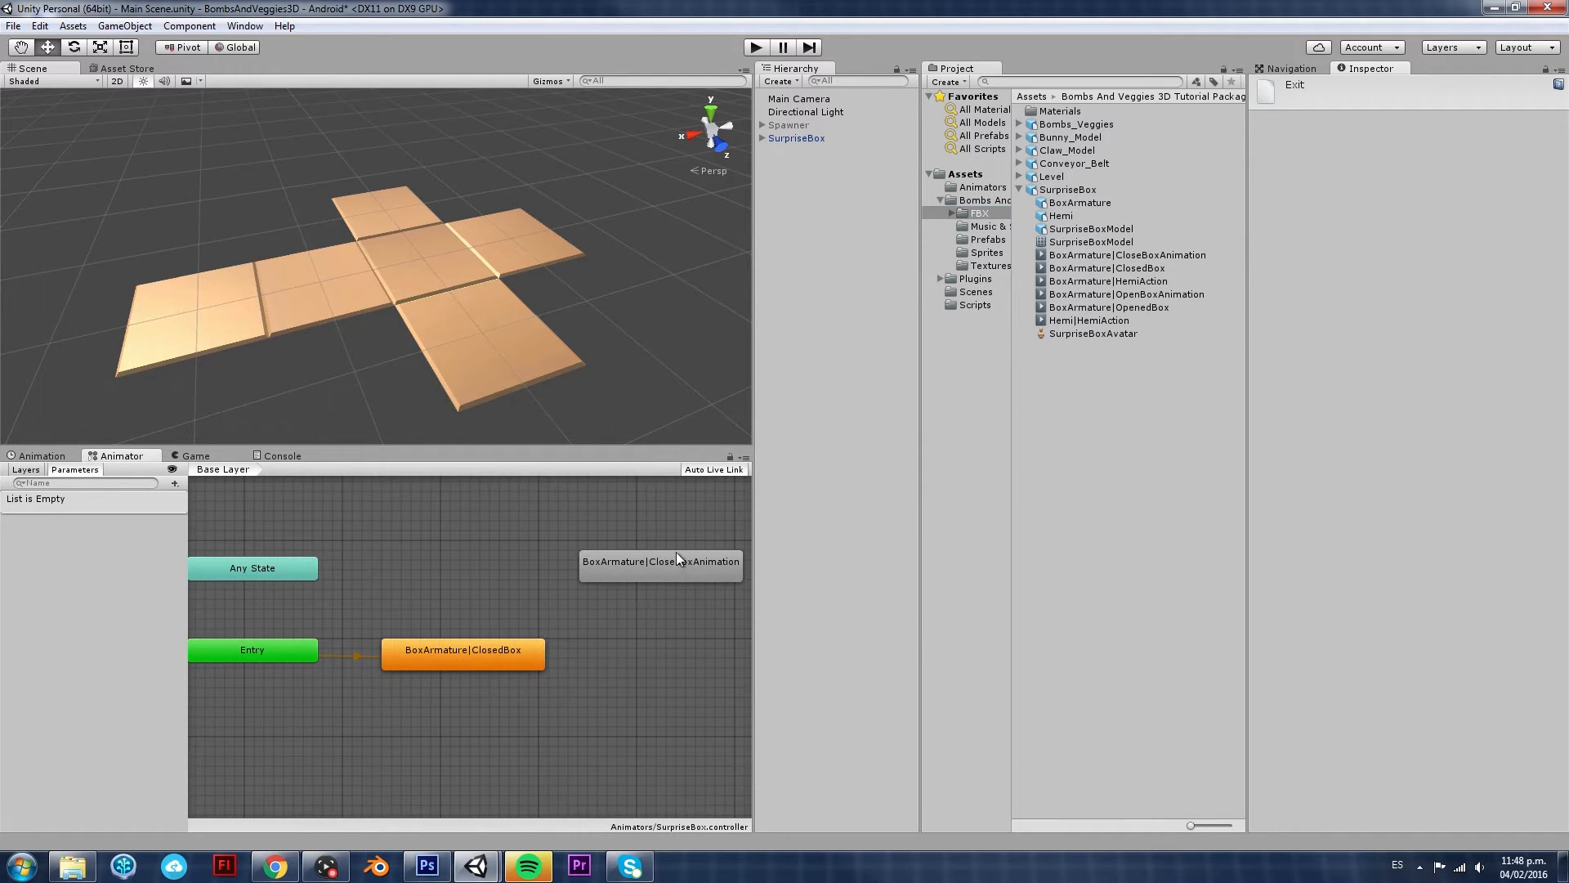
left_click(658, 560)
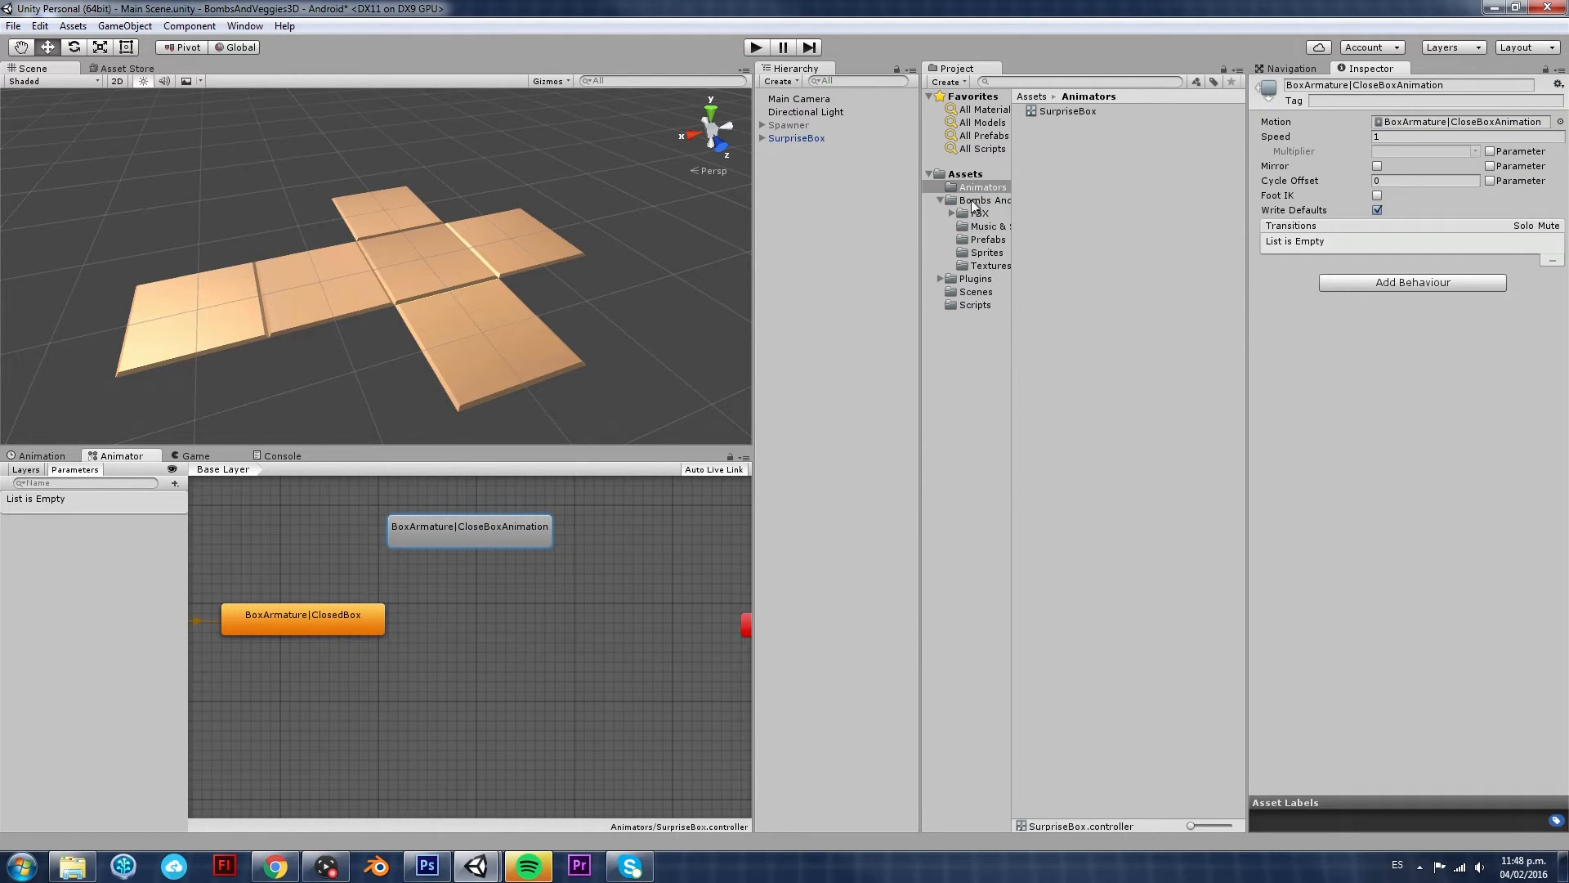
left_click(979, 213)
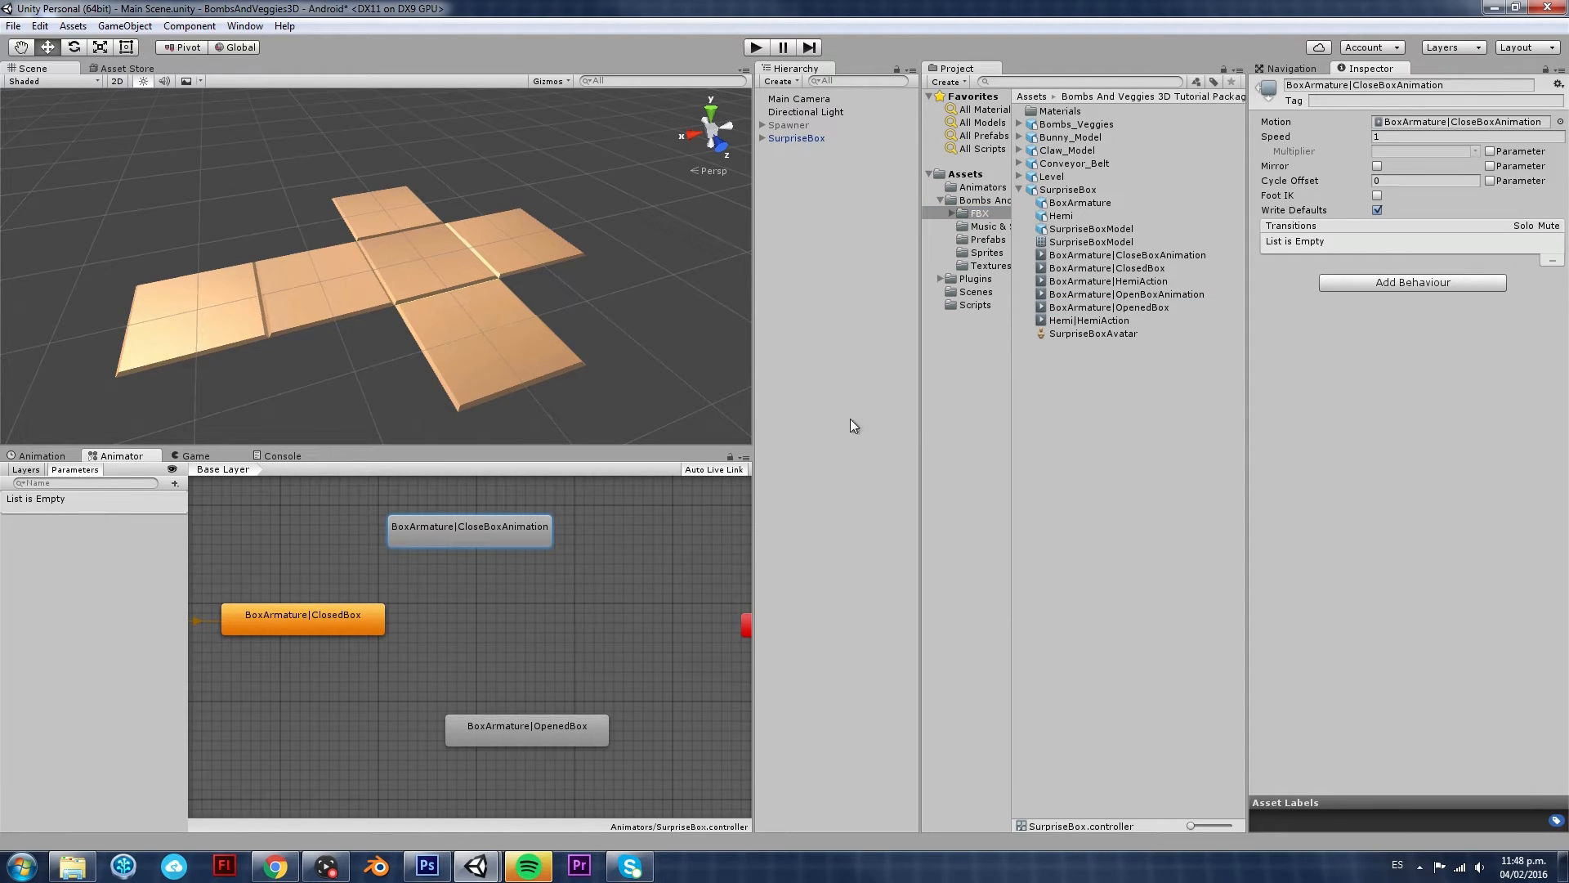
mouse_move(1157, 305)
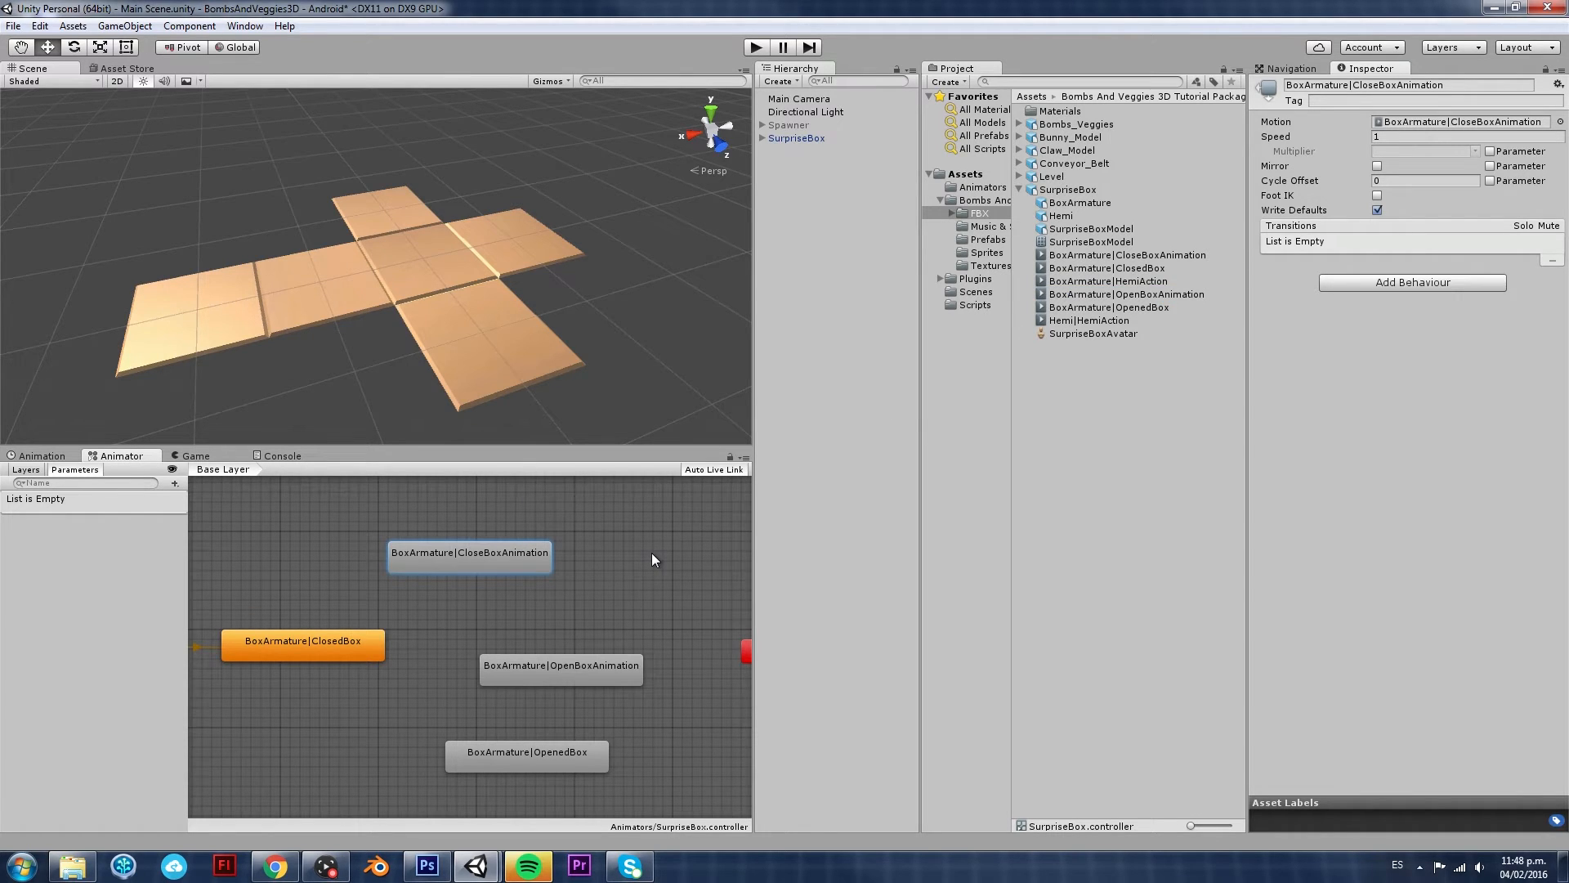
mouse_move(708, 536)
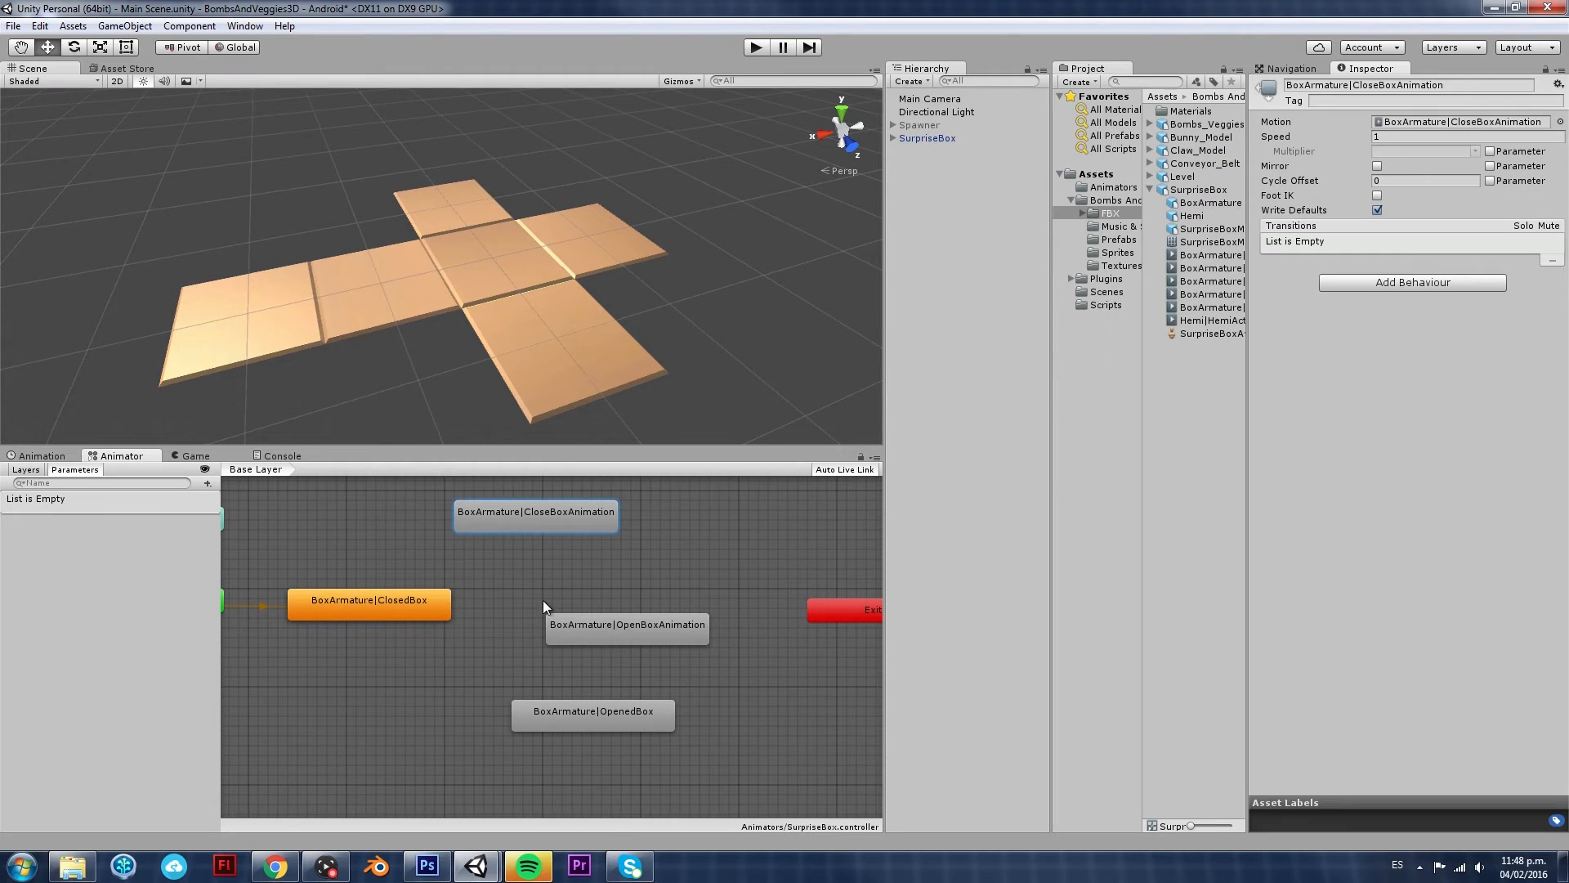
mouse_move(574, 603)
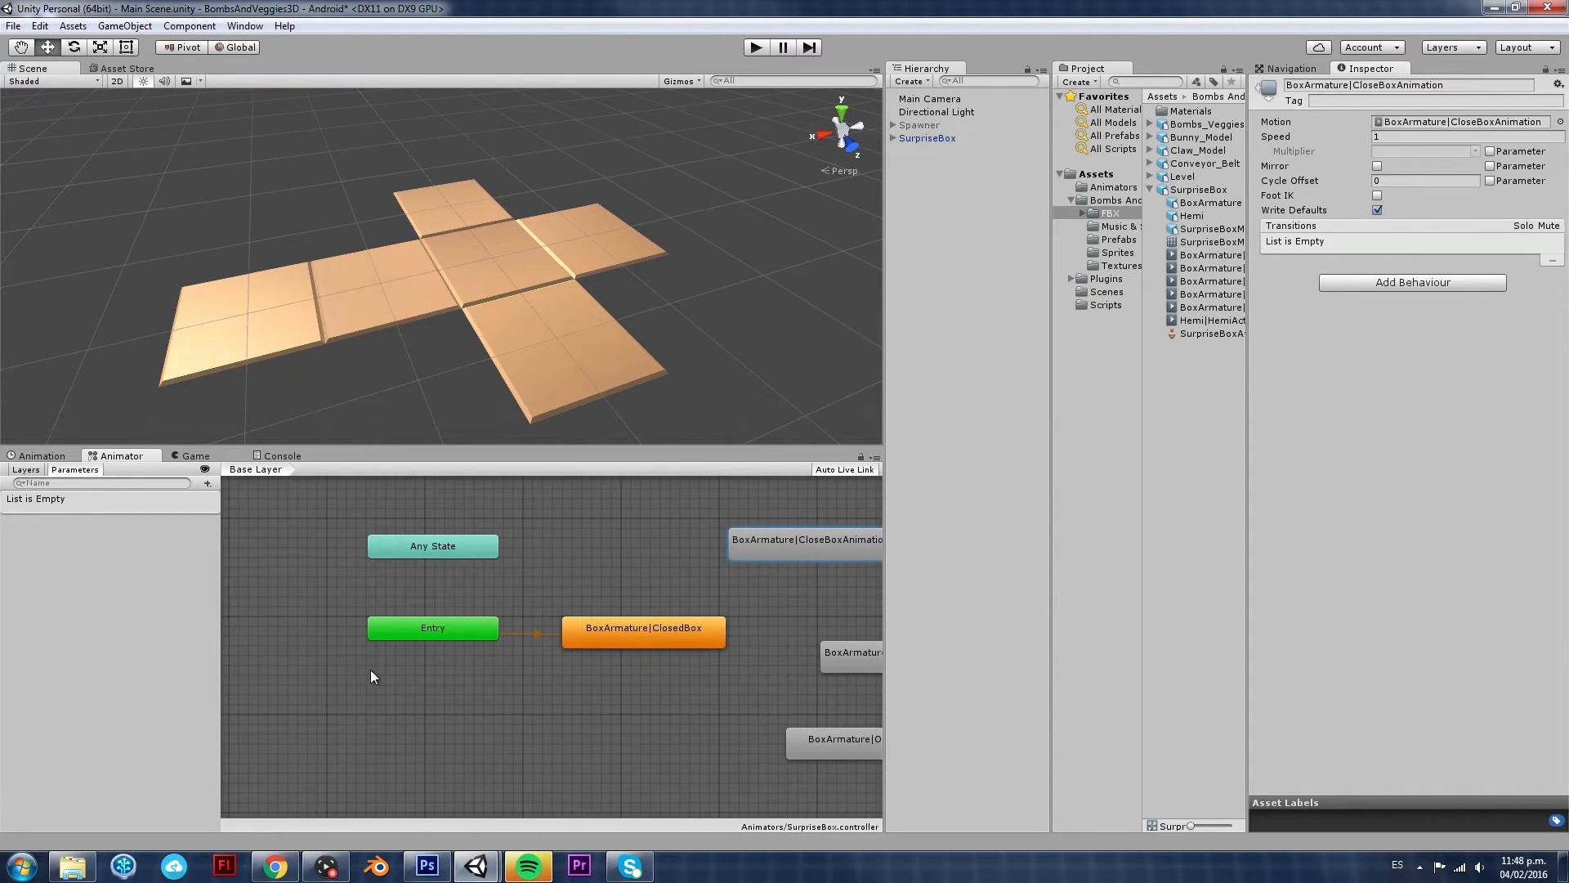
mouse_move(451, 582)
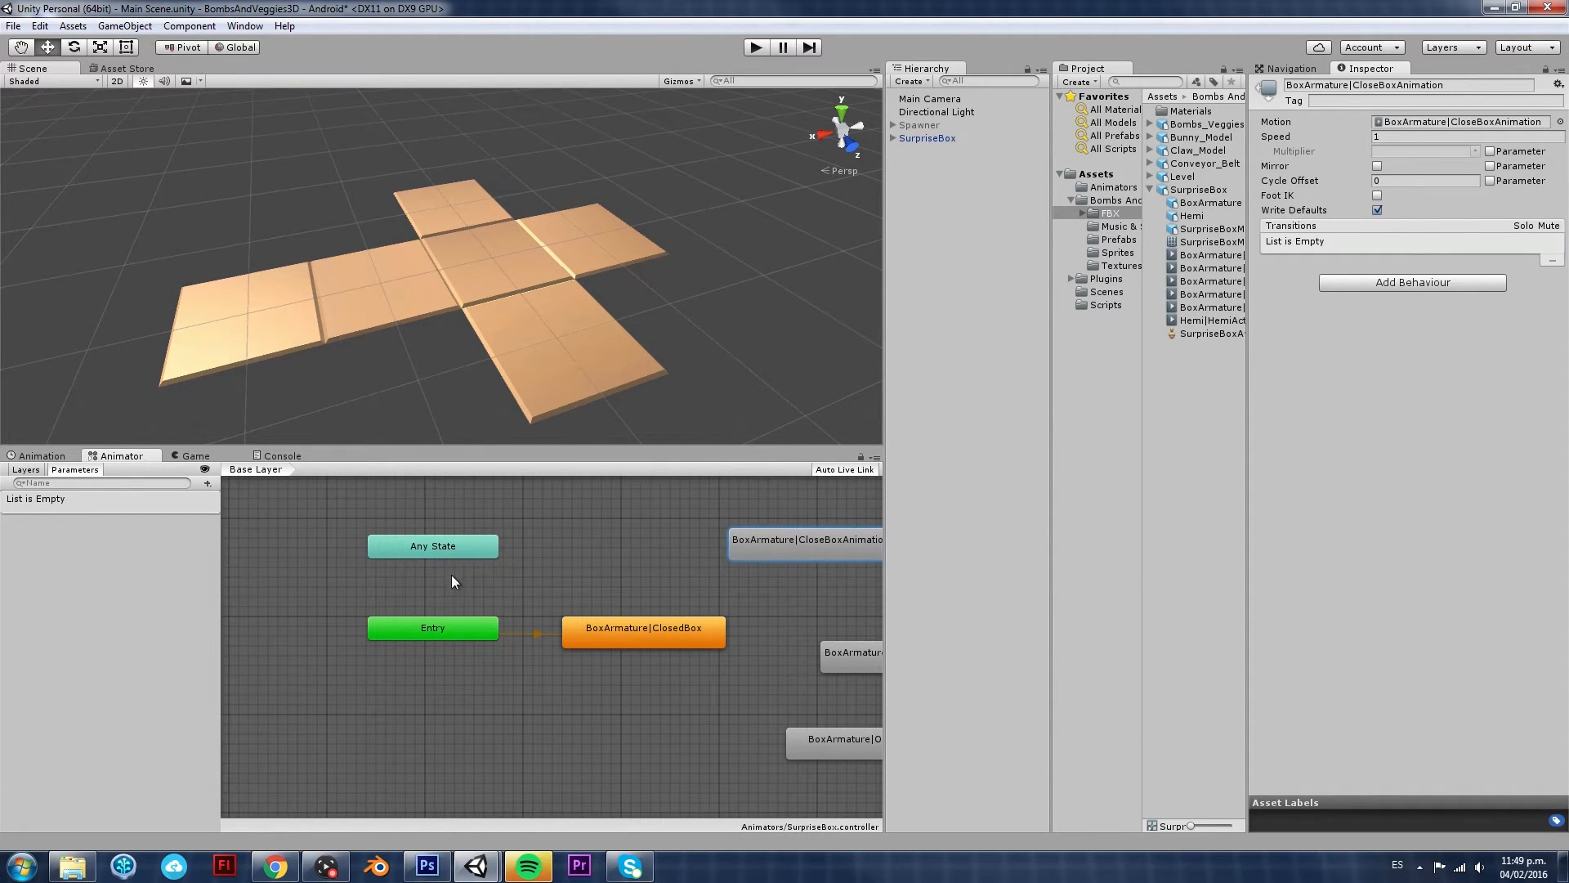
mouse_move(461, 598)
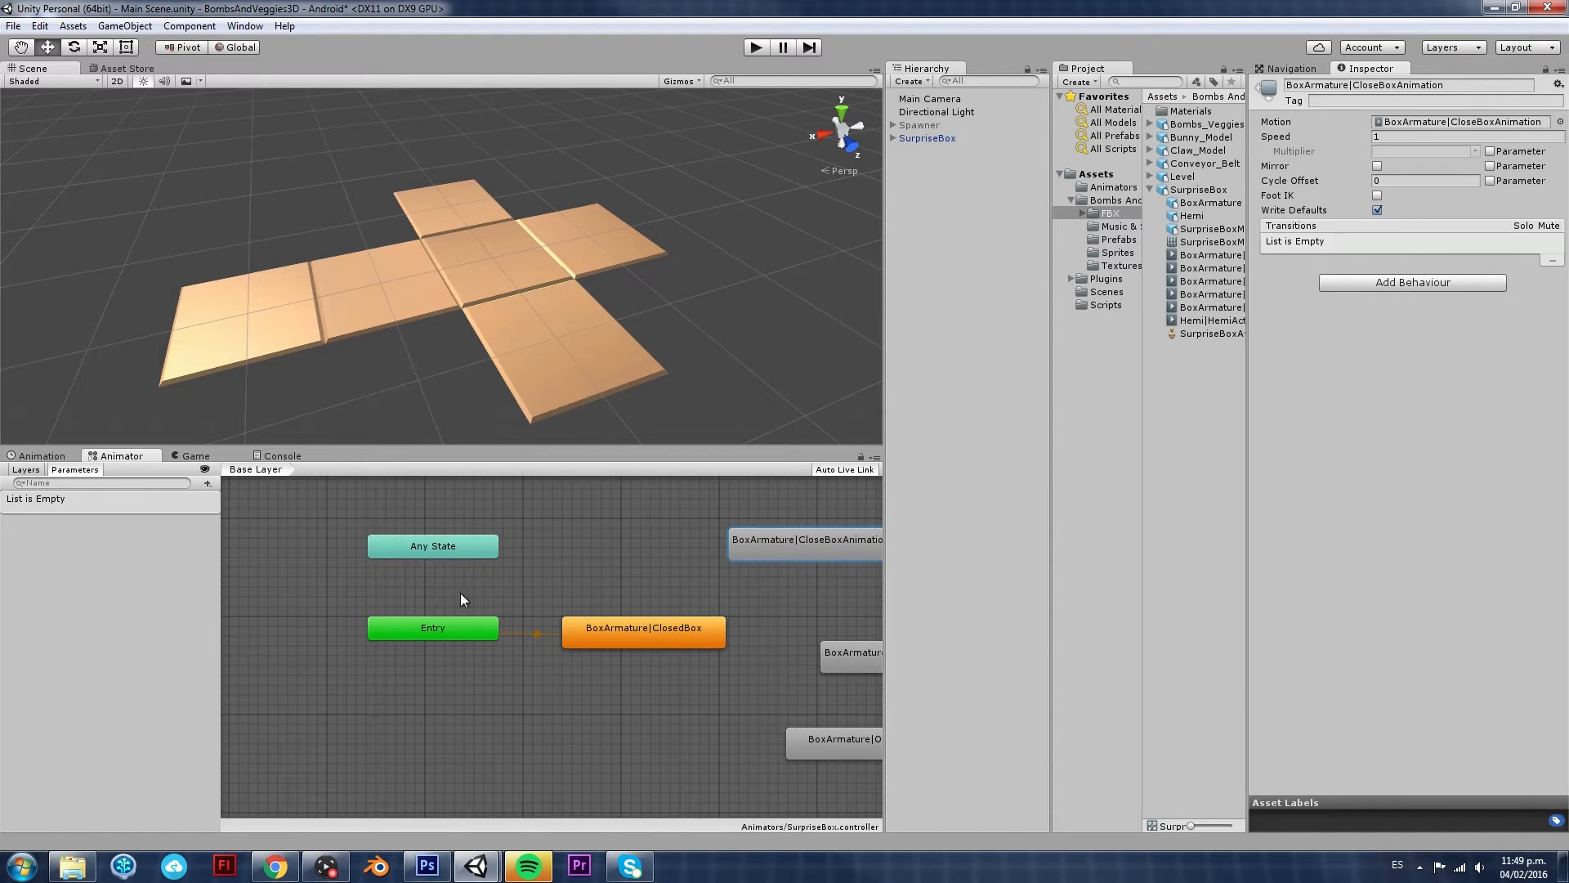
mouse_move(451, 638)
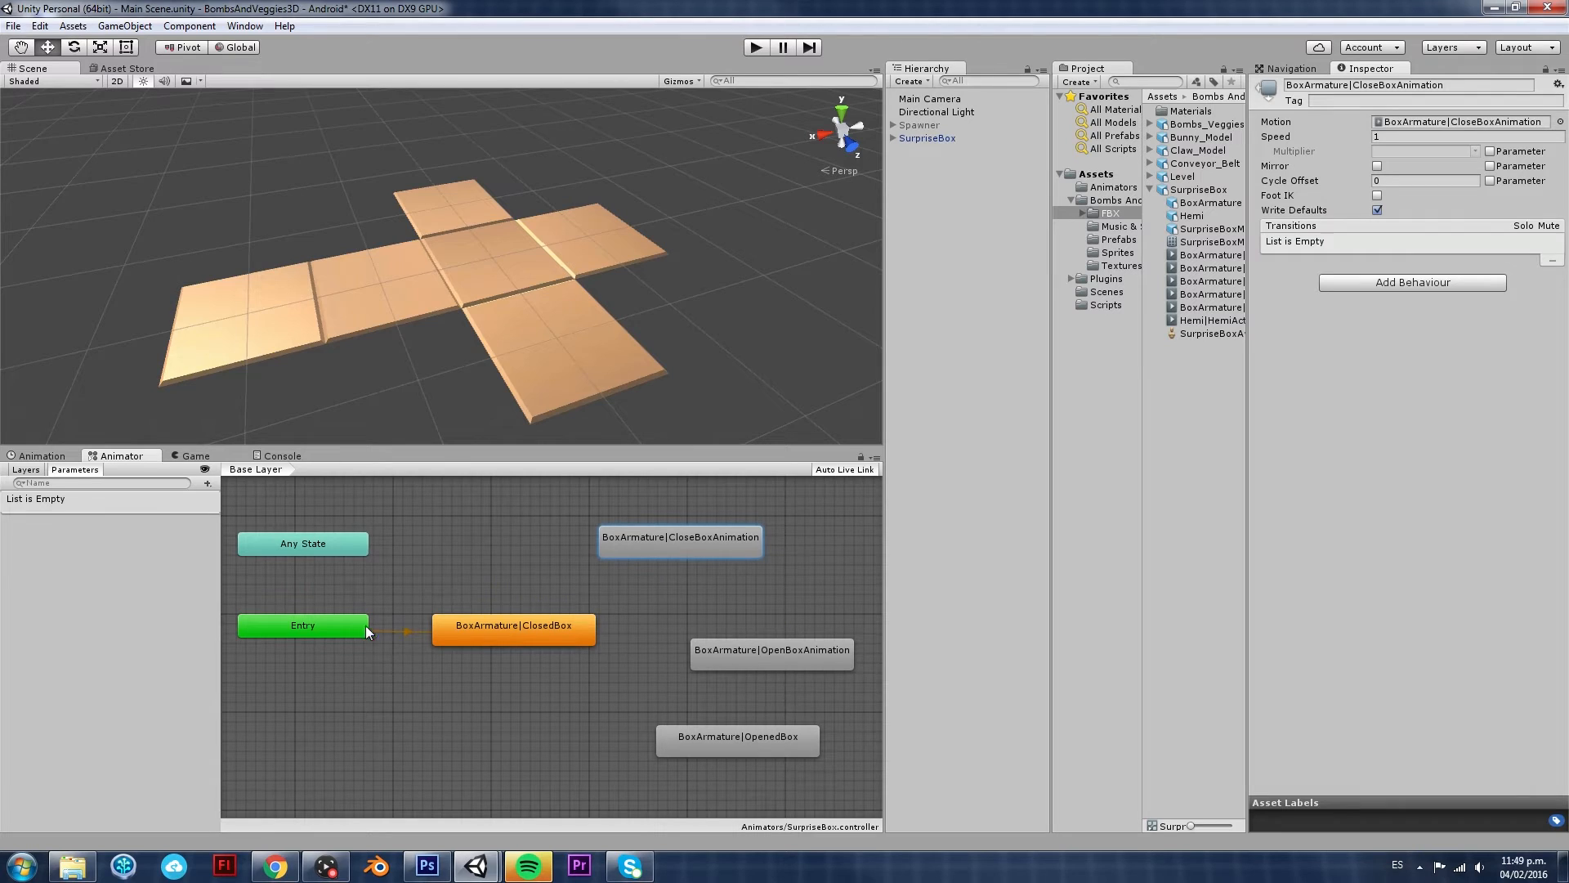
mouse_move(471, 330)
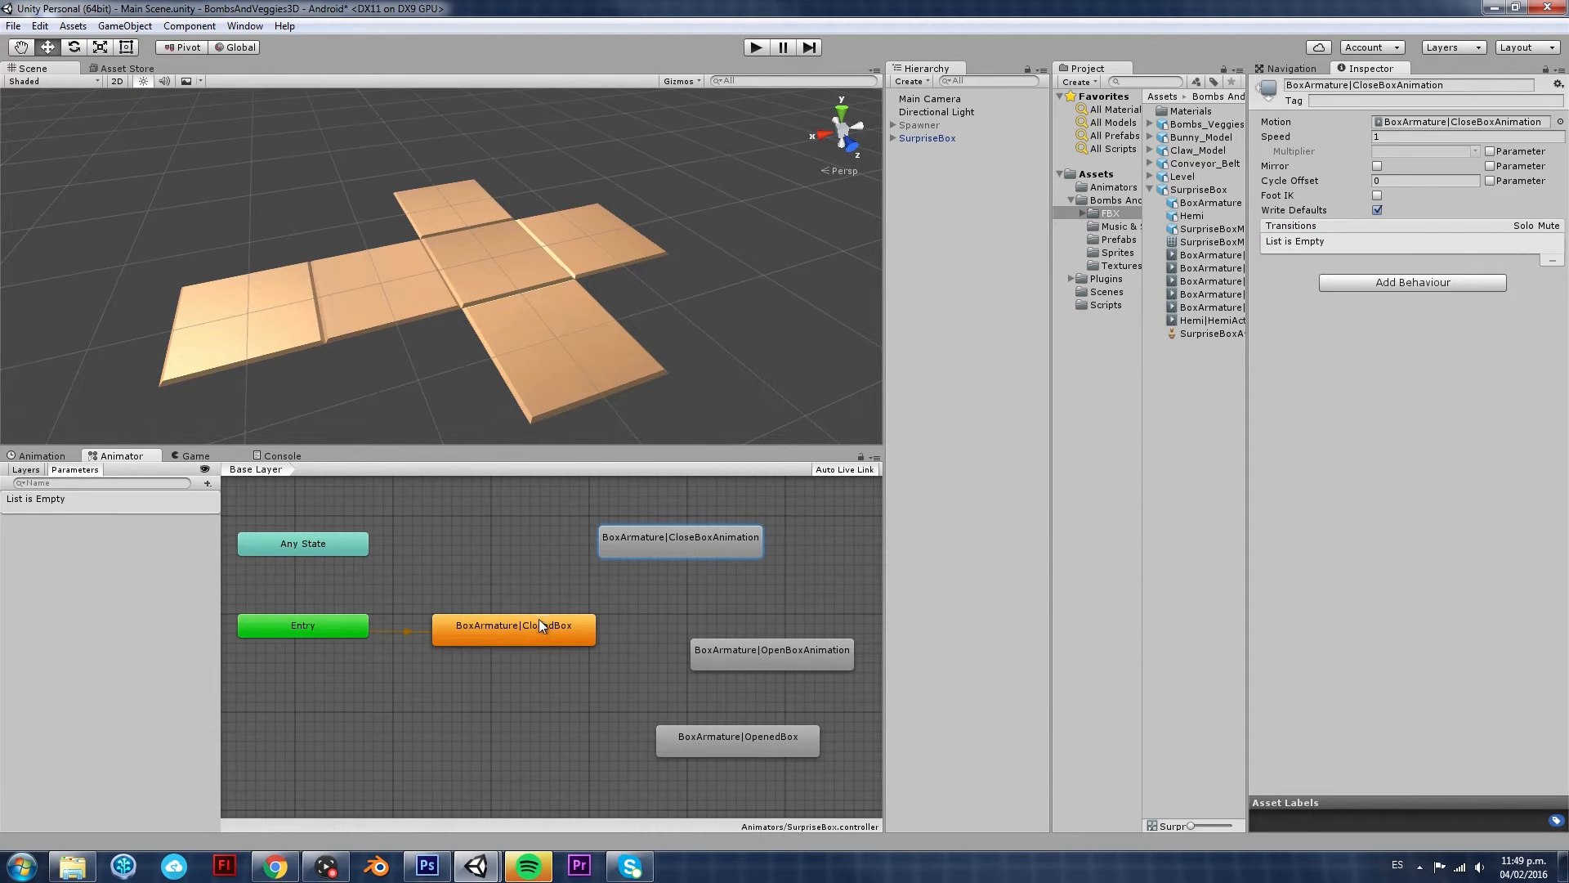
mouse_move(556, 641)
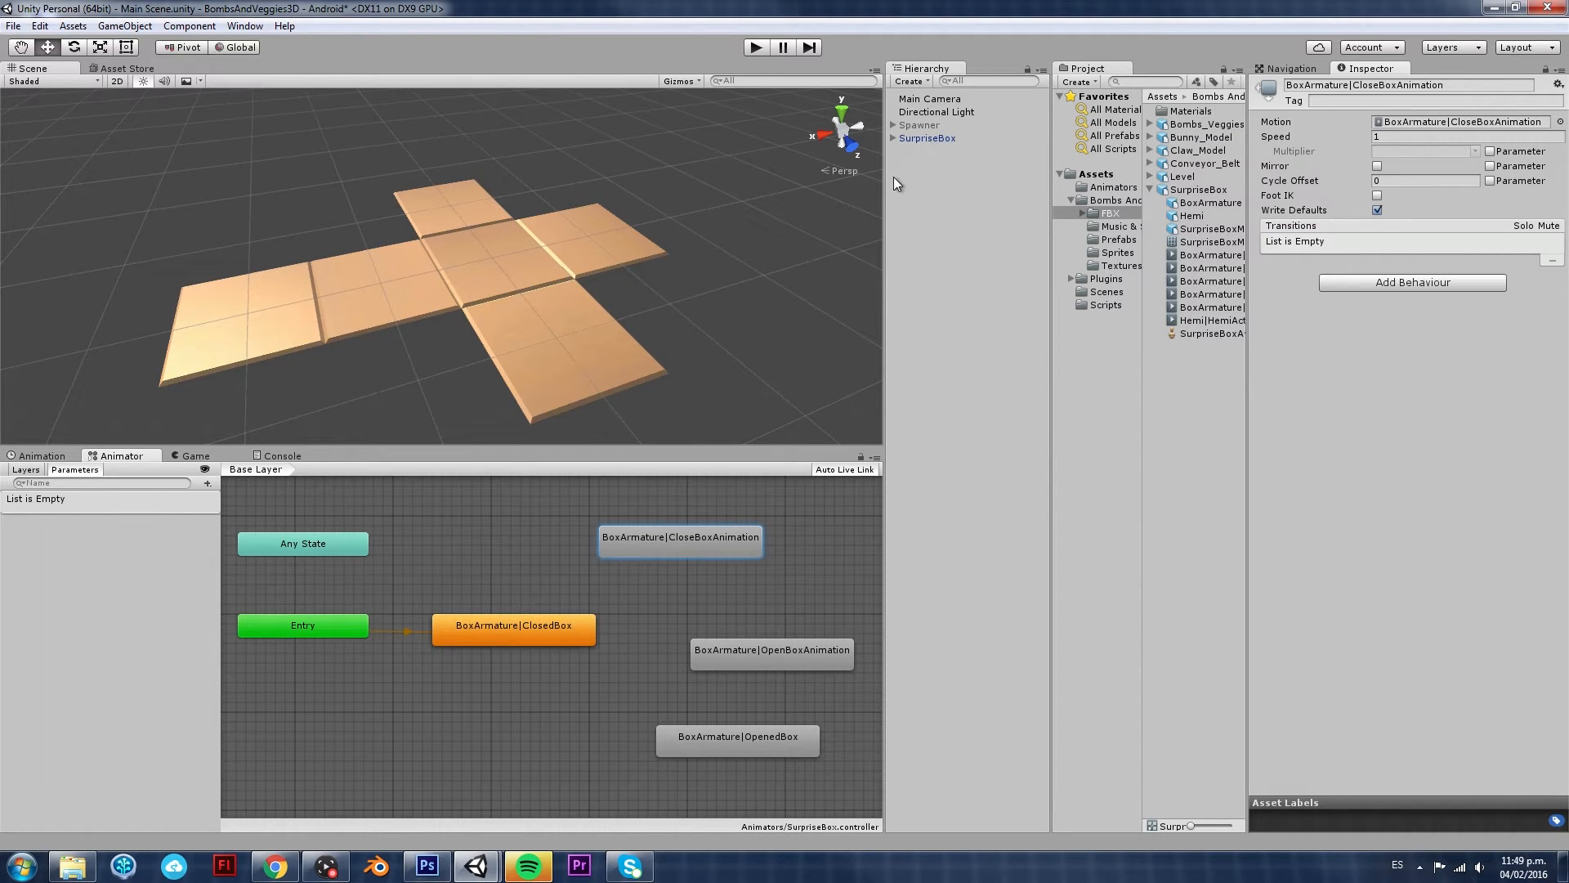
Assign SurpriseBox.controller to the SurpriseBox object's Animator Controller field
left_click(925, 137)
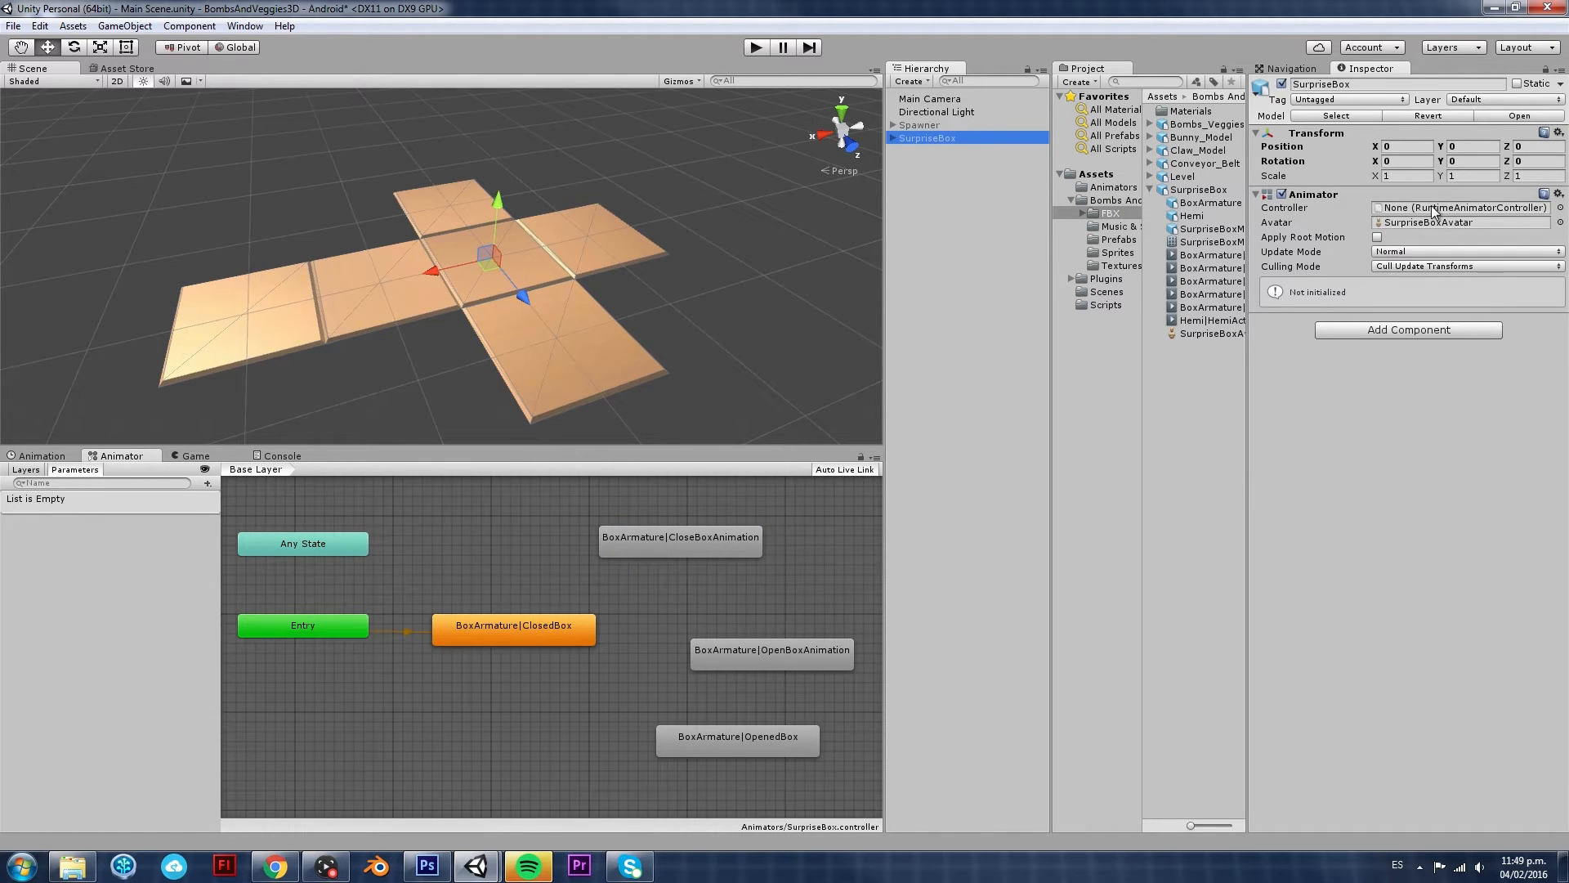
mouse_move(1466, 218)
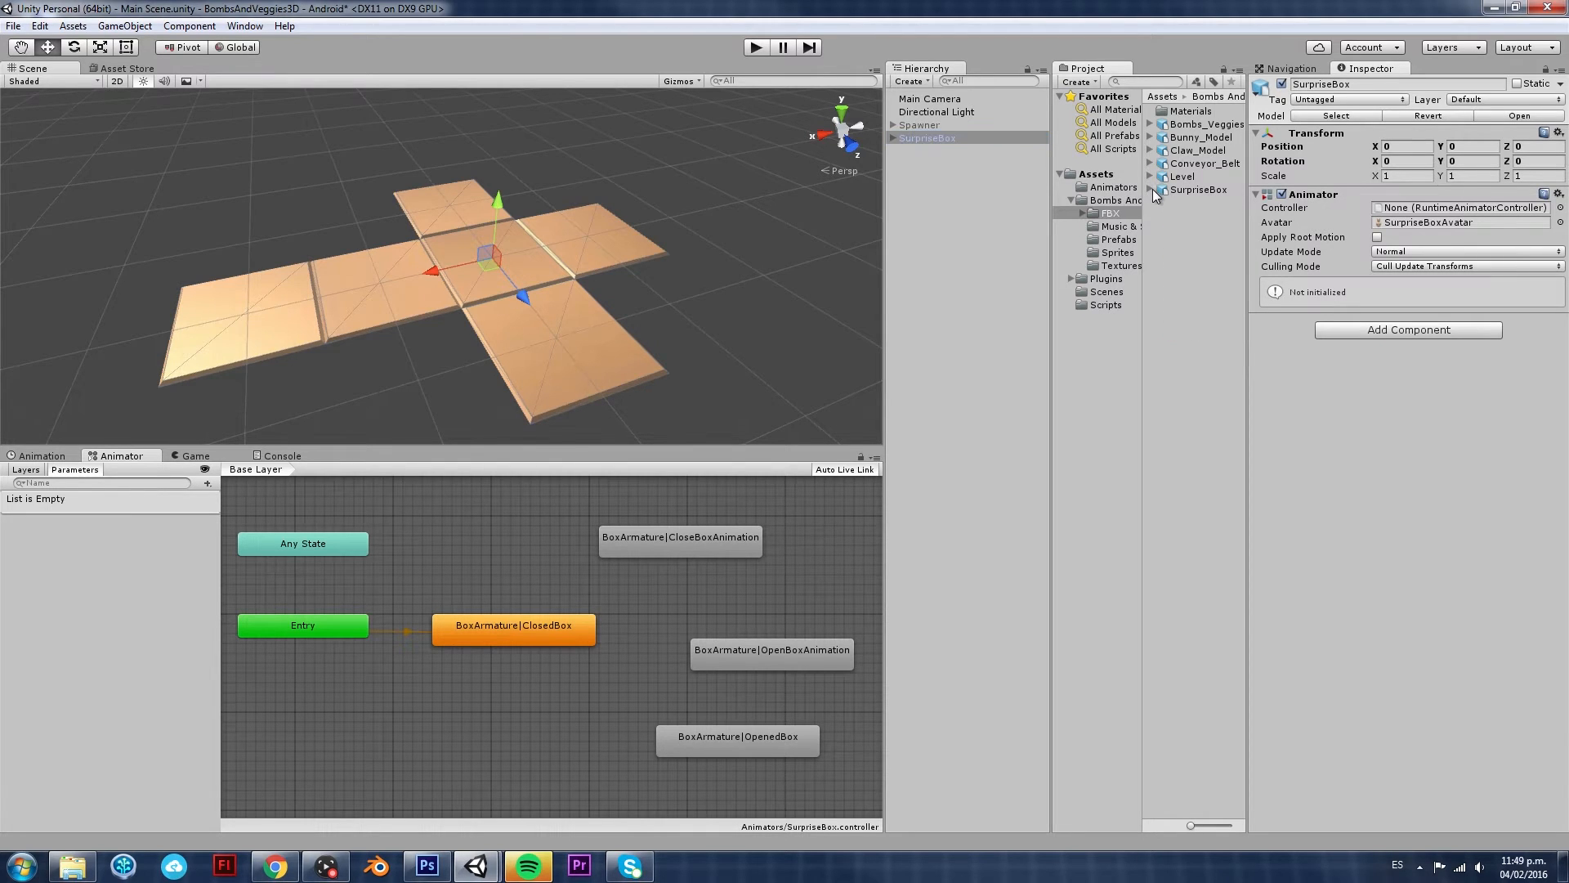
left_click(925, 137)
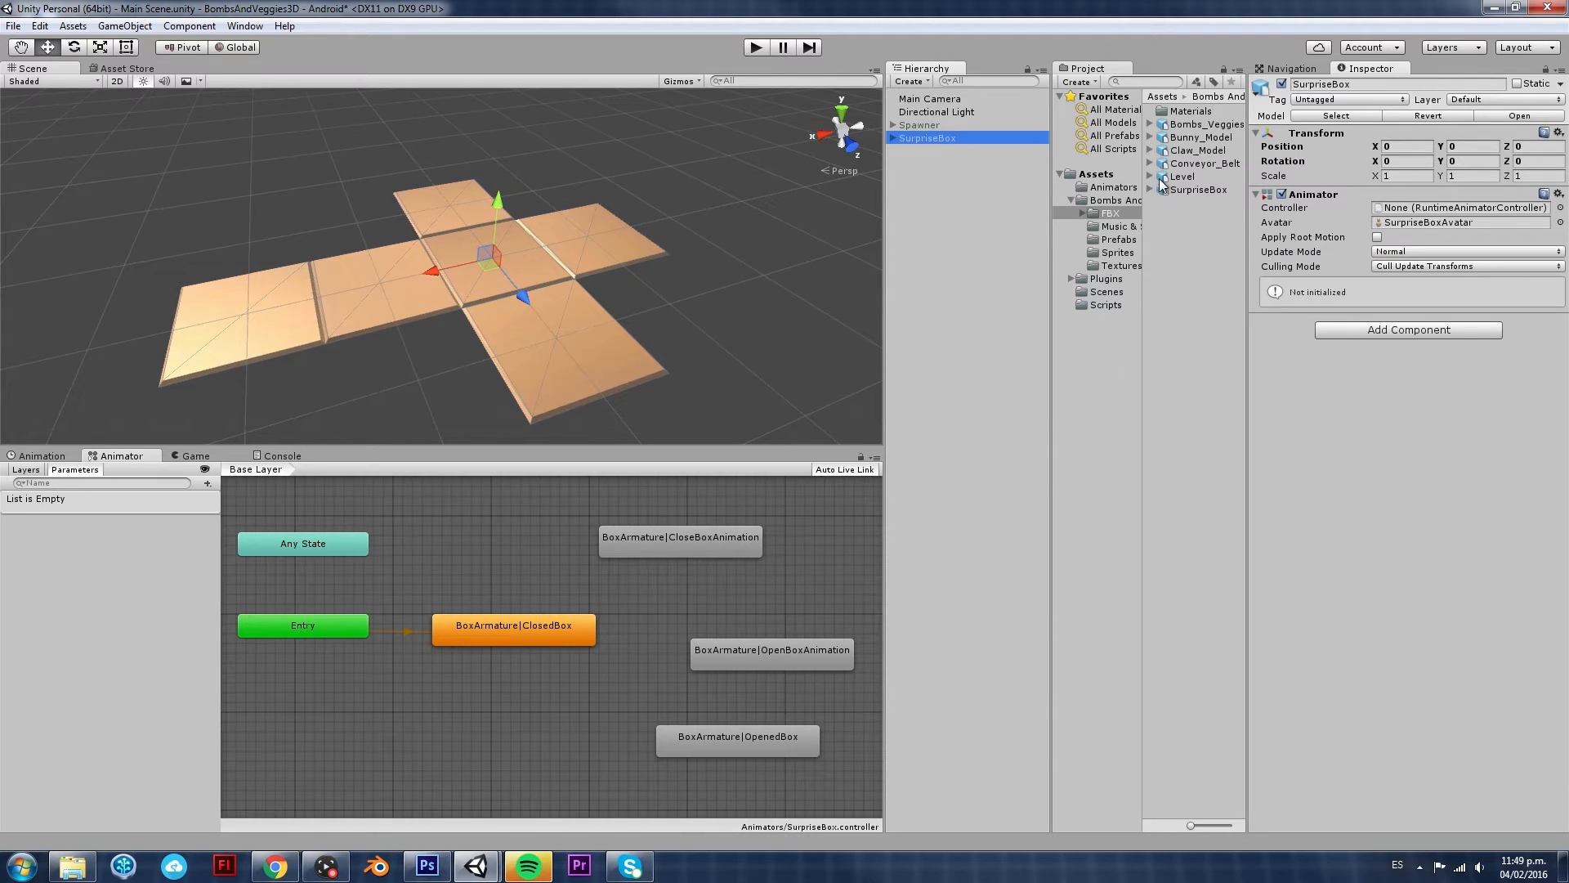
mouse_move(1116, 189)
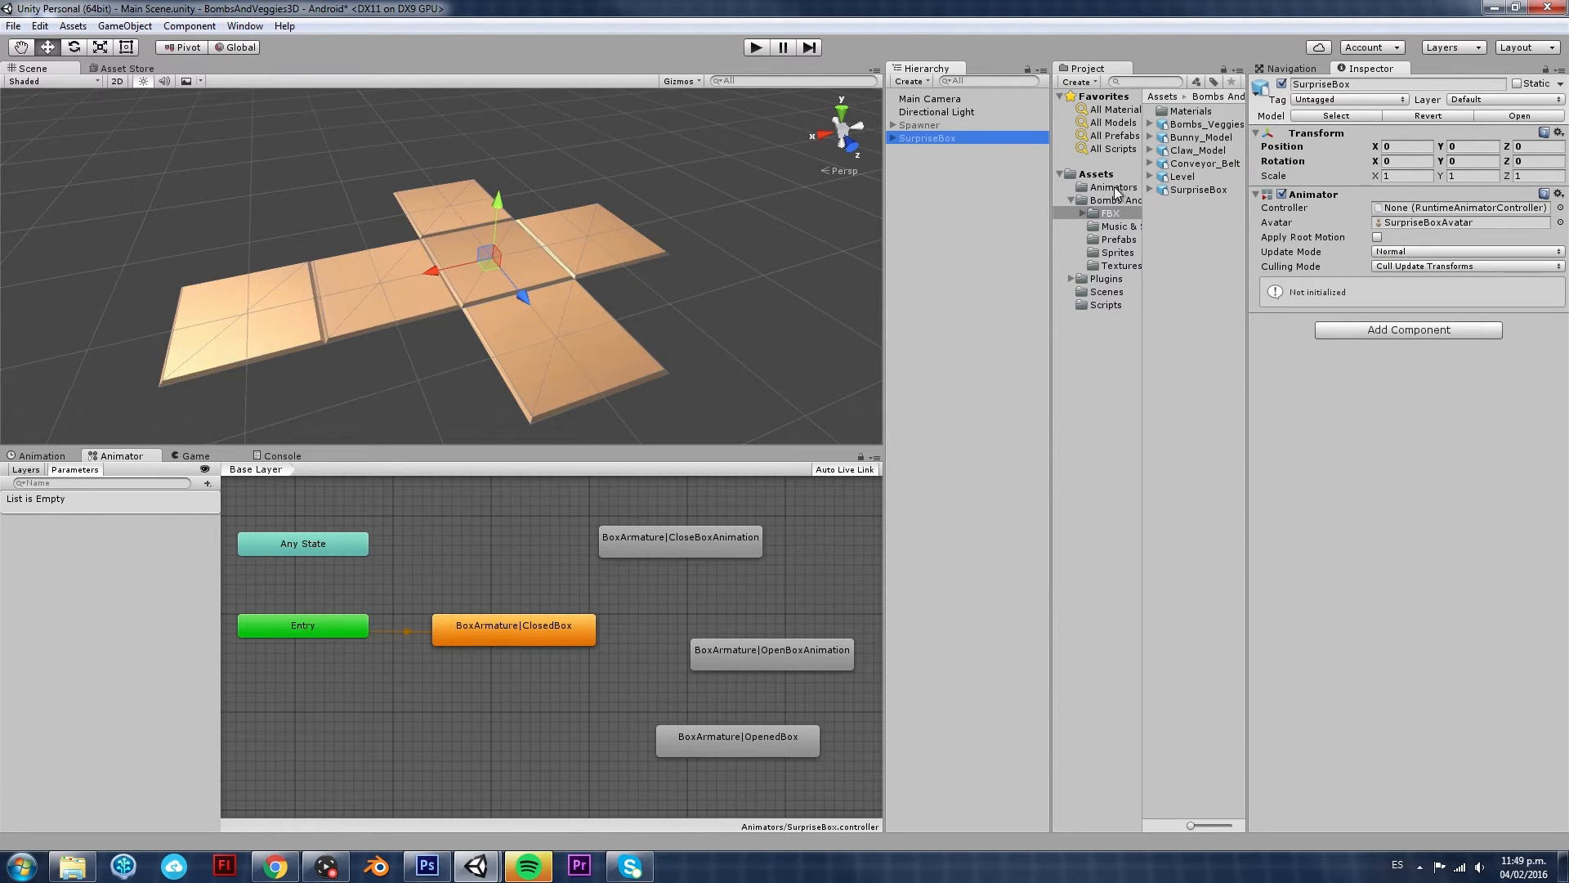
left_click(1111, 186)
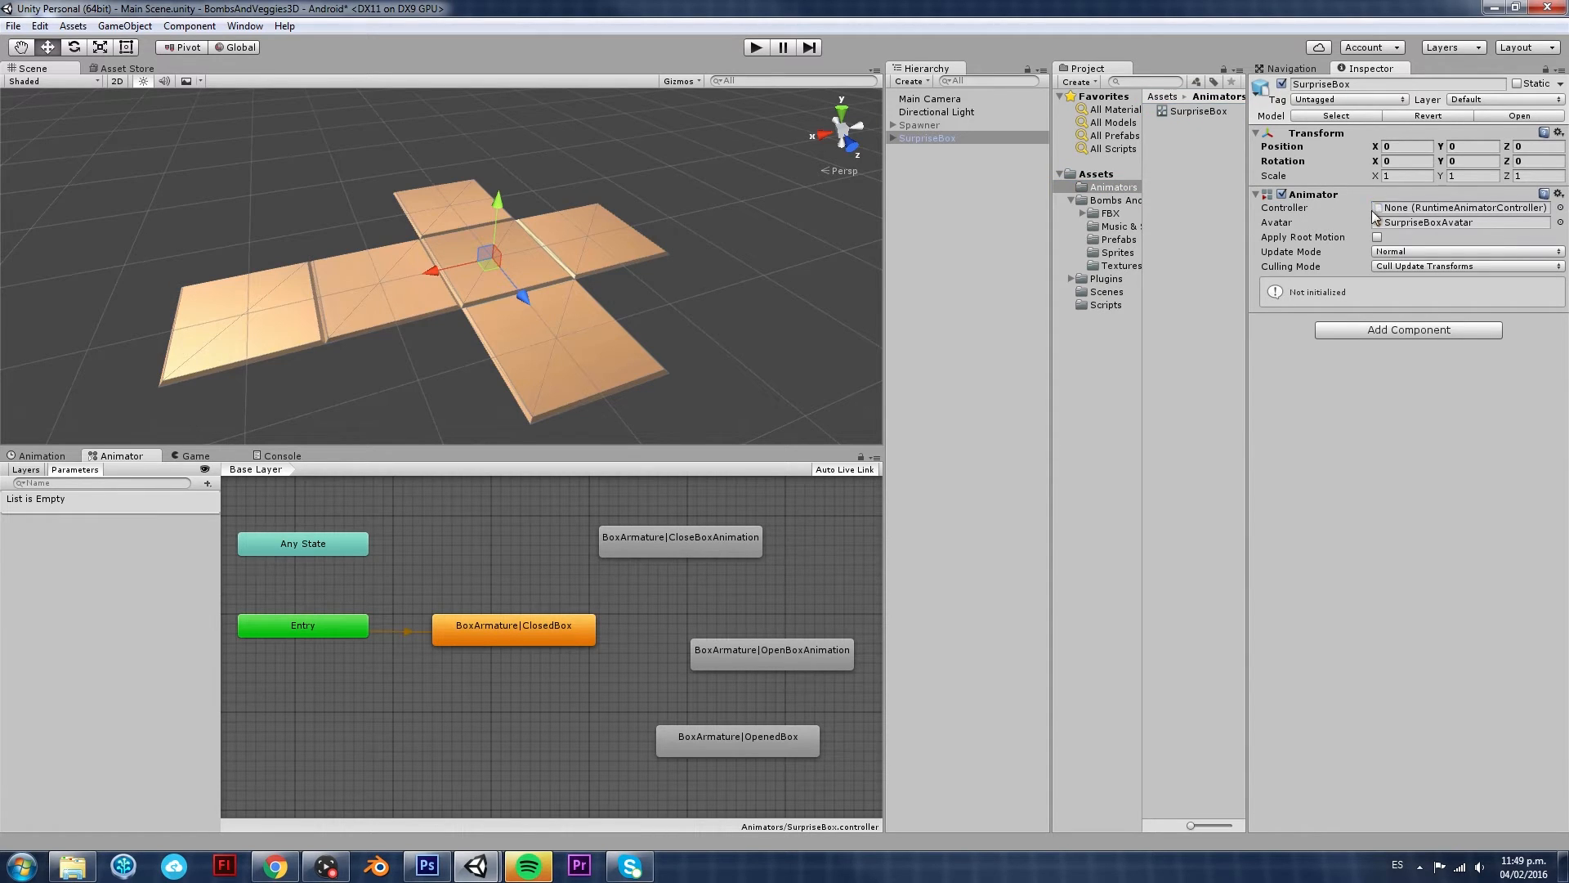
left_click(1461, 207)
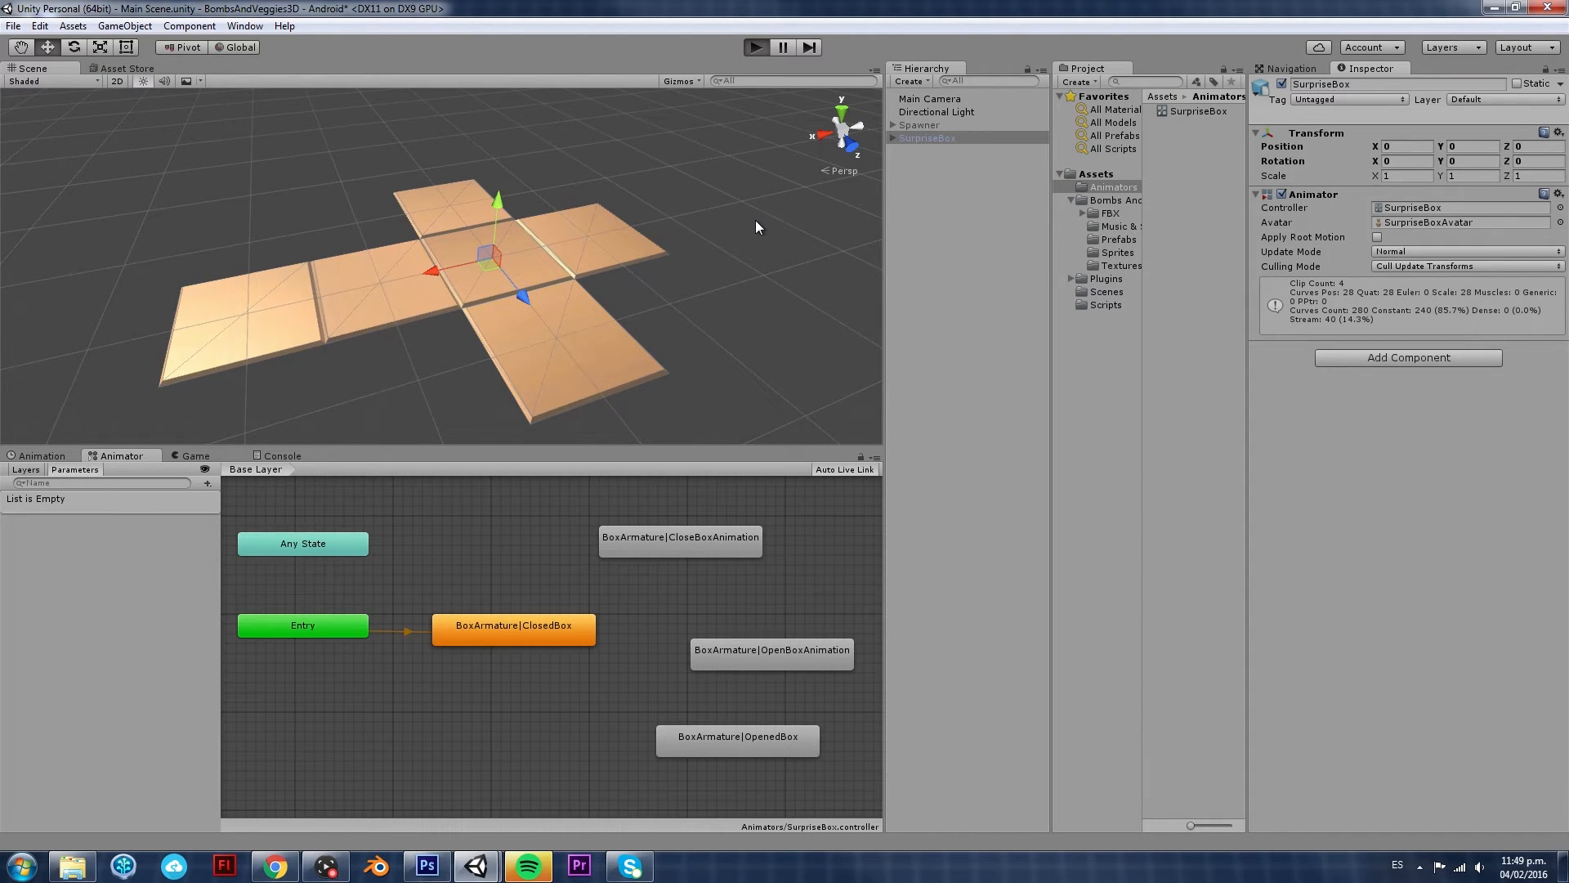
left_click(755, 48)
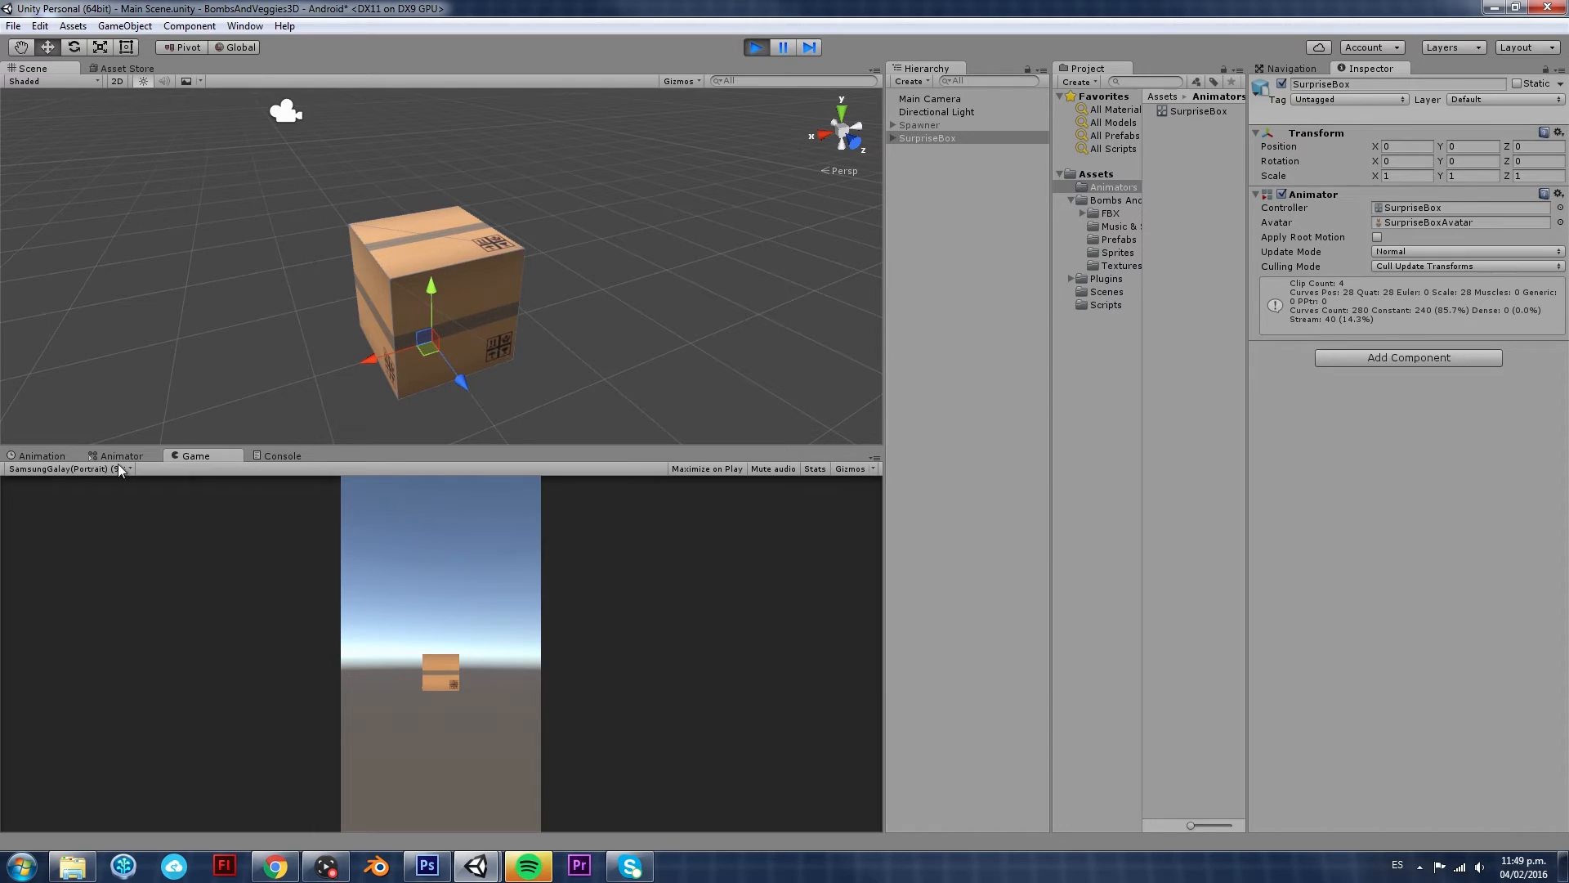
left_click(121, 456)
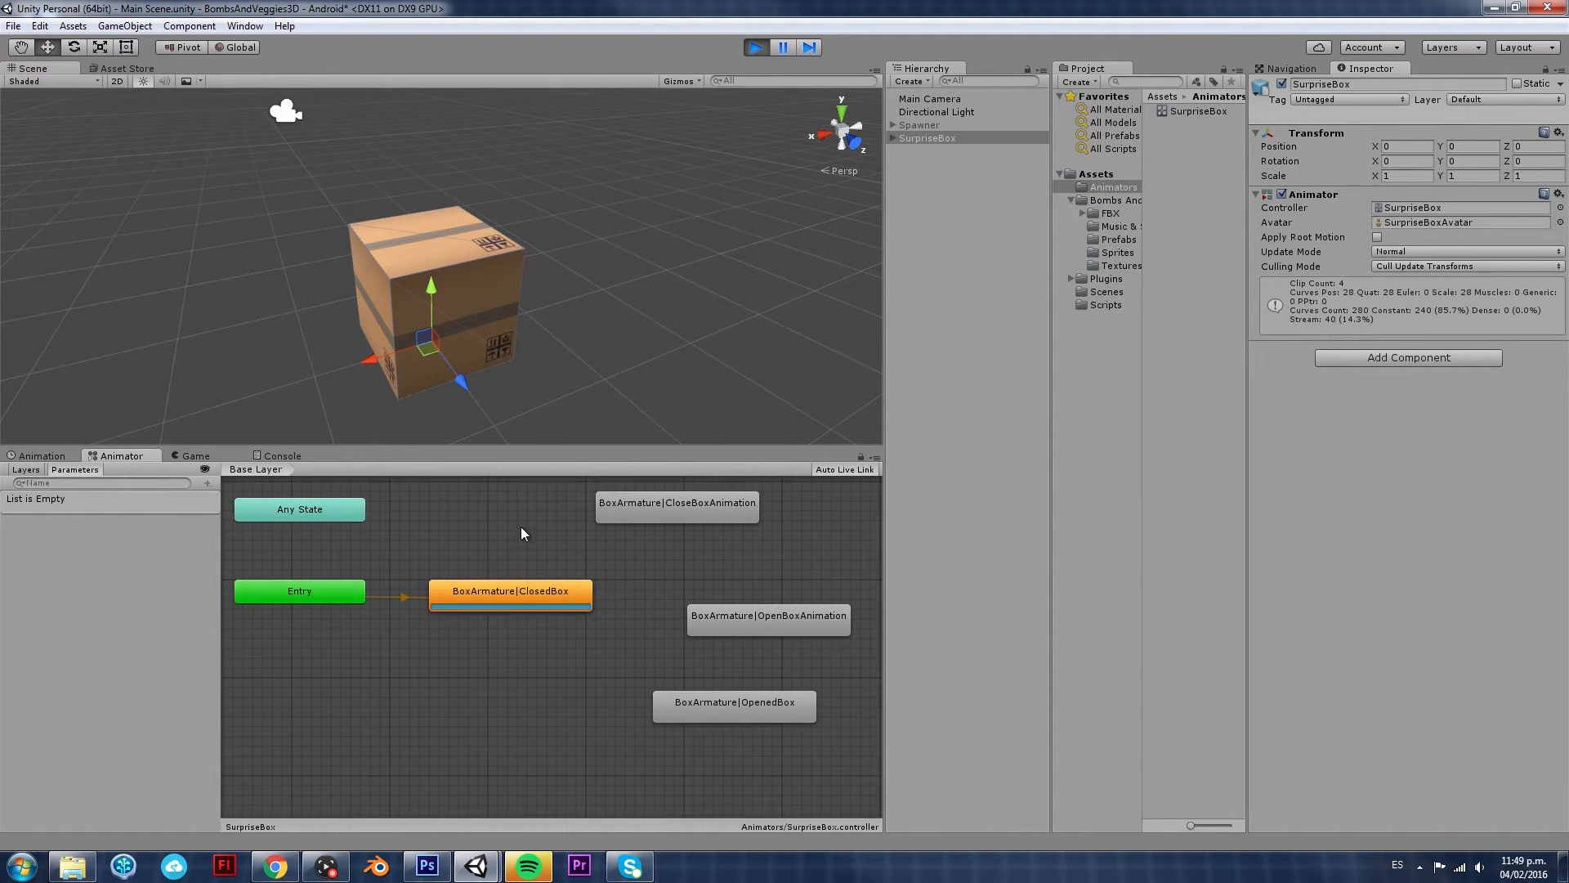
mouse_move(519, 618)
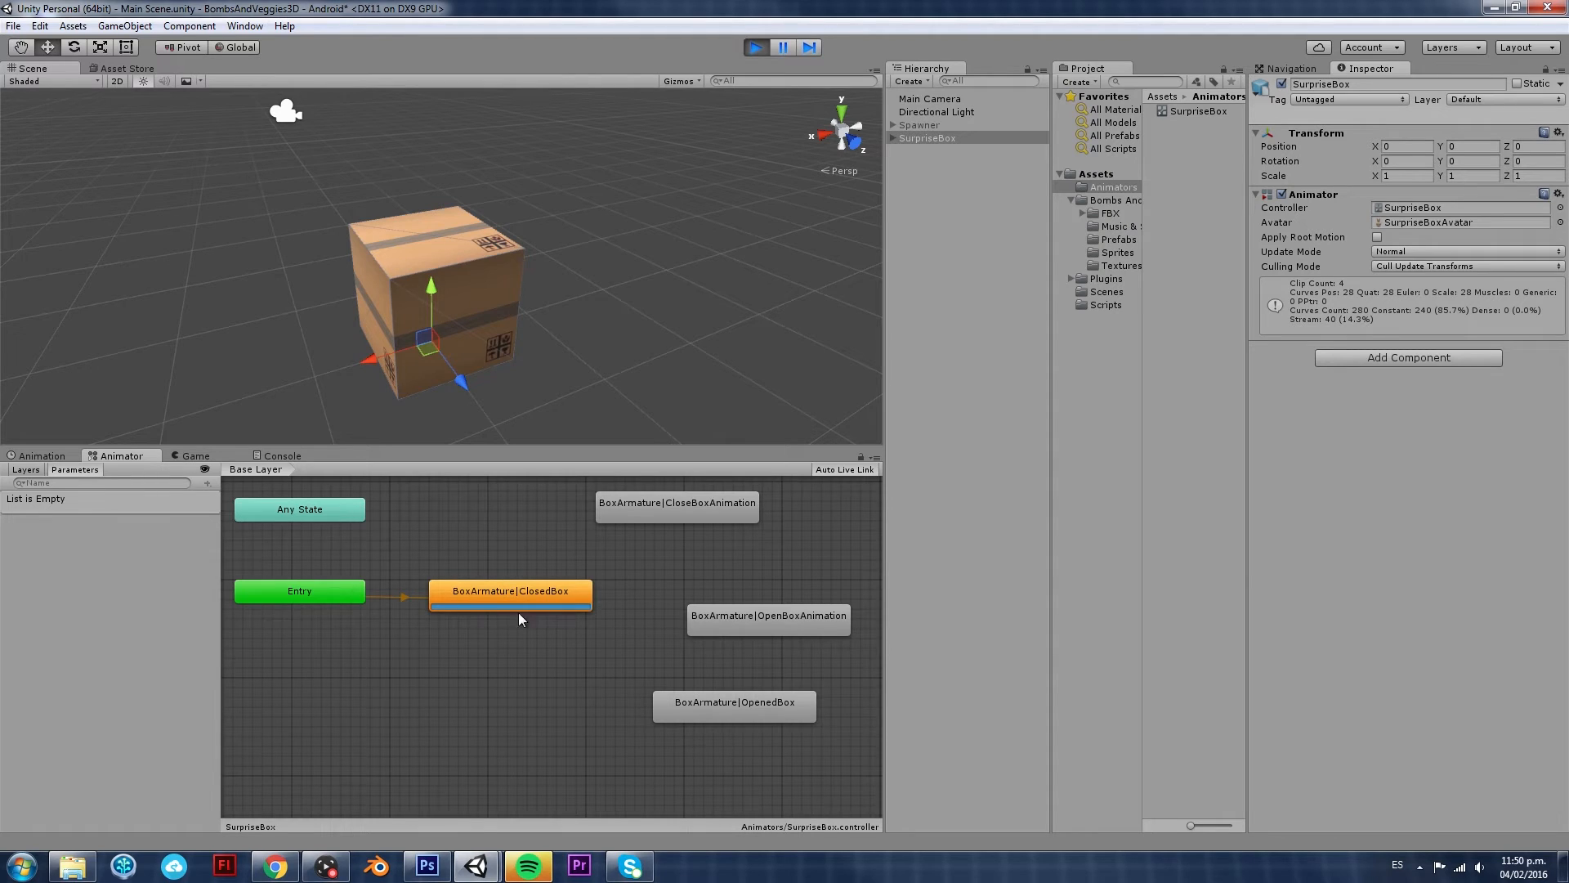
mouse_move(575, 598)
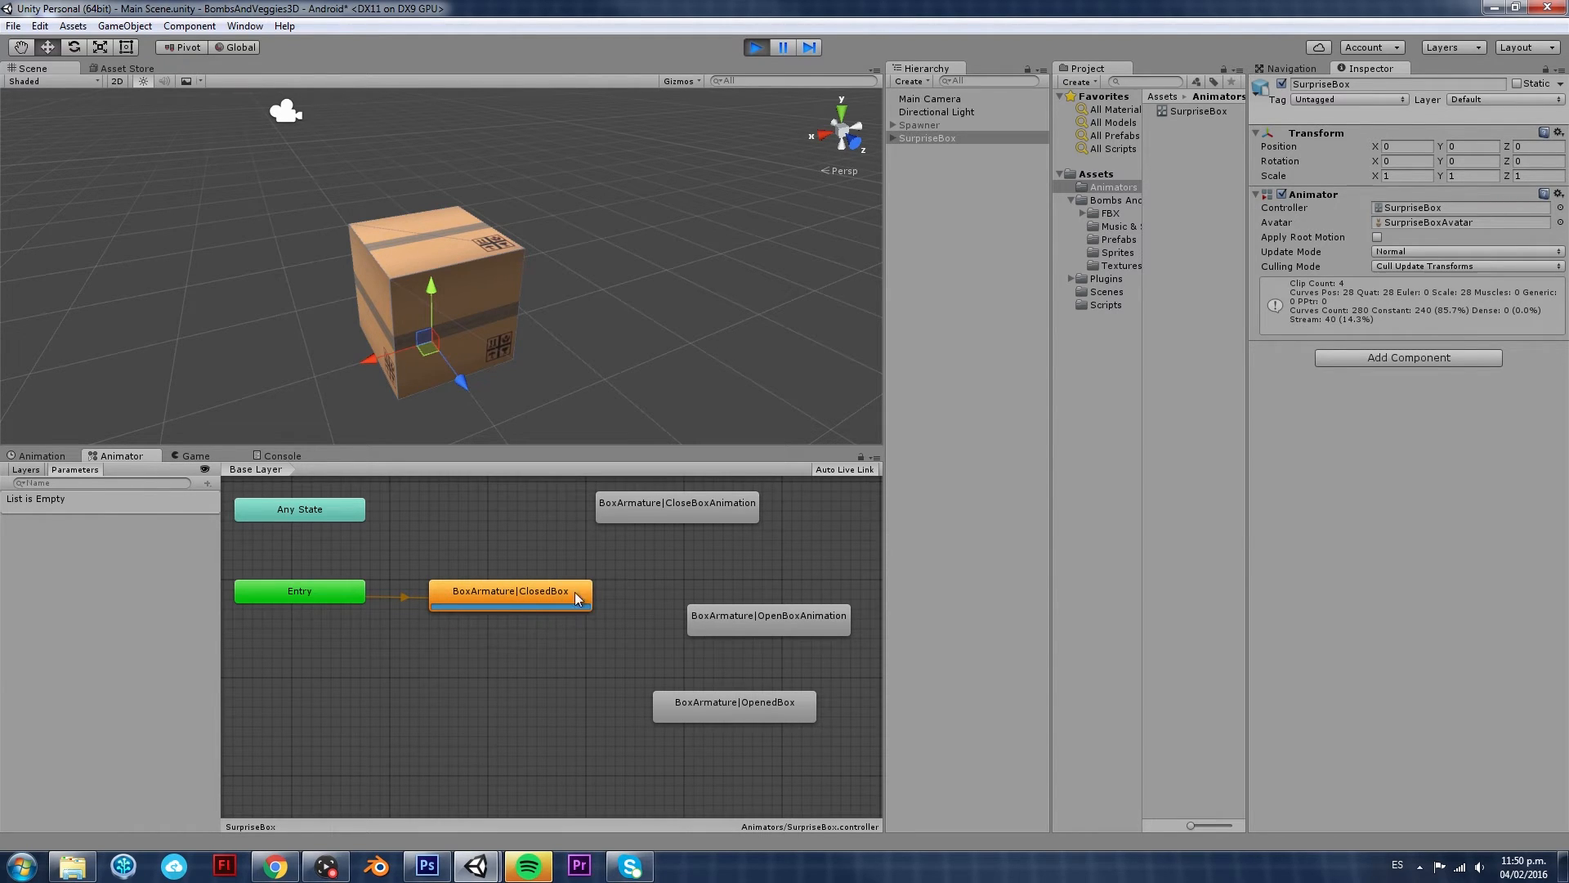
left_click(768, 615)
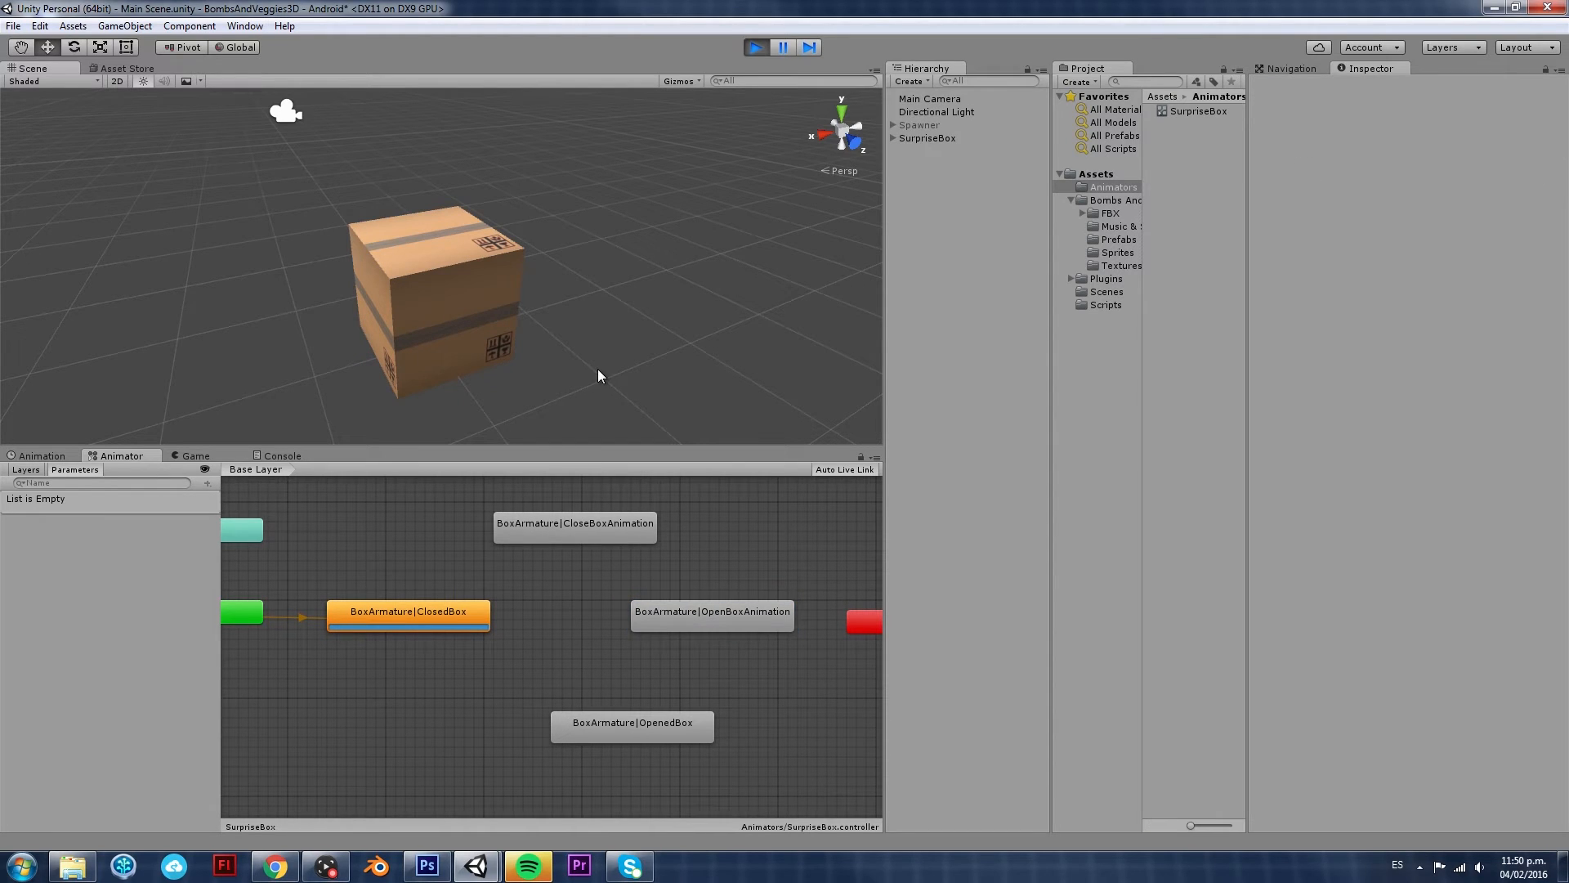
mouse_move(425, 623)
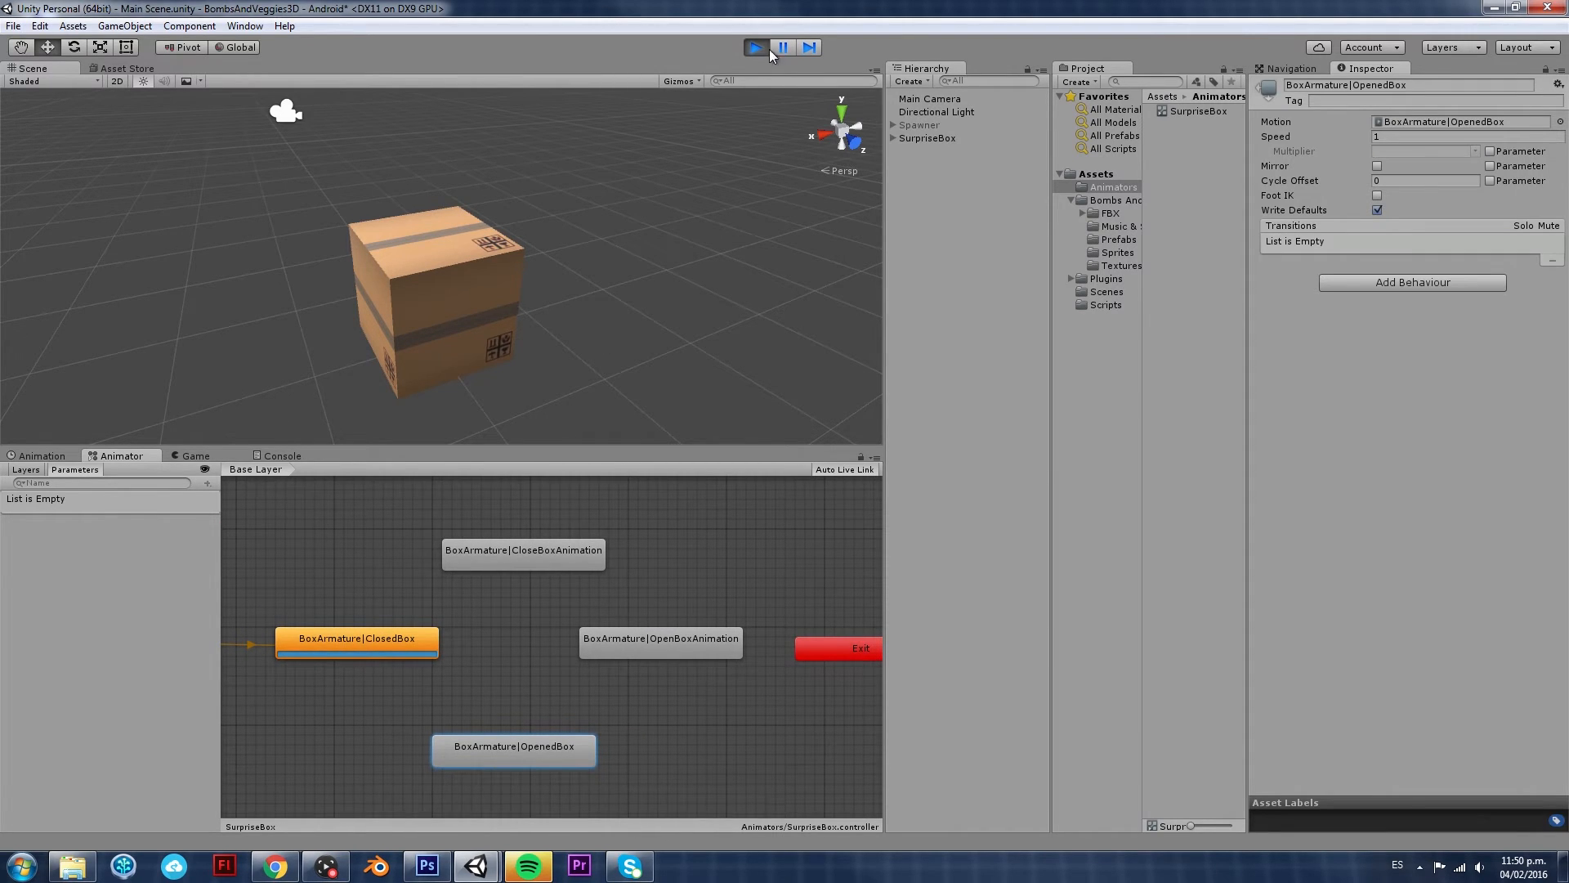
left_click(756, 48)
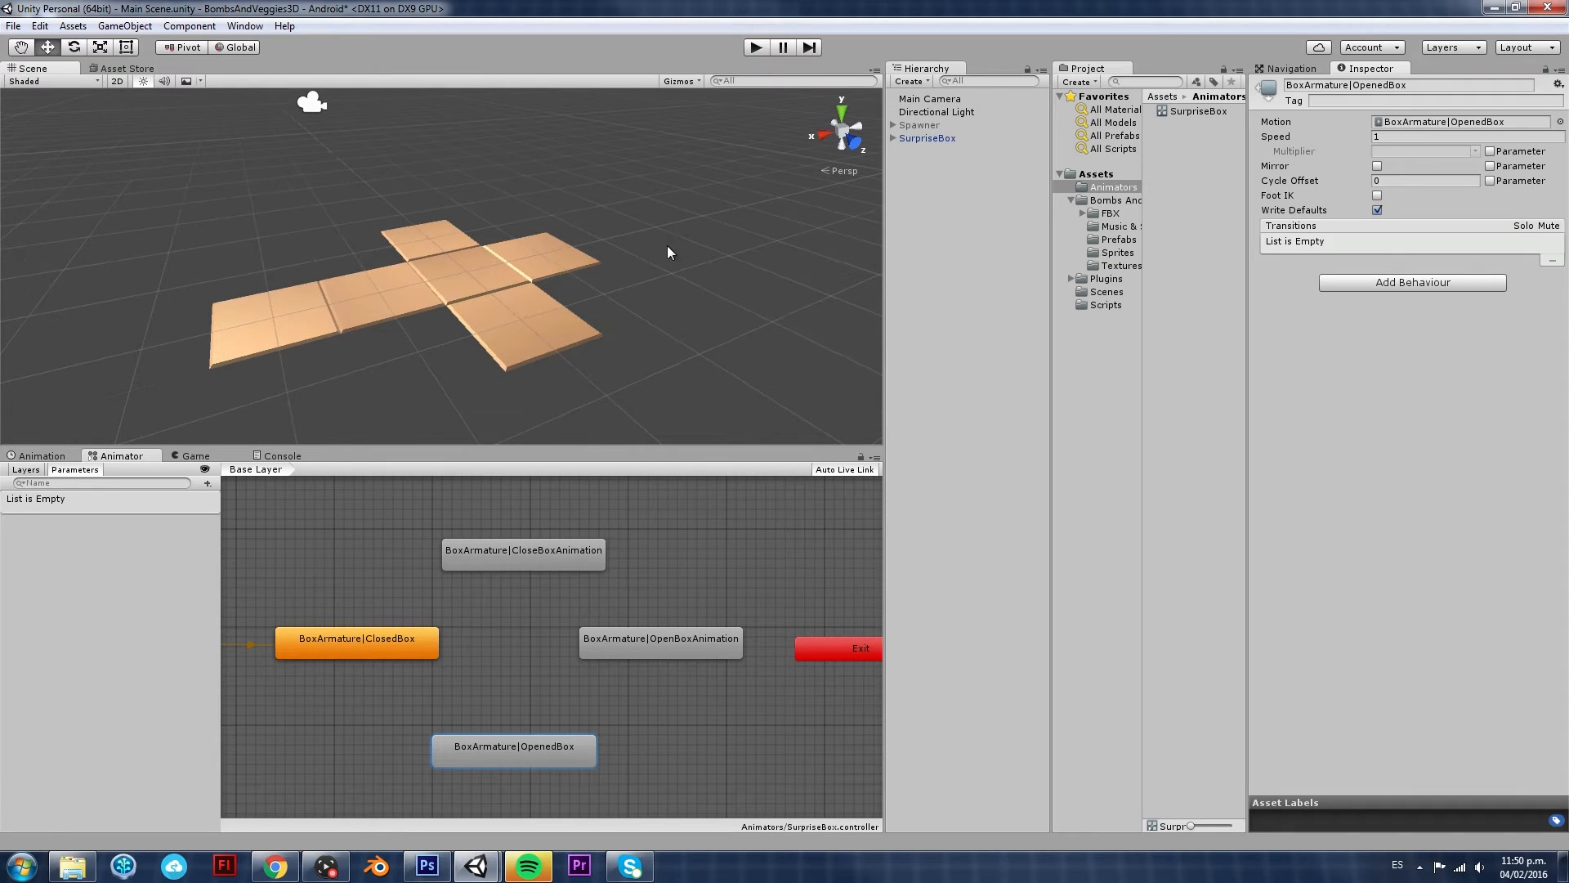
mouse_move(427, 867)
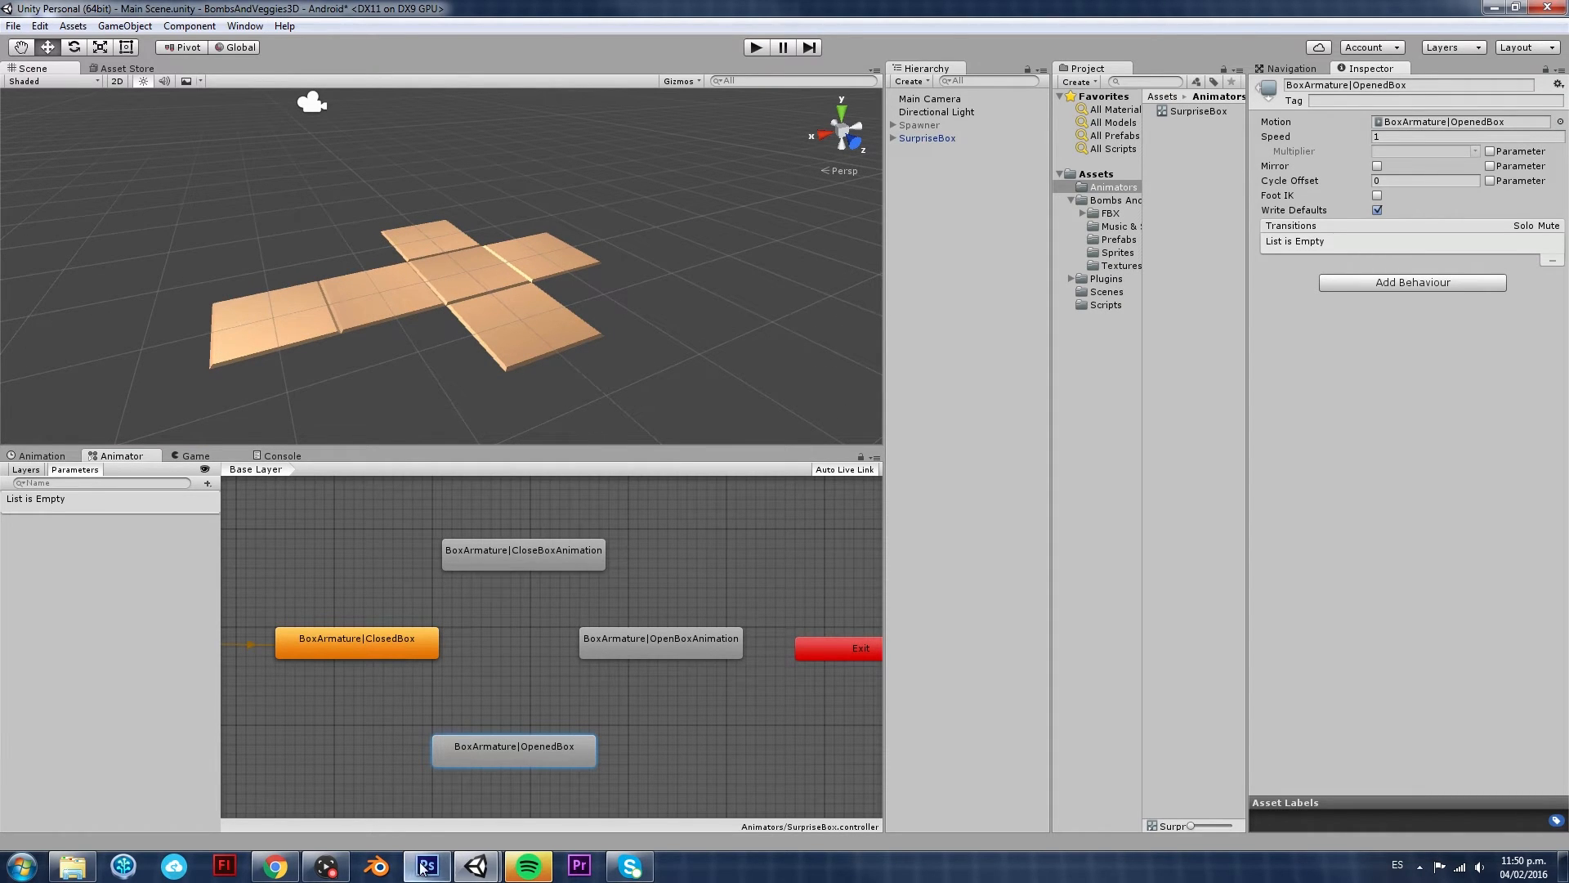
left_click(425, 864)
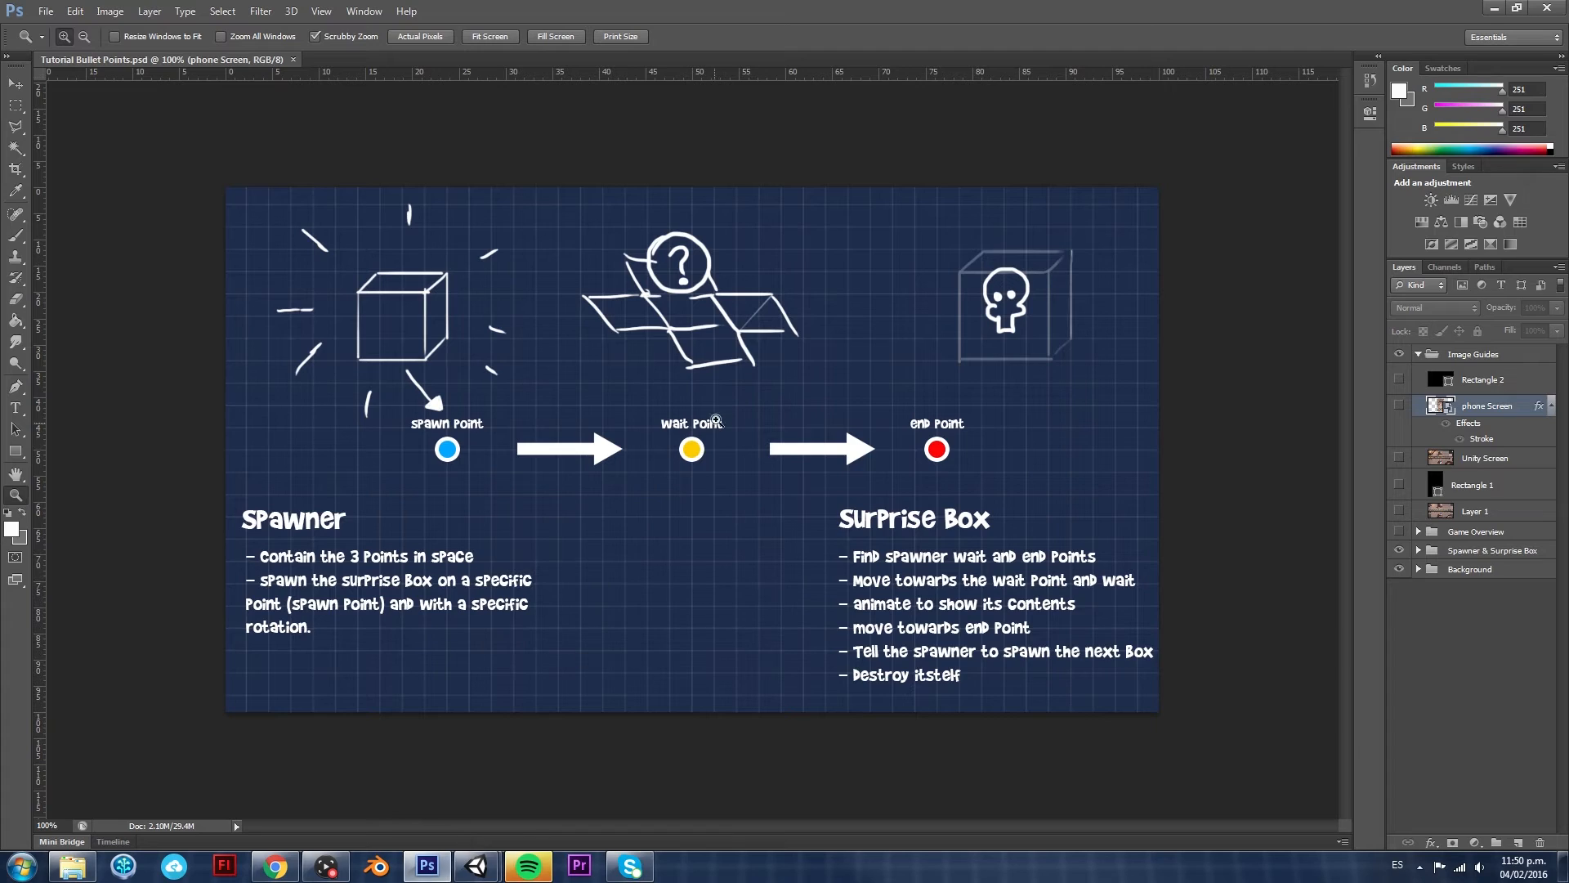
mouse_move(1023, 487)
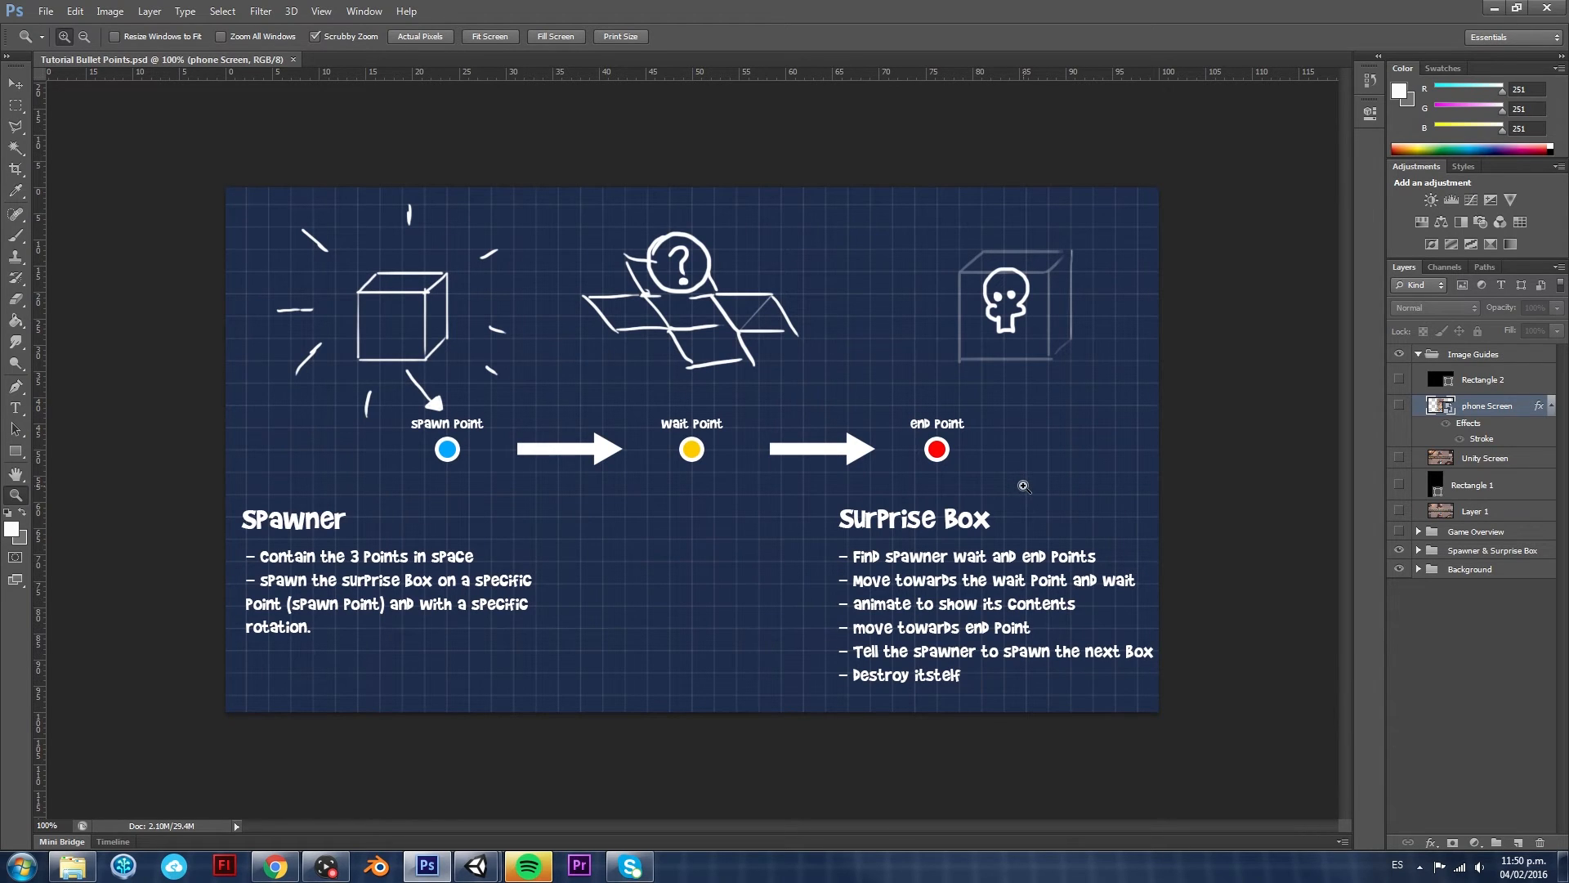
mouse_move(445, 408)
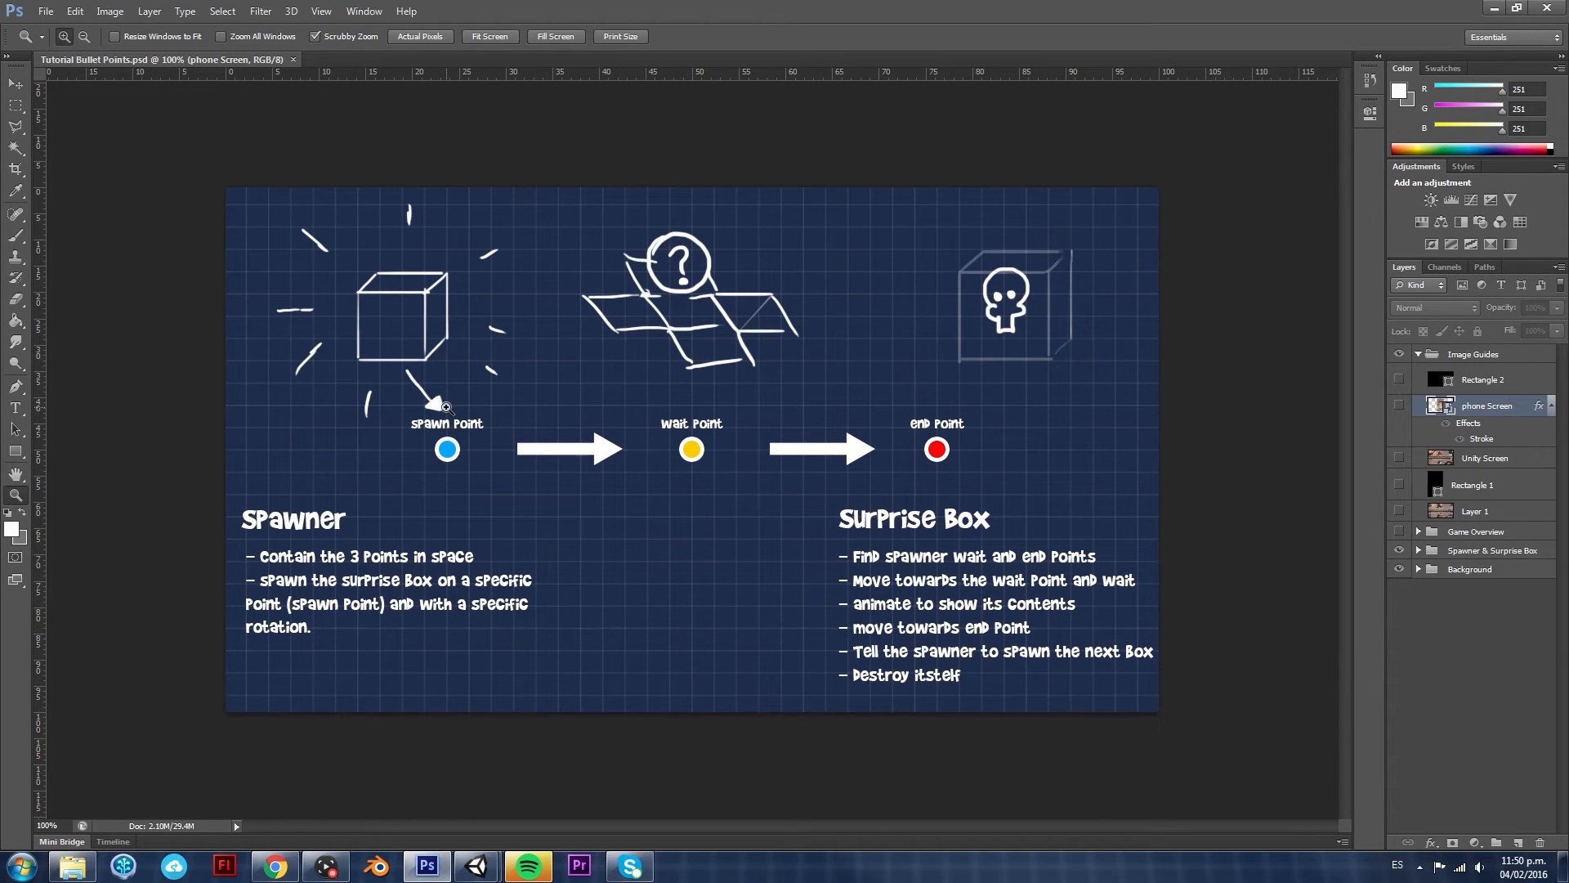
mouse_move(858, 371)
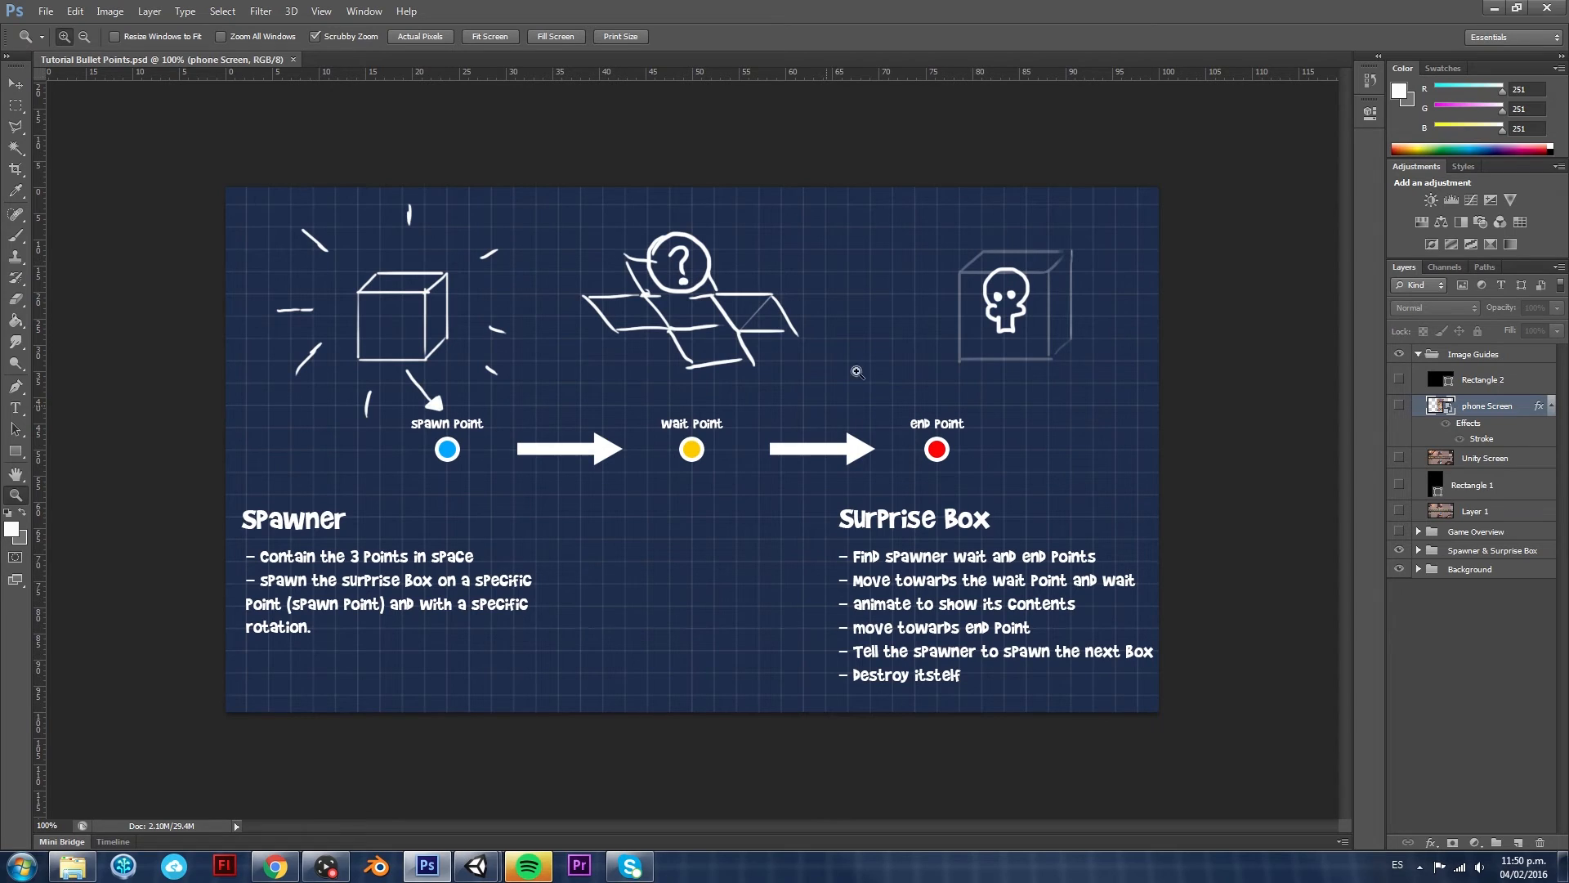
mouse_move(447, 453)
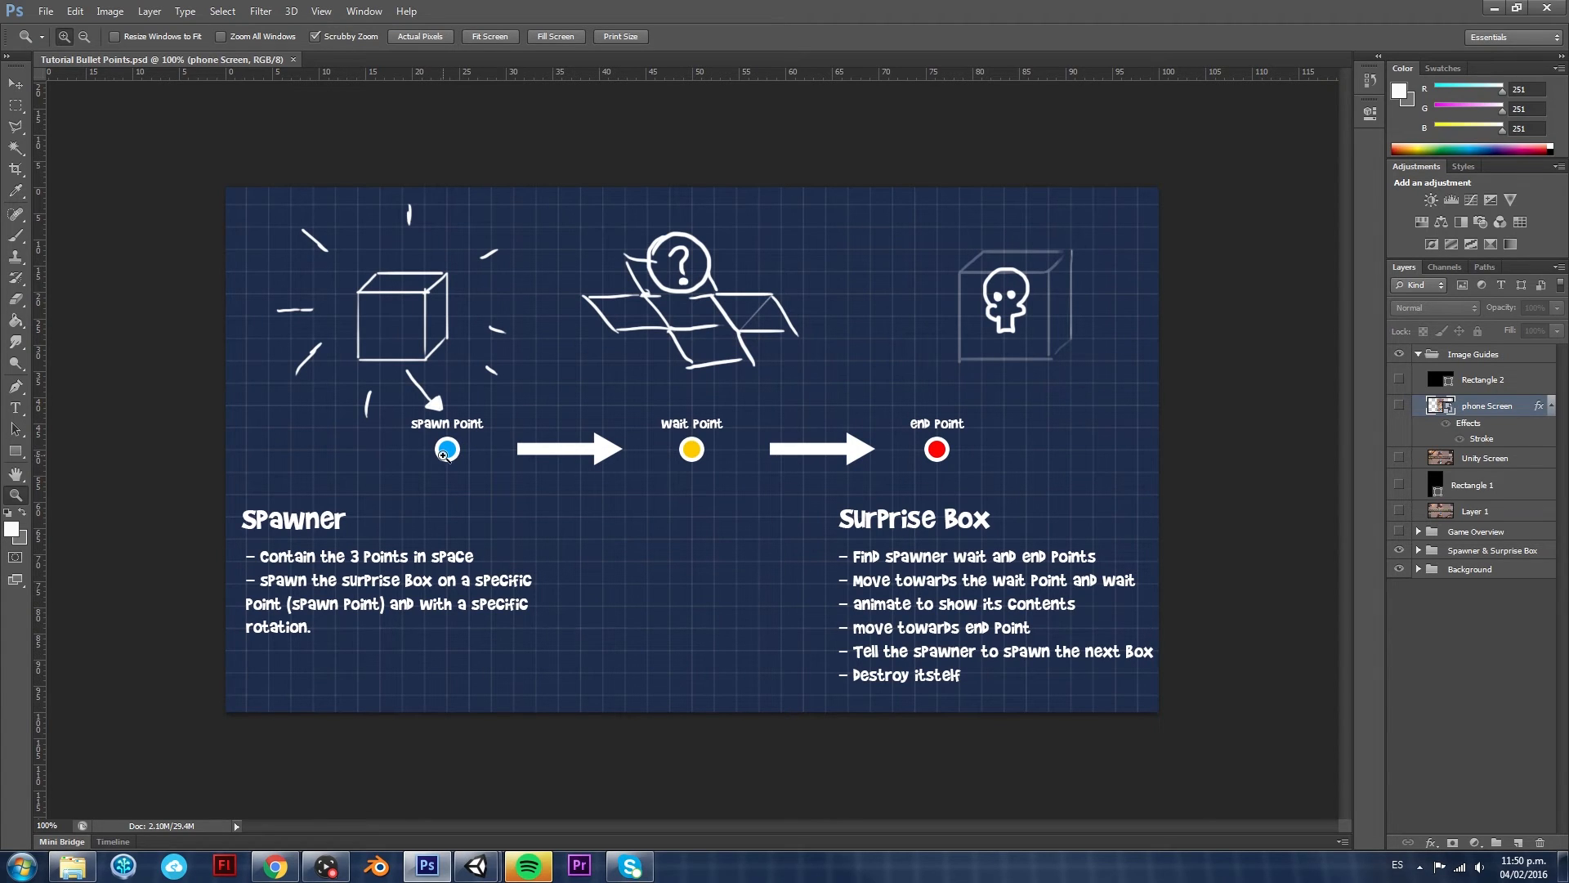
mouse_move(390, 402)
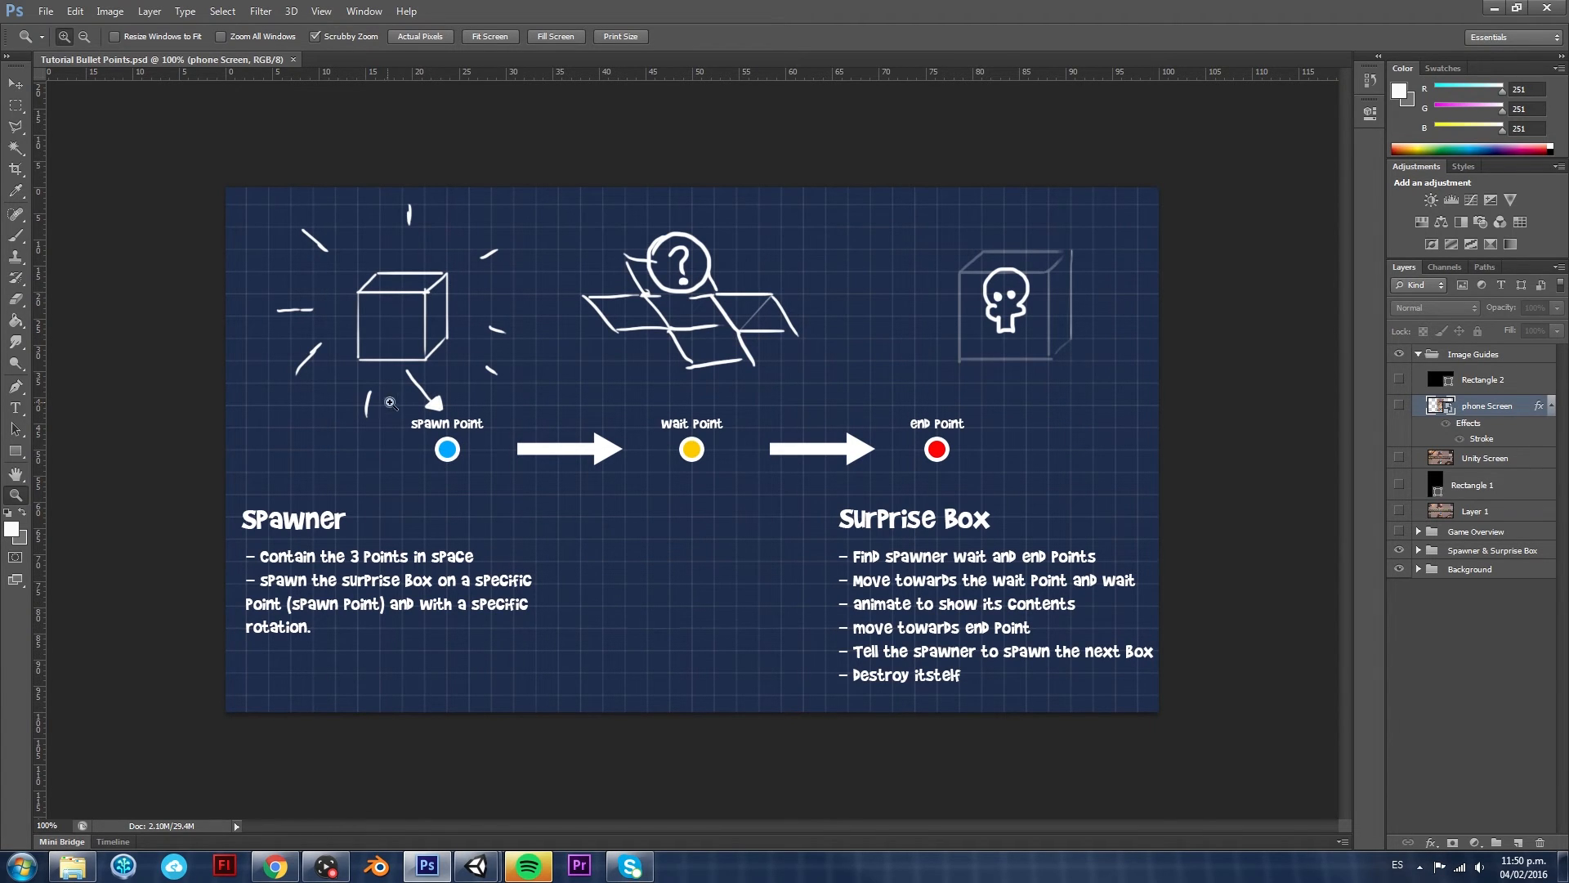
mouse_move(476, 456)
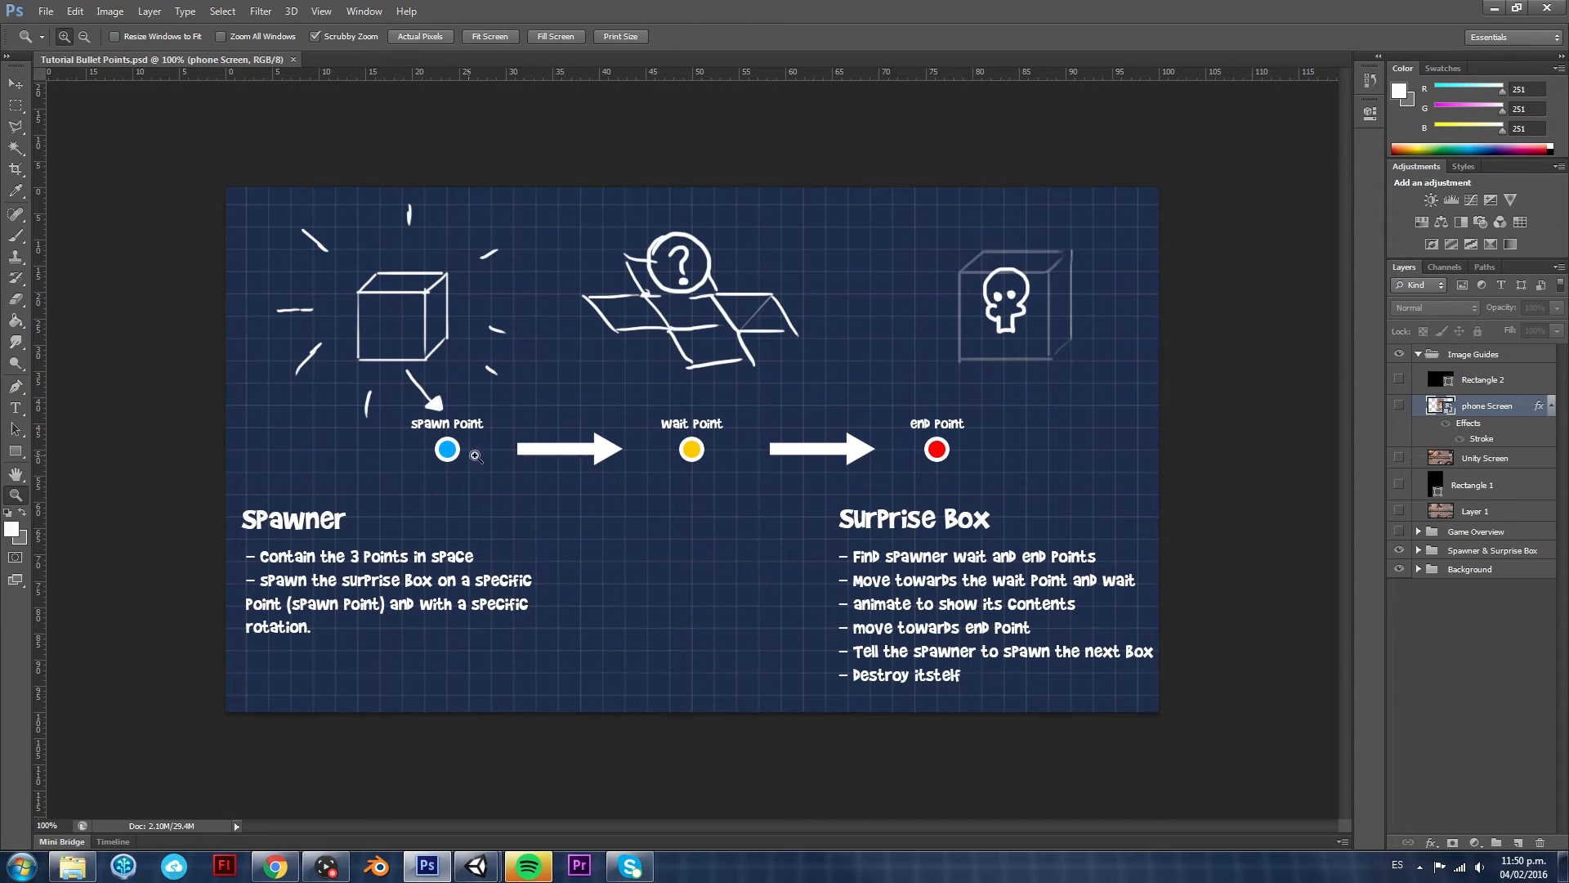
mouse_move(684, 435)
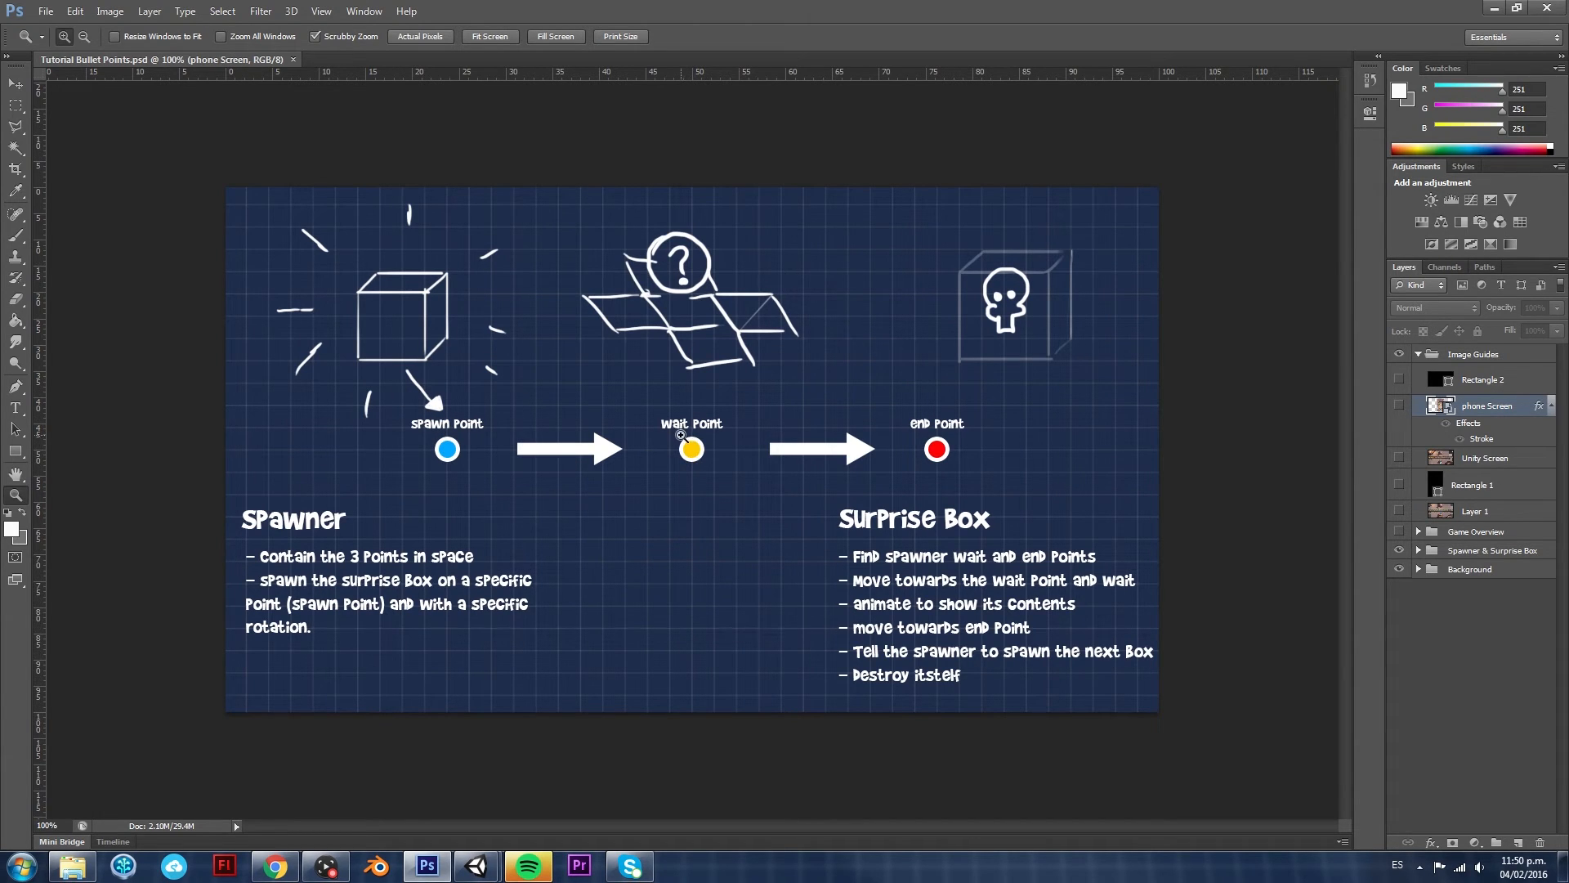
mouse_move(682, 395)
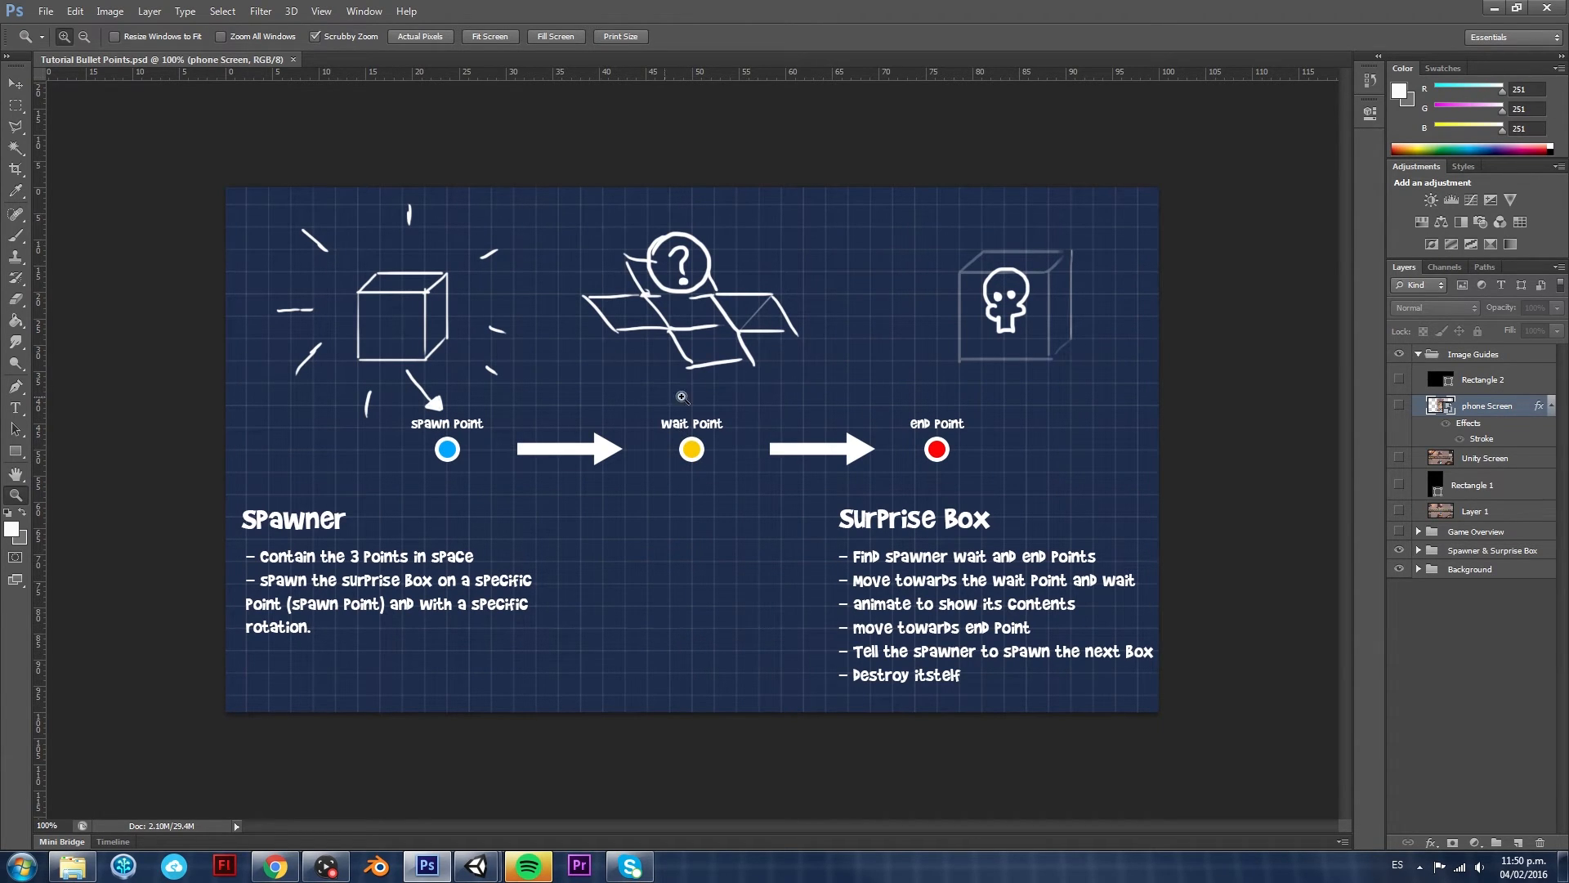
mouse_move(571, 791)
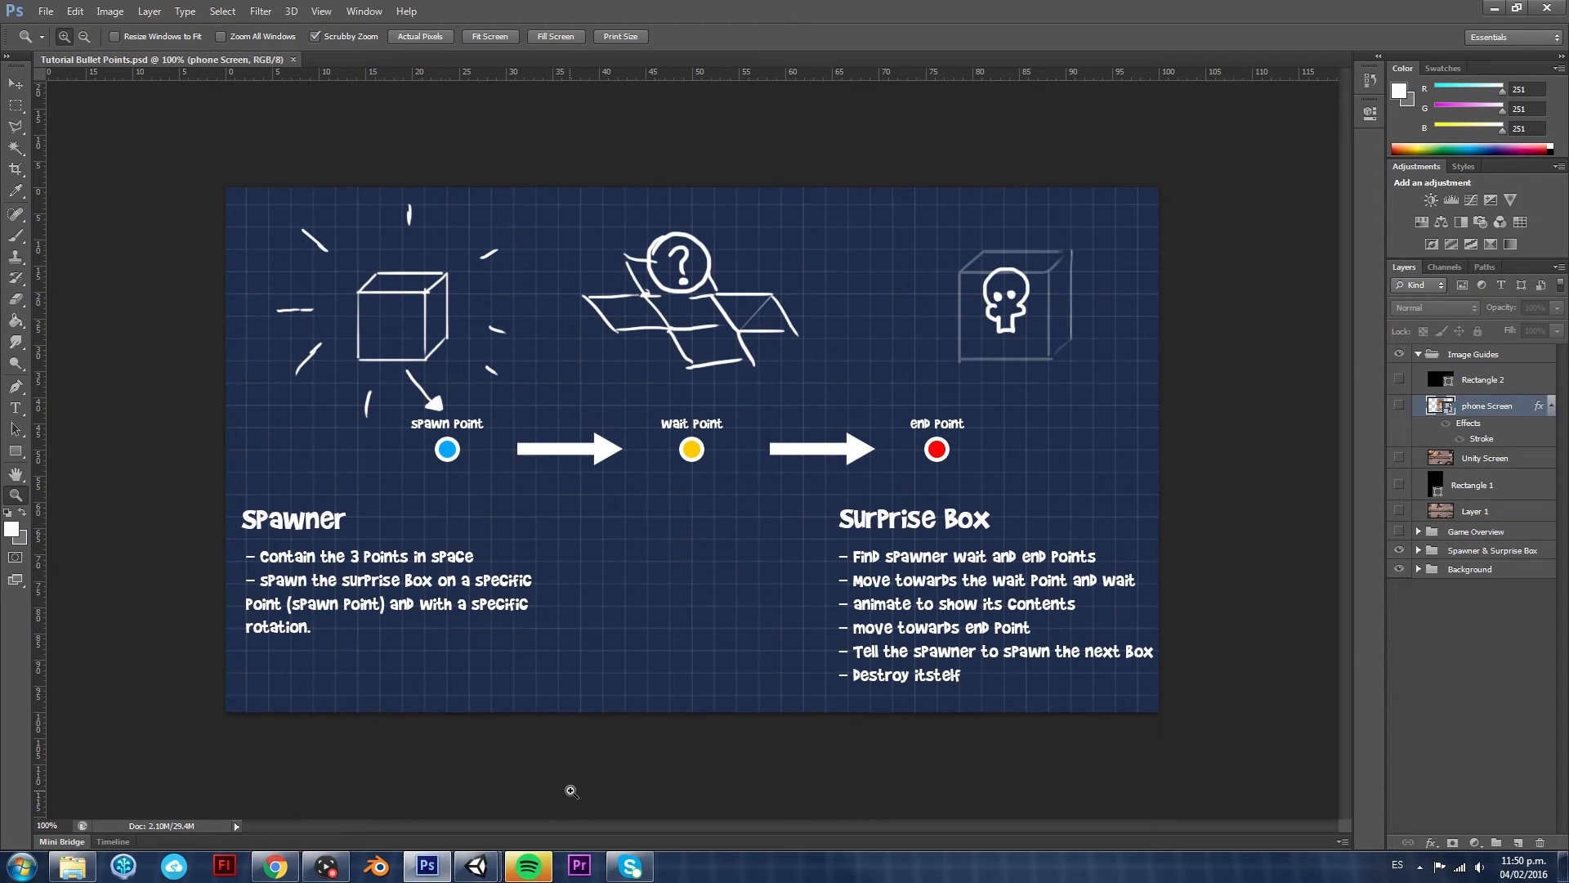
mouse_move(476, 864)
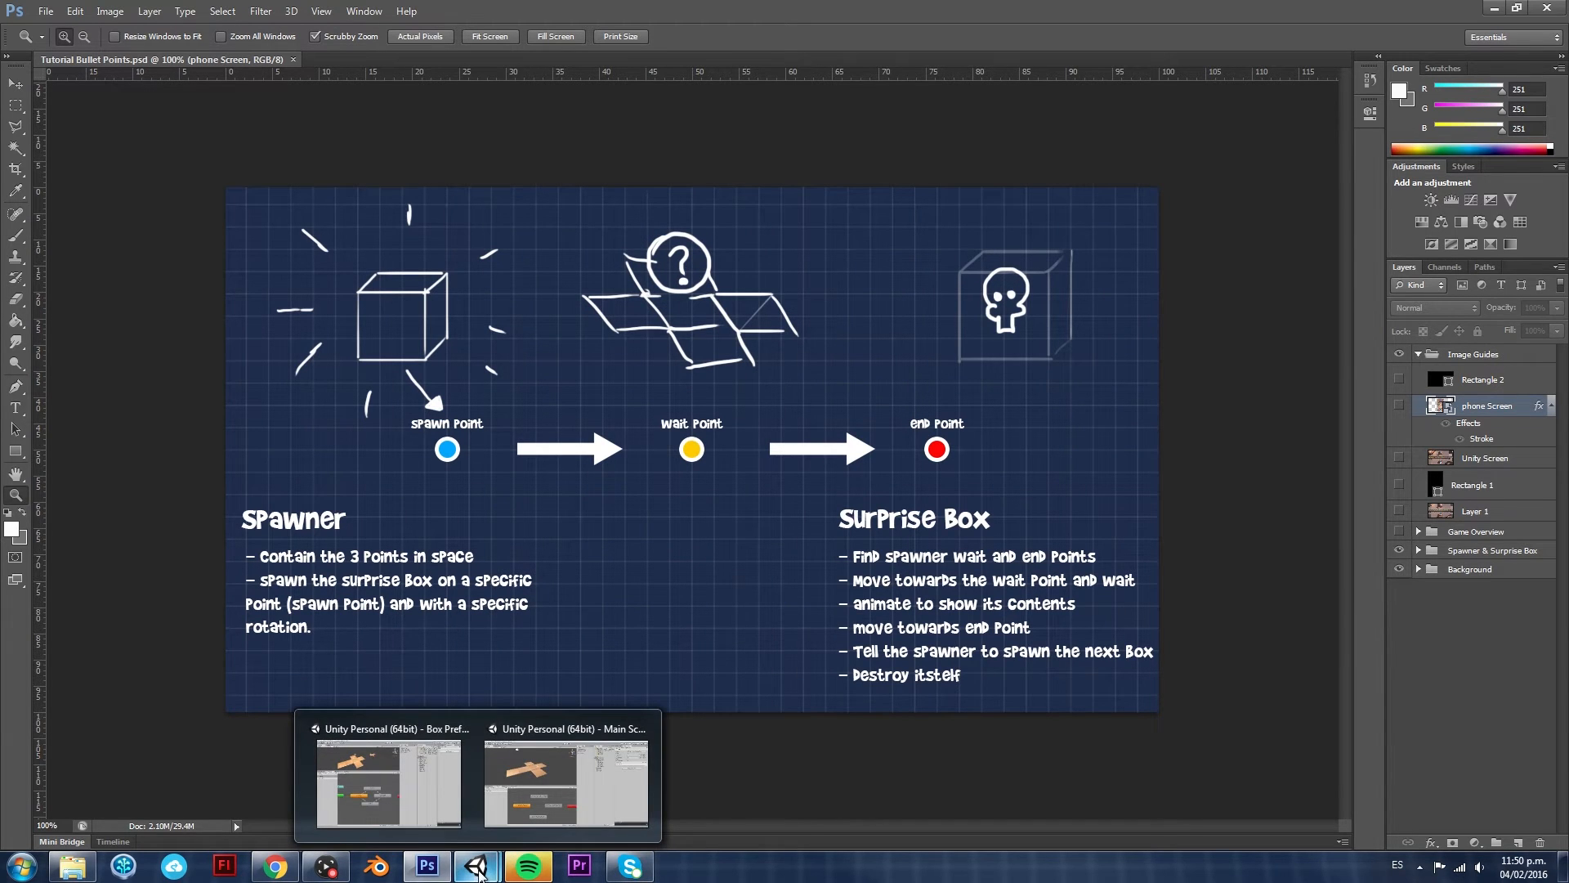
mouse_move(475, 865)
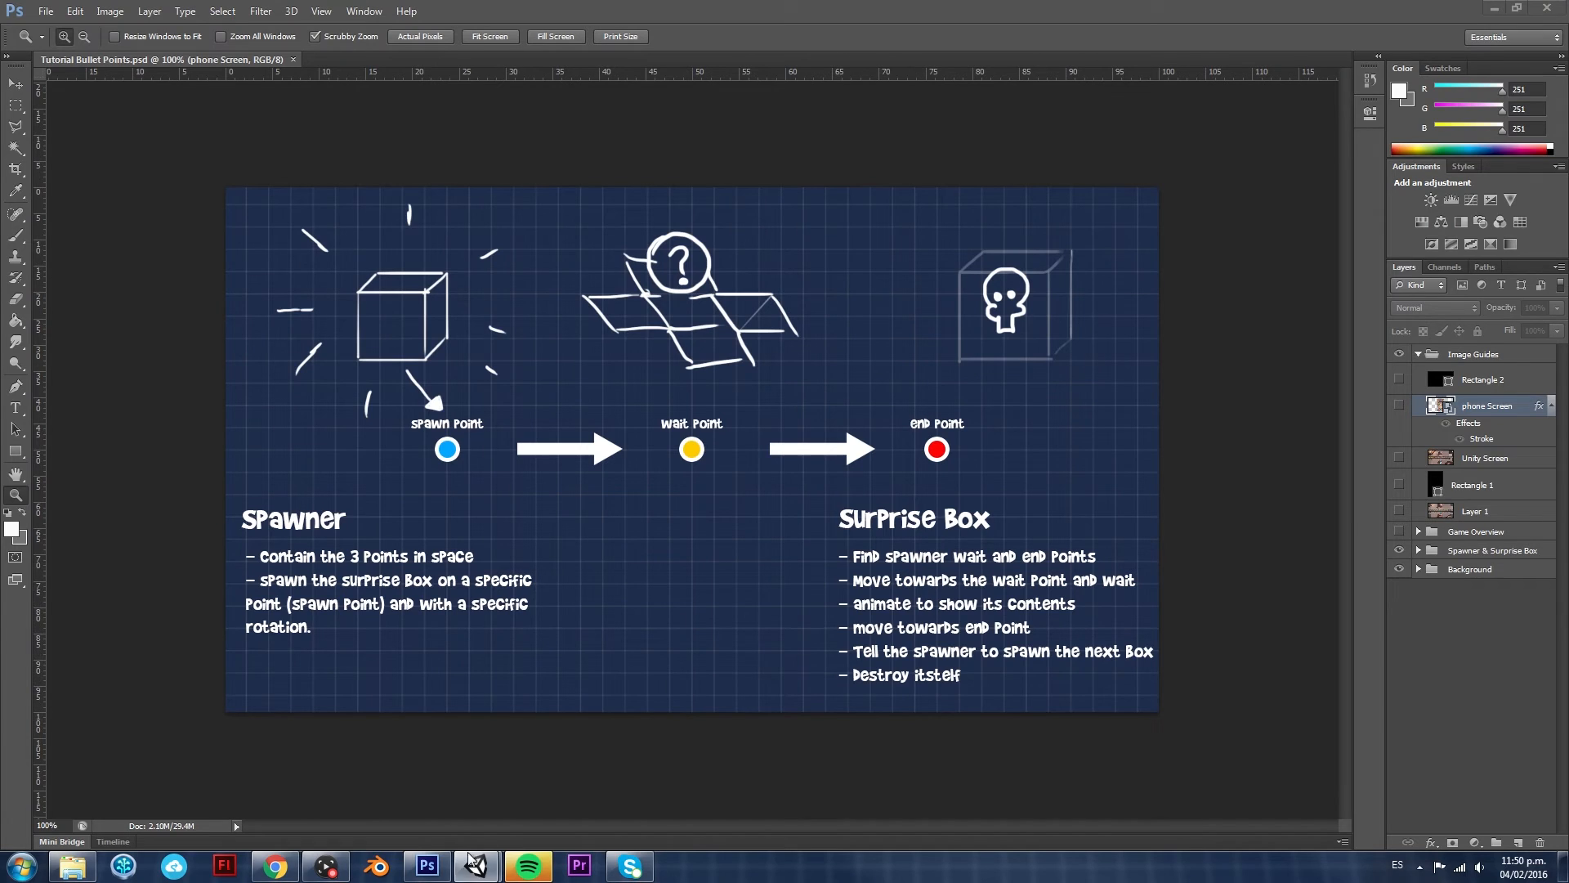
Back in Unity, make a transition from the ClosedBox state to OpenBoxAnimation
left_click(474, 864)
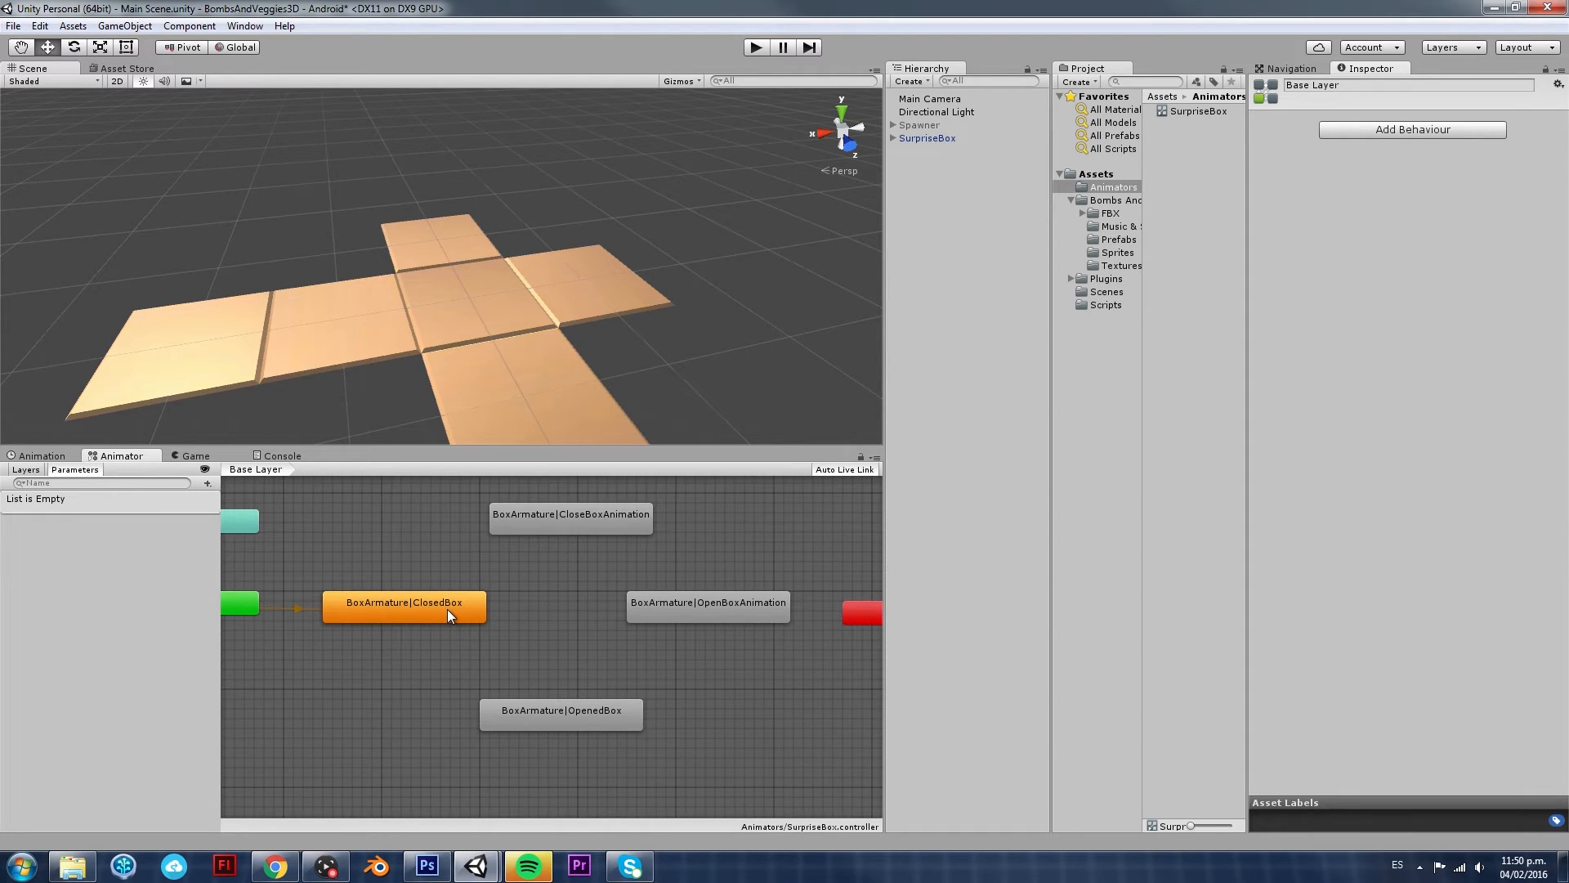
mouse_move(430, 616)
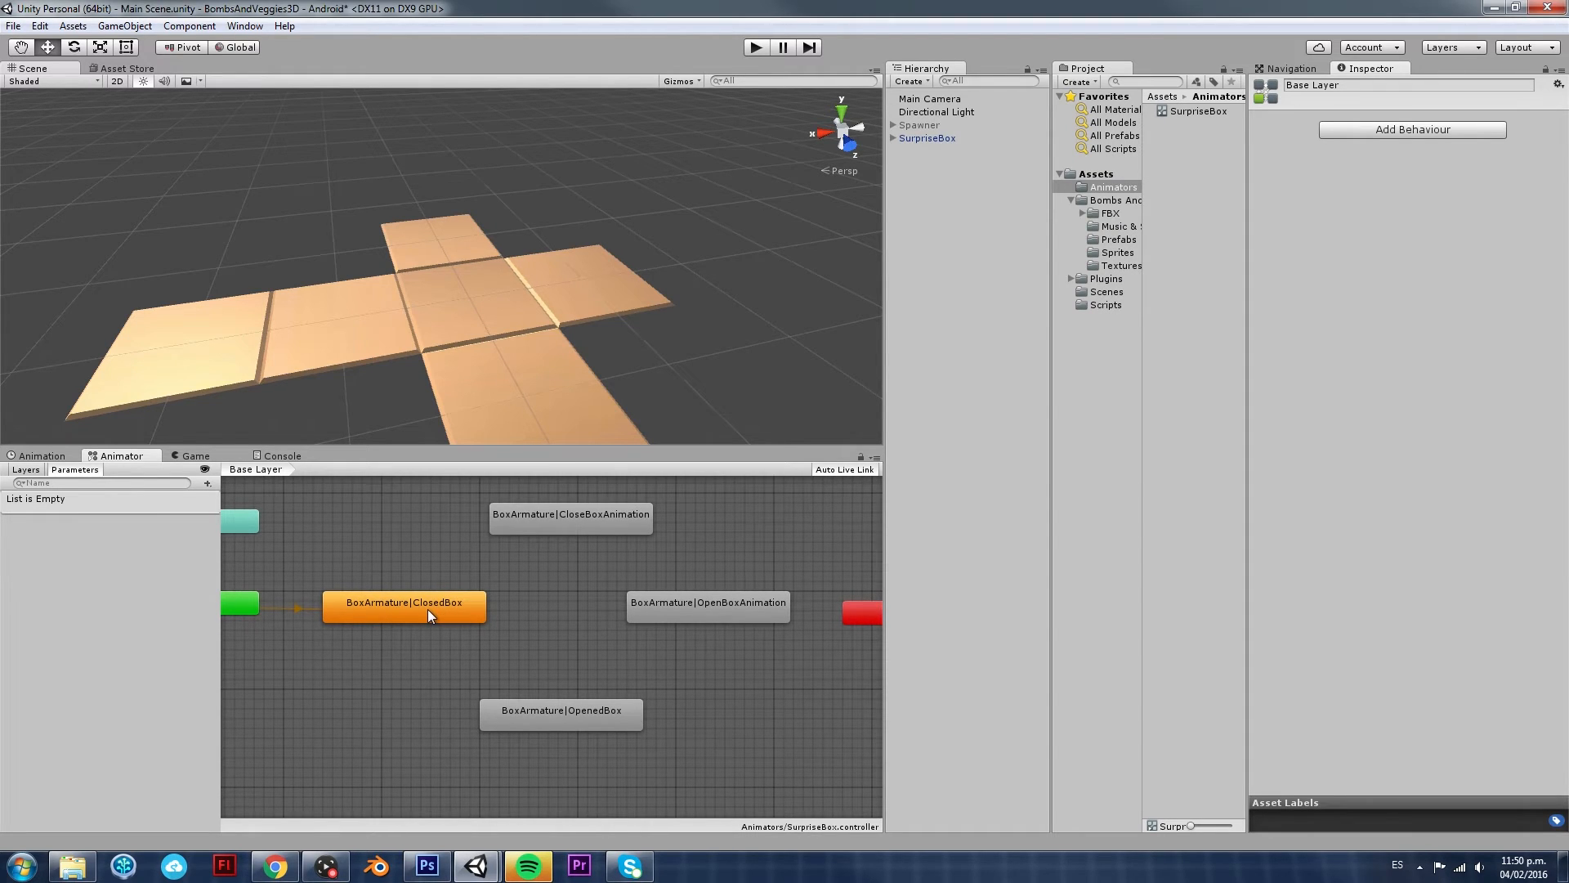
mouse_move(510, 634)
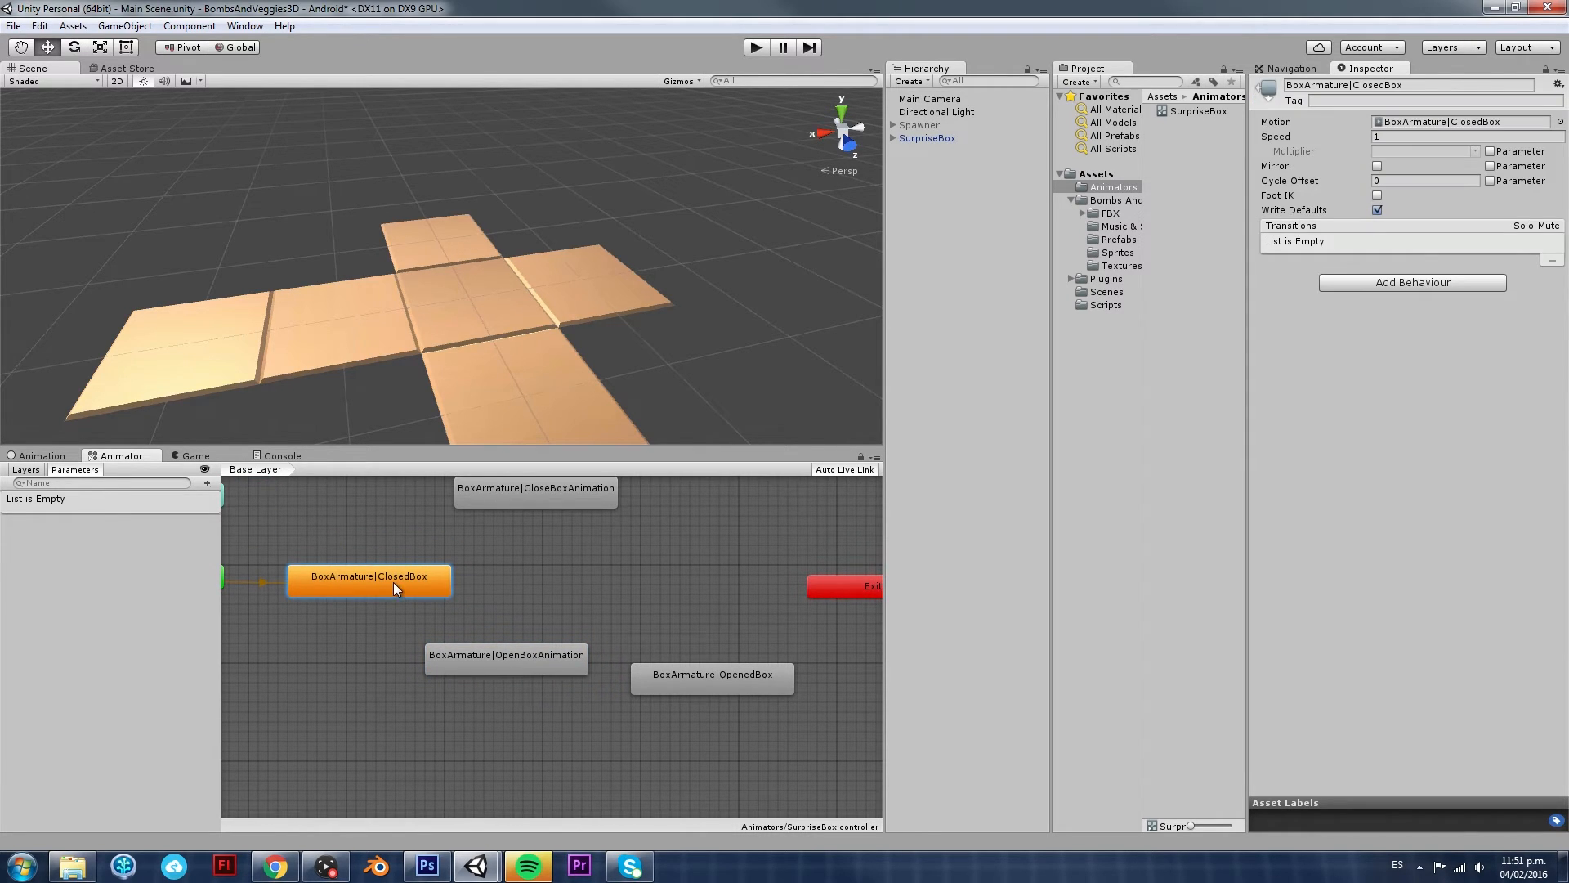
mouse_move(419, 585)
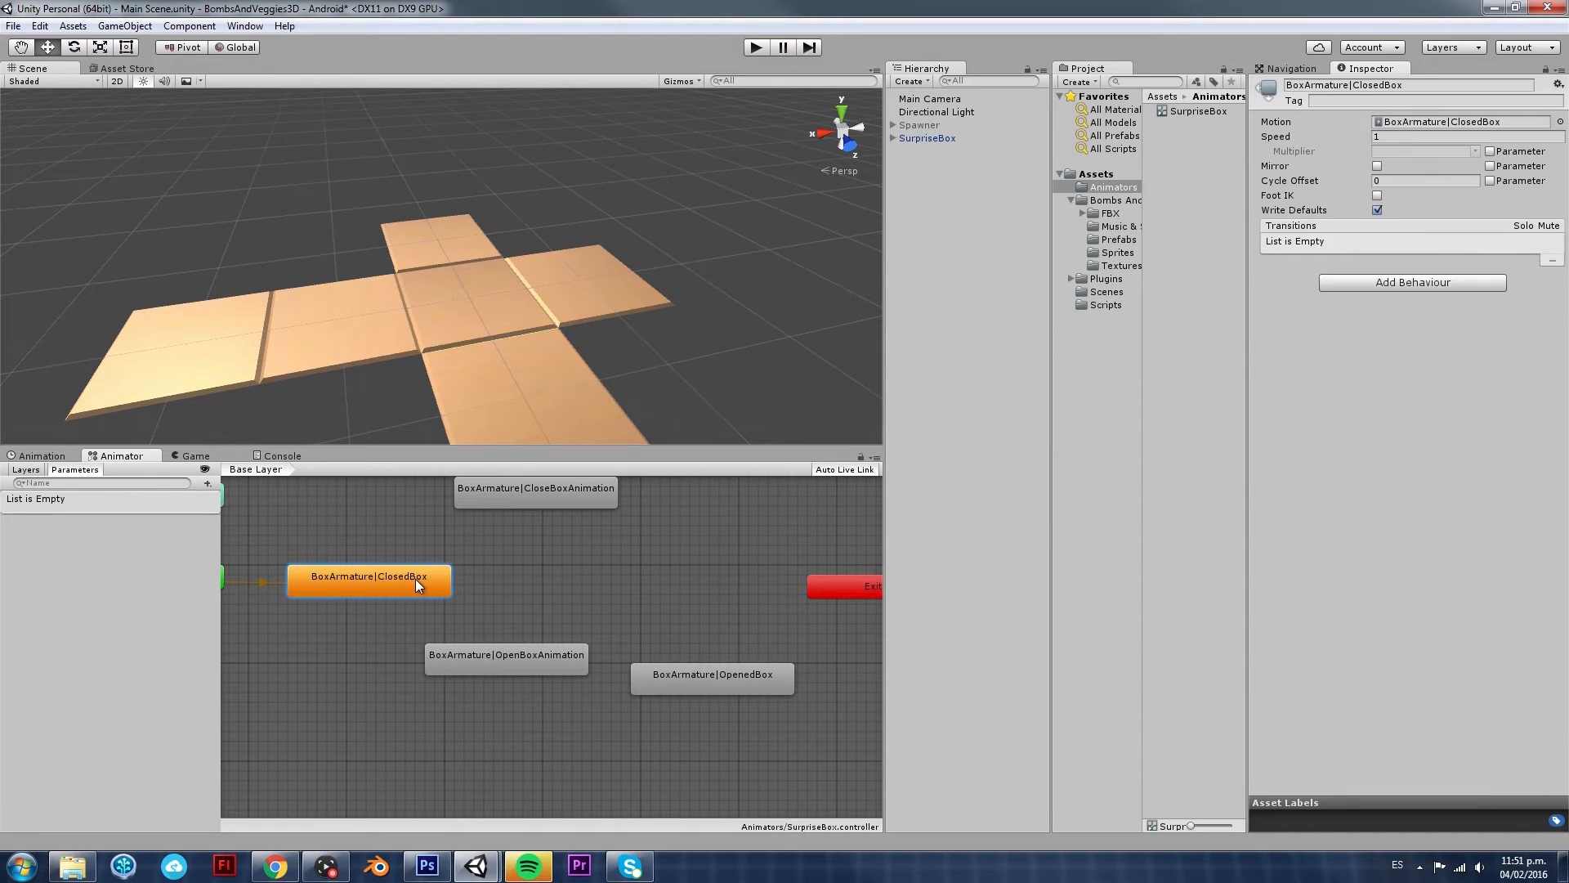
right_click(368, 577)
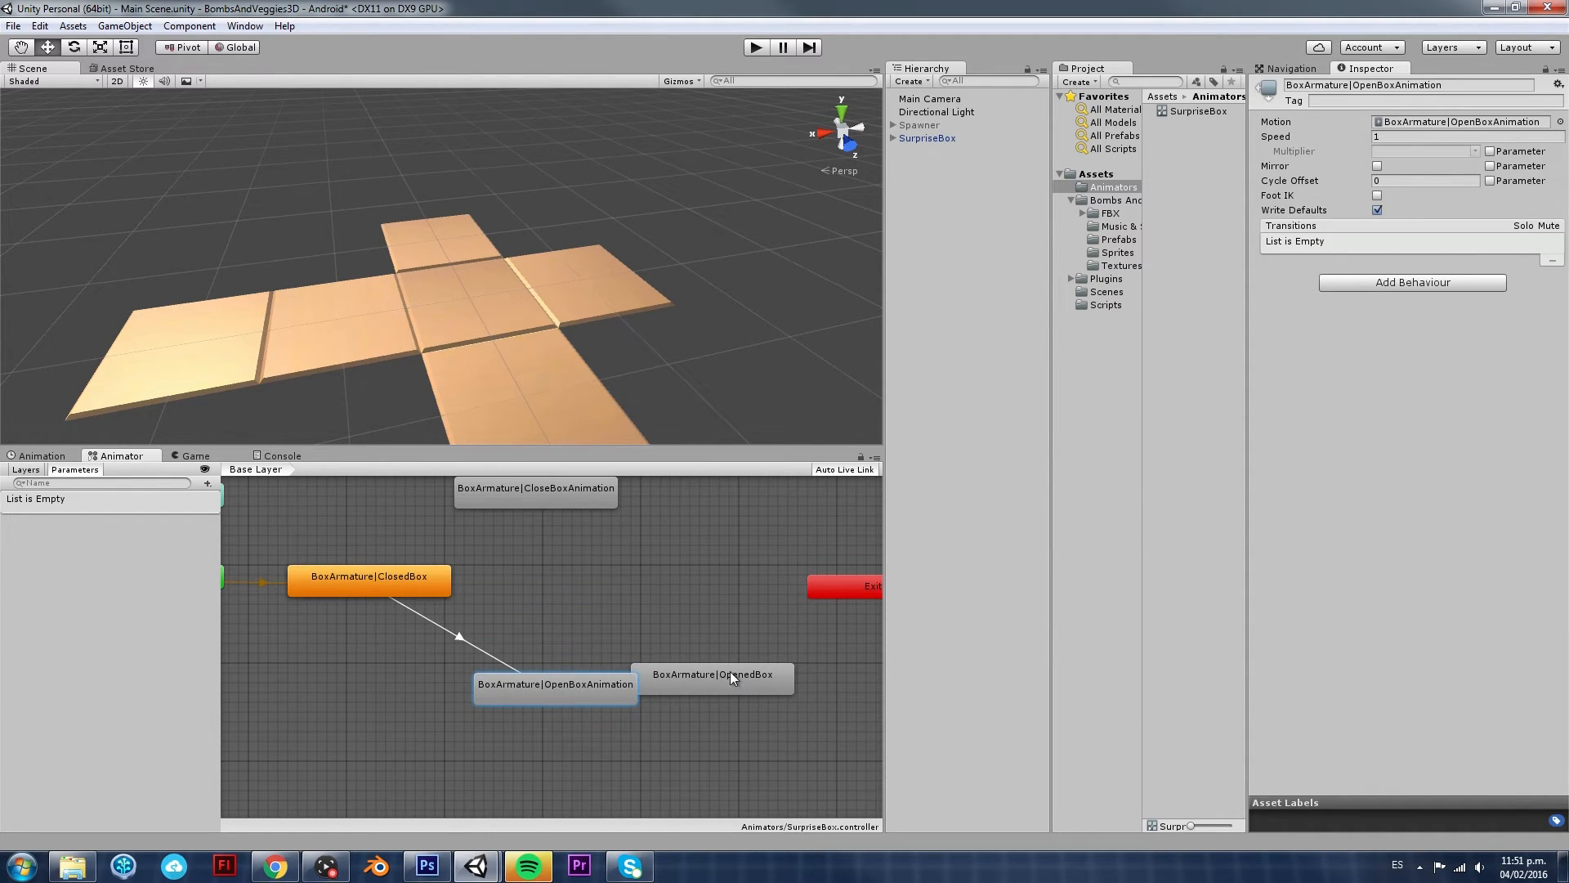
left_click(456, 637)
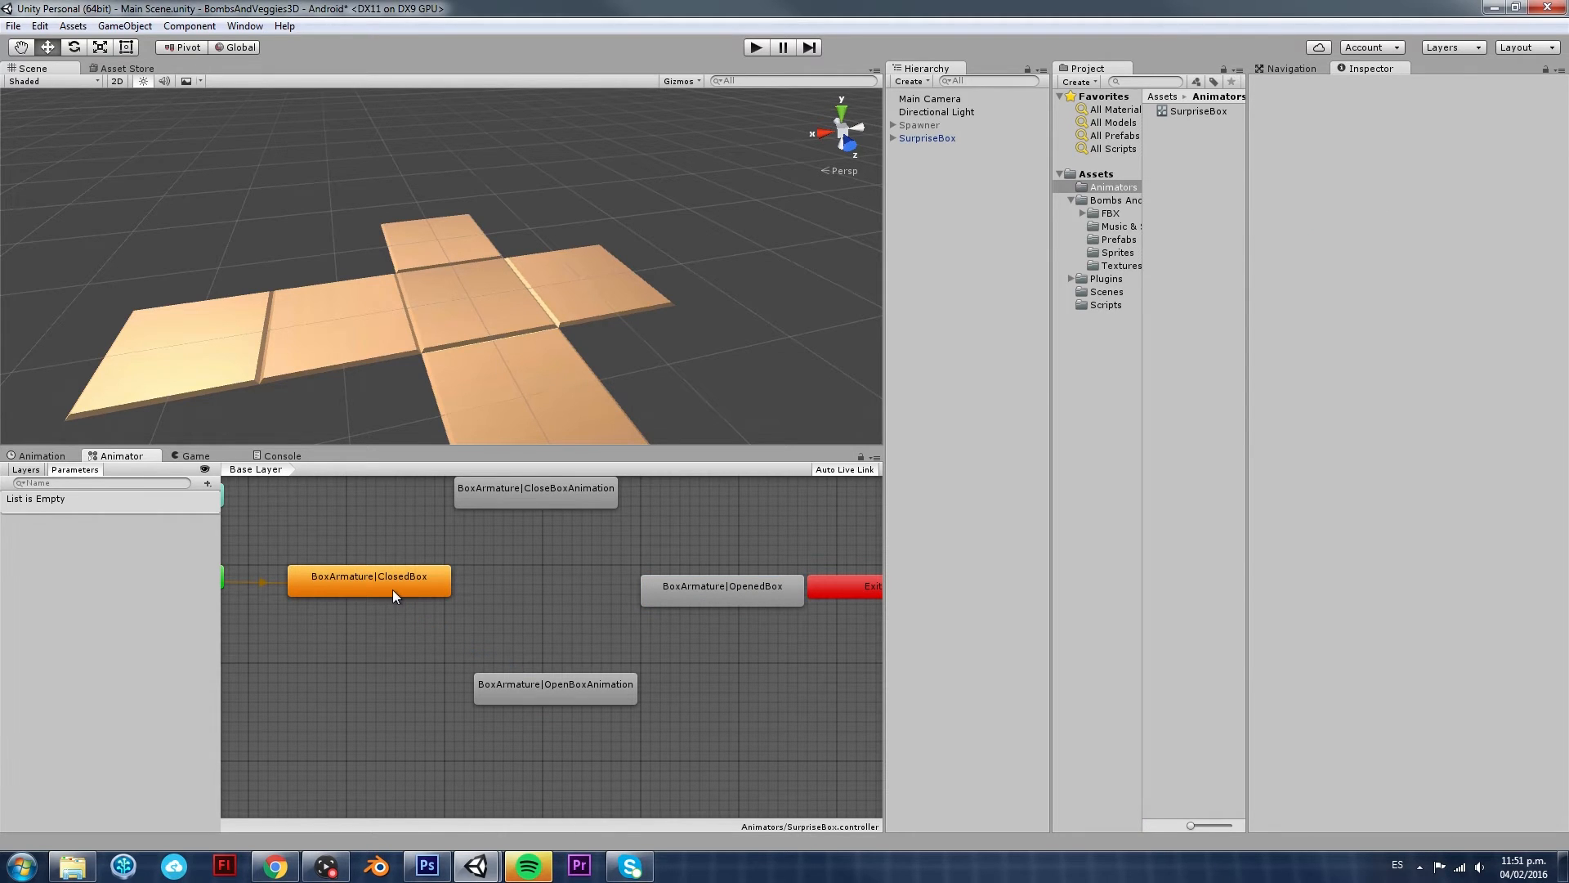
right_click(367, 576)
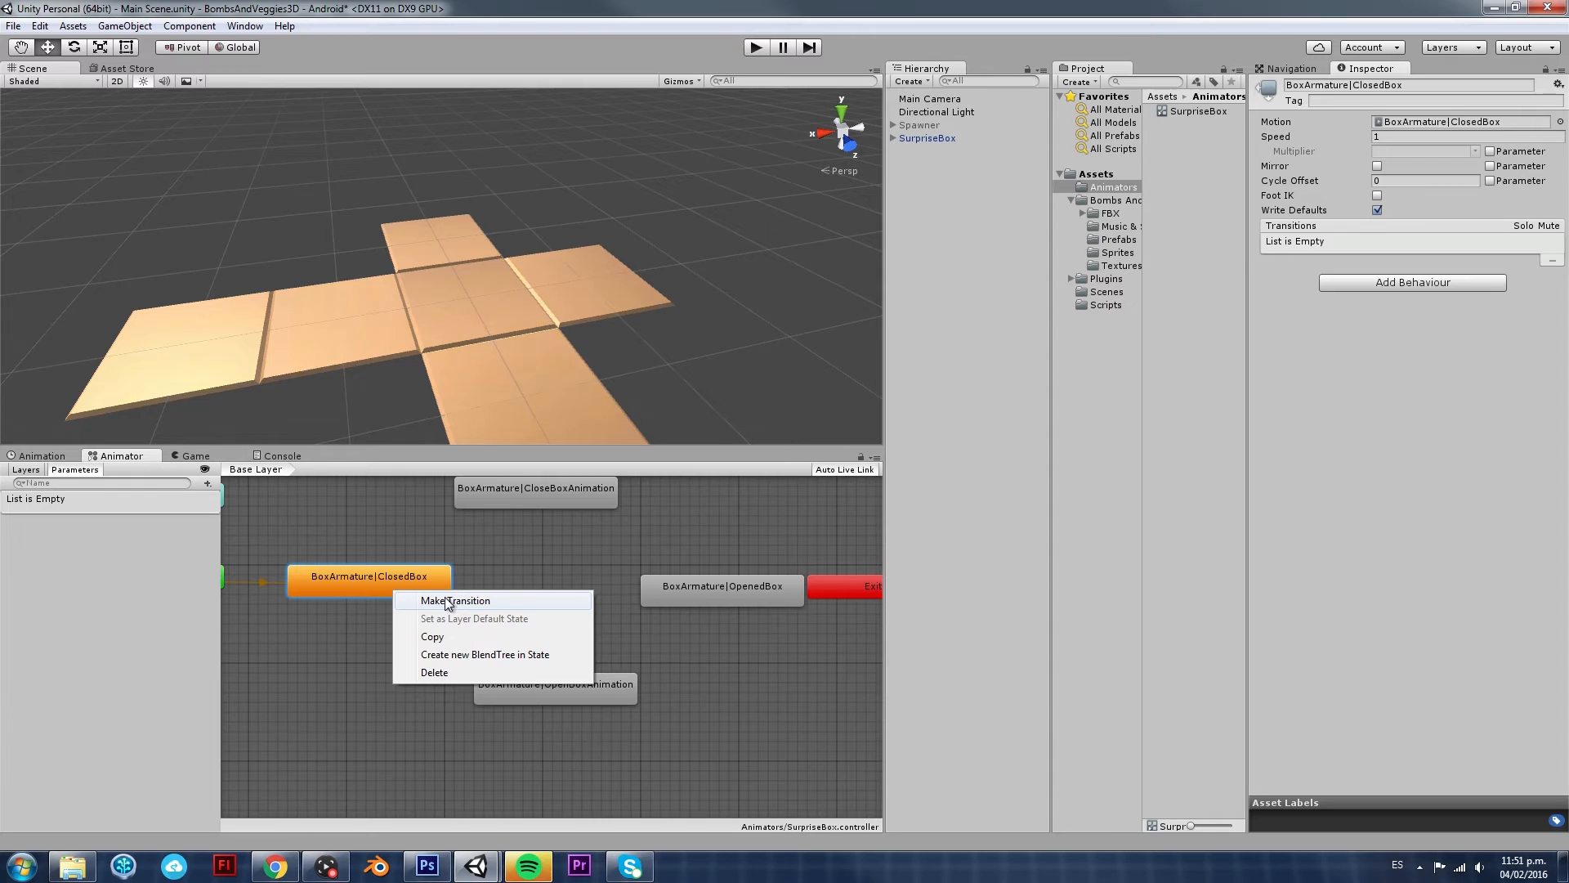
left_click(454, 600)
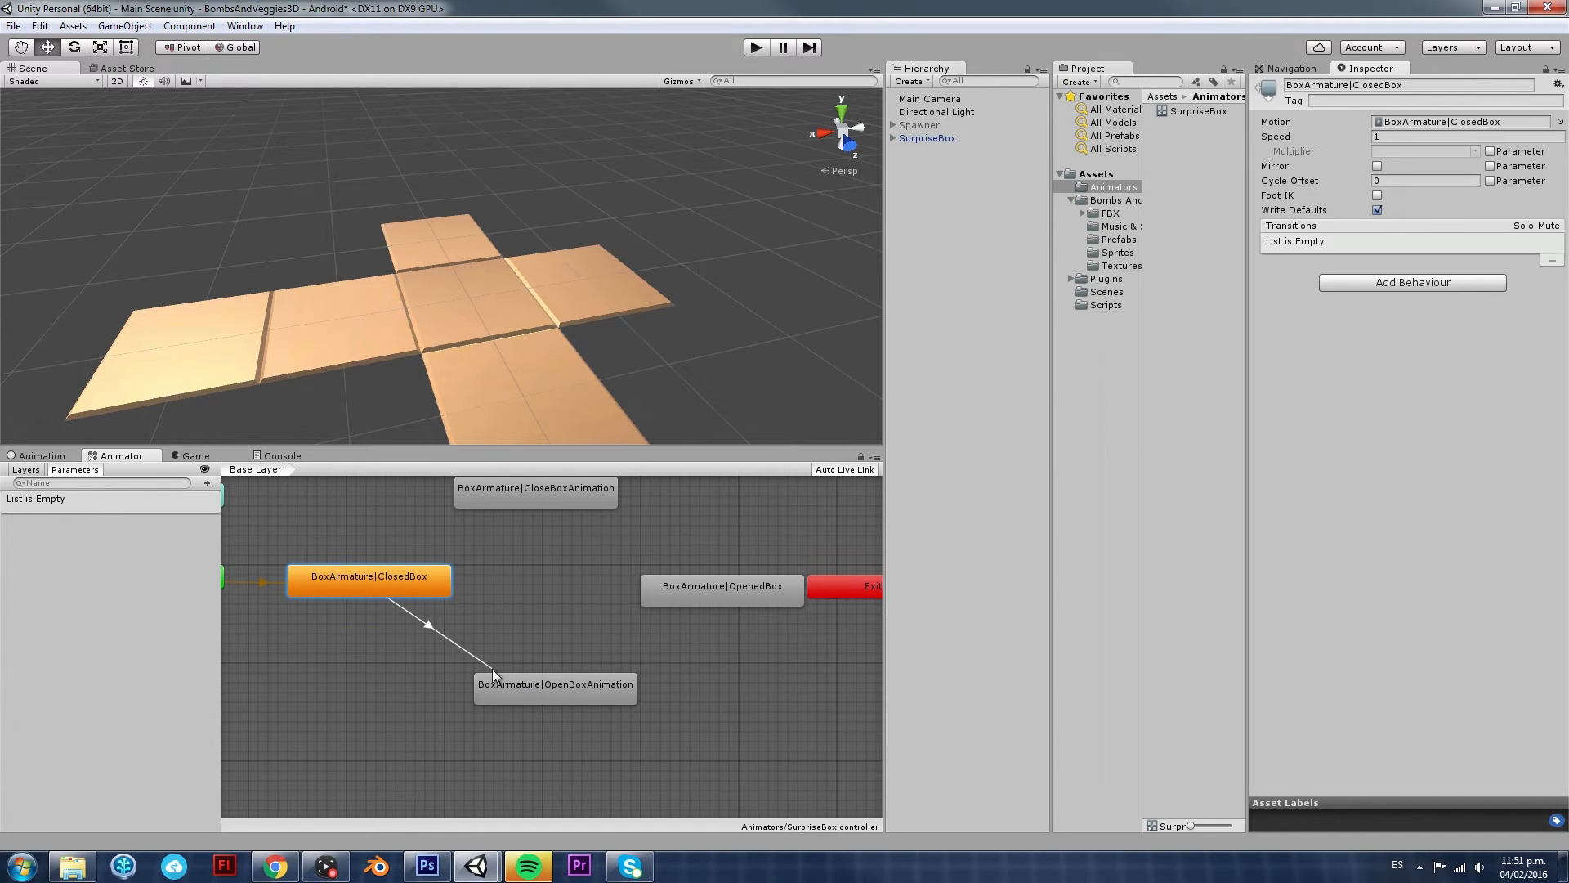
mouse_move(518, 670)
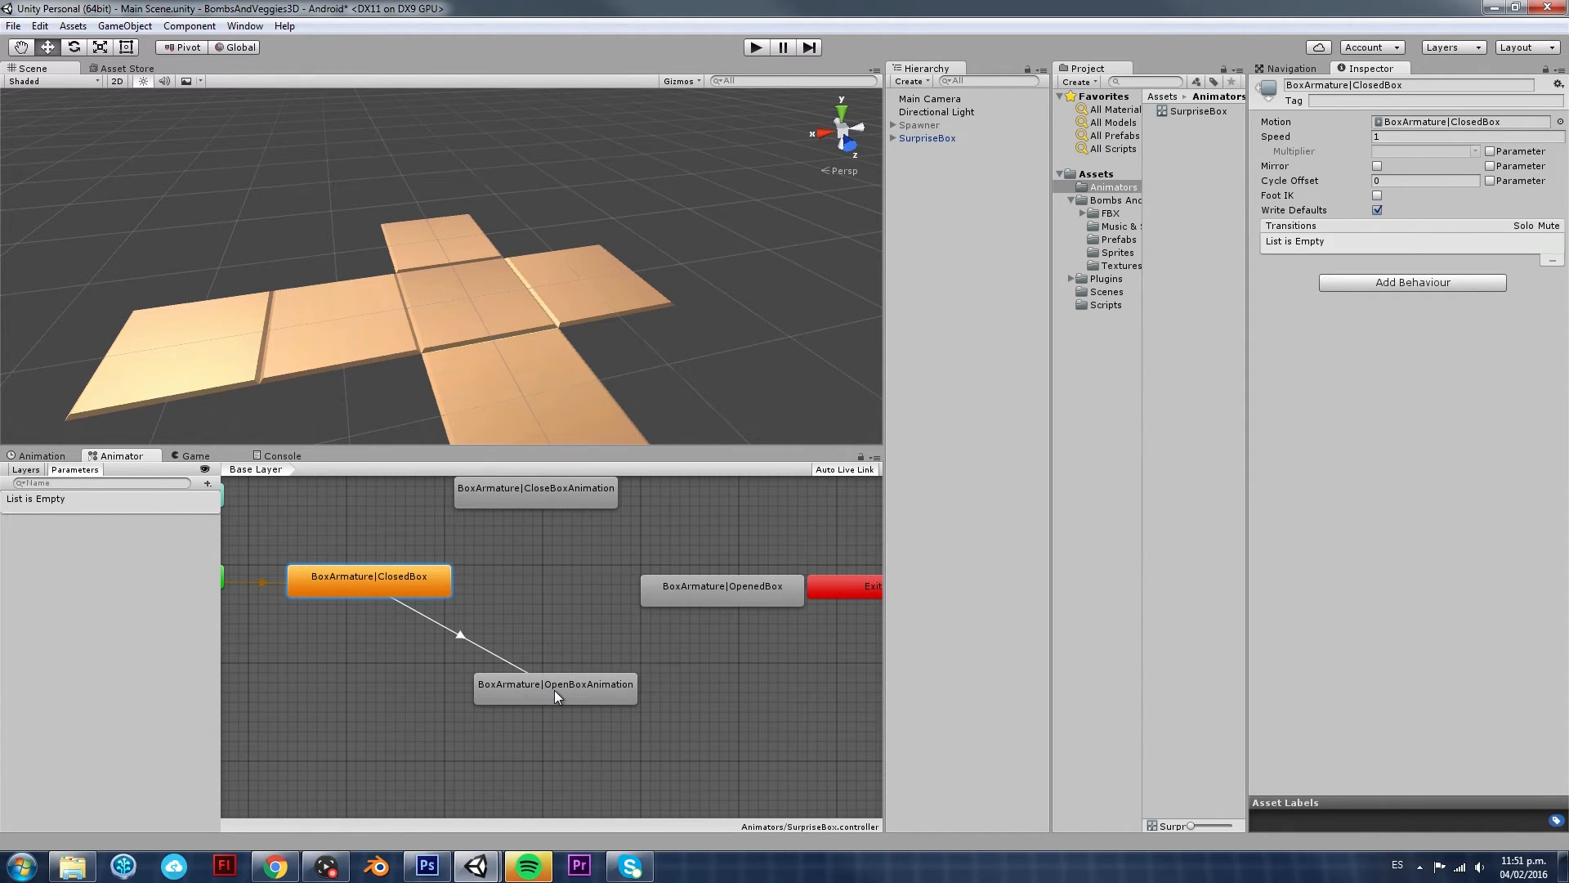
left_click(554, 683)
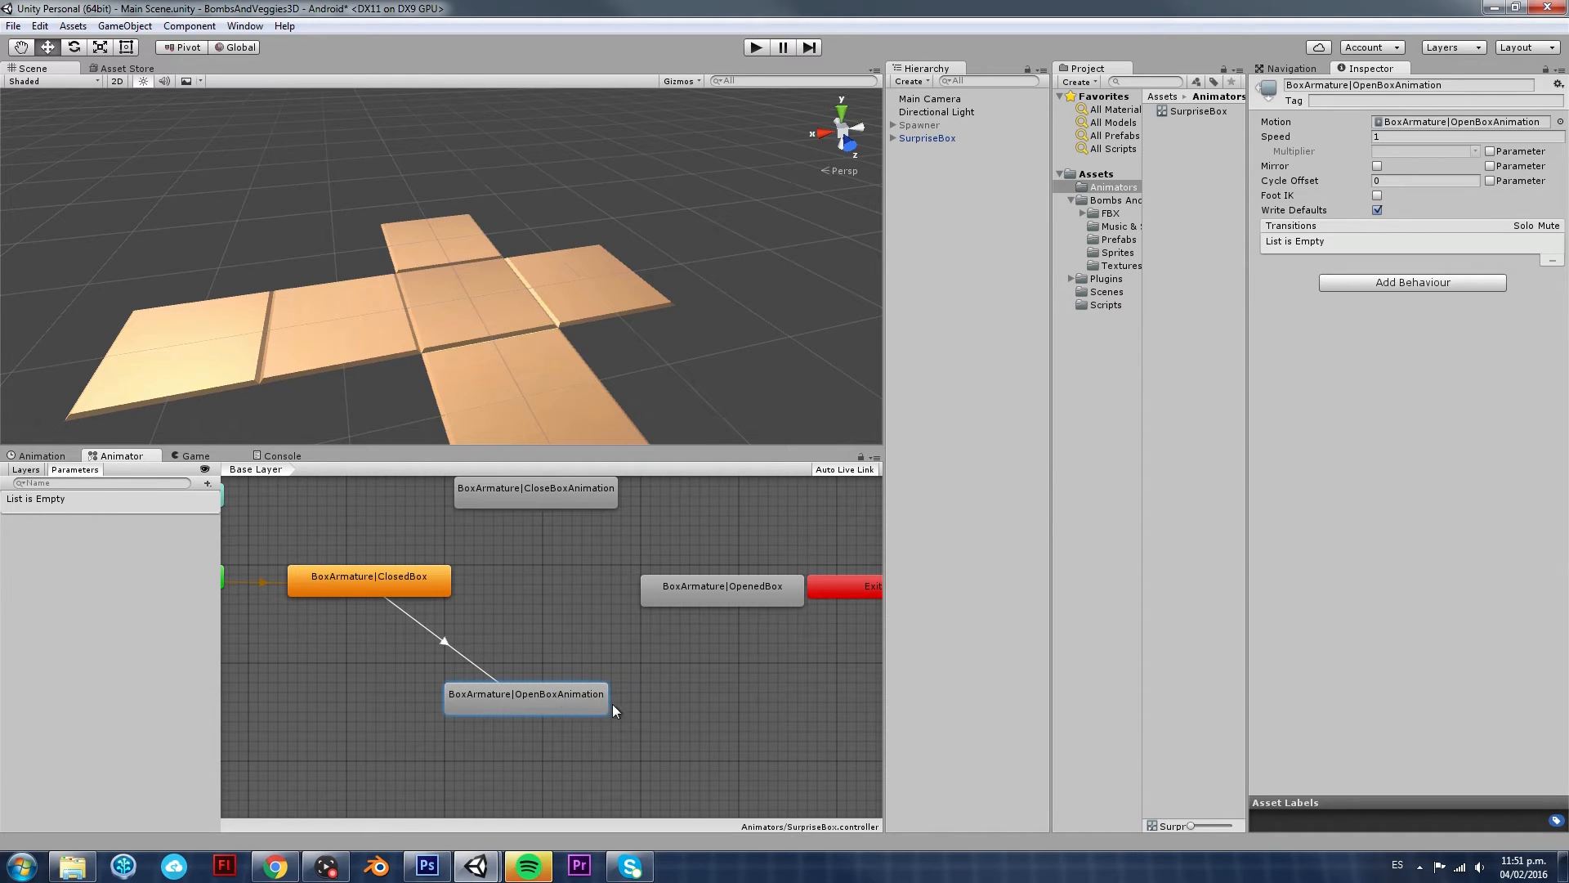
mouse_move(567, 701)
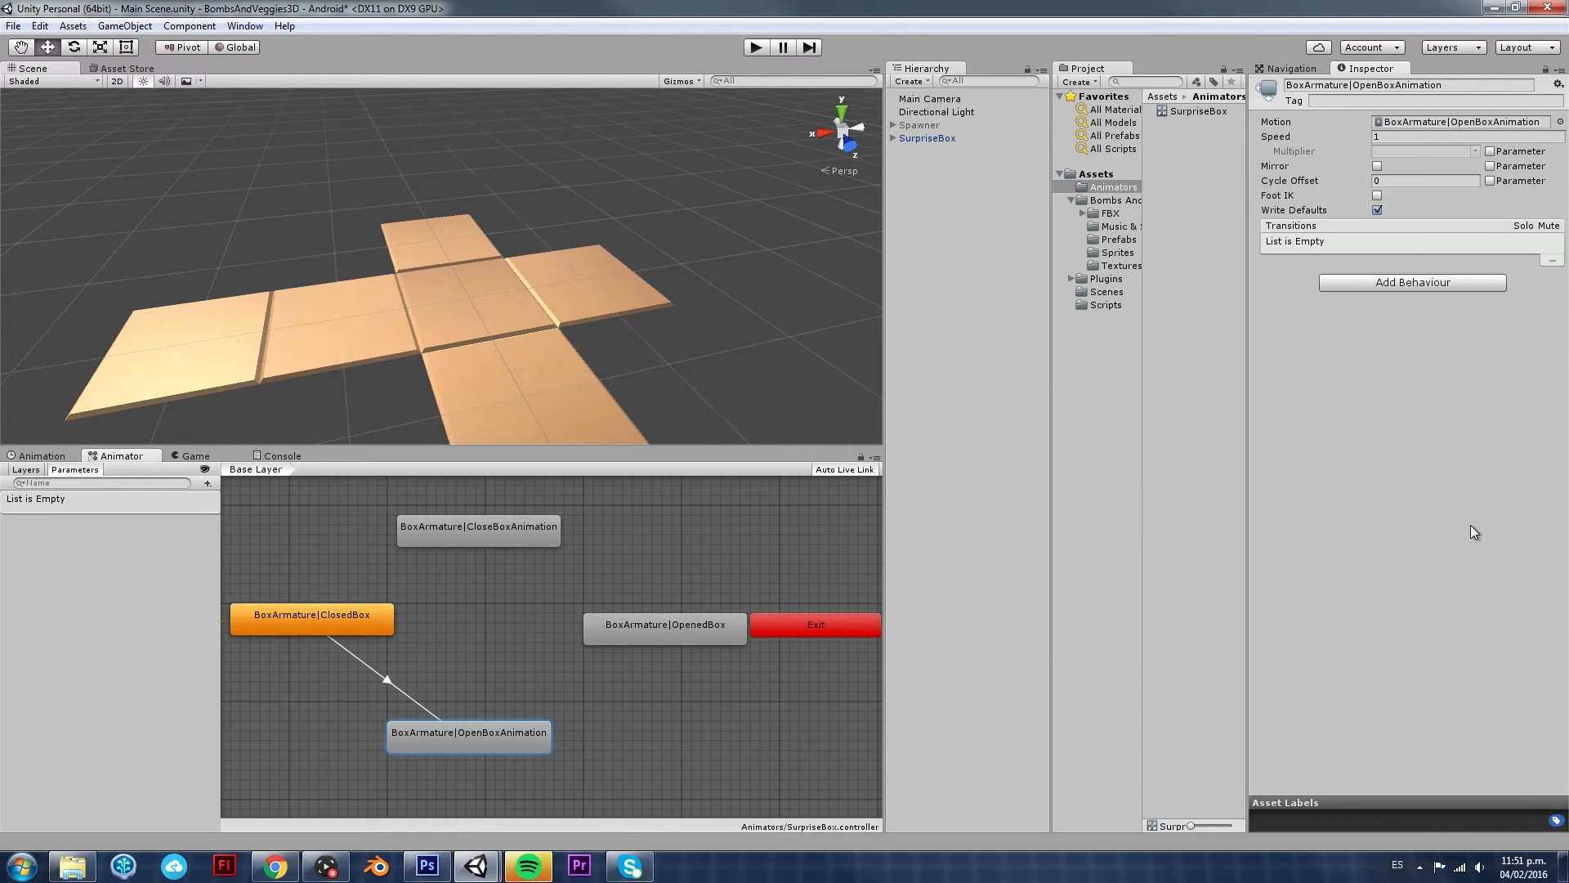
mouse_move(330, 623)
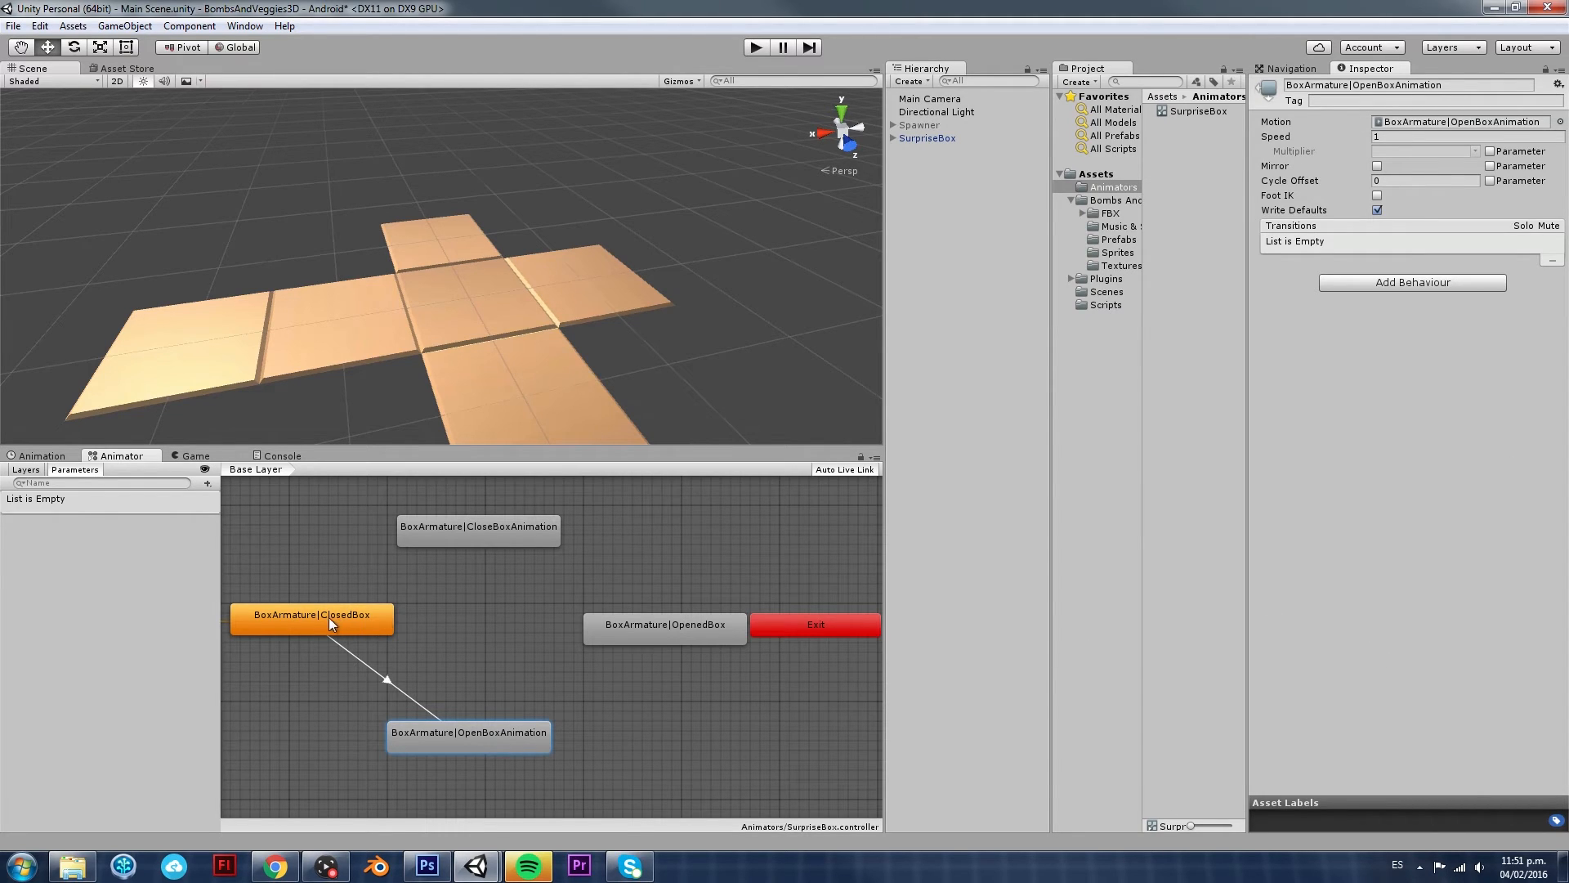
mouse_move(483, 746)
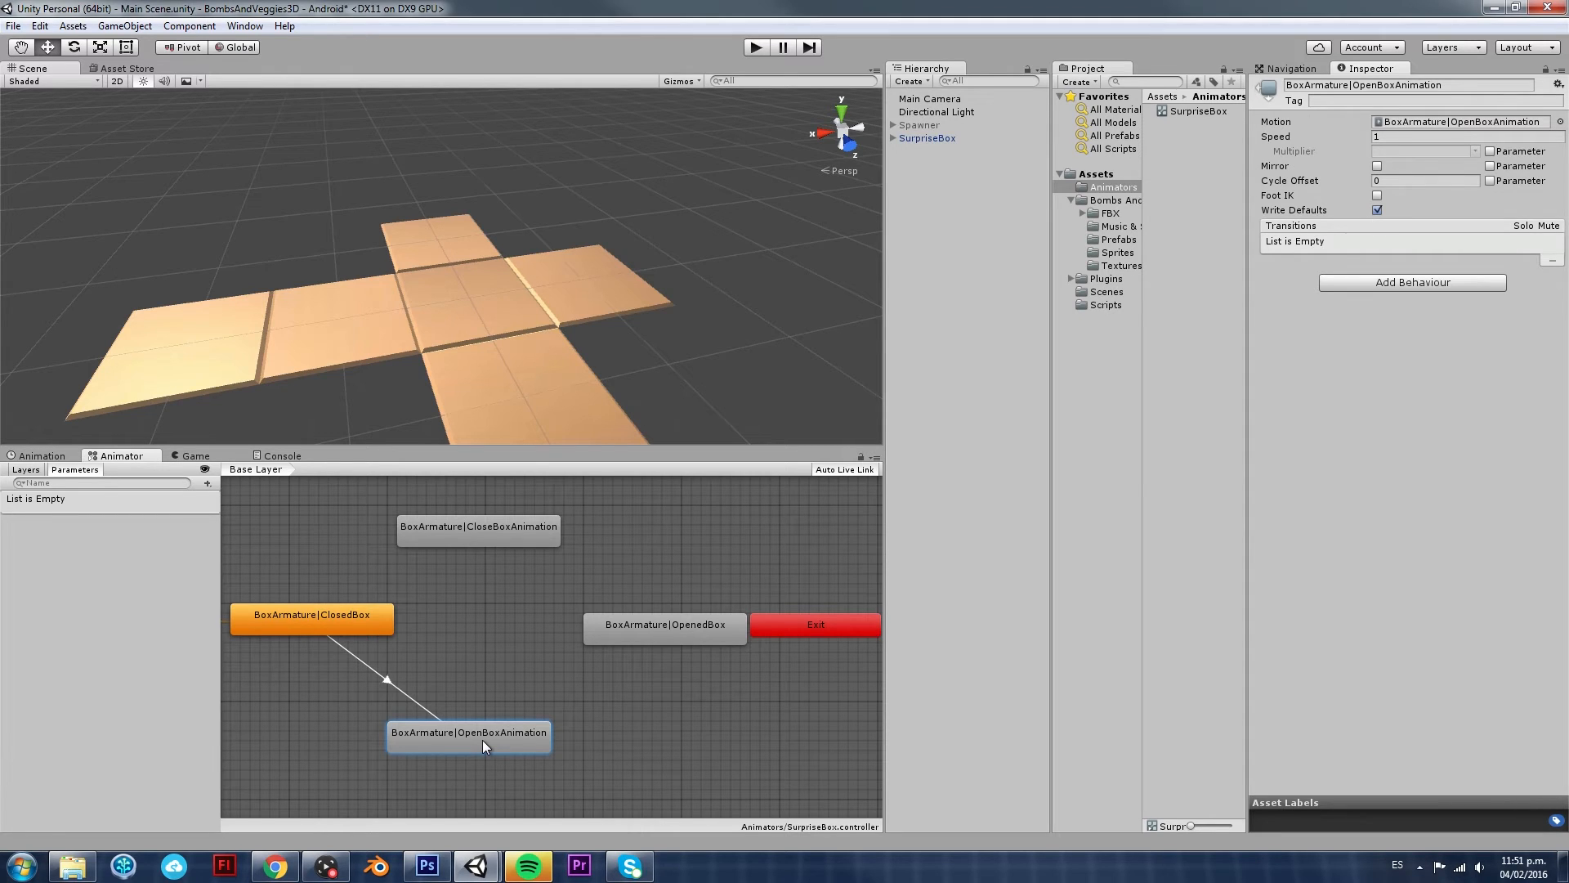
Rearrange the OpenedBox and CloseBoxAnimation states in the graph
right_click(469, 732)
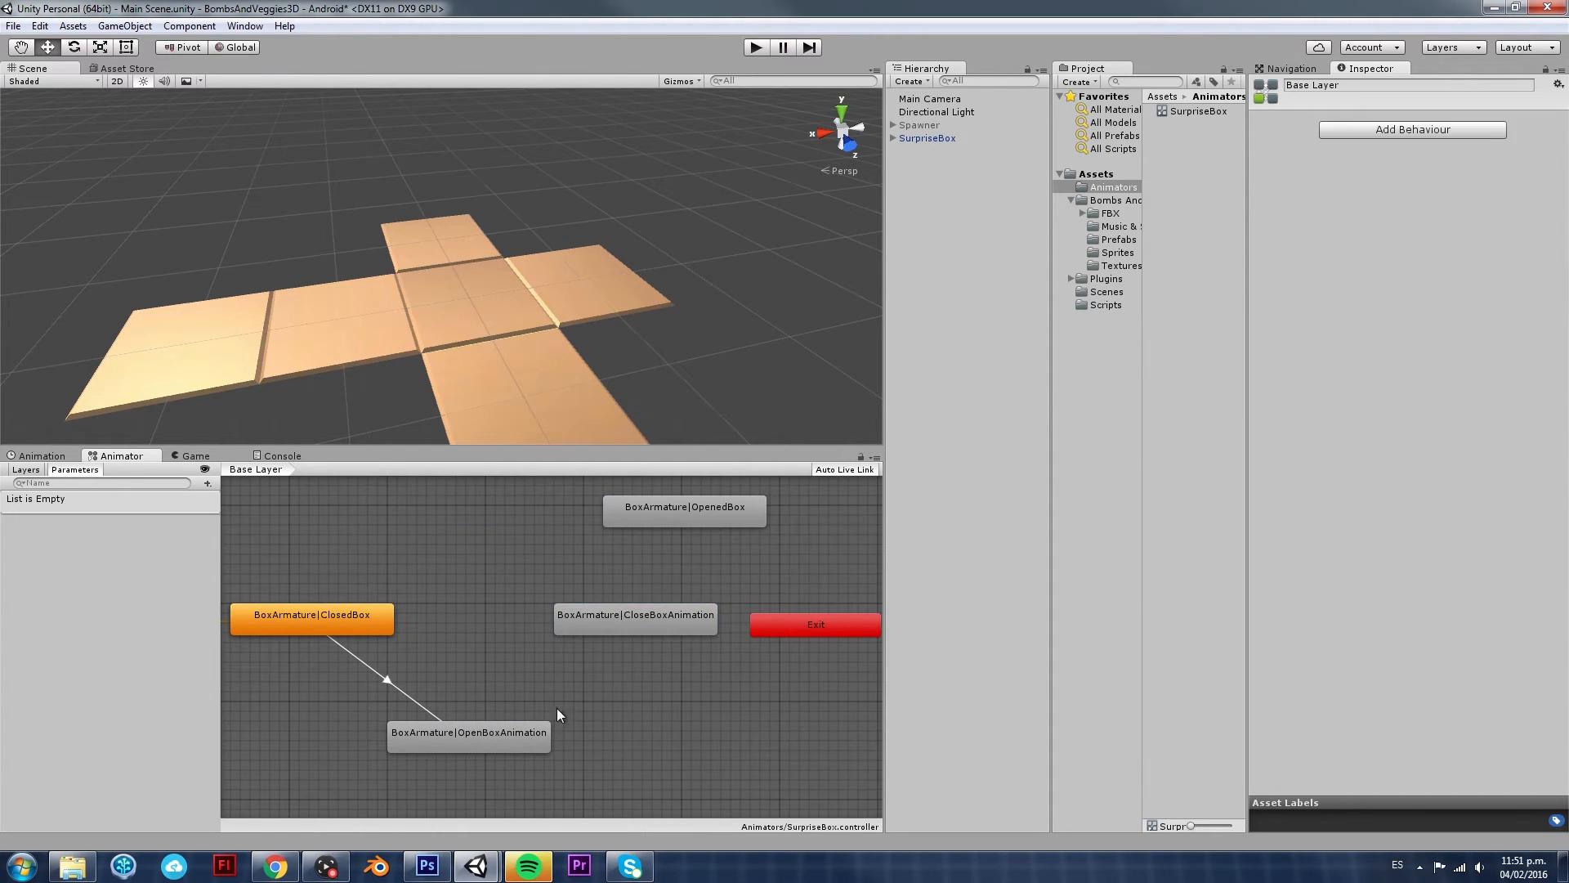
left_click(634, 618)
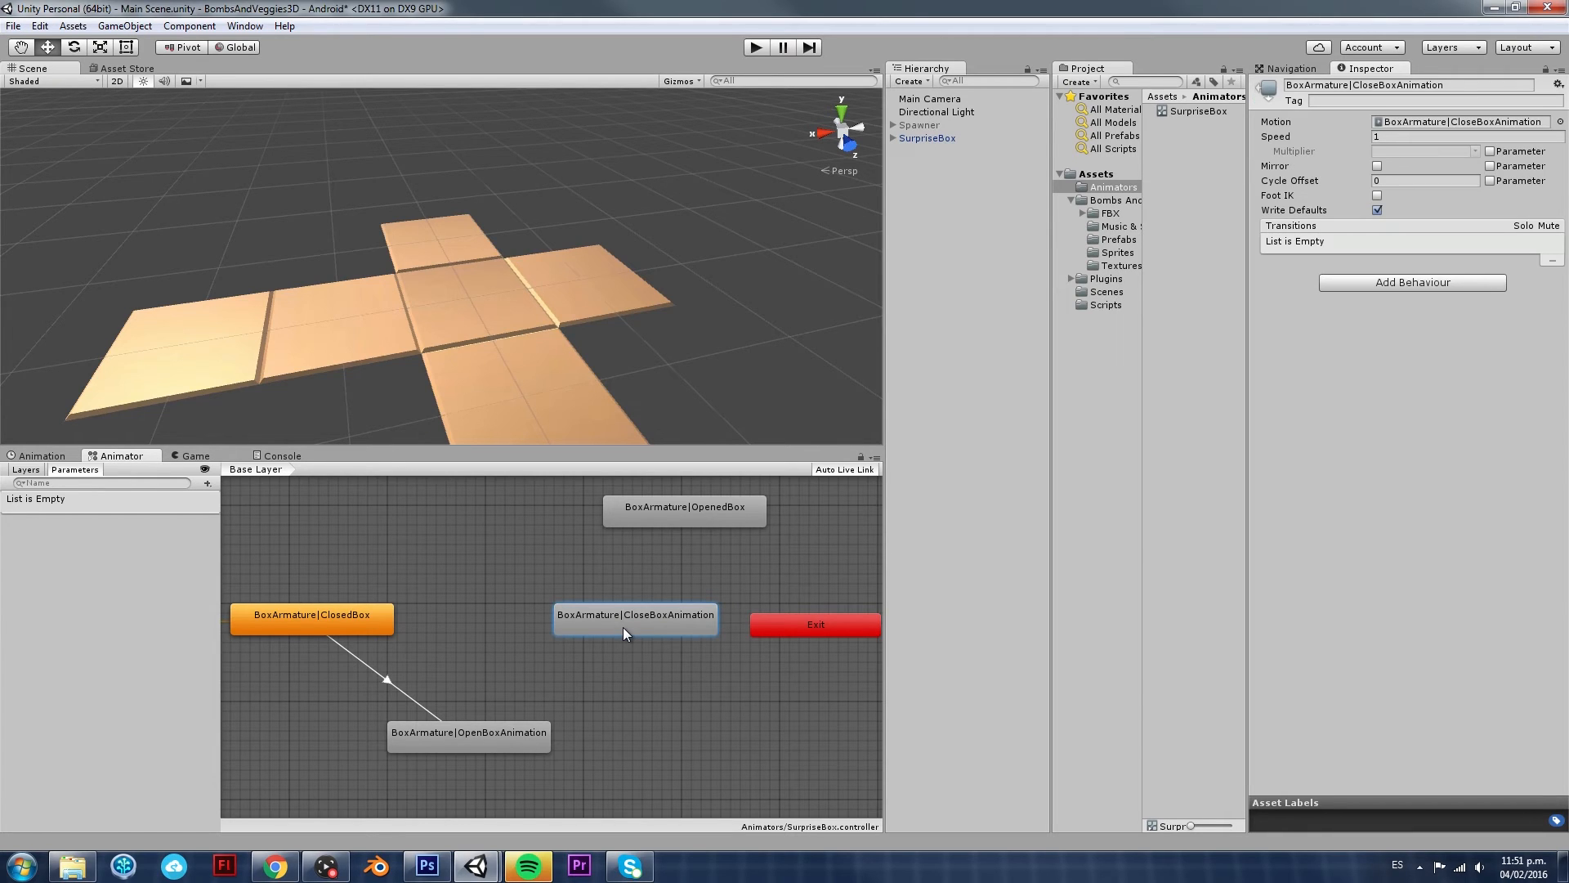
mouse_move(515, 730)
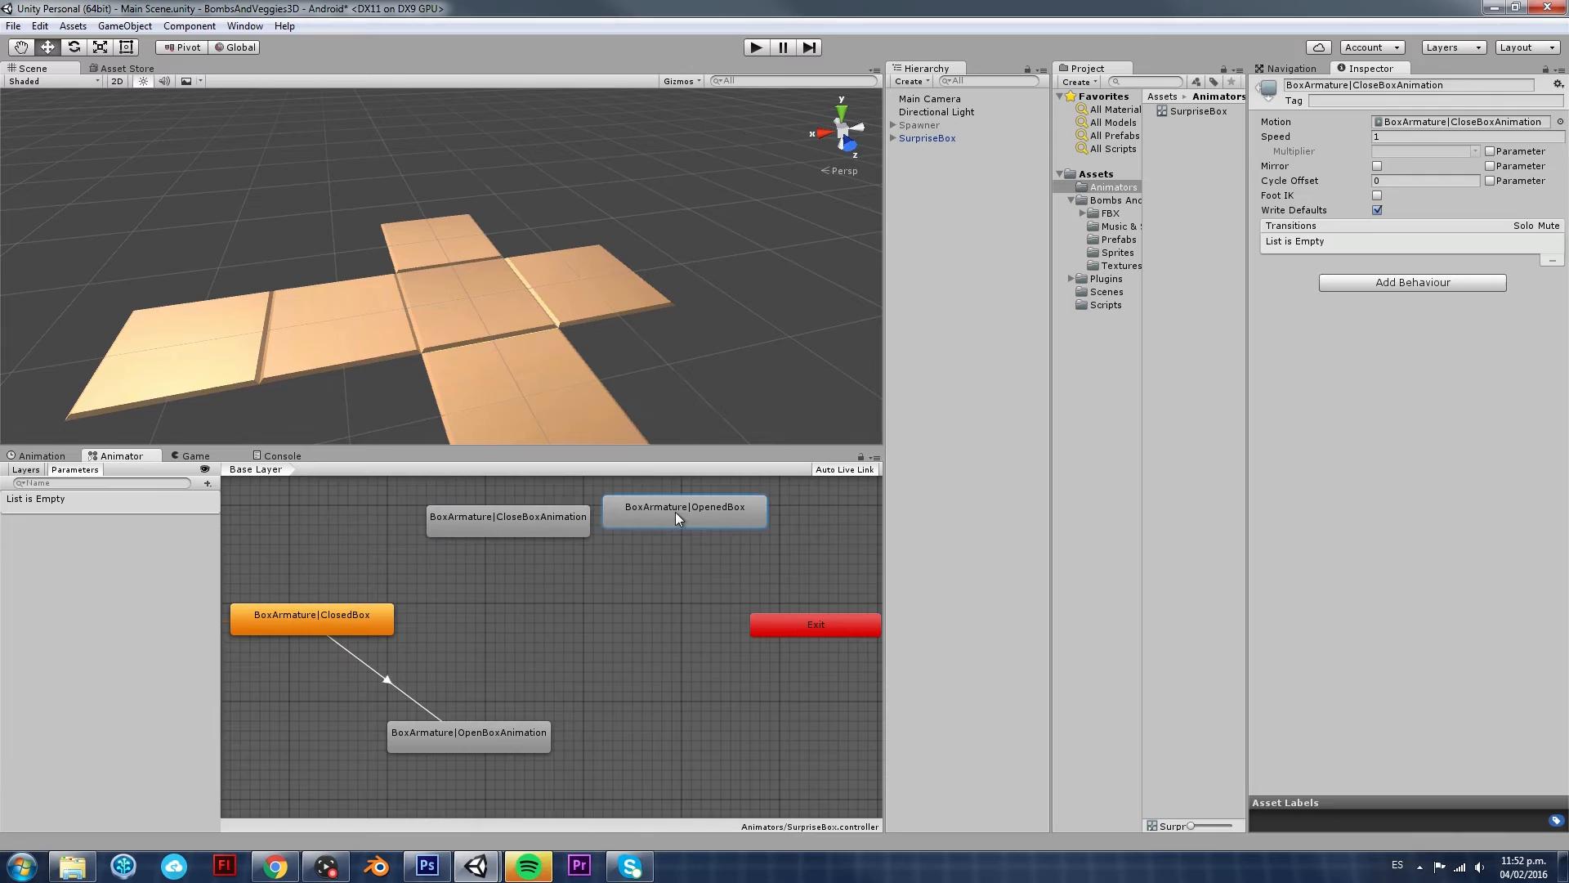
Add transitions OpenedBox to CloseBoxAnimation and CloseBoxAnimation back to ClosedBox, completing the loop
right_click(468, 732)
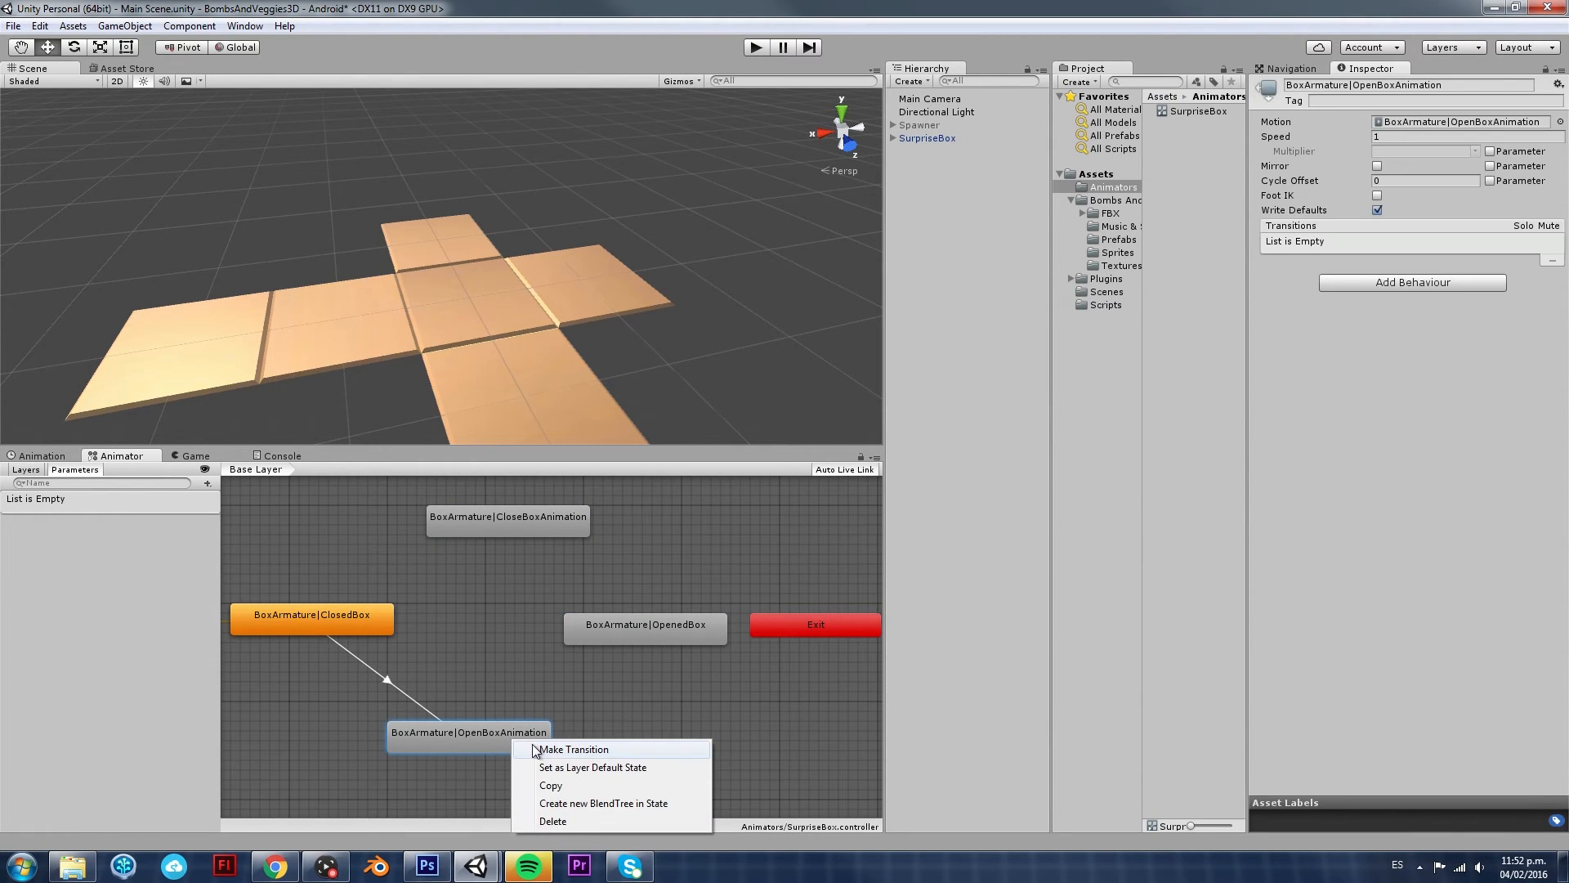
left_click(573, 749)
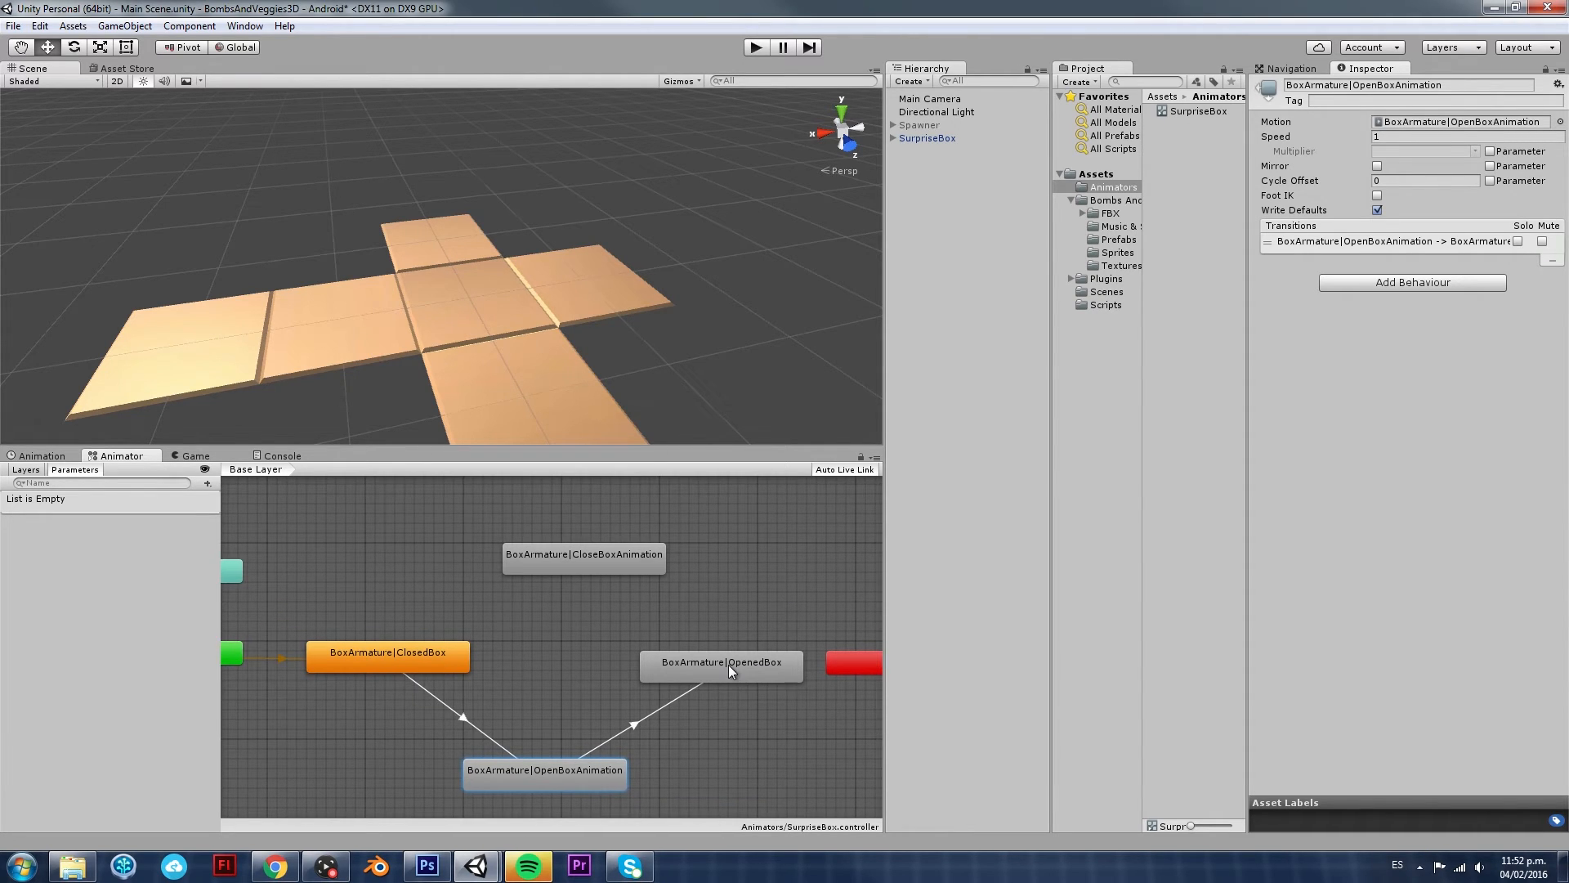
left_click(719, 662)
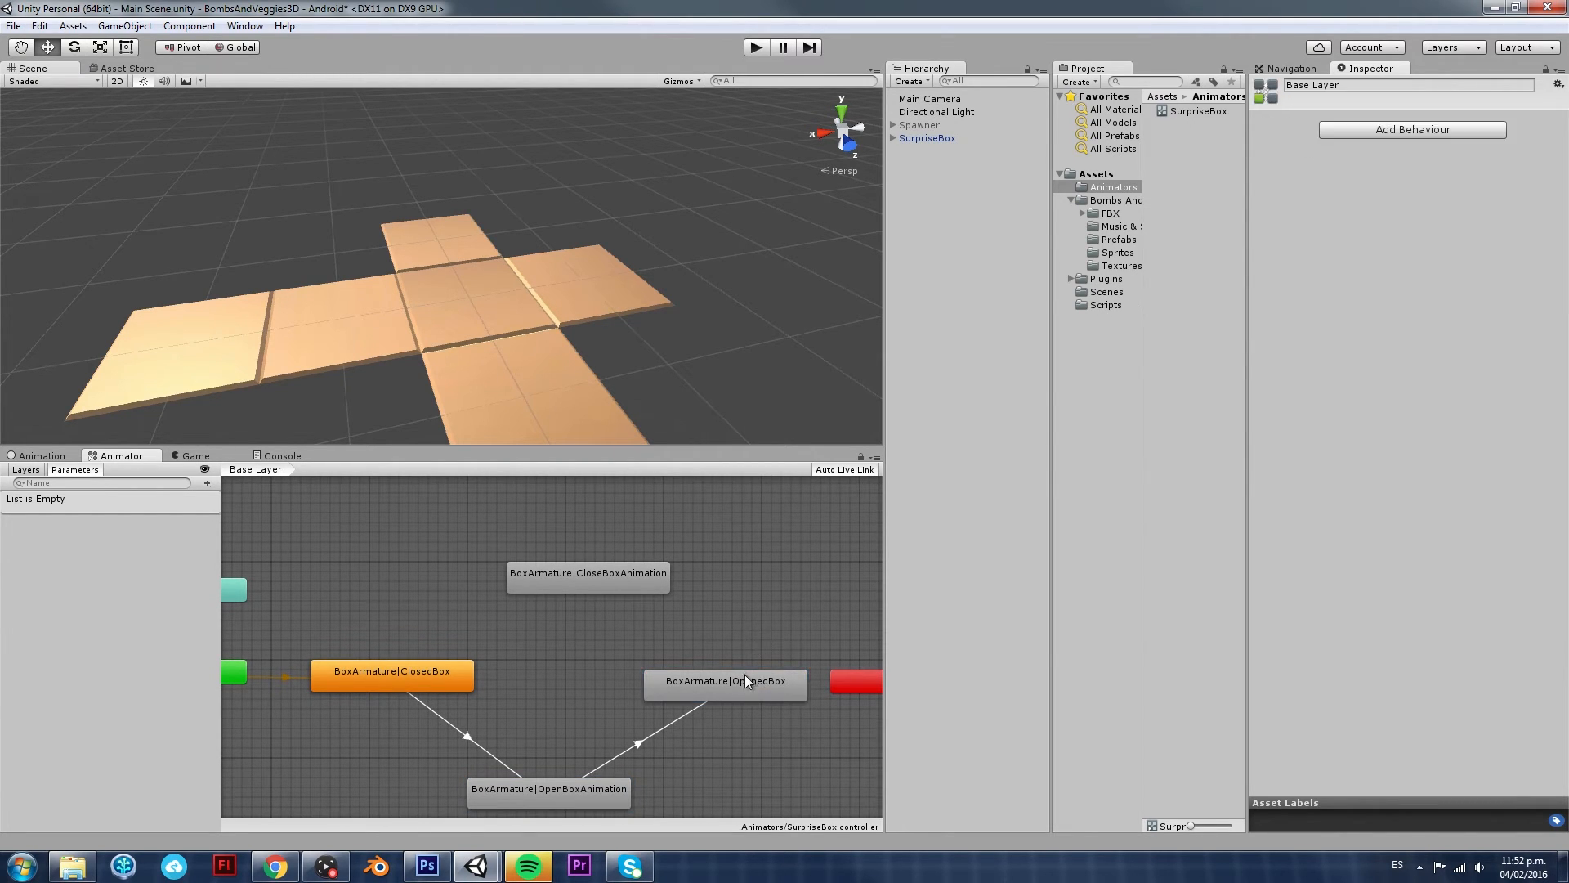
right_click(724, 680)
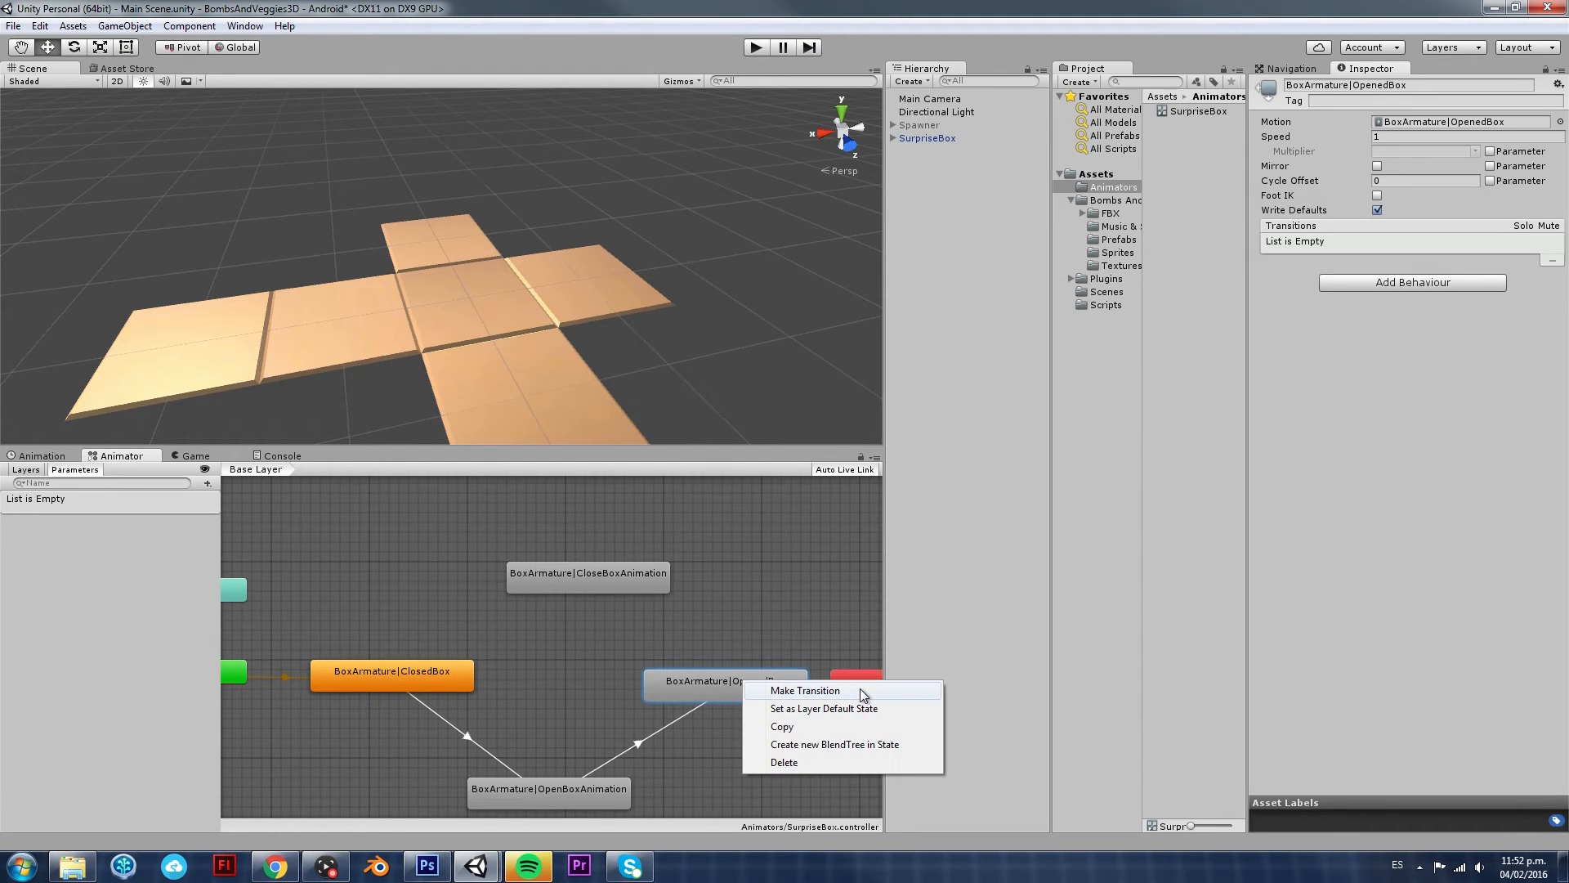
left_click(804, 689)
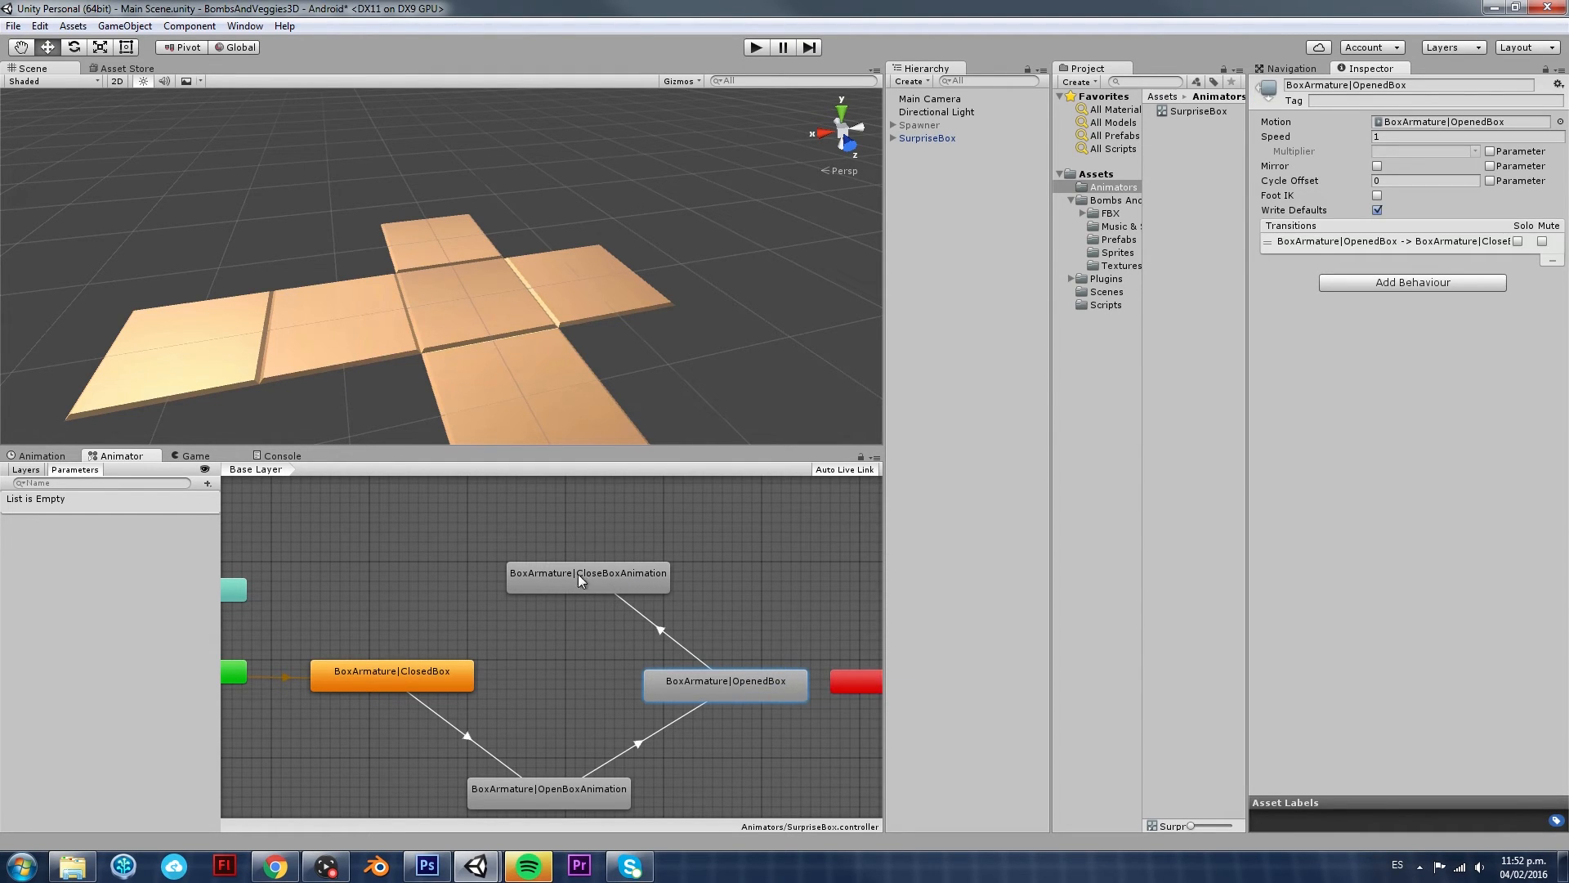
left_click(587, 572)
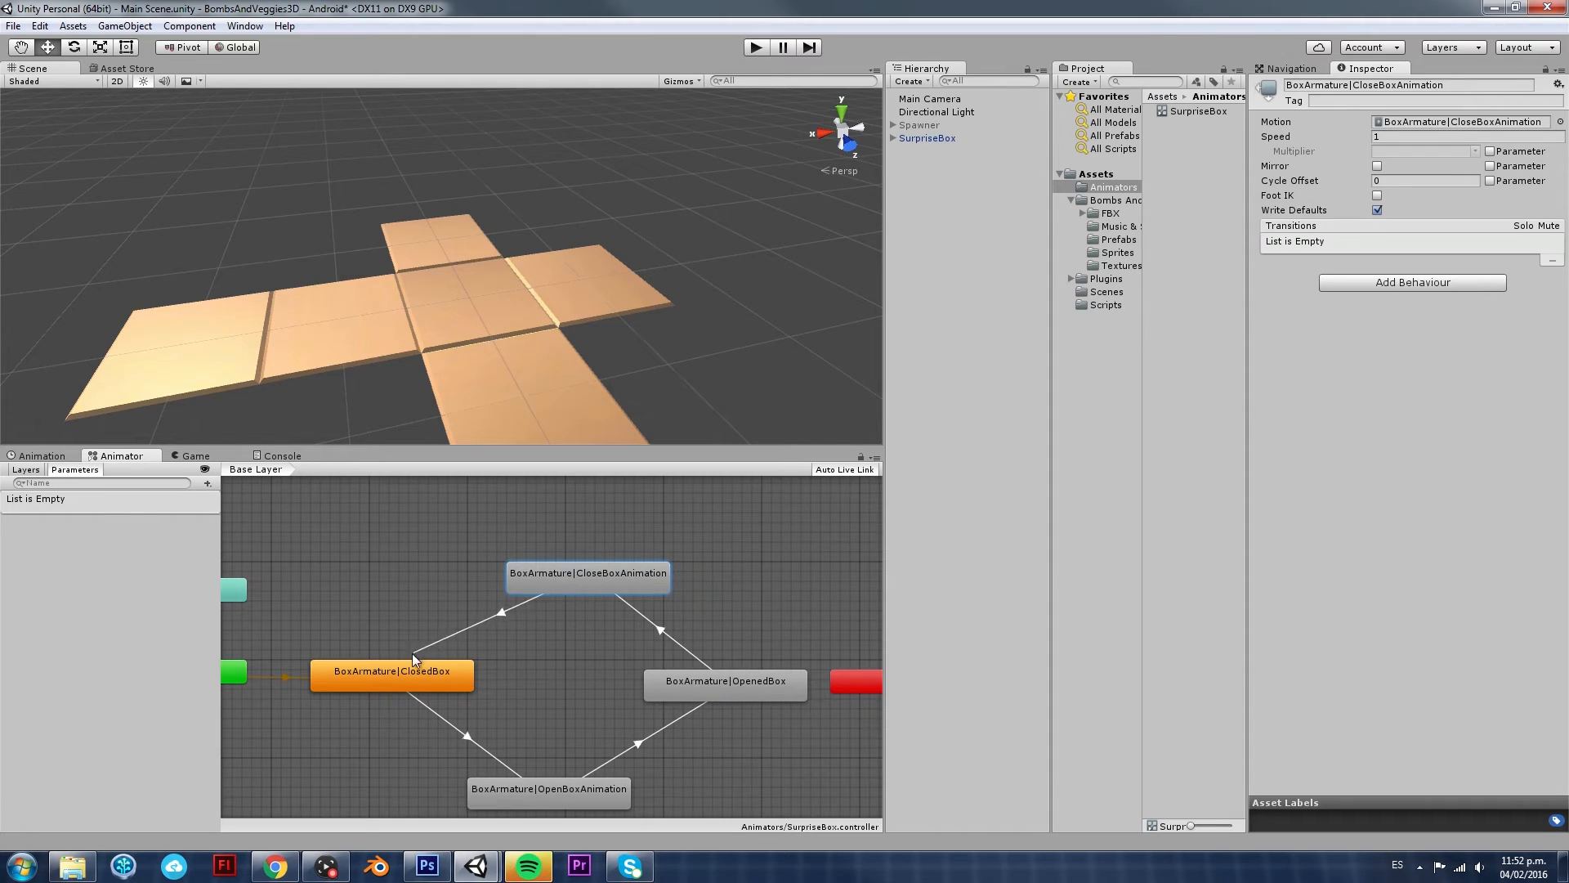
left_click(490, 626)
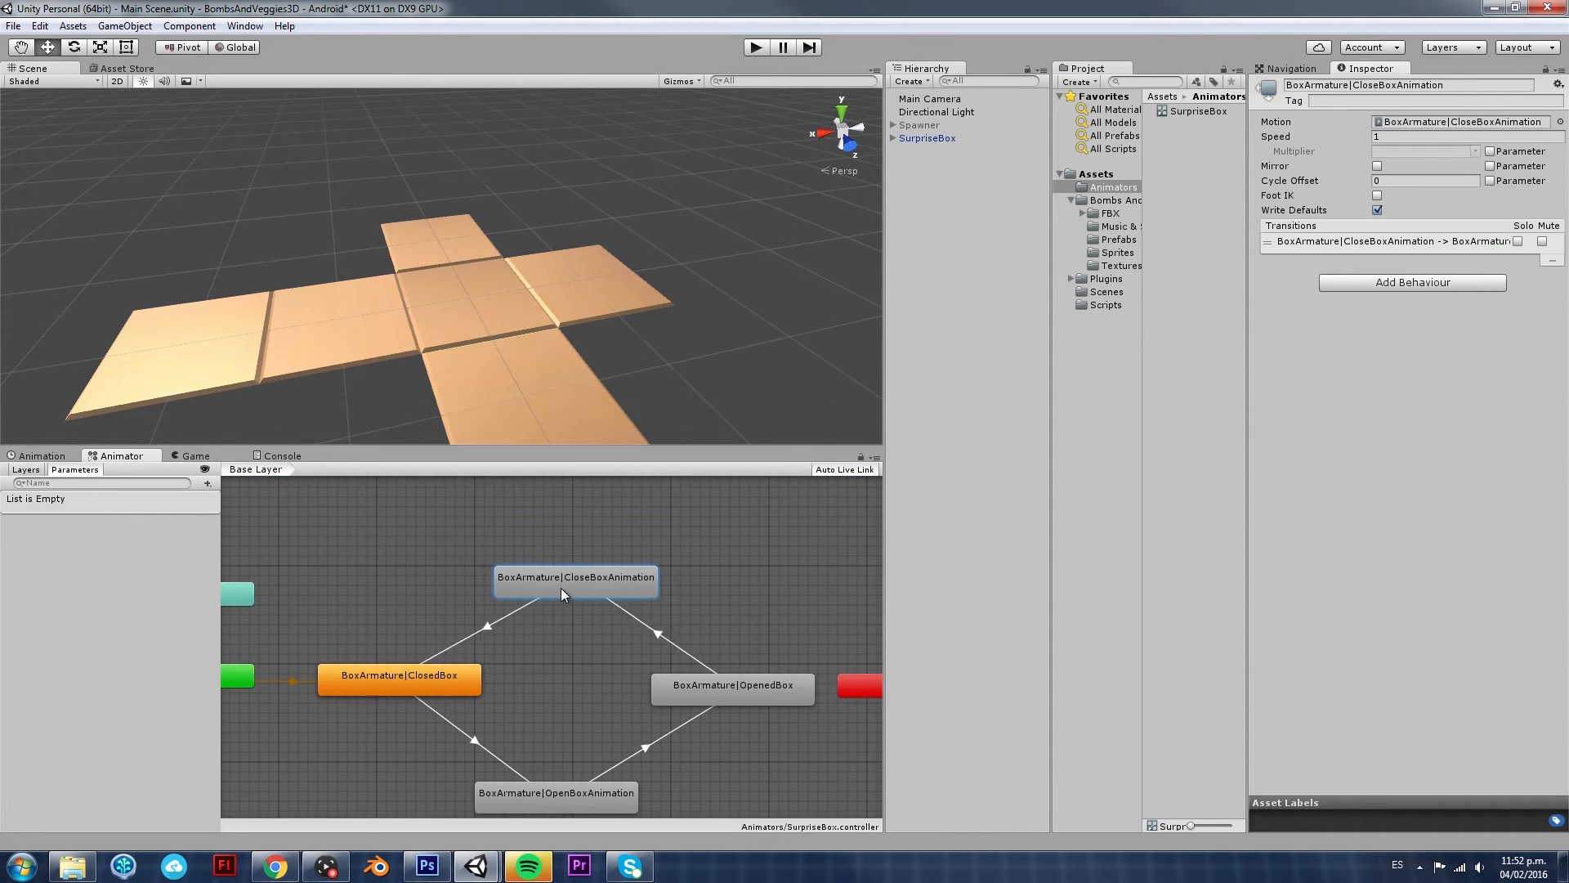
mouse_move(500, 611)
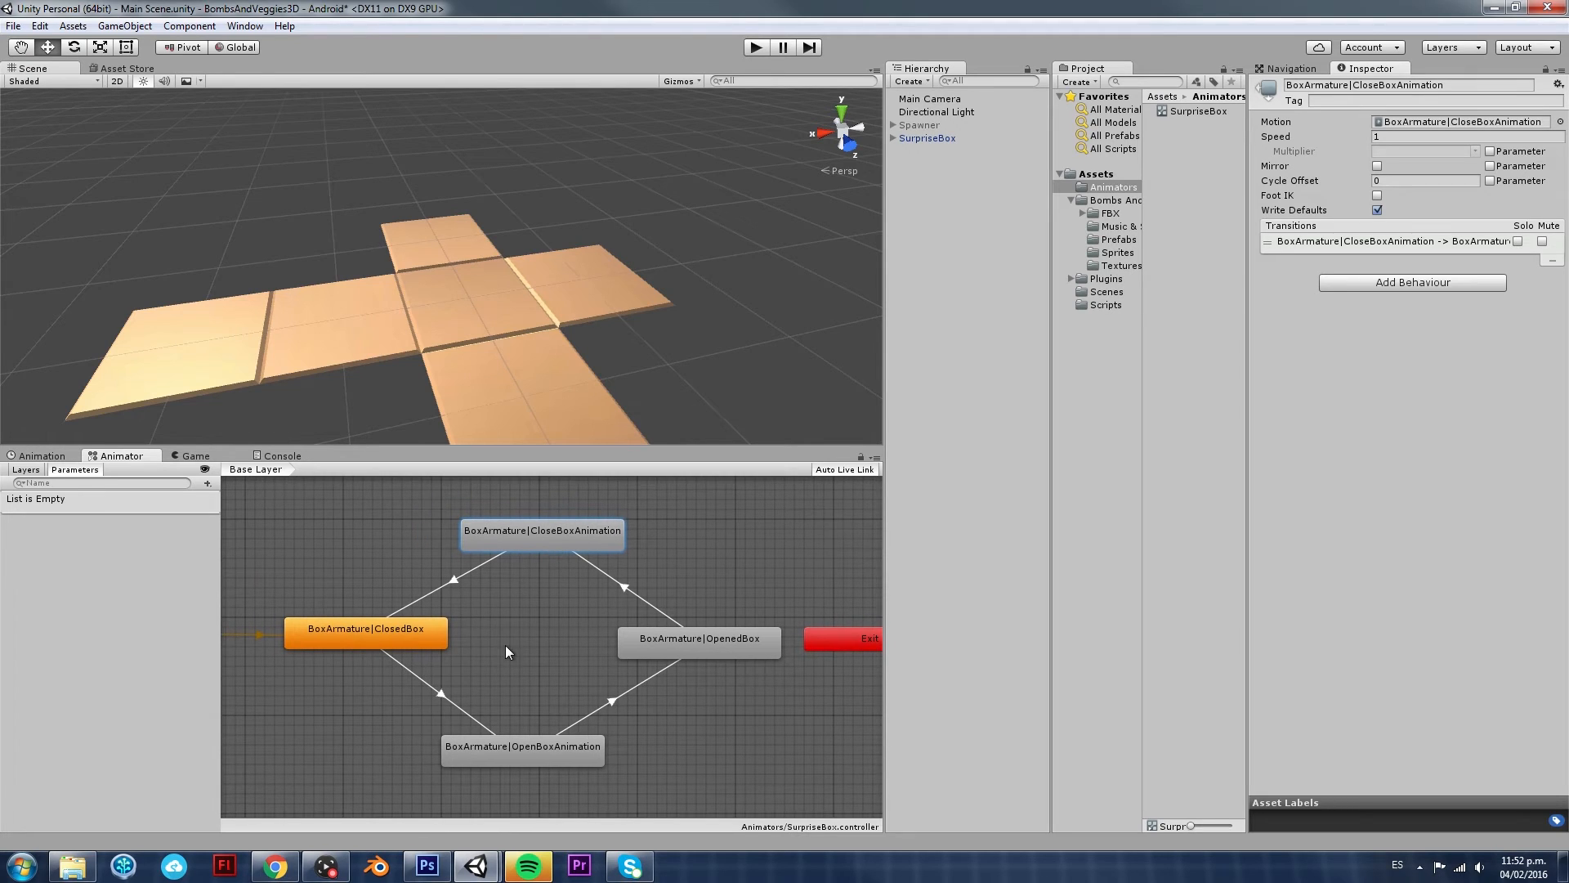
mouse_move(474, 641)
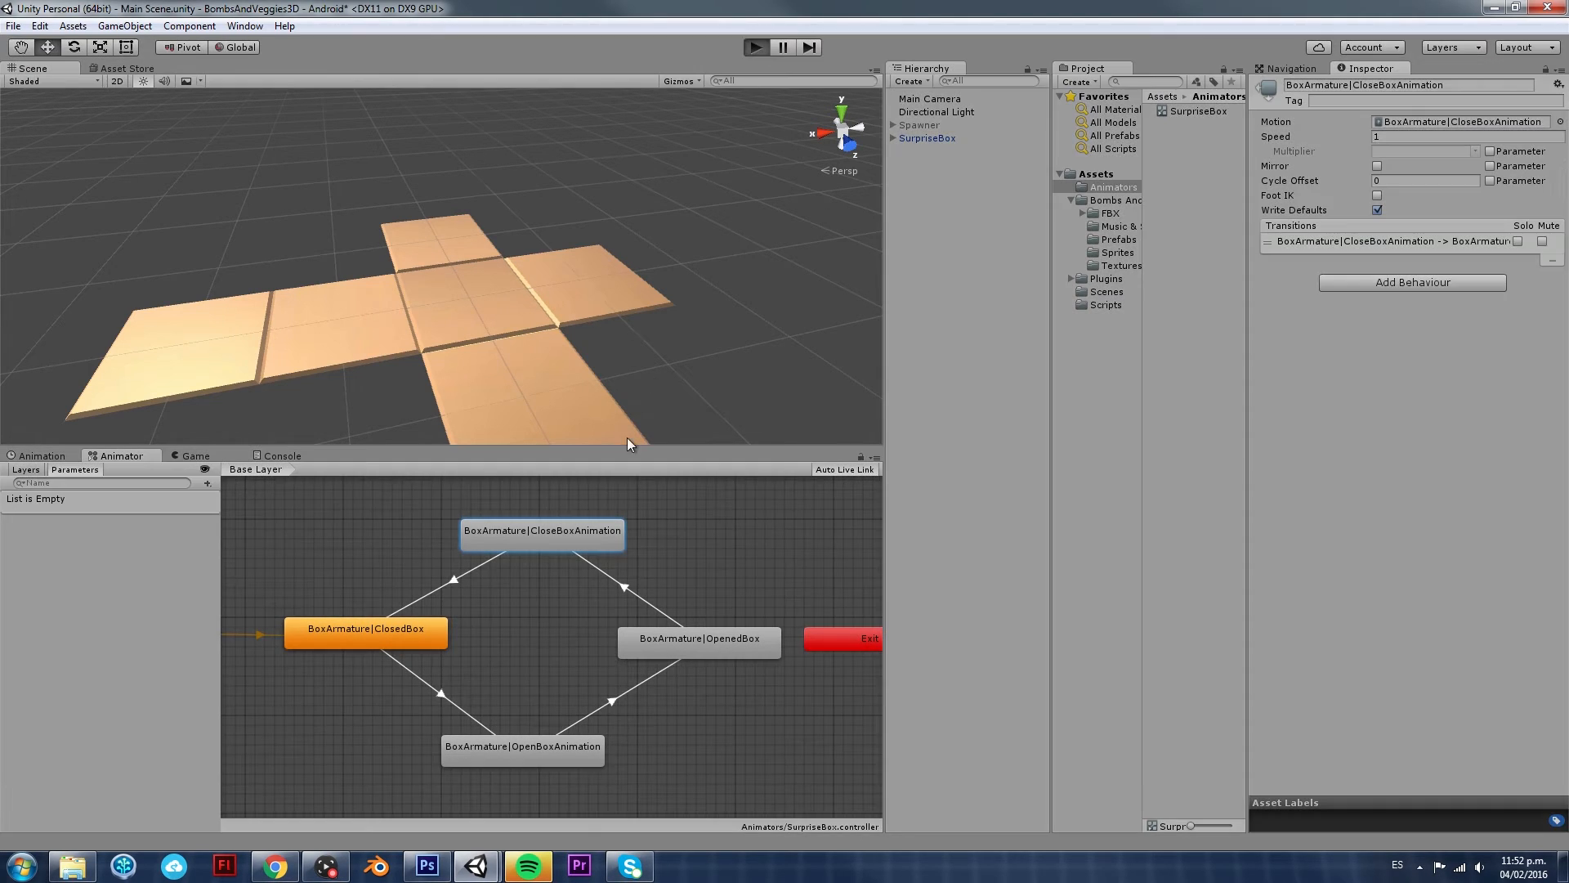
left_click(756, 48)
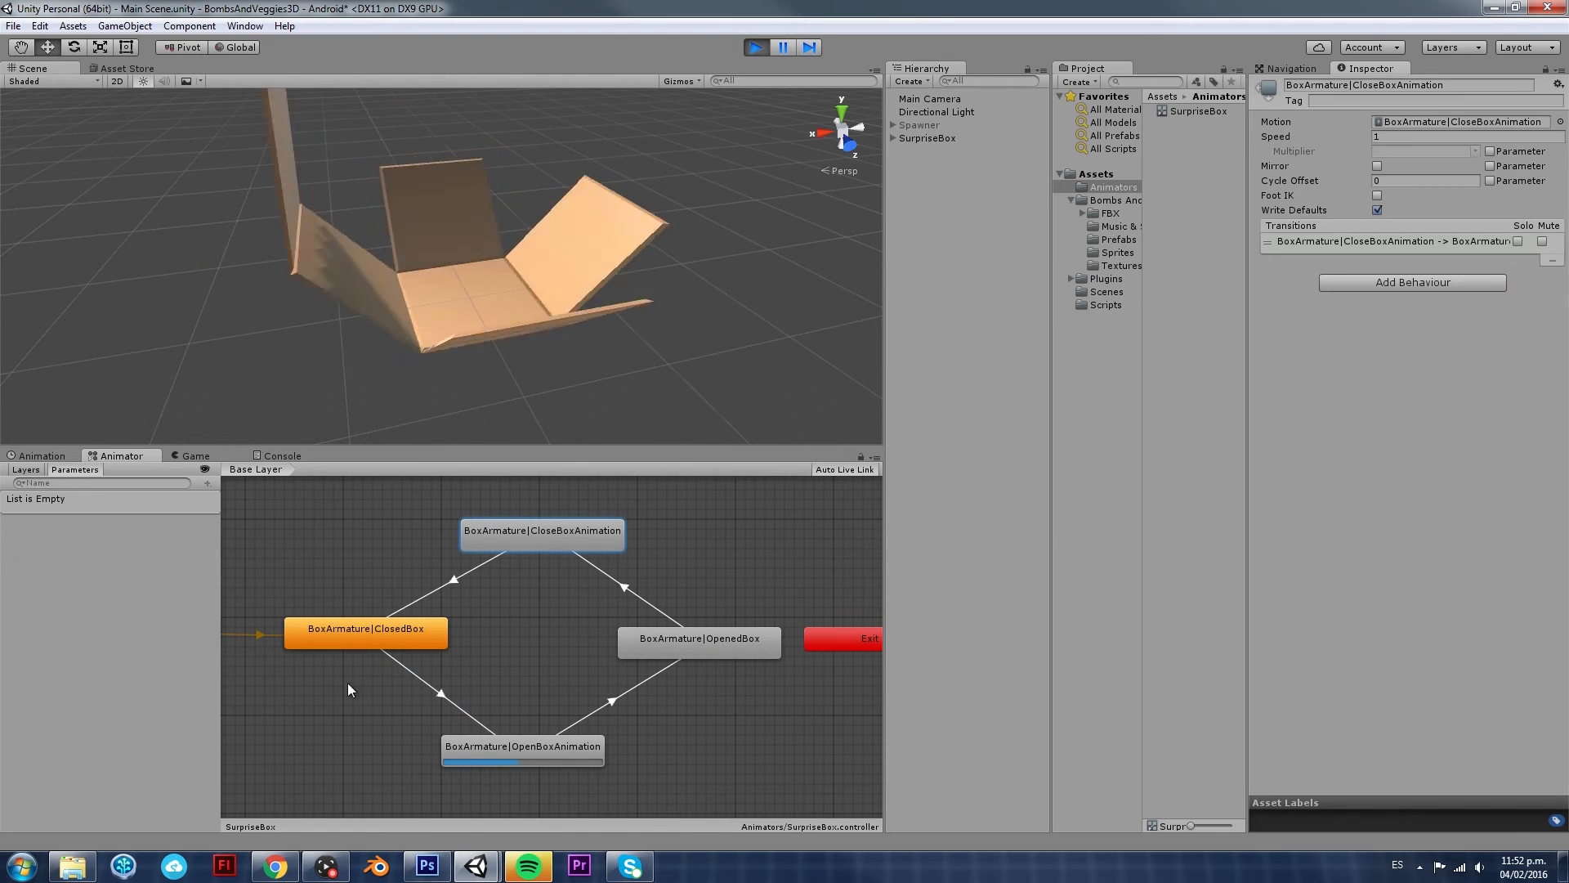
left_click(755, 47)
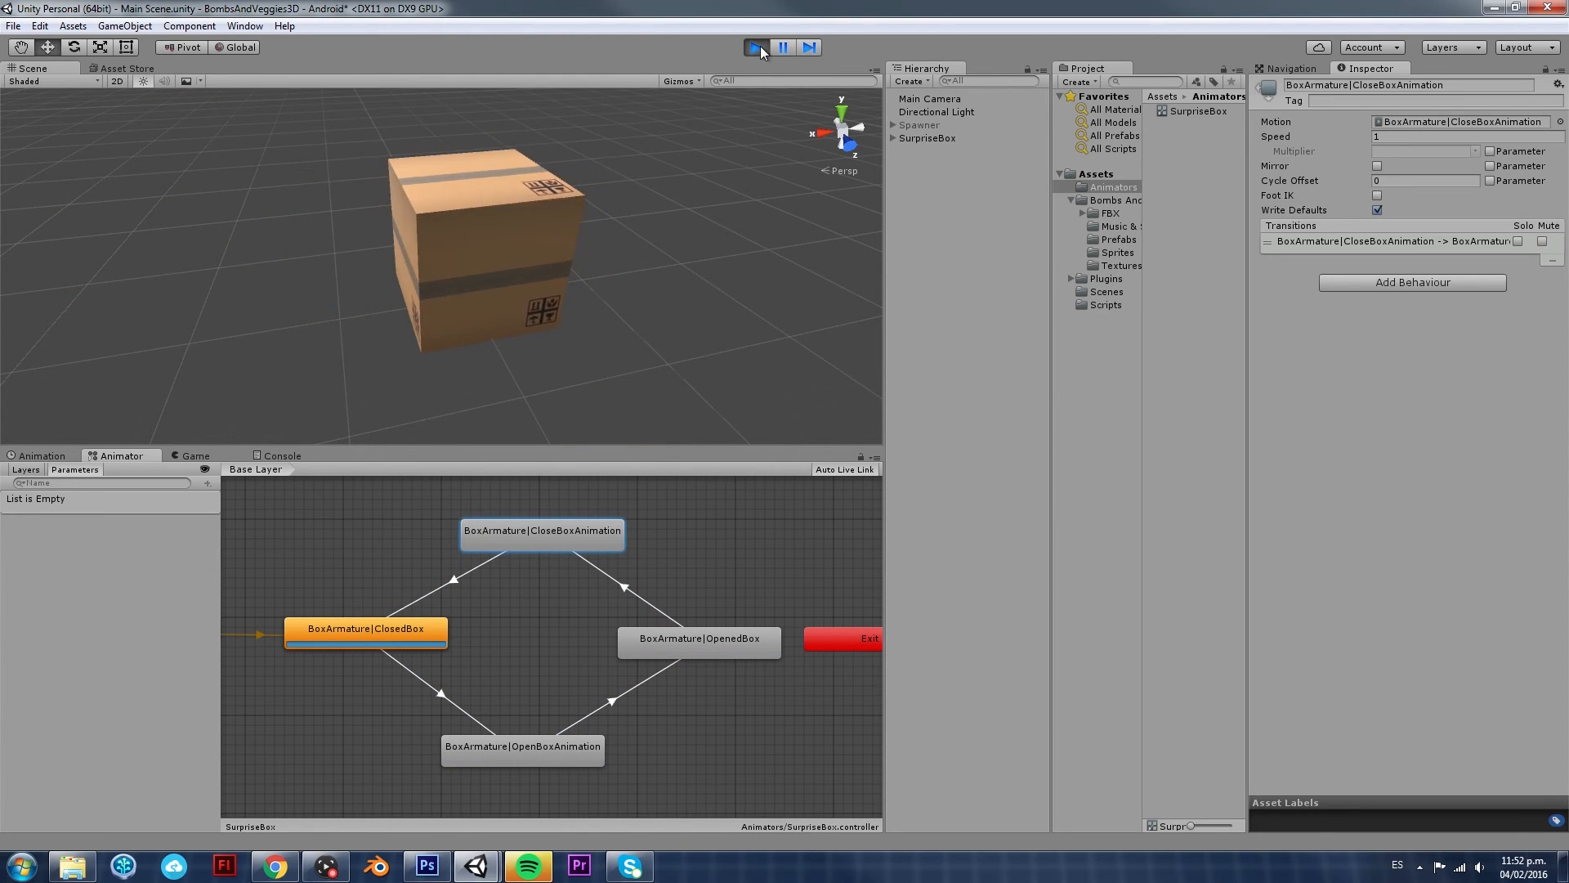
left_click(755, 47)
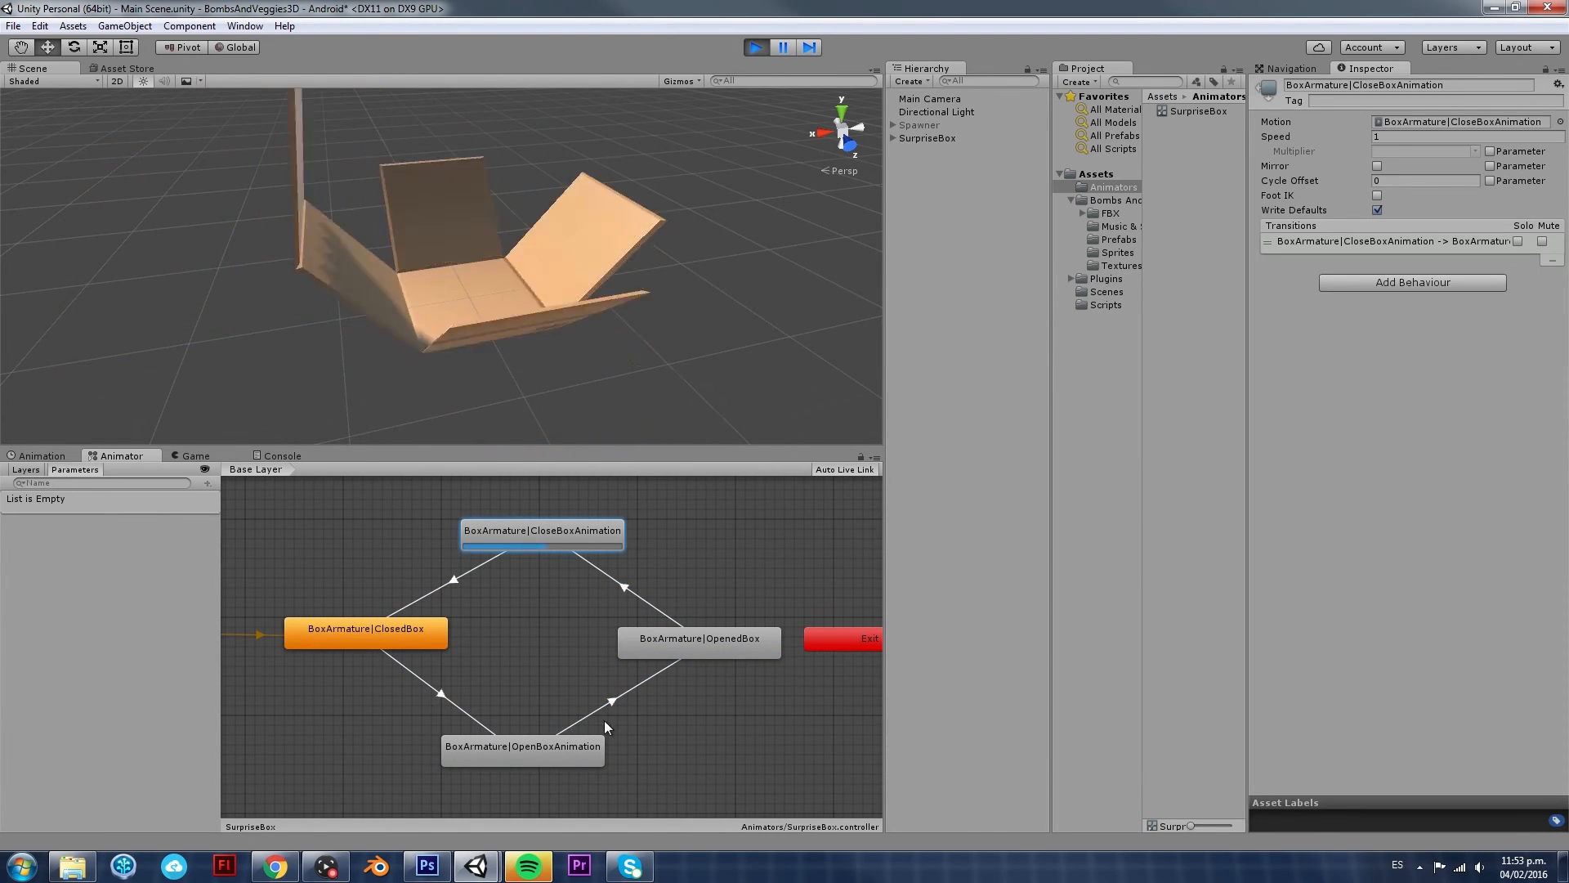
left_click(755, 48)
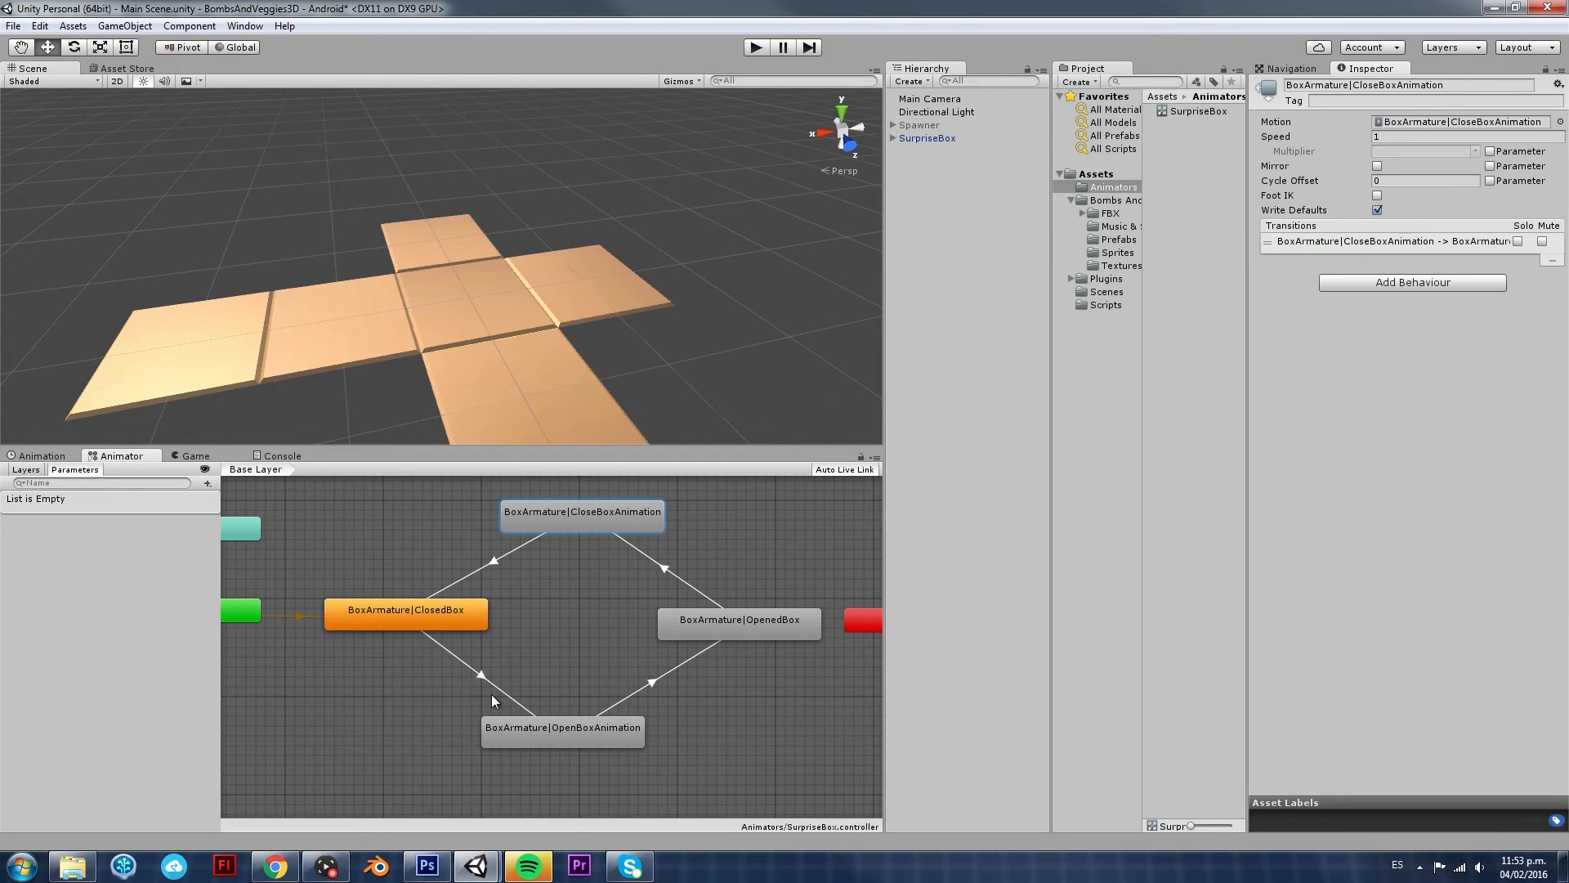
mouse_move(656, 684)
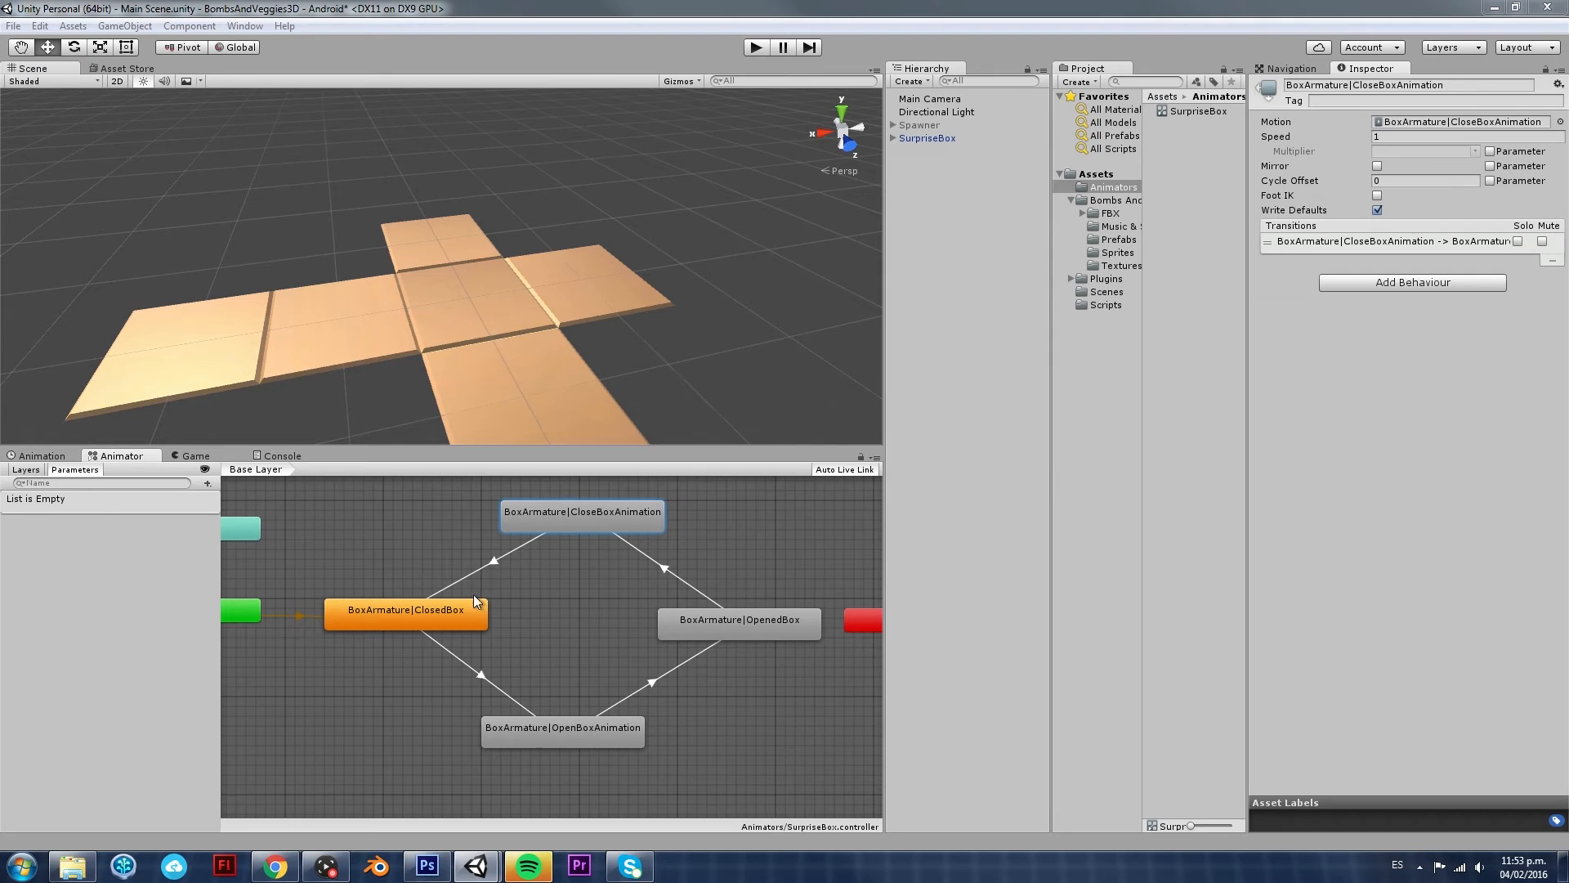
left_click(480, 675)
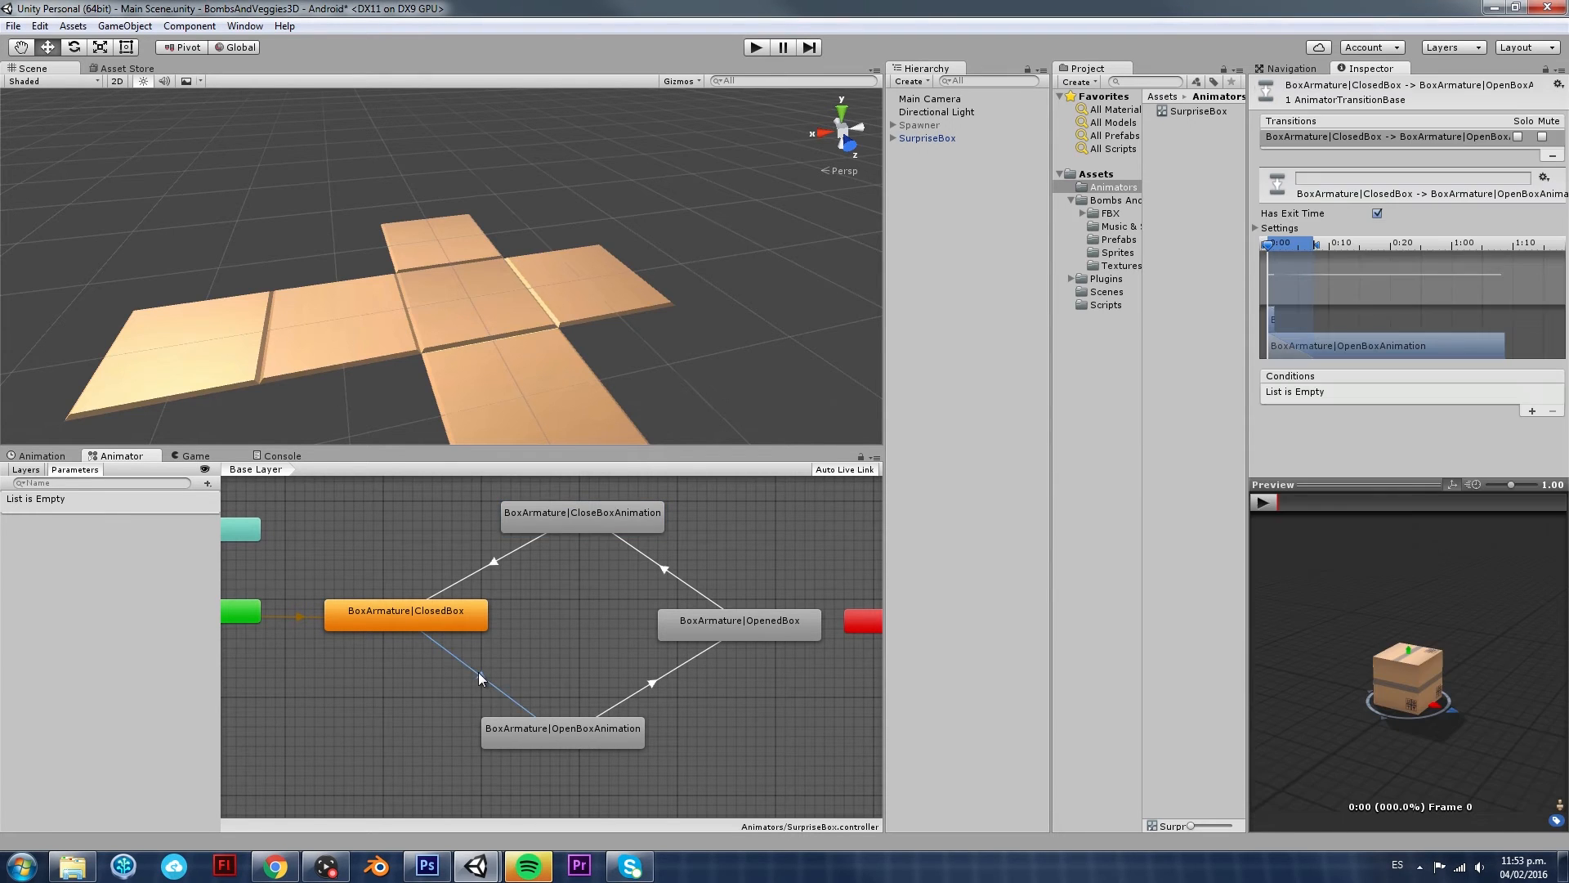
mouse_move(639, 711)
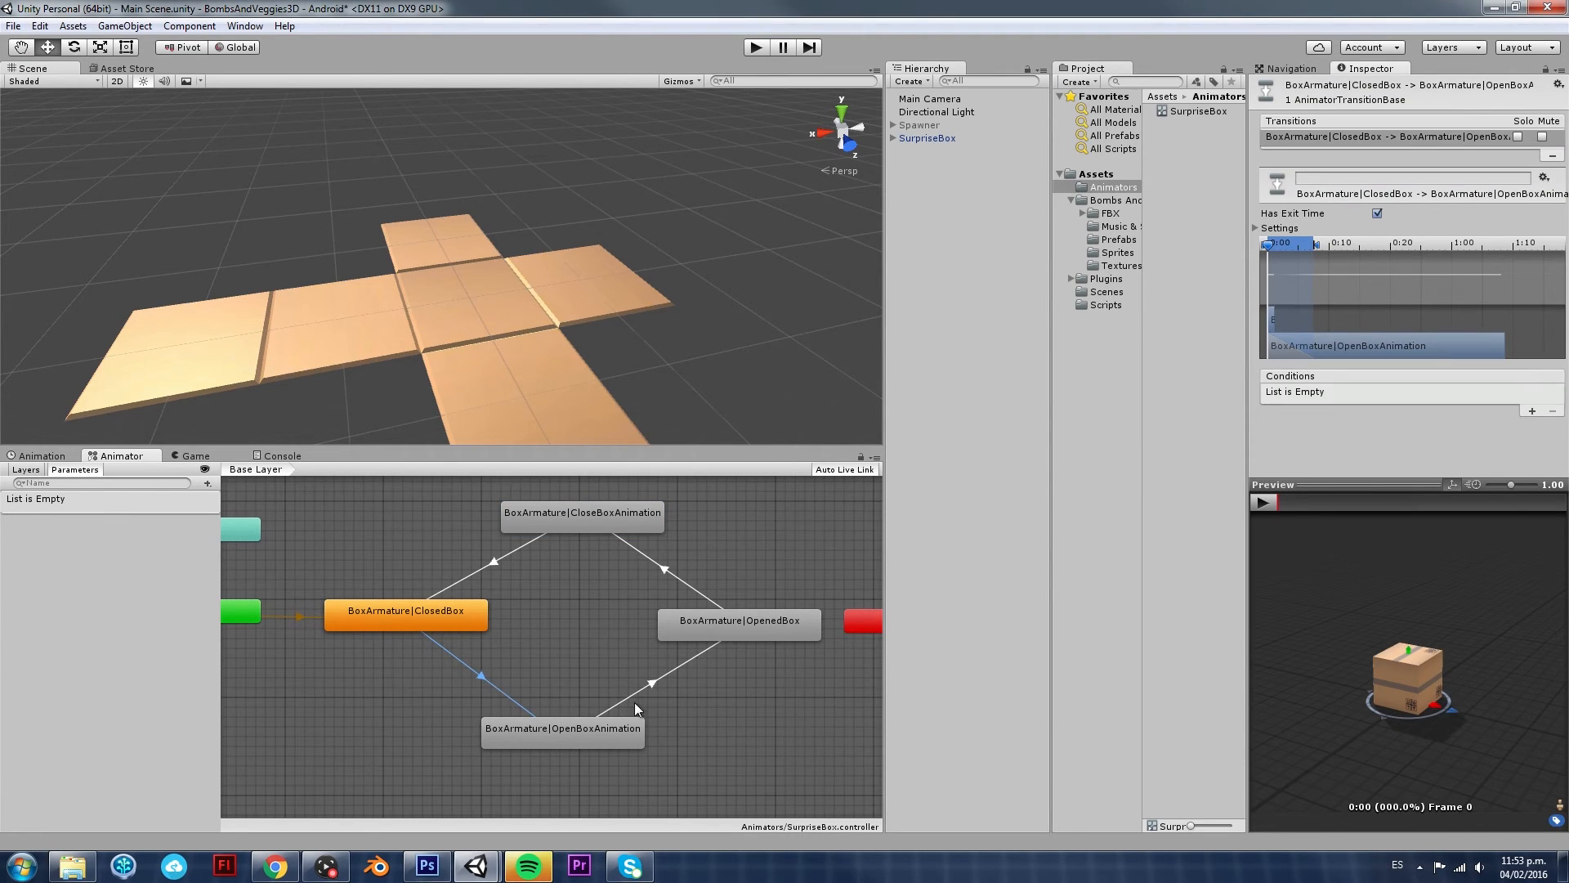
mouse_move(492, 684)
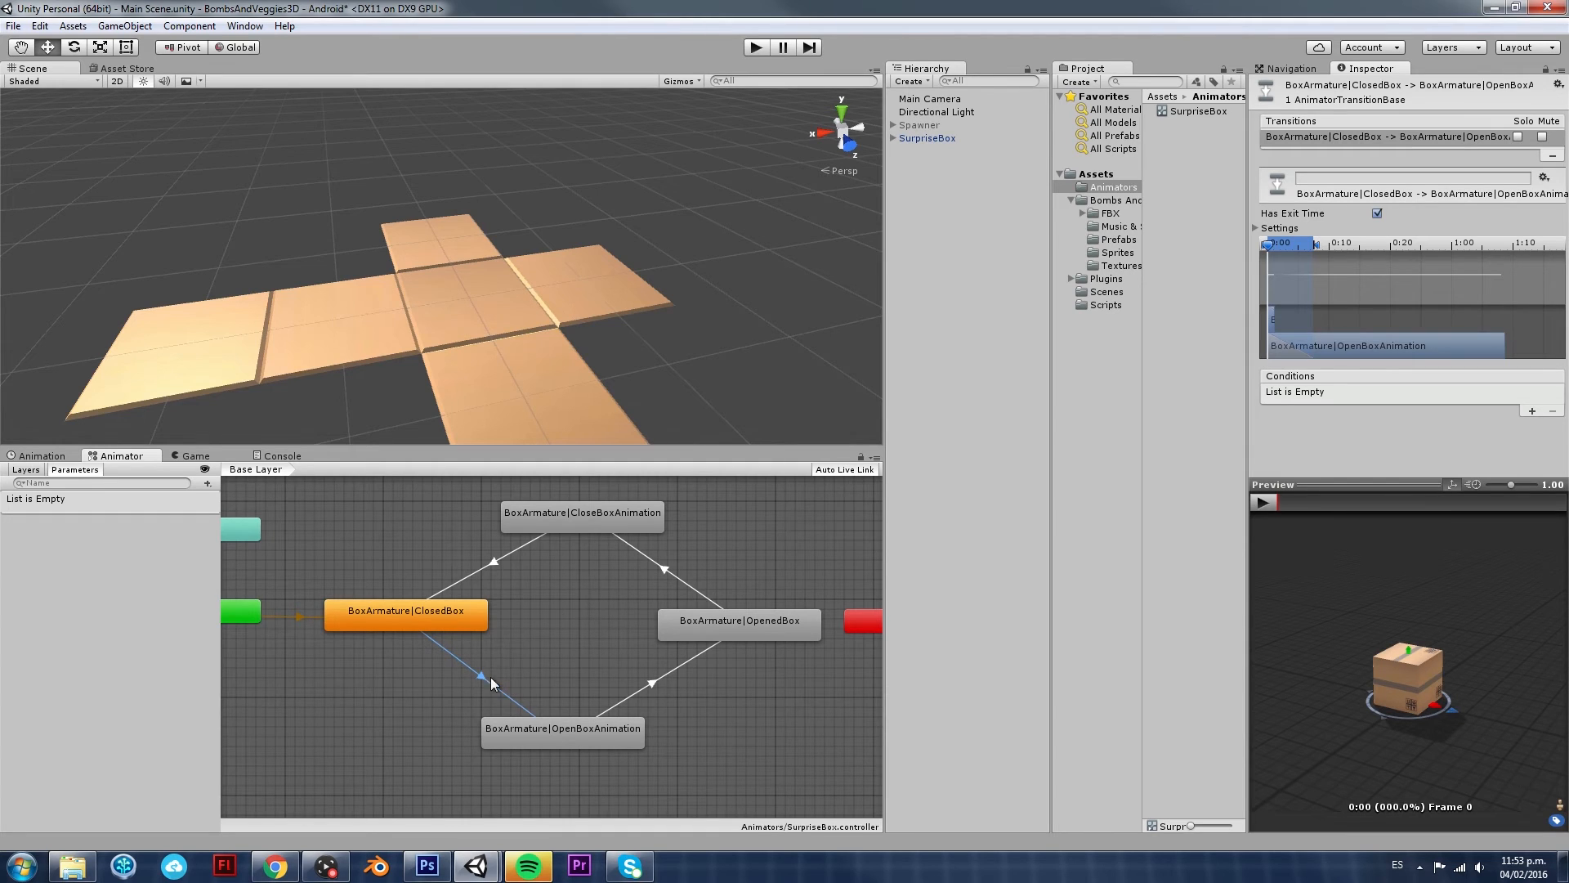
left_click(656, 685)
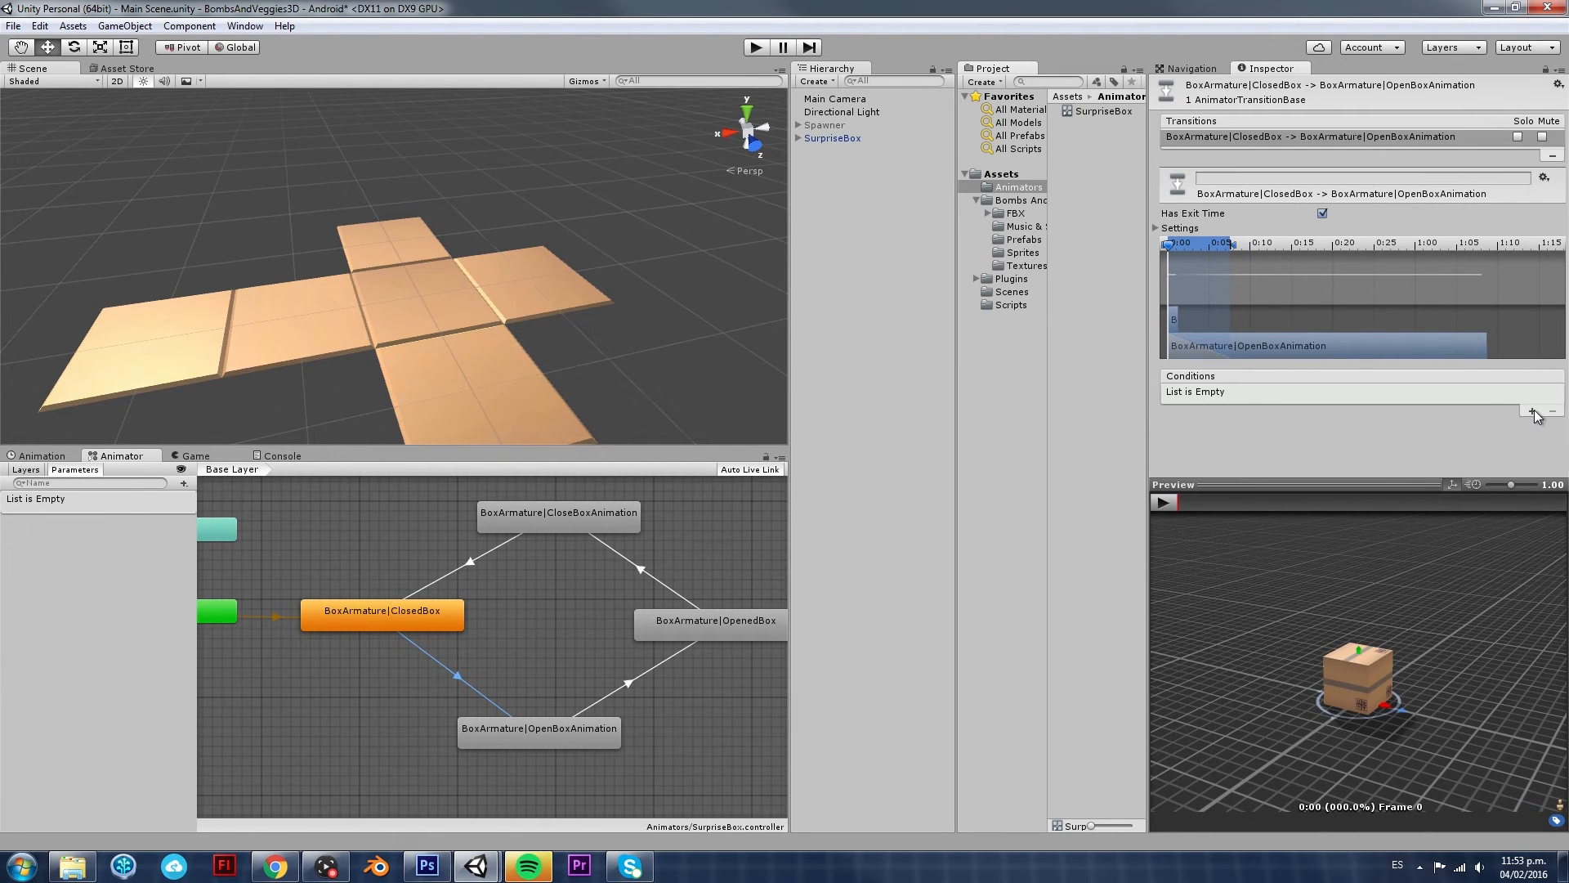
mouse_move(1294, 453)
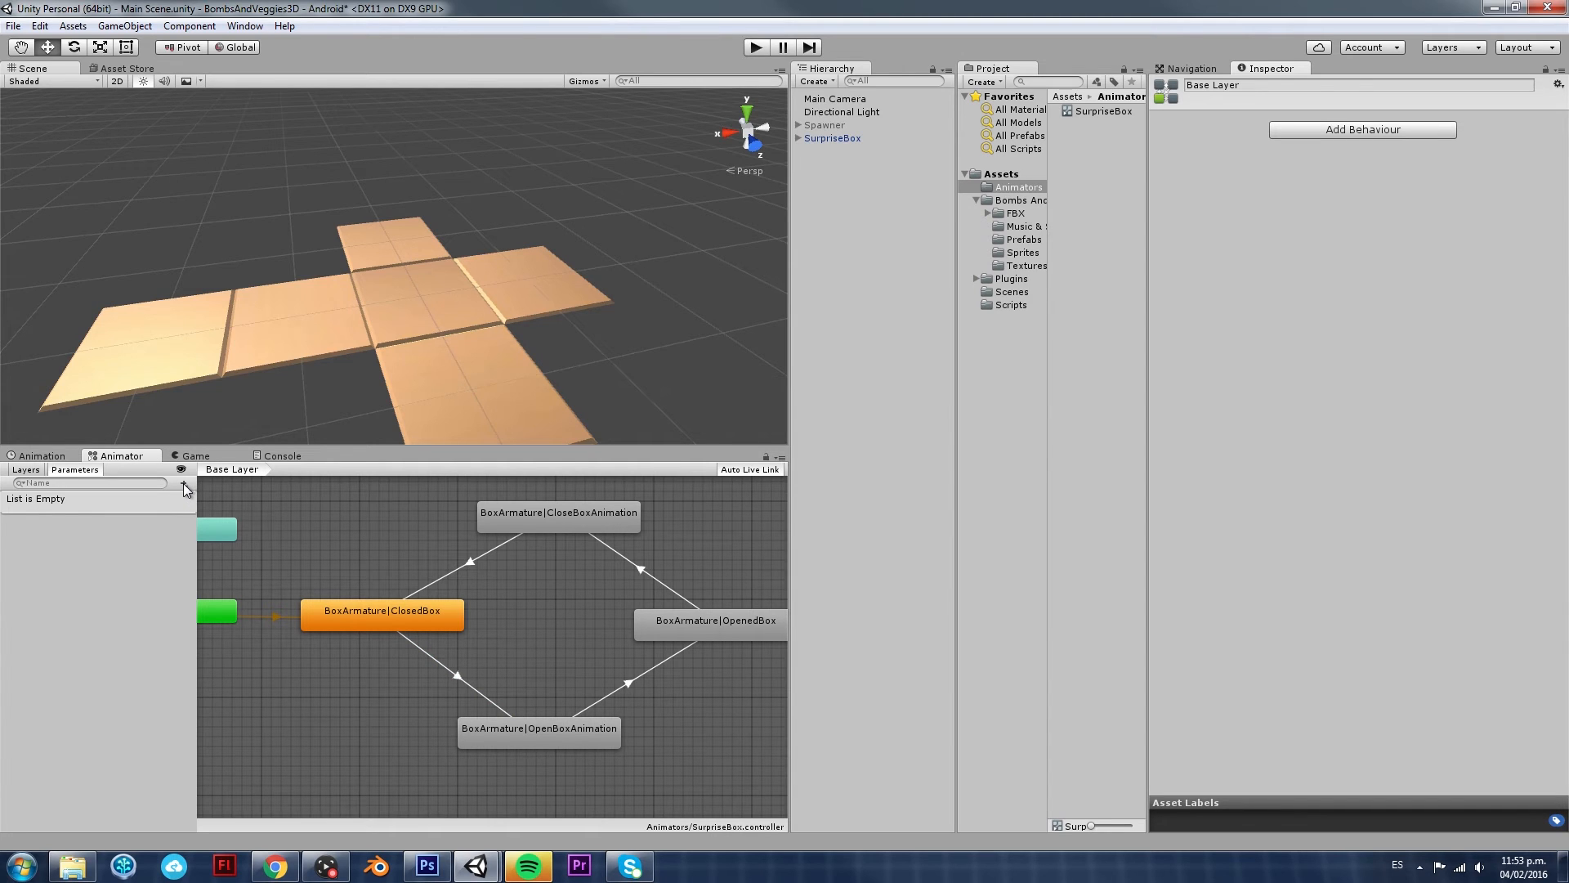
mouse_move(405, 575)
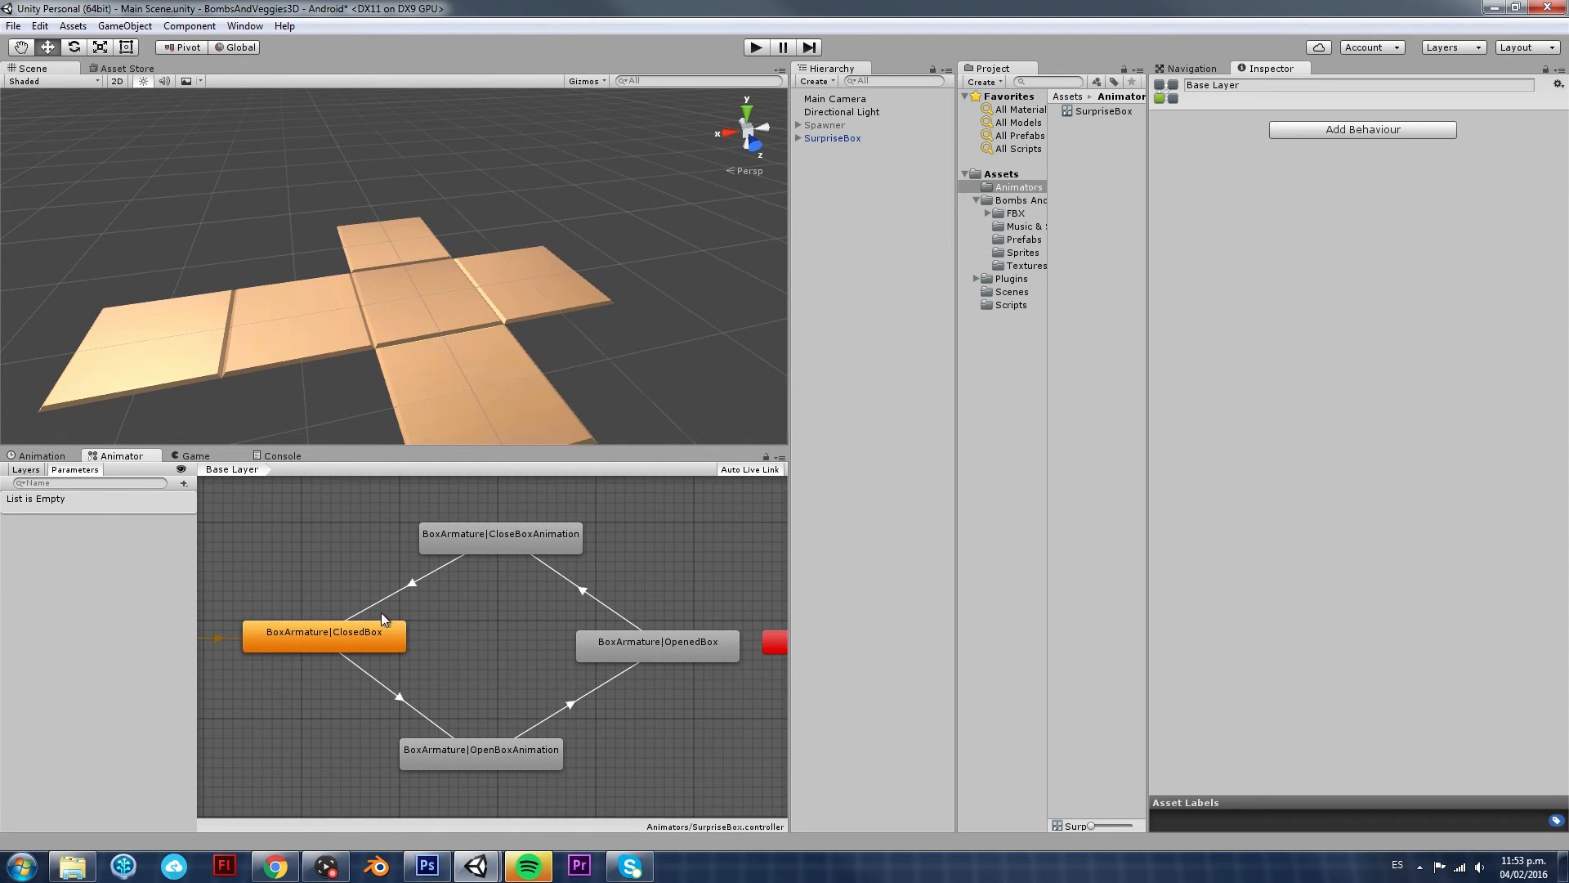
mouse_move(381, 618)
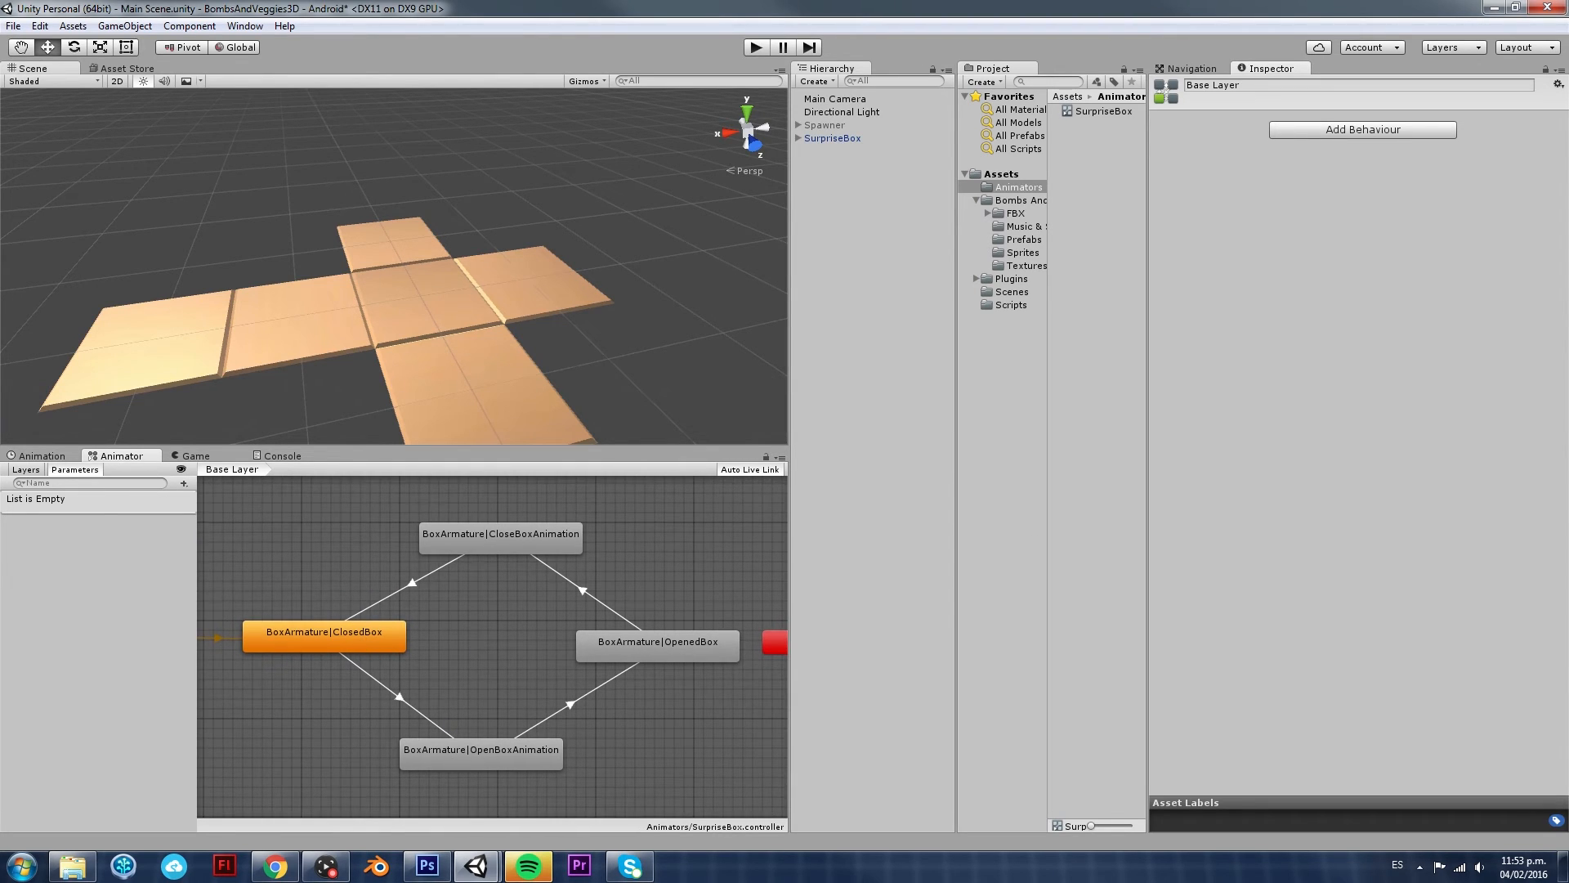
Add a Trigger parameter named OpenBox in the Animator's Parameters list
left_click(183, 484)
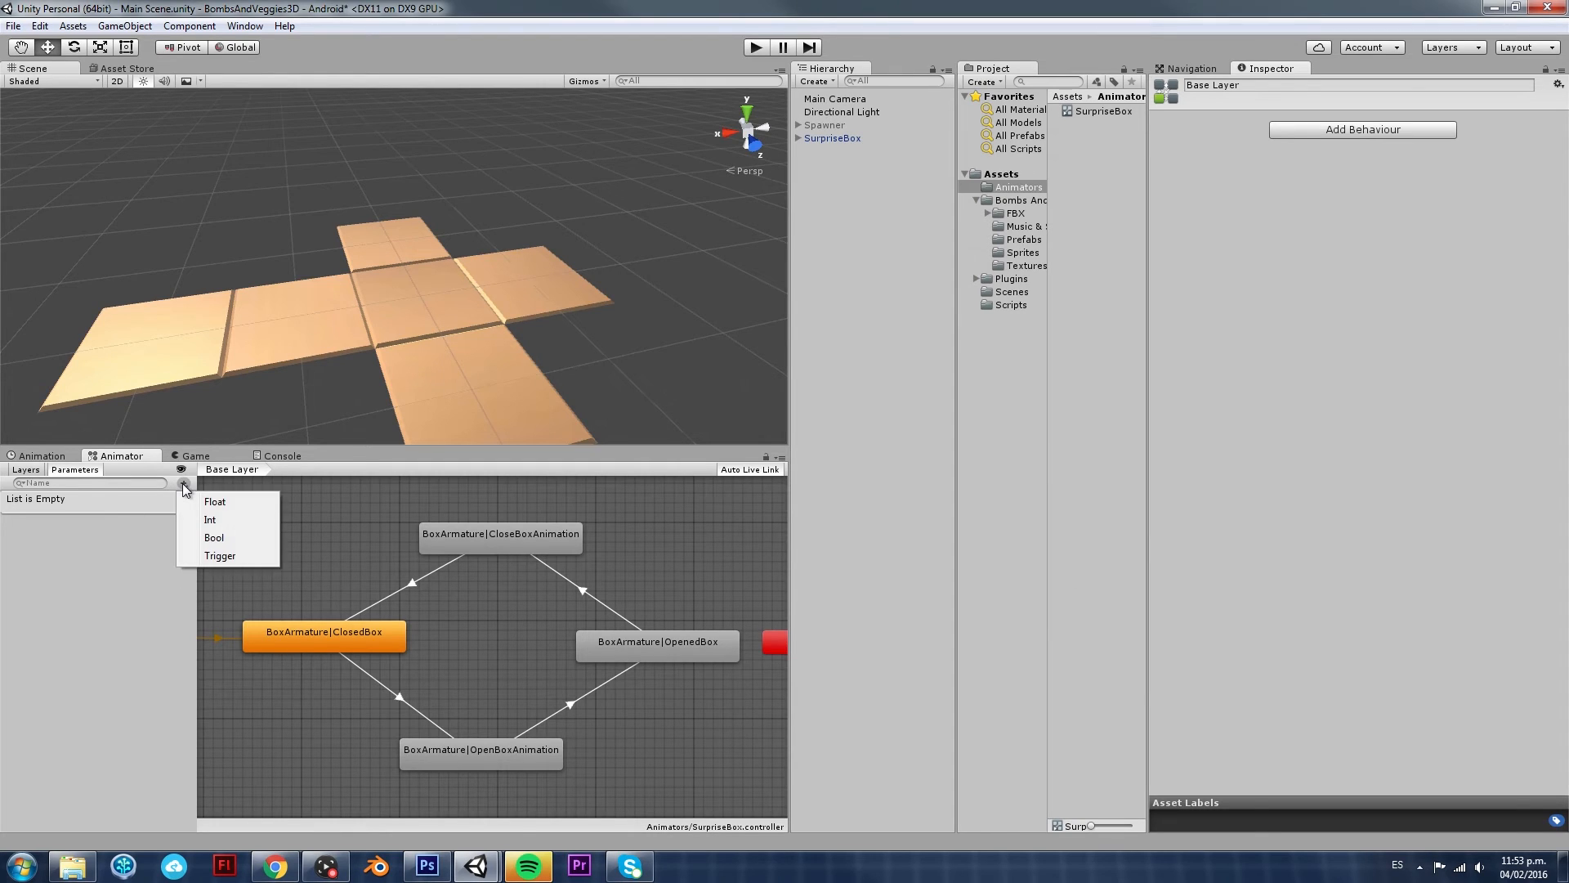
left_click(100, 565)
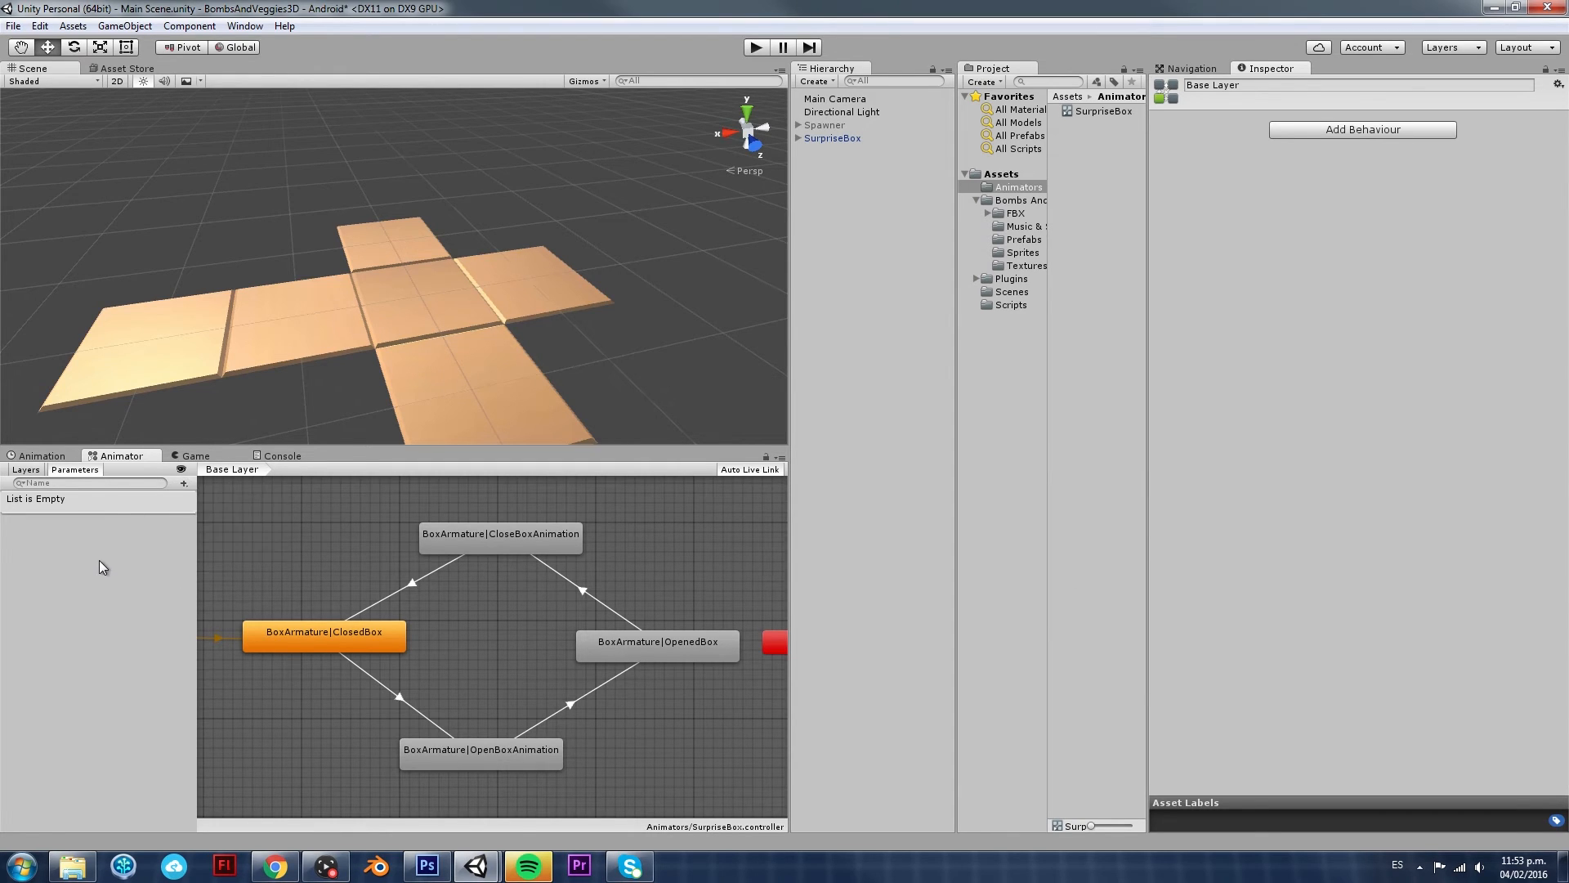
mouse_move(185, 493)
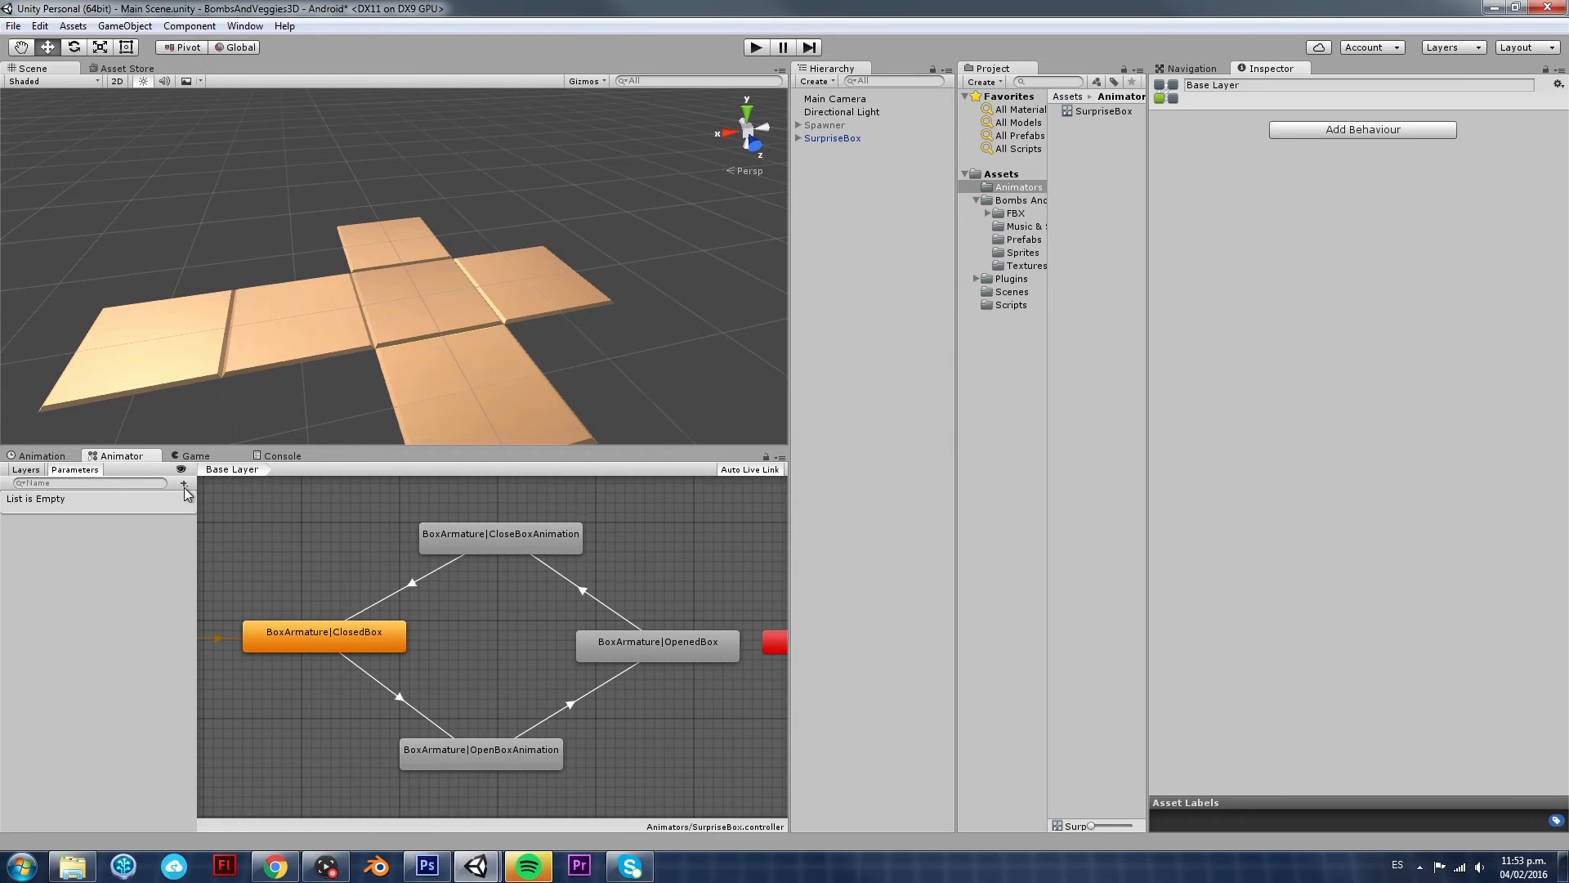
left_click(184, 484)
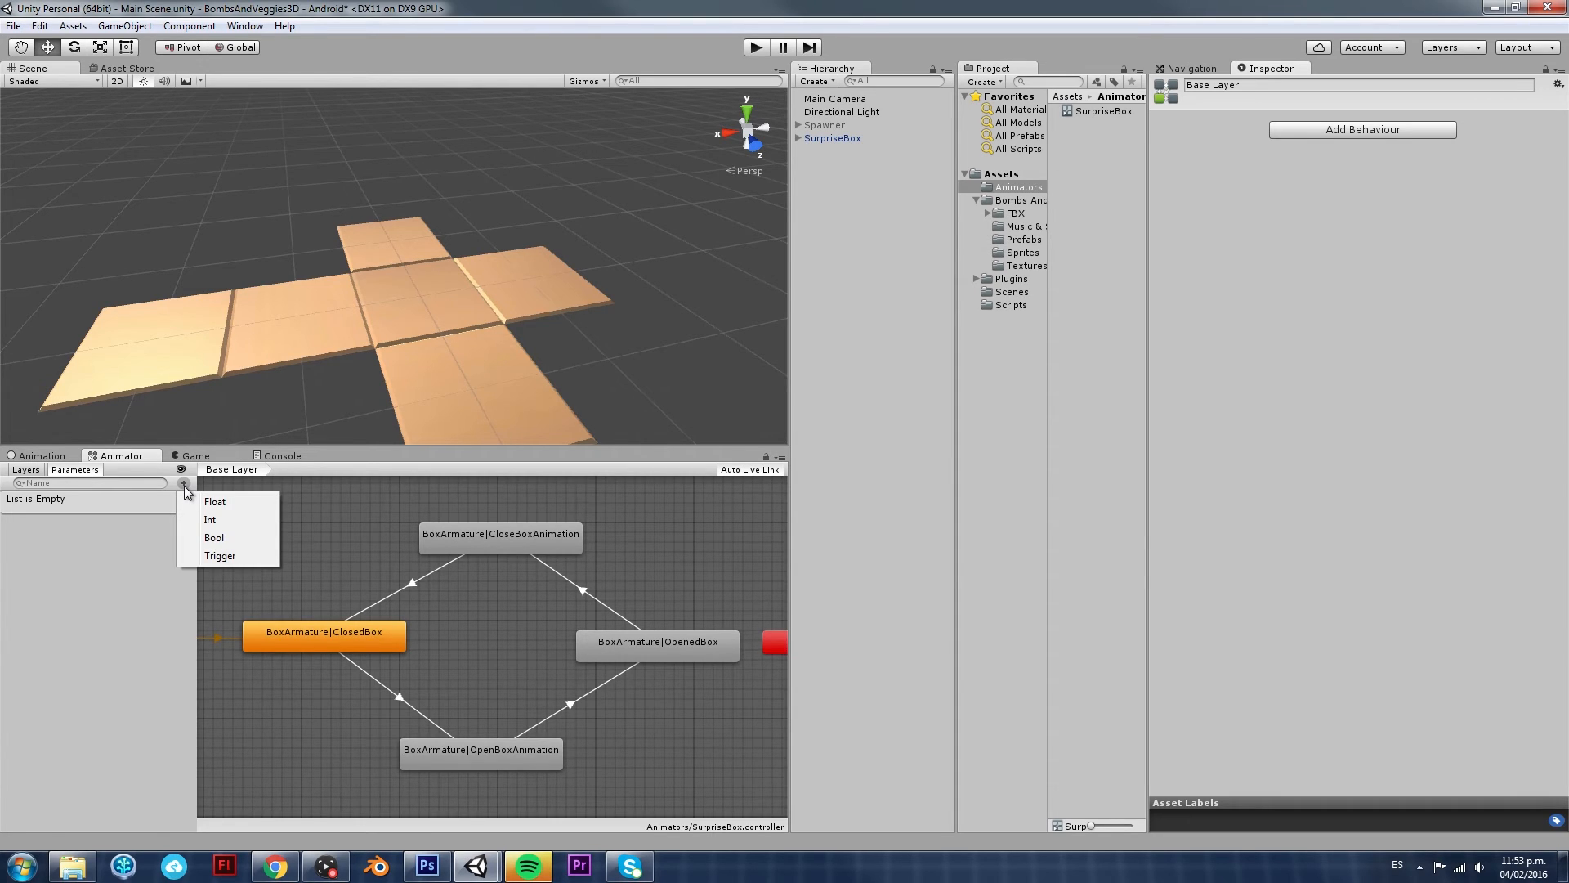
left_click(219, 556)
type("OpenBox")
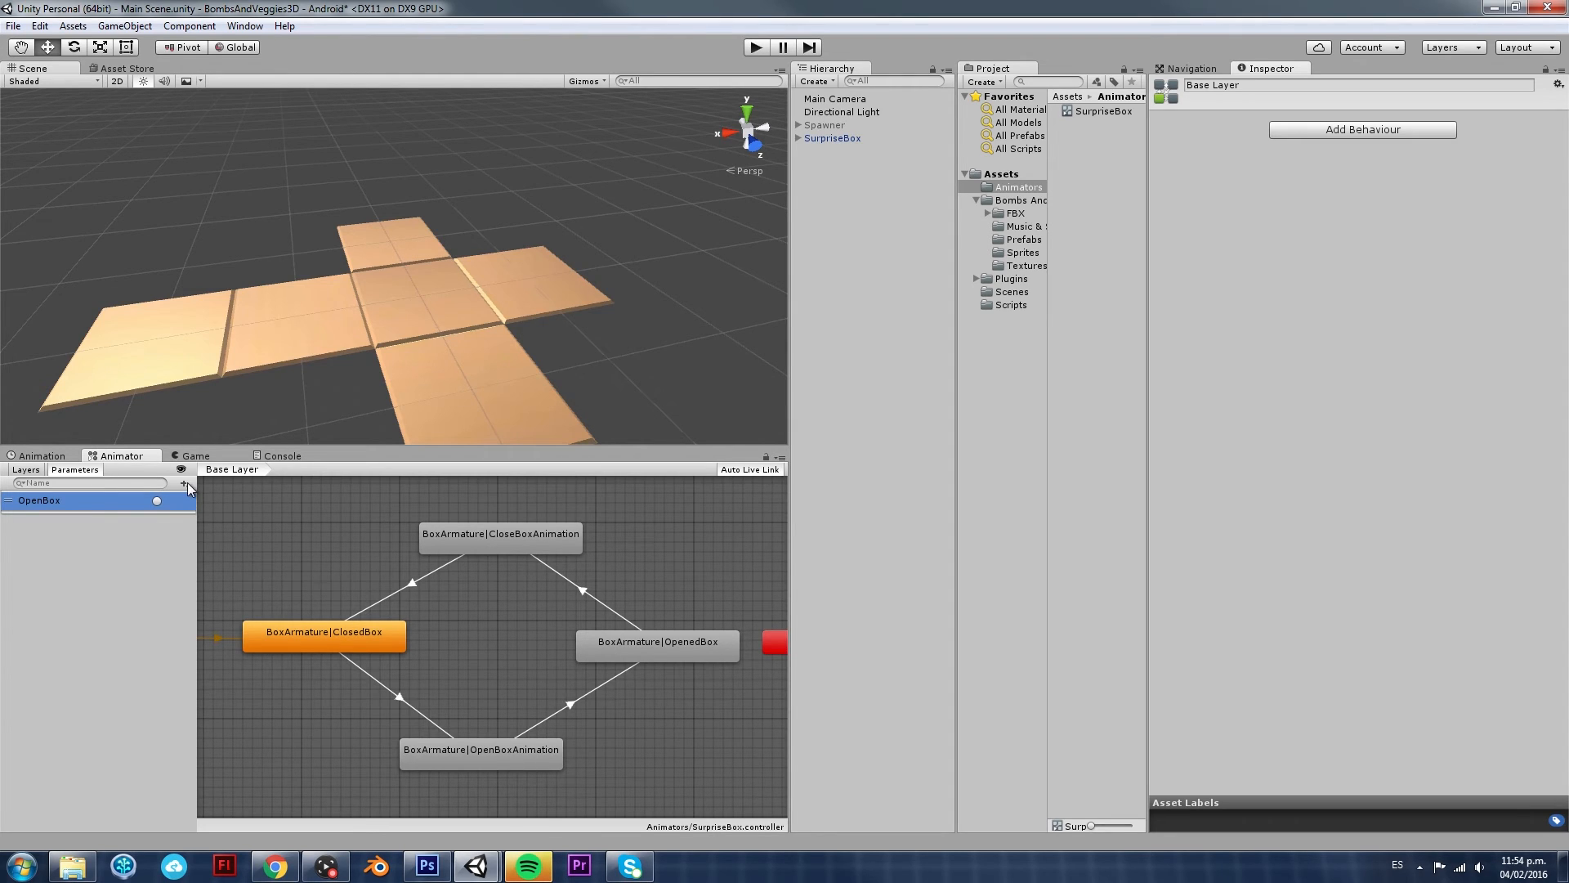
Add a second Trigger parameter named CloseBox
left_click(185, 484)
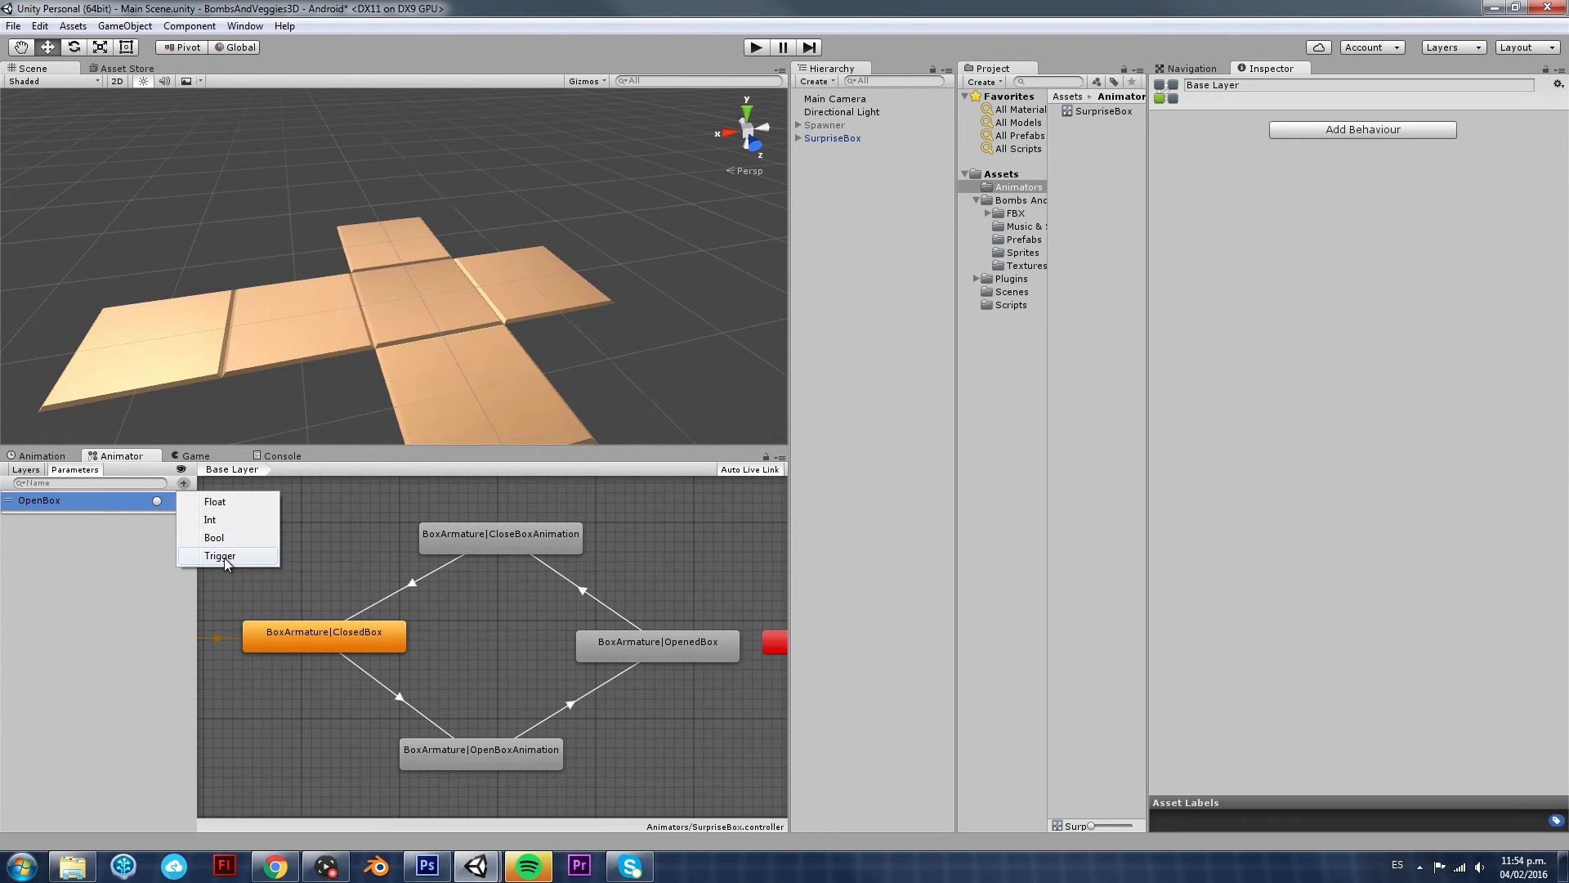
left_click(219, 556)
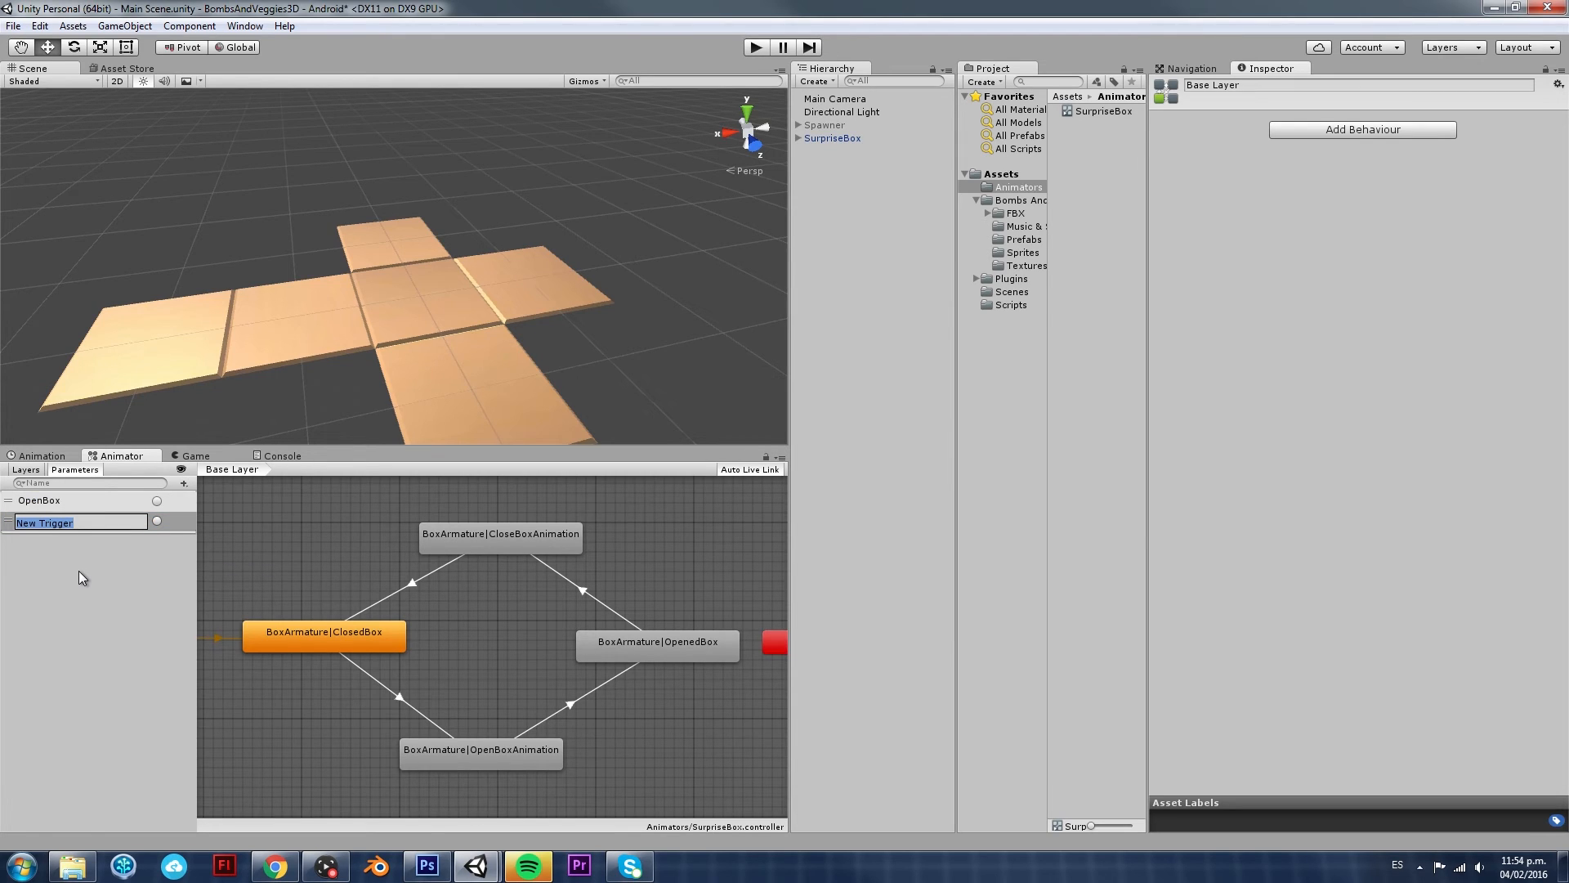
type("CloseBo")
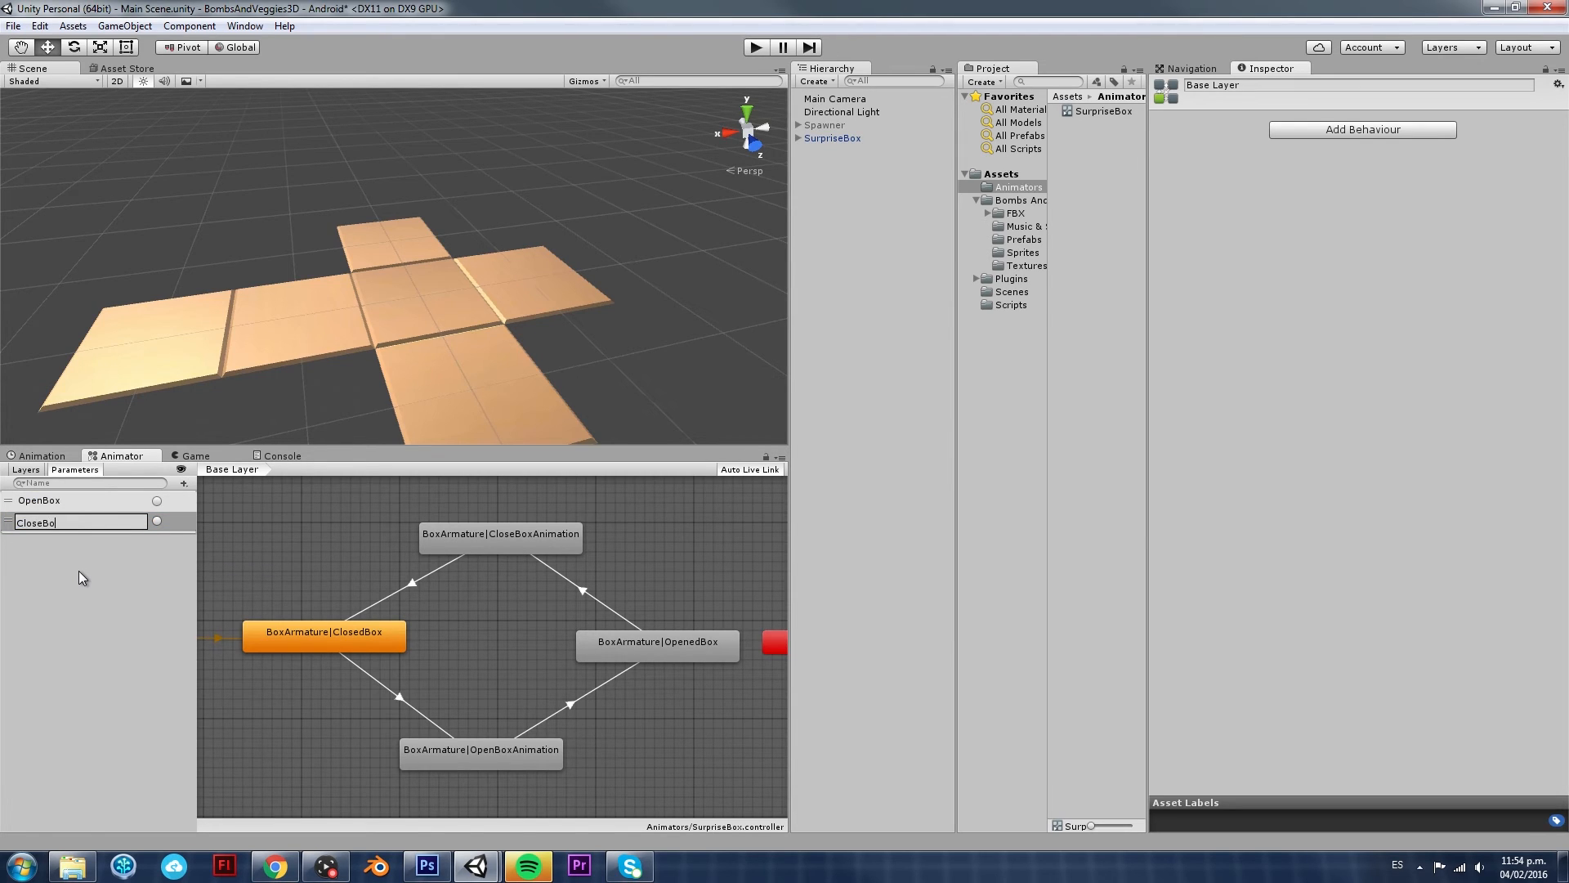
key("Return")
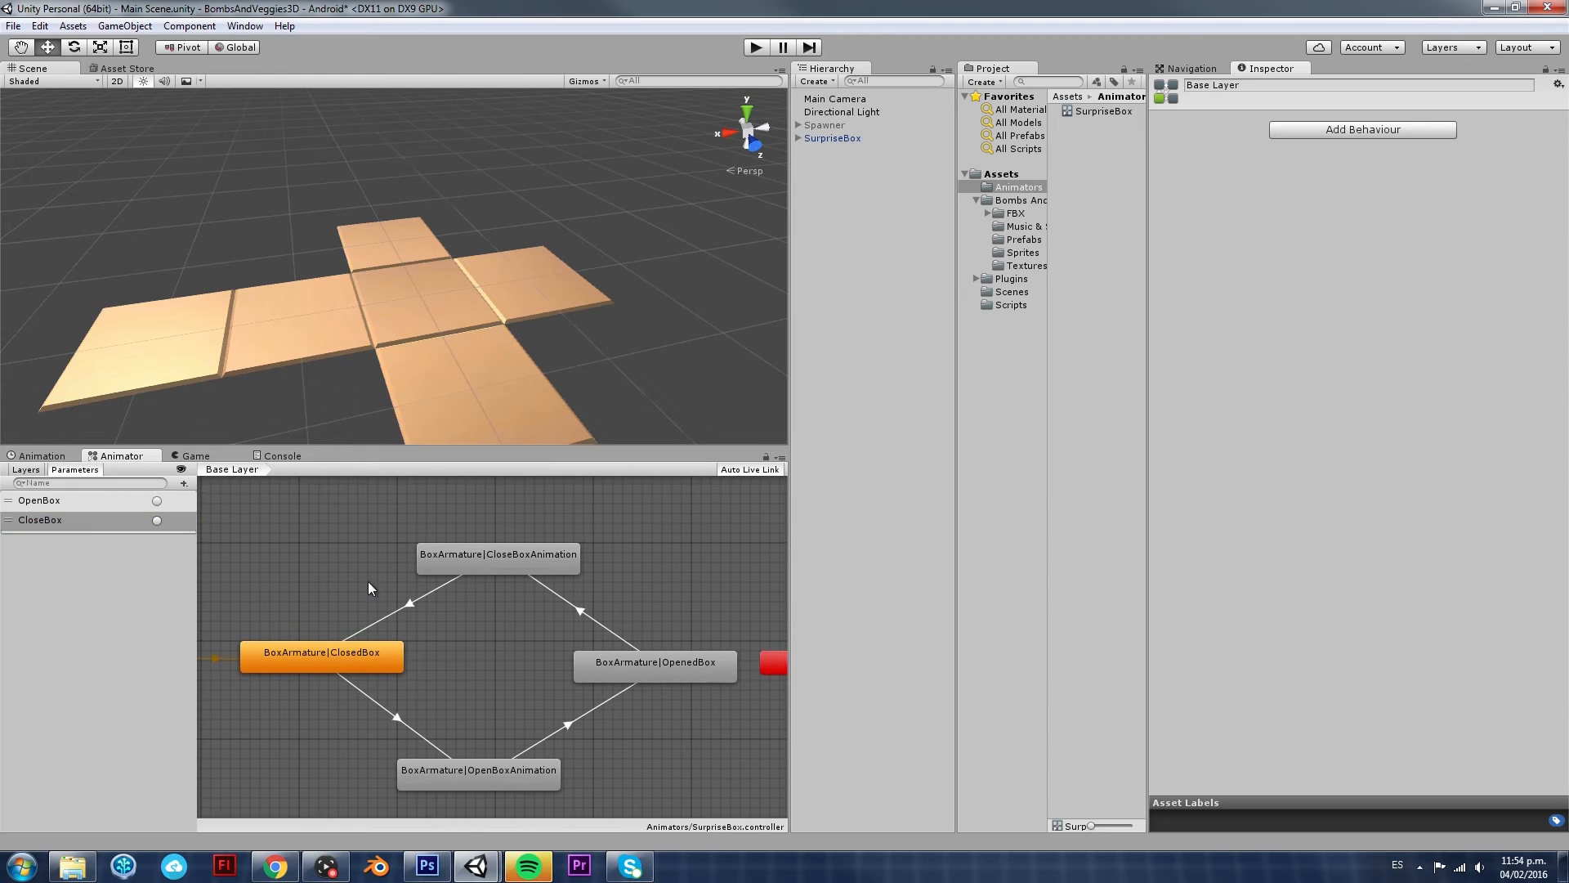
left_click(185, 484)
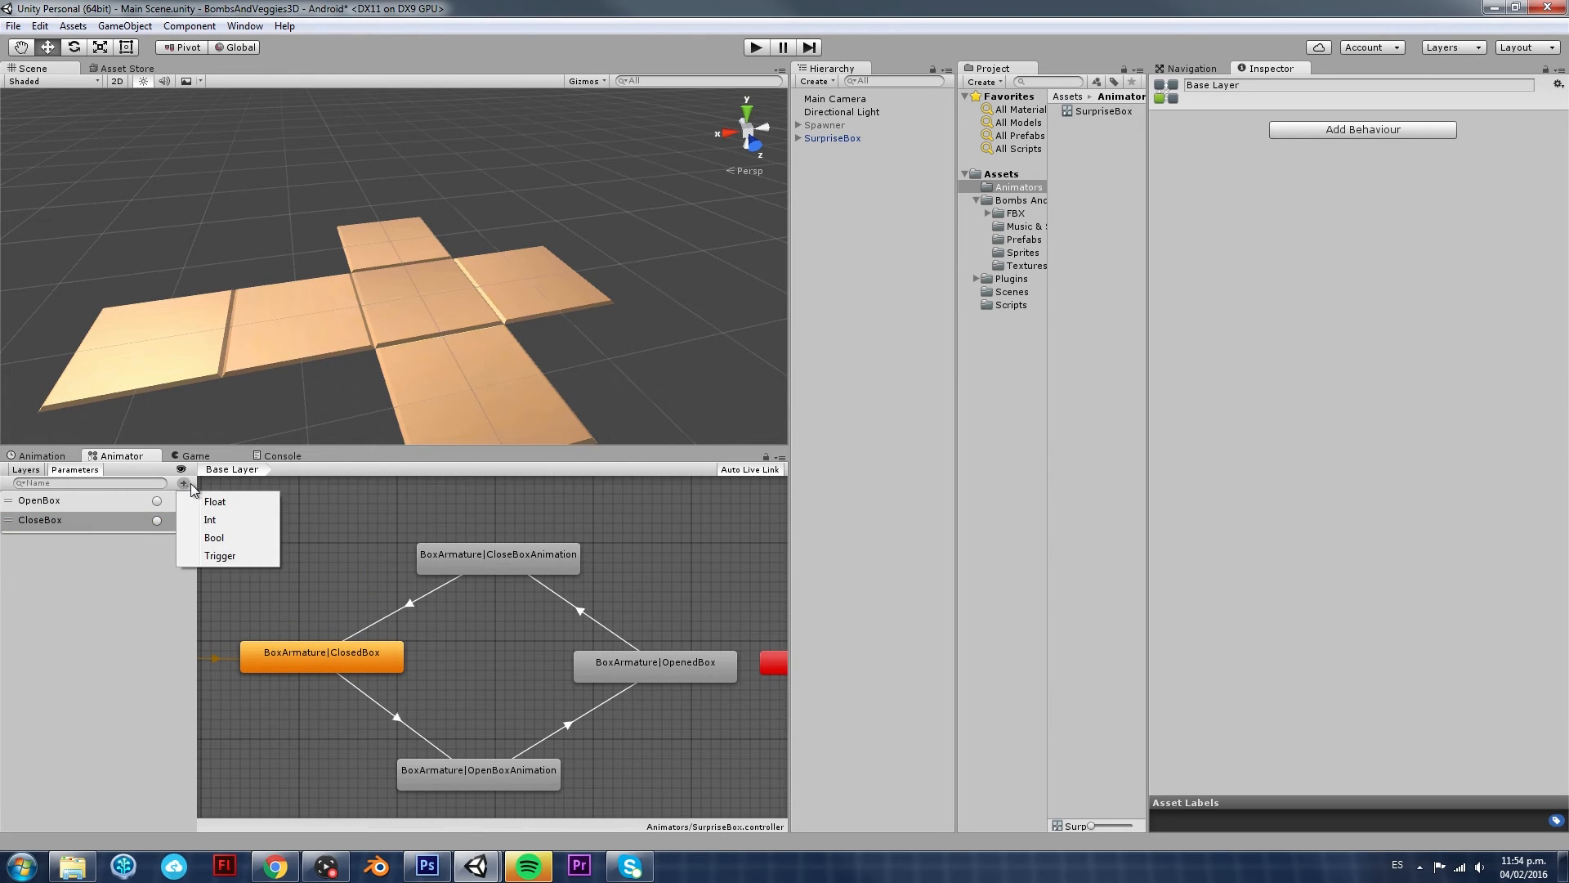
mouse_move(238, 520)
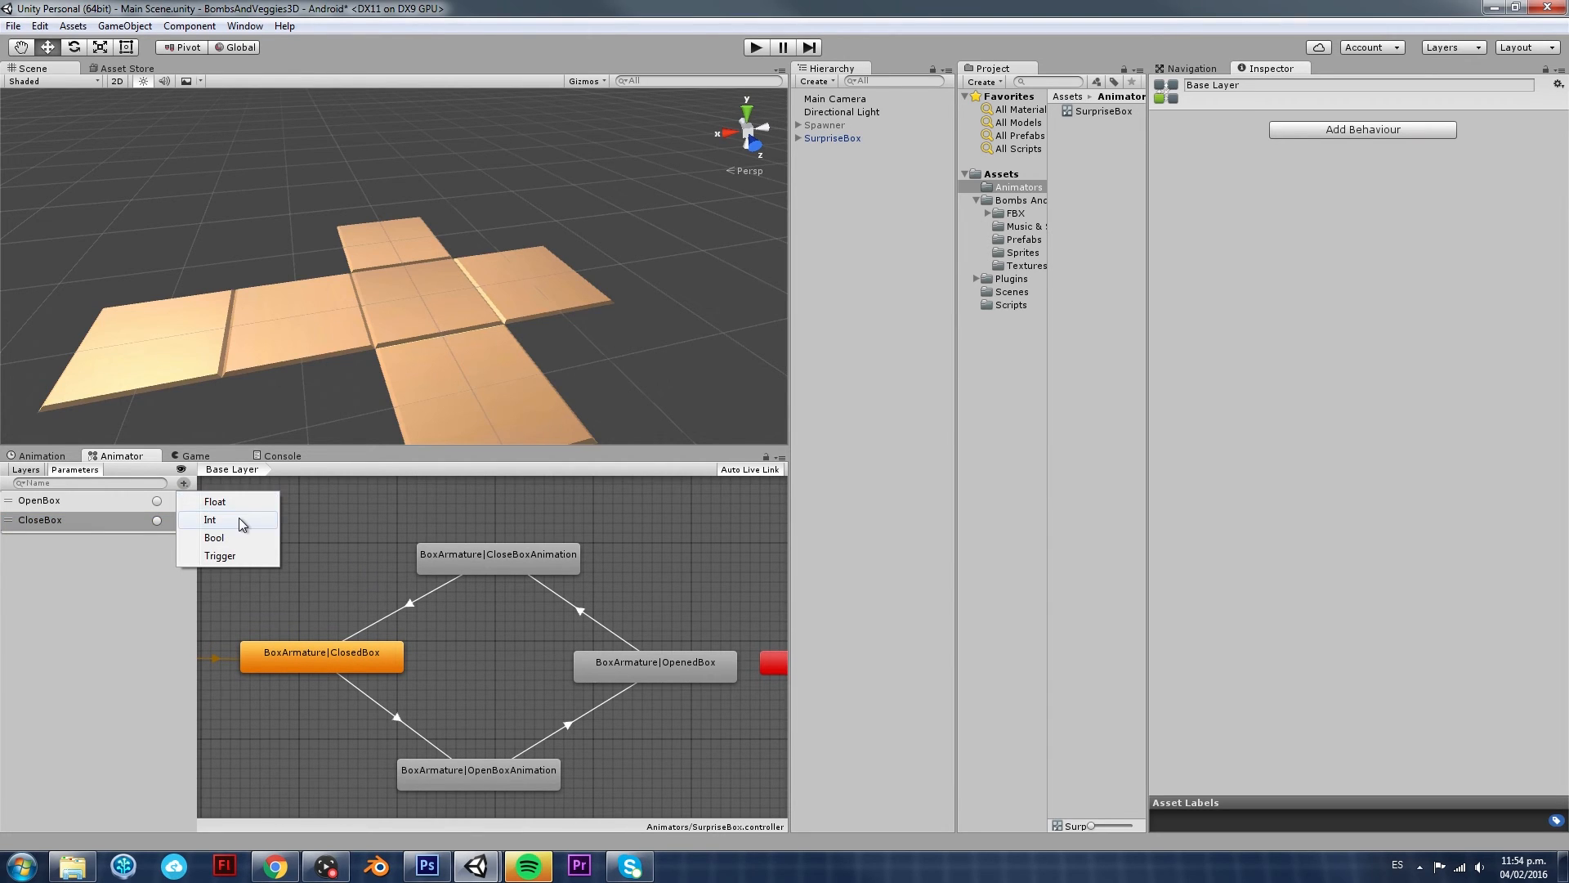
mouse_move(236, 541)
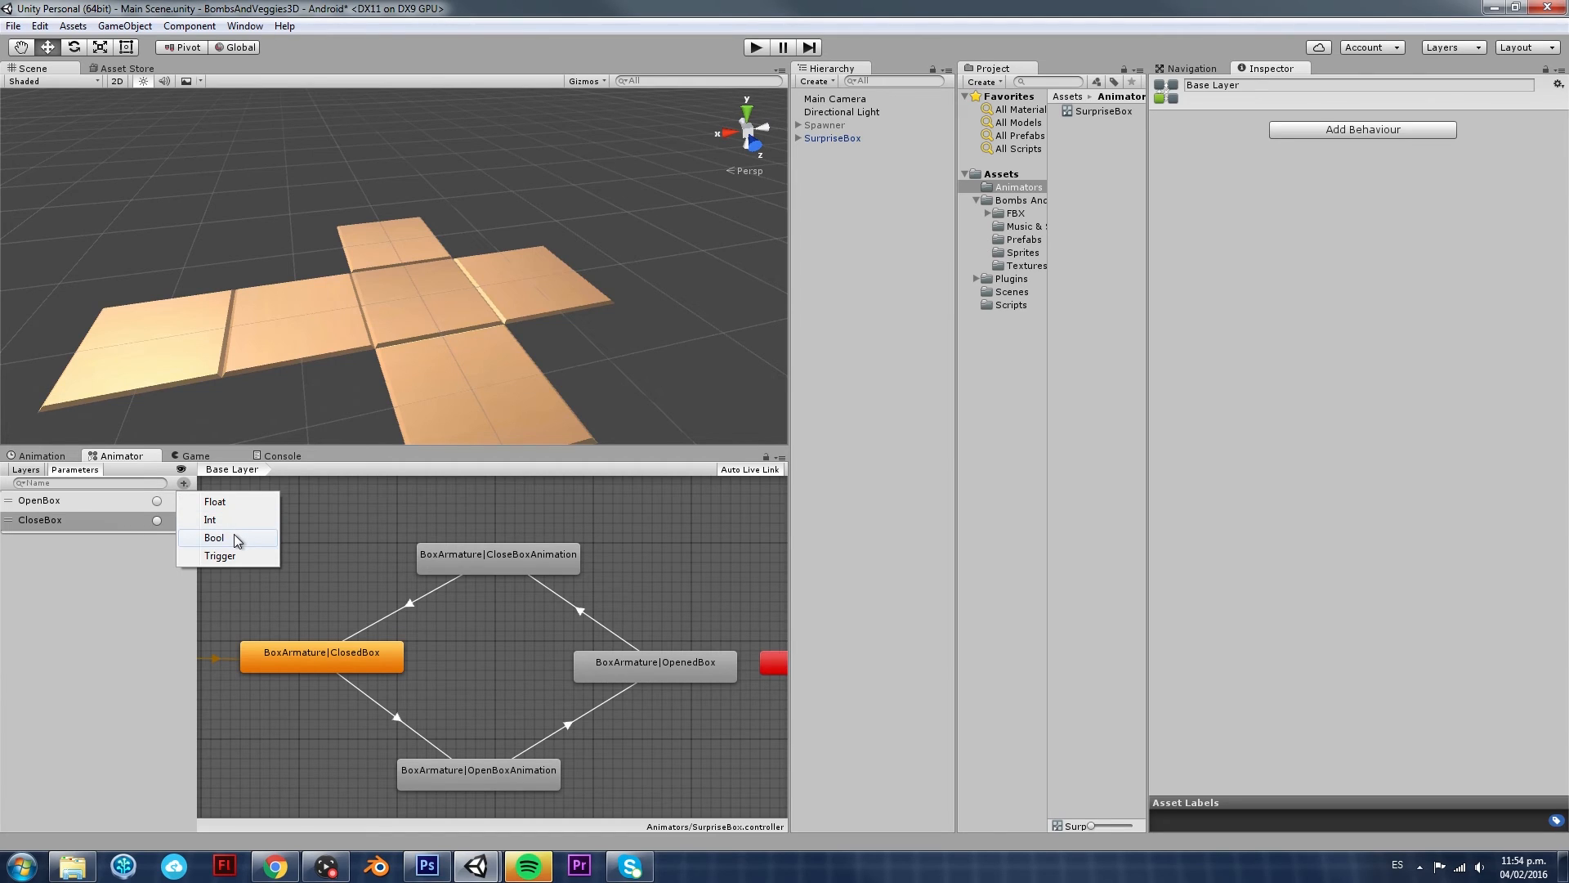
mouse_move(322, 569)
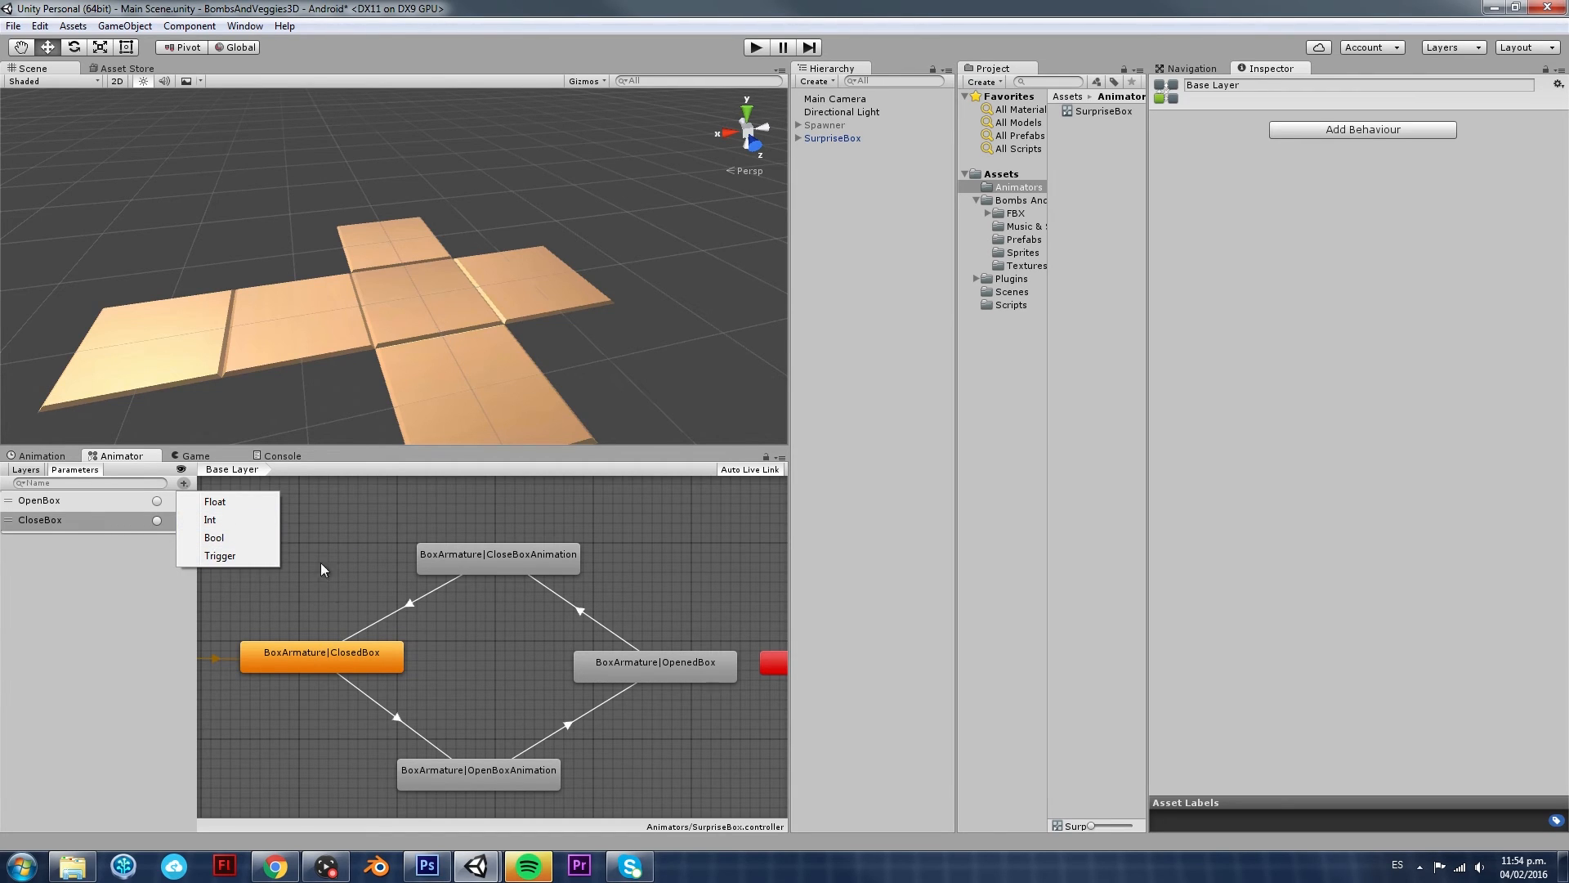
mouse_move(219, 556)
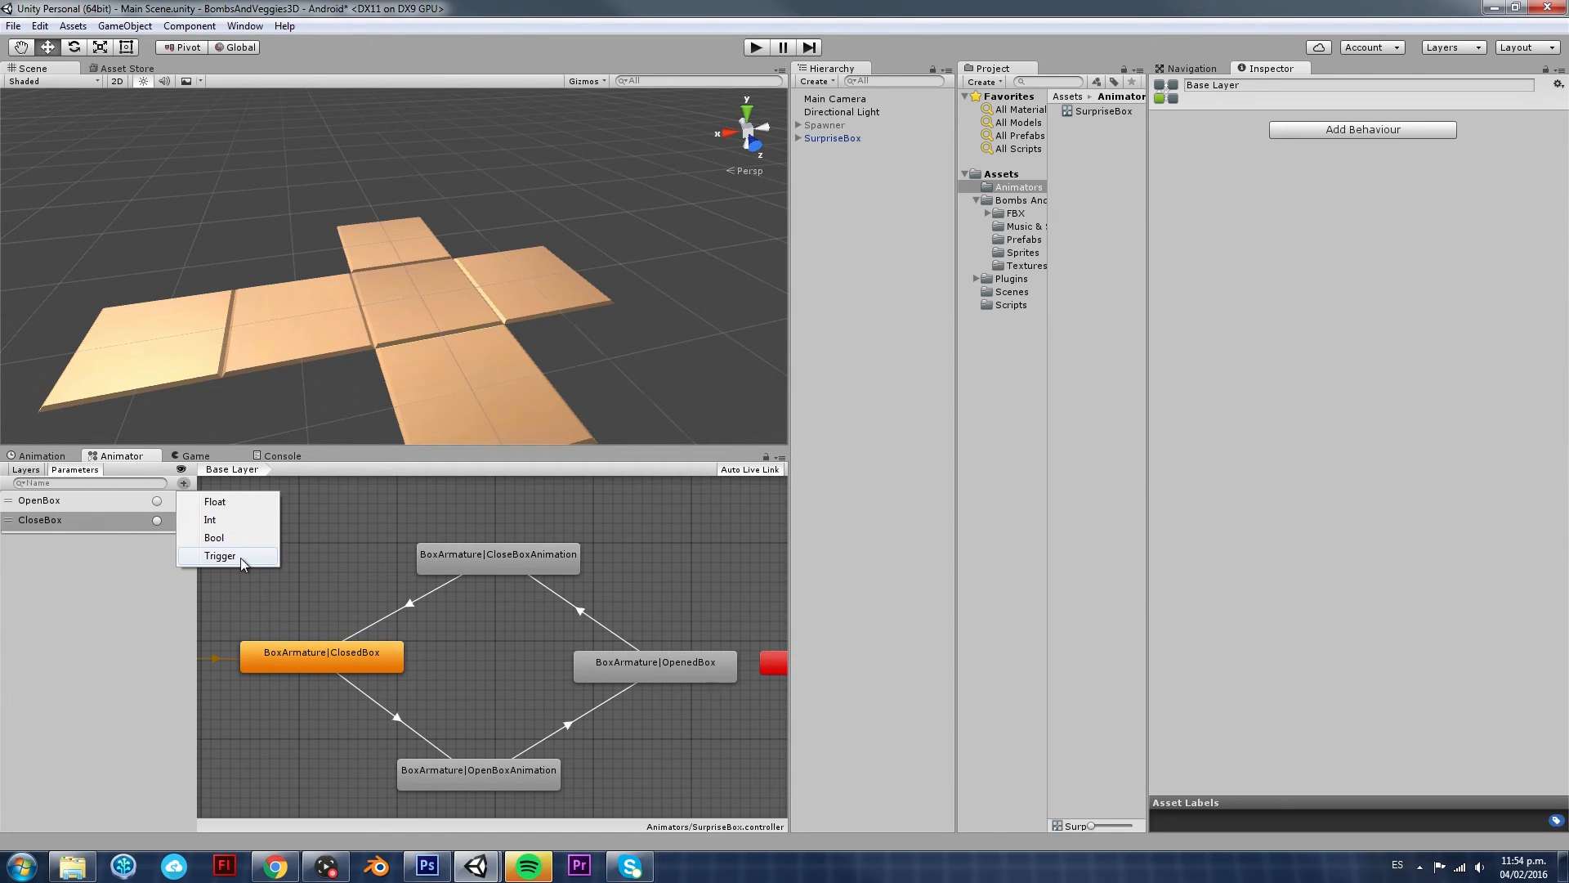
mouse_move(234, 546)
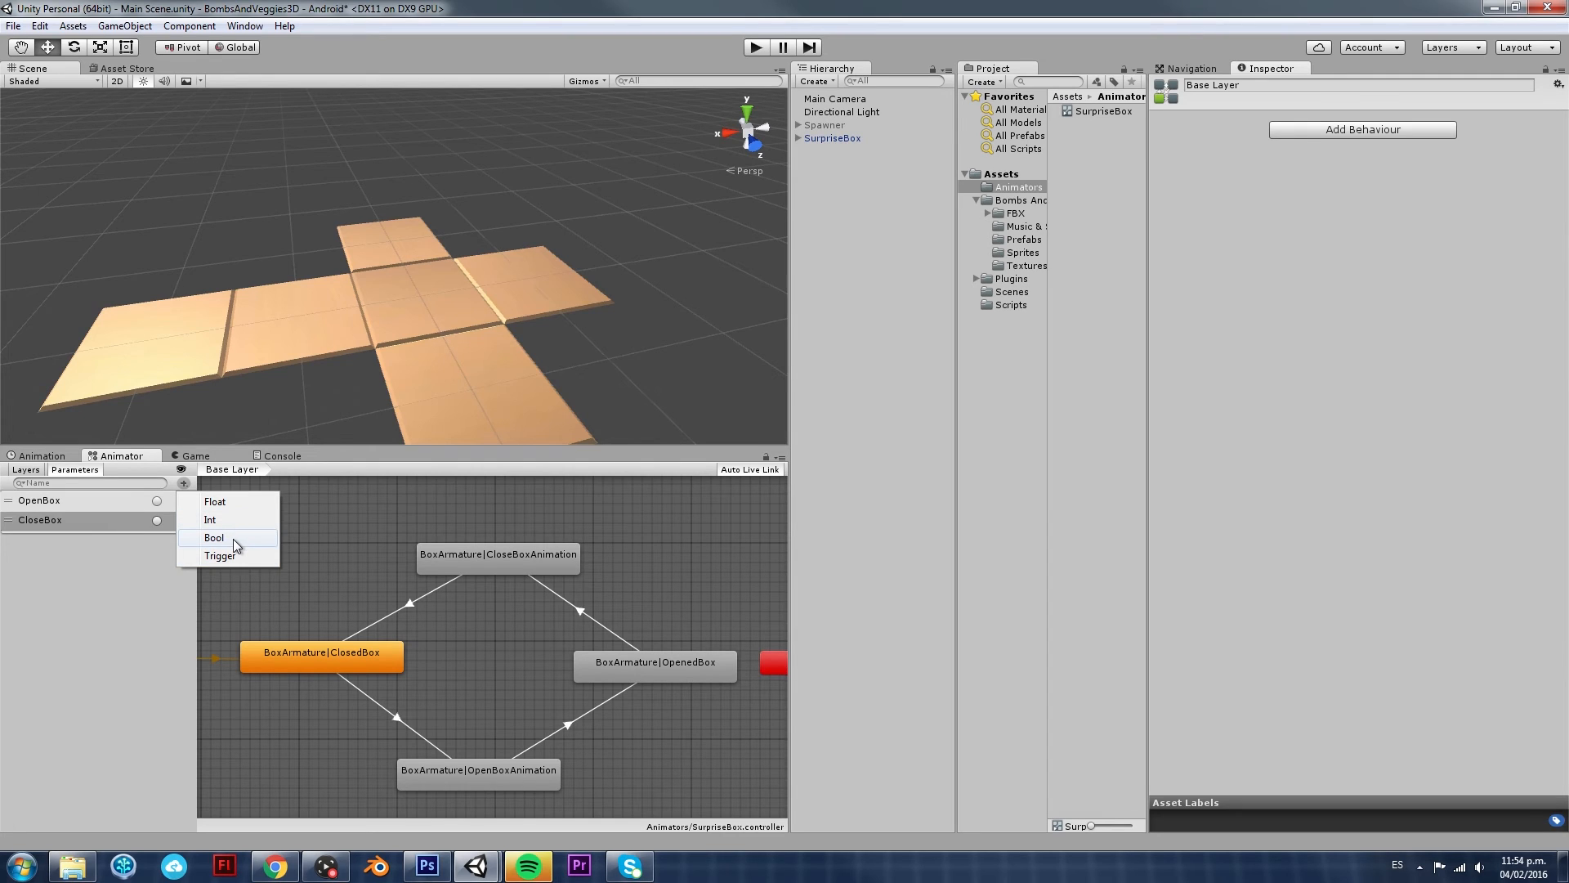
mouse_move(234, 550)
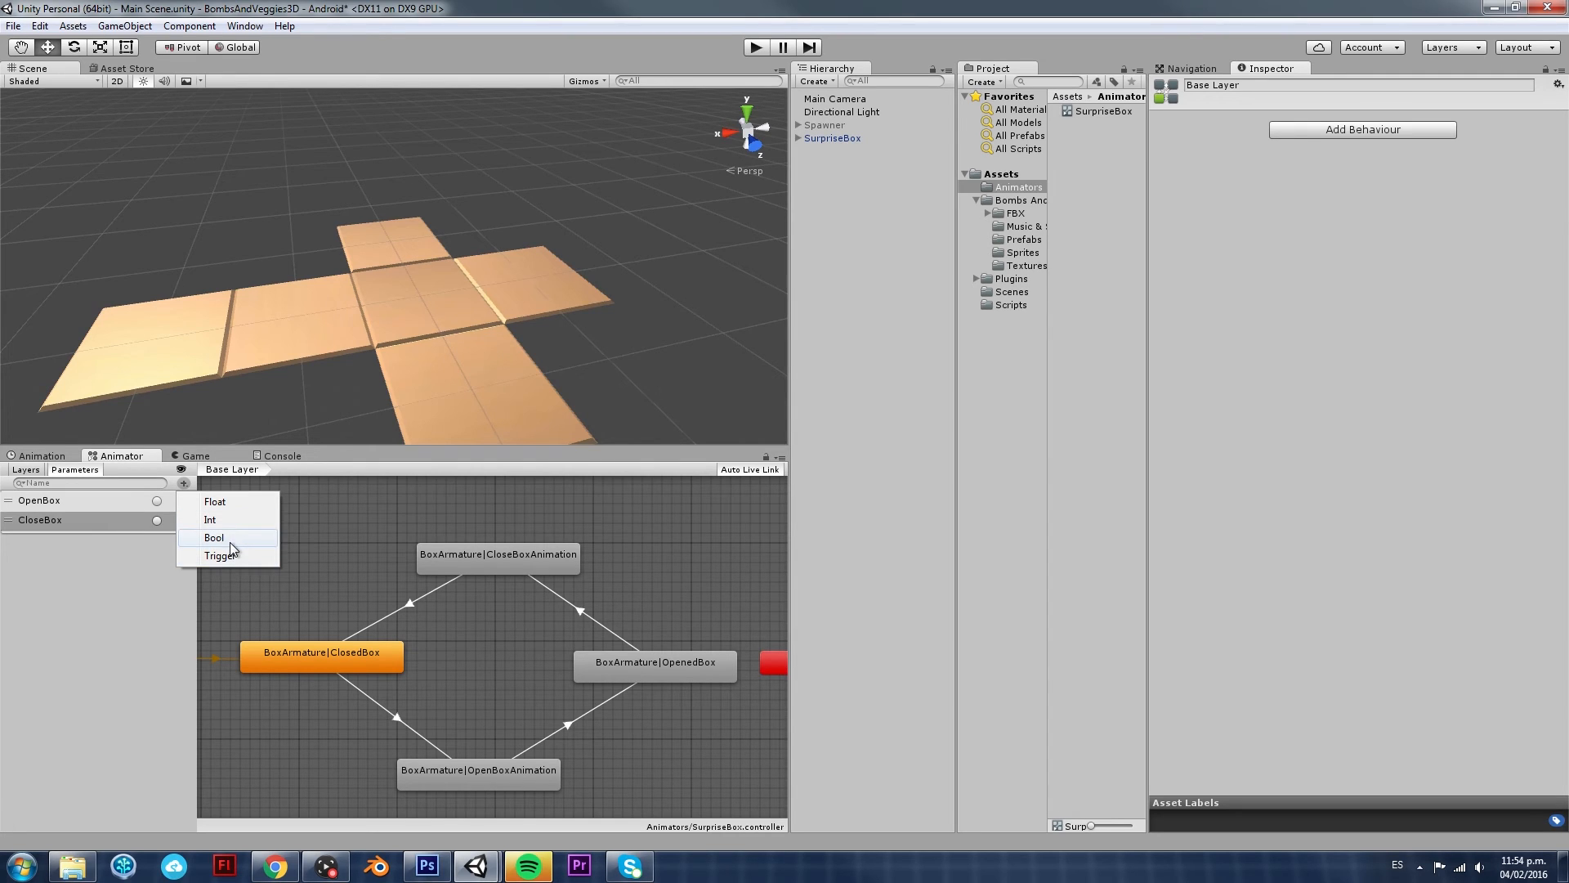
mouse_move(232, 542)
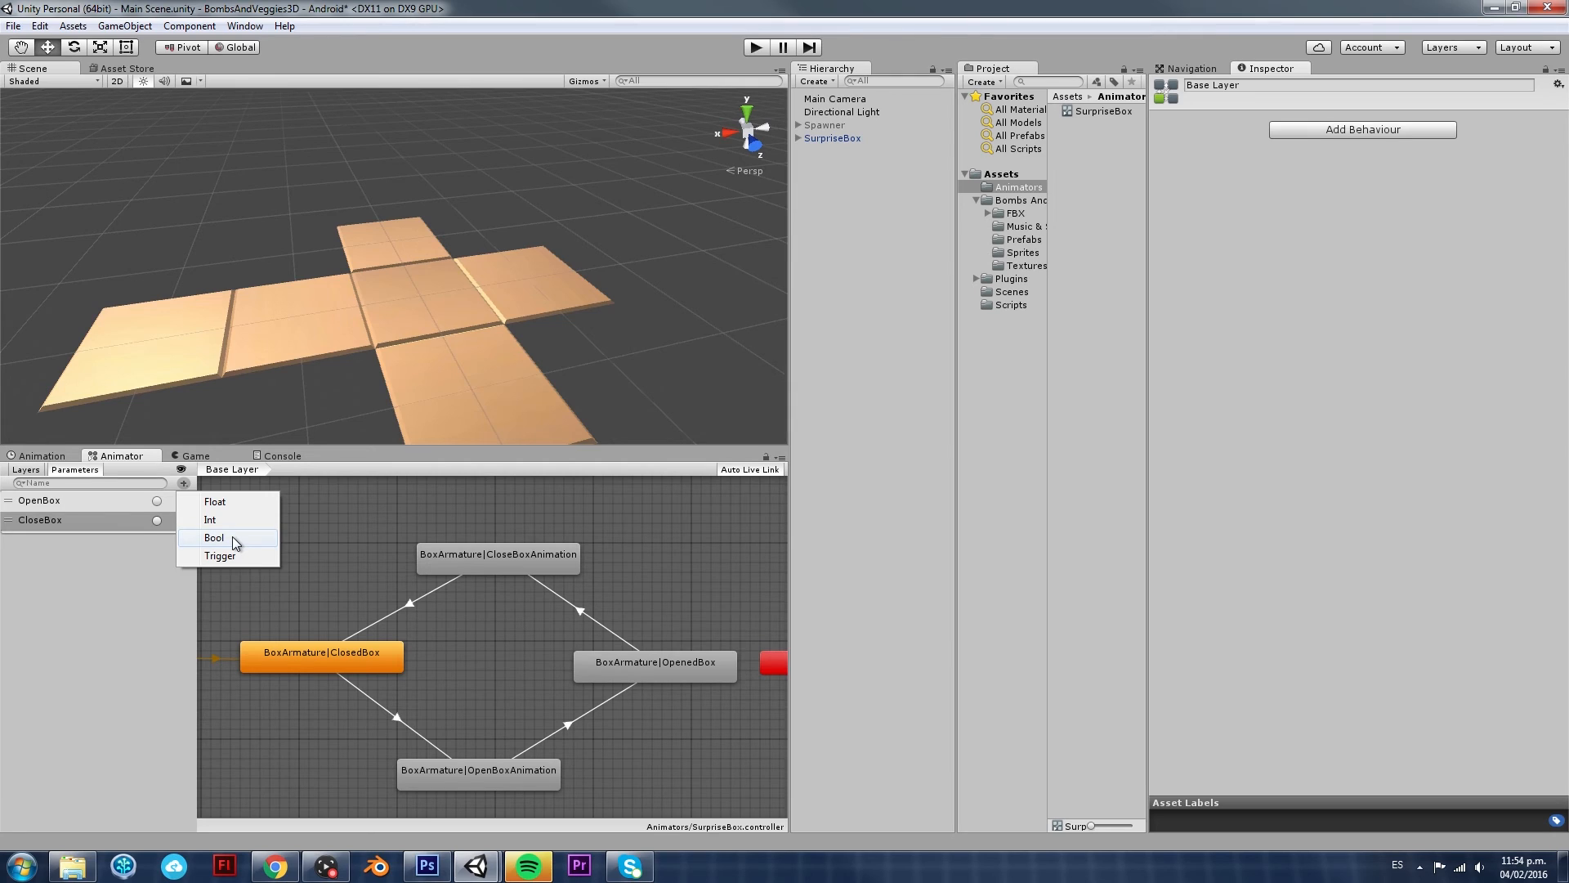
mouse_move(304, 535)
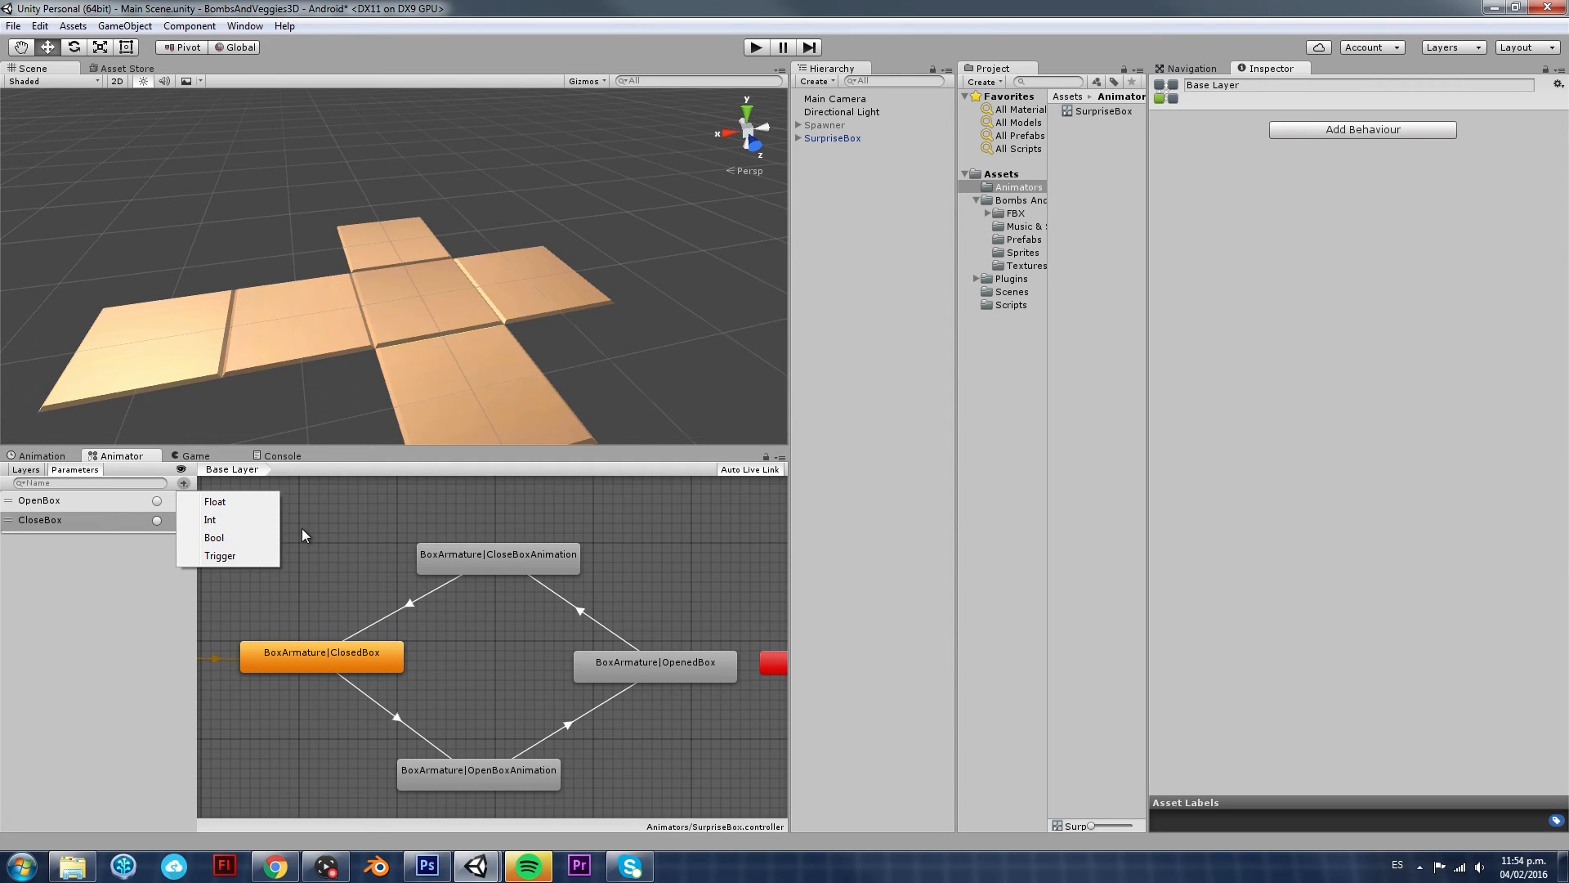
mouse_move(212, 538)
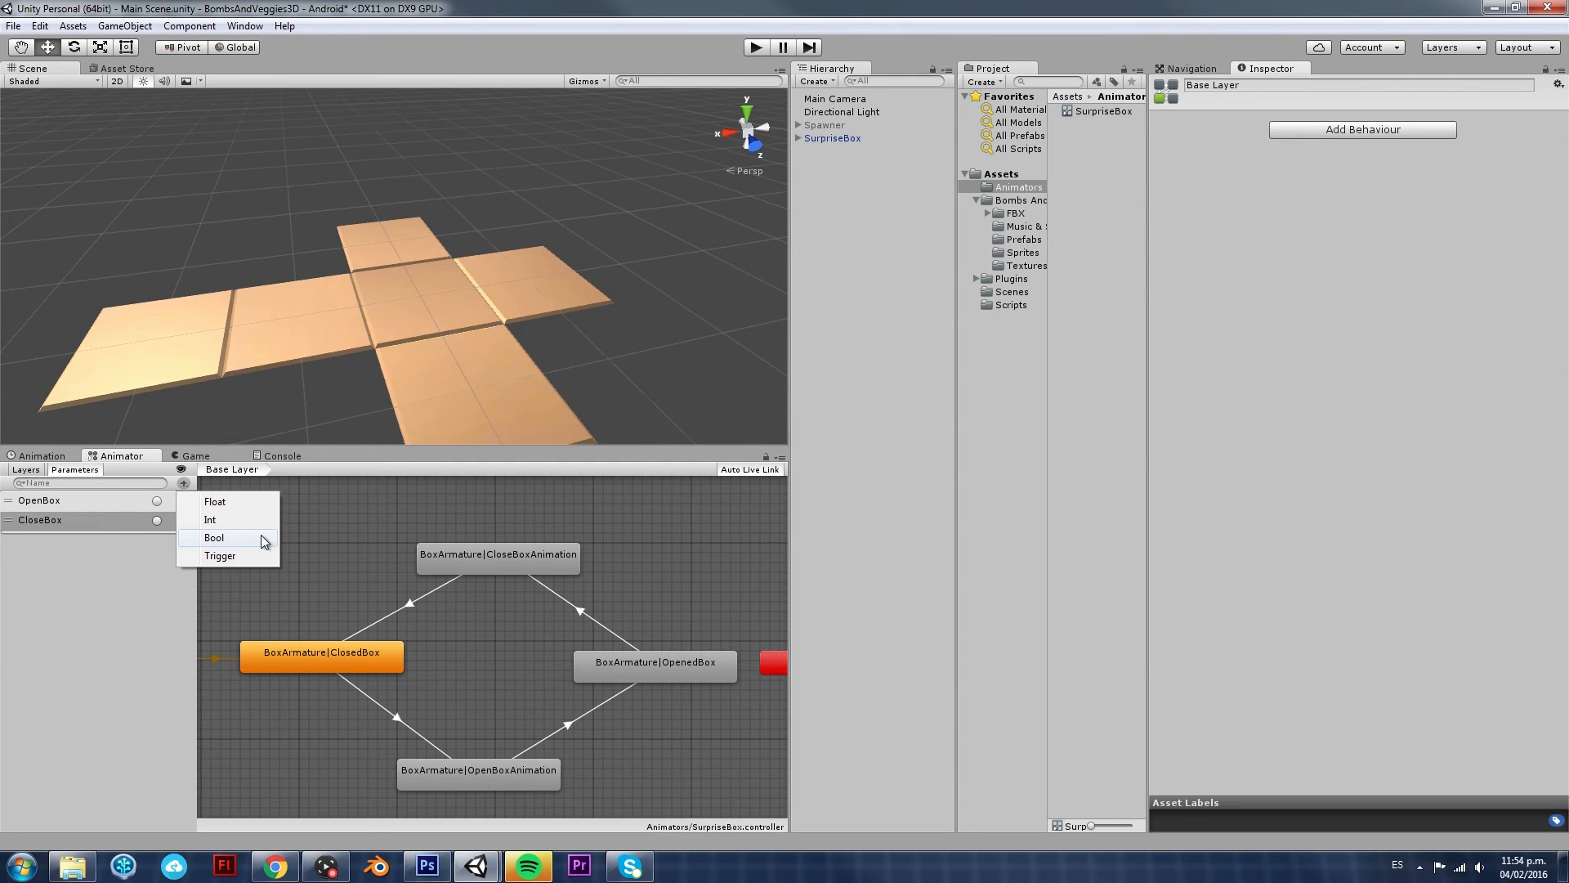
mouse_move(219, 556)
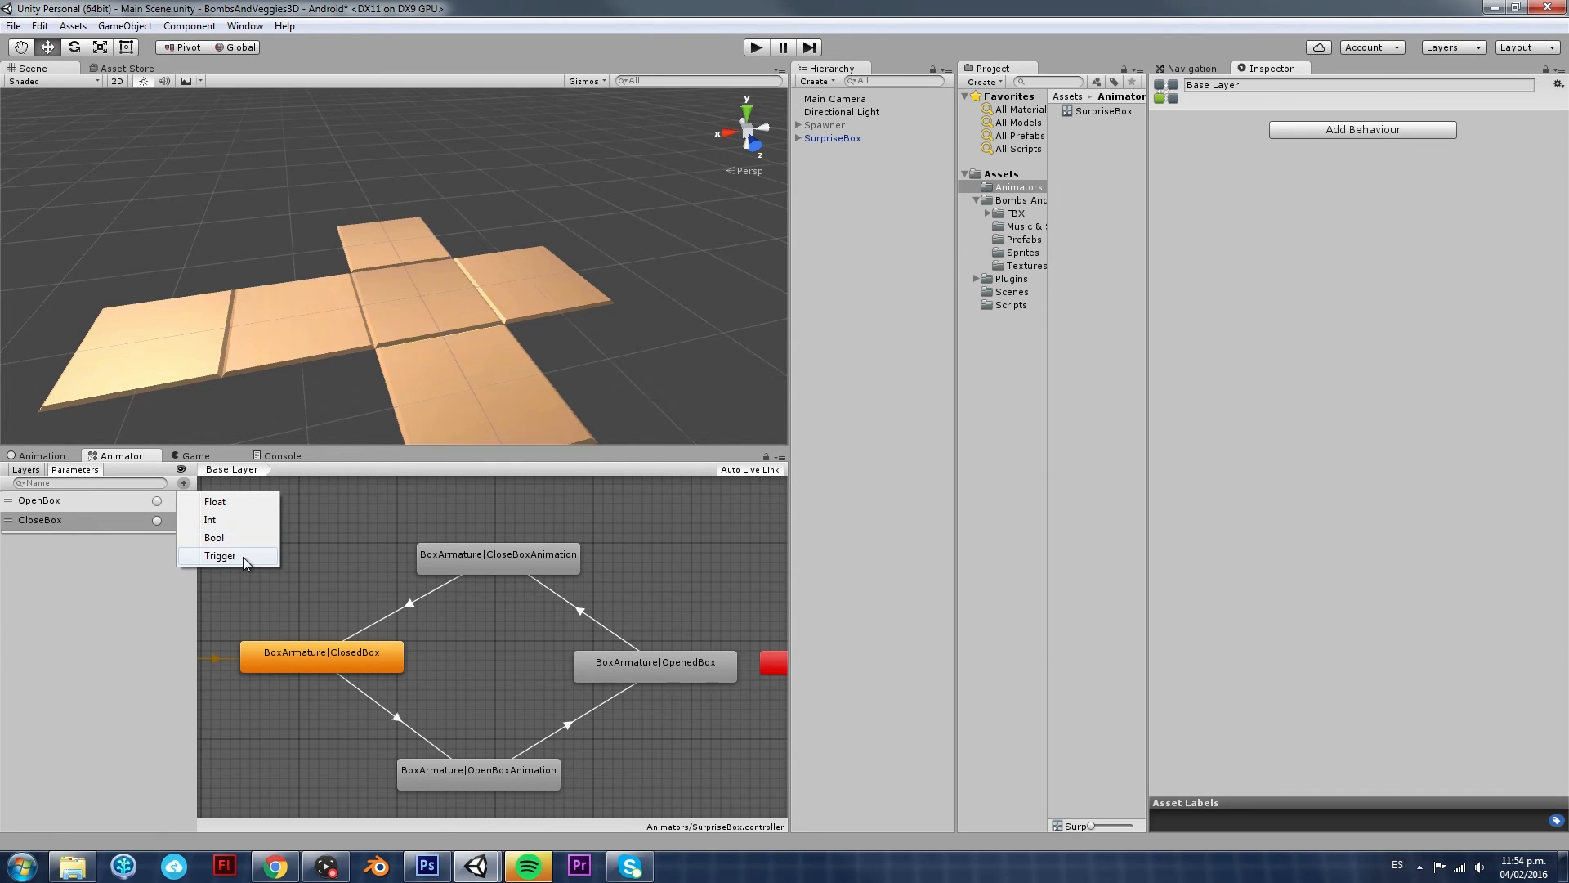
mouse_move(237, 561)
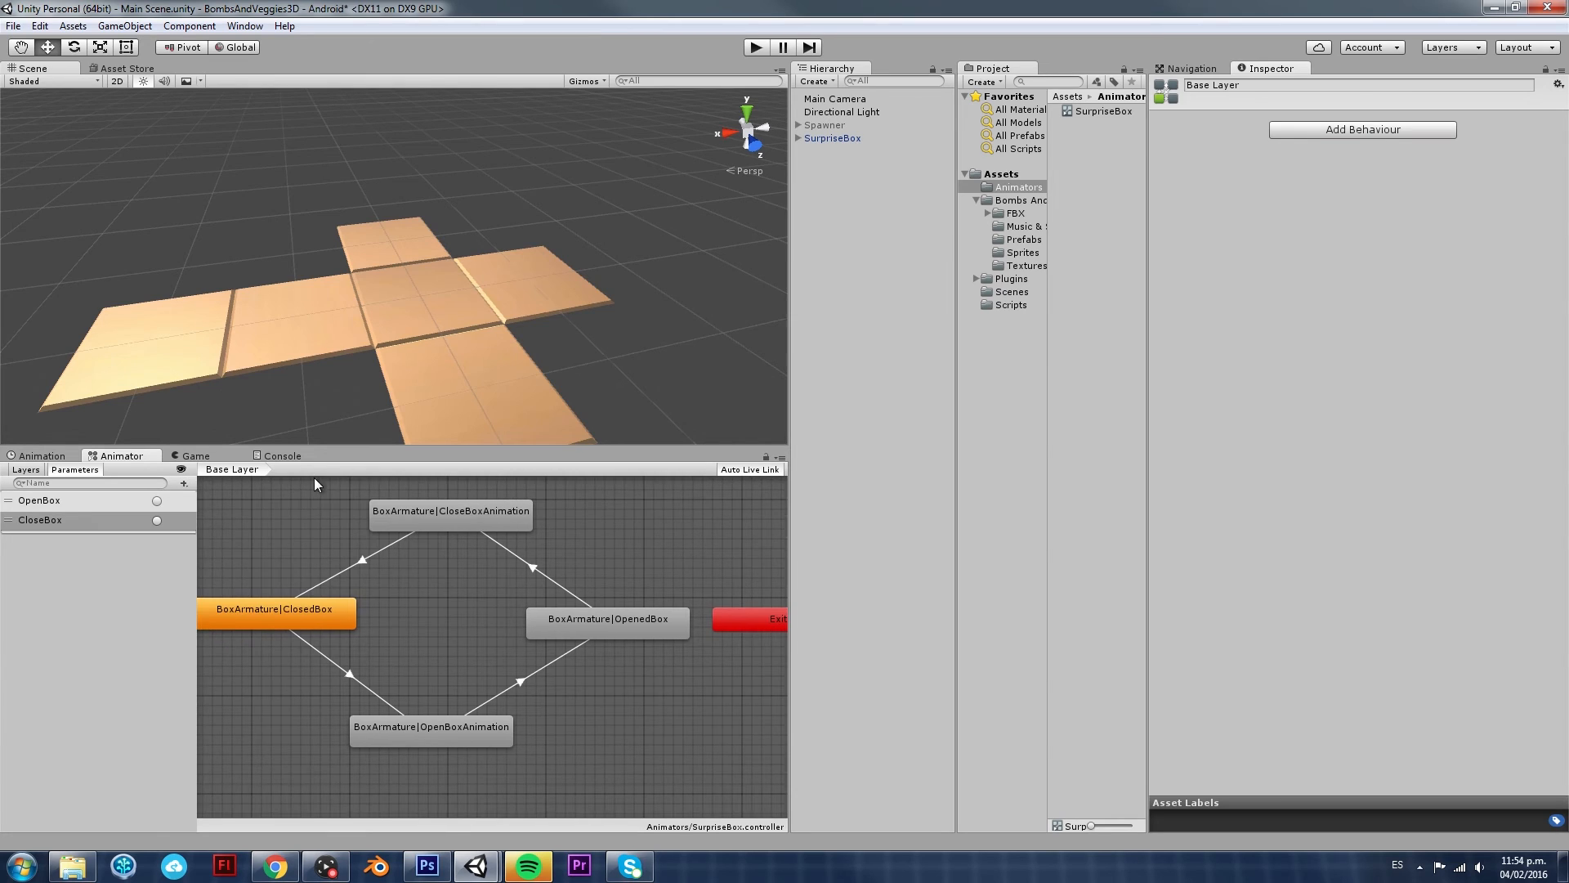
Select the ClosedBox to OpenBoxAnimation transition and add a condition to it
left_click(39, 520)
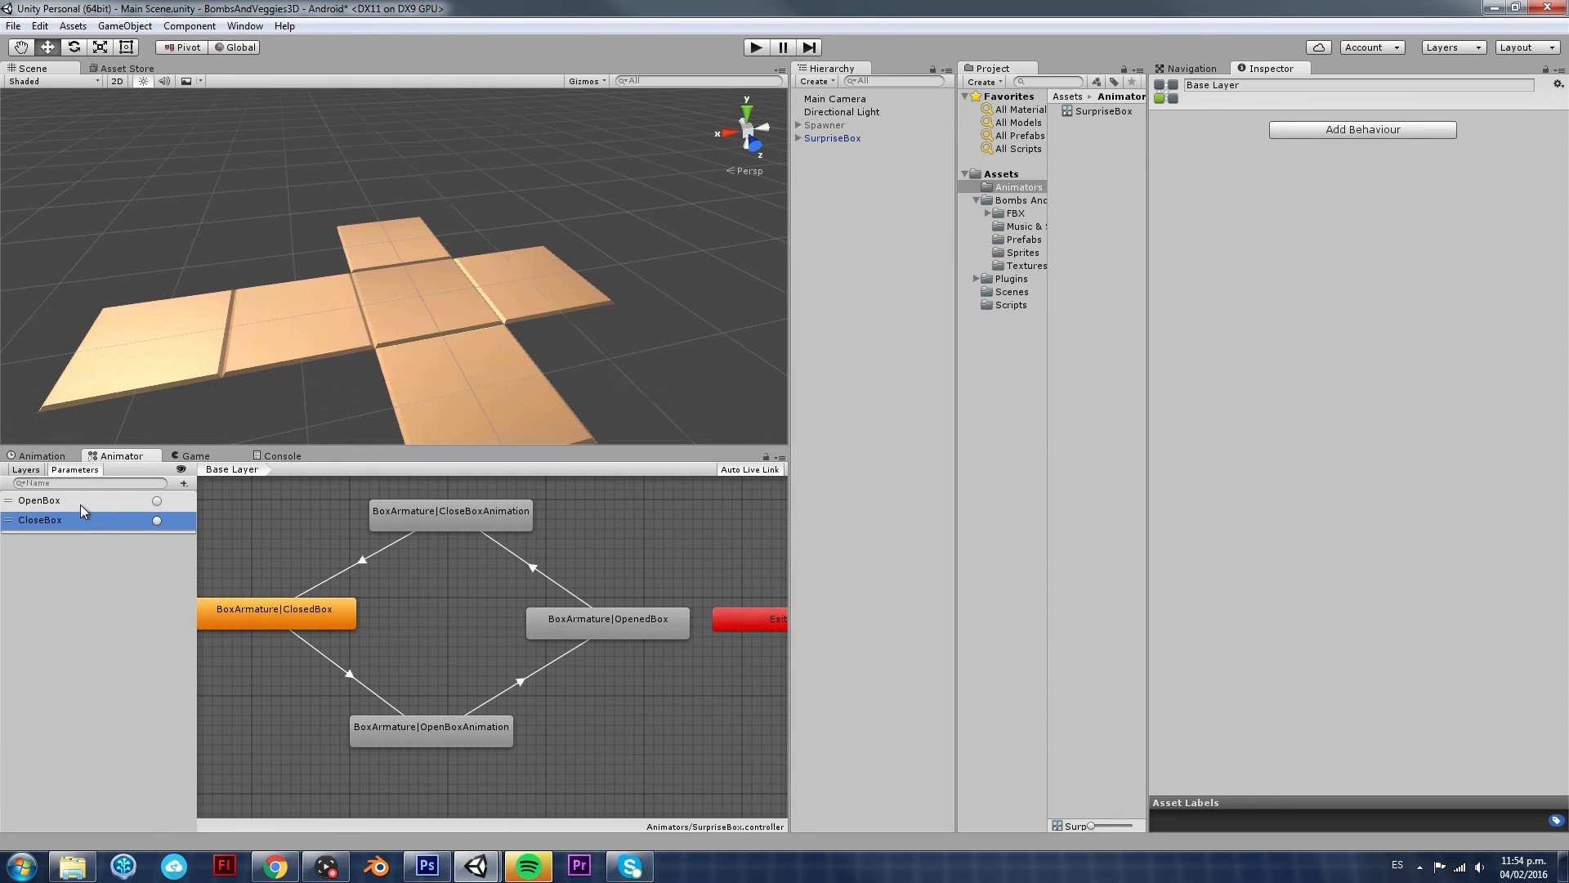
mouse_move(105, 515)
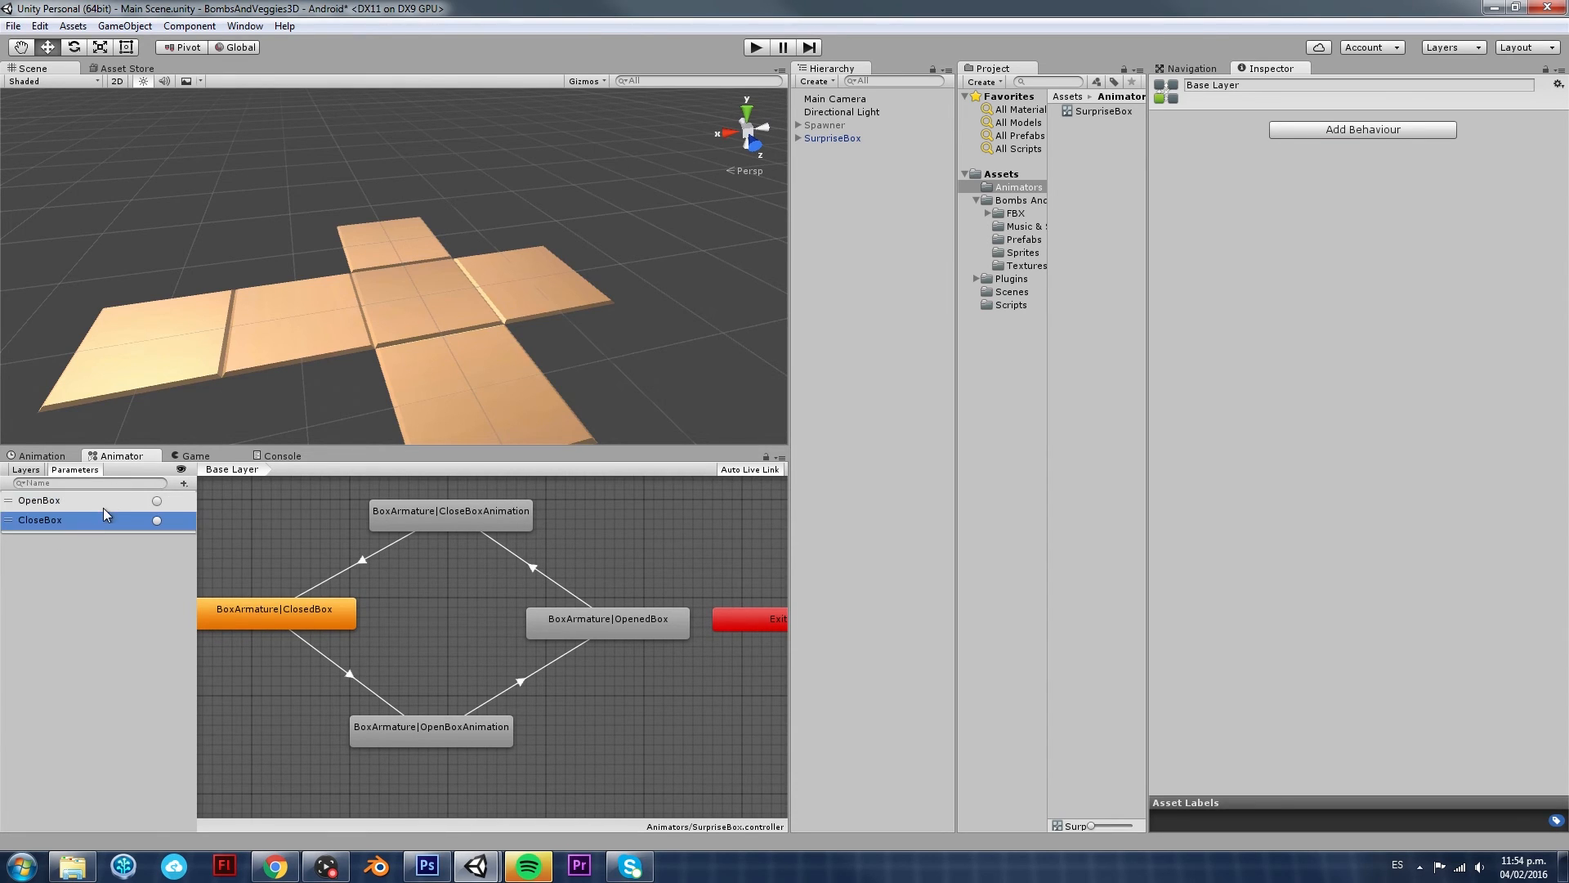
left_click(39, 500)
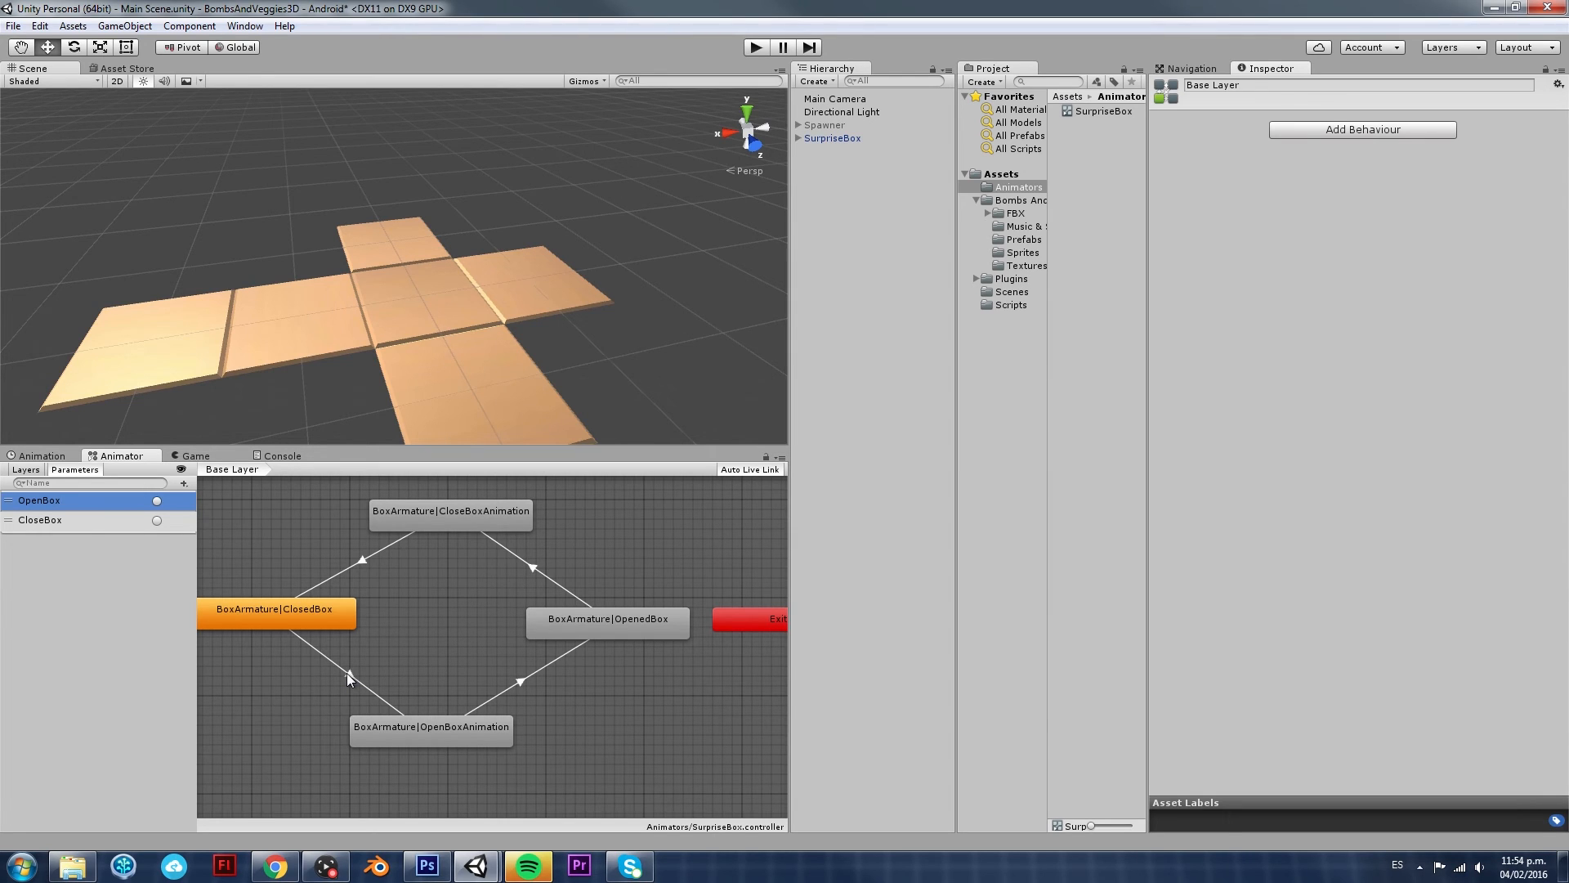
left_click(348, 672)
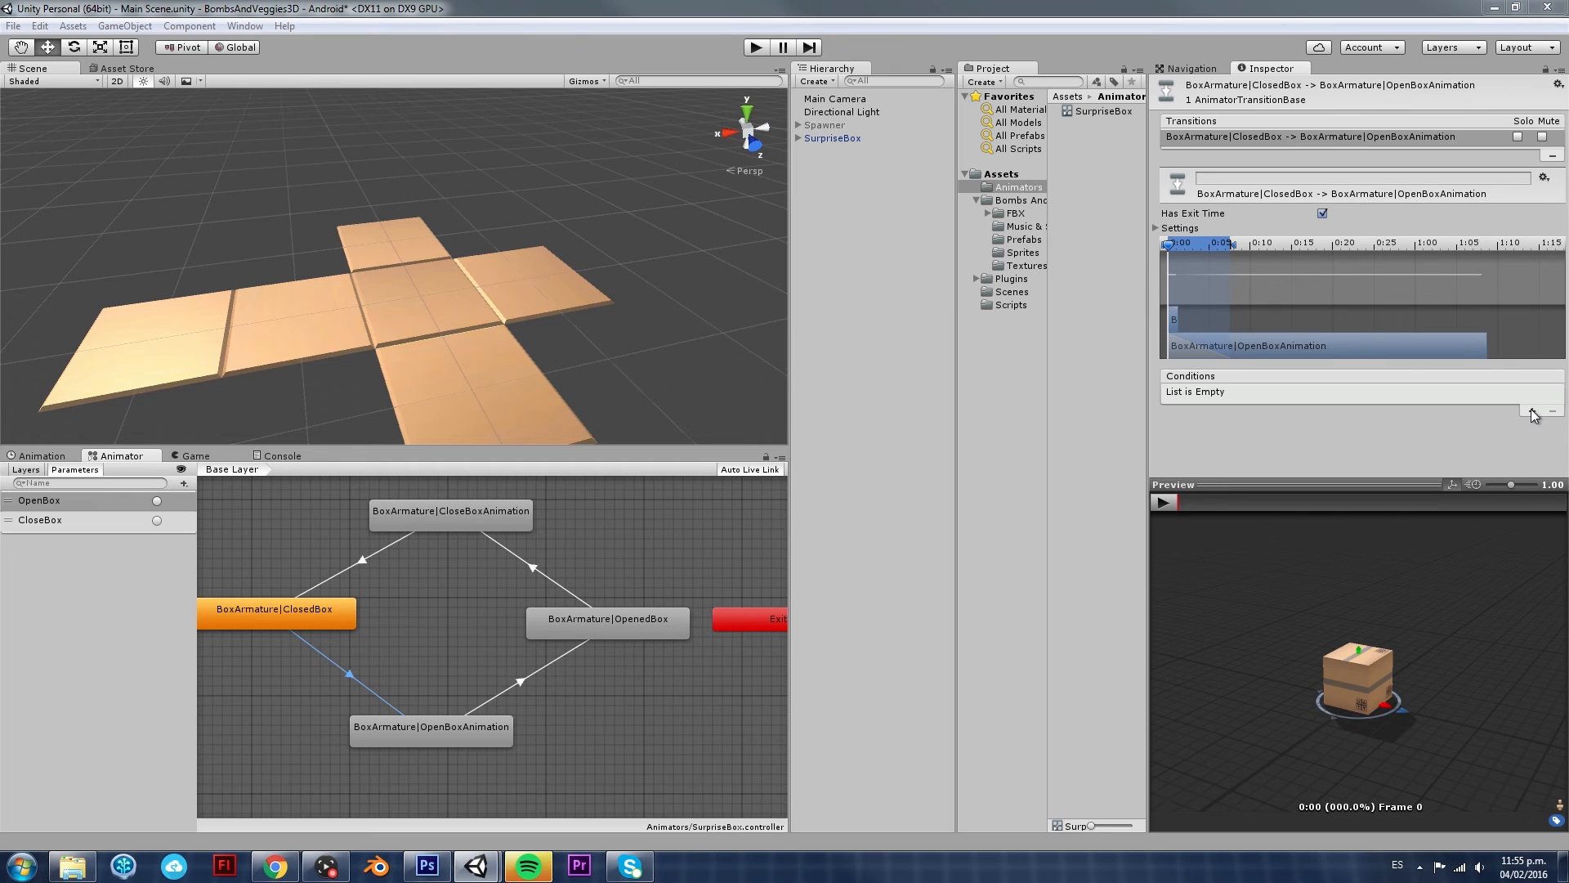
left_click(1531, 410)
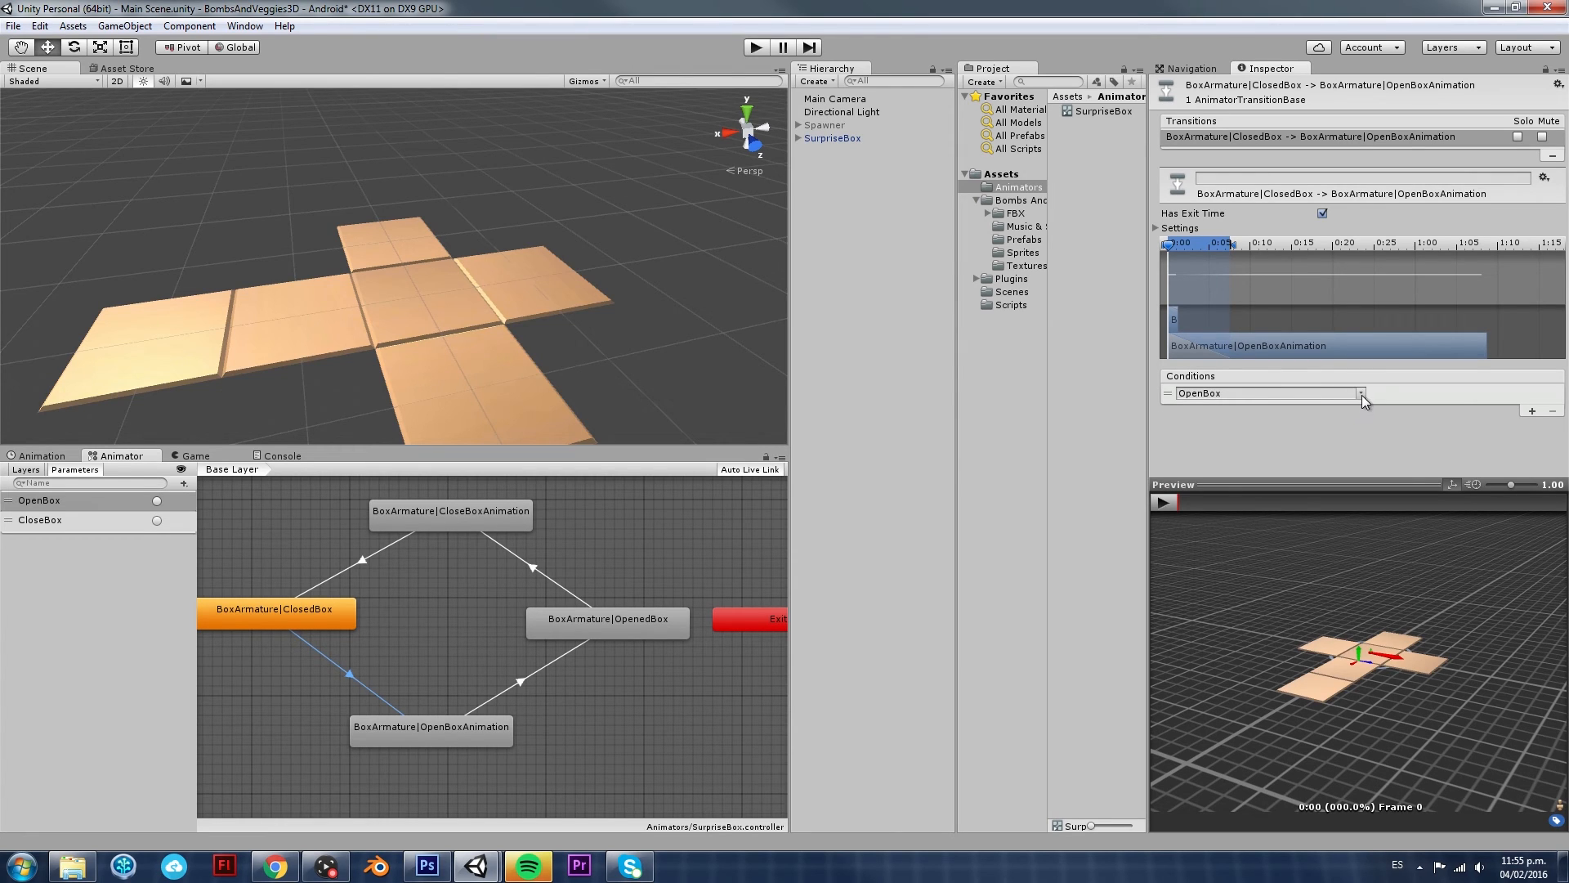
Set that condition to the OpenBox trigger, keeping exit time enabled
left_click(1359, 394)
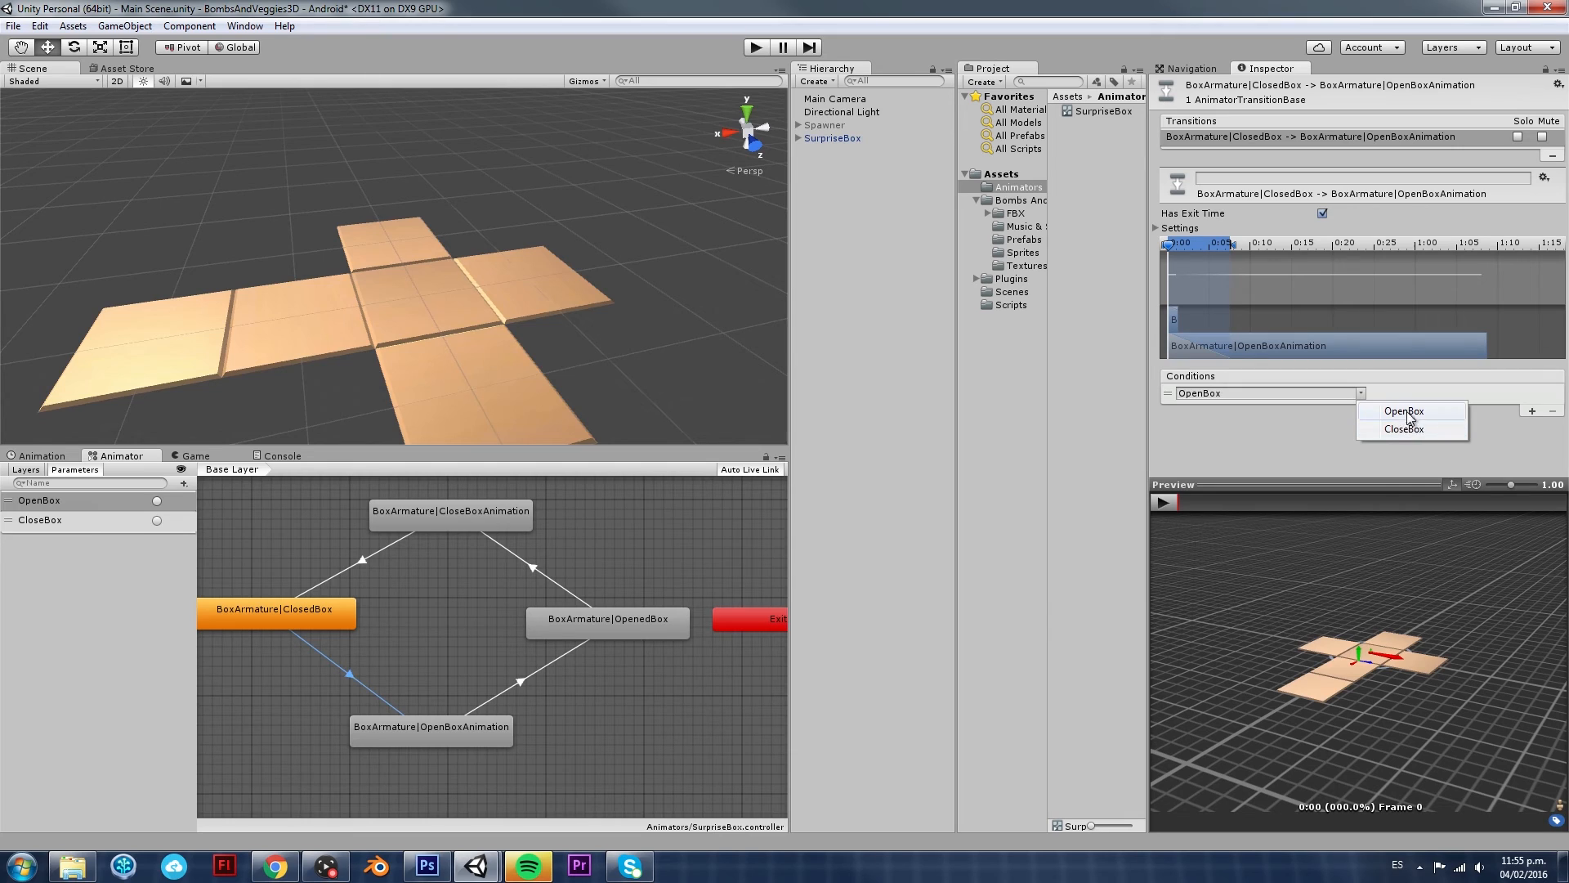
mouse_move(1410, 425)
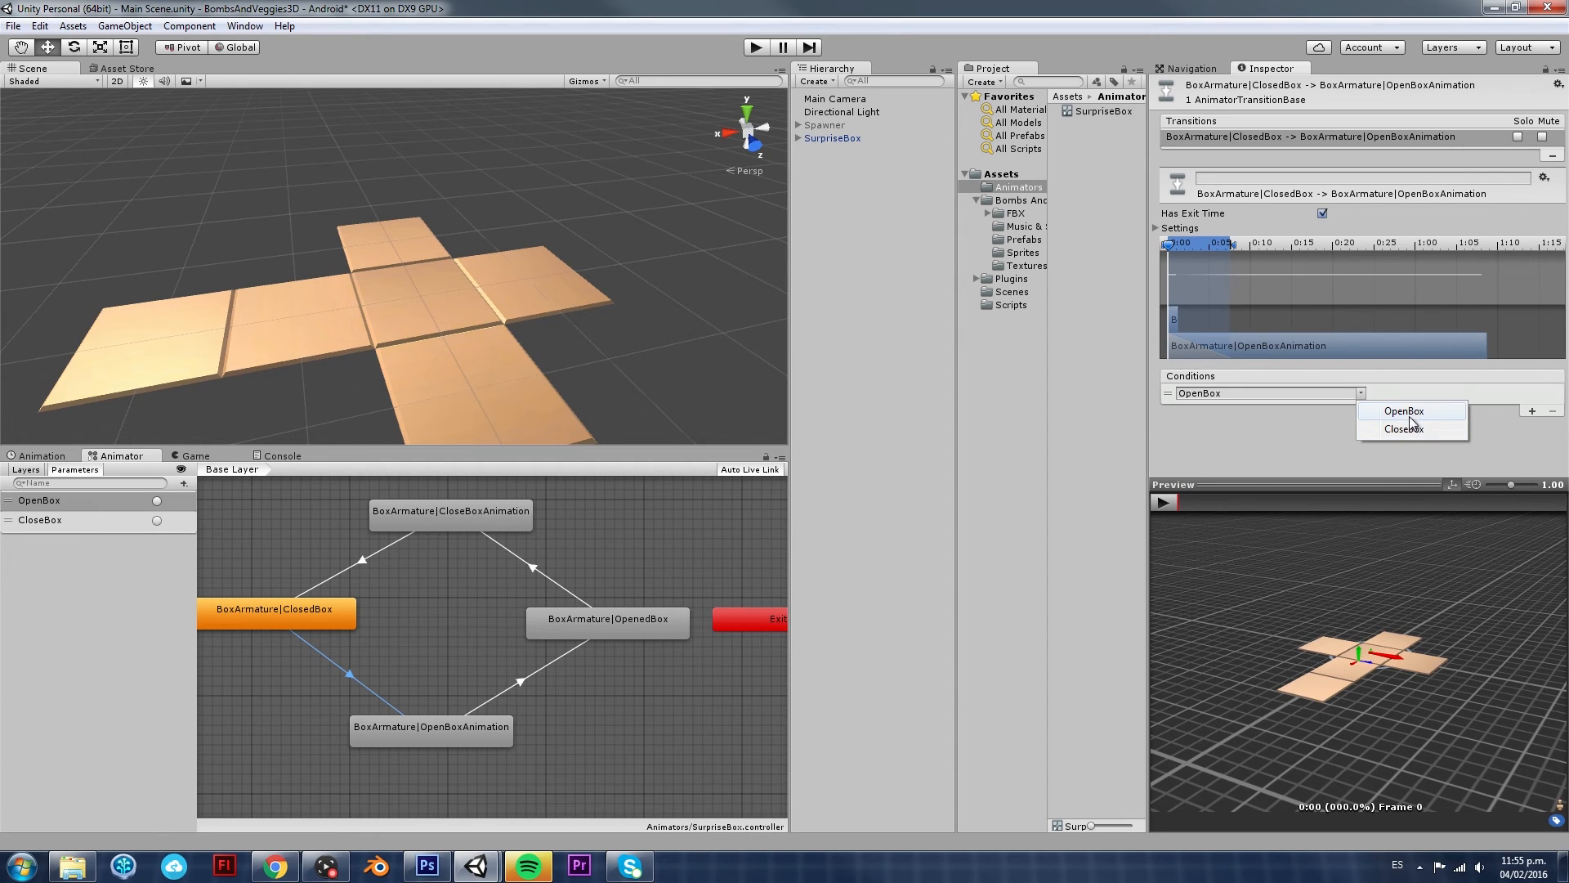
left_click(1402, 411)
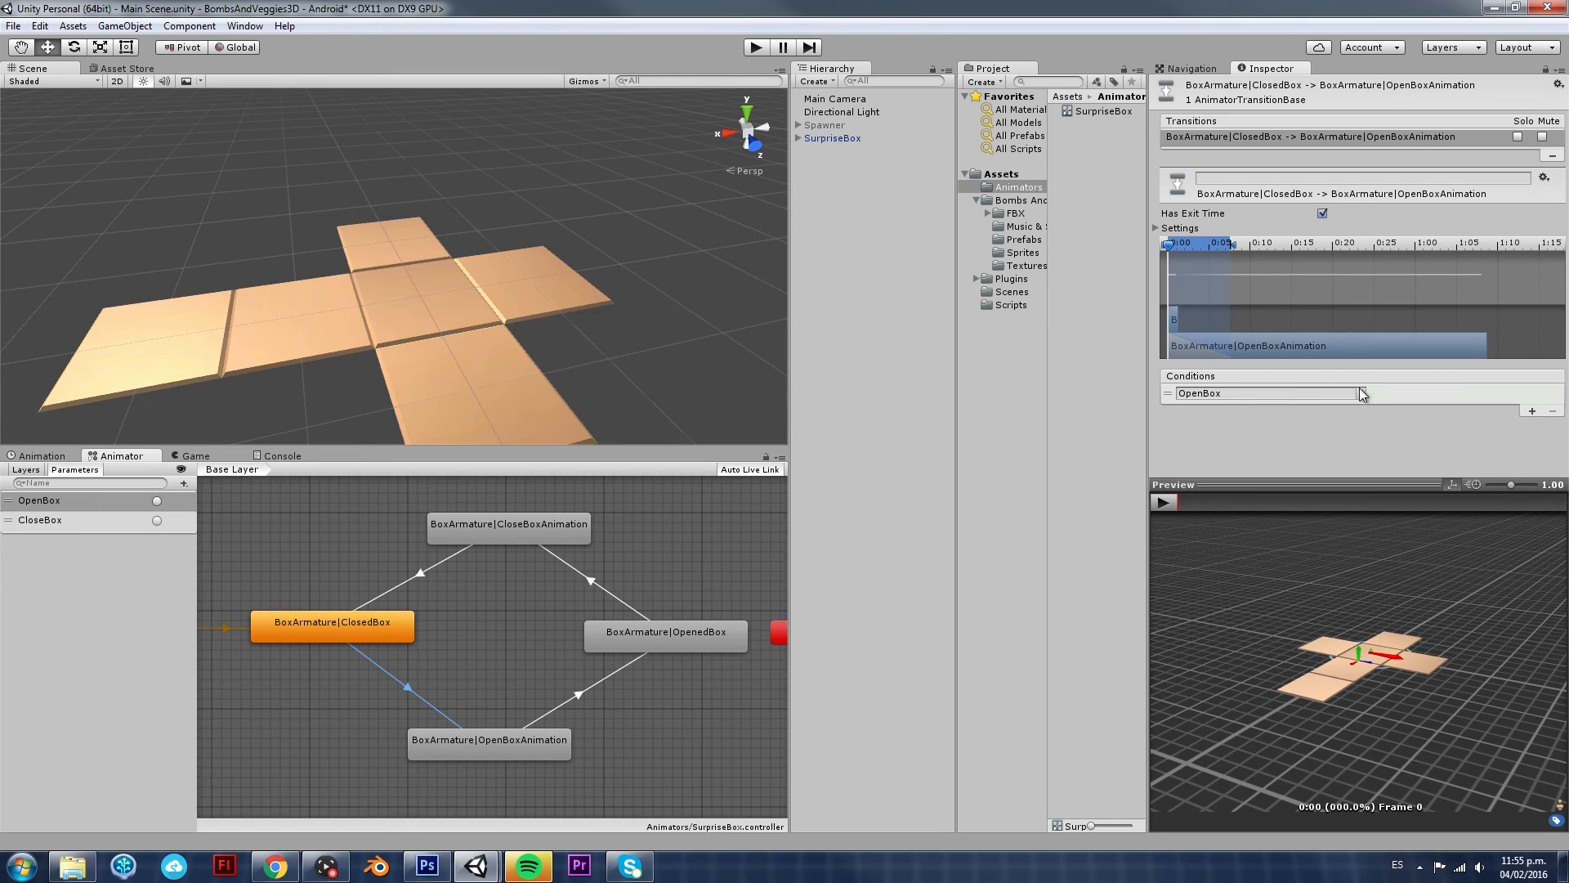
left_click(1360, 392)
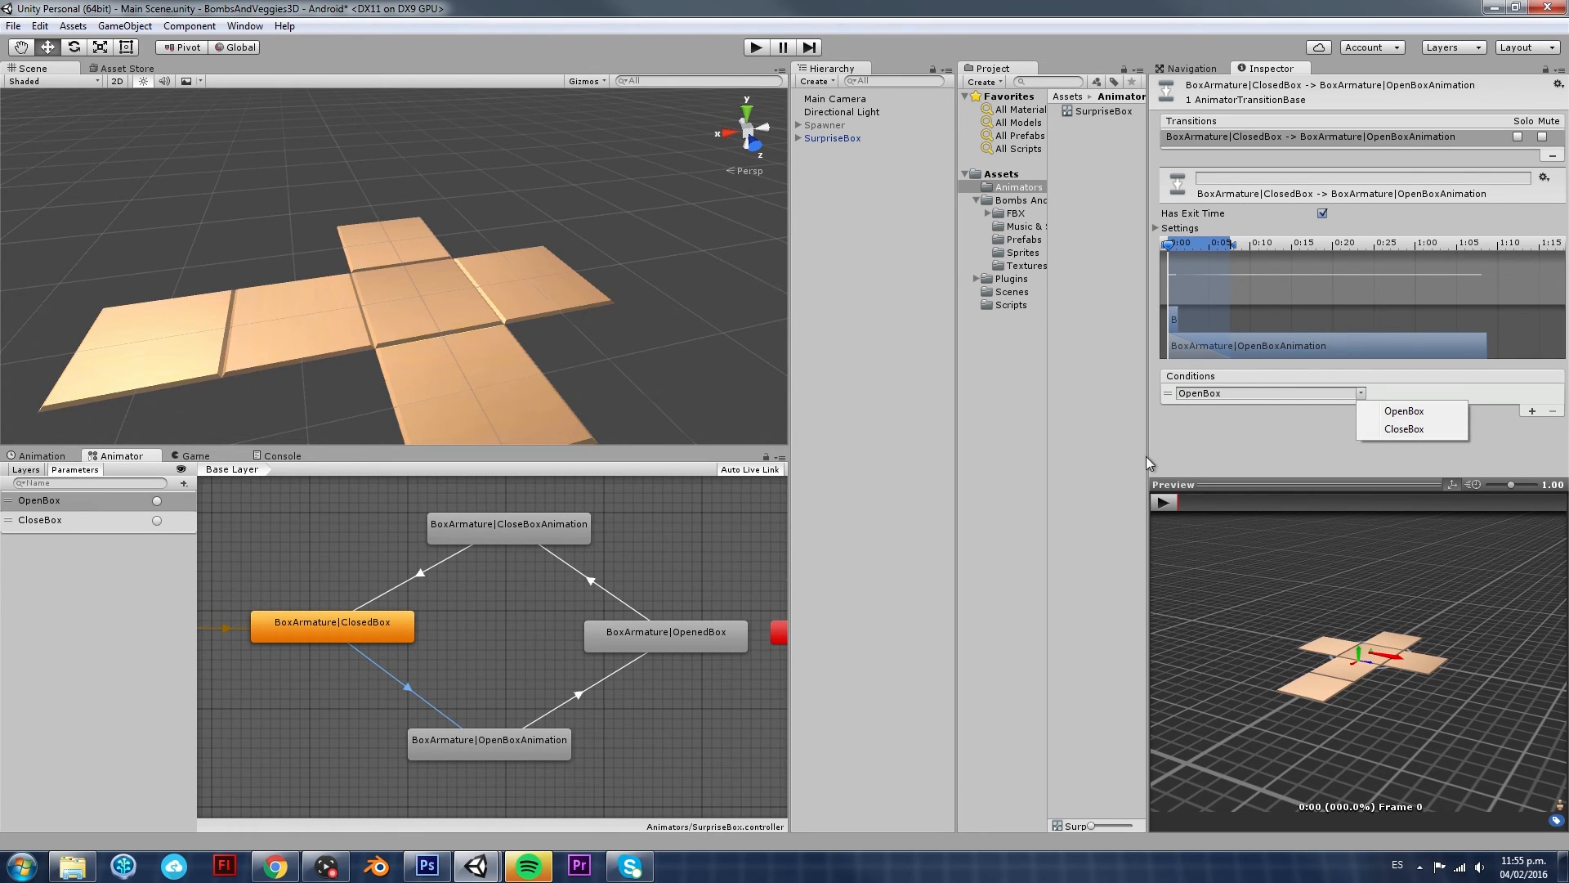
left_click(1371, 394)
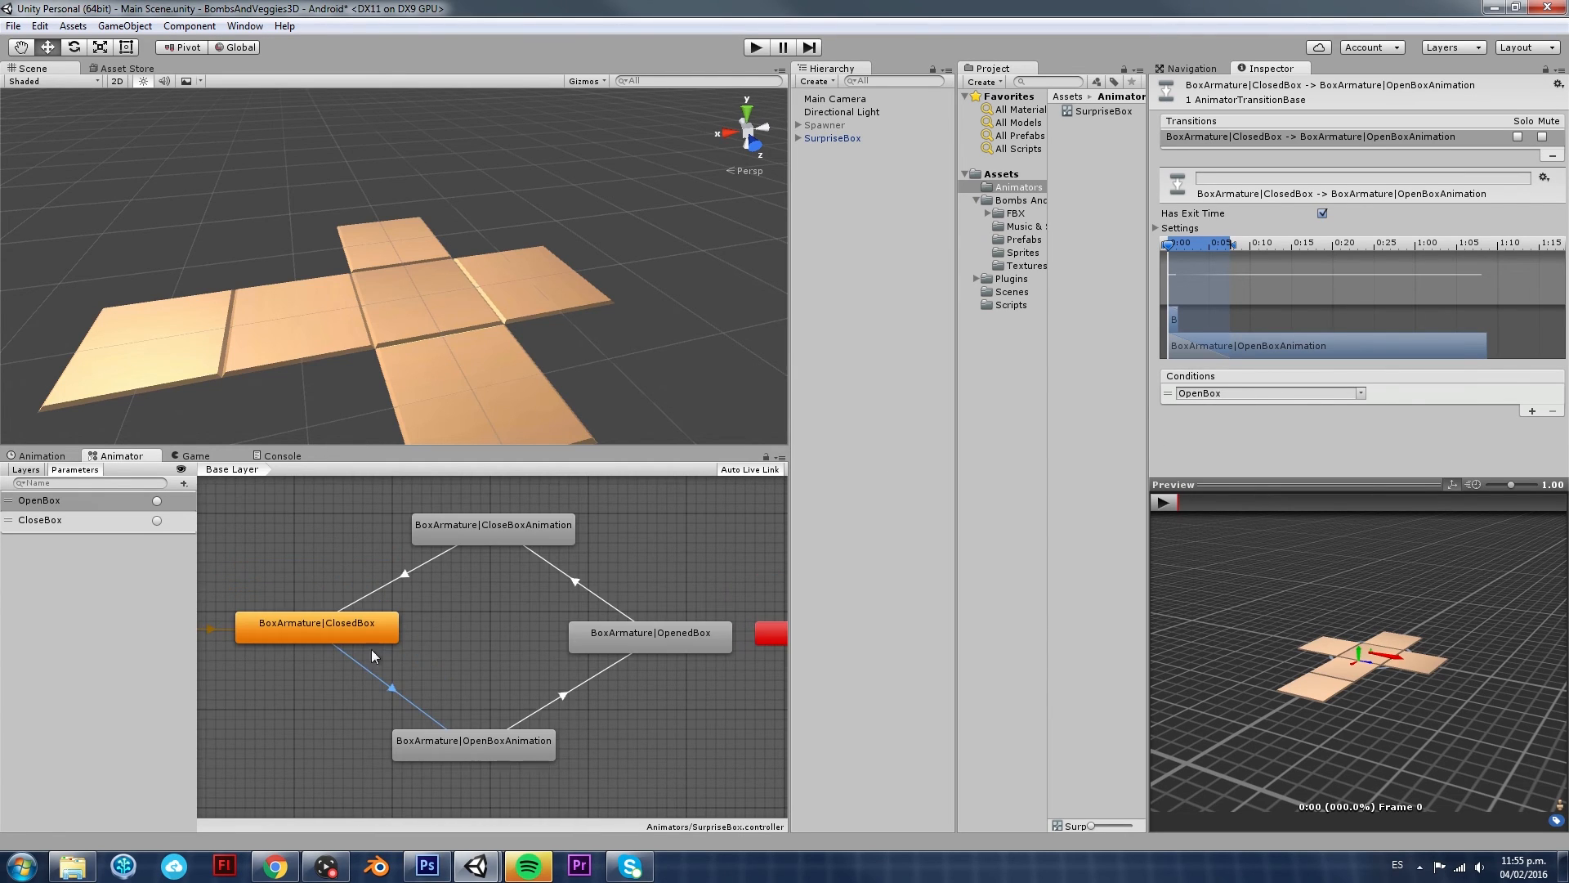
mouse_move(394, 693)
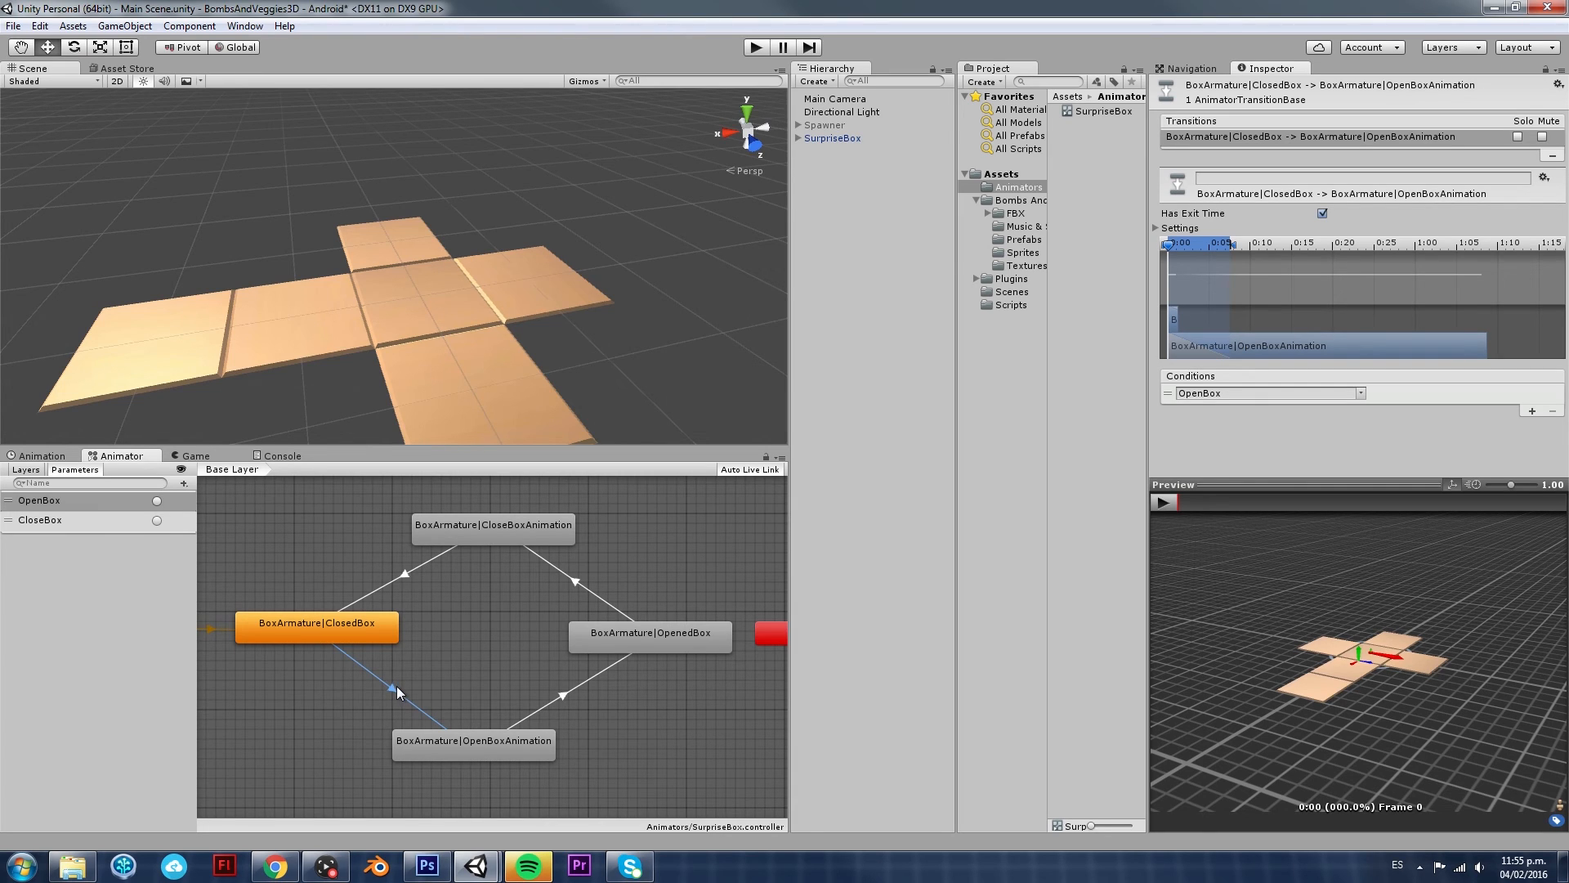
mouse_move(501, 755)
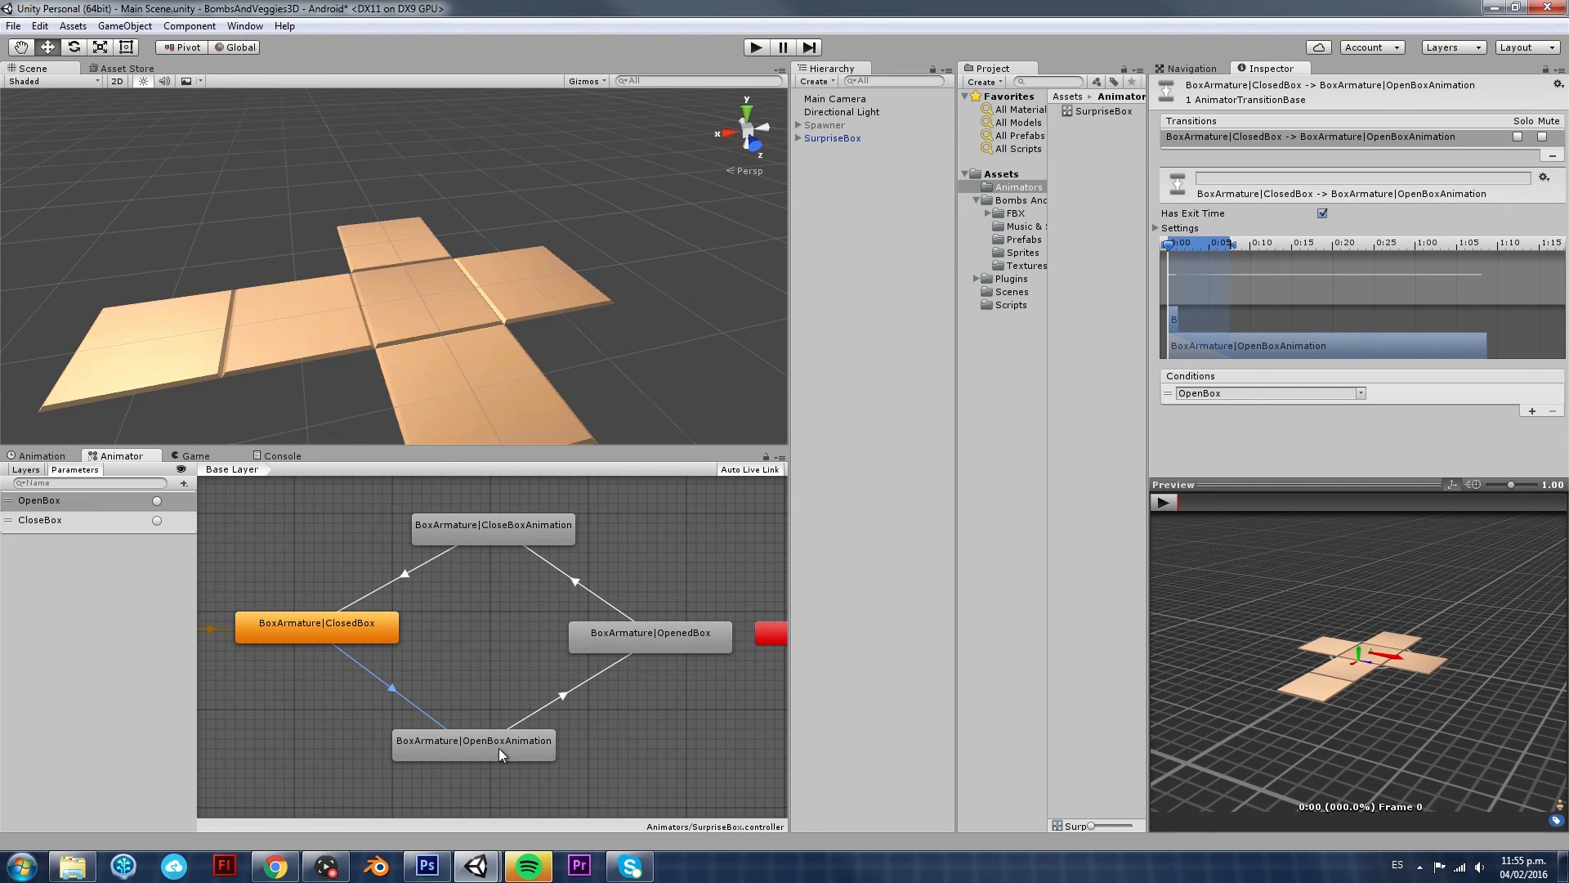
mouse_move(1242, 516)
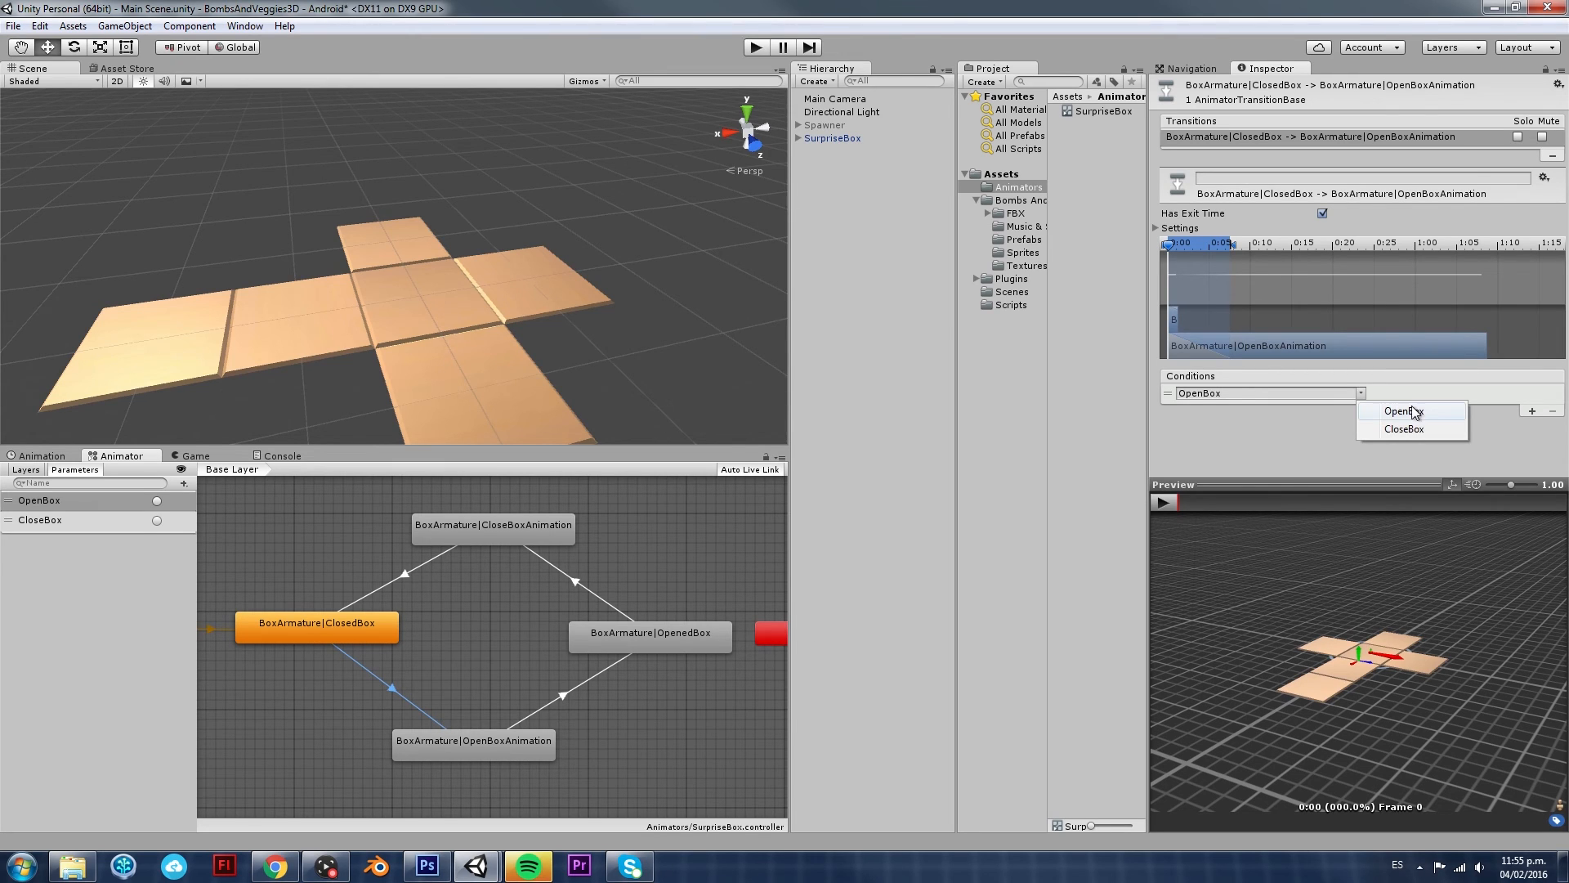
mouse_move(1438, 419)
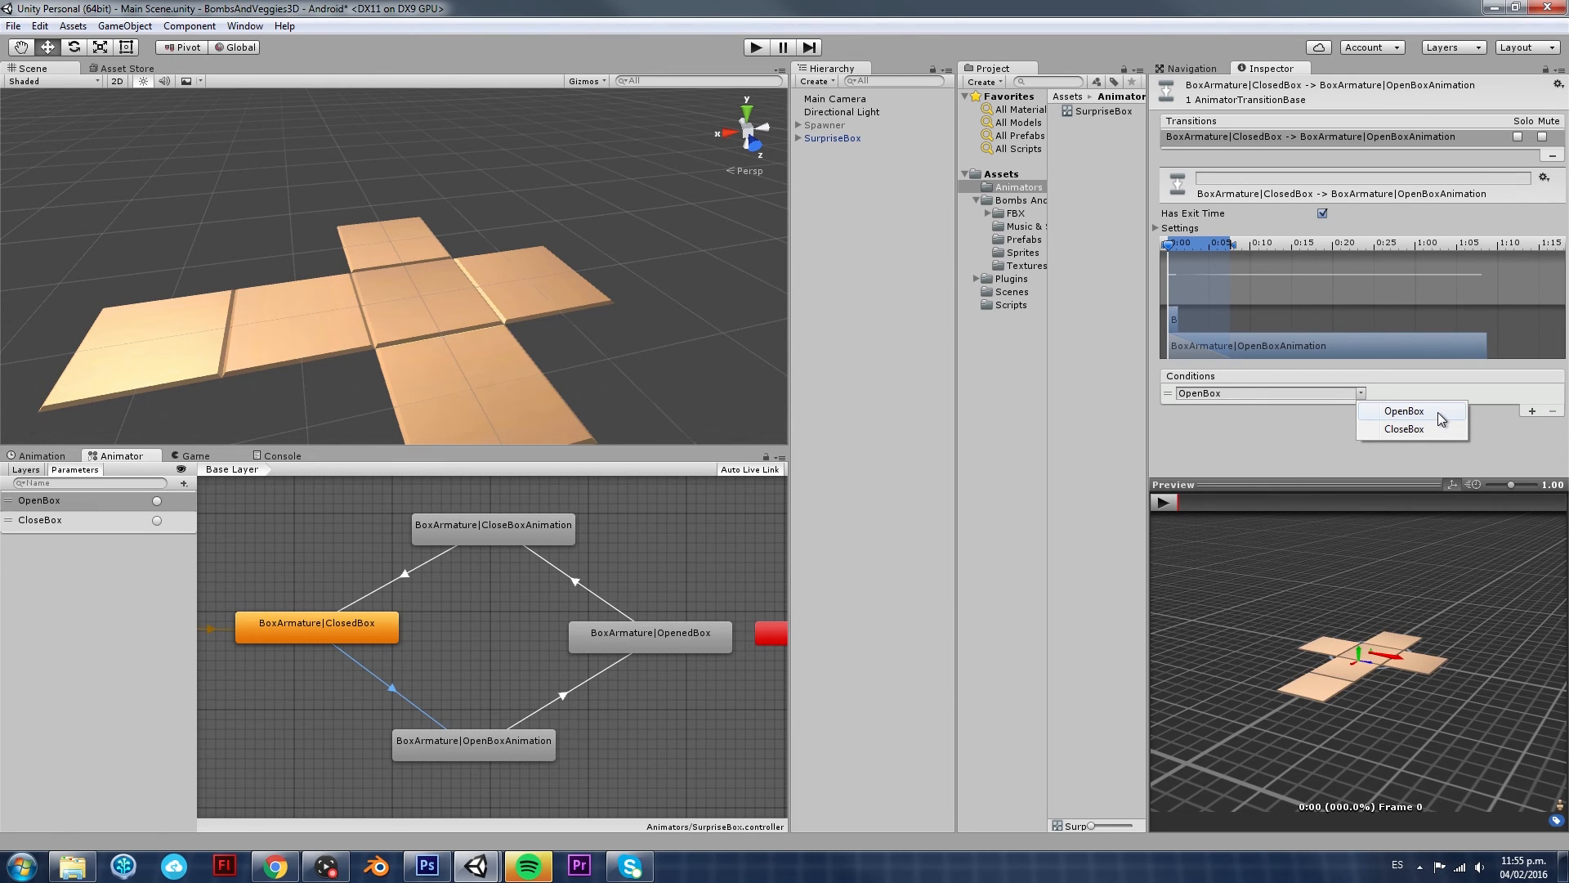
left_click(1402, 411)
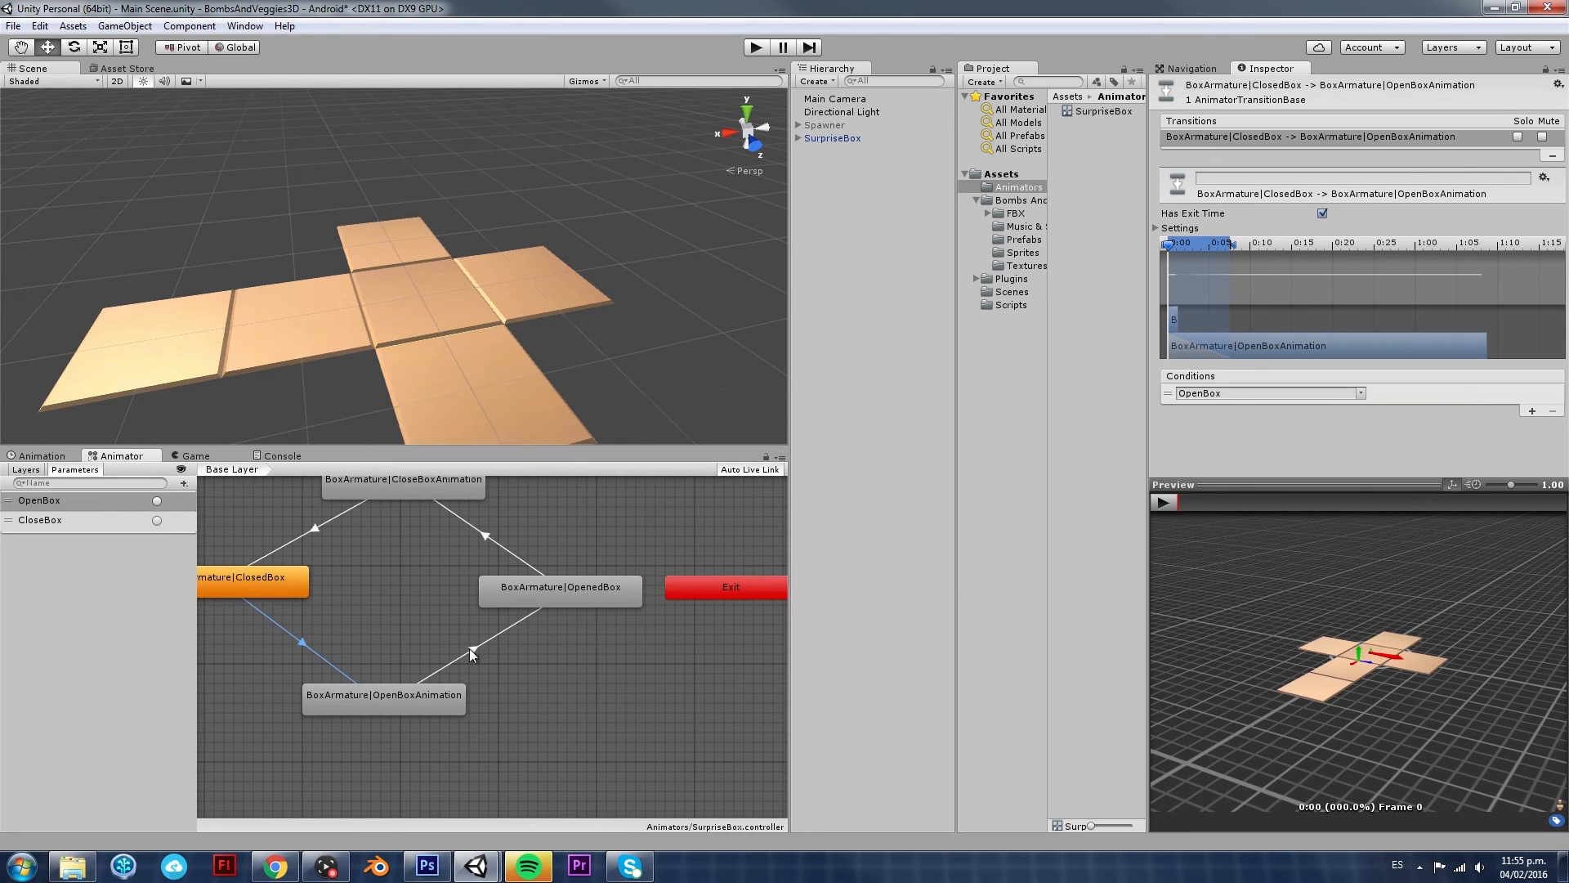
Give the OpenedBox to CloseBoxAnimation transition a CloseBox condition and start Play mode
left_click(382, 695)
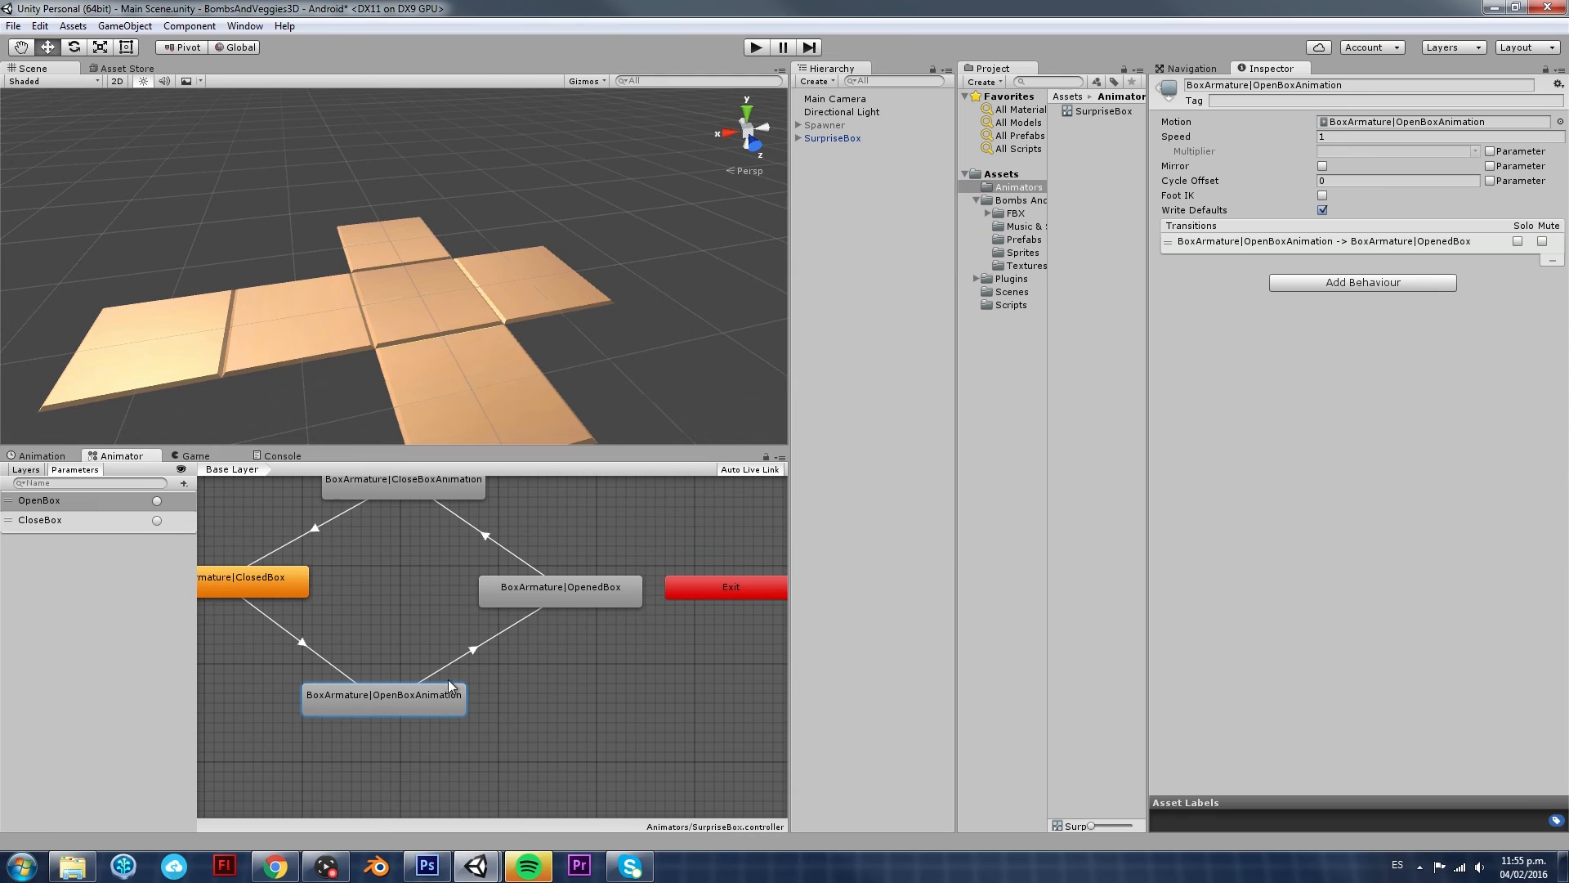
left_click(475, 651)
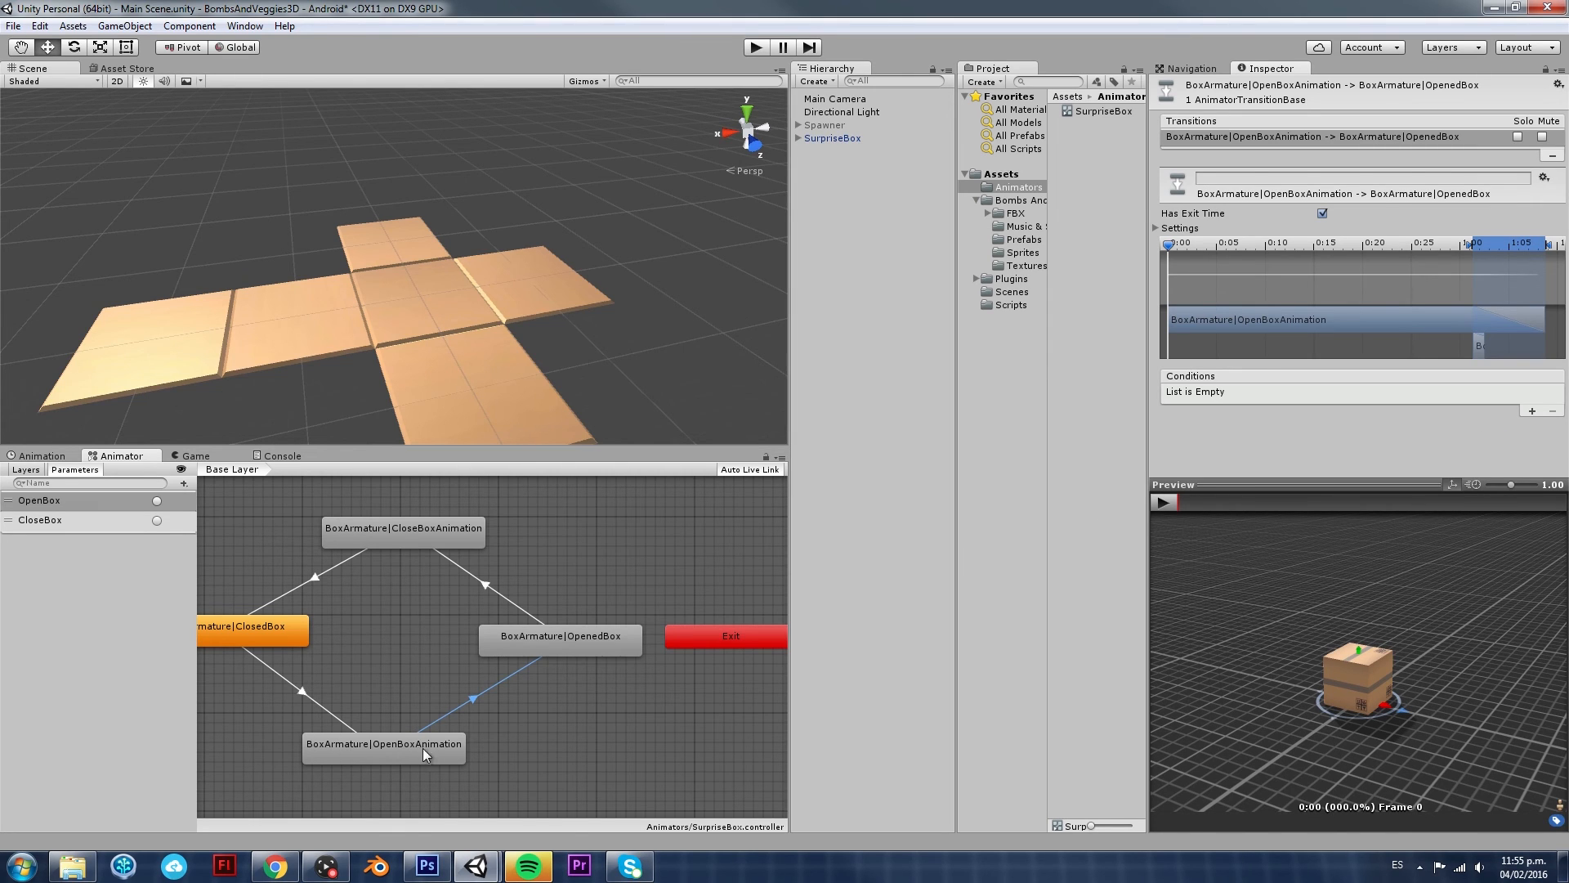
mouse_move(428, 746)
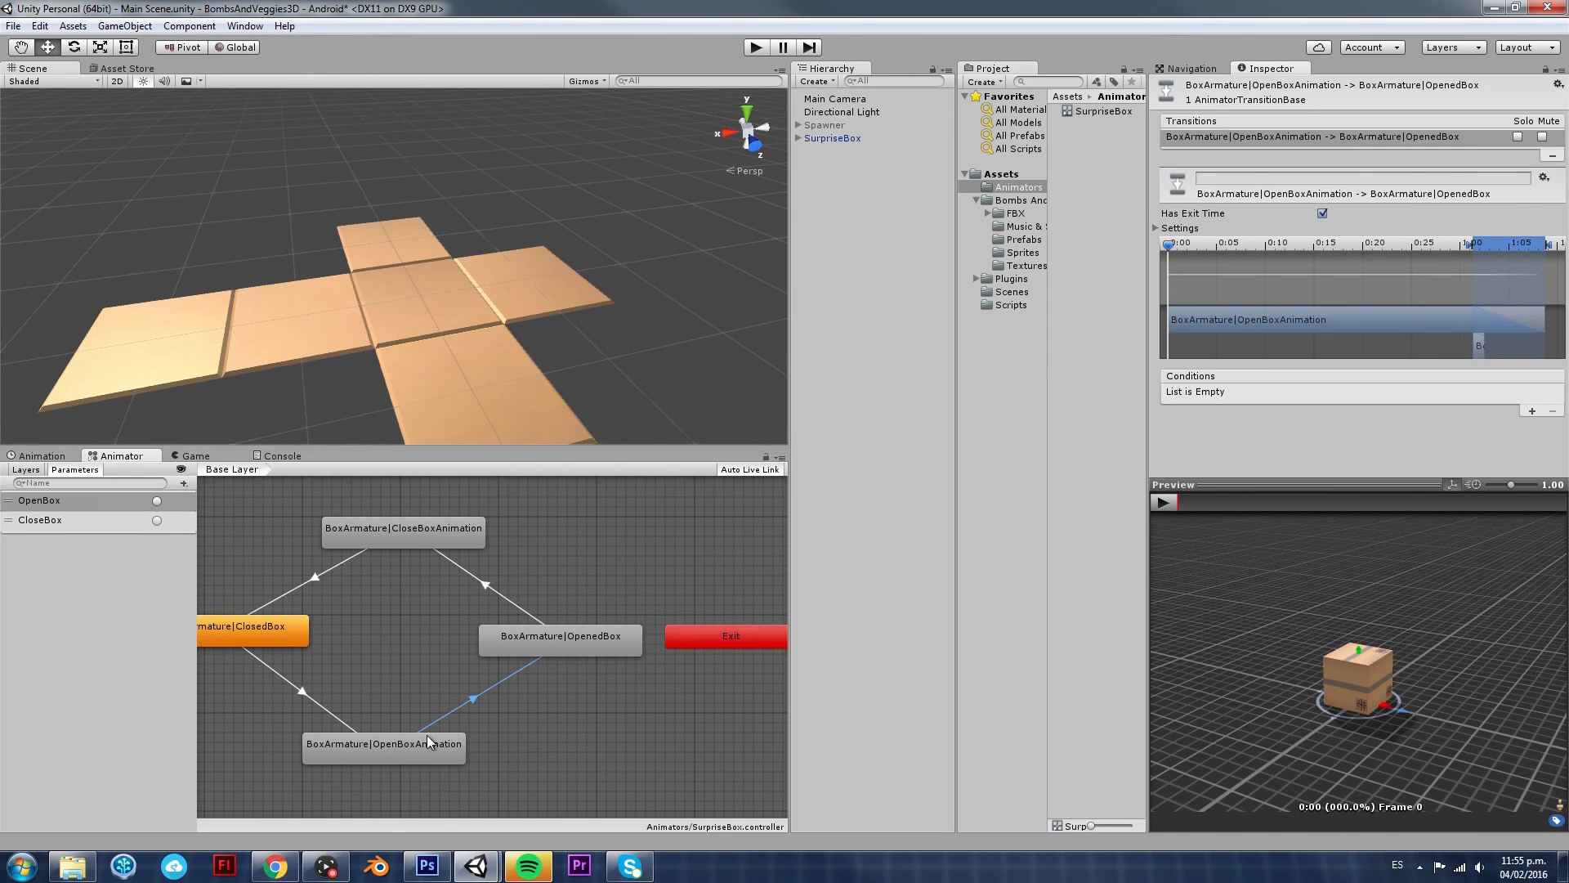
mouse_move(1121, 444)
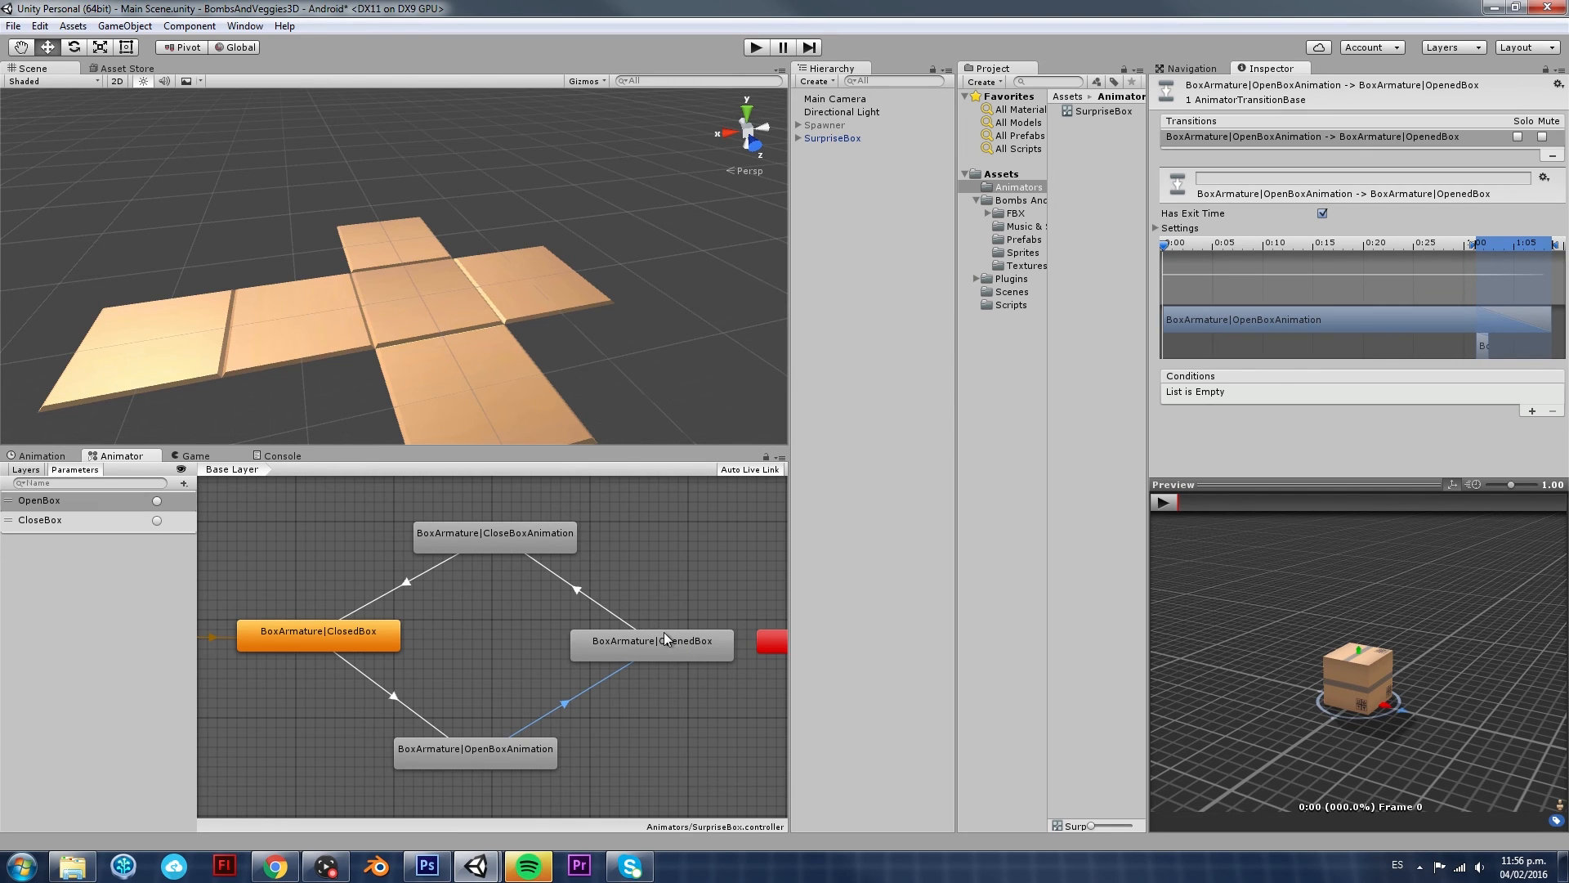
mouse_move(640, 675)
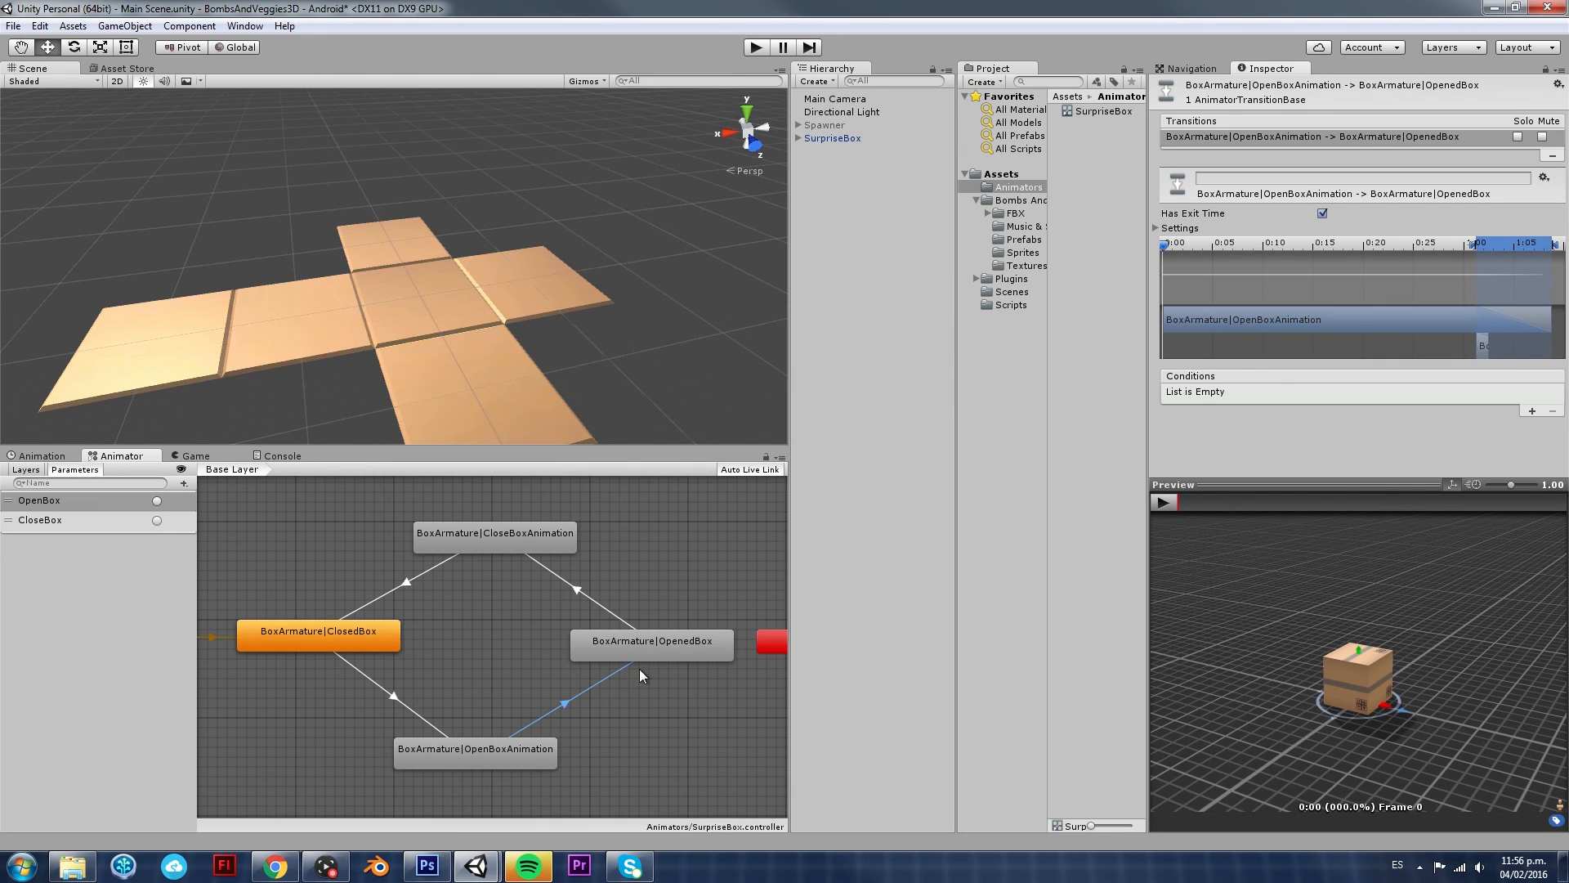
mouse_move(583, 591)
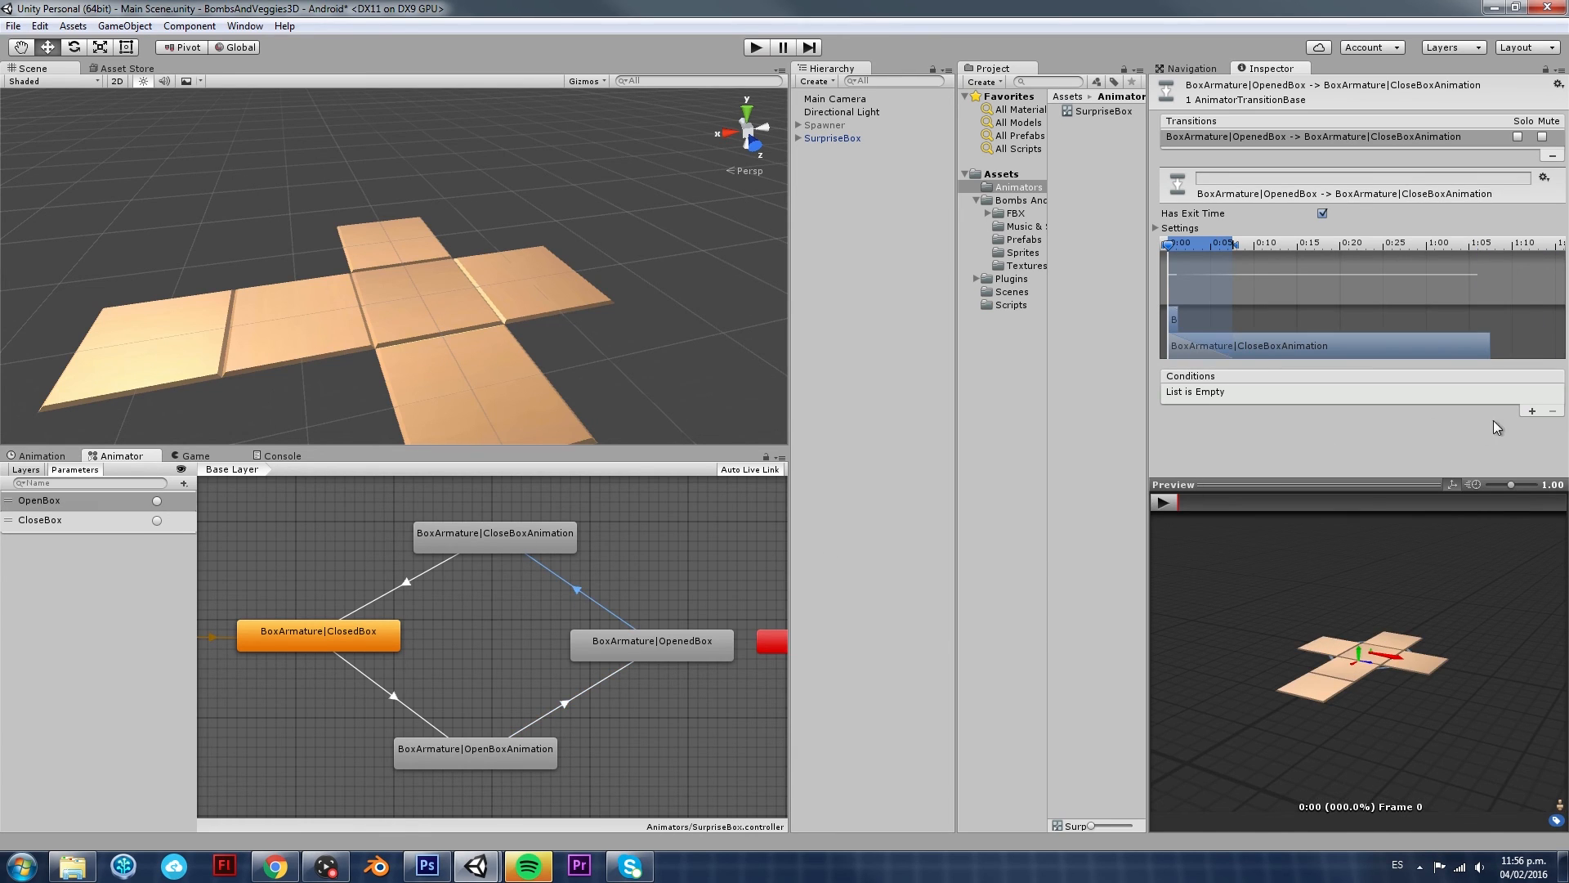
left_click(1536, 410)
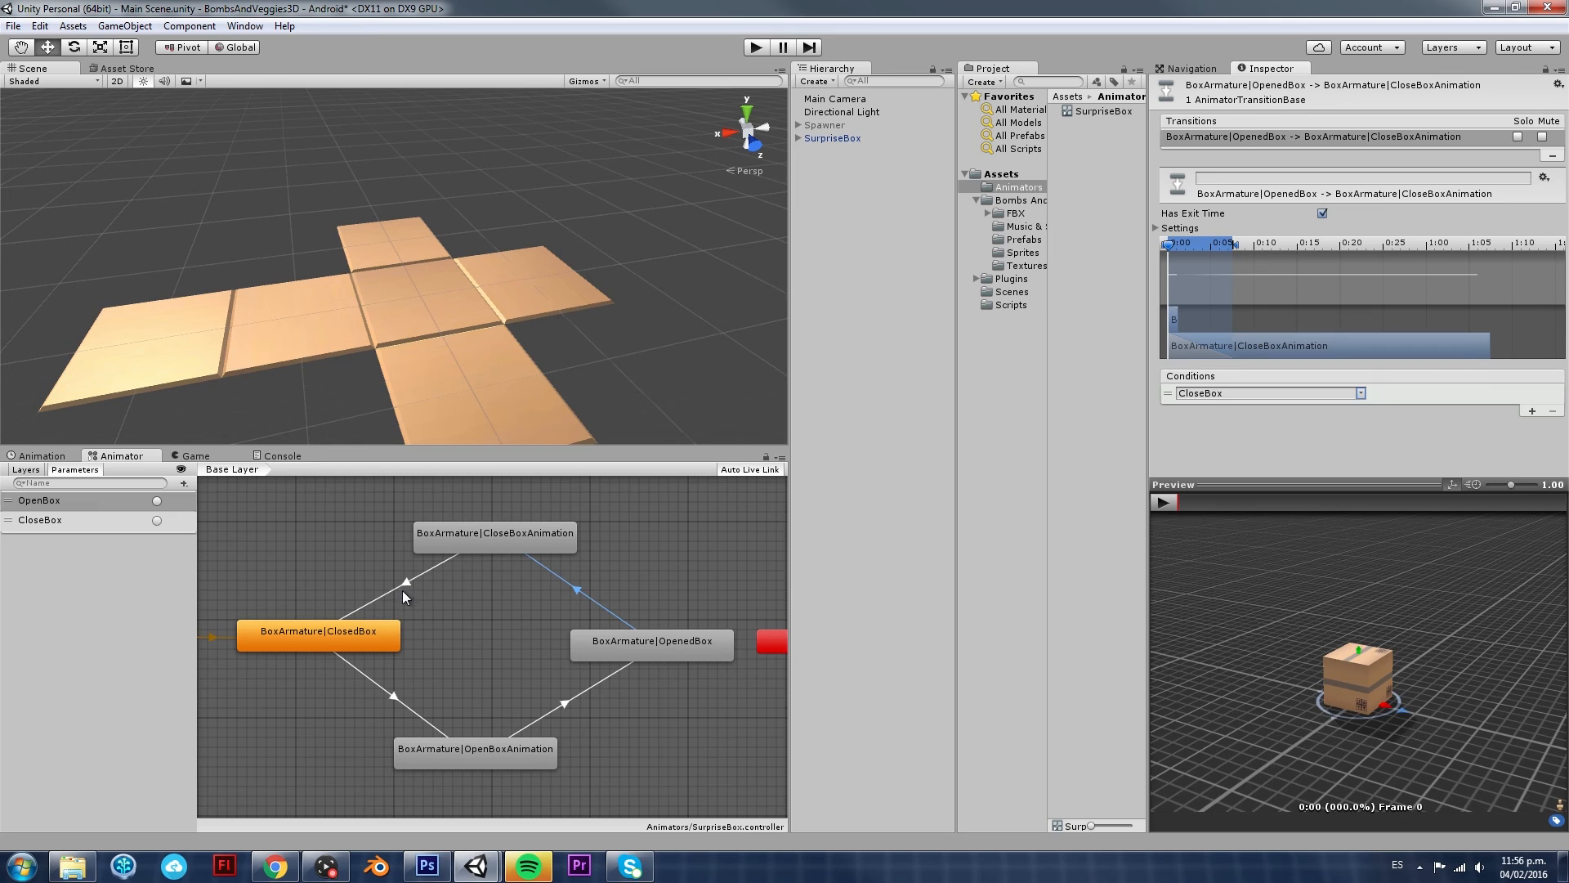
left_click(406, 585)
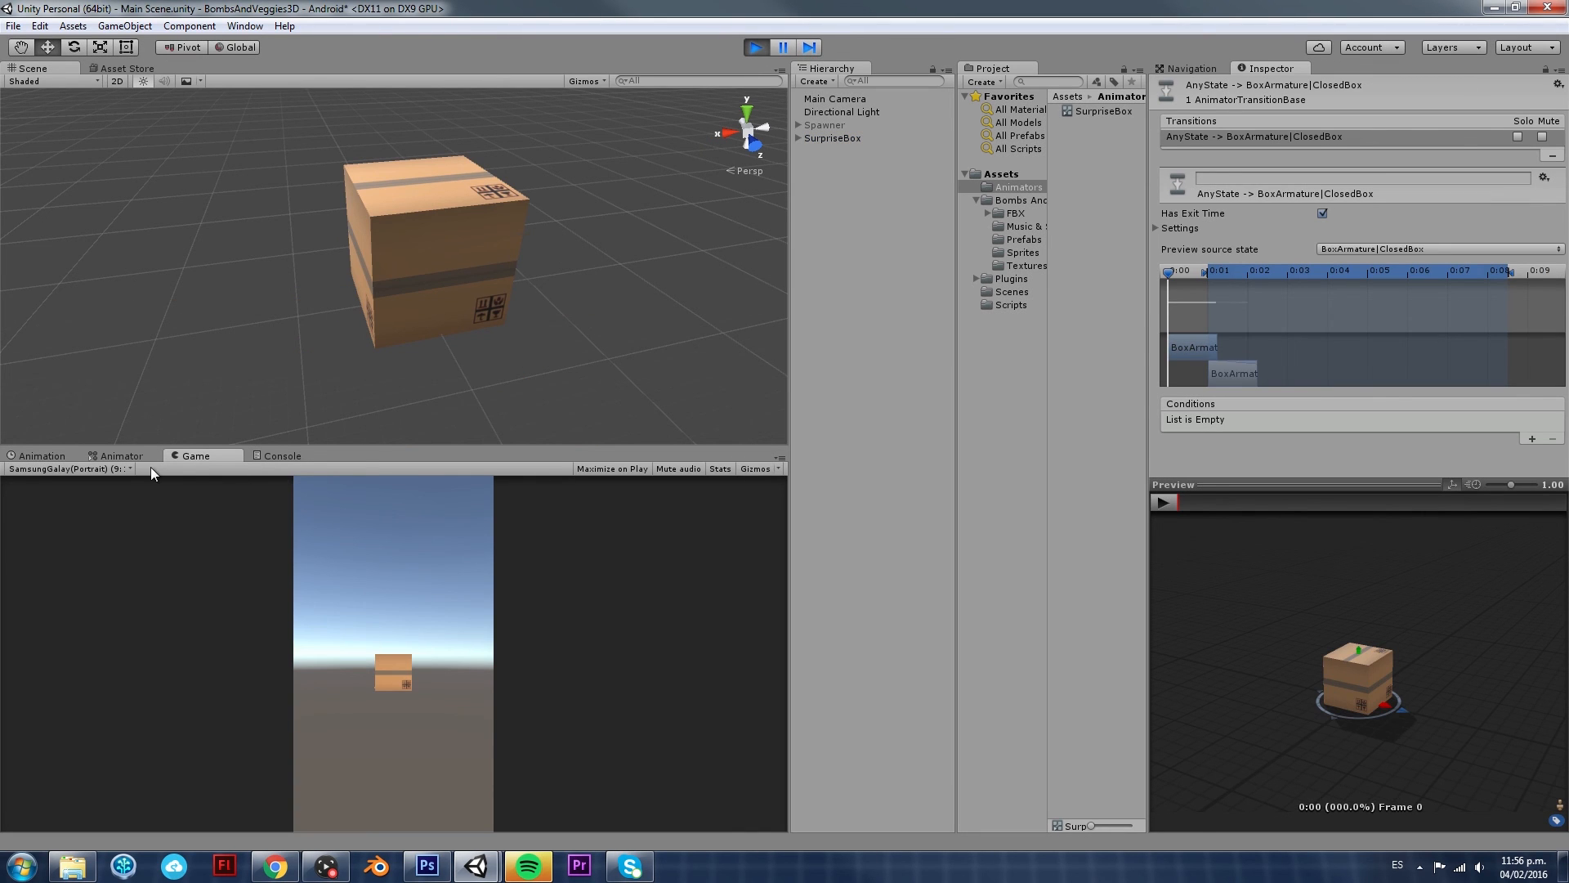
Fire the OpenBox trigger to open the box, then CloseBox to close it again
left_click(119, 456)
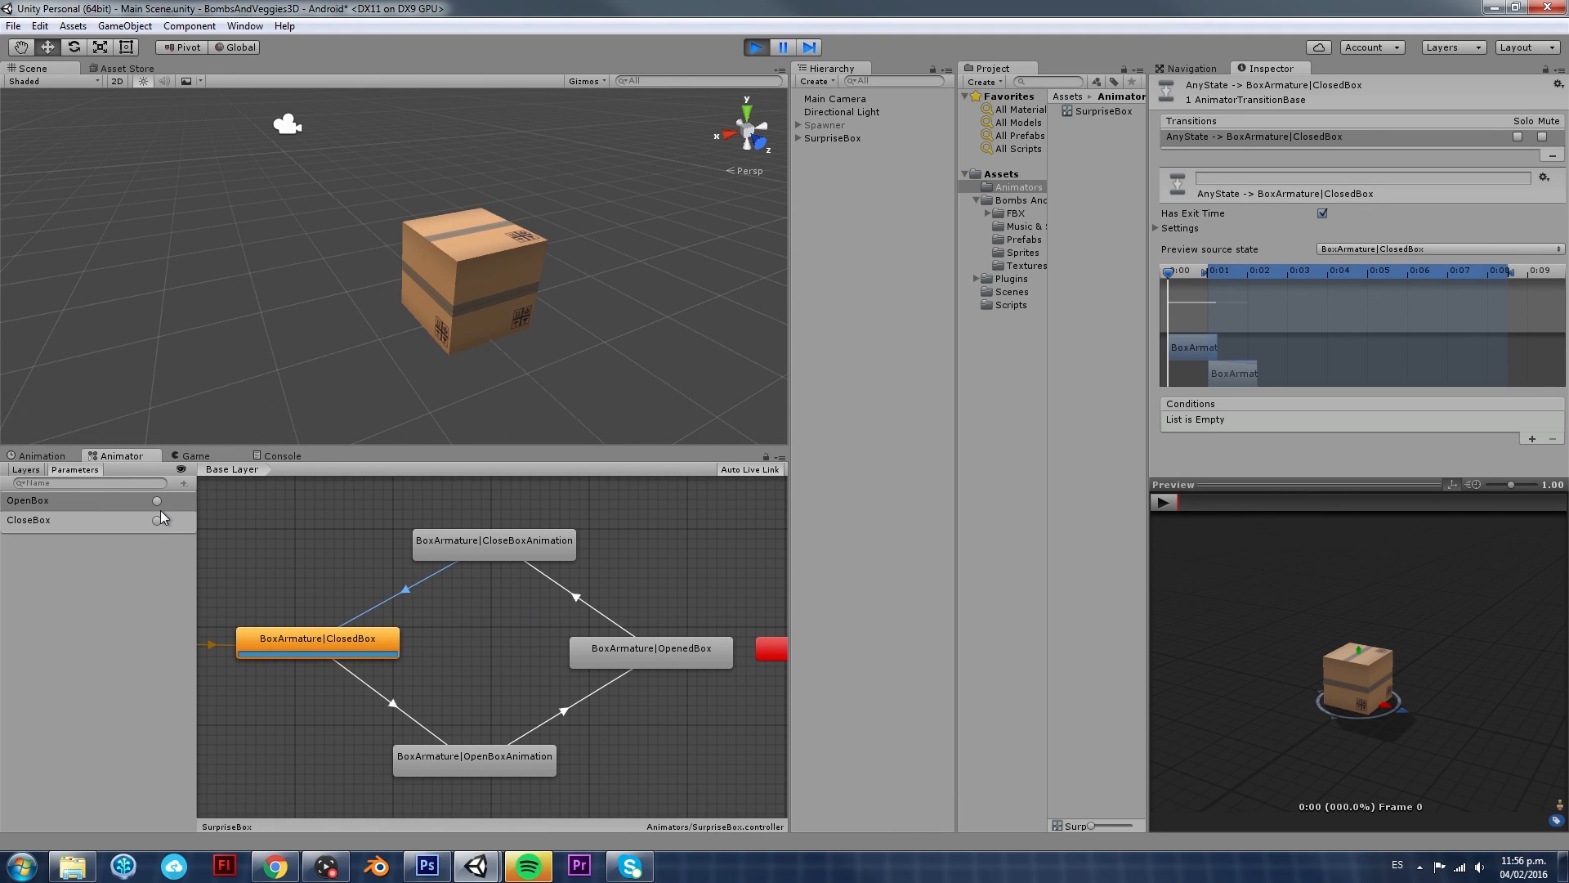
mouse_move(155, 471)
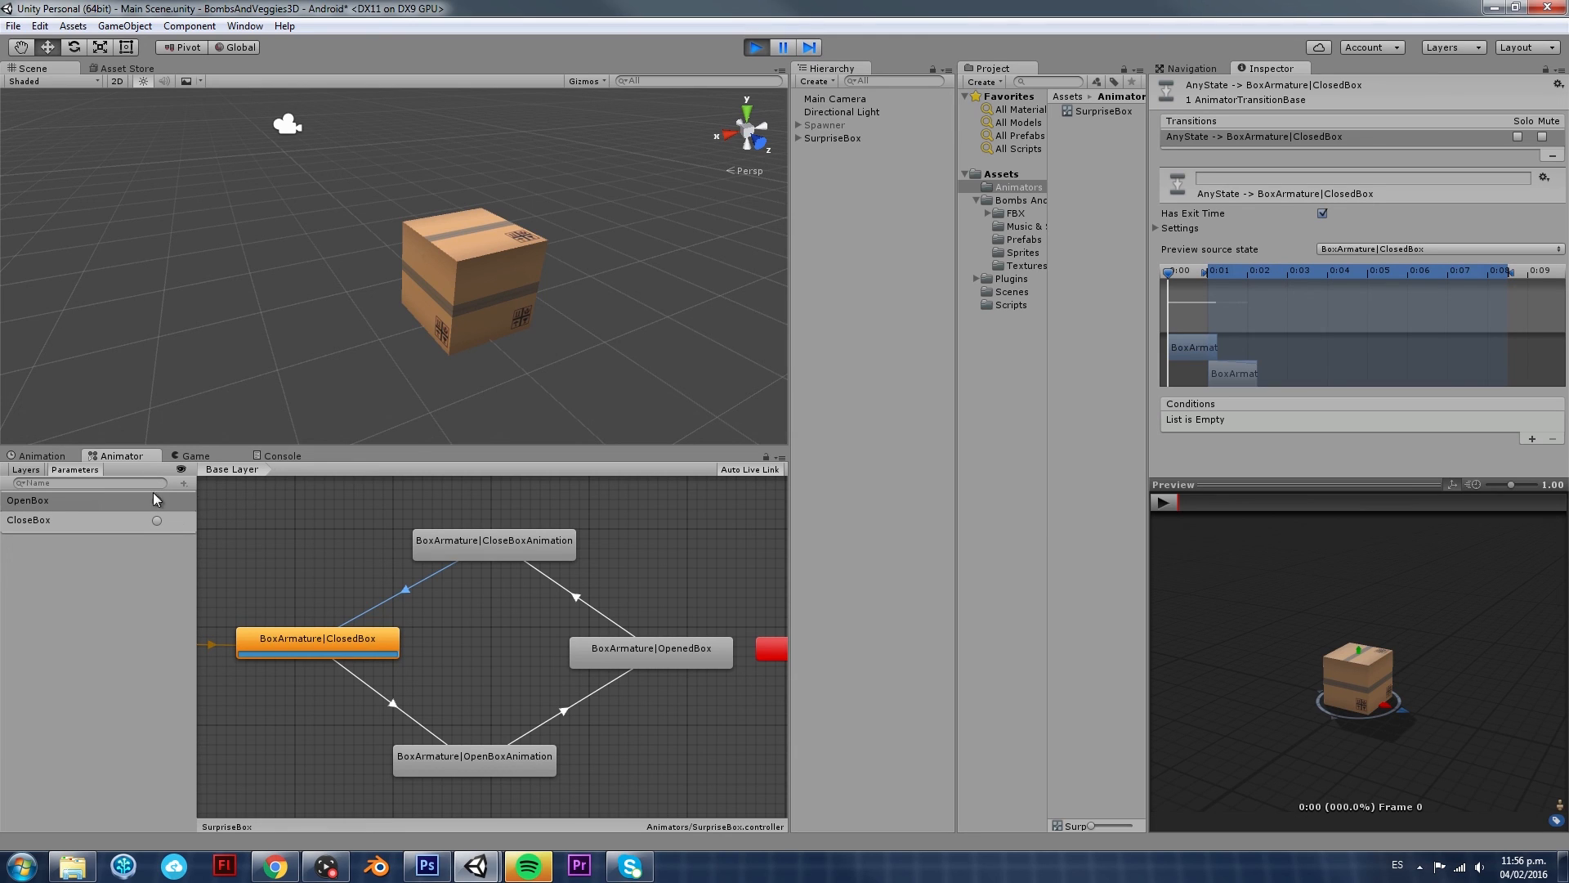
mouse_move(165, 492)
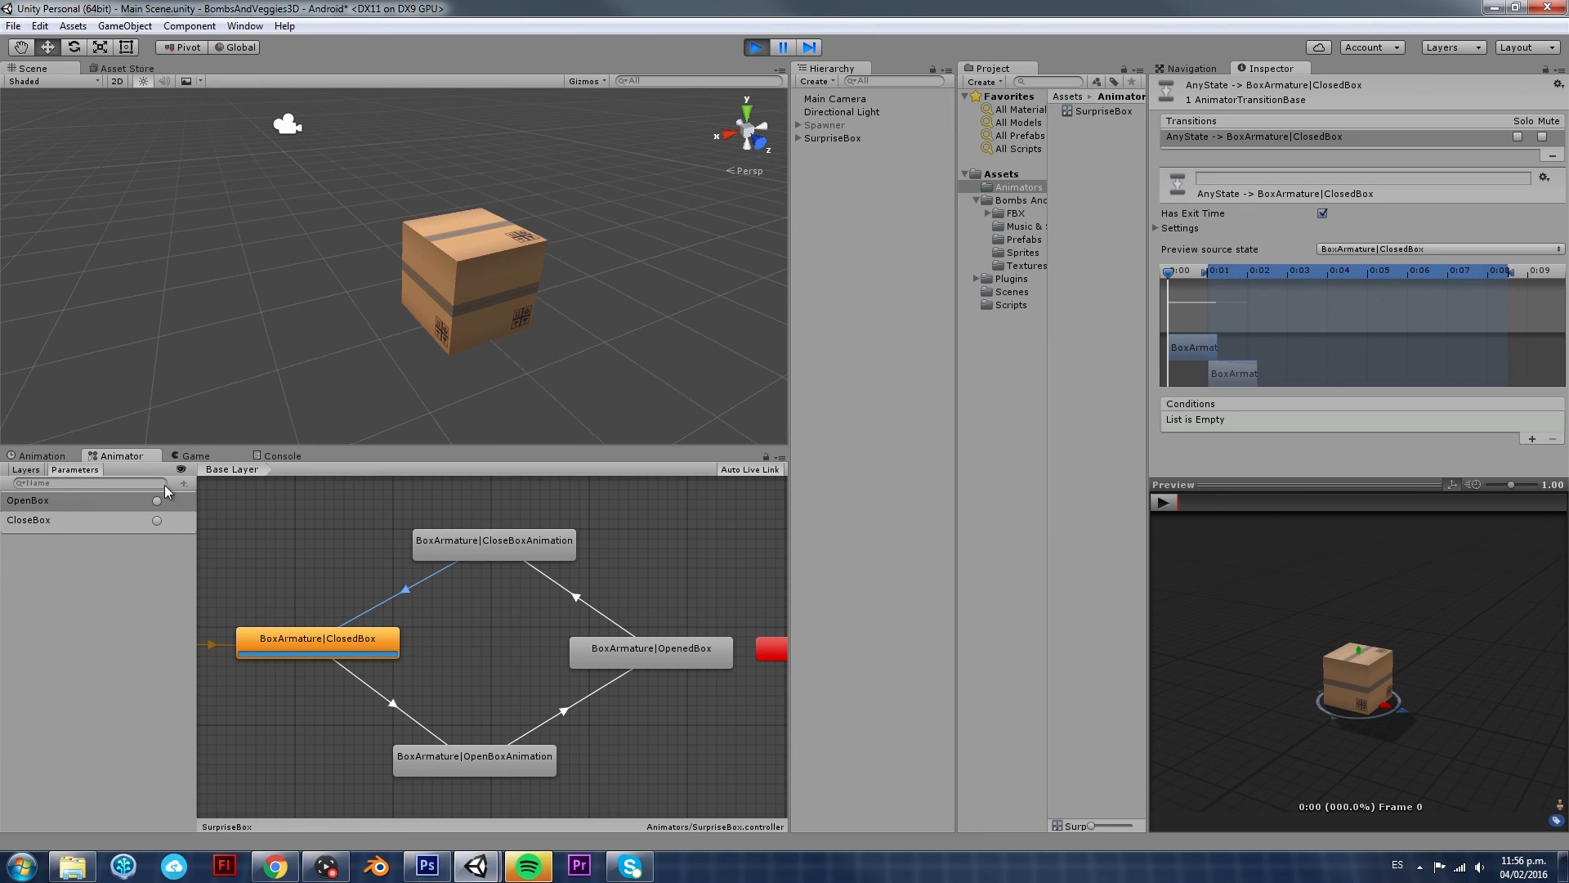
mouse_move(145, 557)
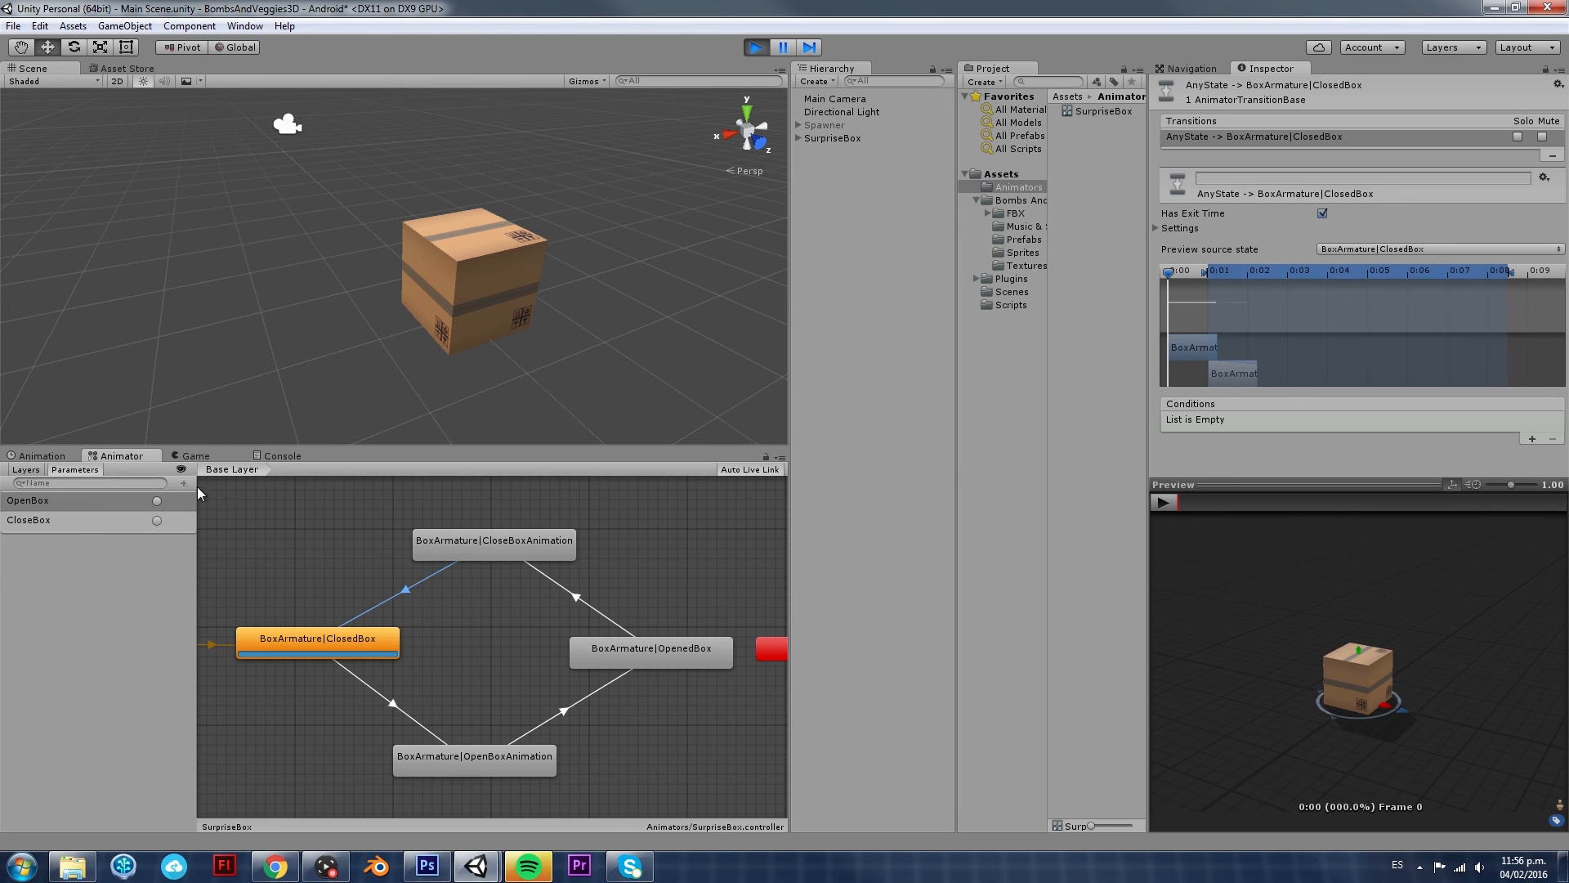
mouse_move(164, 510)
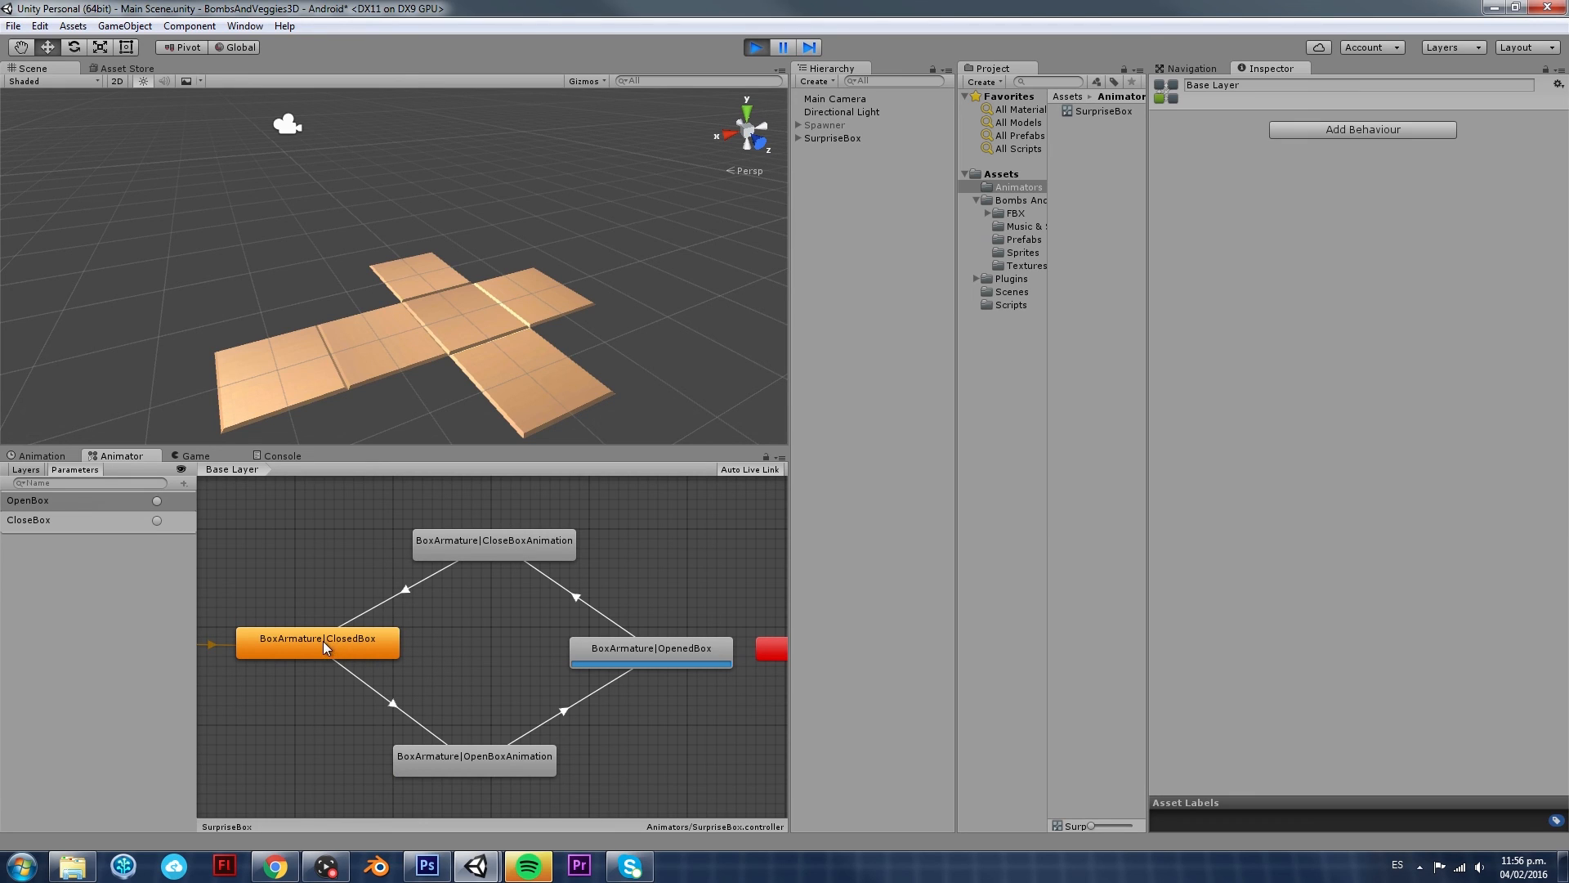
mouse_move(503, 765)
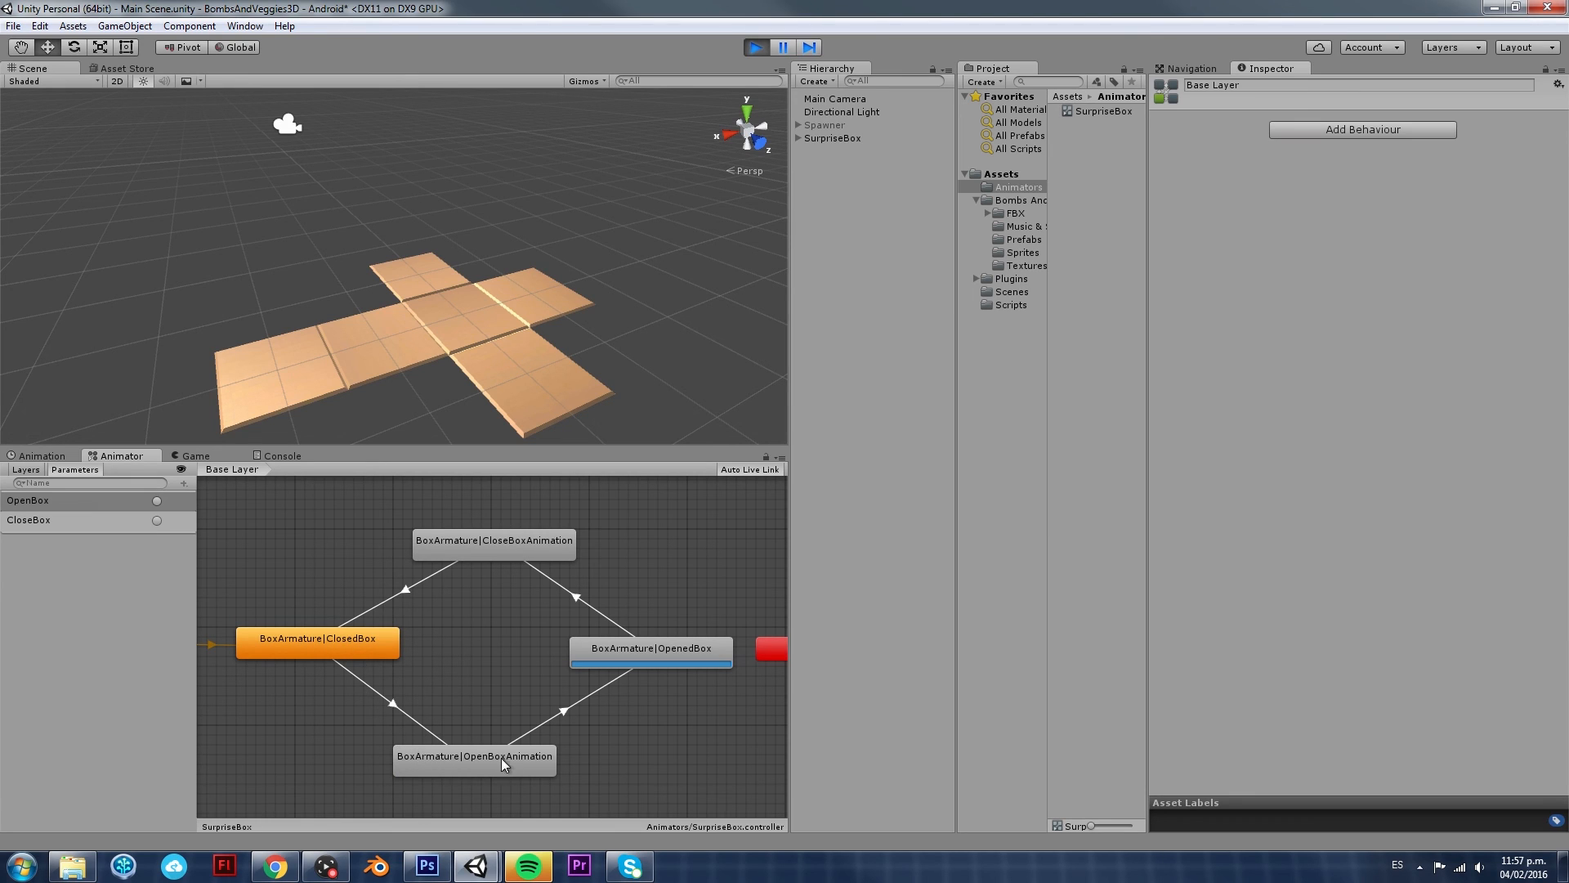
mouse_move(474, 771)
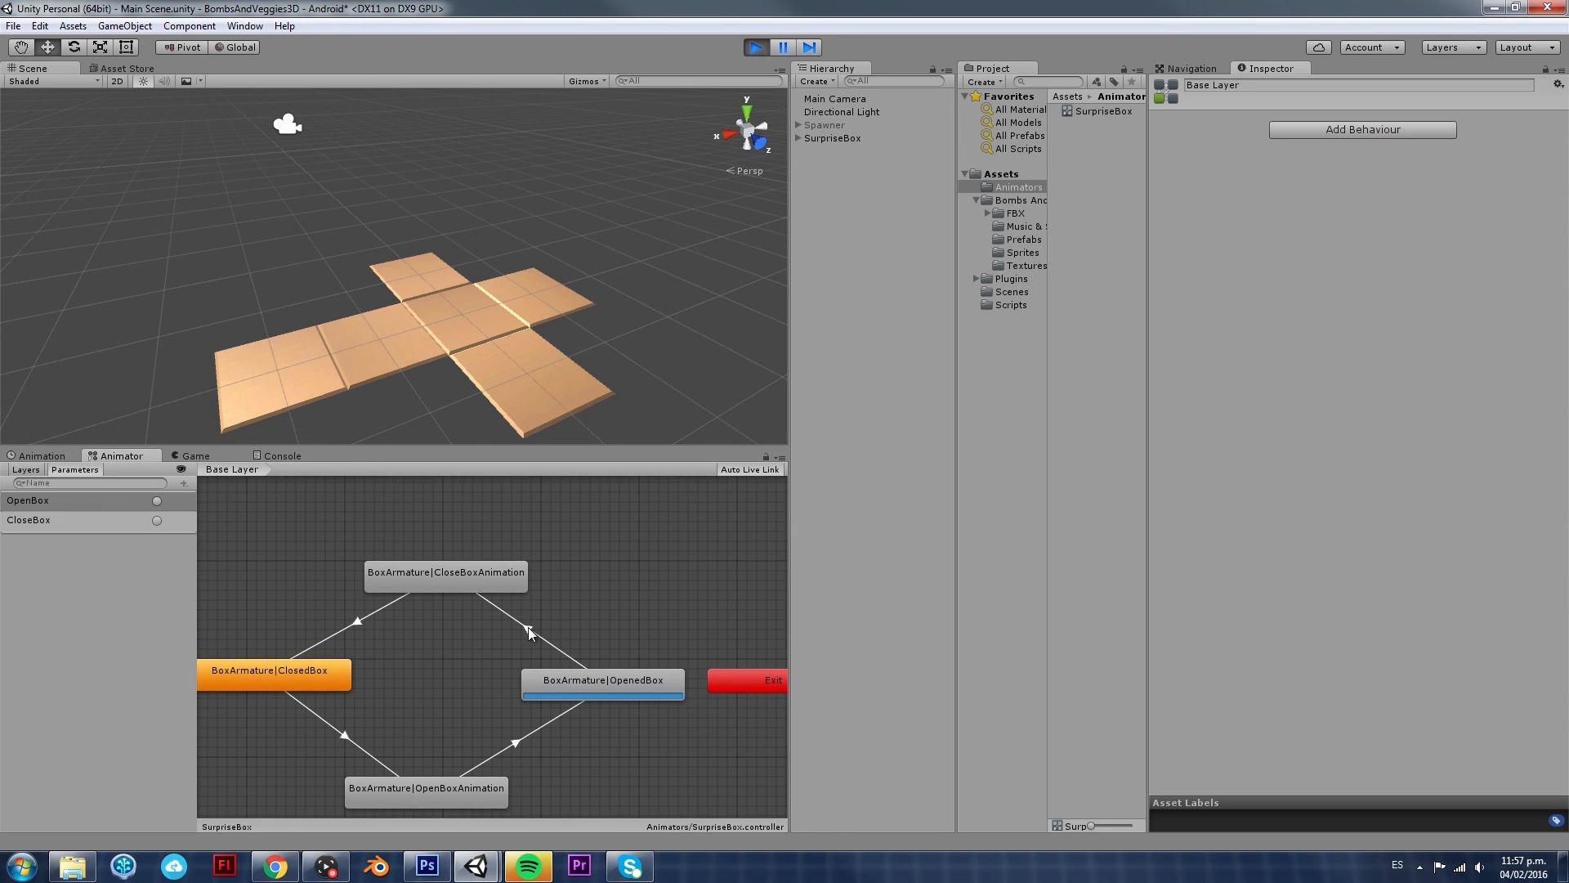
mouse_move(564, 640)
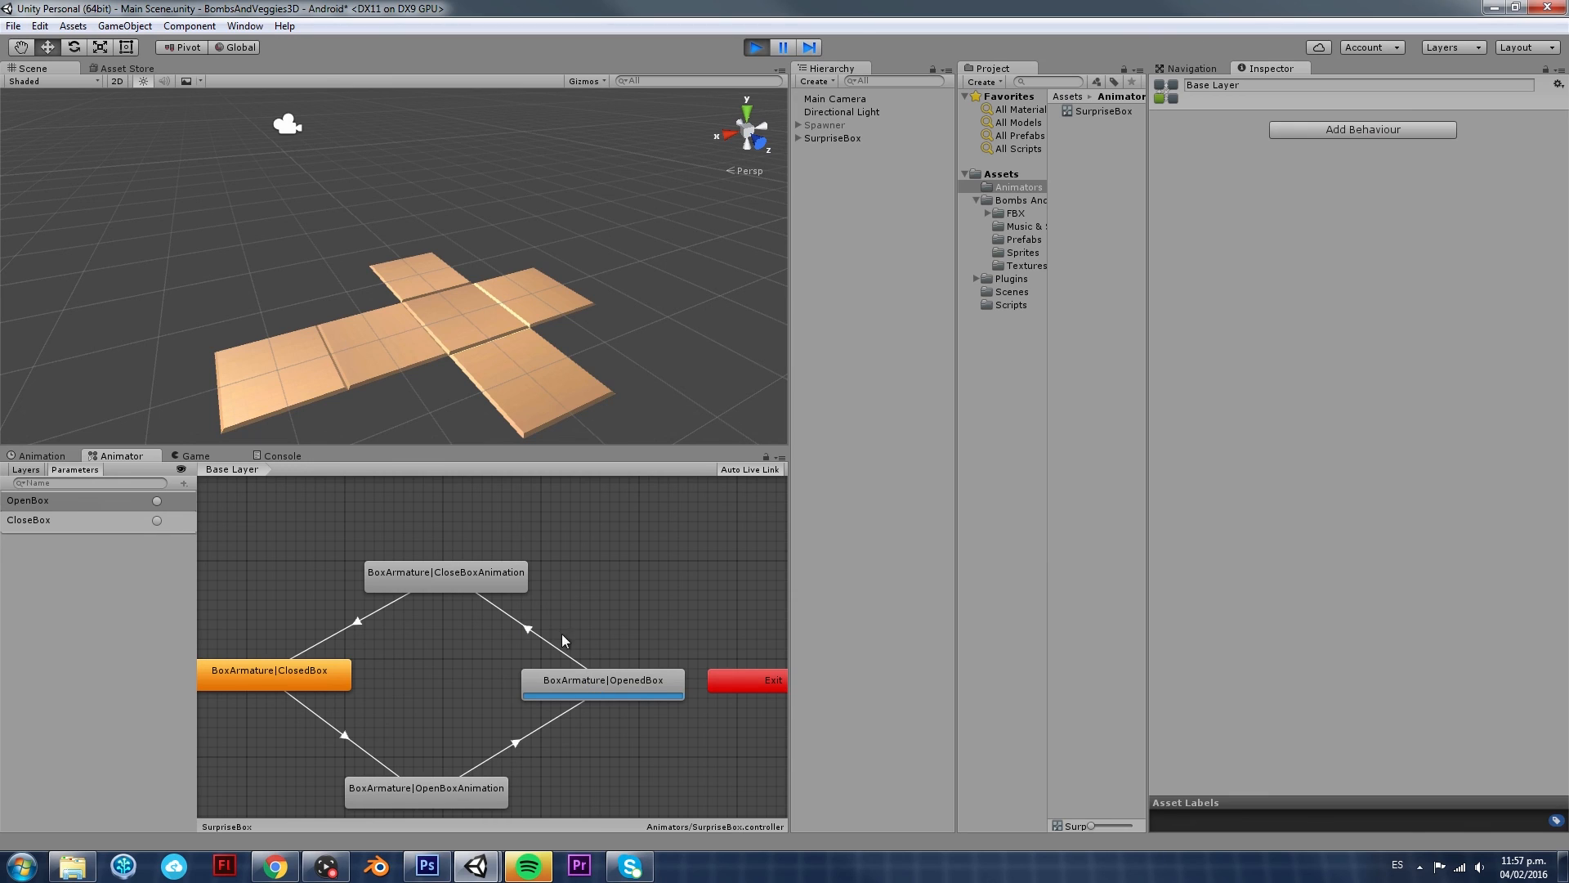
left_click(528, 627)
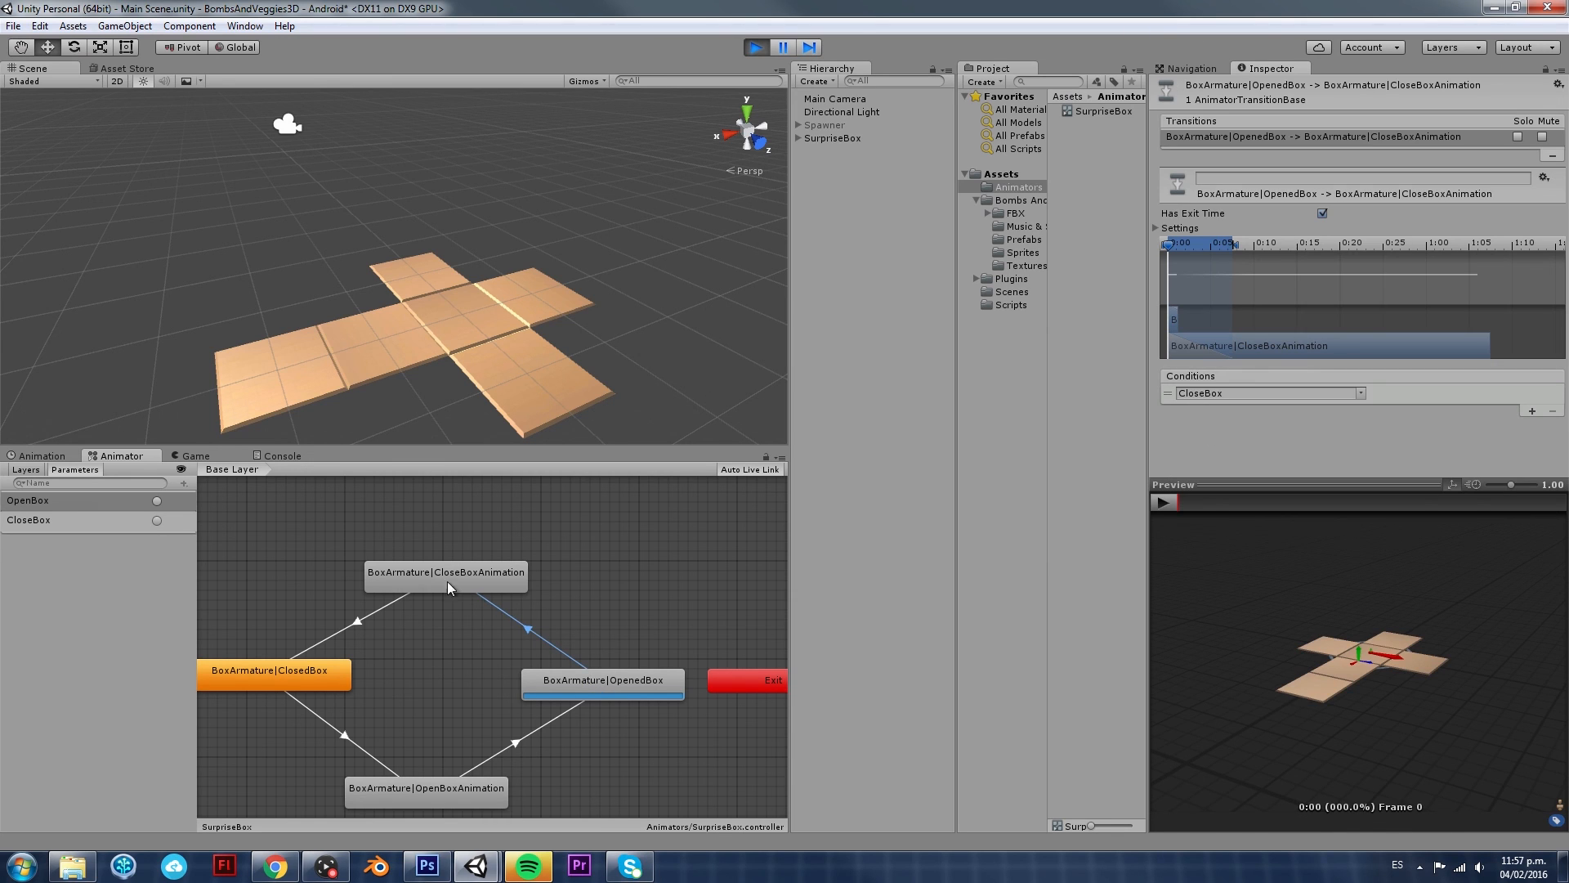
mouse_move(593, 683)
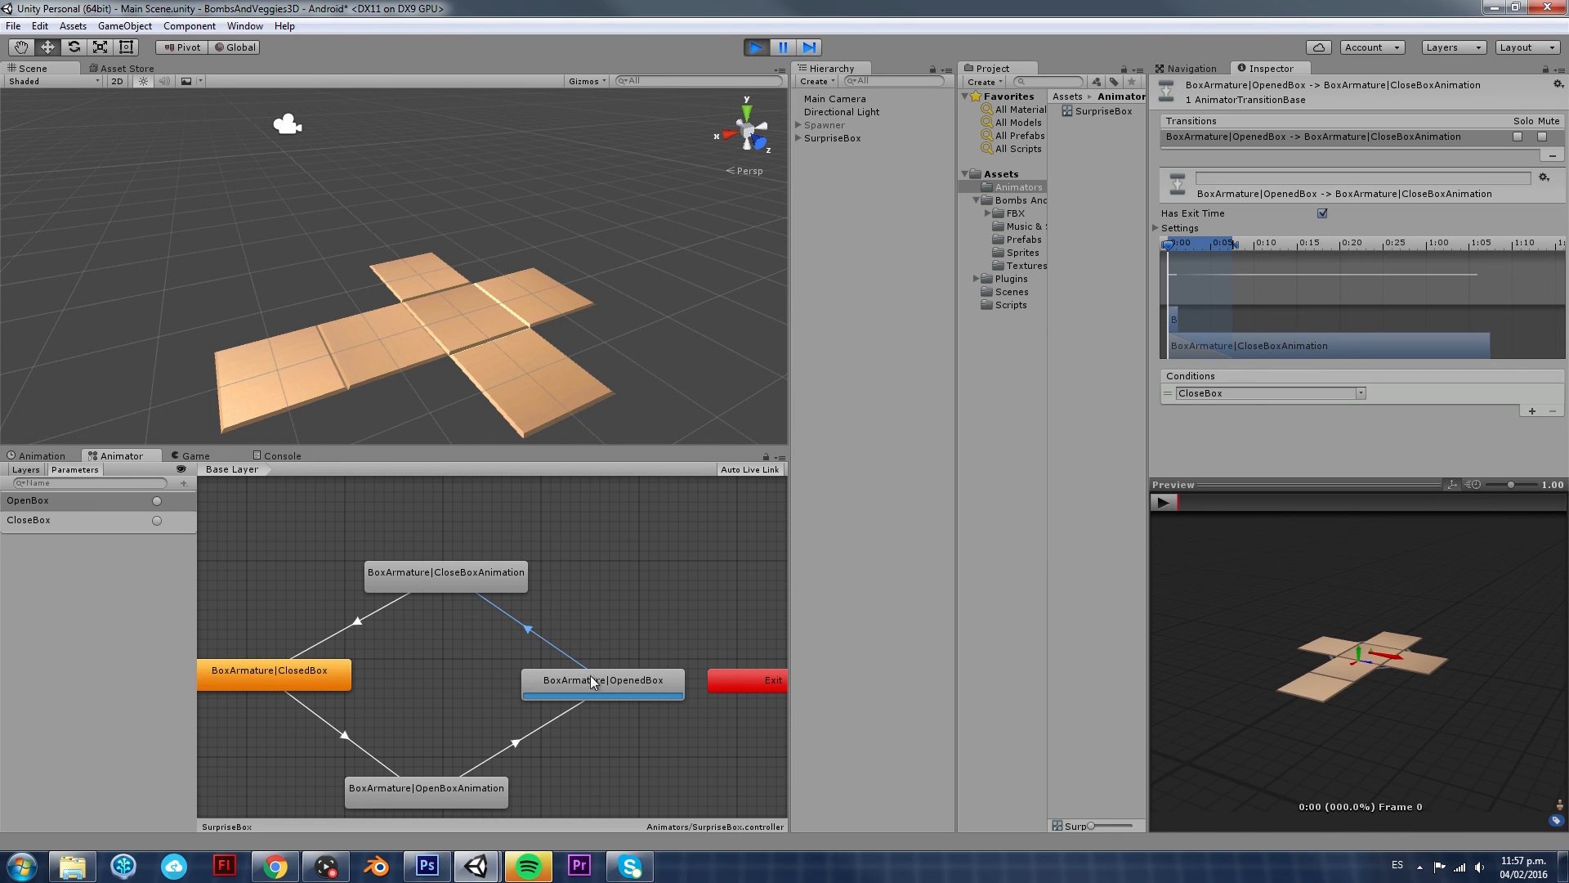
mouse_move(159, 528)
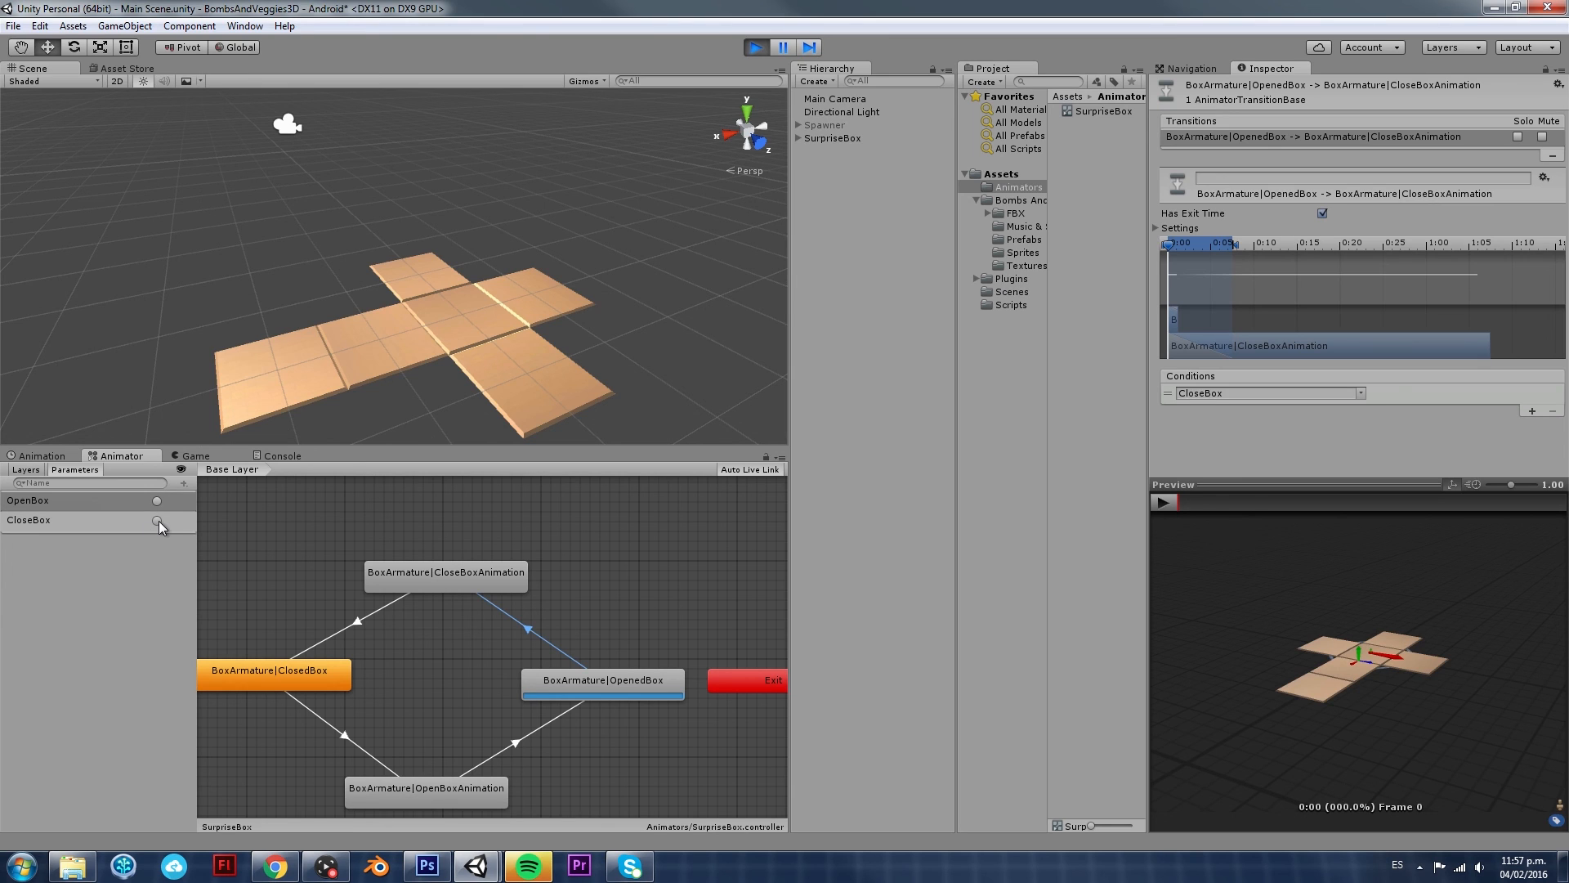
left_click(644, 600)
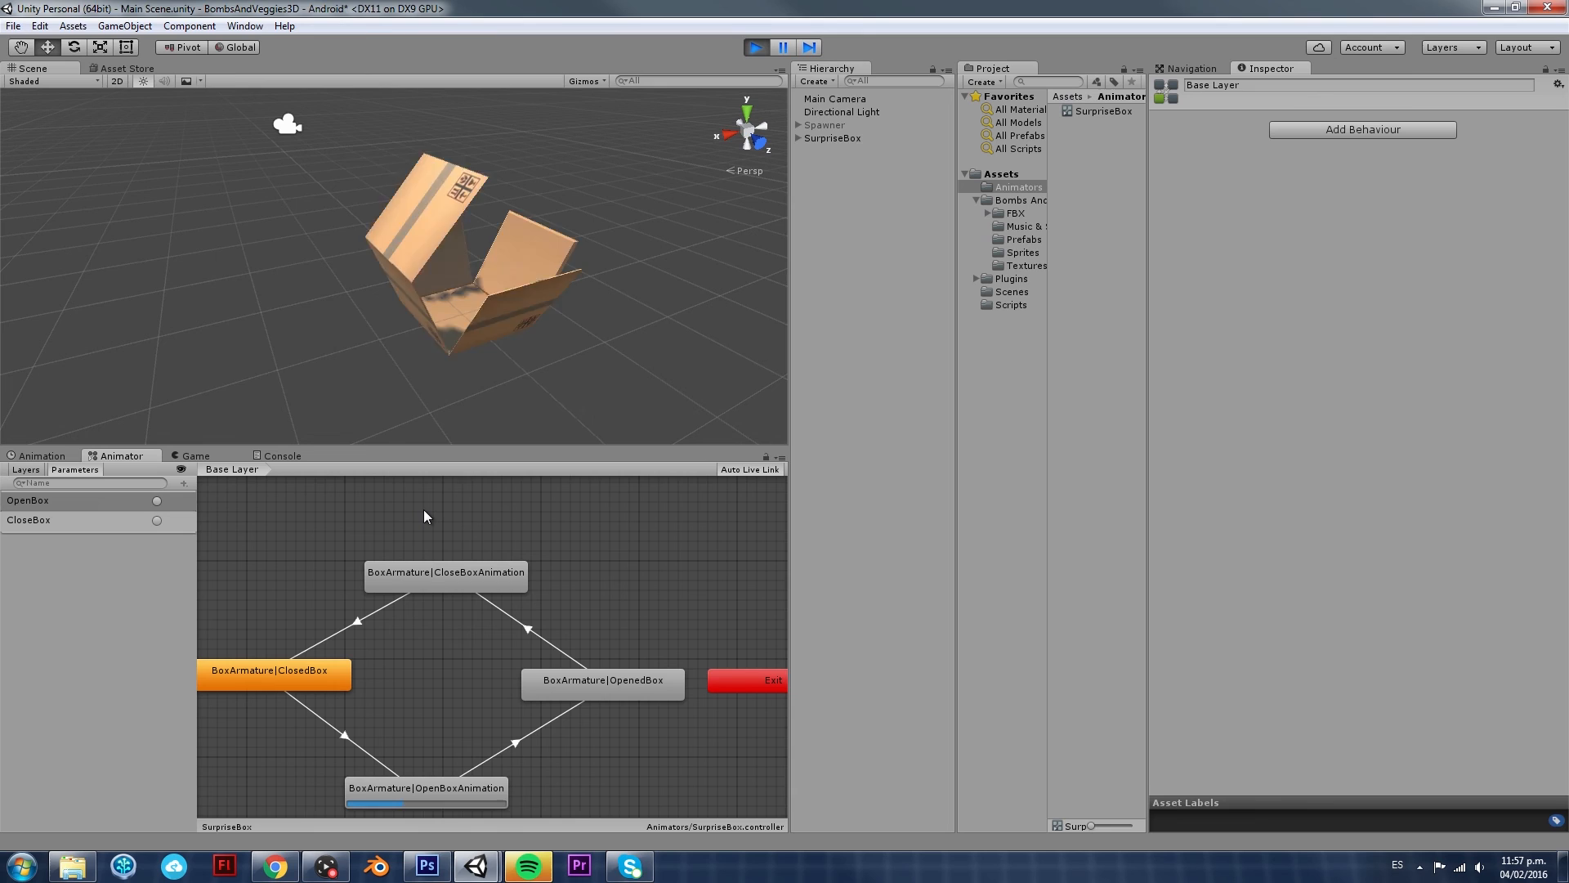
left_click(157, 500)
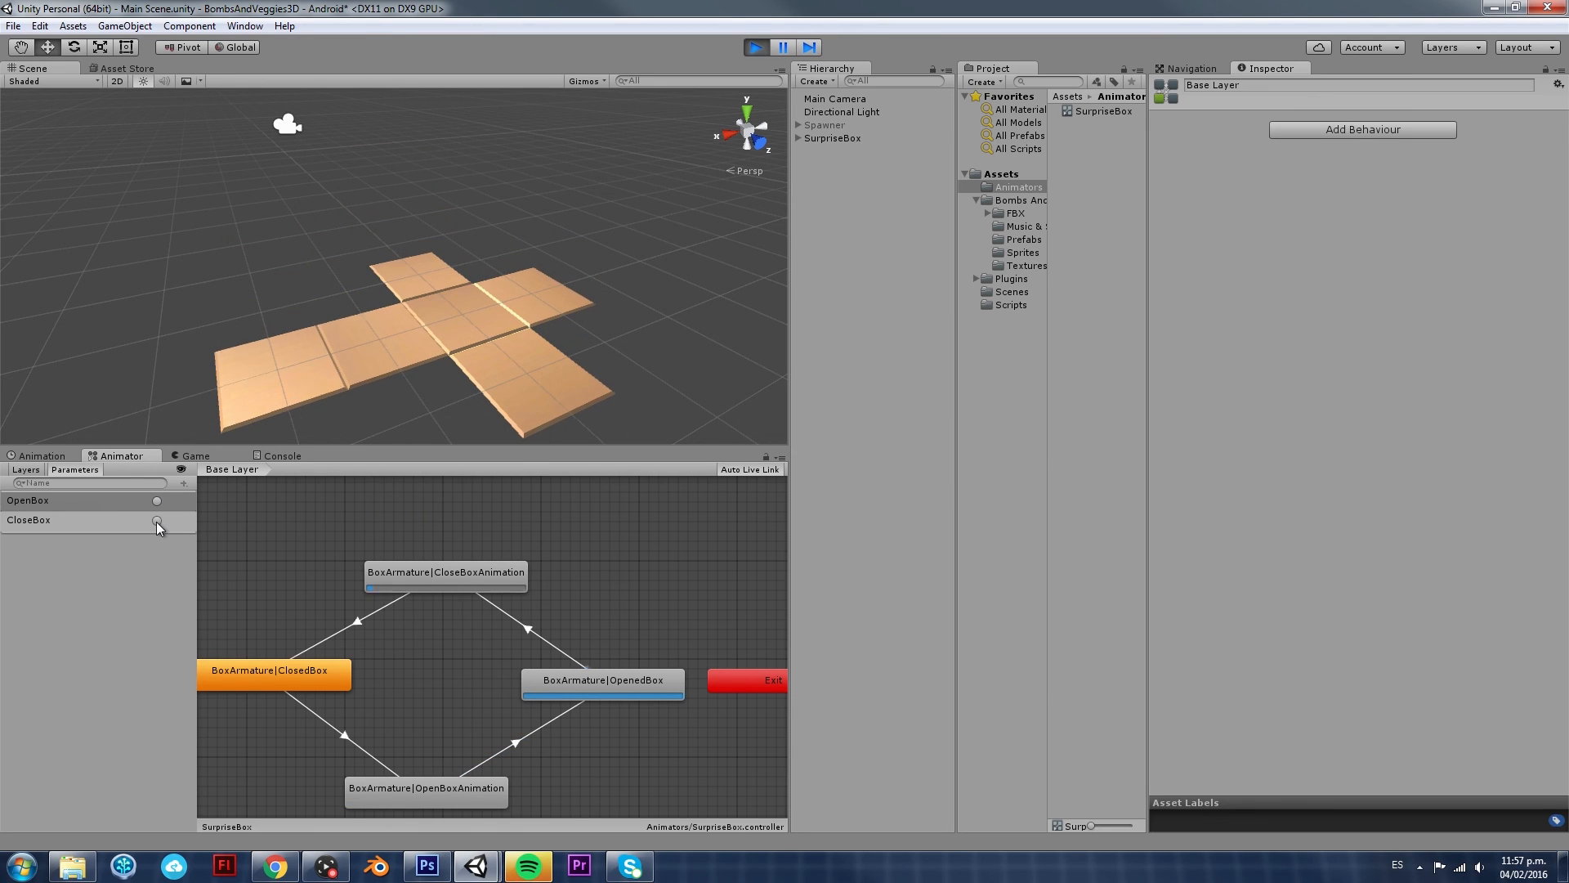
left_click(157, 519)
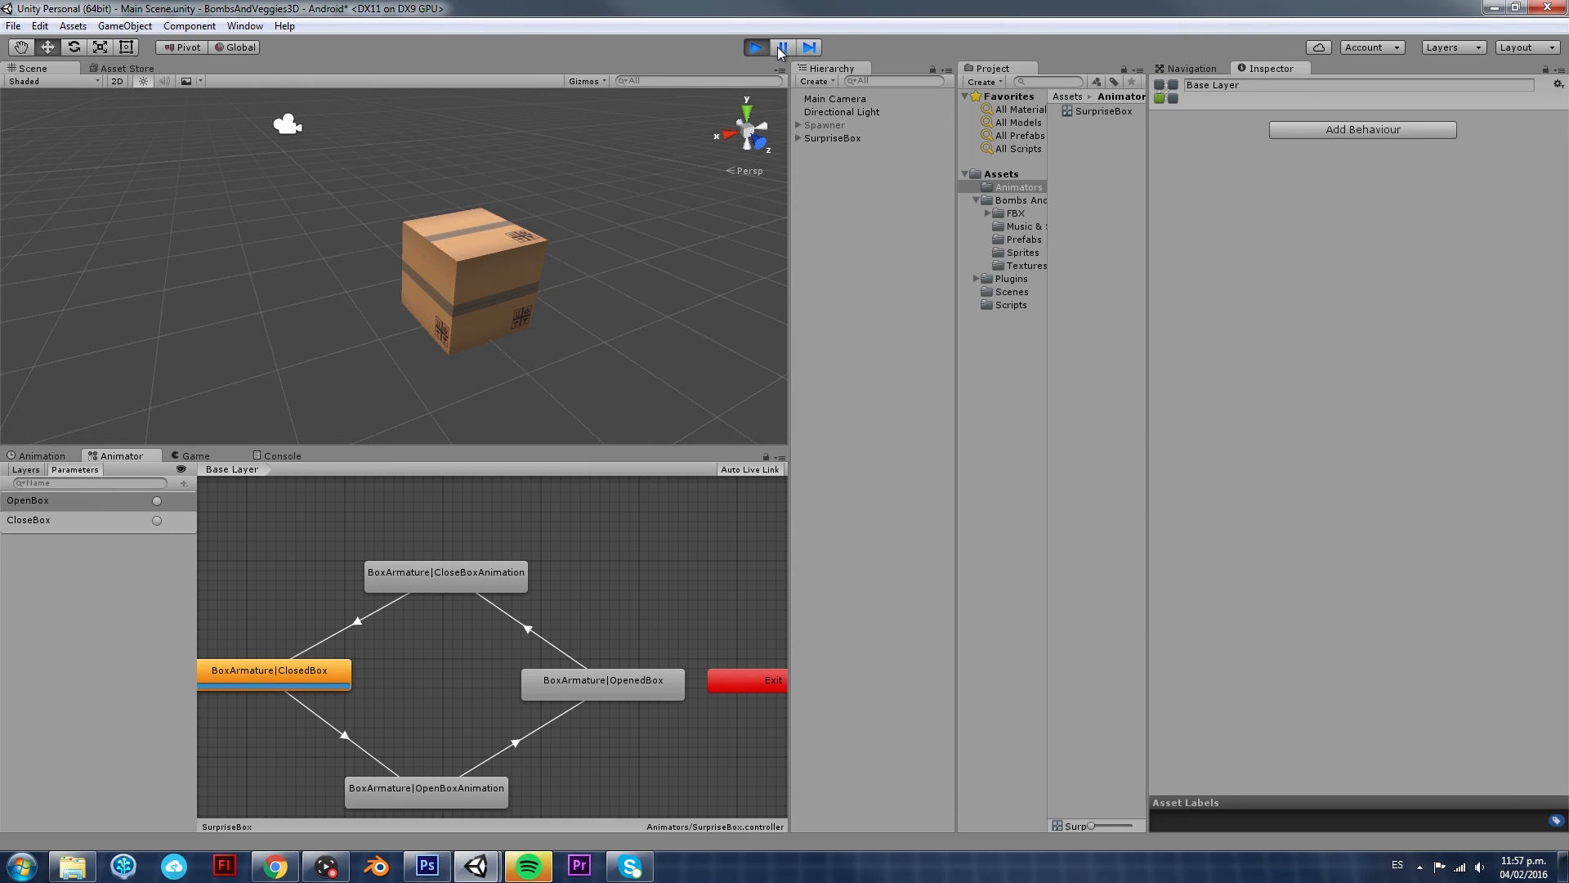
Stop Play mode, leaving the box in its ClosedBox default state
left_click(755, 46)
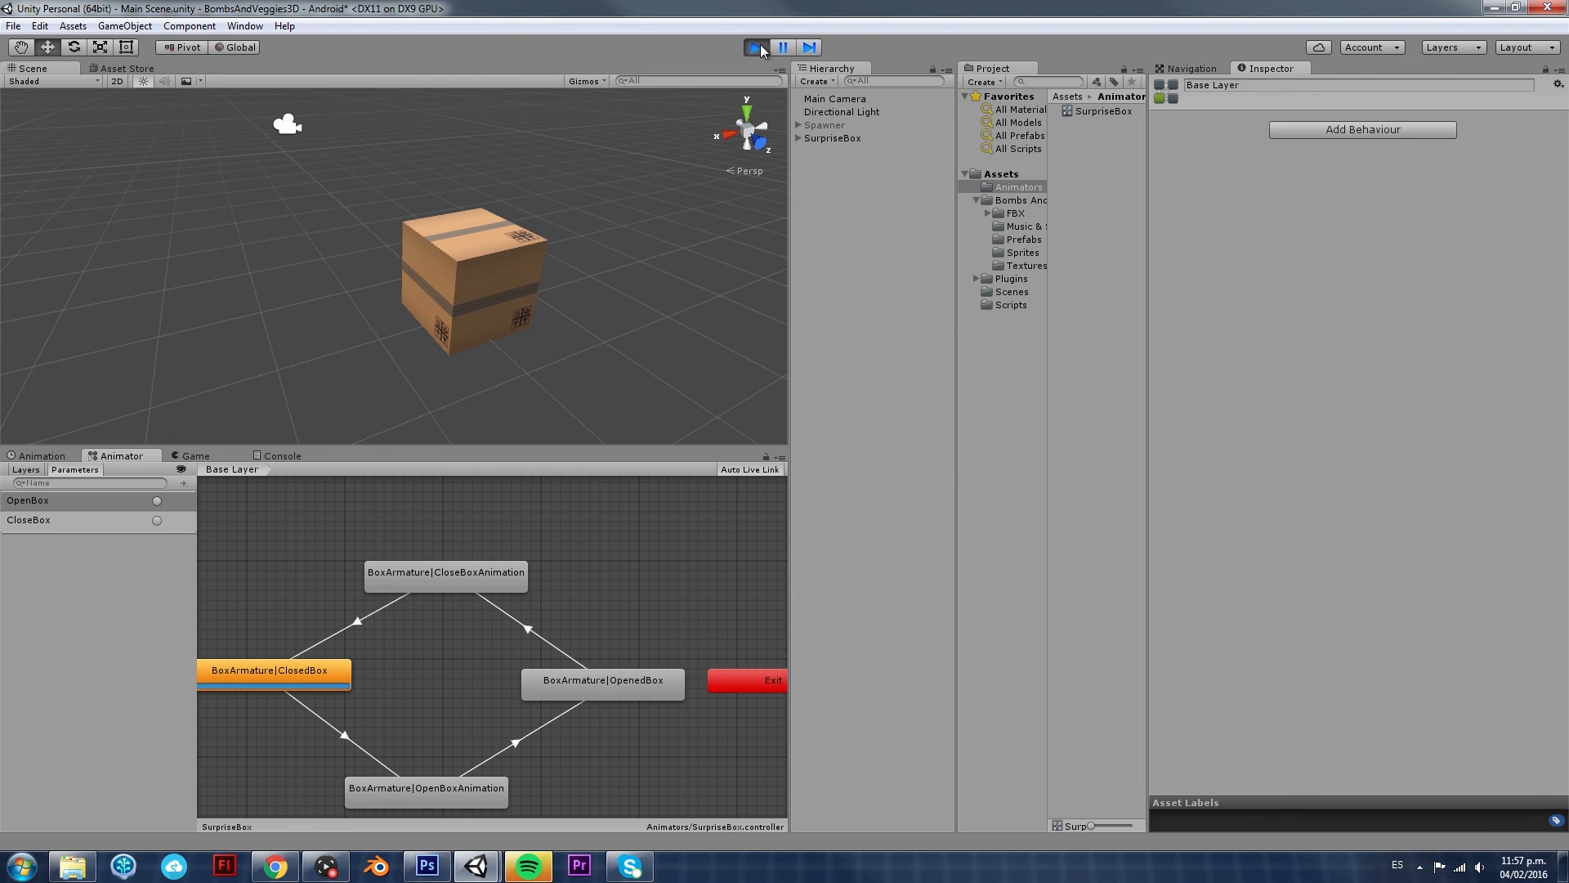
left_click(757, 46)
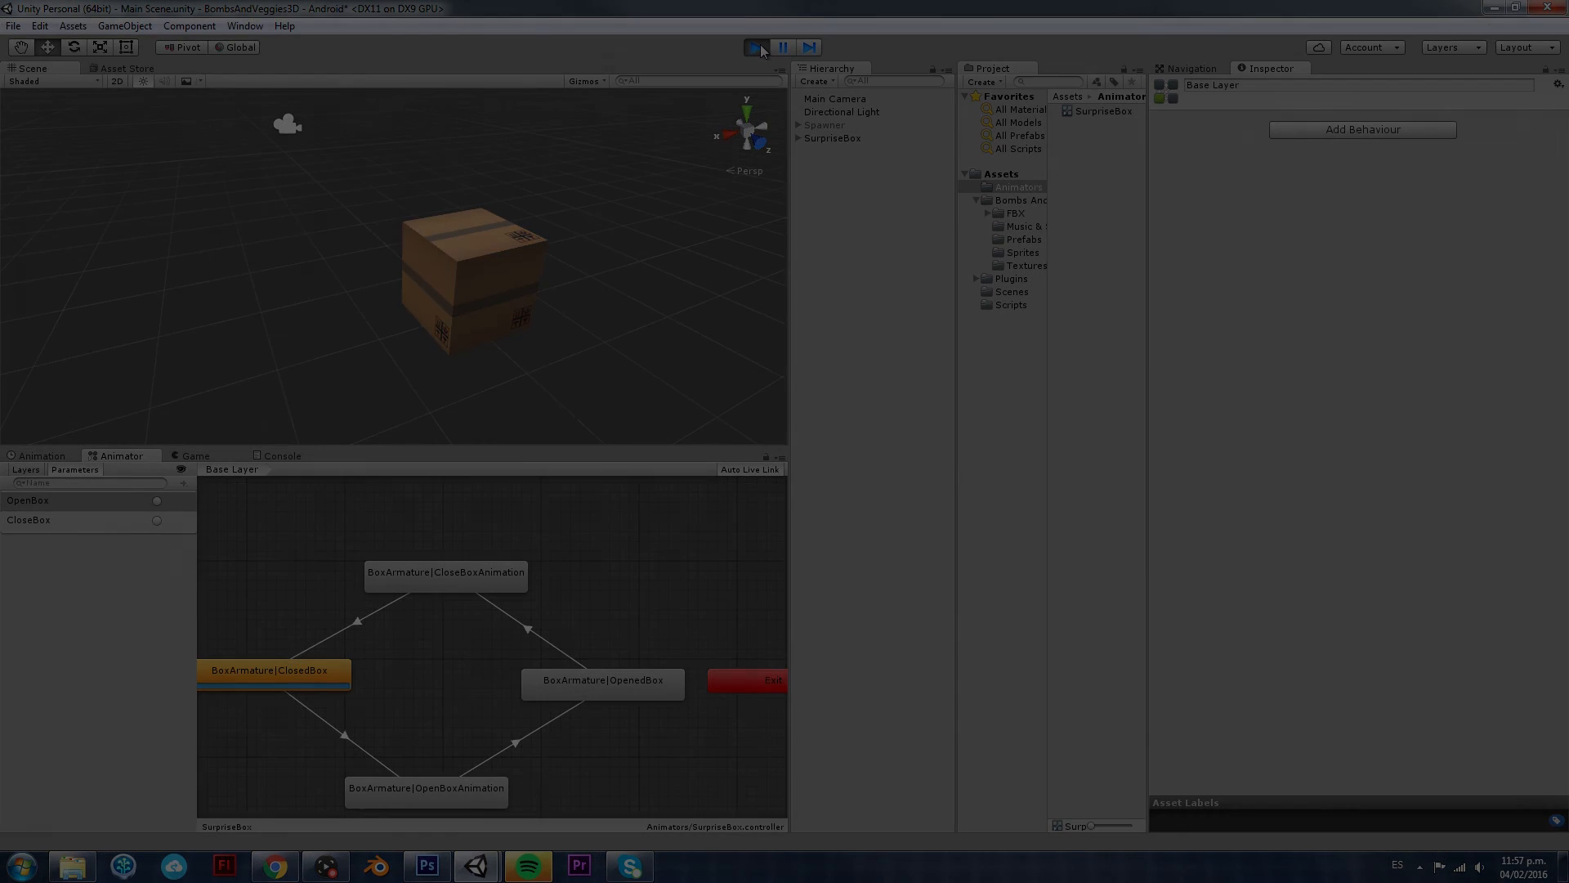